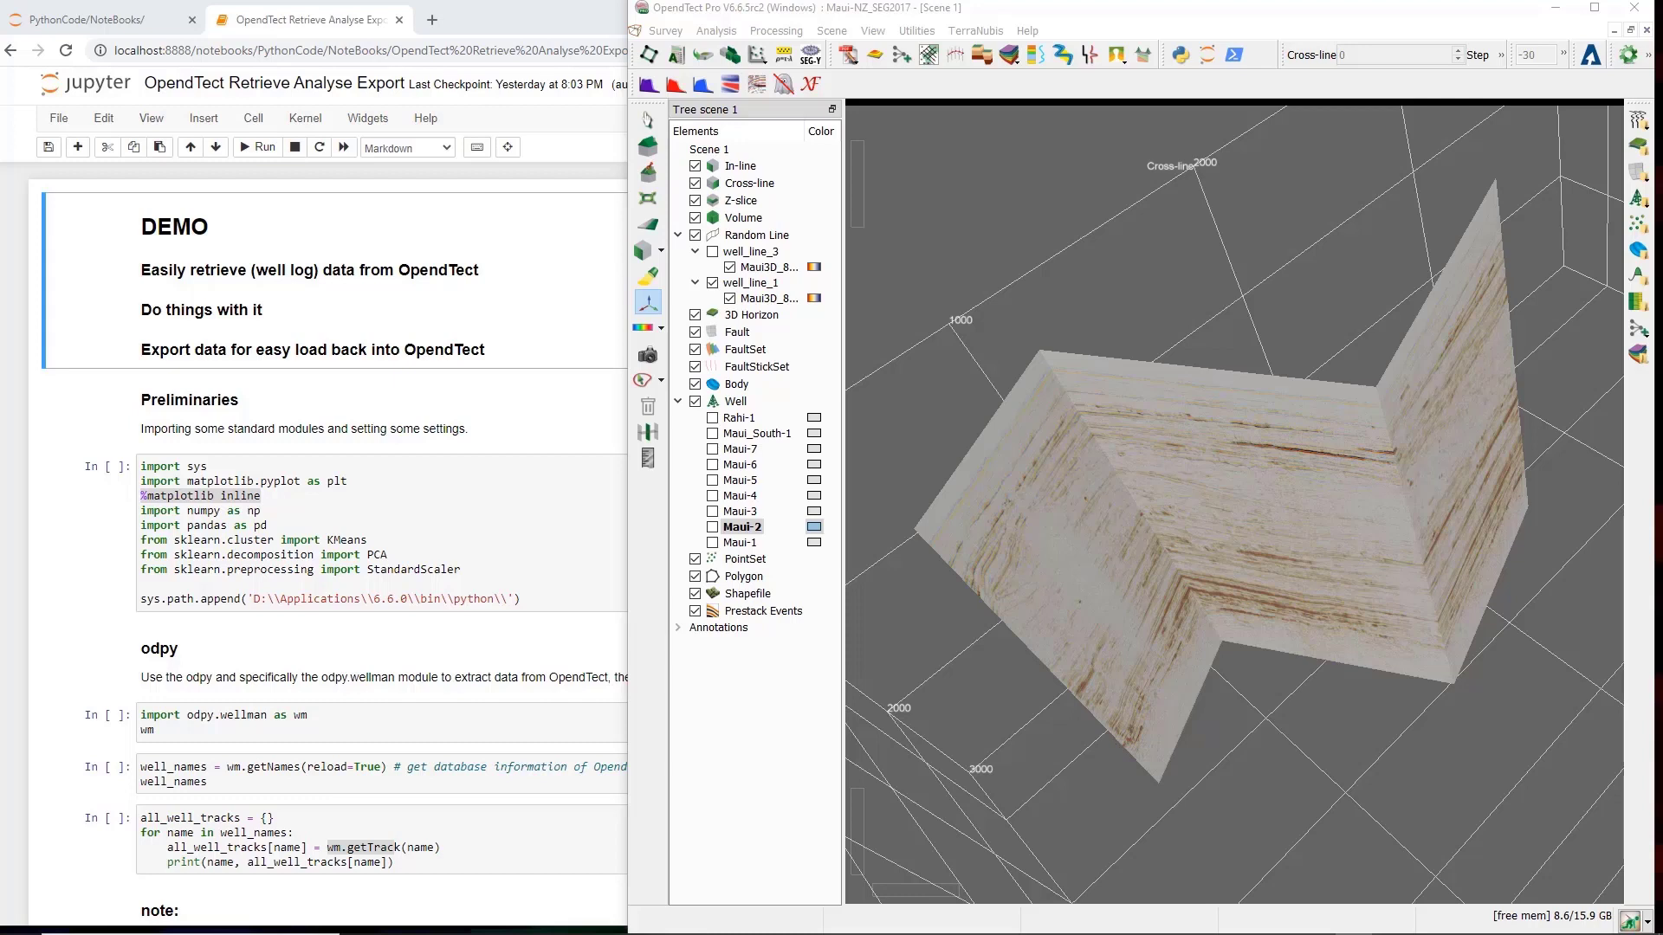
Review the Python environment settings and keep the Internal Python environment.
left_click(372, 520)
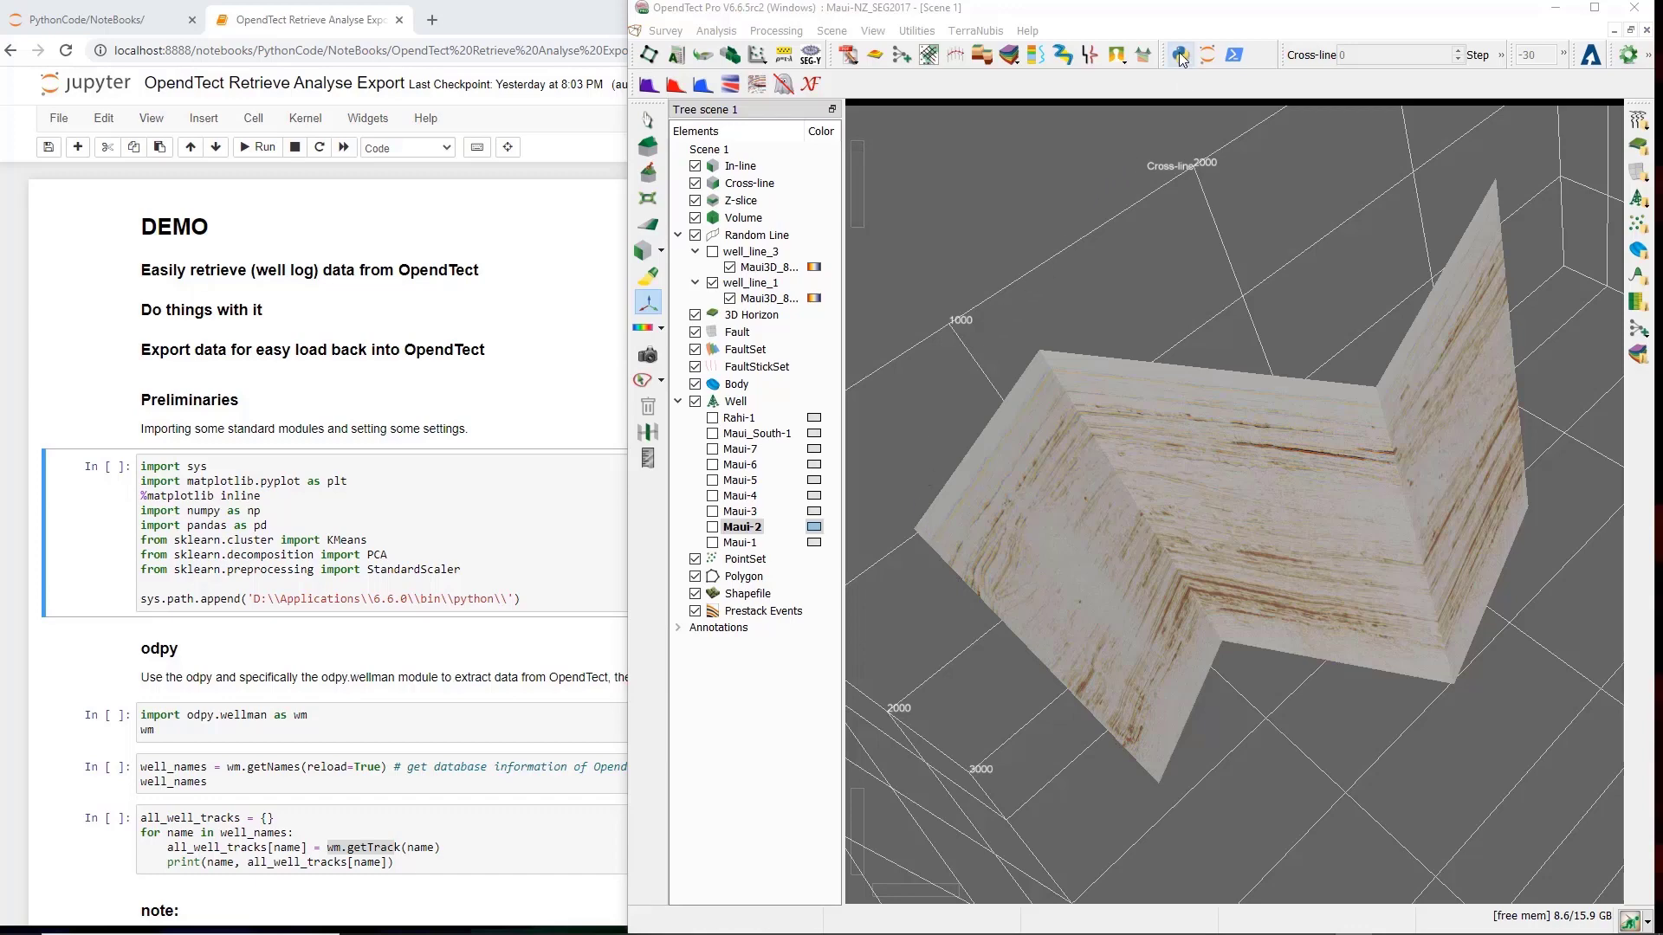
left_click(1178, 55)
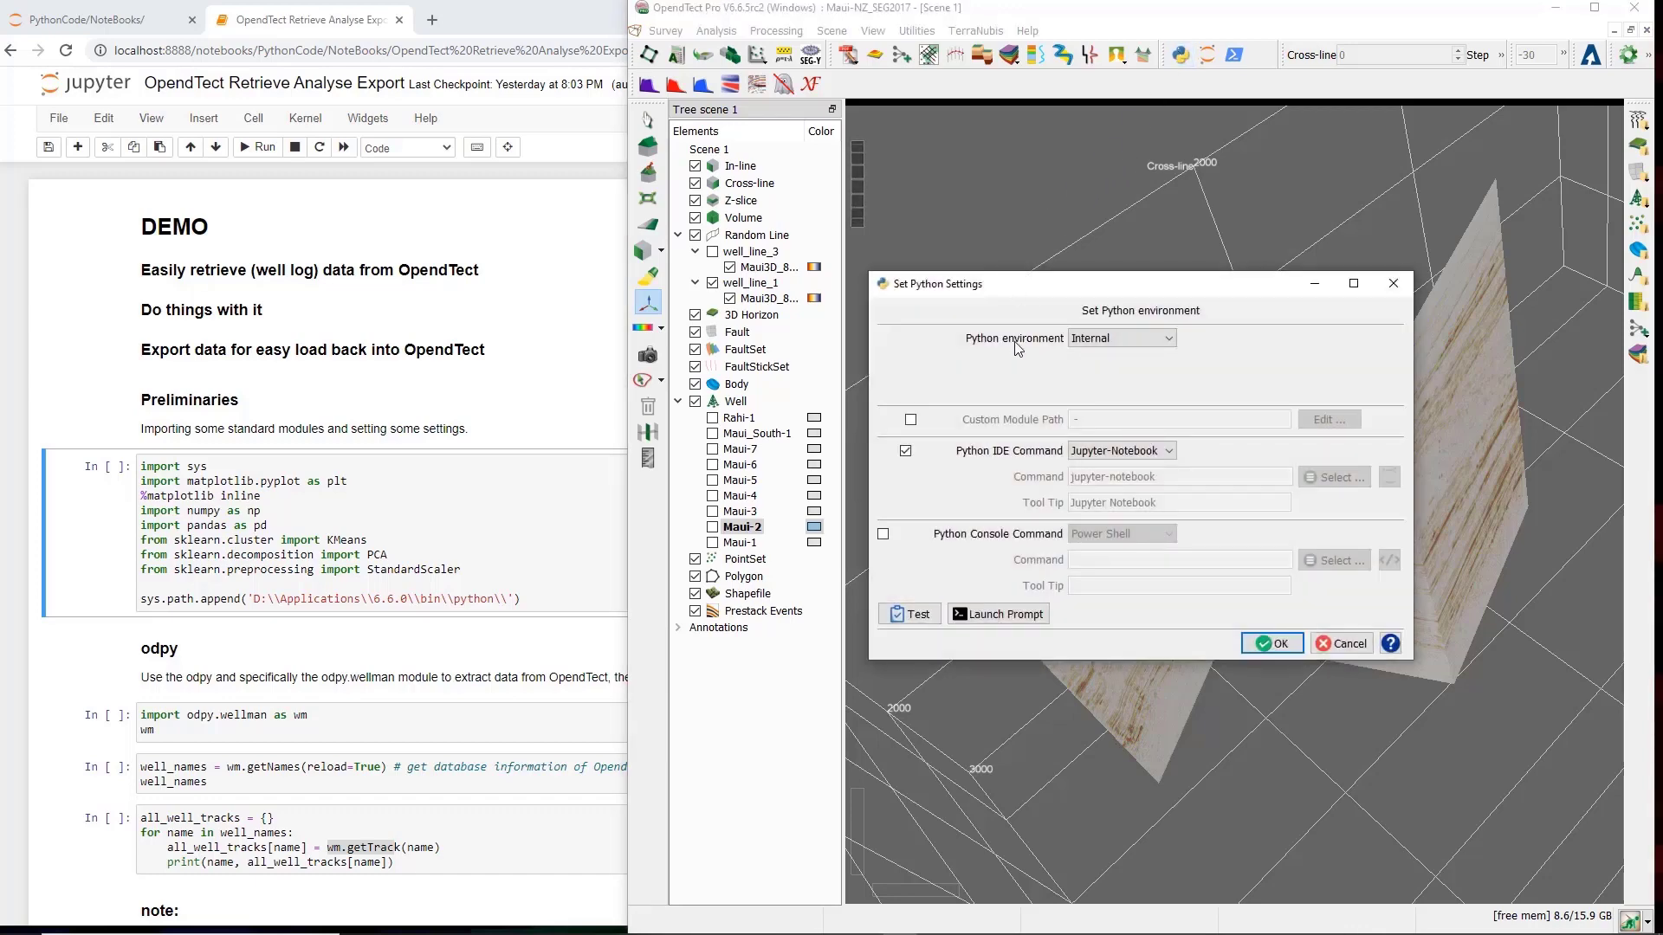
left_click(1119, 337)
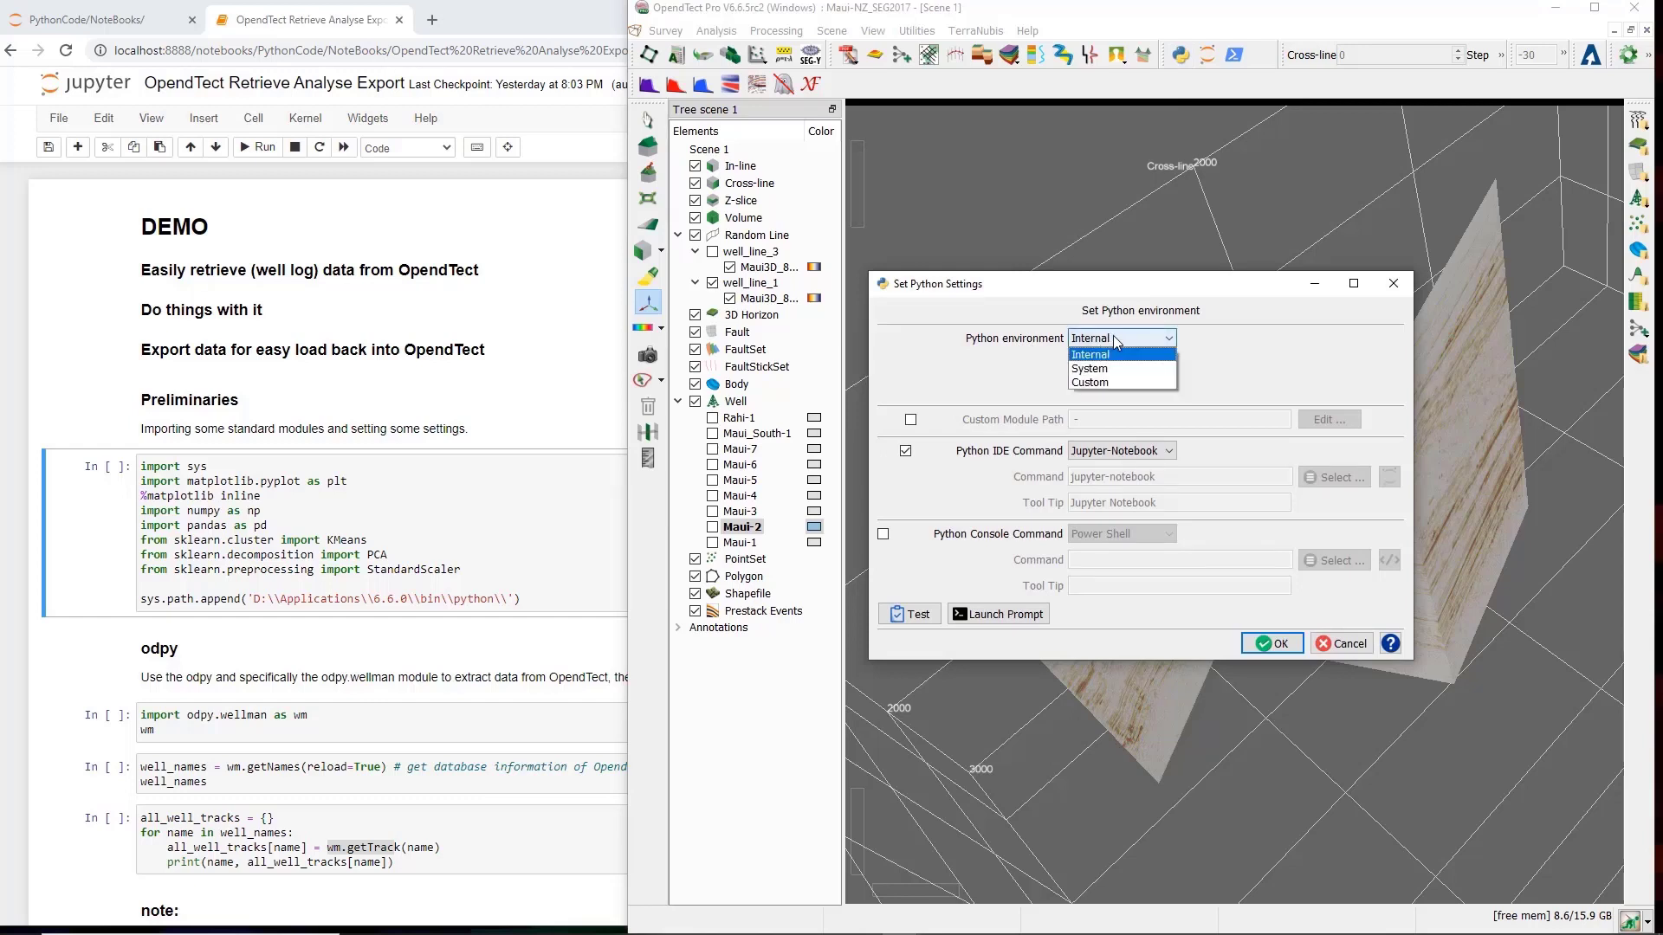
left_click(1089, 337)
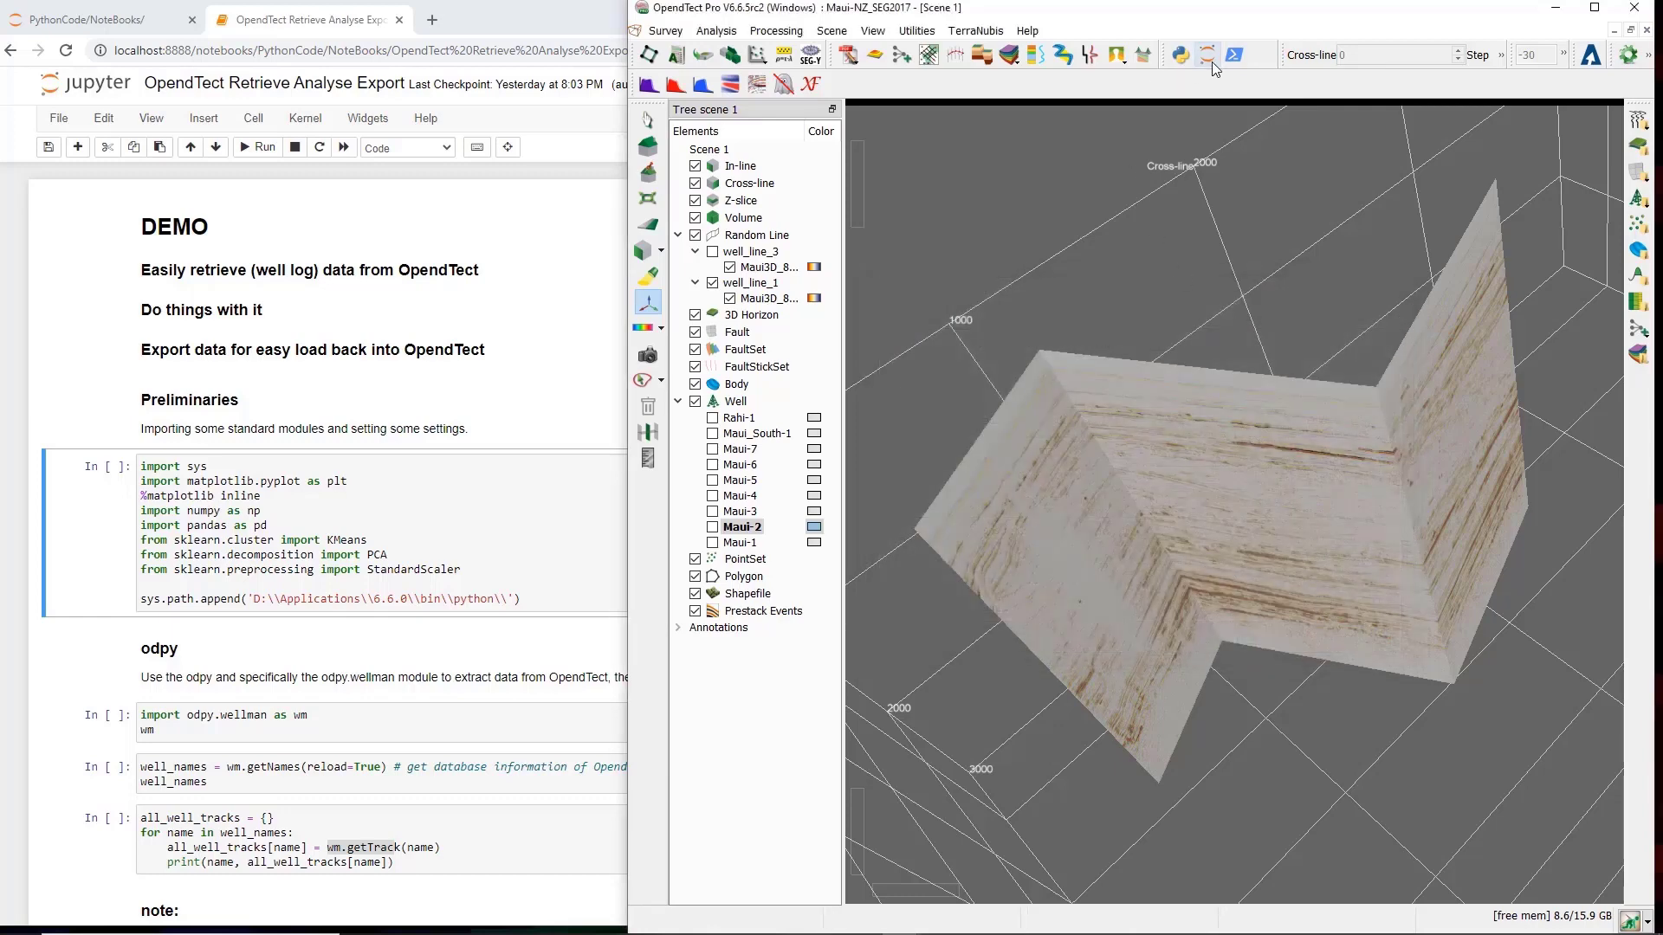
mouse_move(1207, 54)
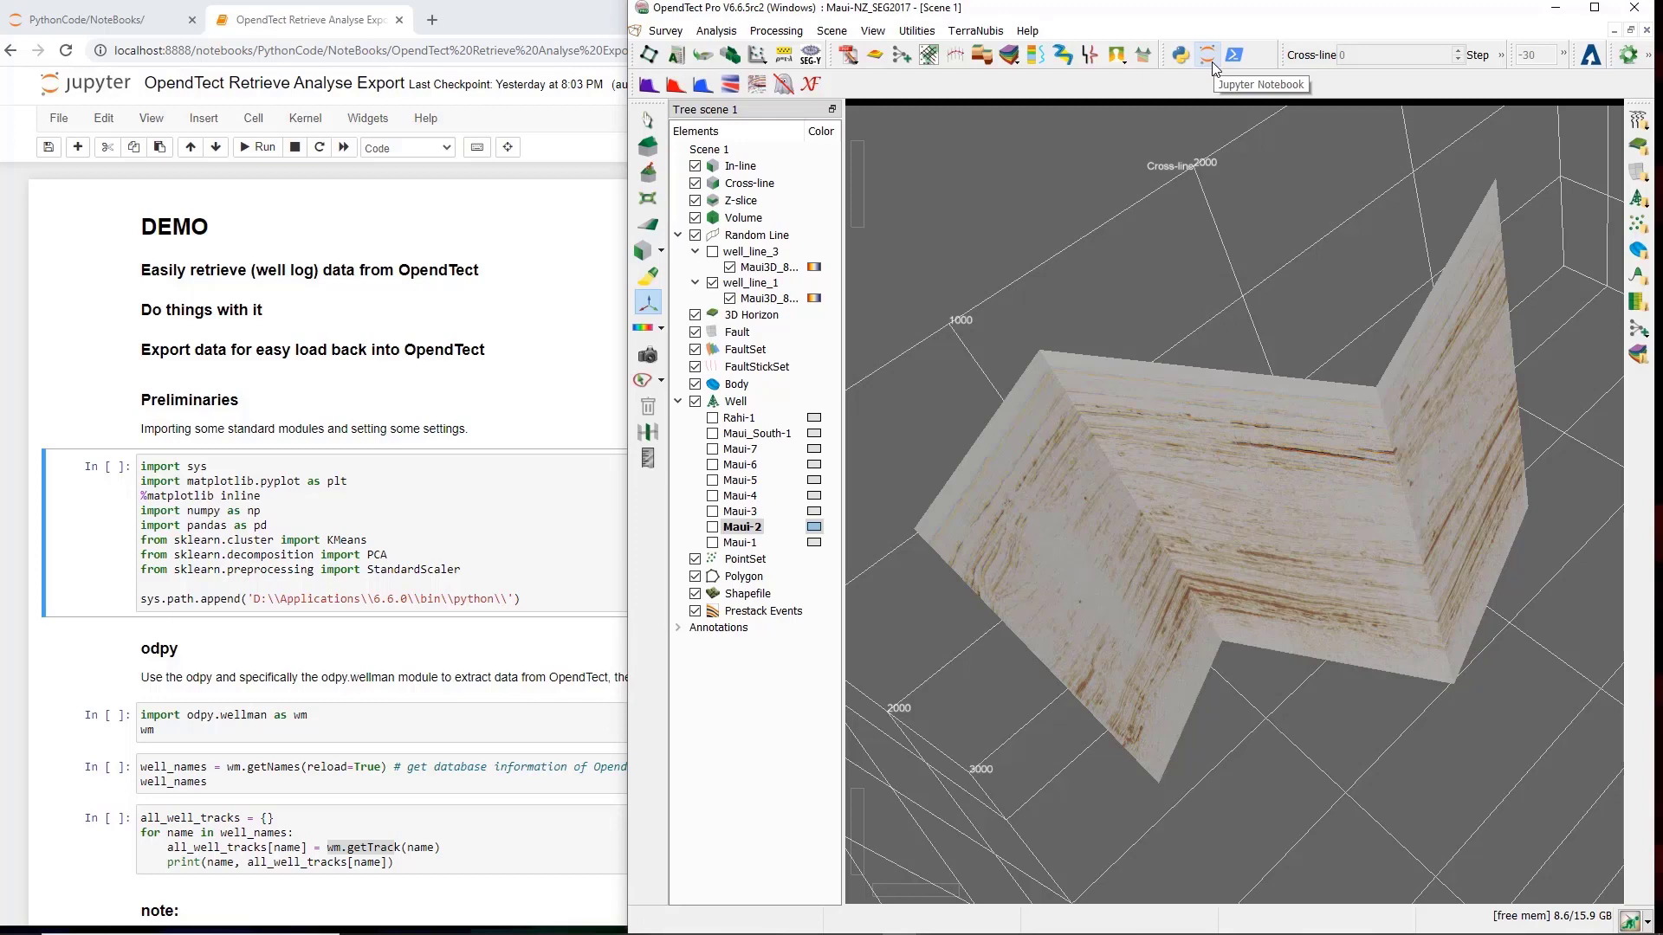
mouse_move(1183, 126)
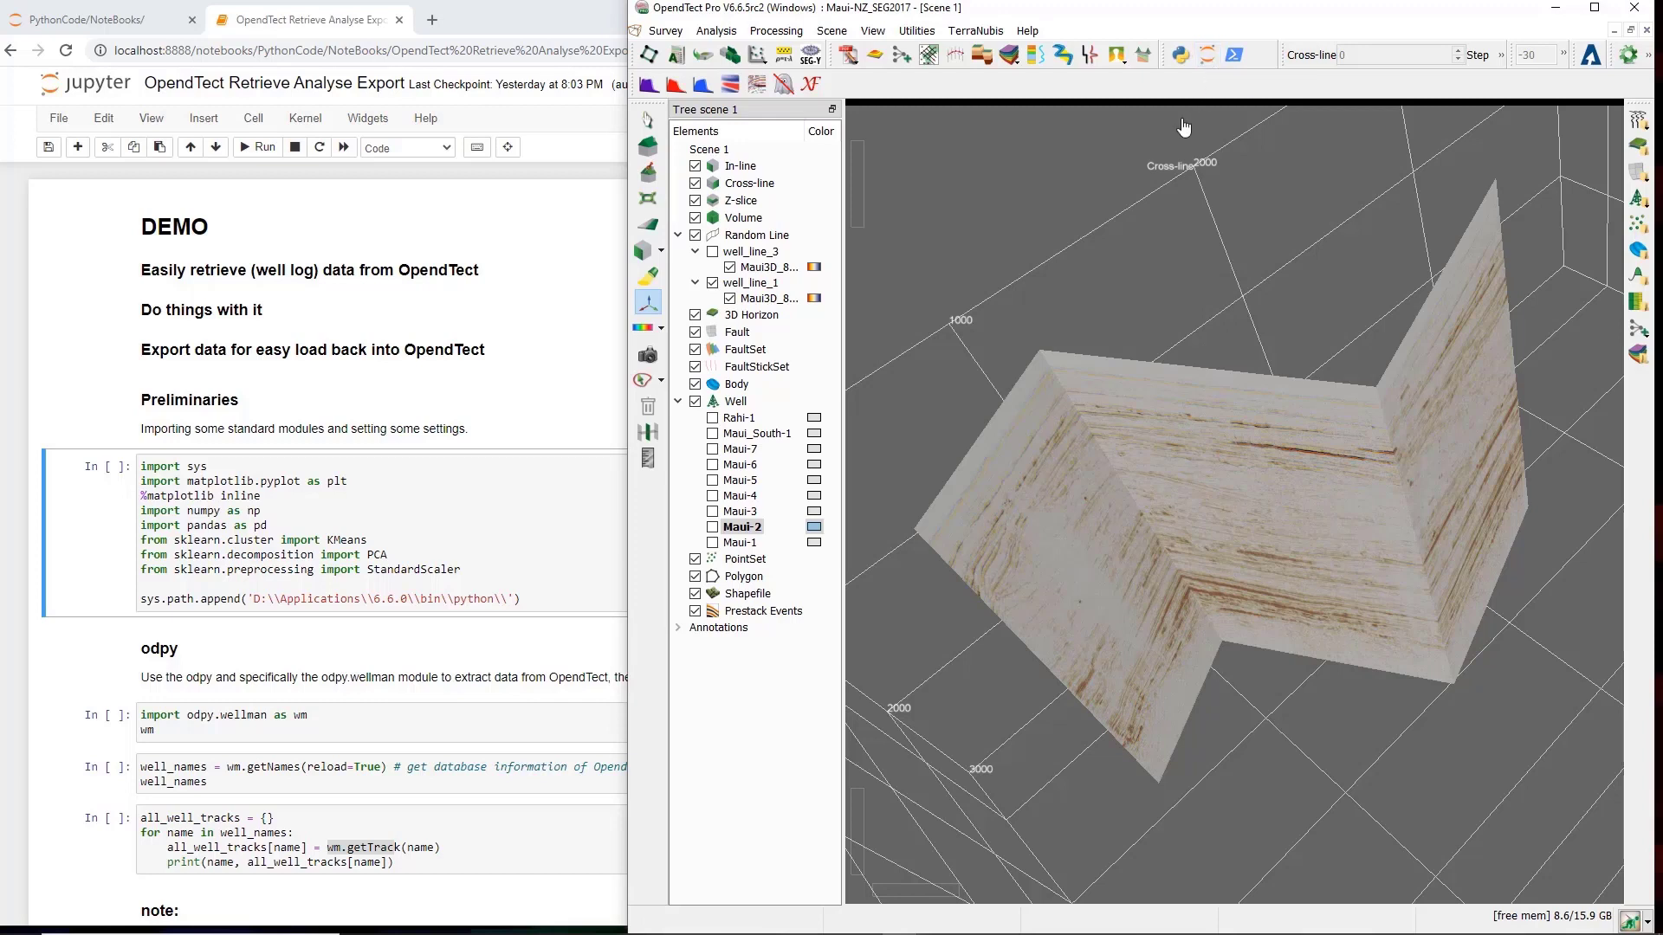
mouse_move(1173, 199)
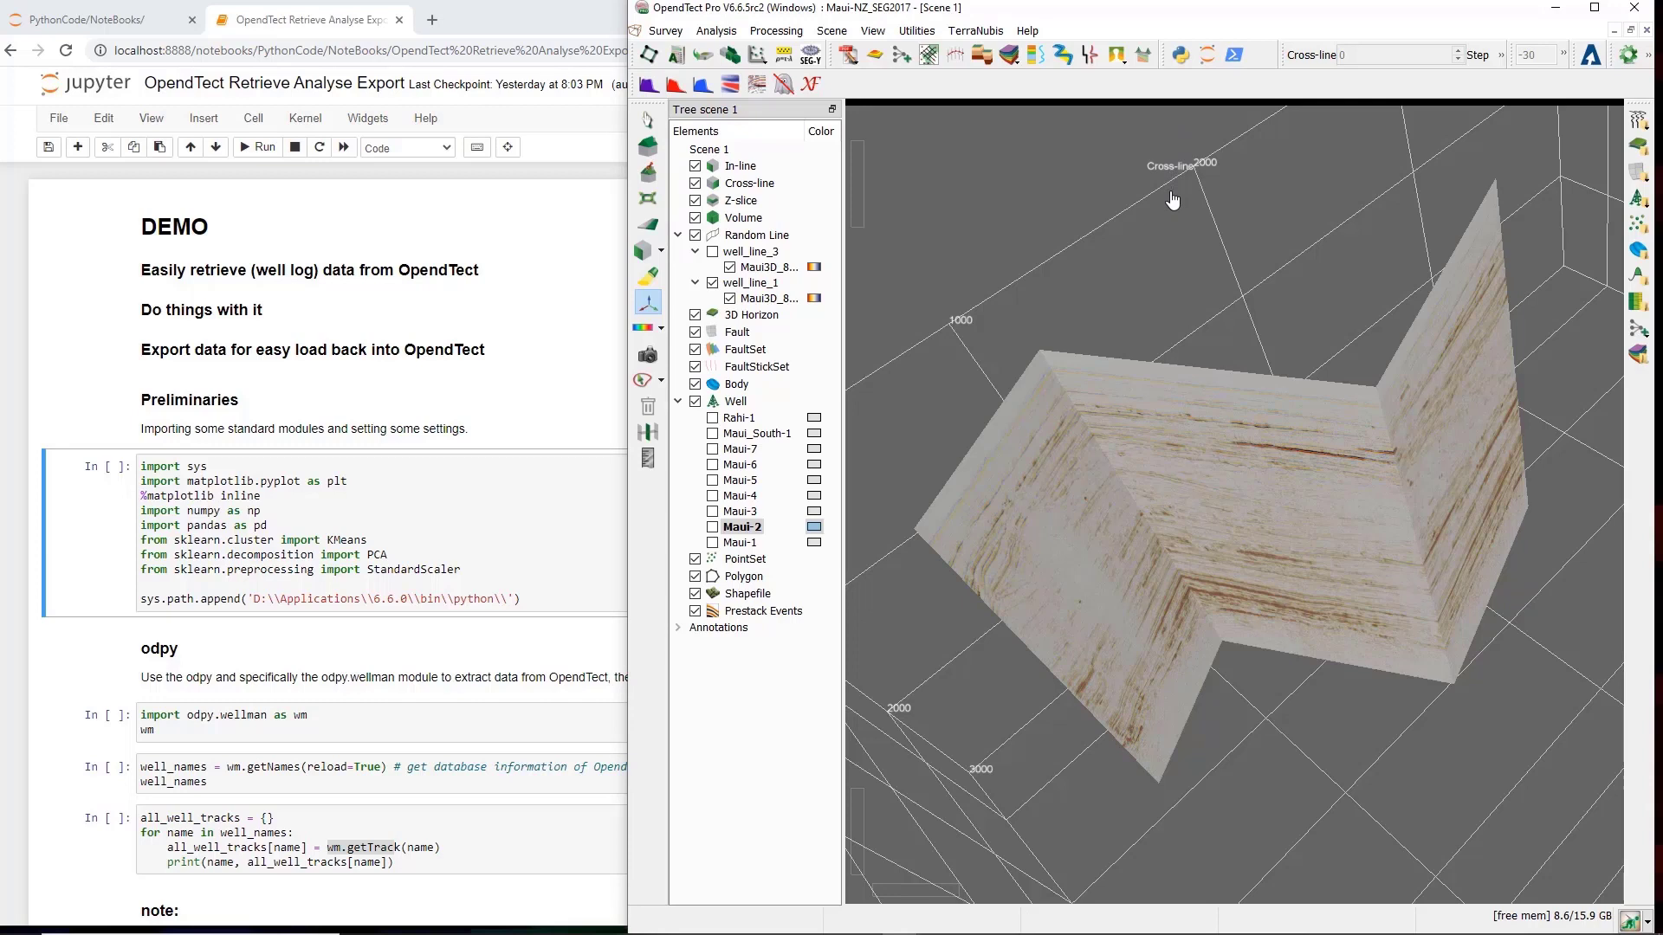
mouse_move(1173, 209)
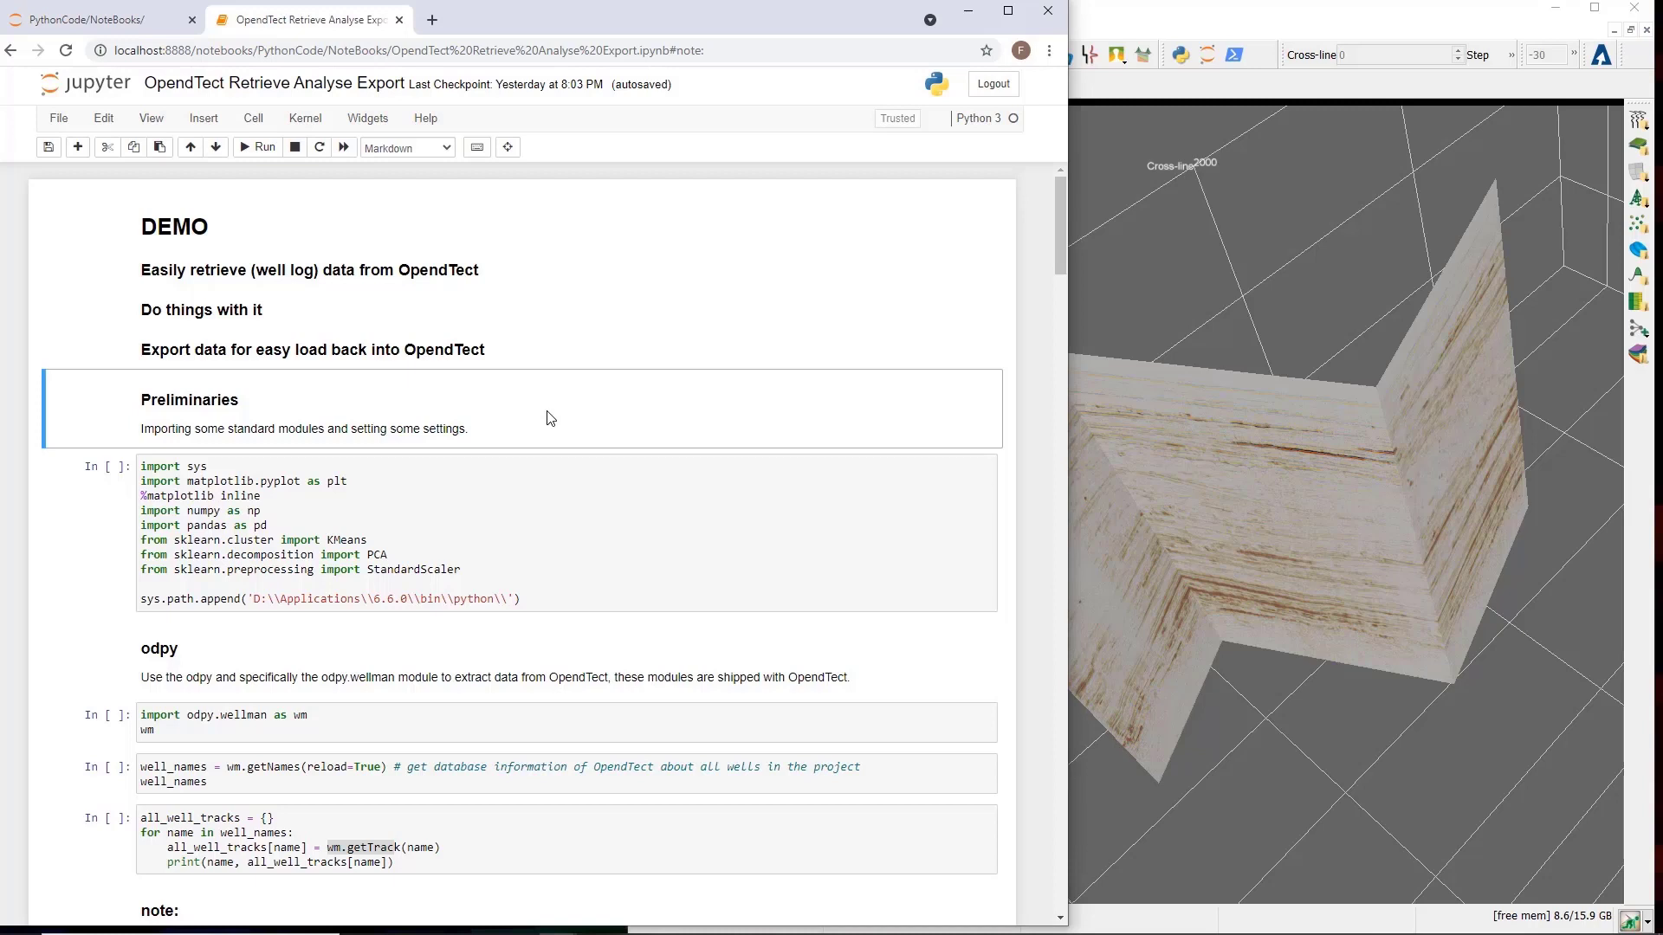
mouse_move(540, 482)
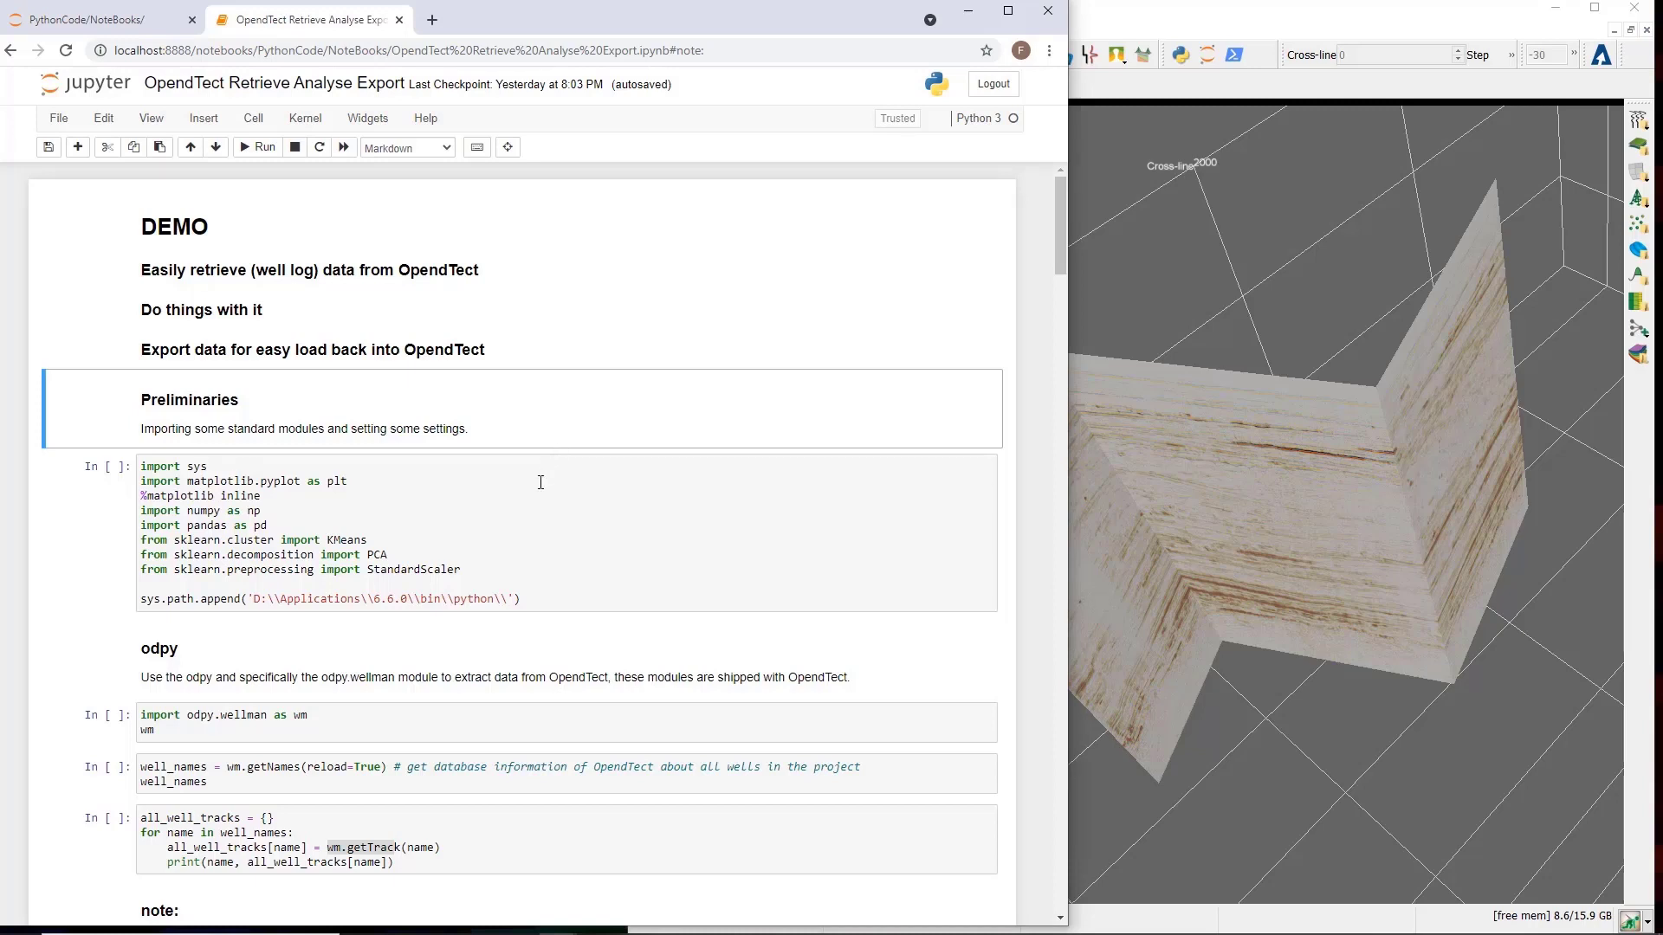
mouse_move(513, 728)
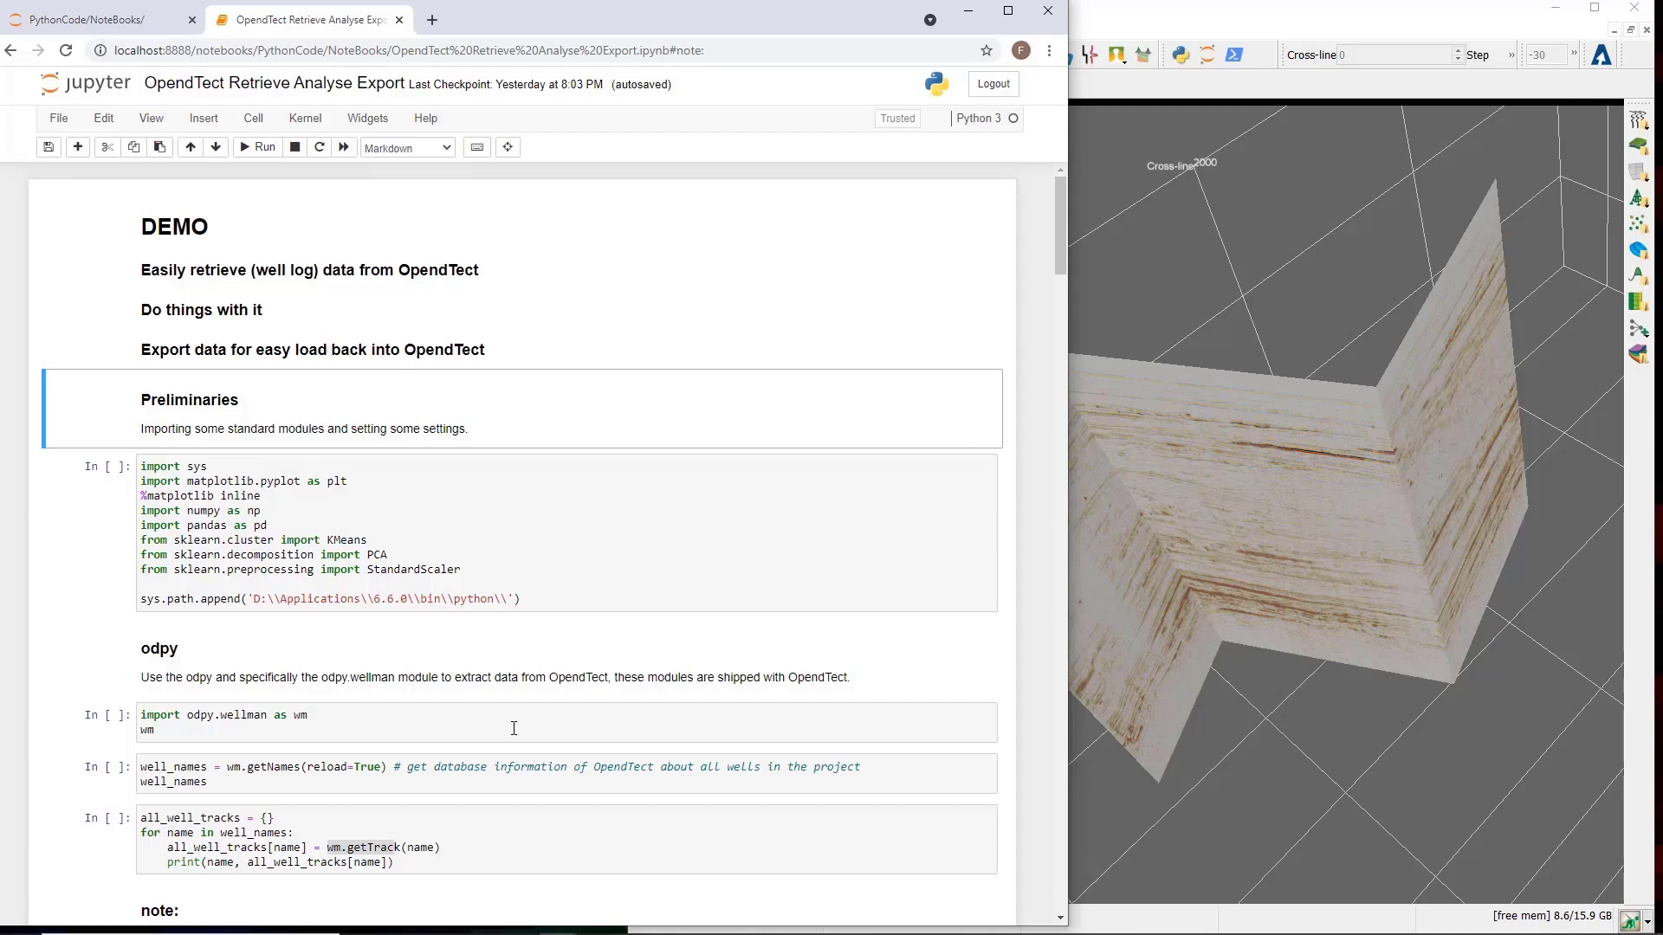
mouse_move(527, 425)
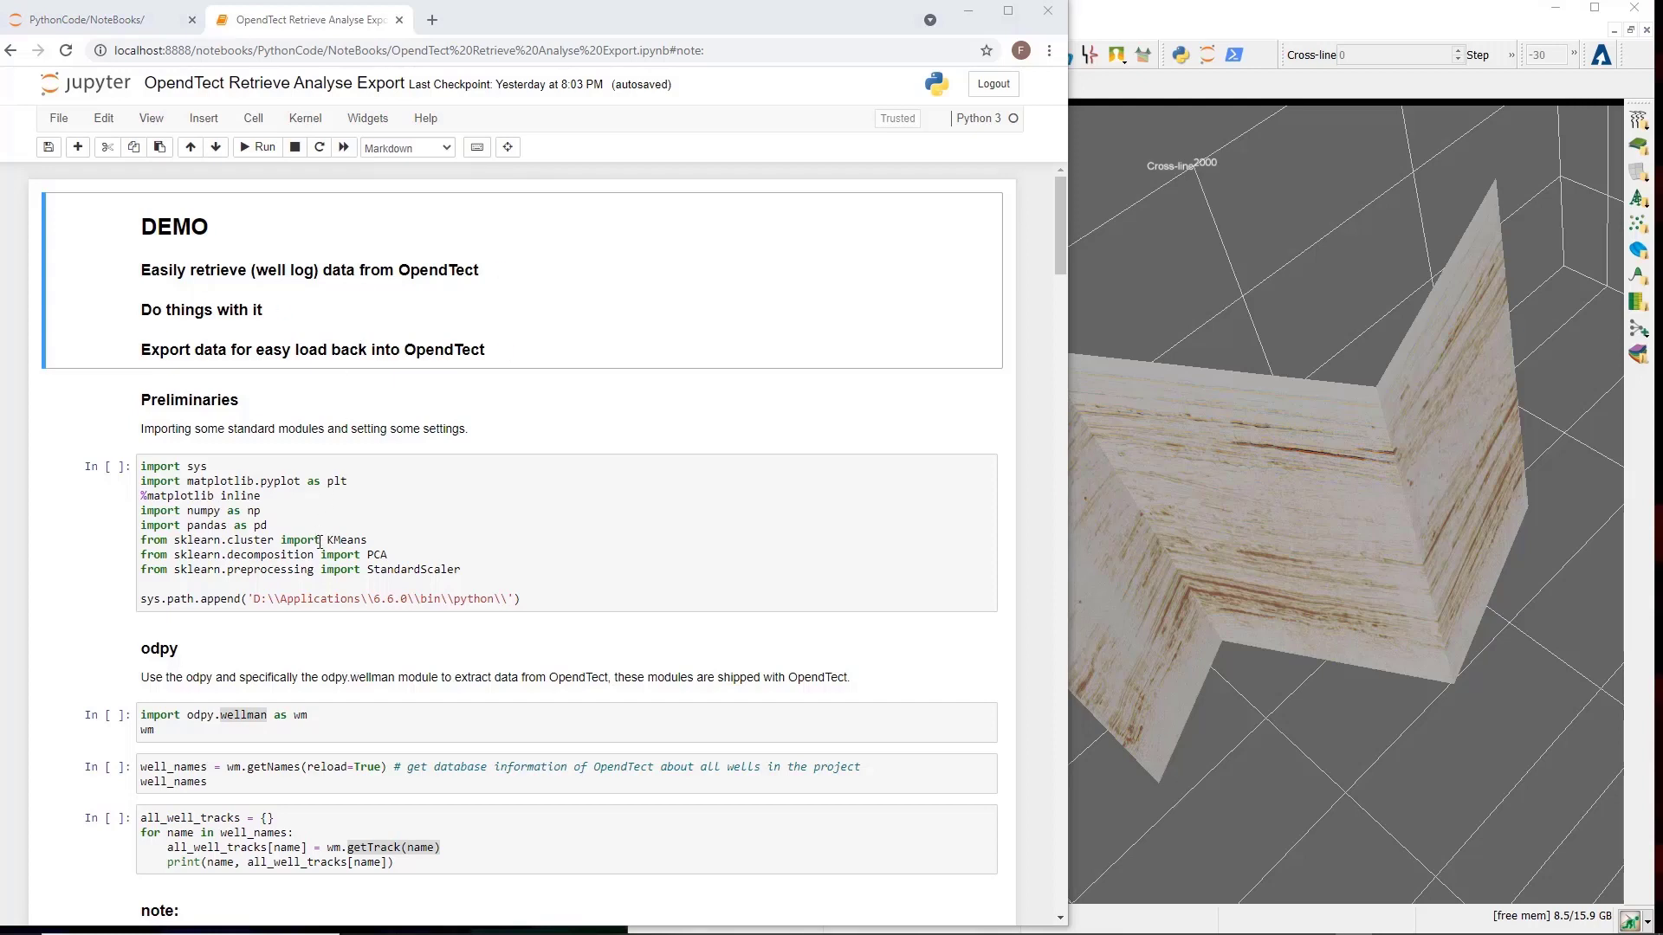
Run the standard module imports and the odpy.wellman import, then select the getNames cell.
left_click(520, 535)
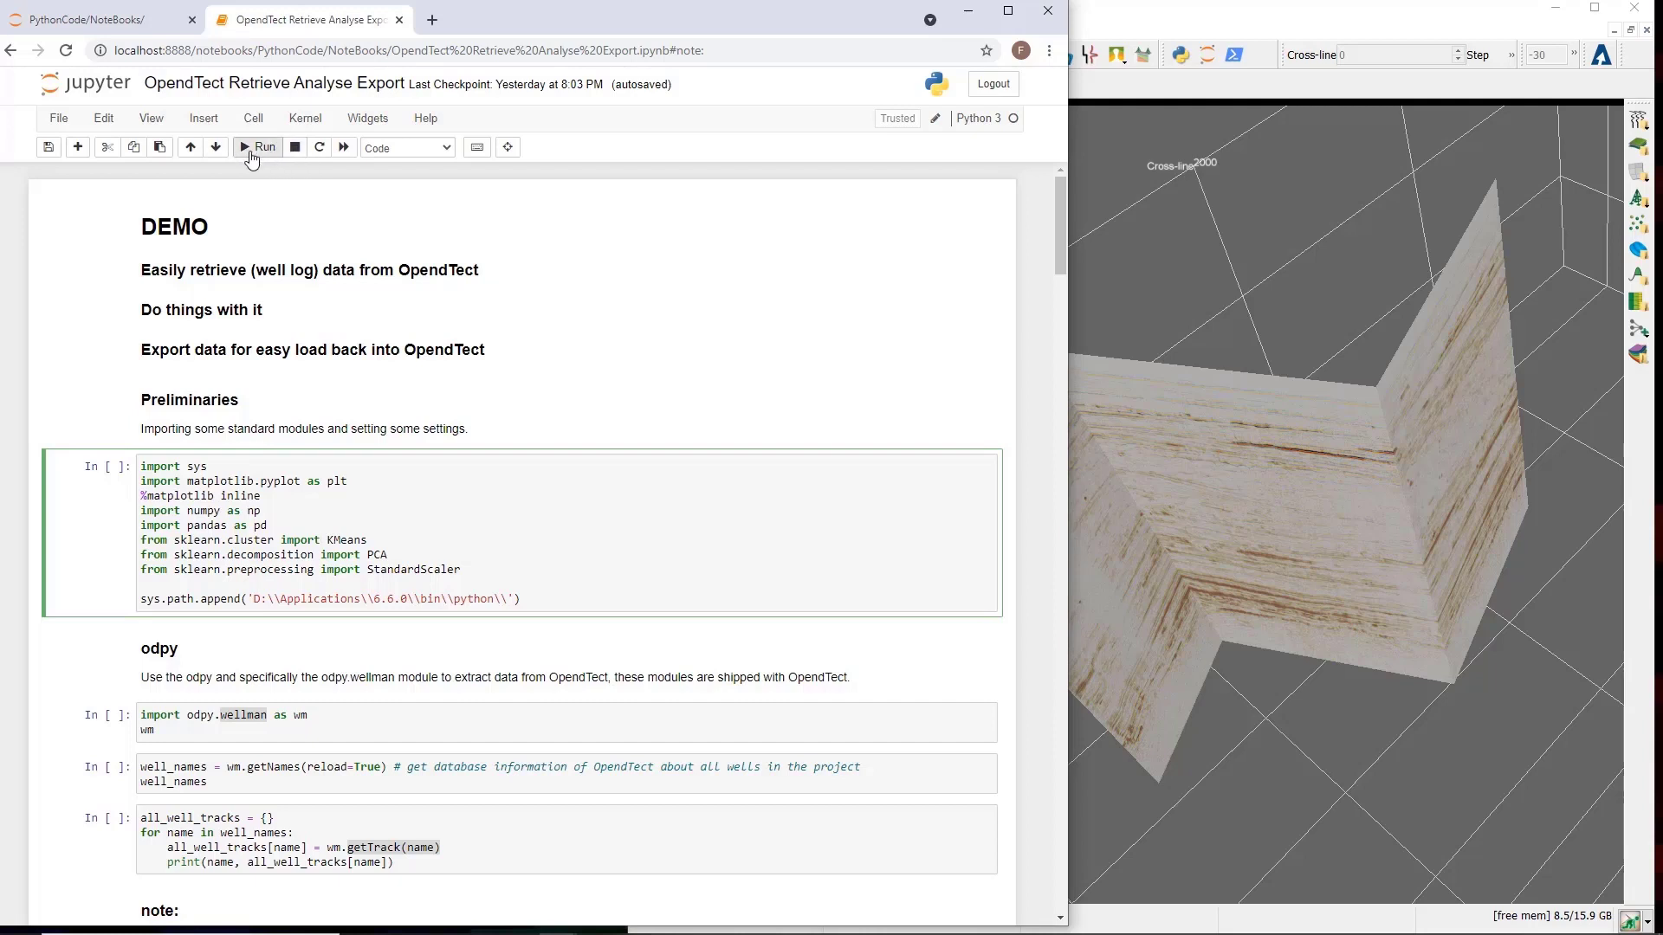
left_click(259, 146)
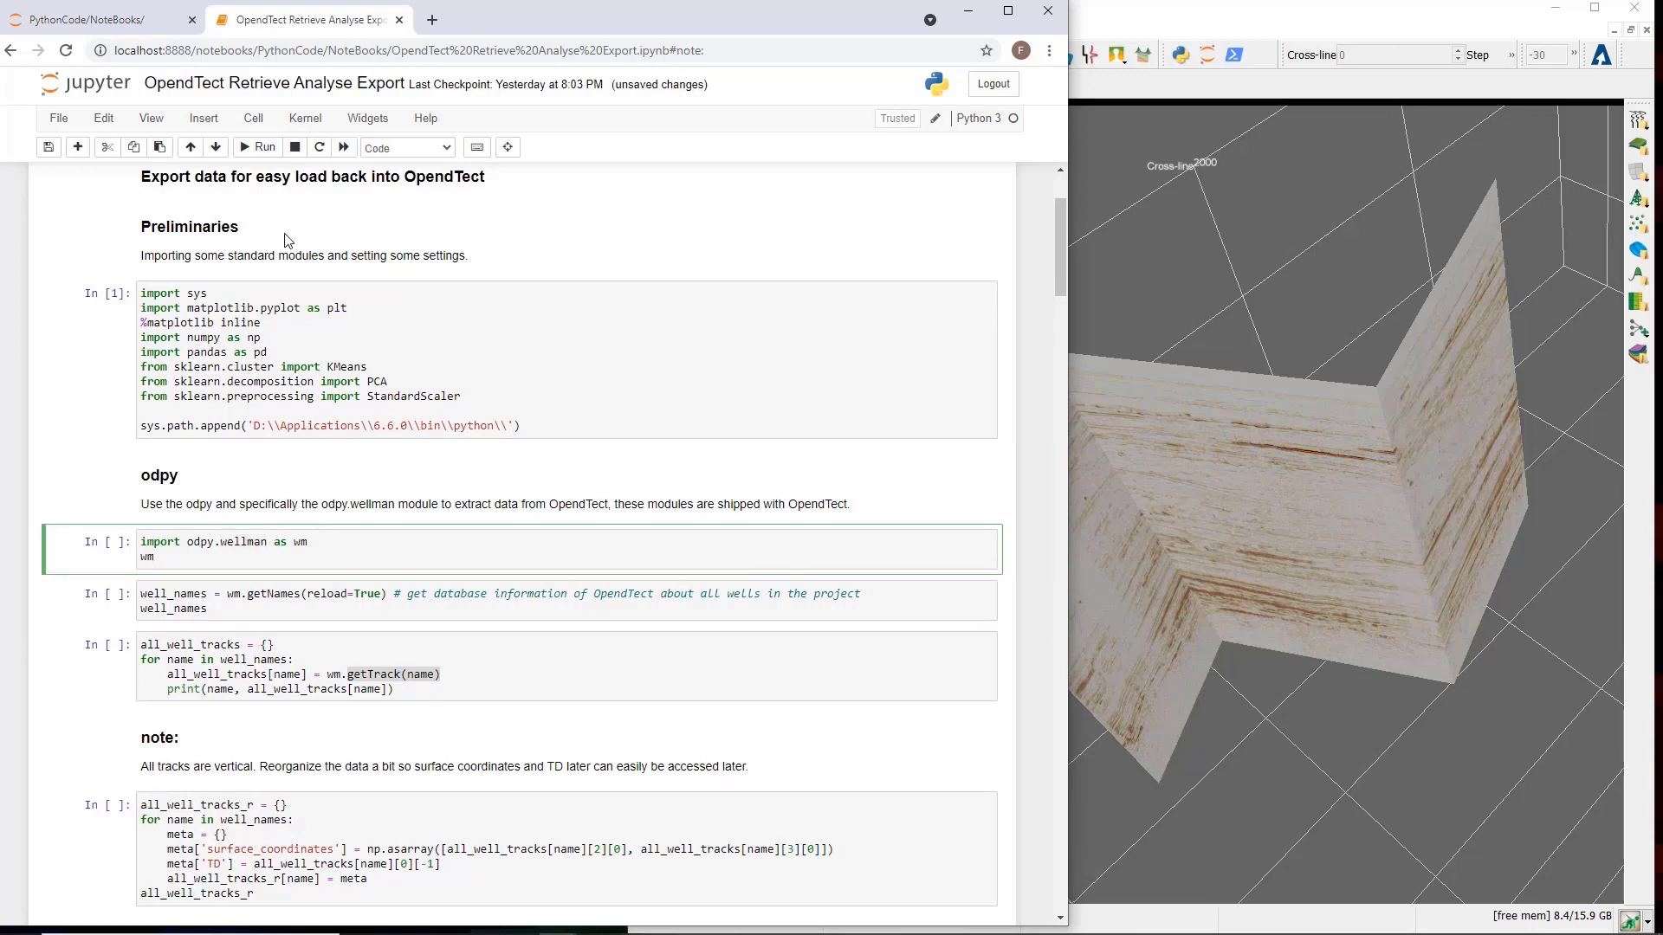
left_click(259, 147)
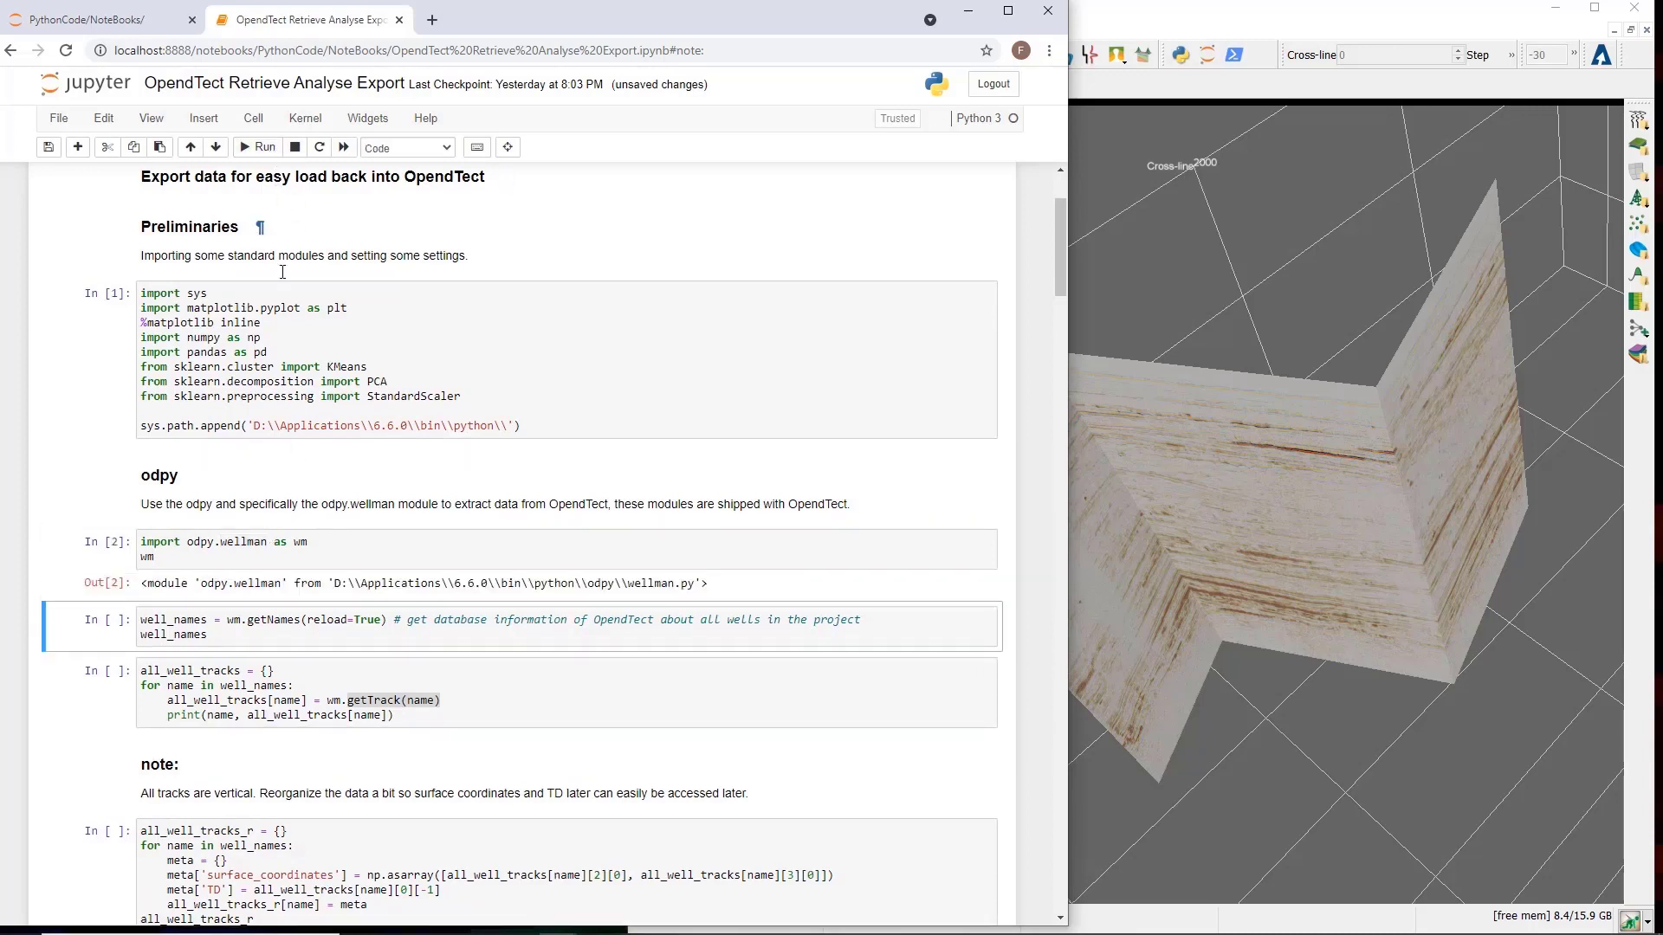
mouse_move(227, 544)
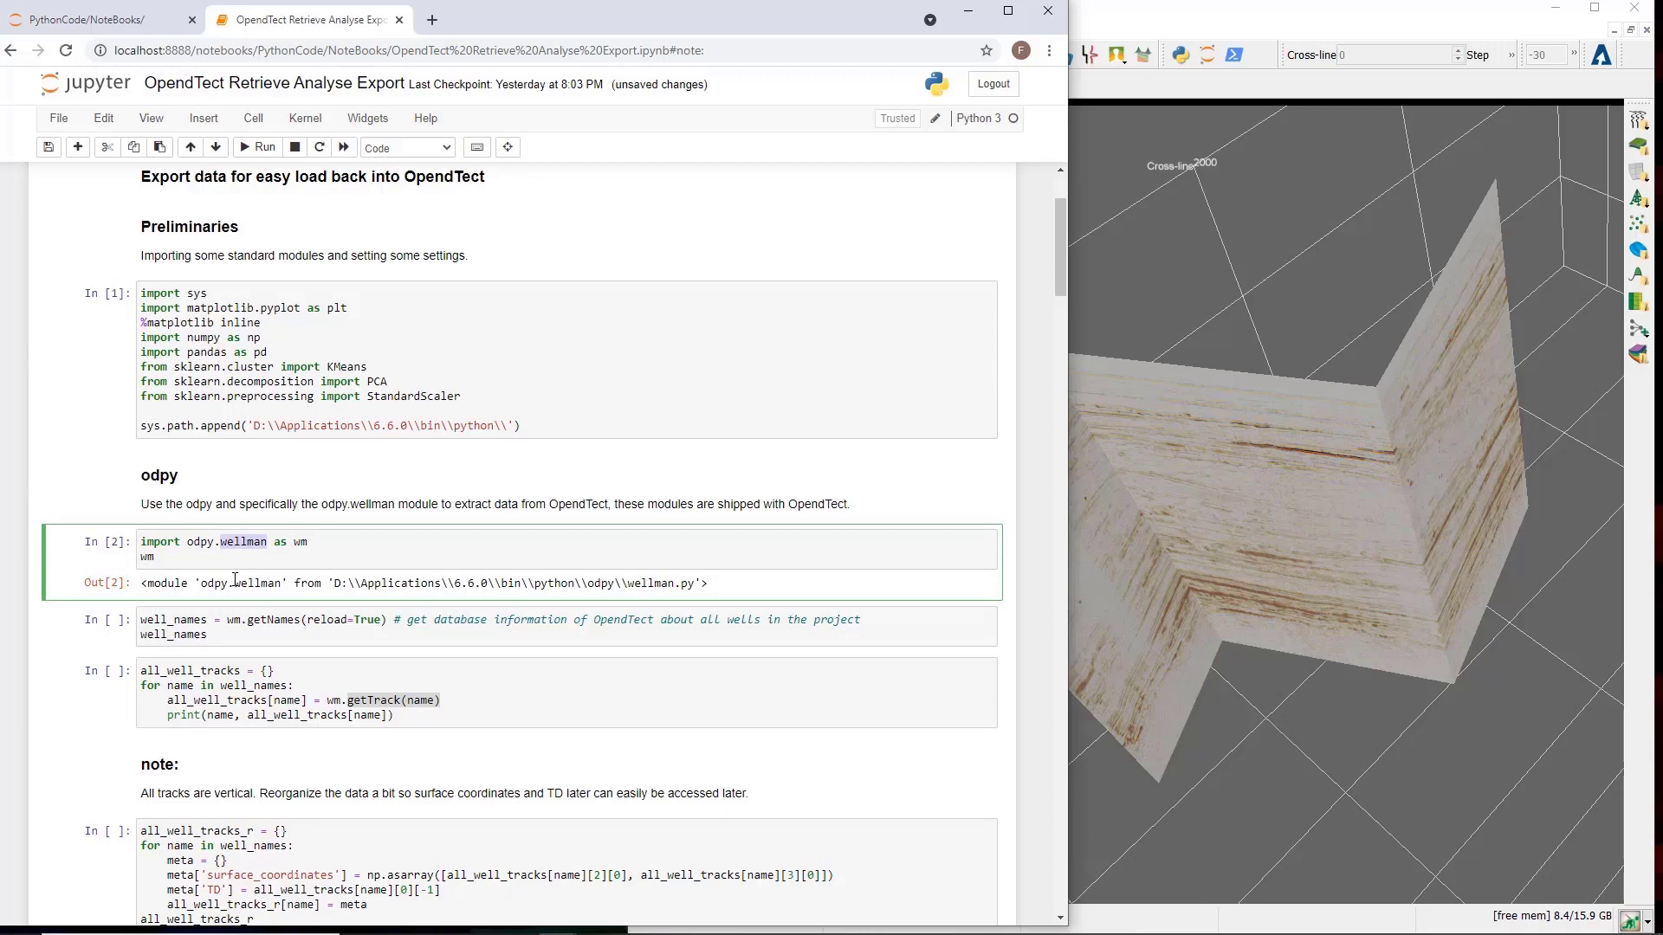
mouse_move(235, 603)
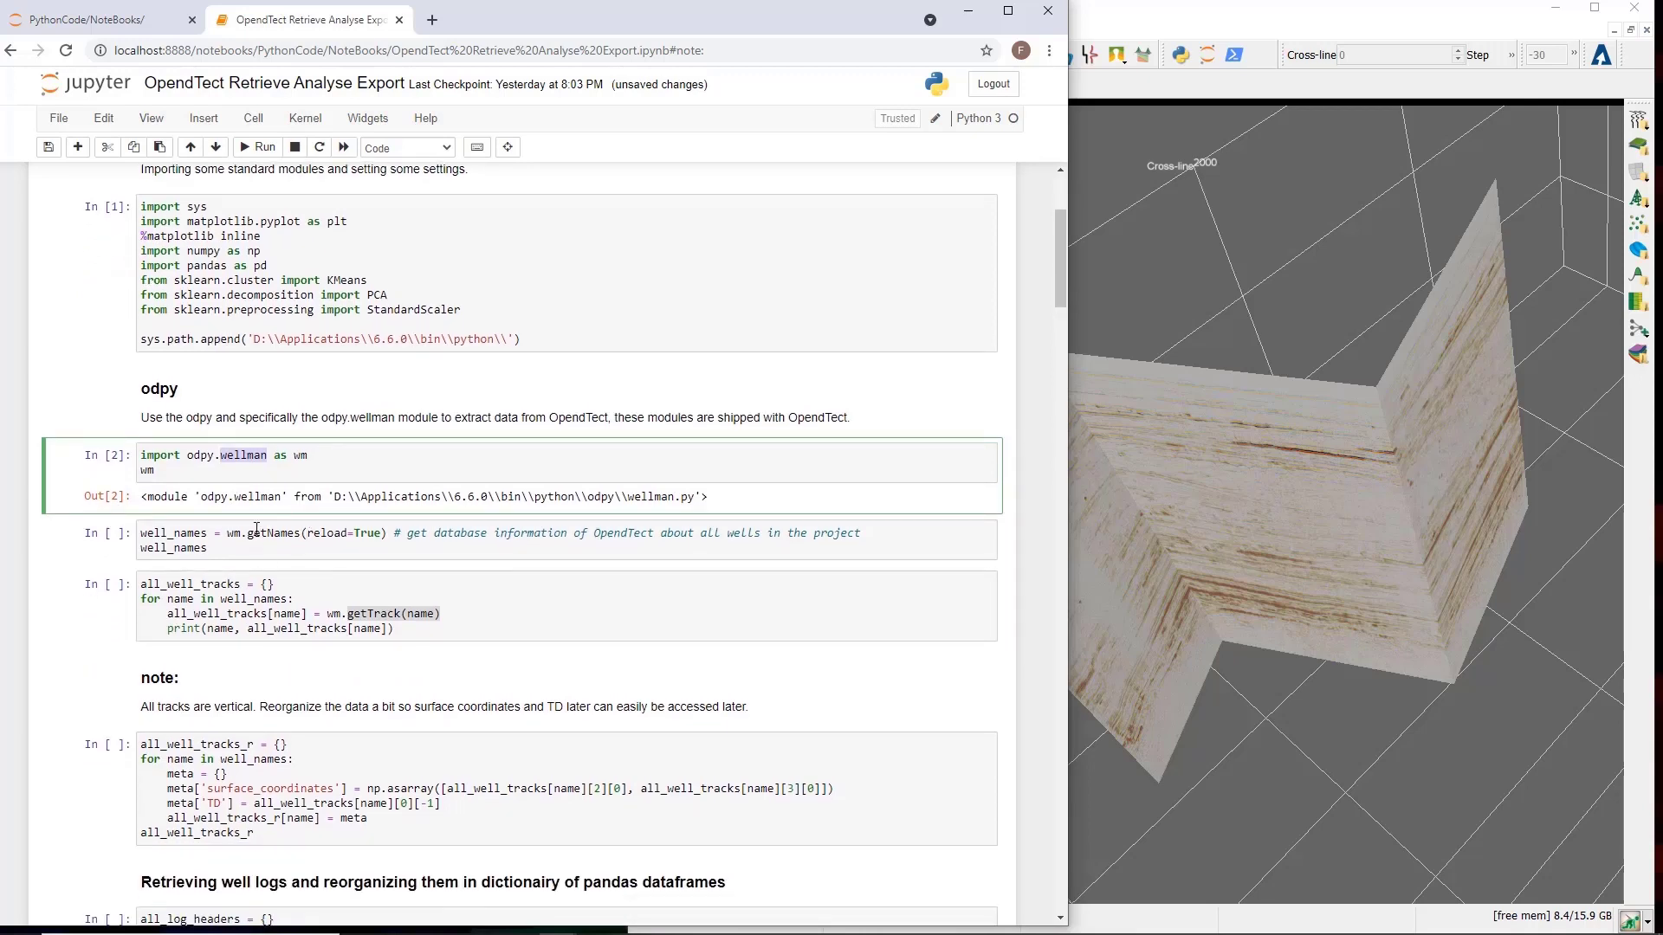
left_click(283, 538)
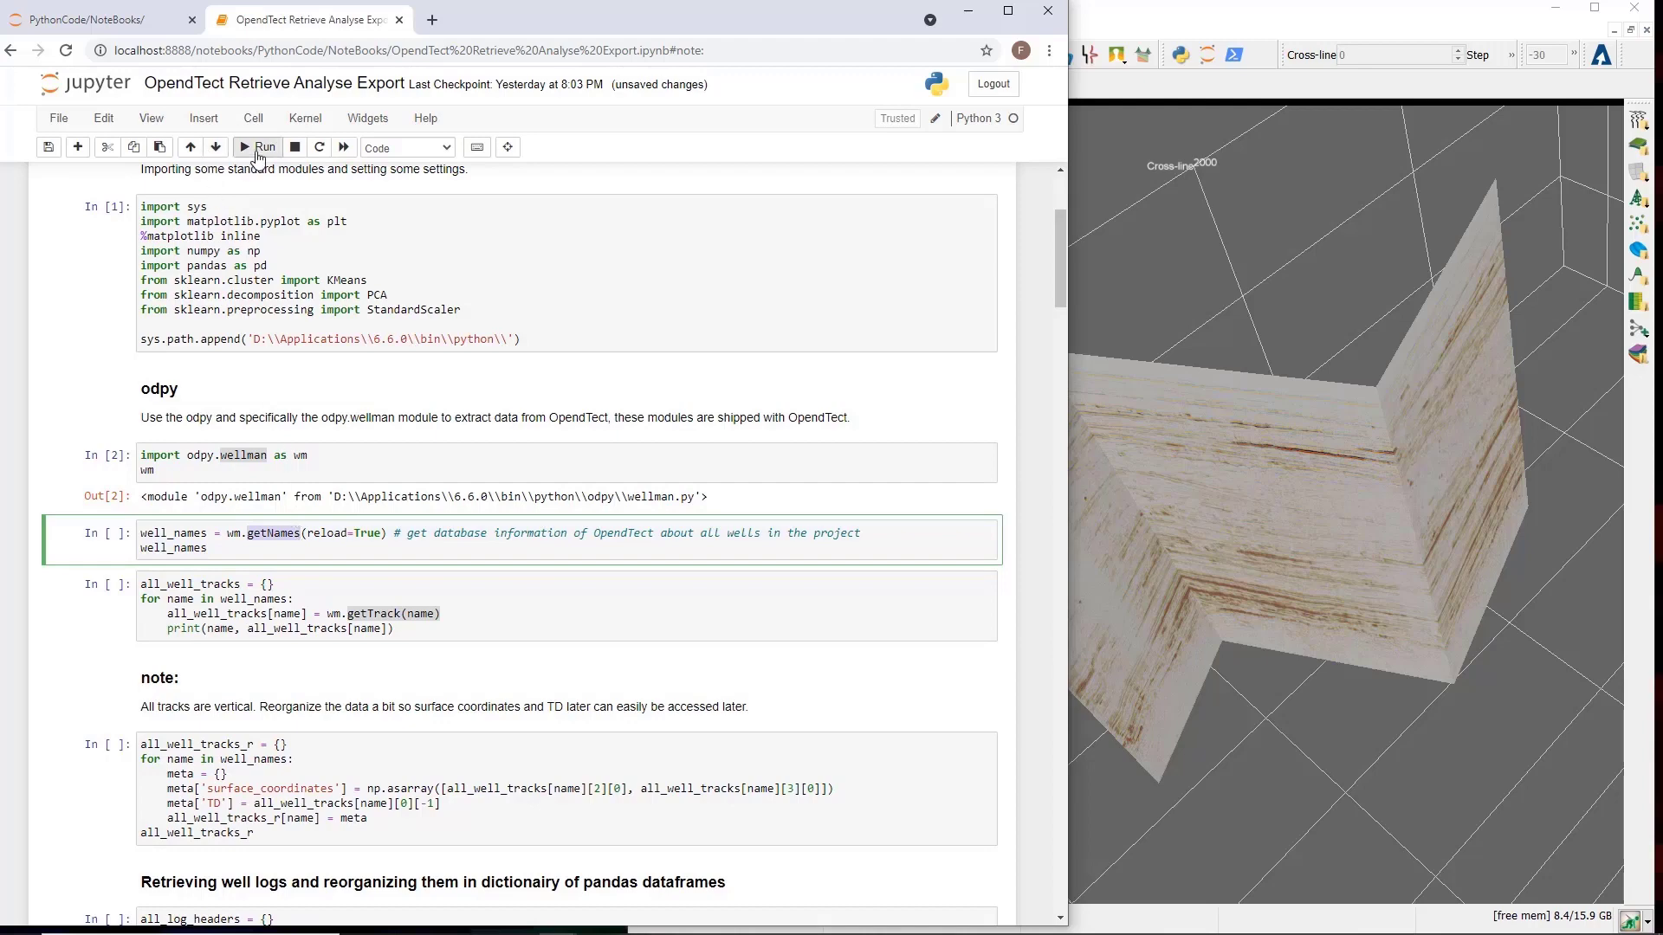
Retrieve the nine well names and print every well's track coordinates.
left_click(259, 146)
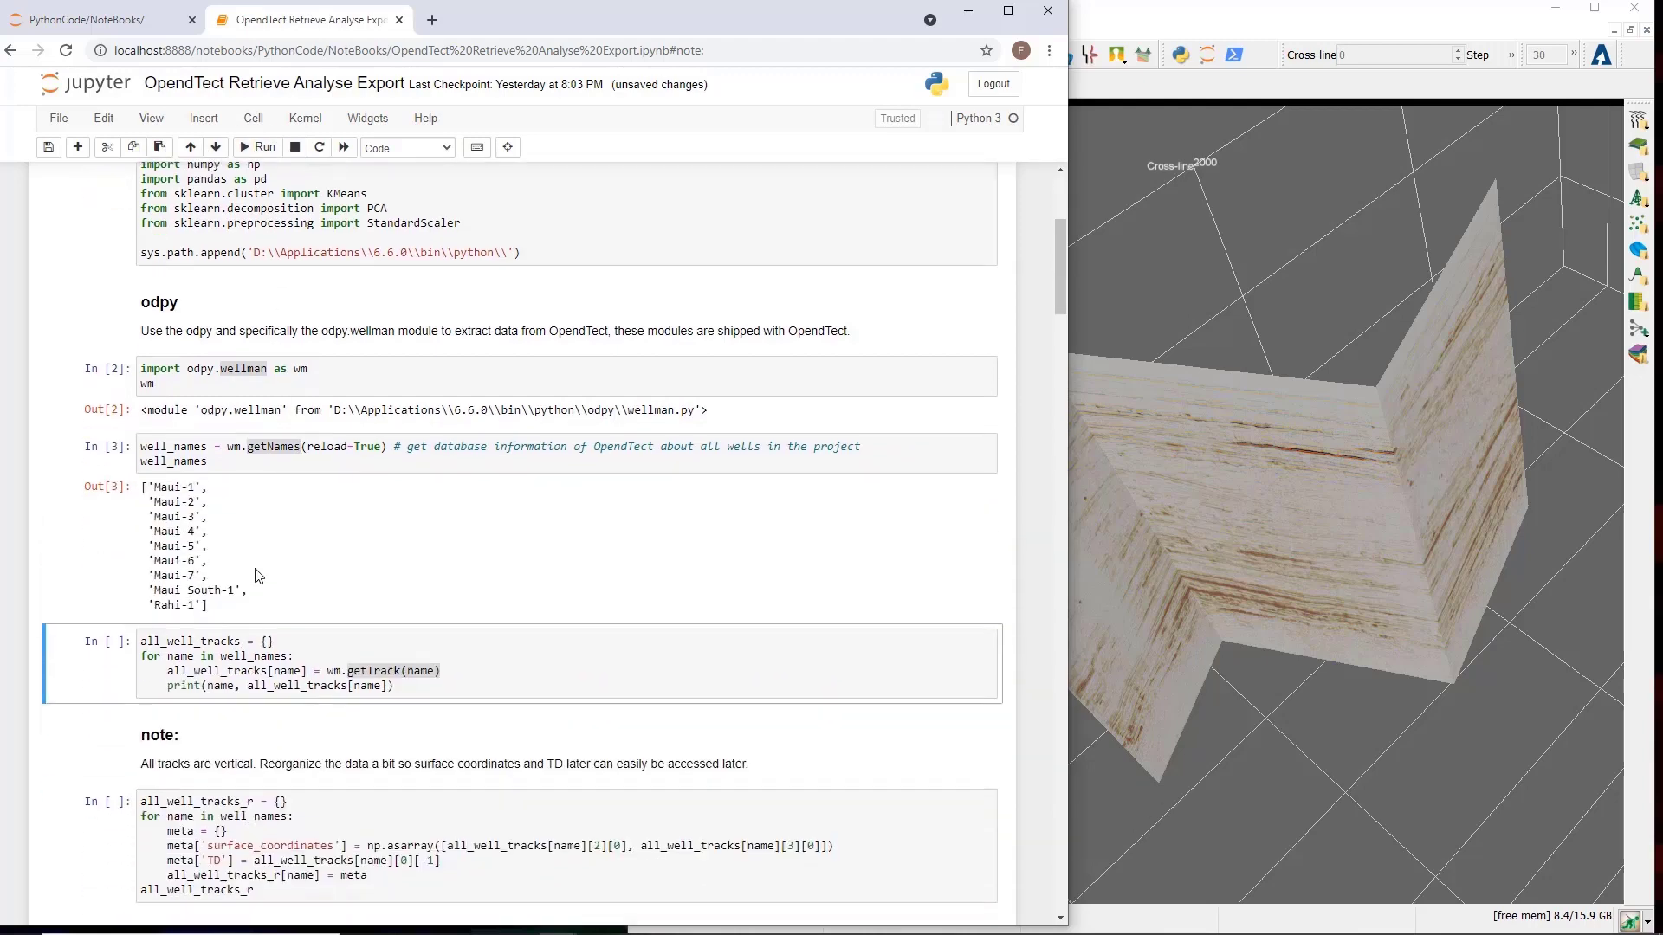
scroll("down", 3)
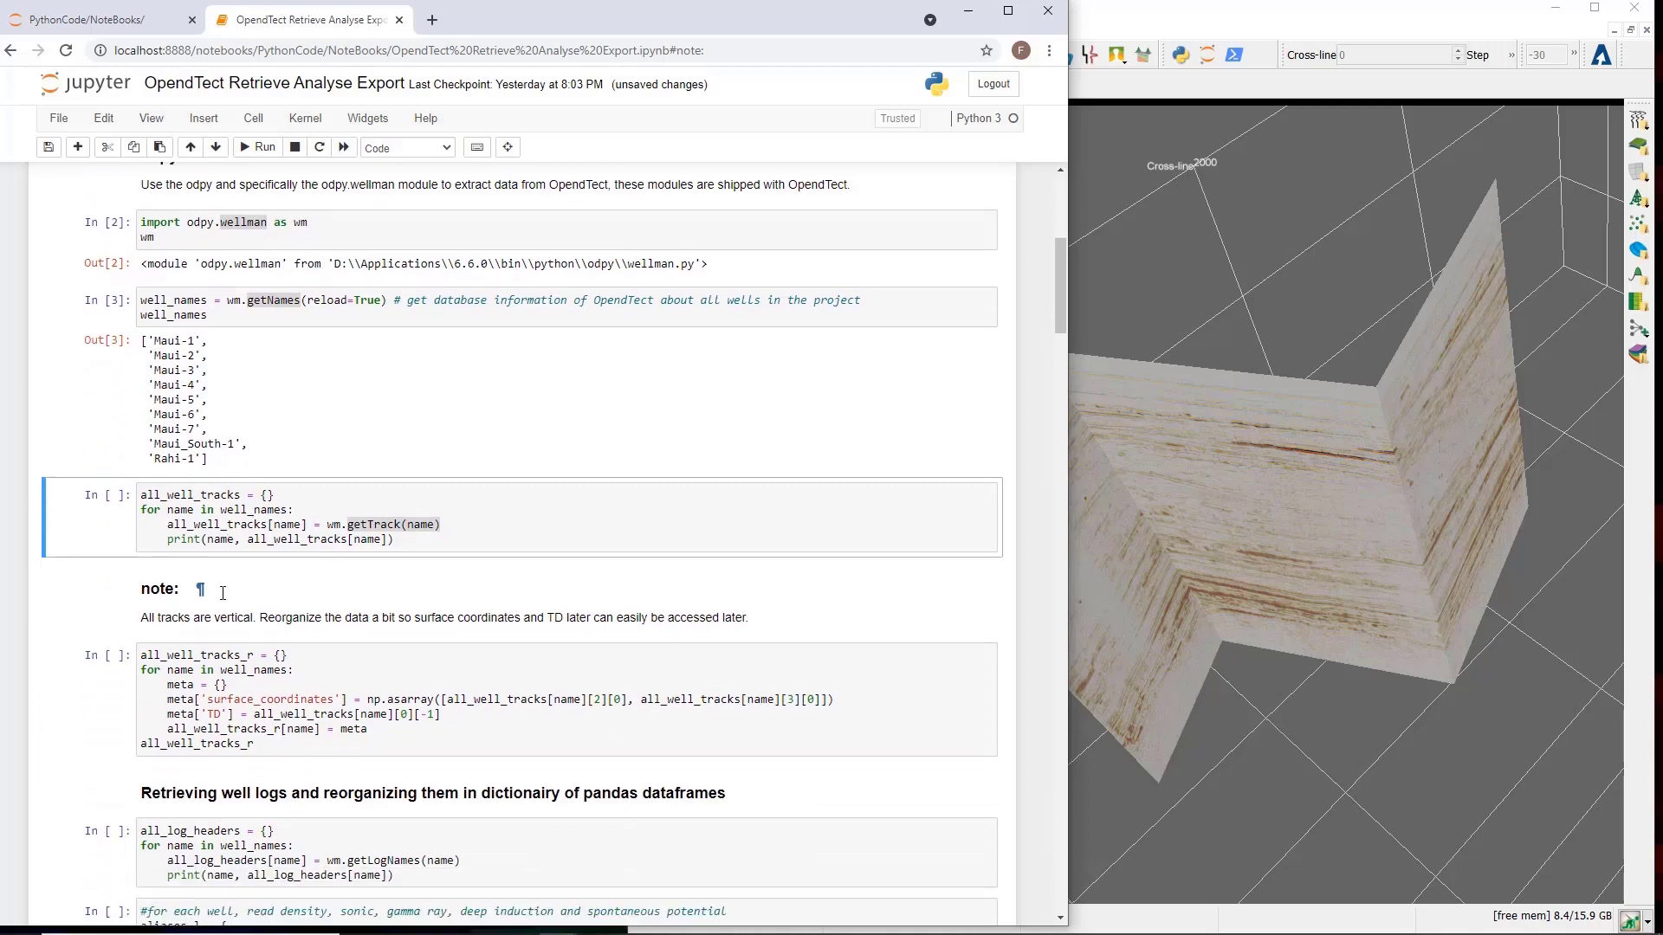
scroll("up", 3)
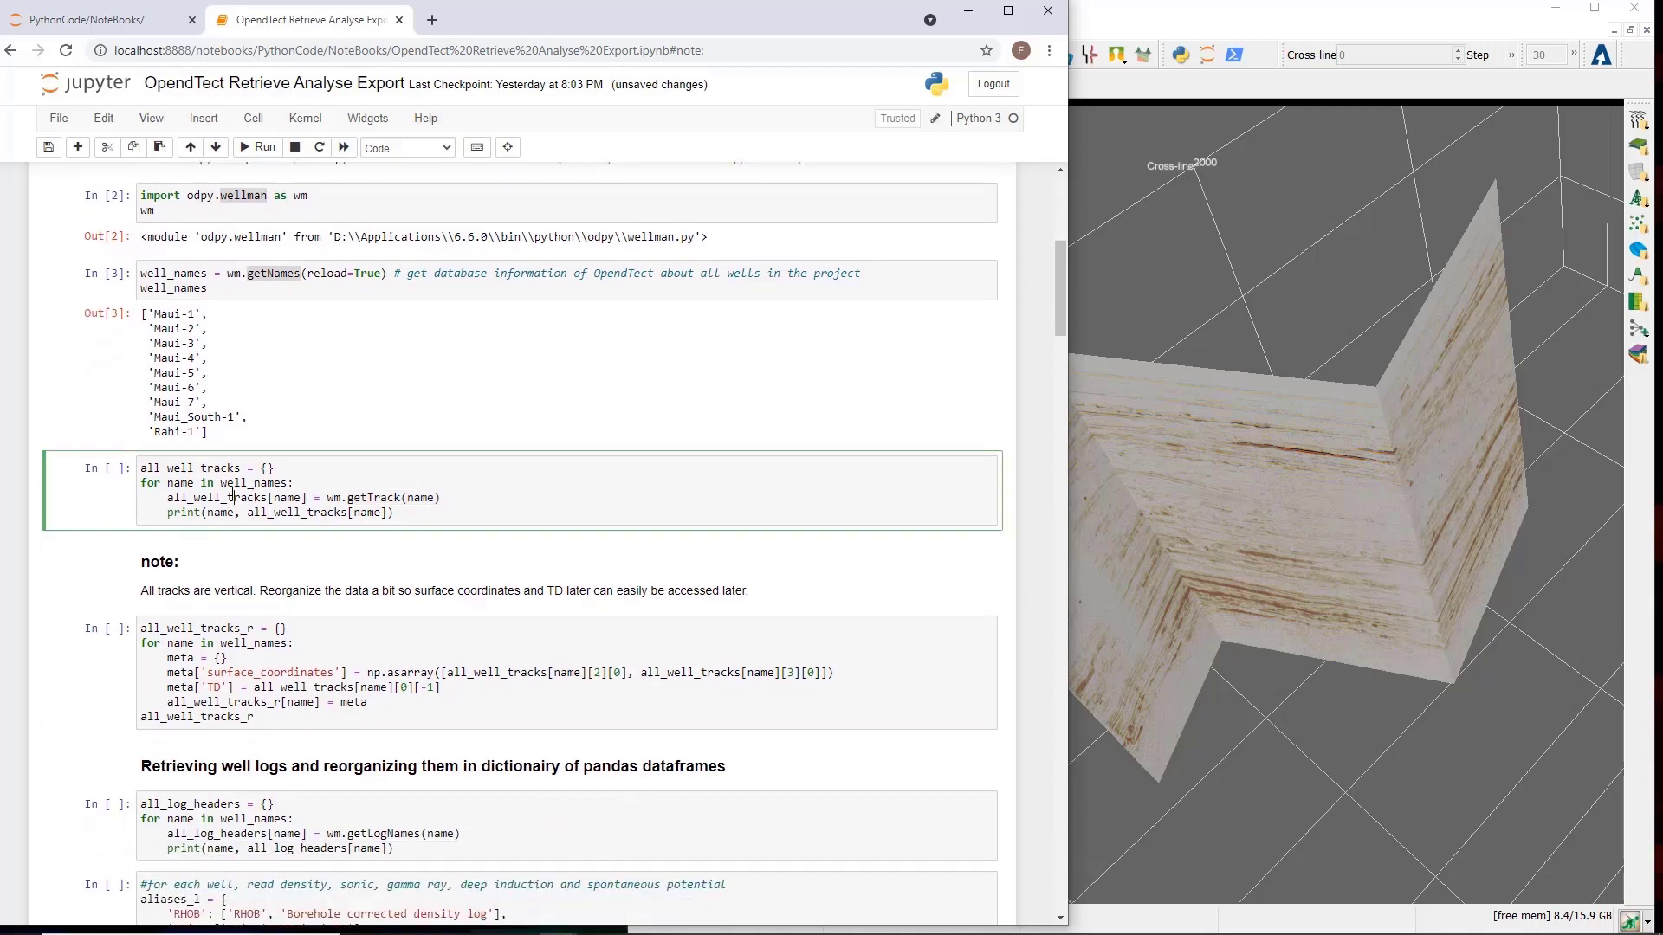
left_click(259, 147)
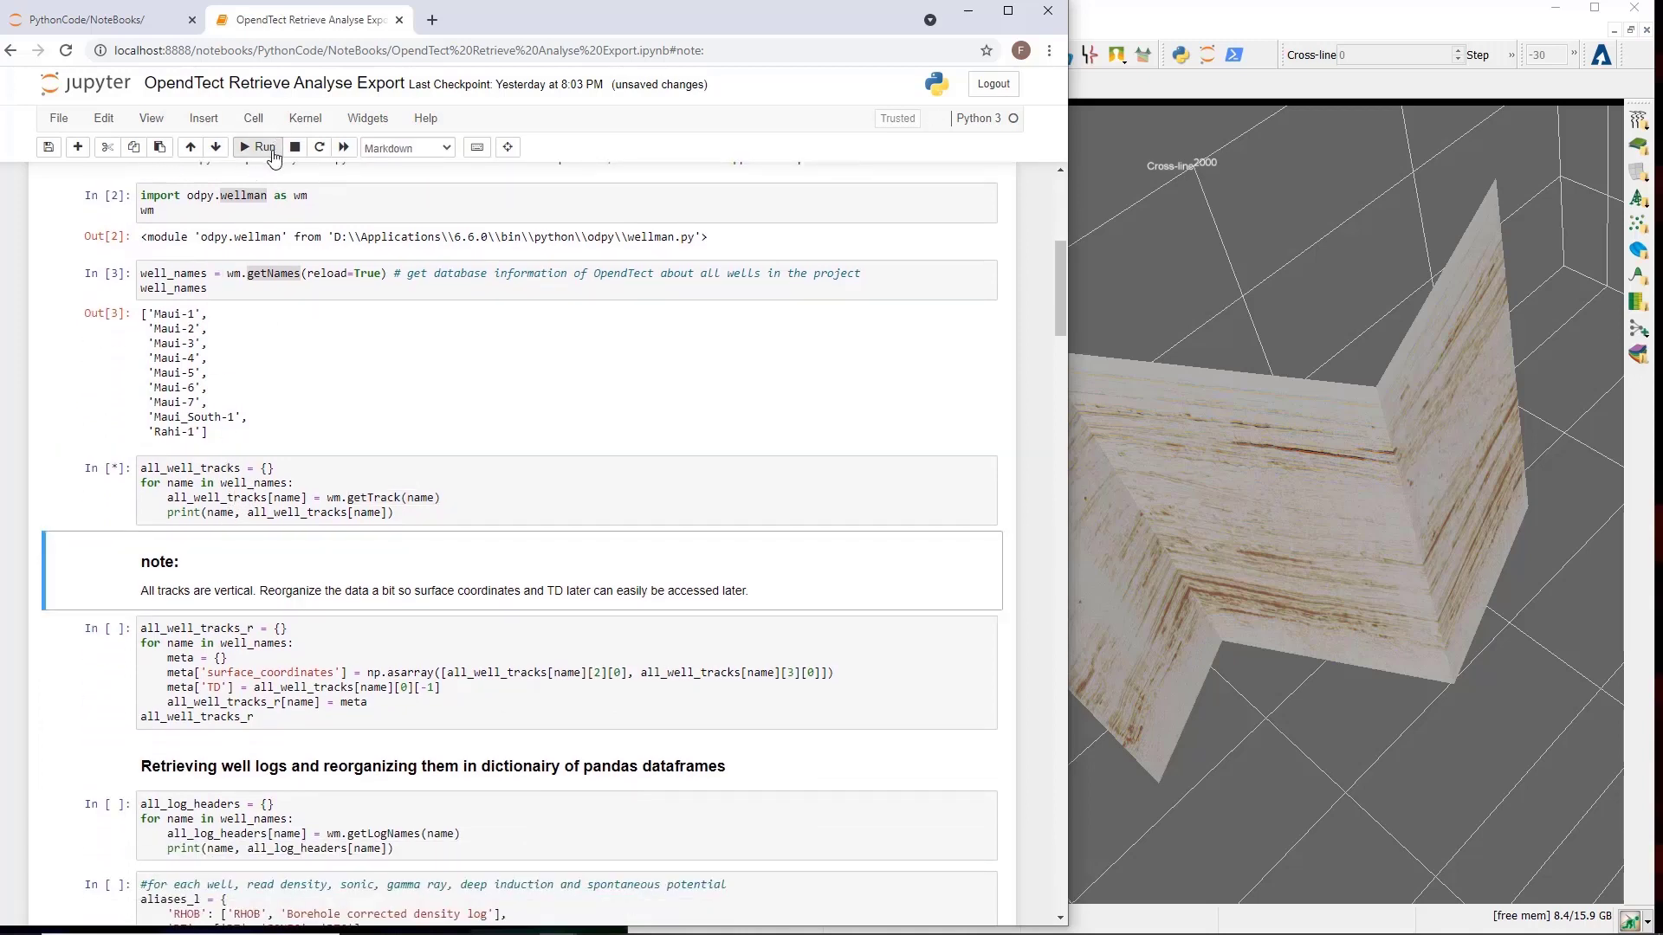
left_click(259, 147)
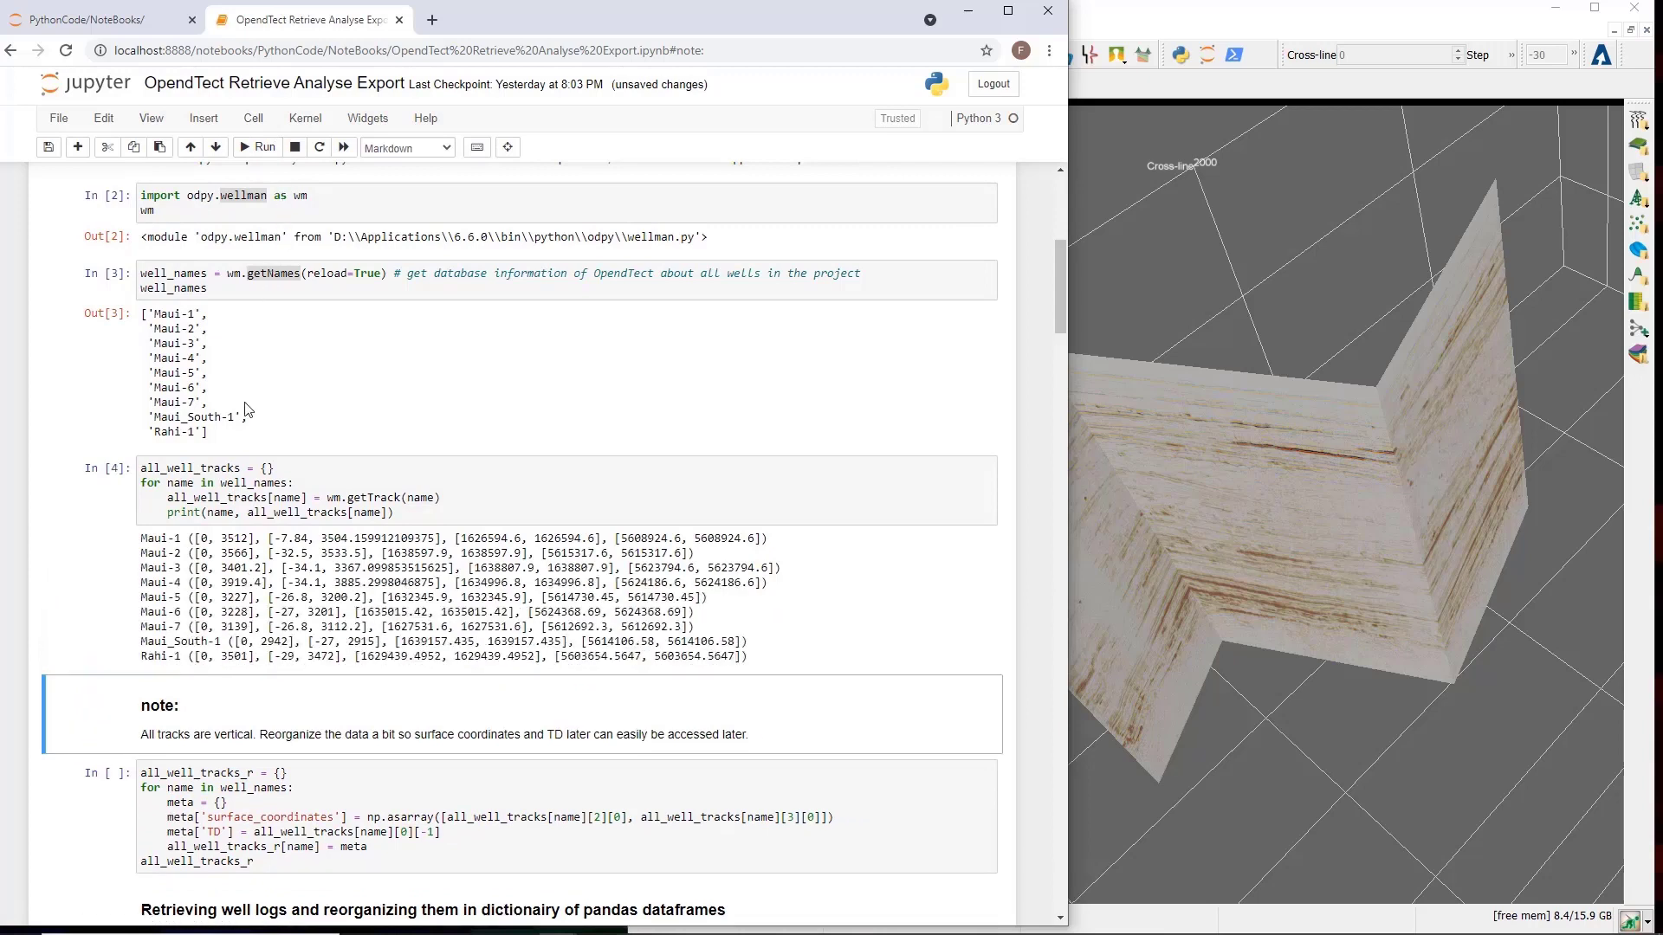
mouse_move(240, 525)
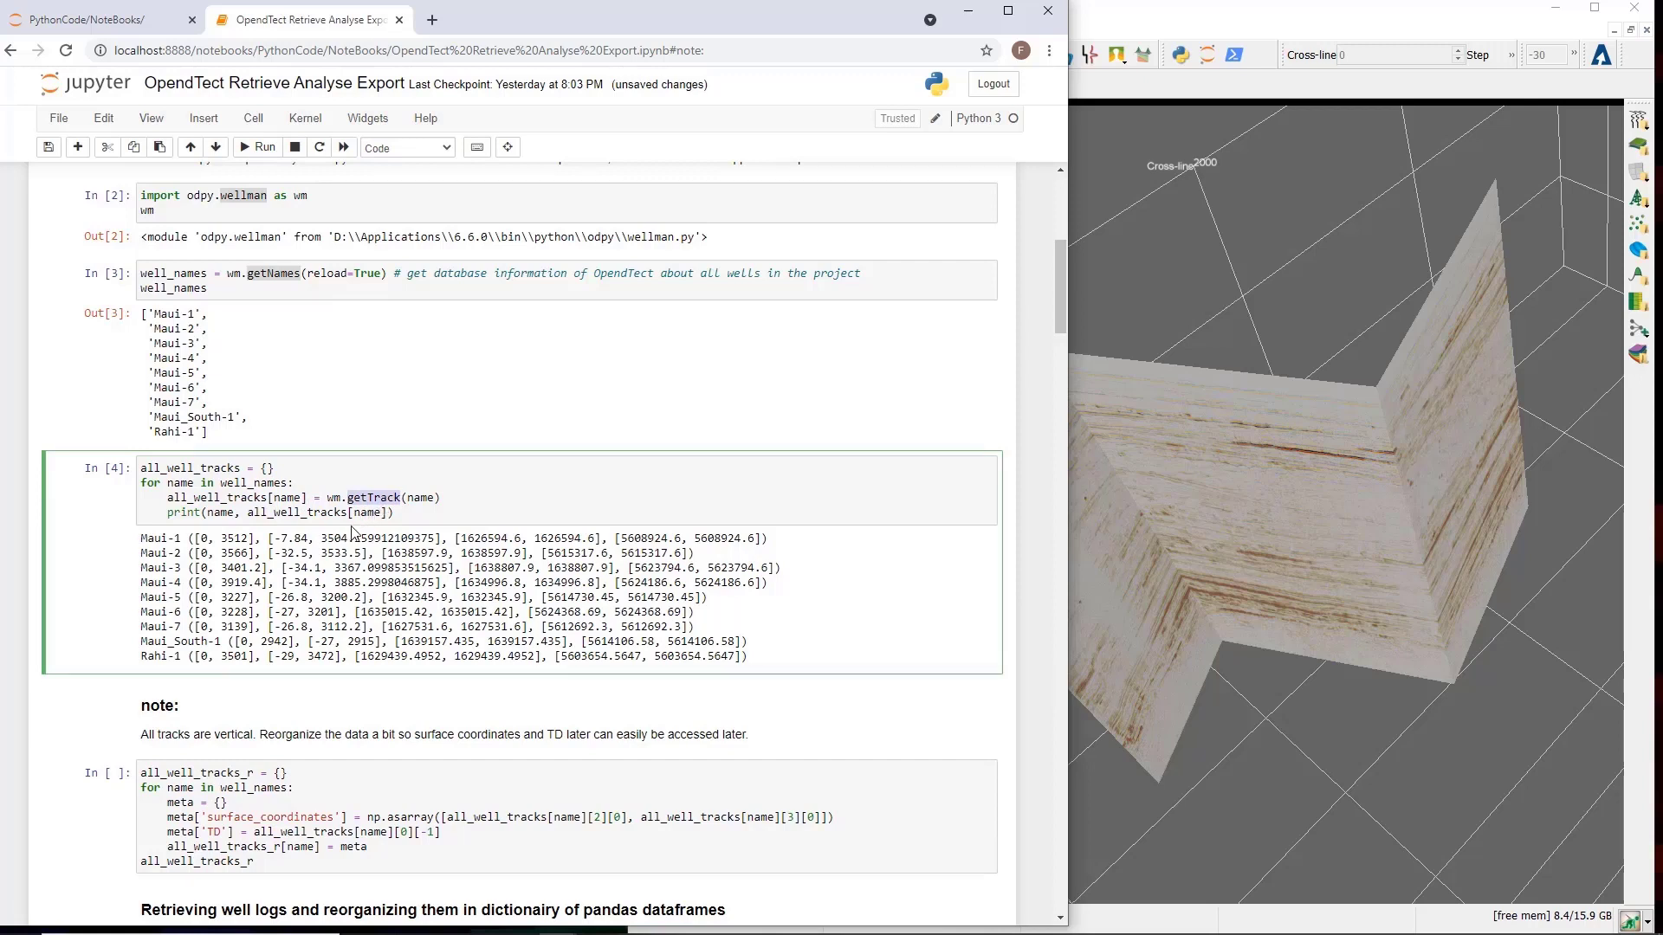
mouse_move(353, 532)
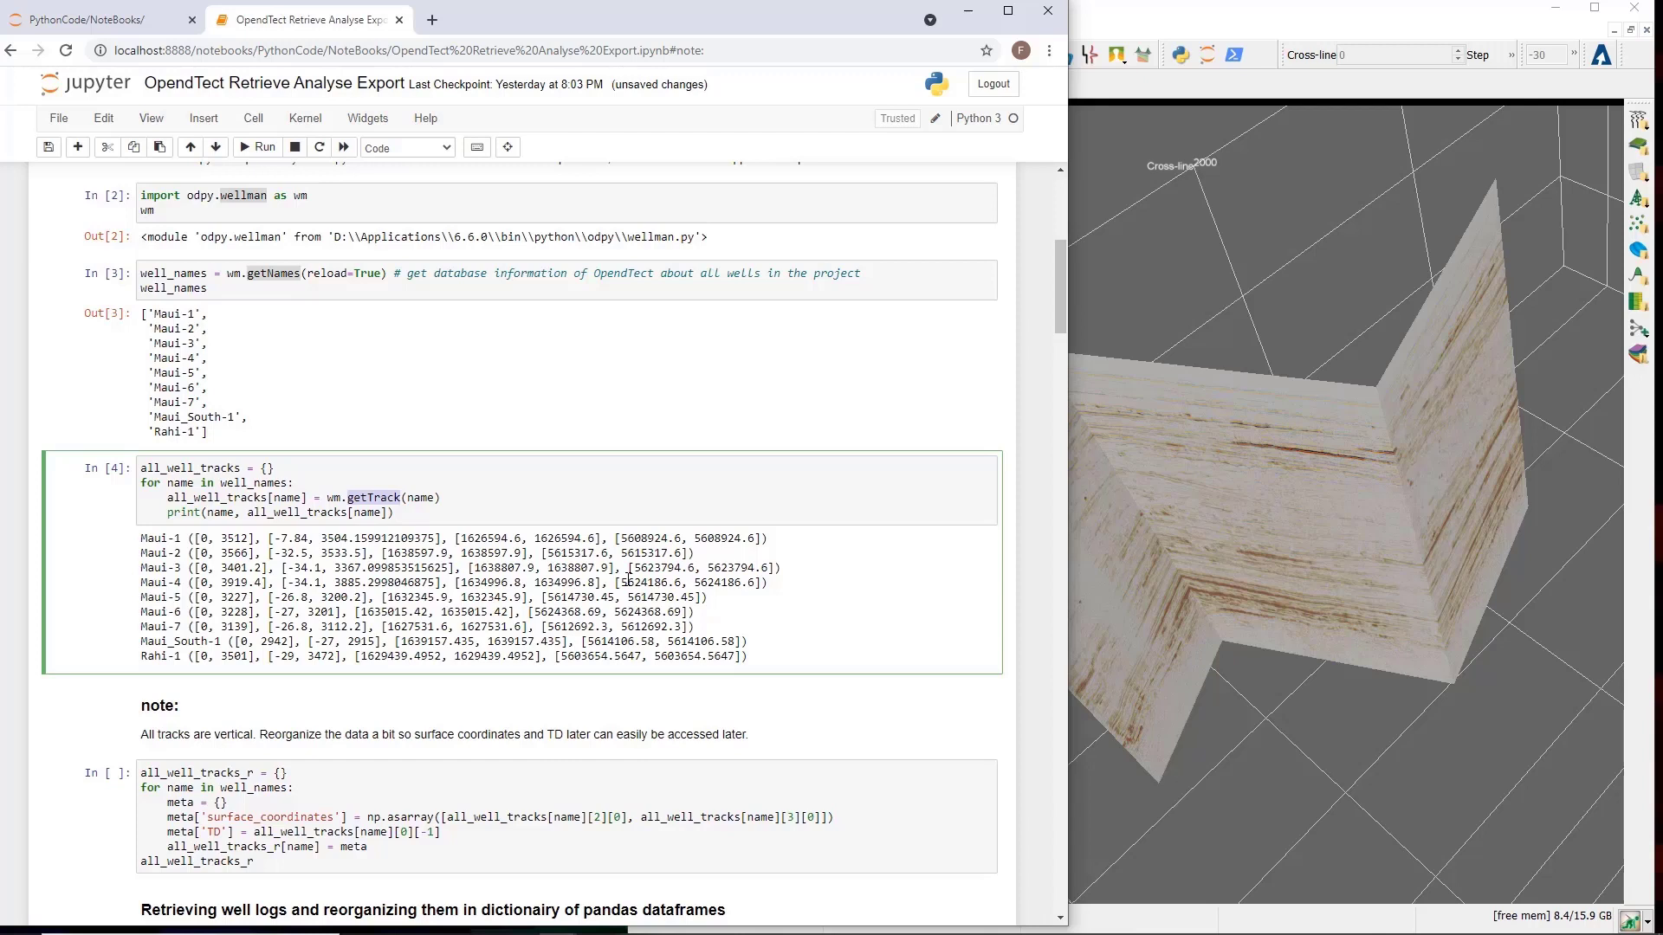
scroll("down", 3)
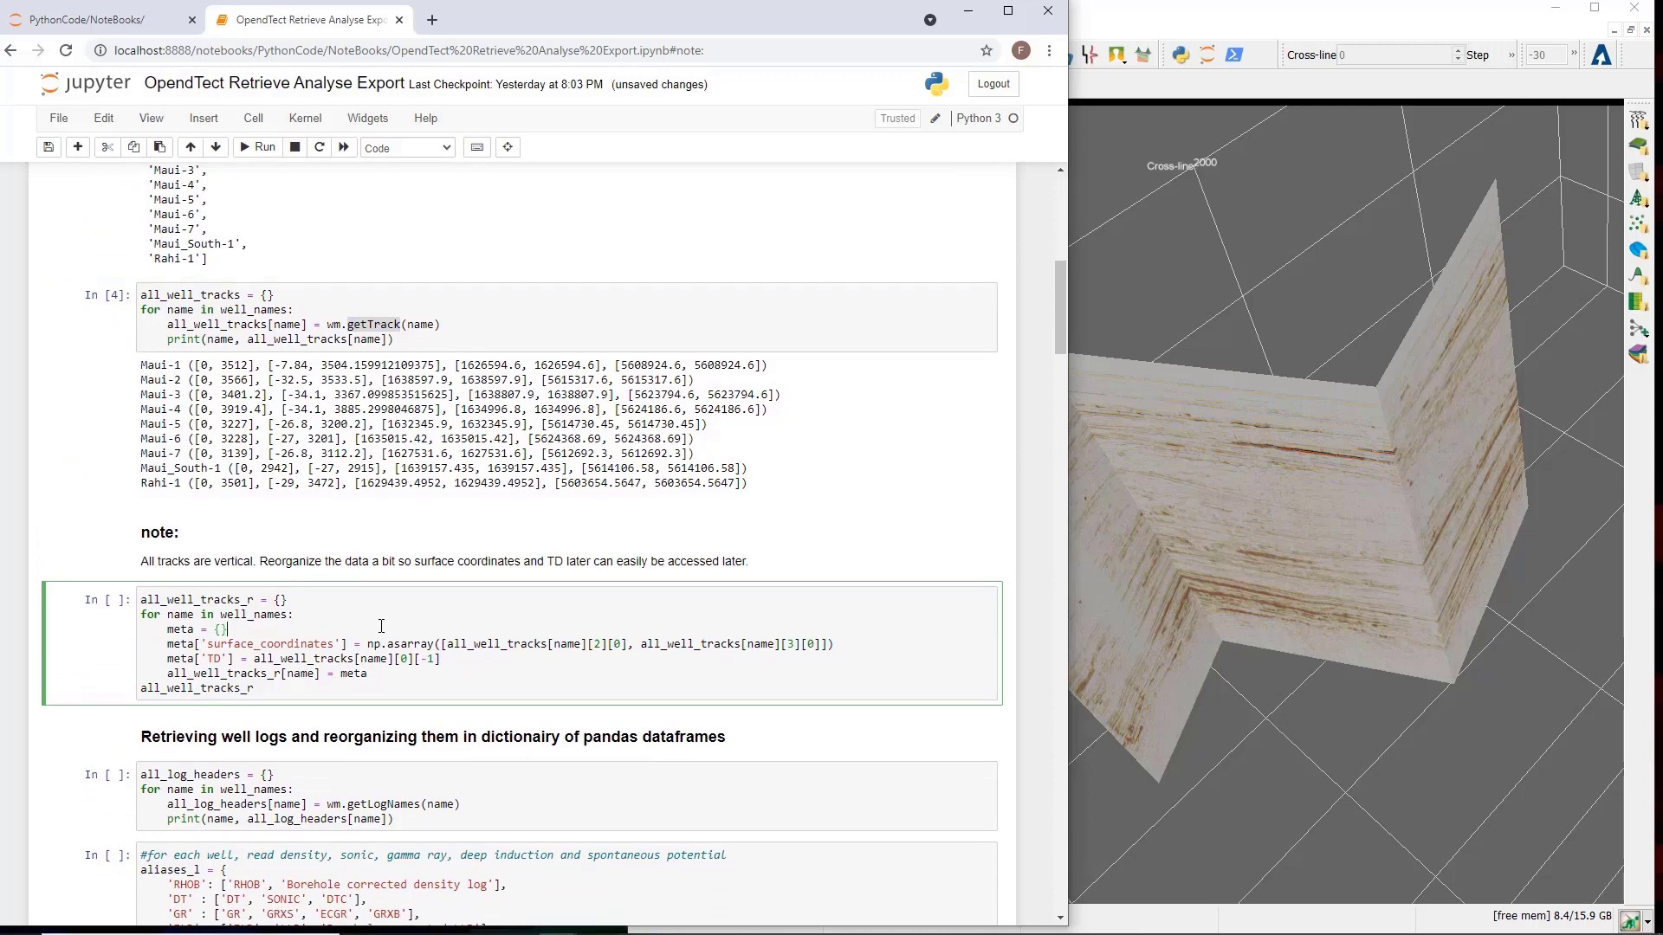
mouse_move(346, 604)
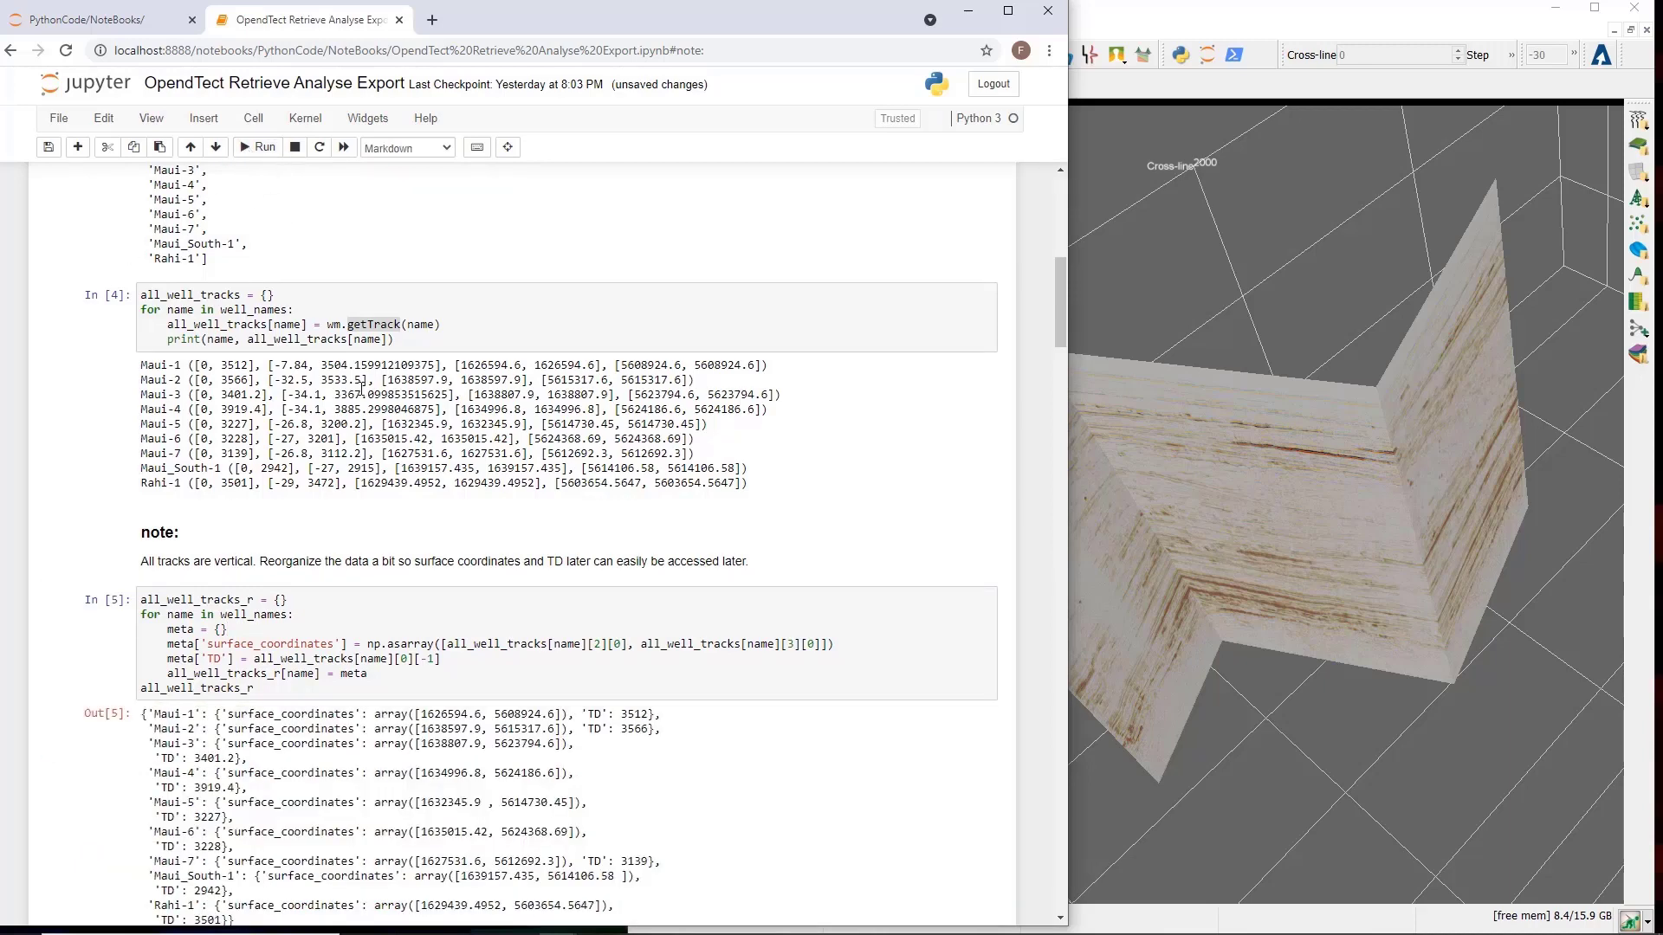
Scroll down through the reorganized surface coordinates and TD output.
scroll("down", 3)
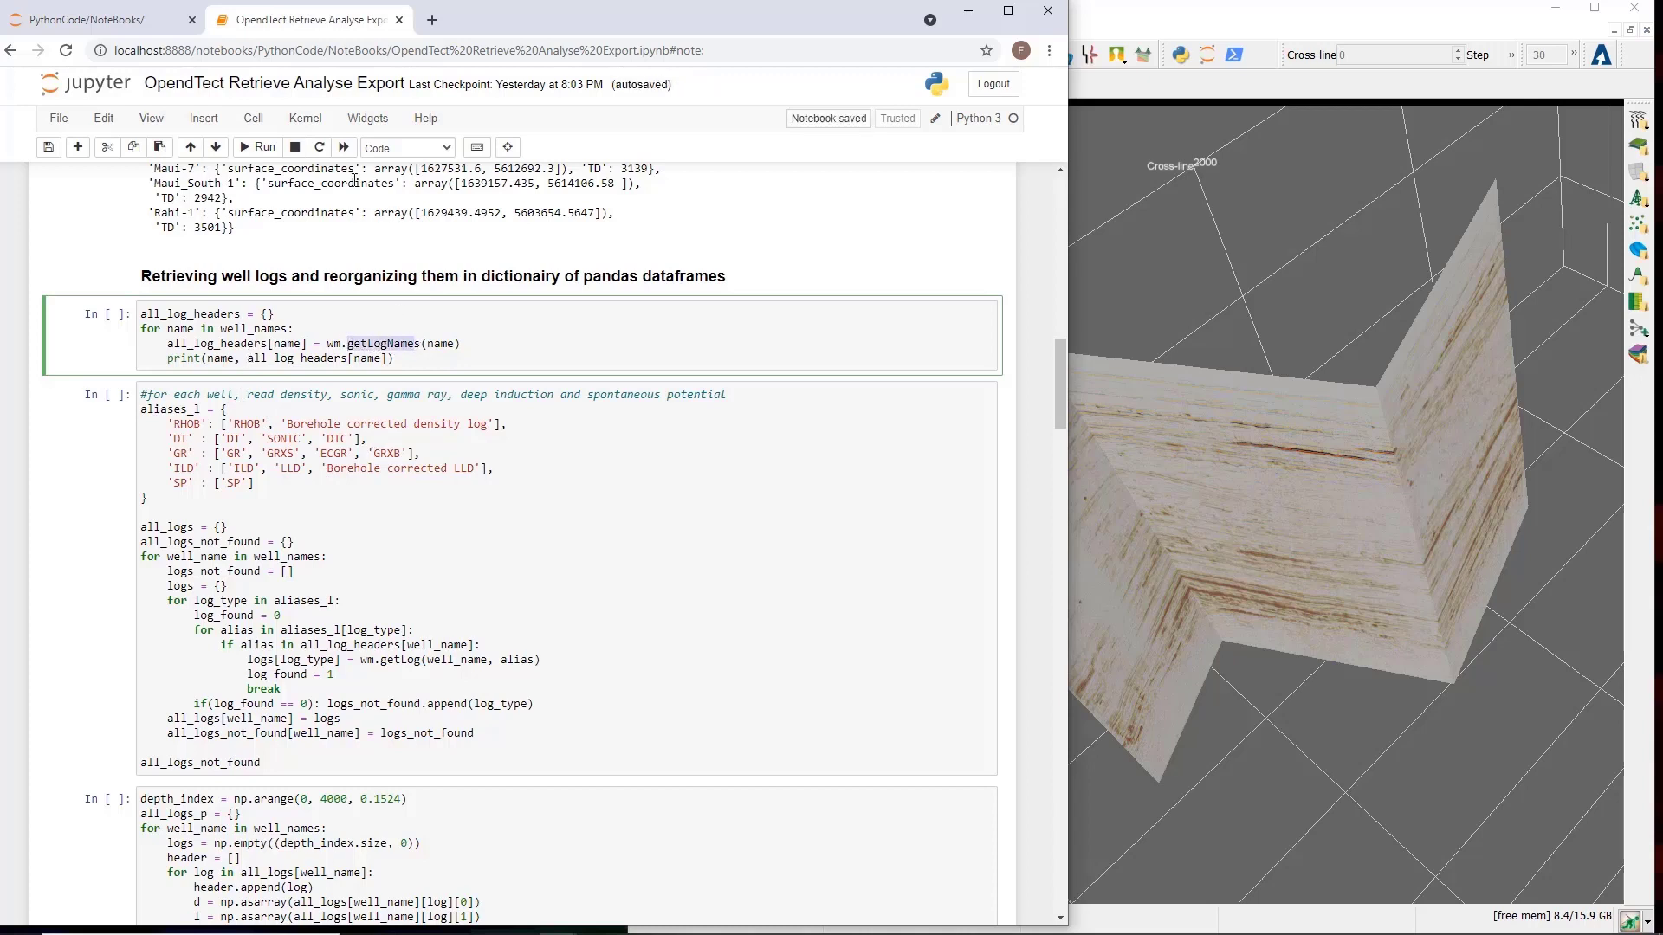
Print each well's available log header names, then select the alias log-reading cell.
left_click(261, 146)
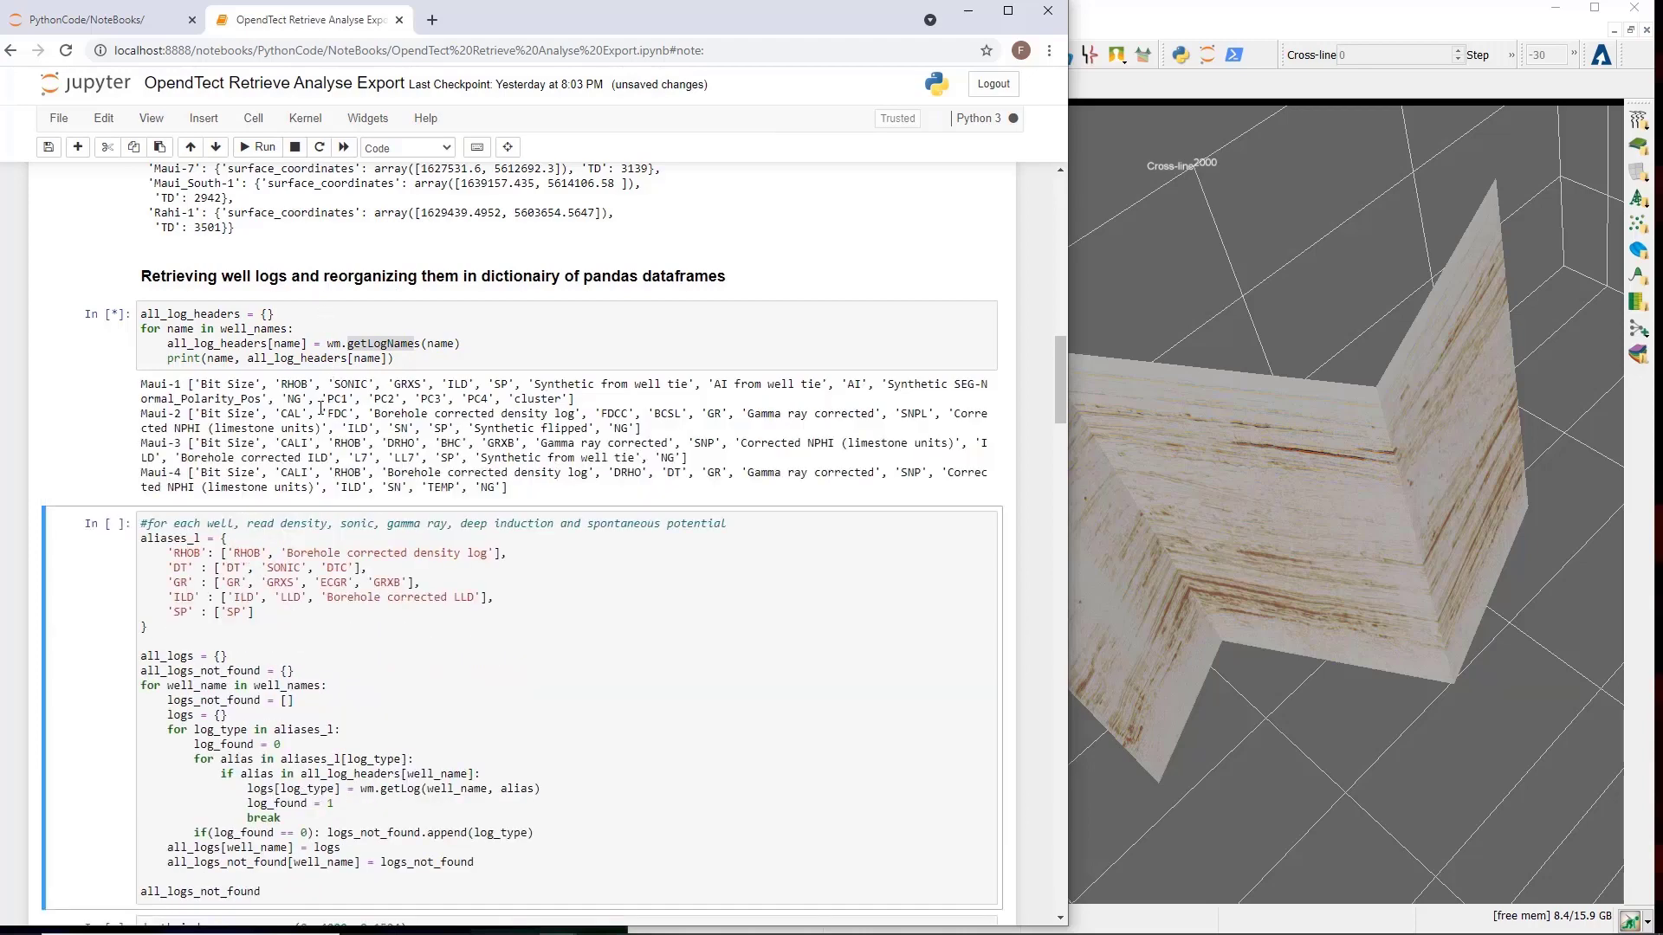
left_click(261, 147)
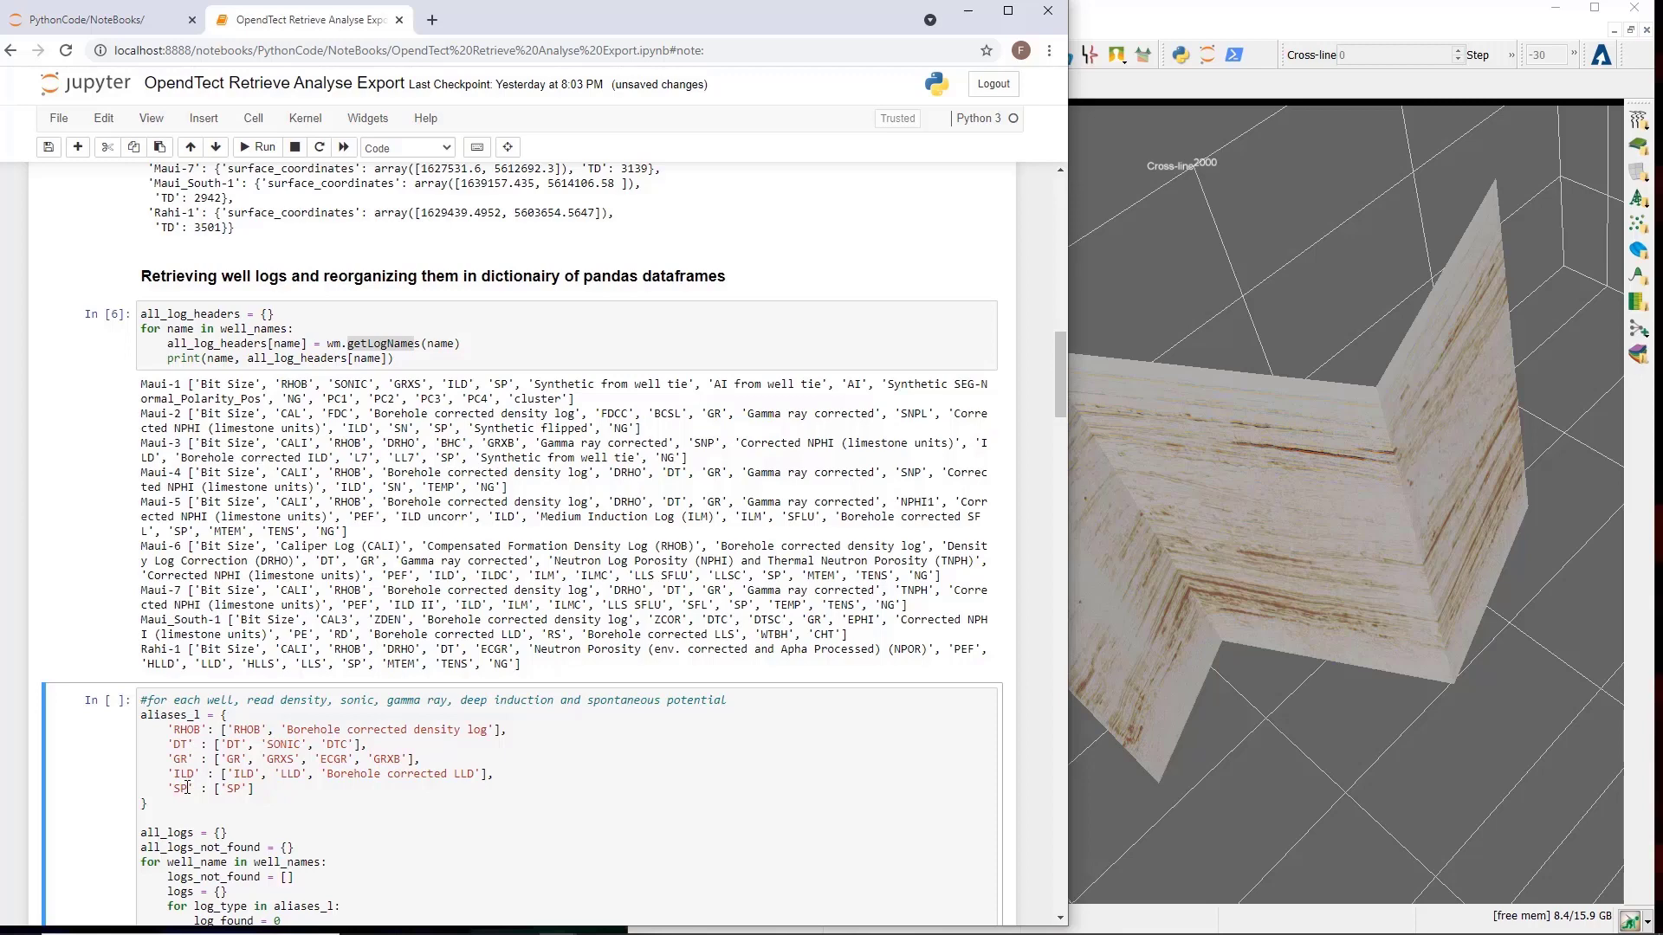
mouse_move(304, 765)
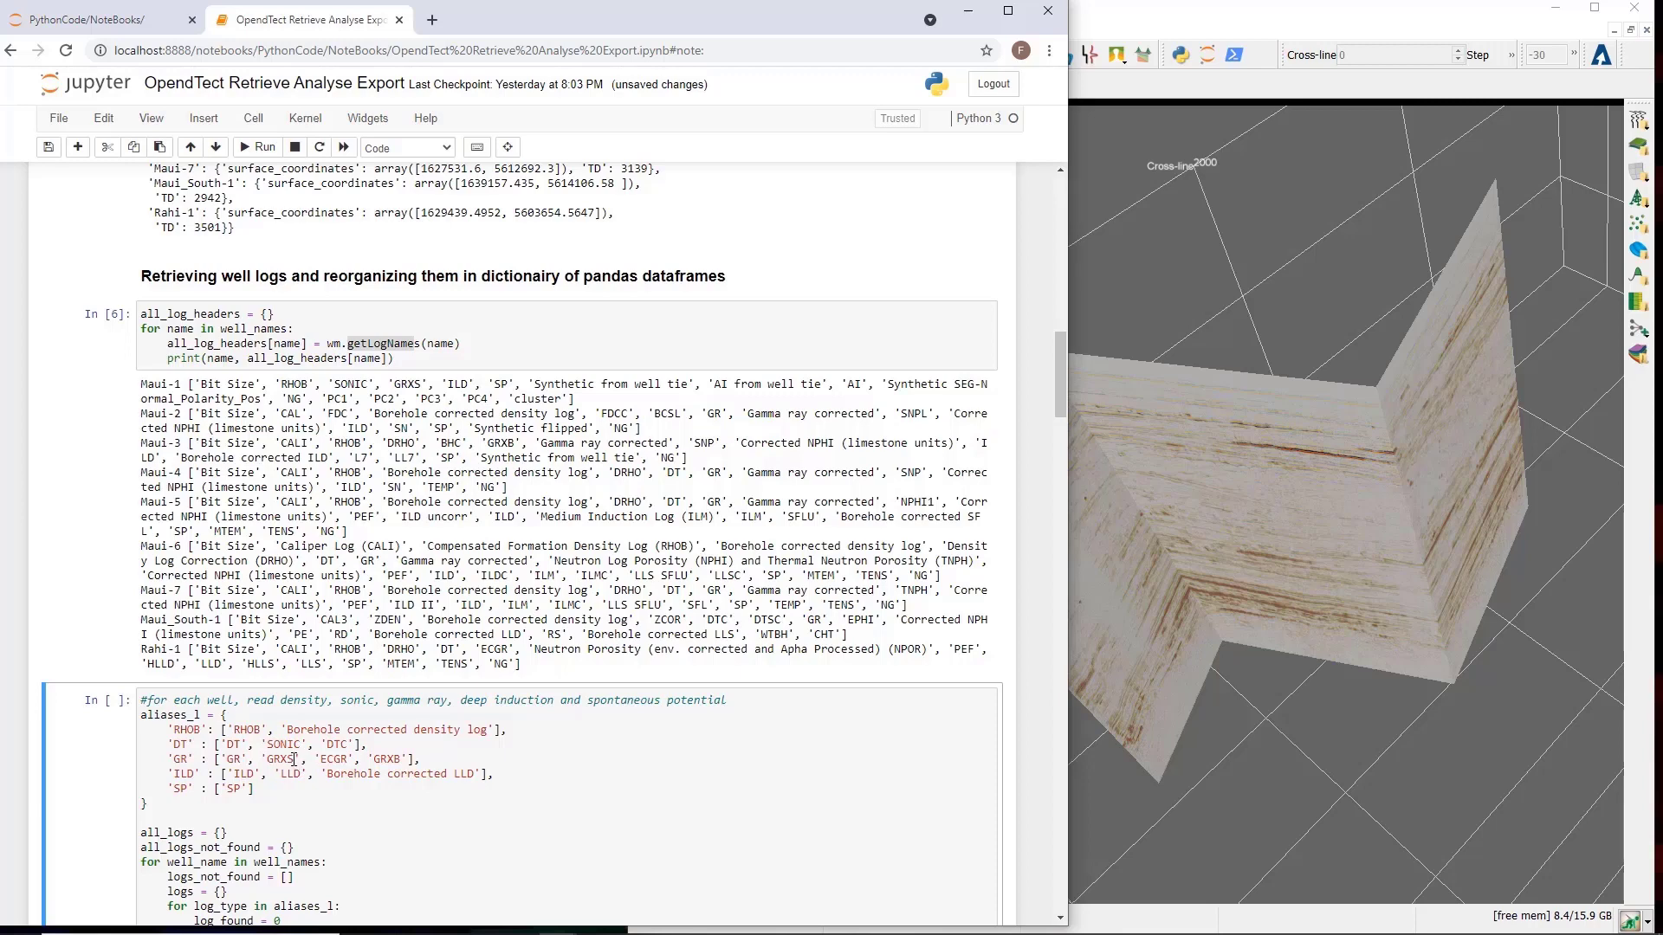
scroll("down", 3)
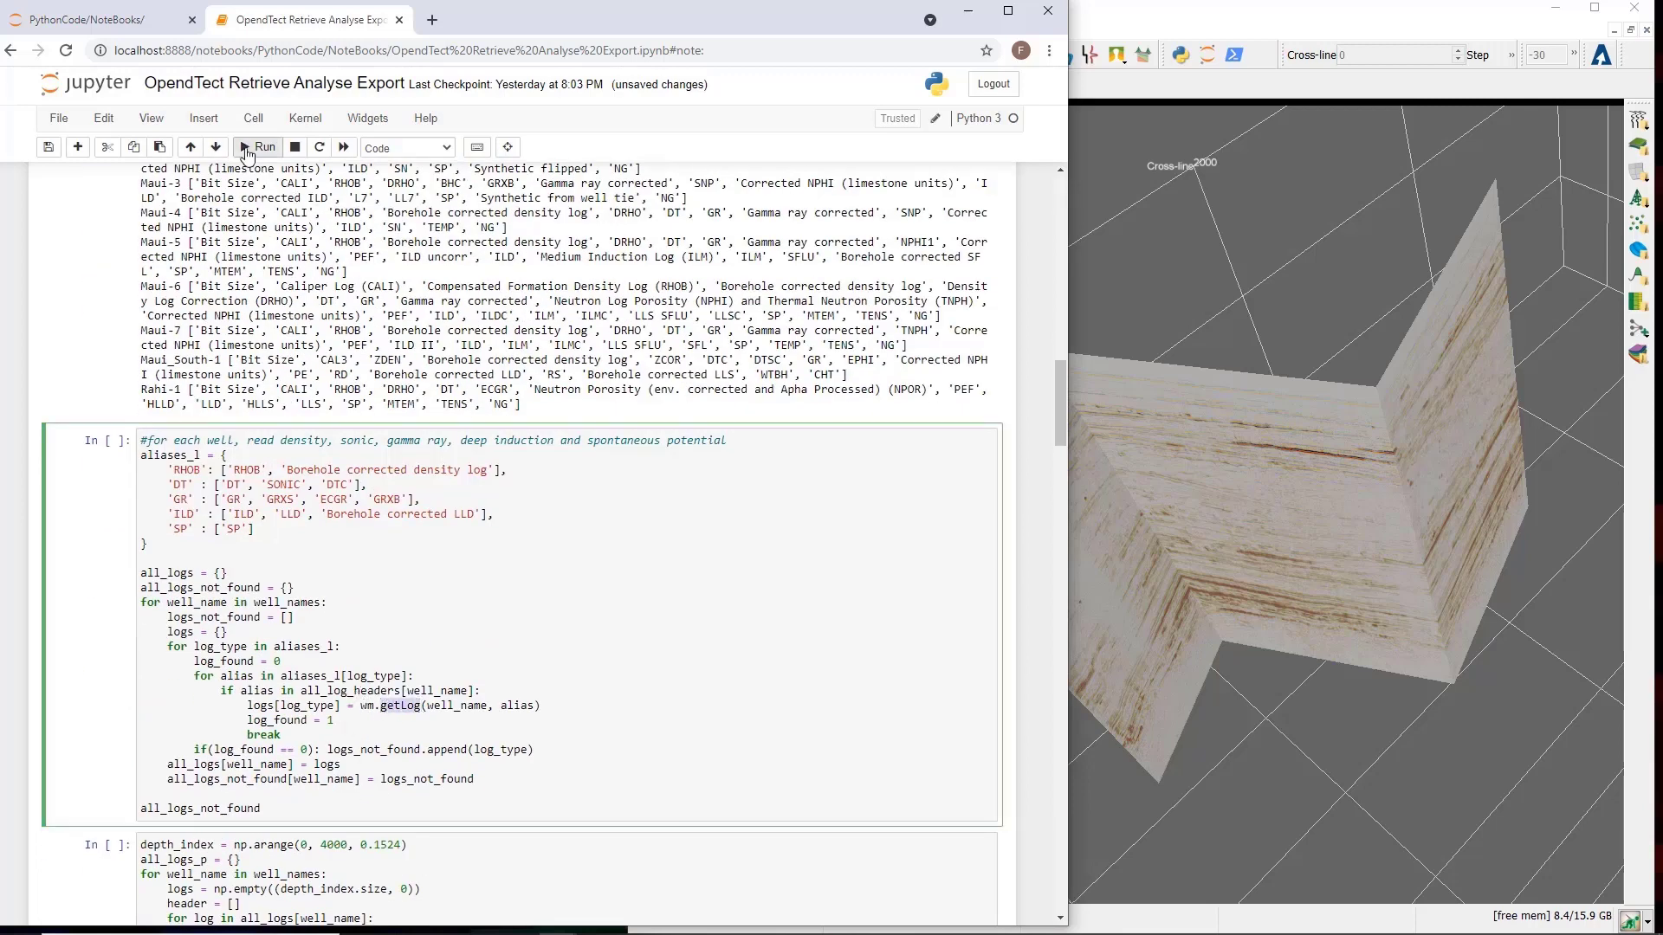
Read RHOB, DT, GR, ILD and SP logs, noting missing DT and SP per well.
left_click(260, 146)
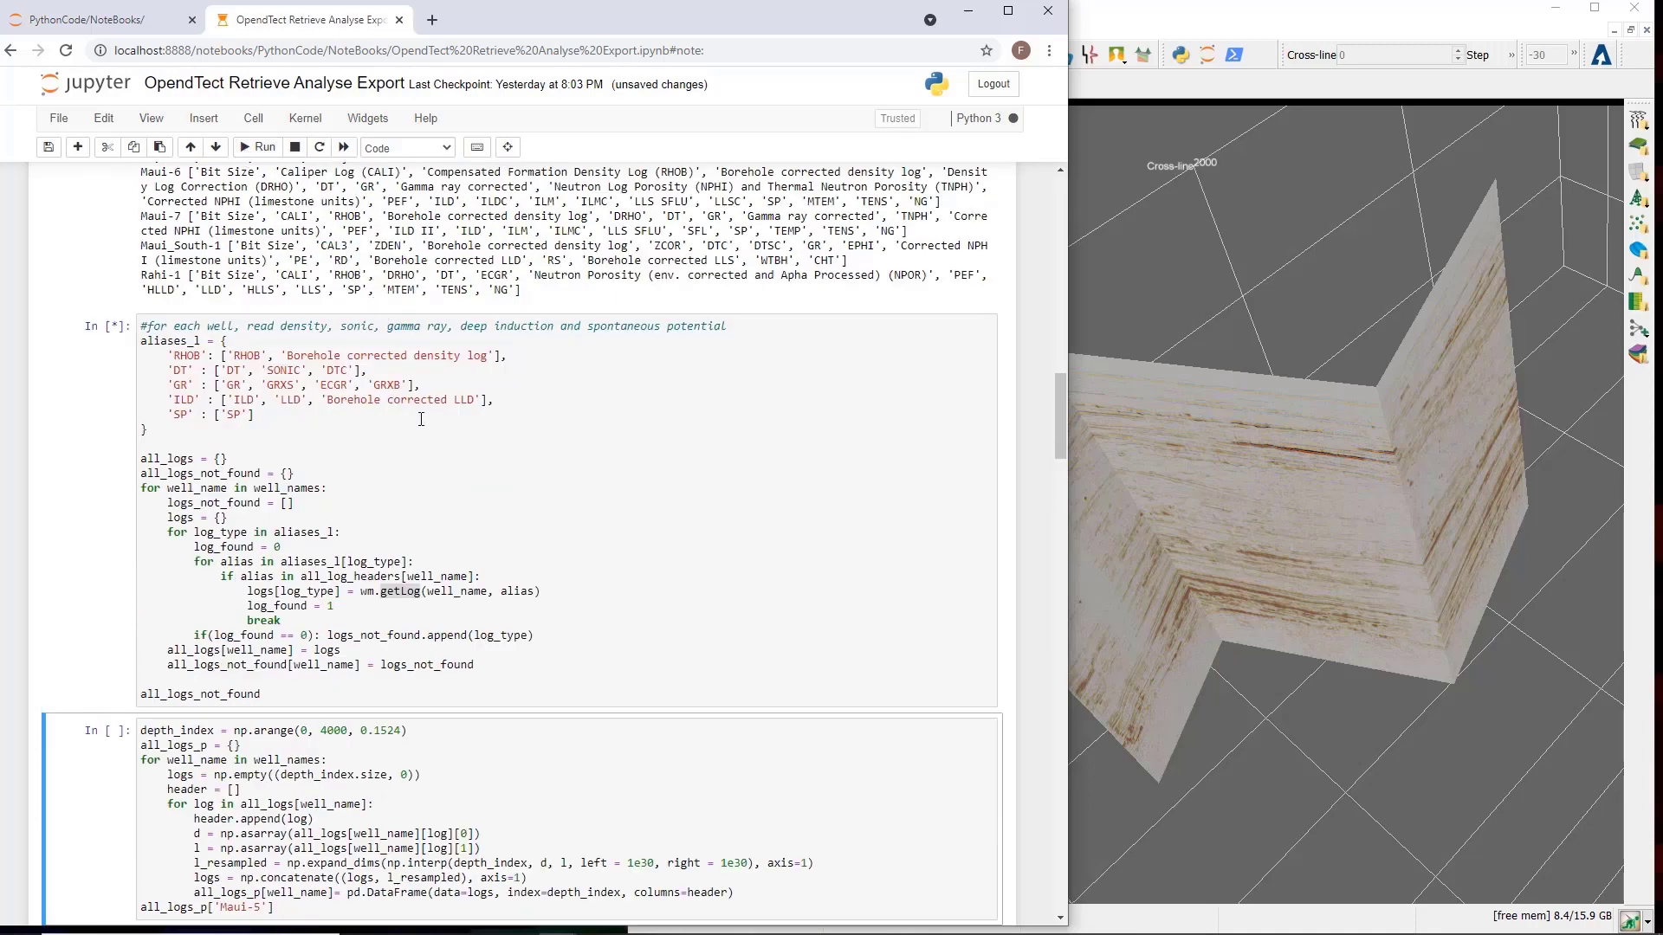
scroll("down", 3)
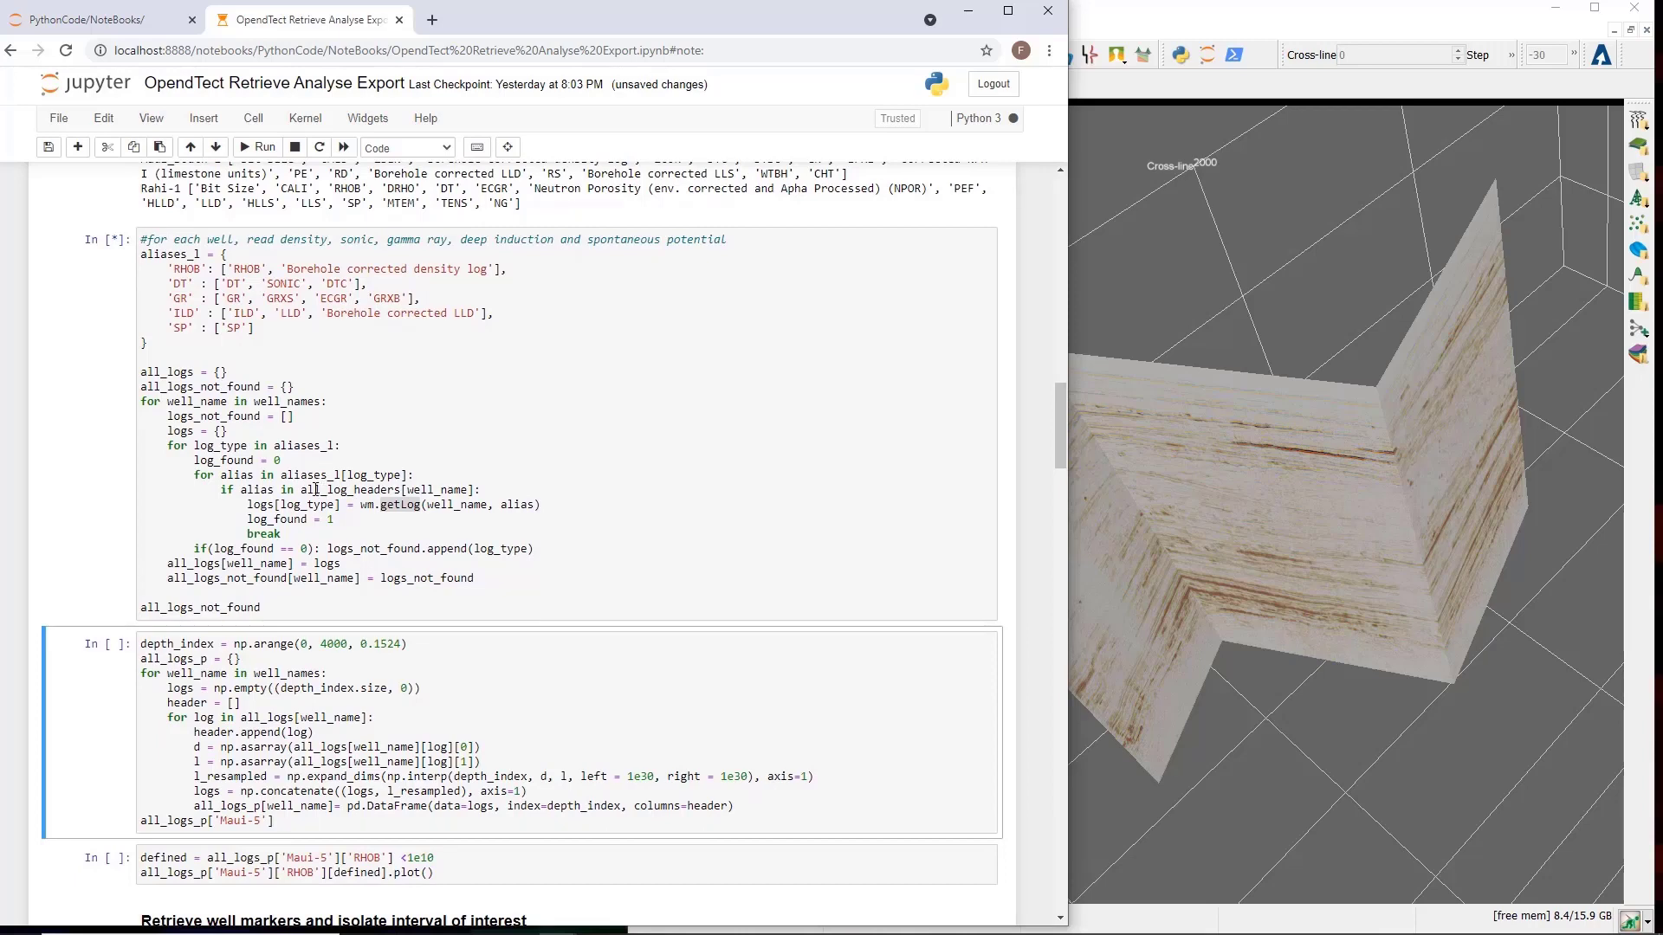
left_click(261, 146)
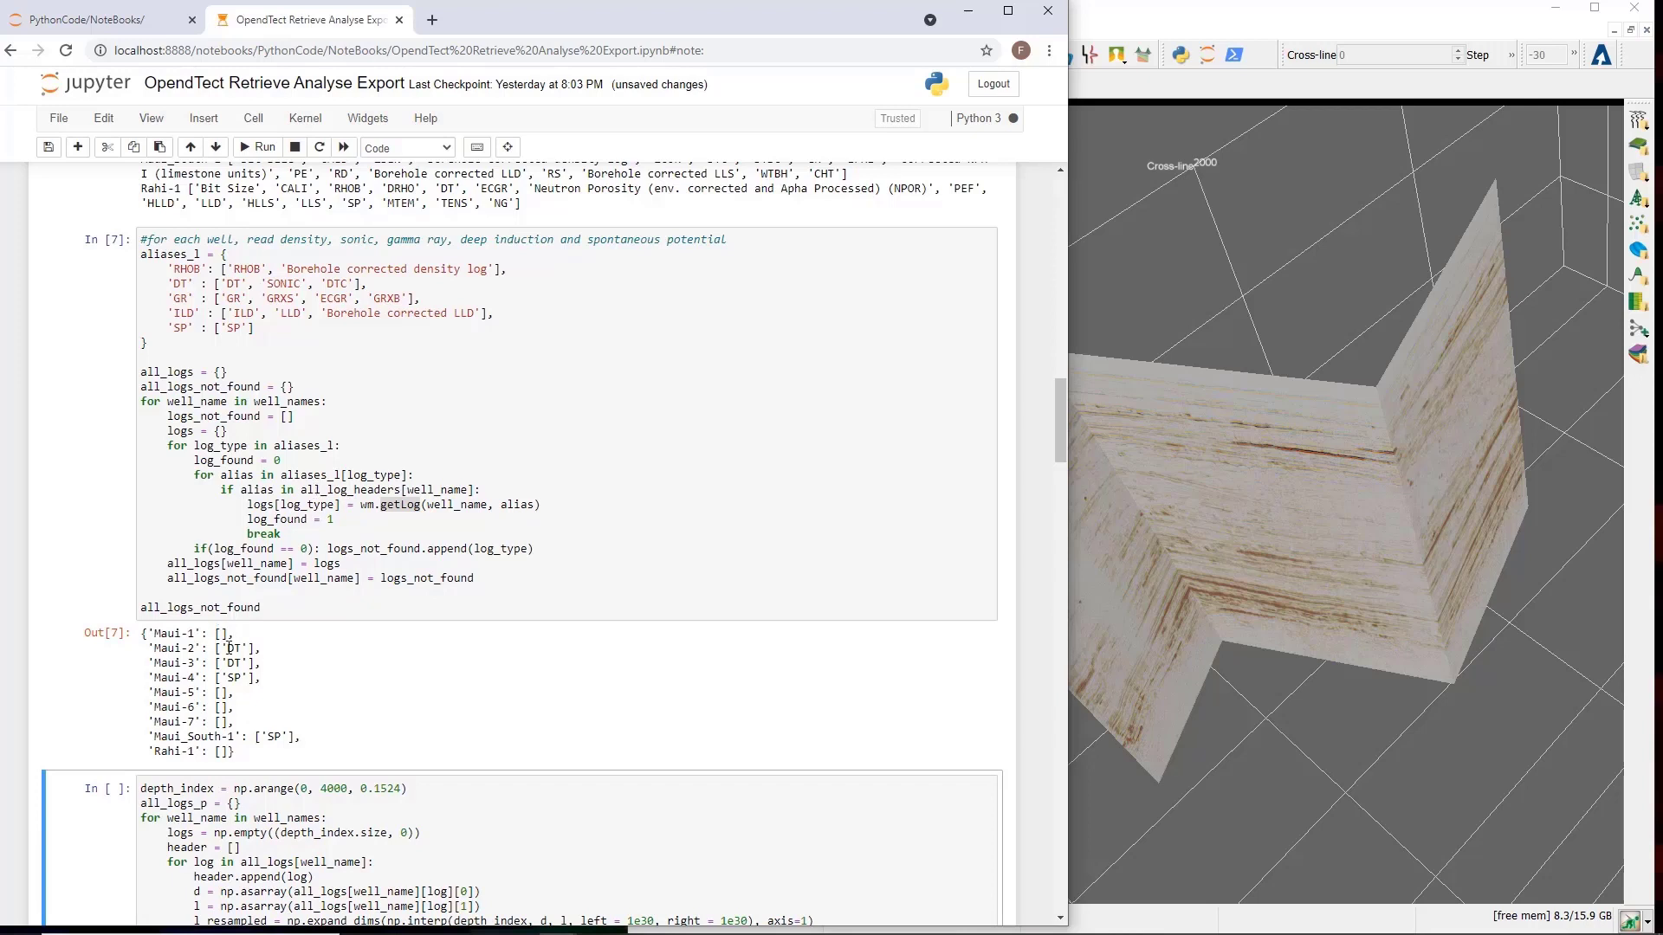
double_click(233, 663)
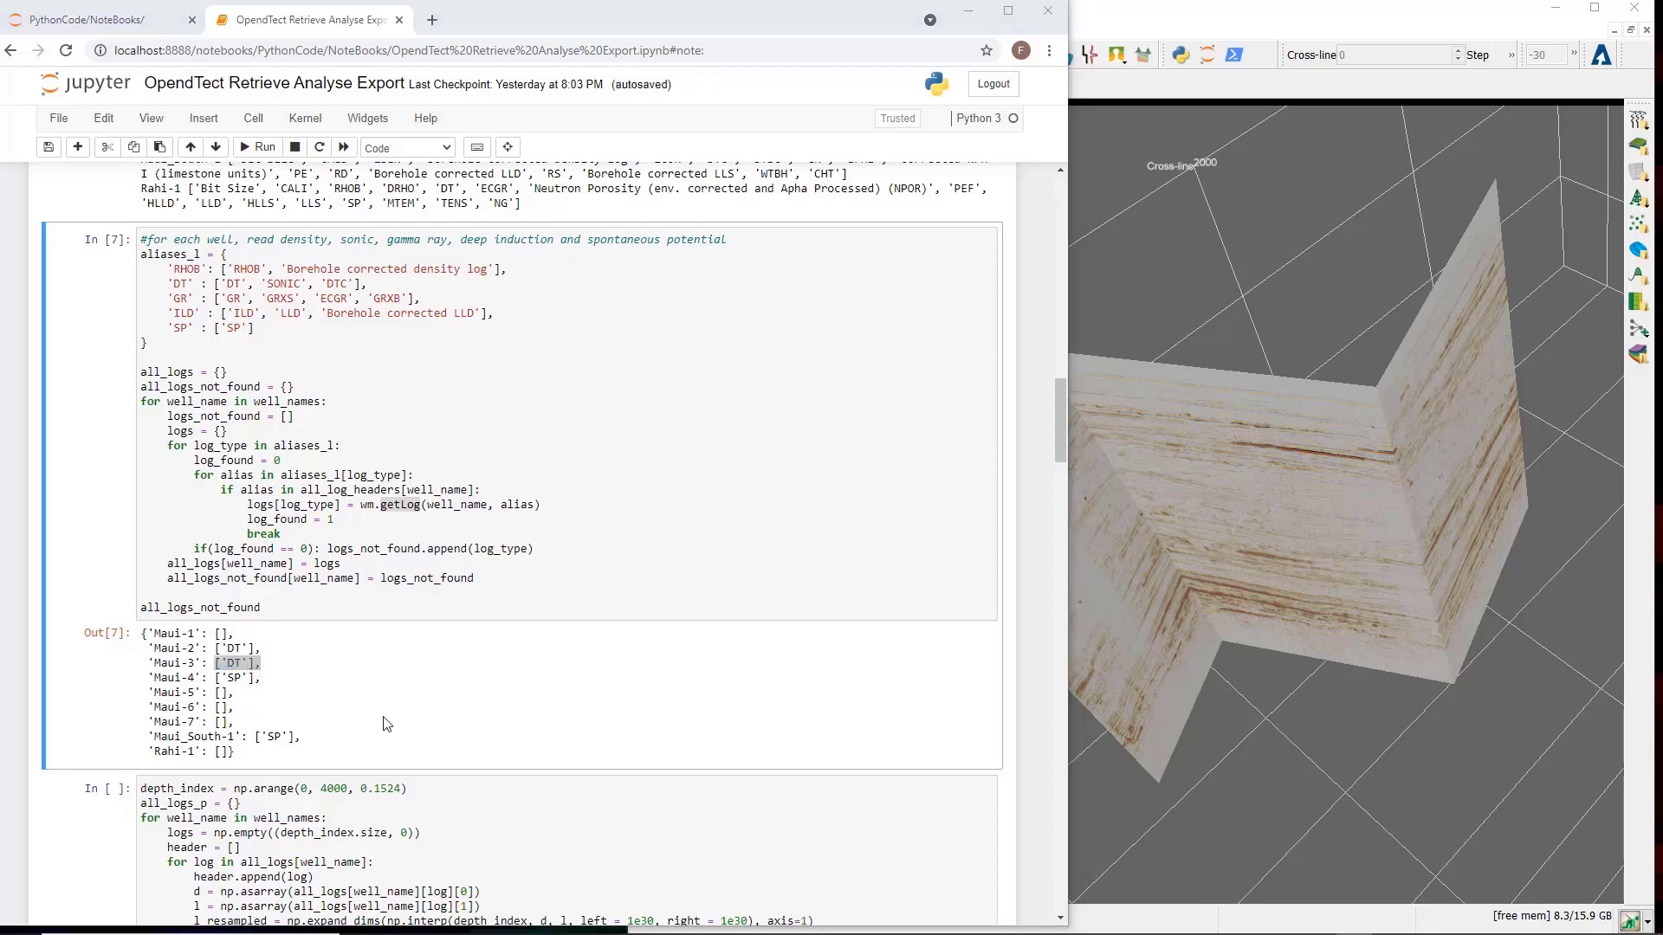
scroll("down", 3)
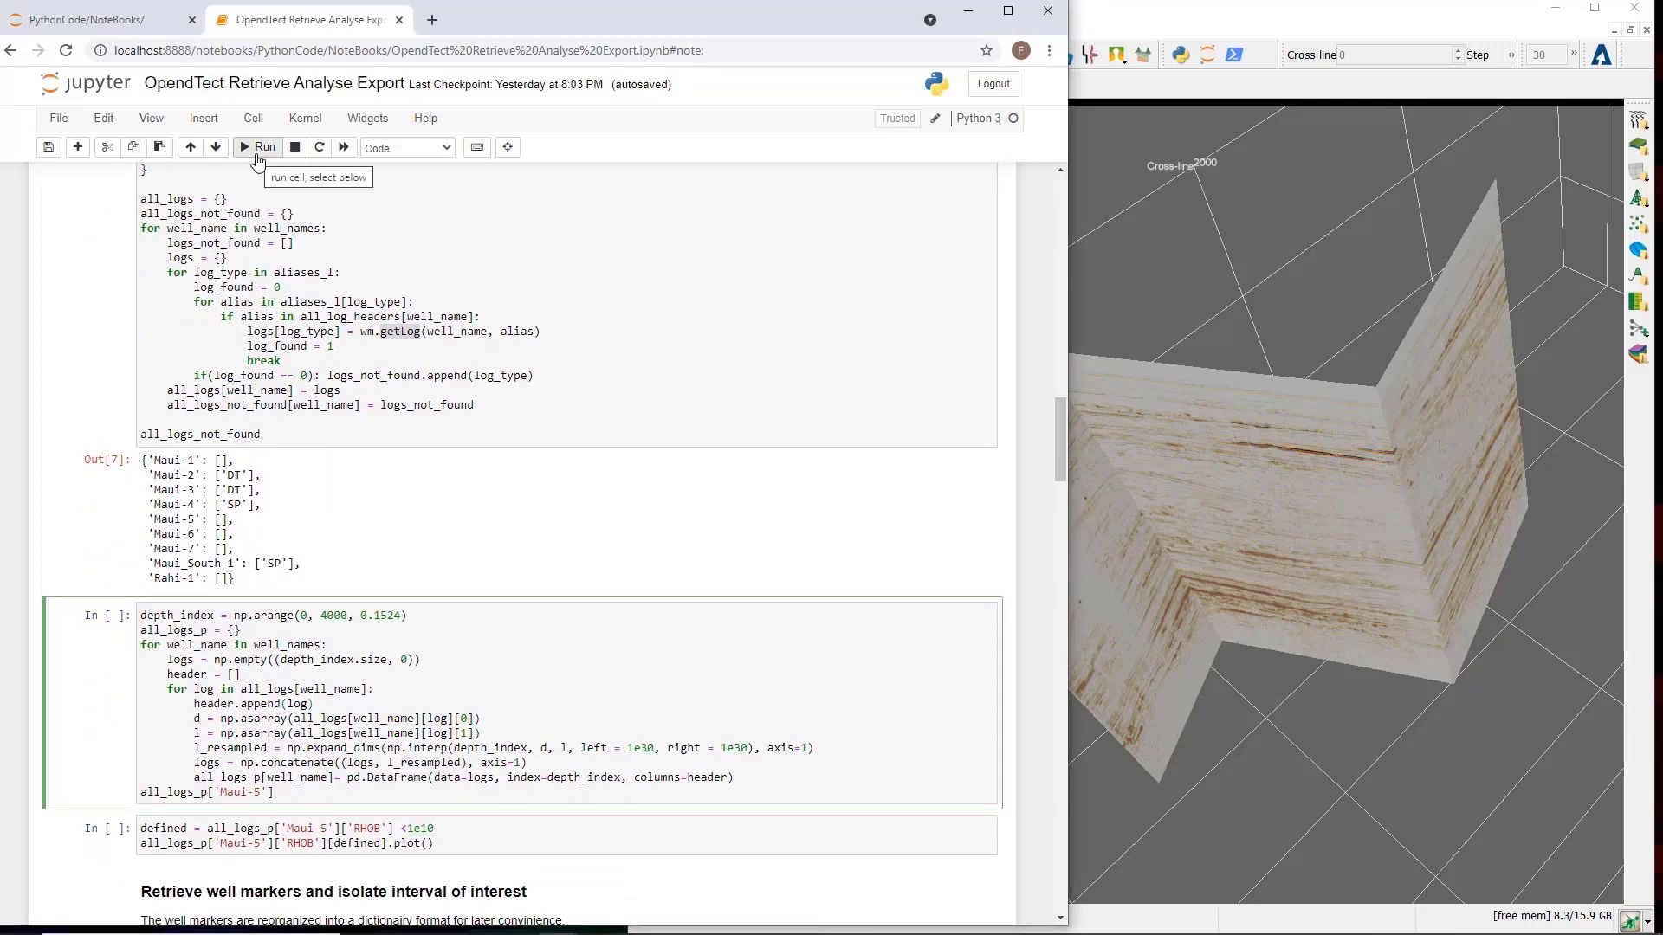
Resample all wells' logs to a common depth grid, showing Maui-5's 26247-row table.
left_click(258, 147)
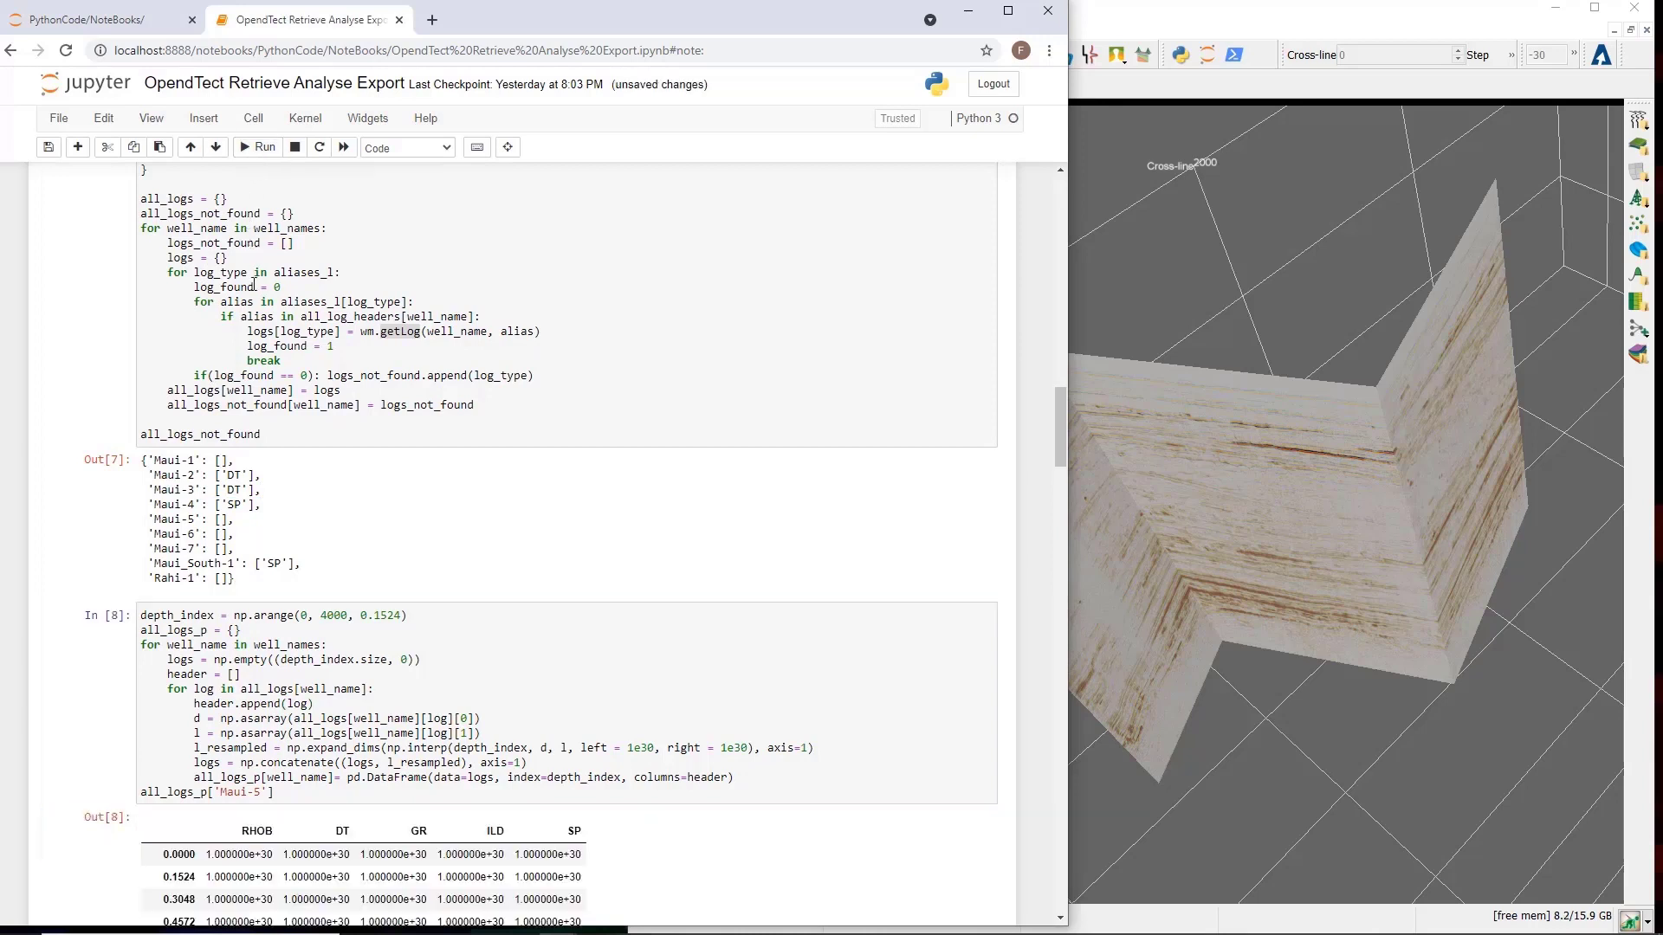
scroll("down", 3)
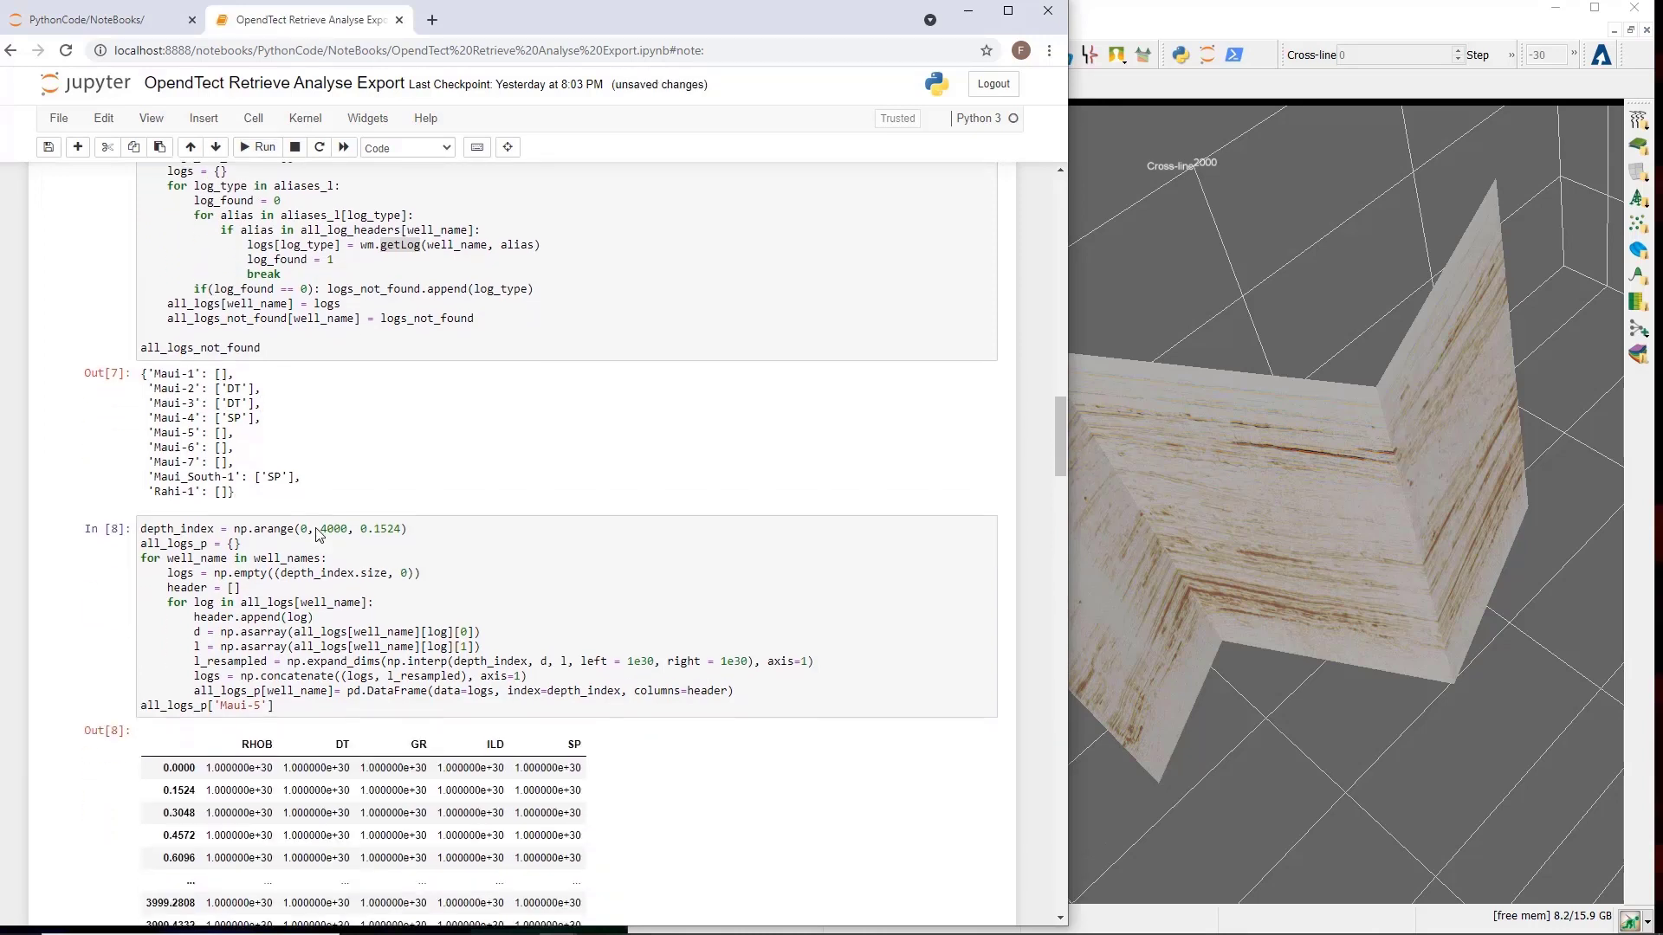
scroll("down", 3)
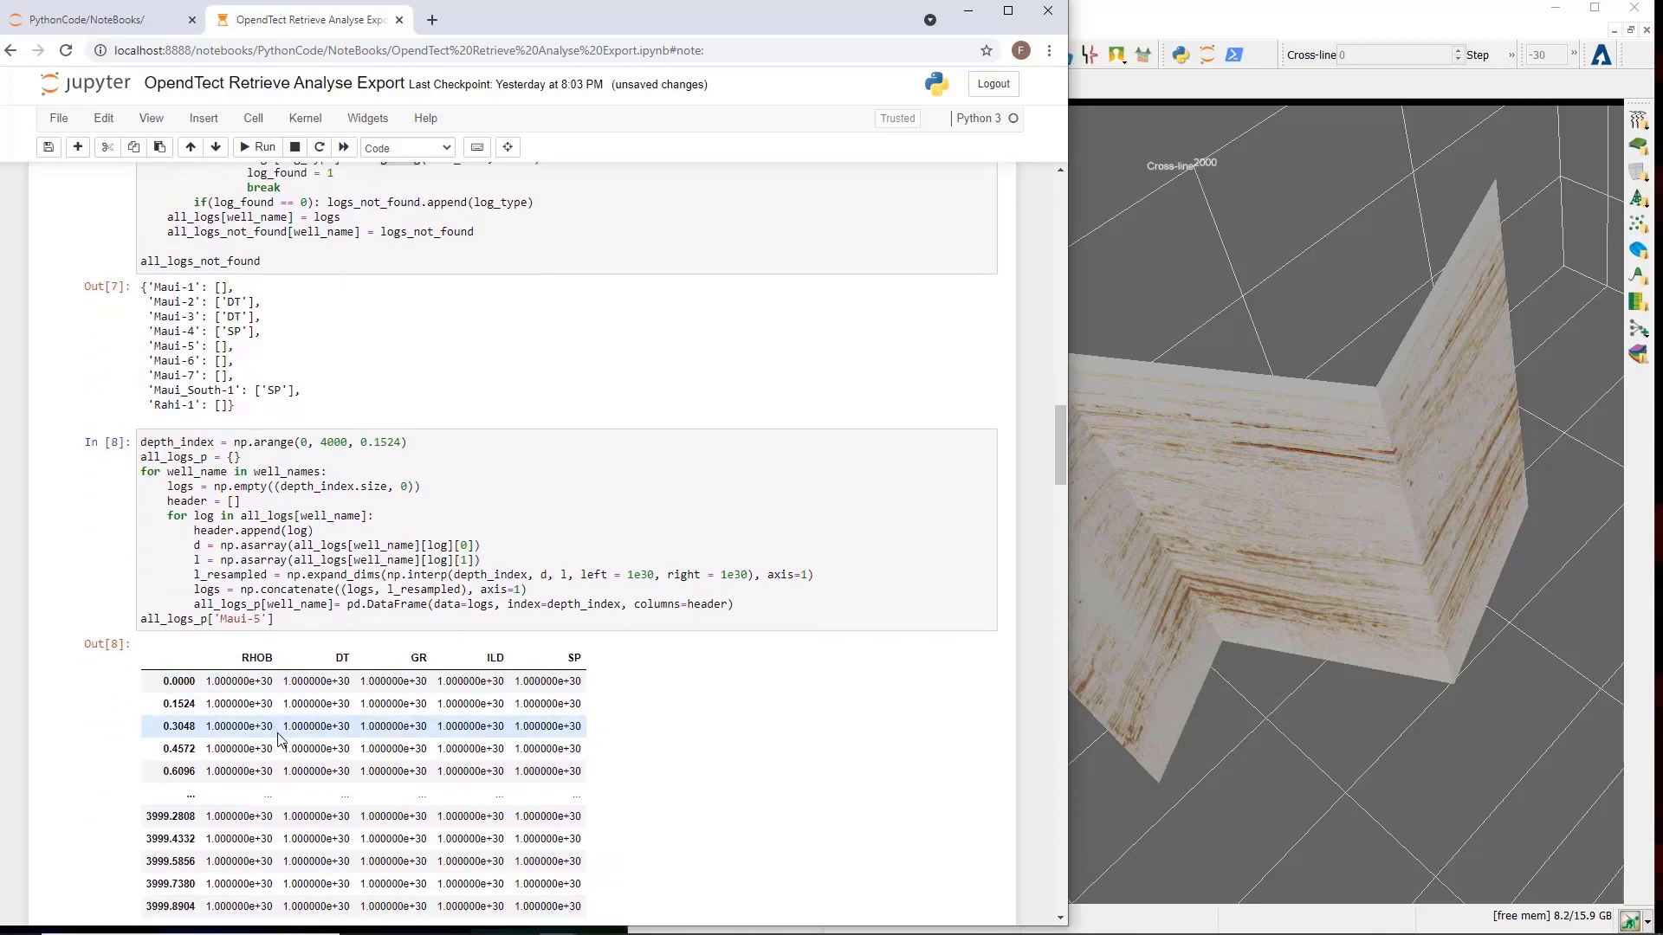
scroll("down", 3)
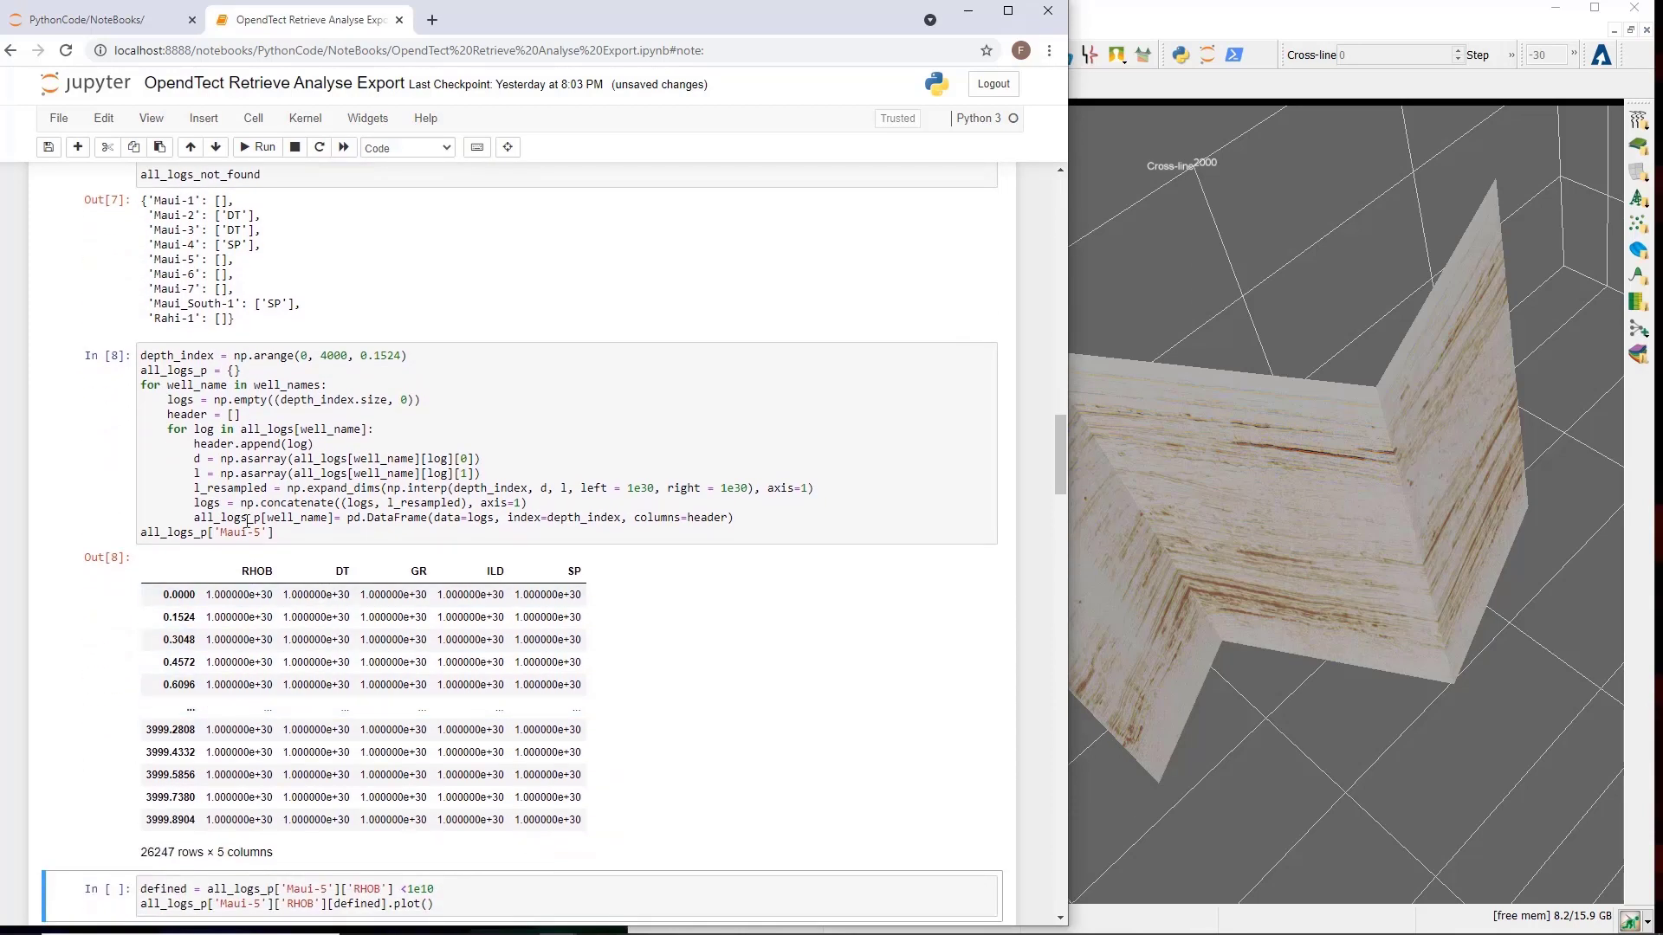
Plot the defined Maui-5 RHOB values.
scroll("down", 3)
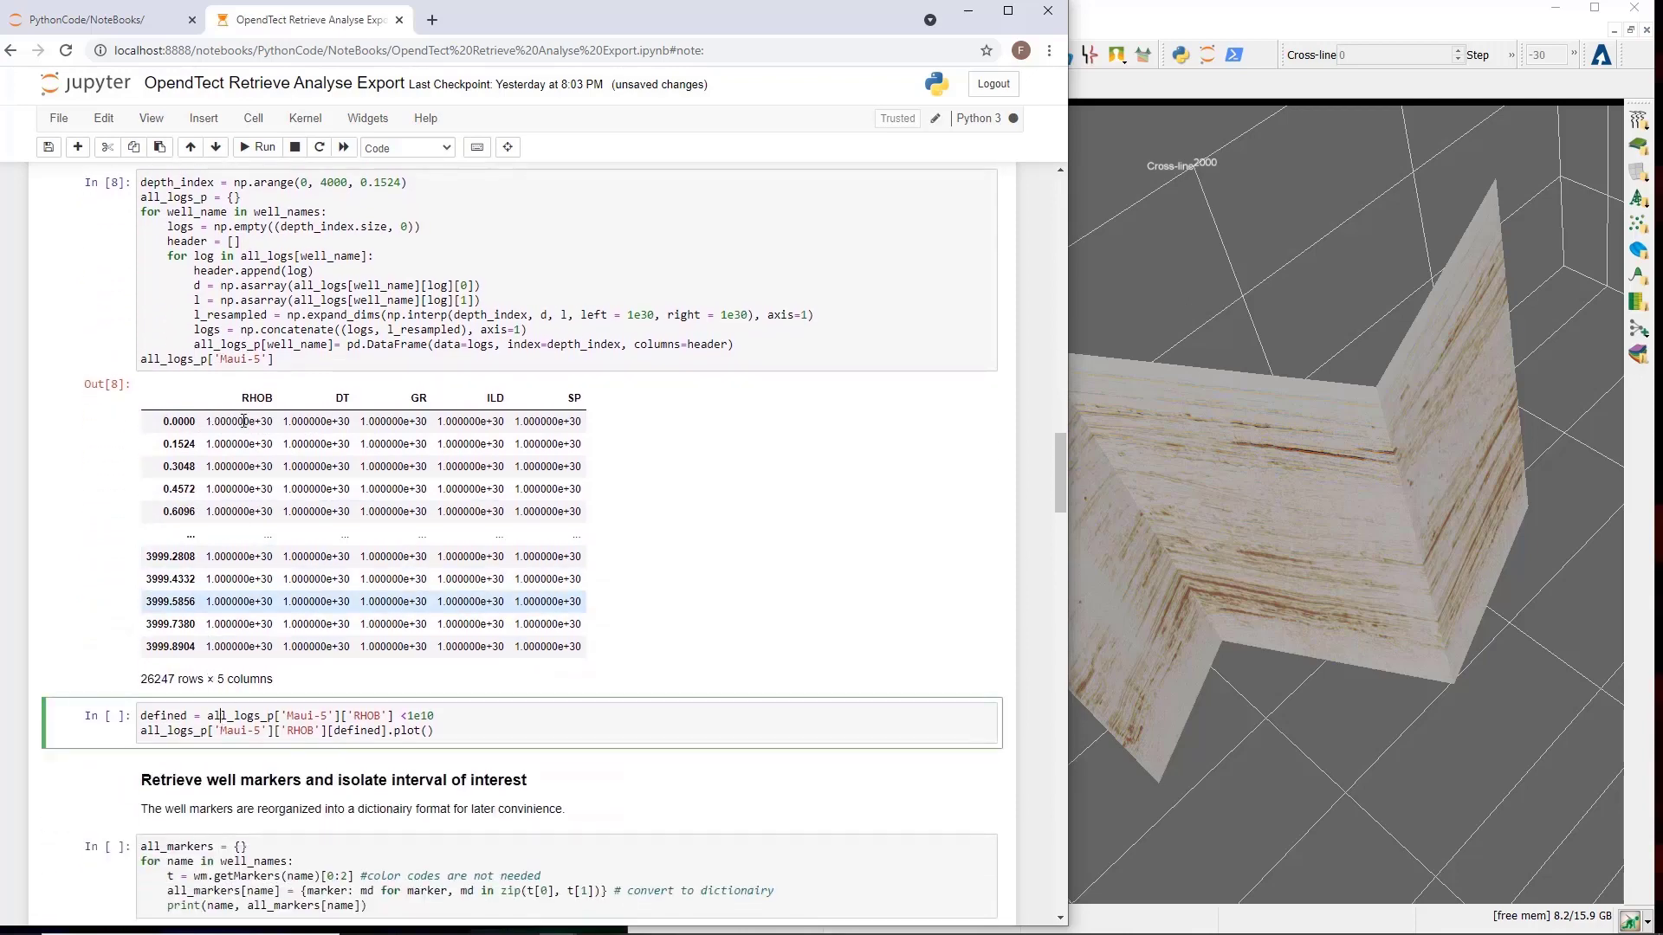
left_click(260, 146)
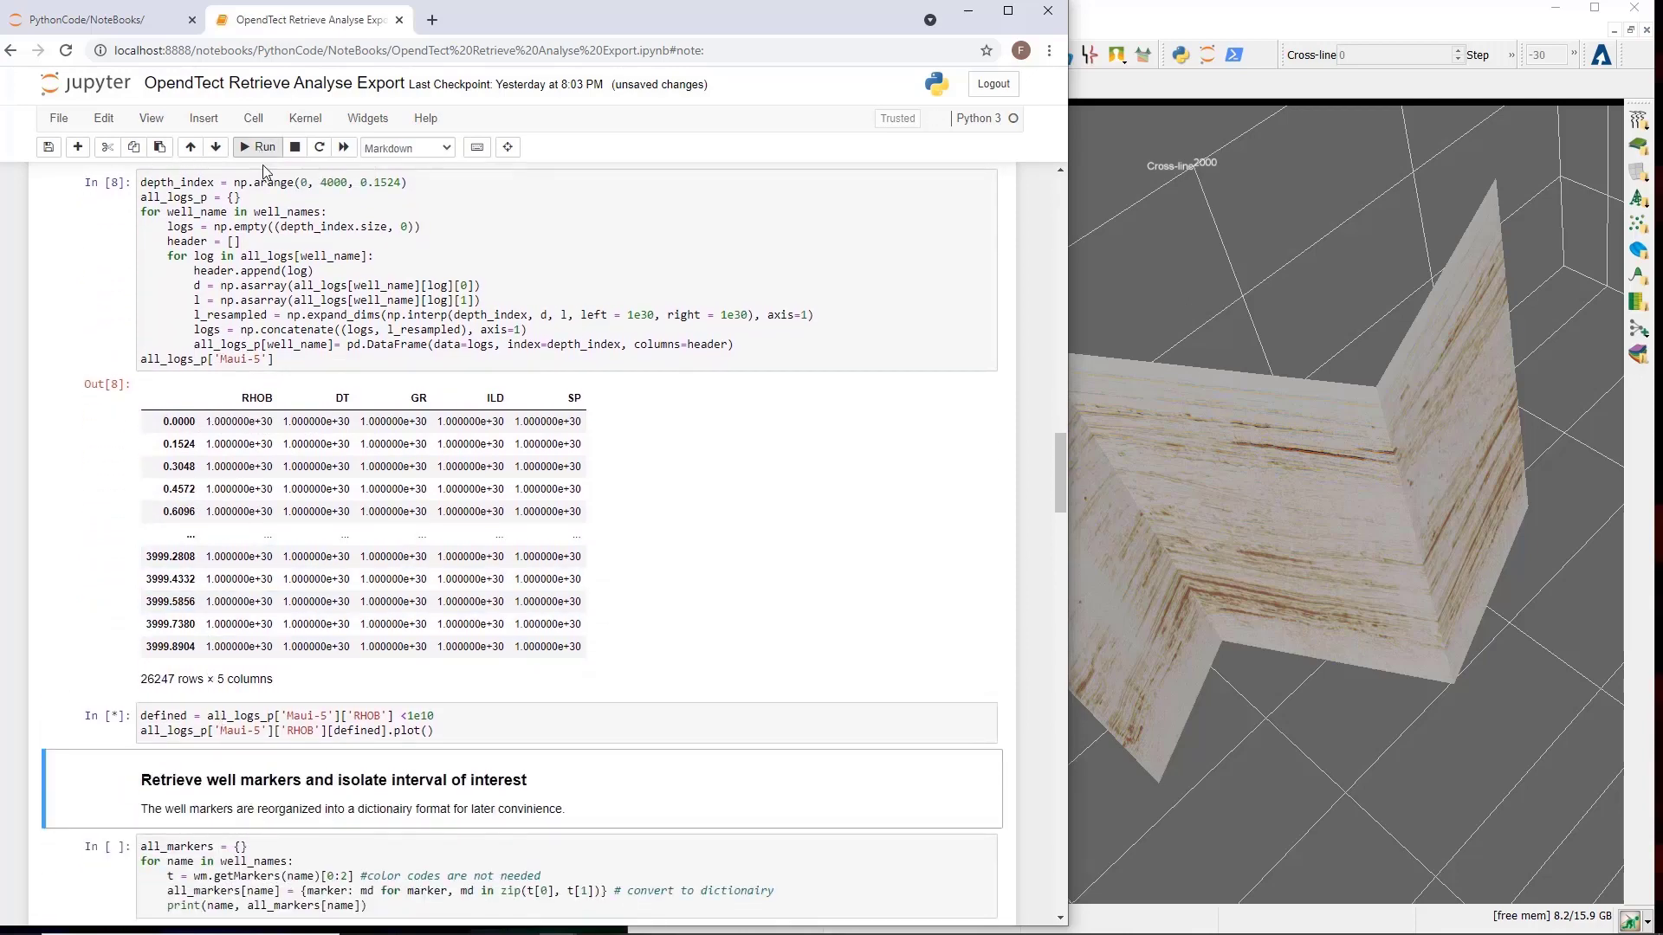
left_click(258, 146)
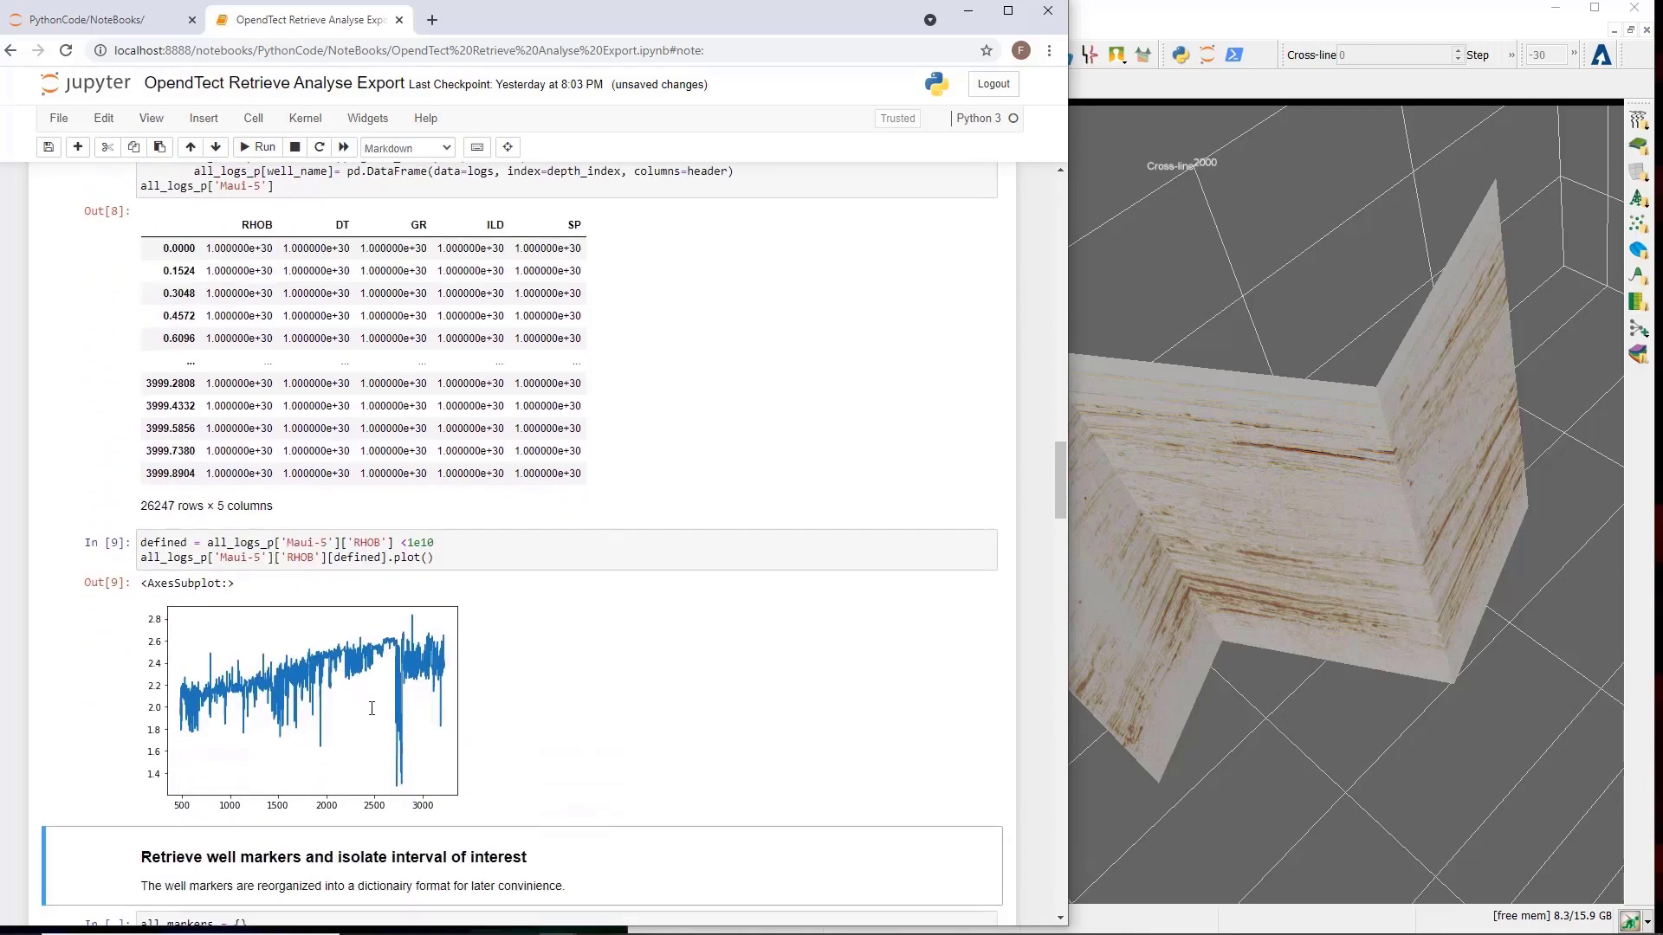
mouse_move(392, 718)
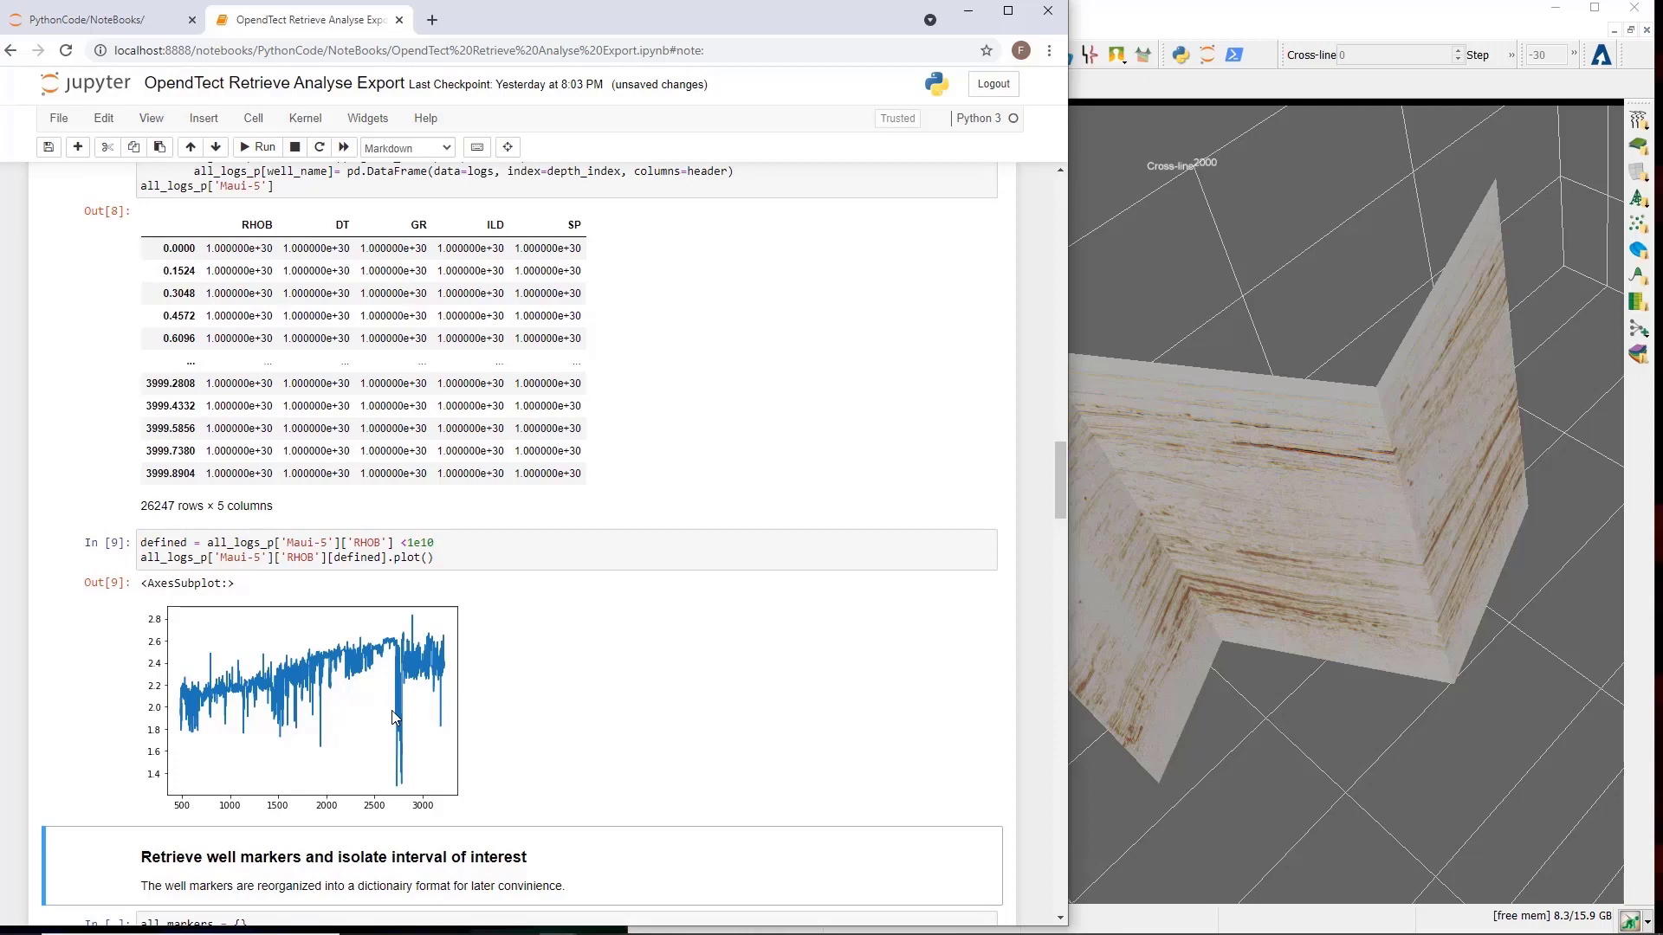
mouse_move(430, 721)
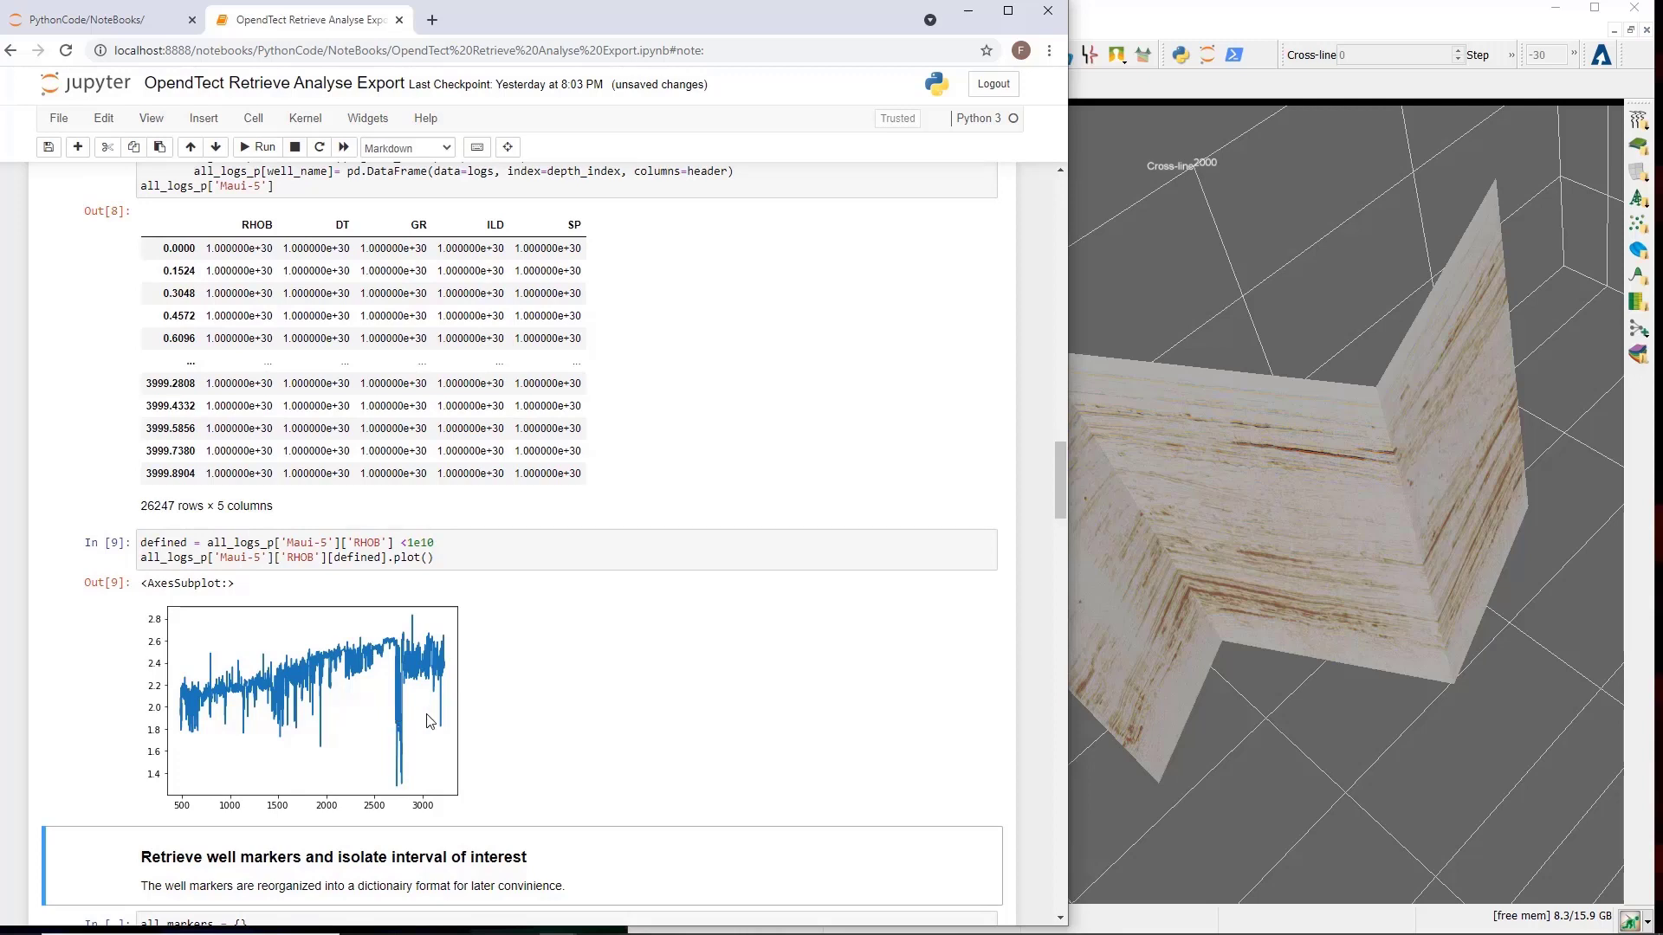
mouse_move(481, 747)
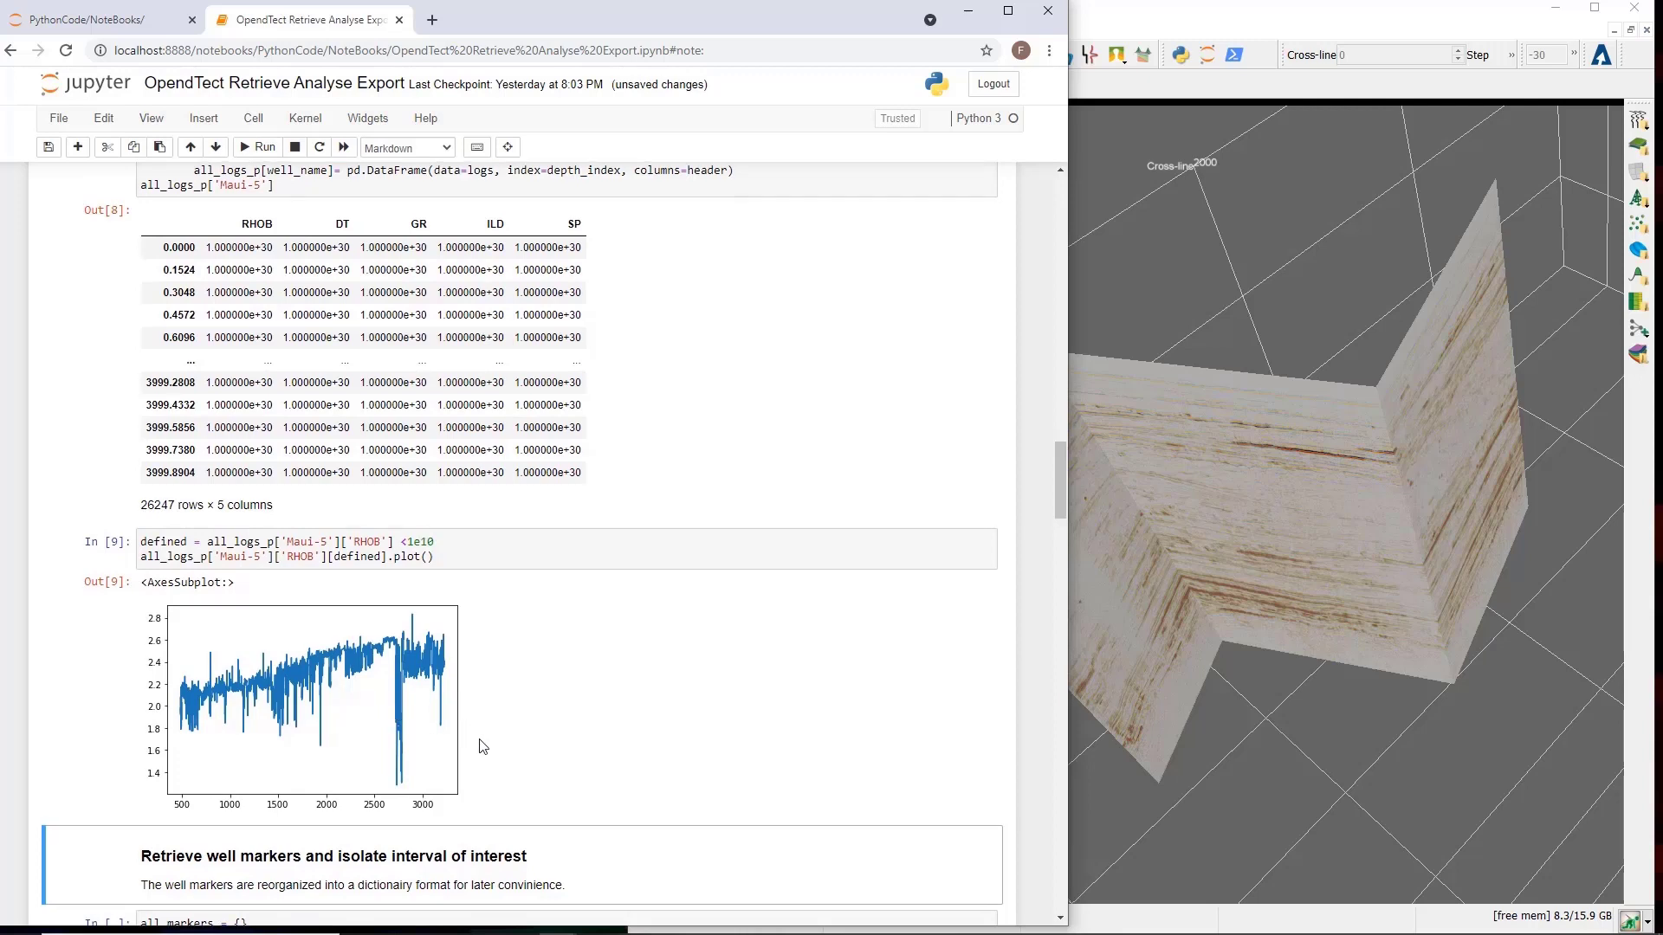
Run the all_markers cell to print each well's formation marker depths as a dictionary.
scroll("down", 3)
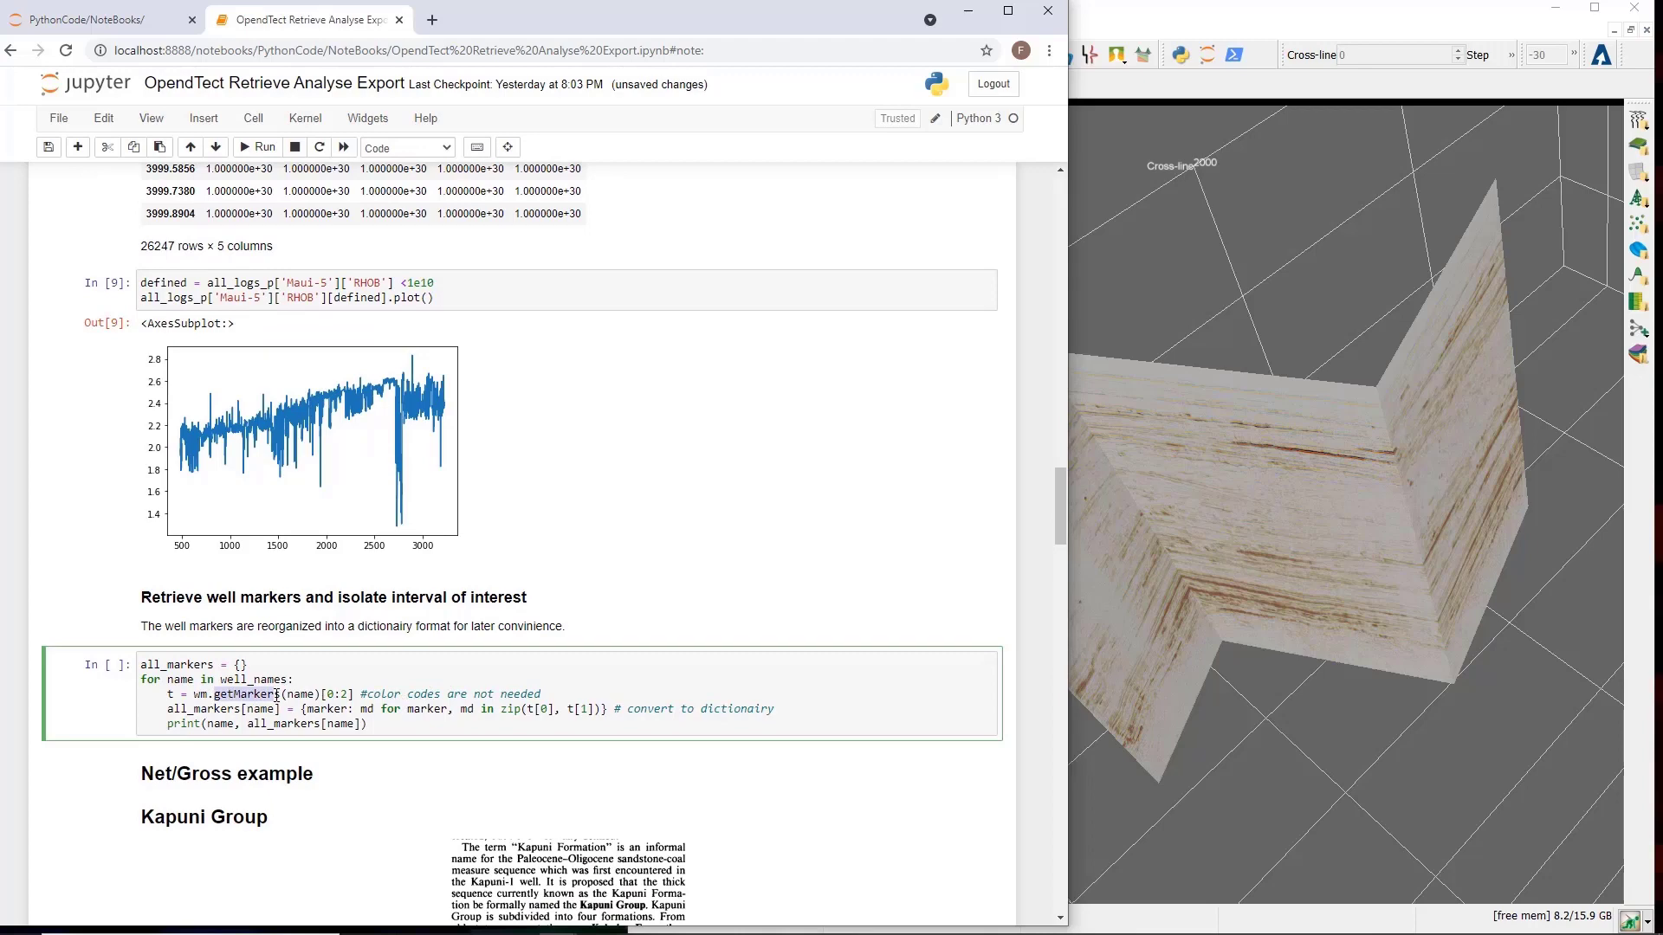
mouse_move(264, 519)
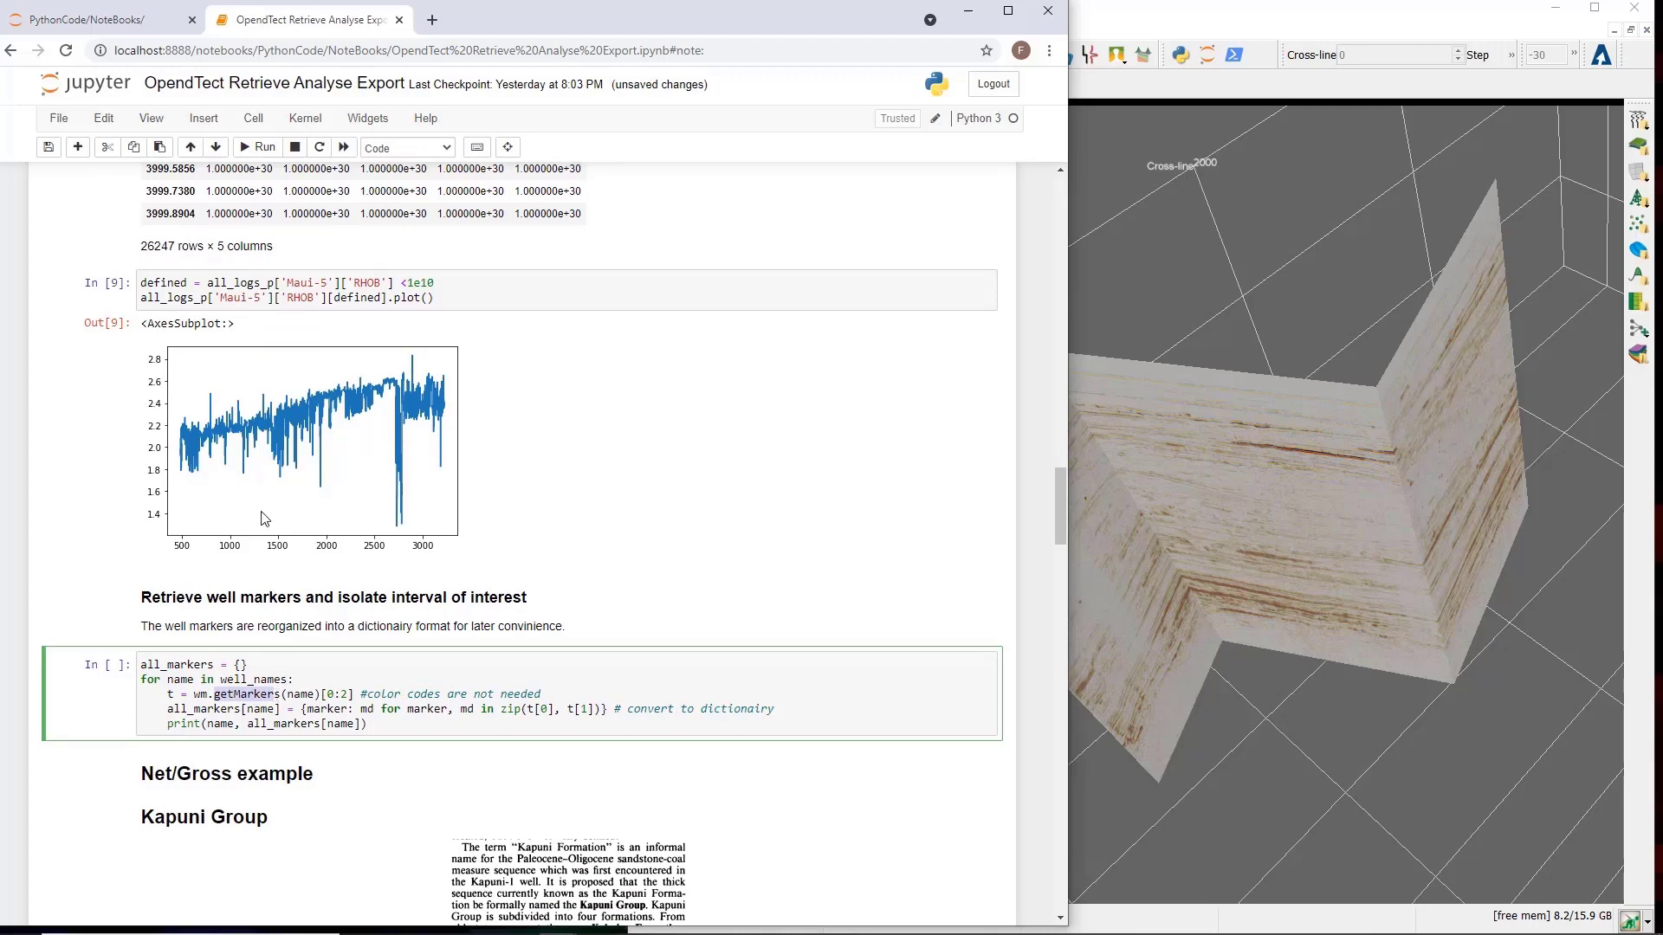
mouse_move(258, 147)
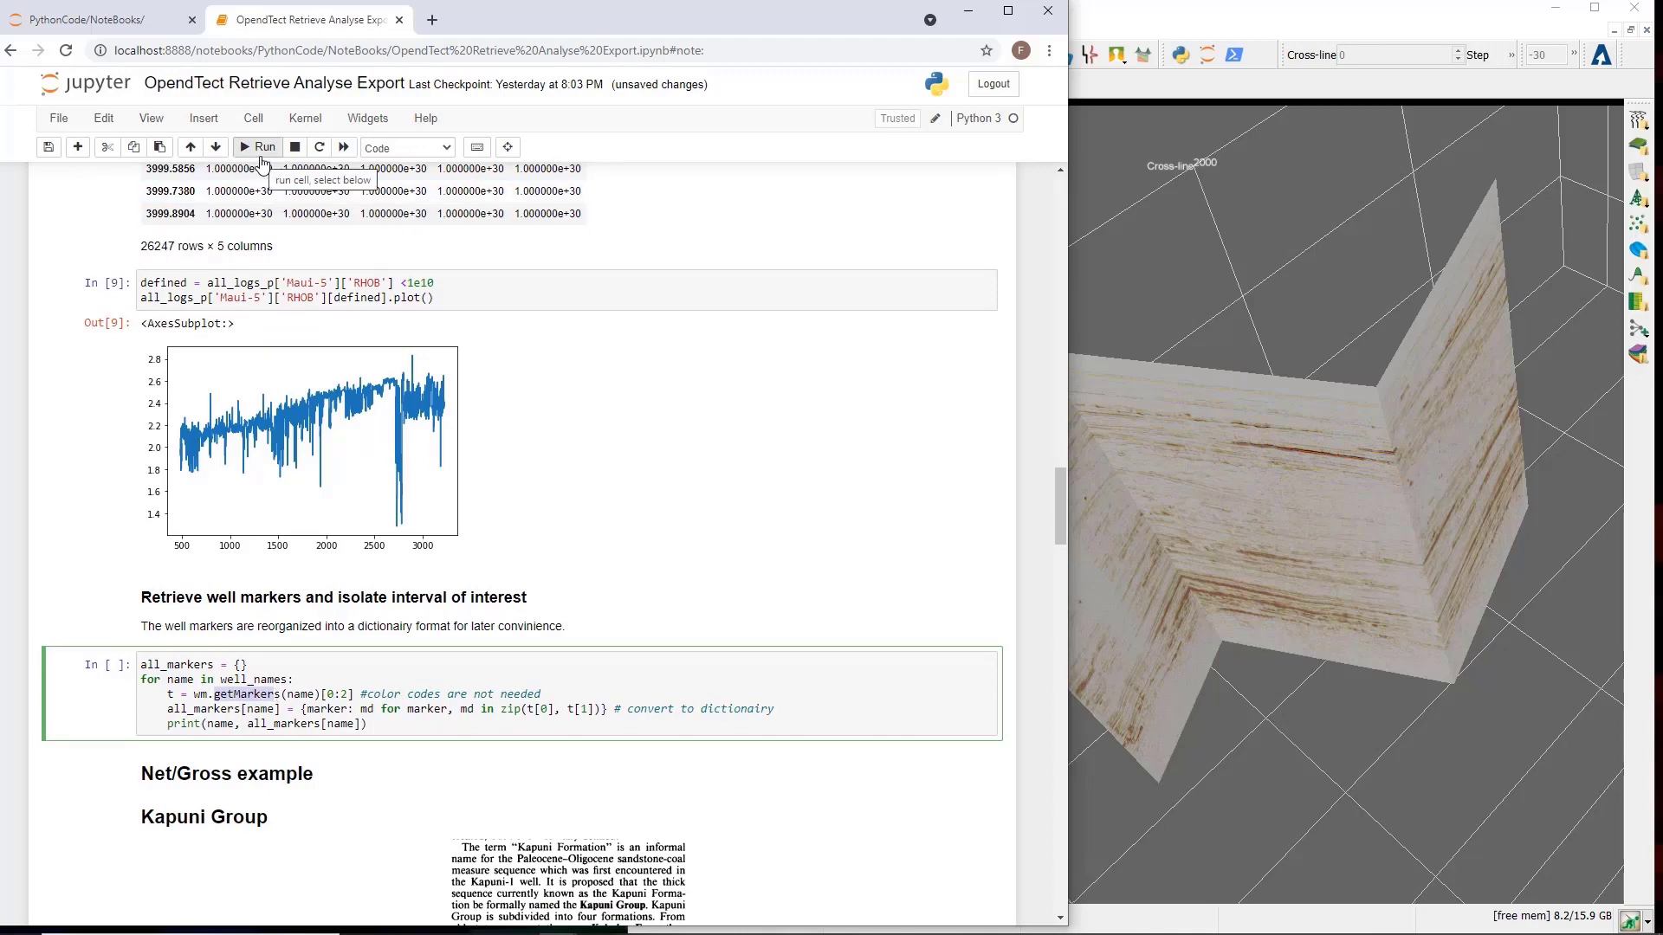
left_click(258, 147)
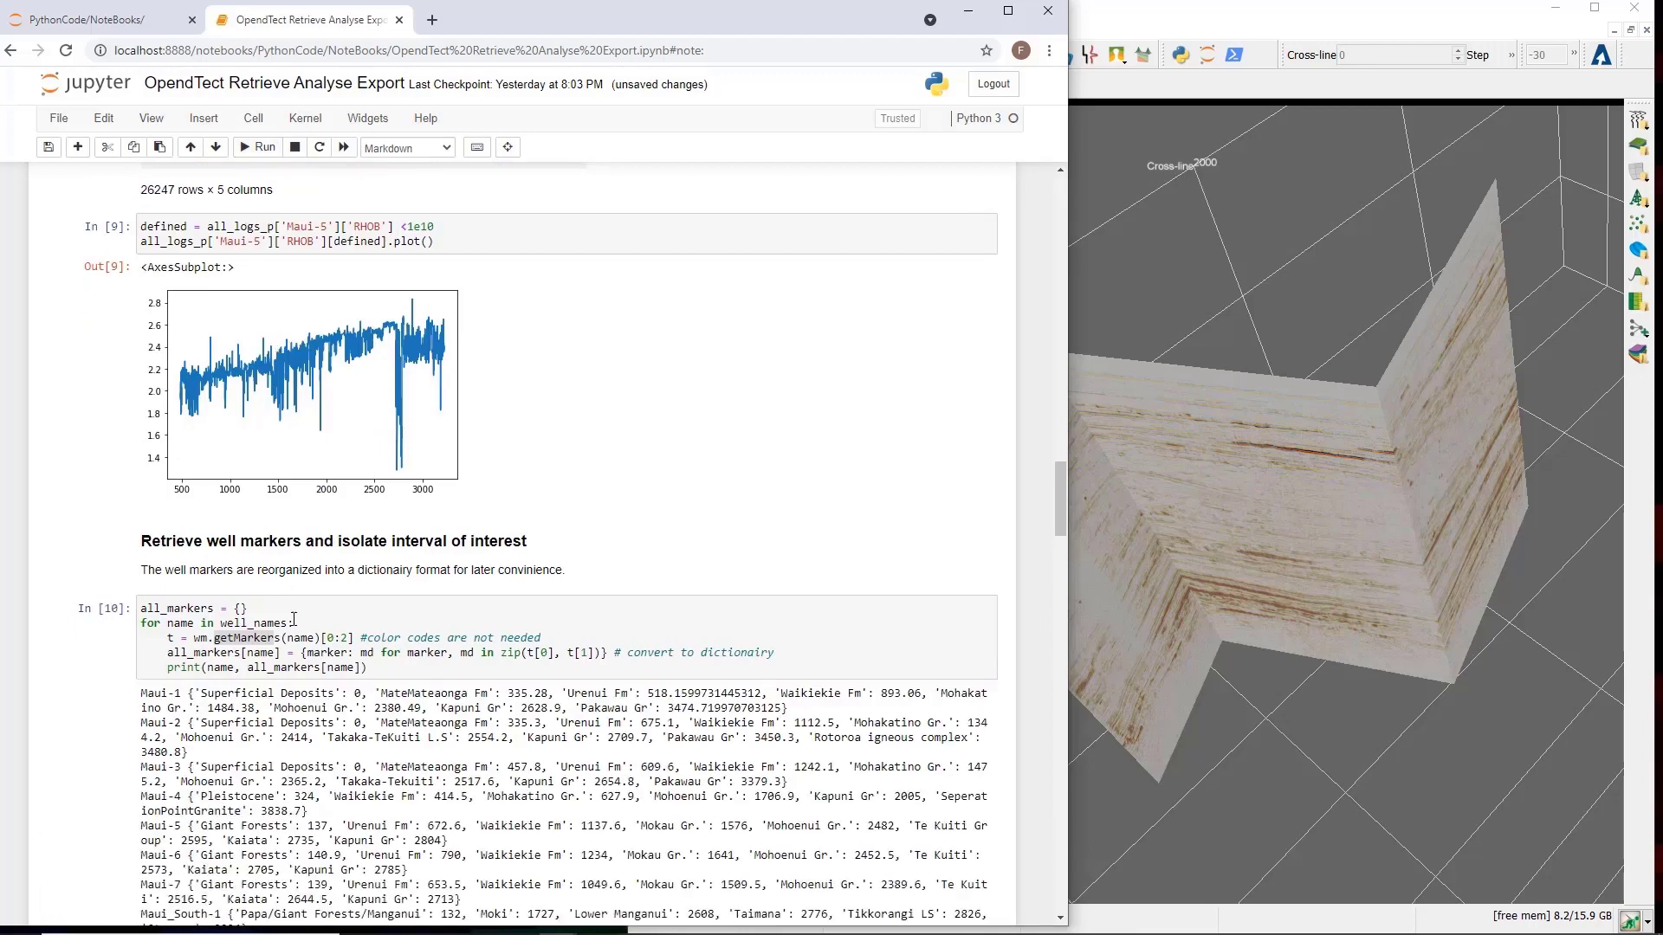
scroll("down", 3)
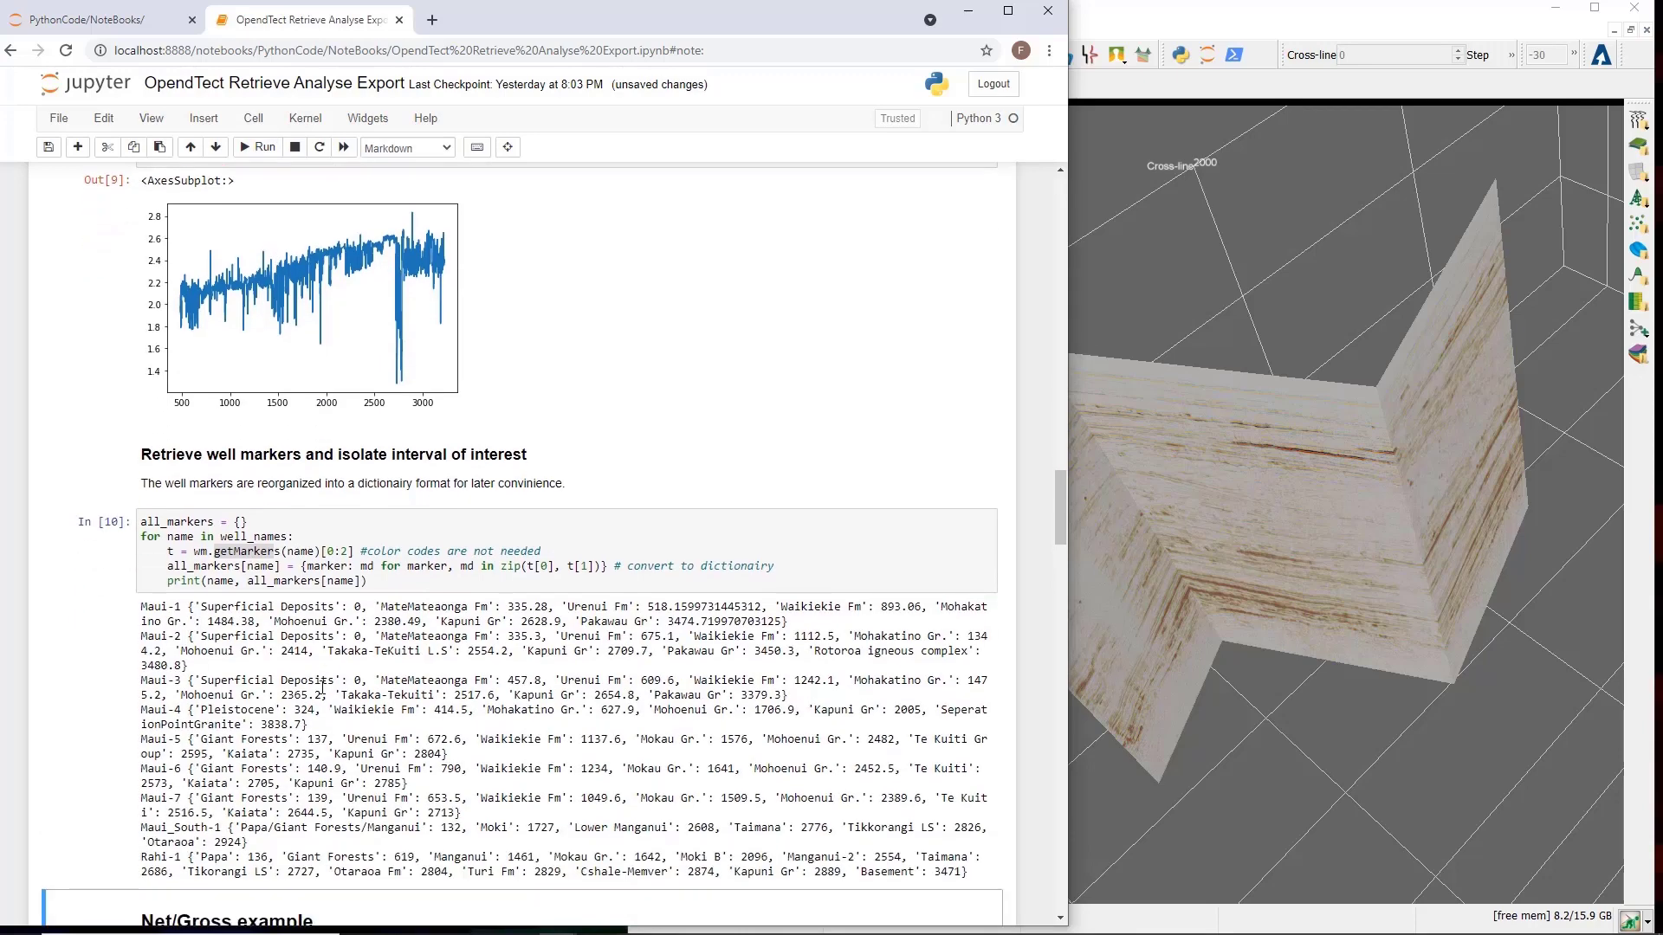
scroll("down", 3)
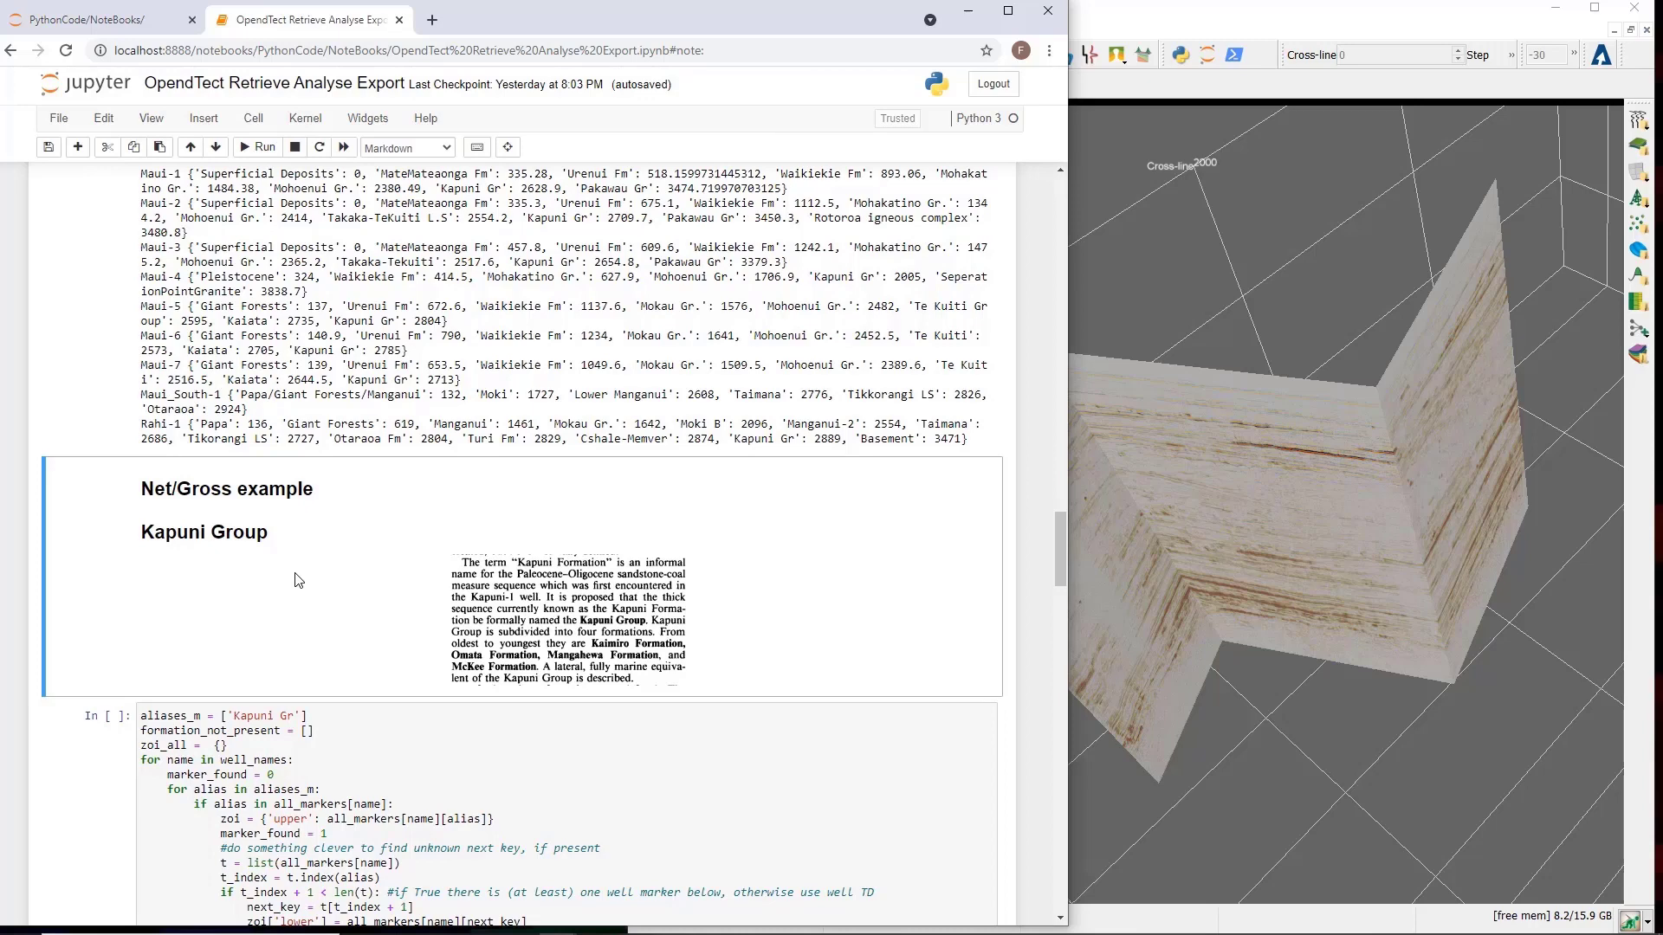
mouse_move(308, 591)
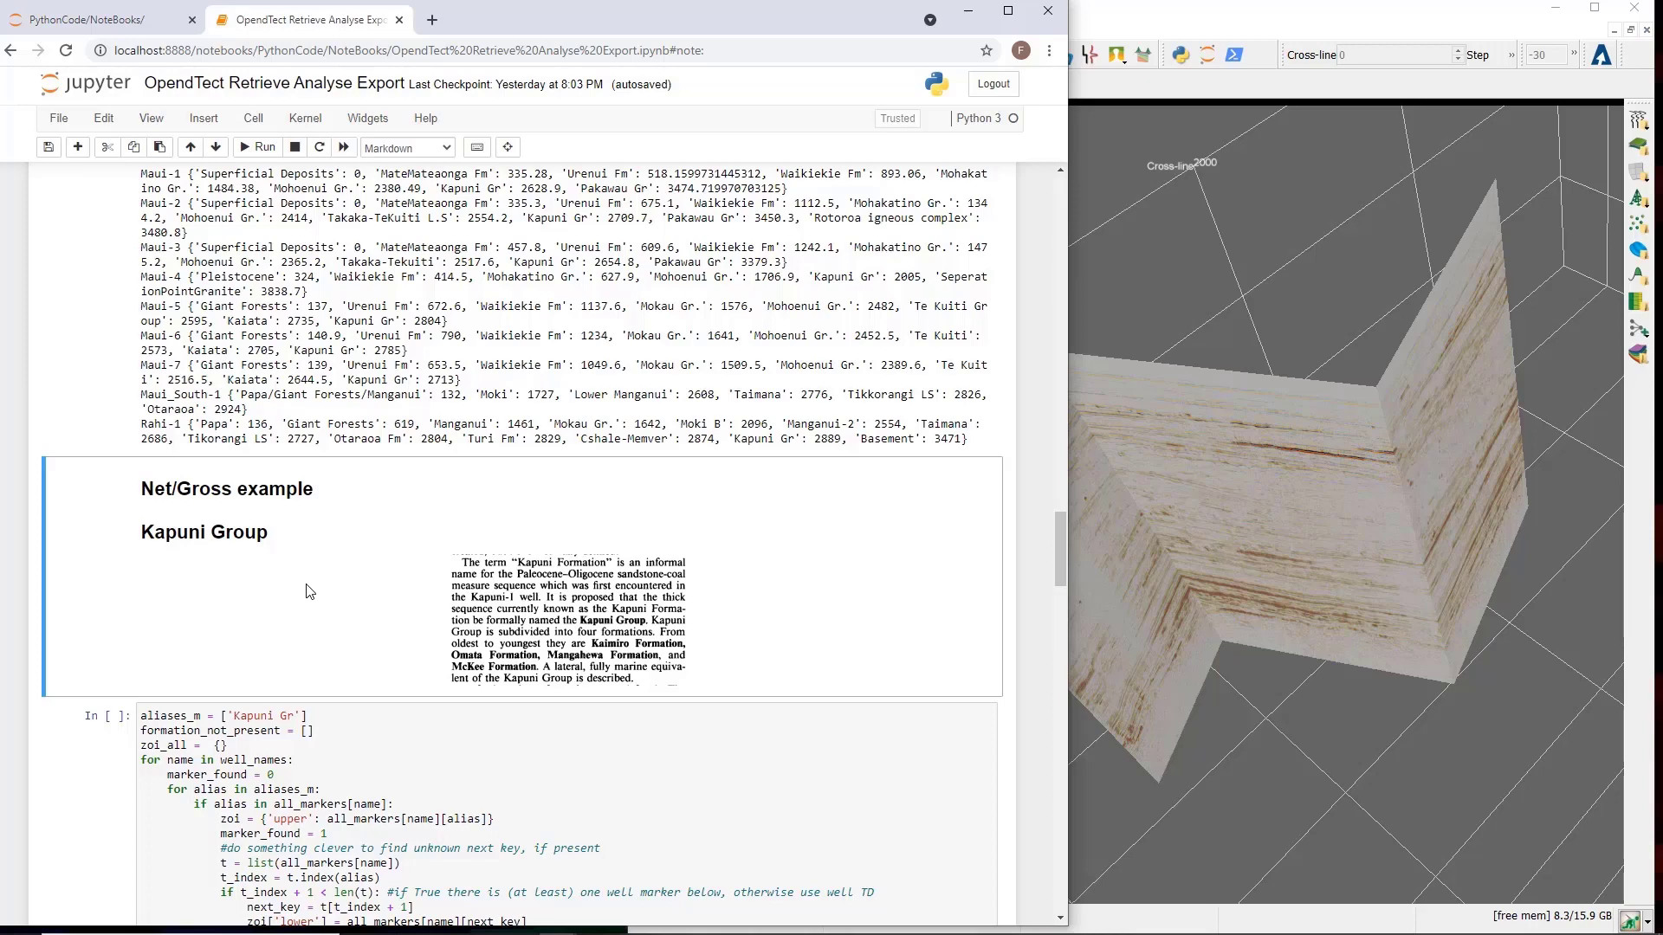
mouse_move(322, 599)
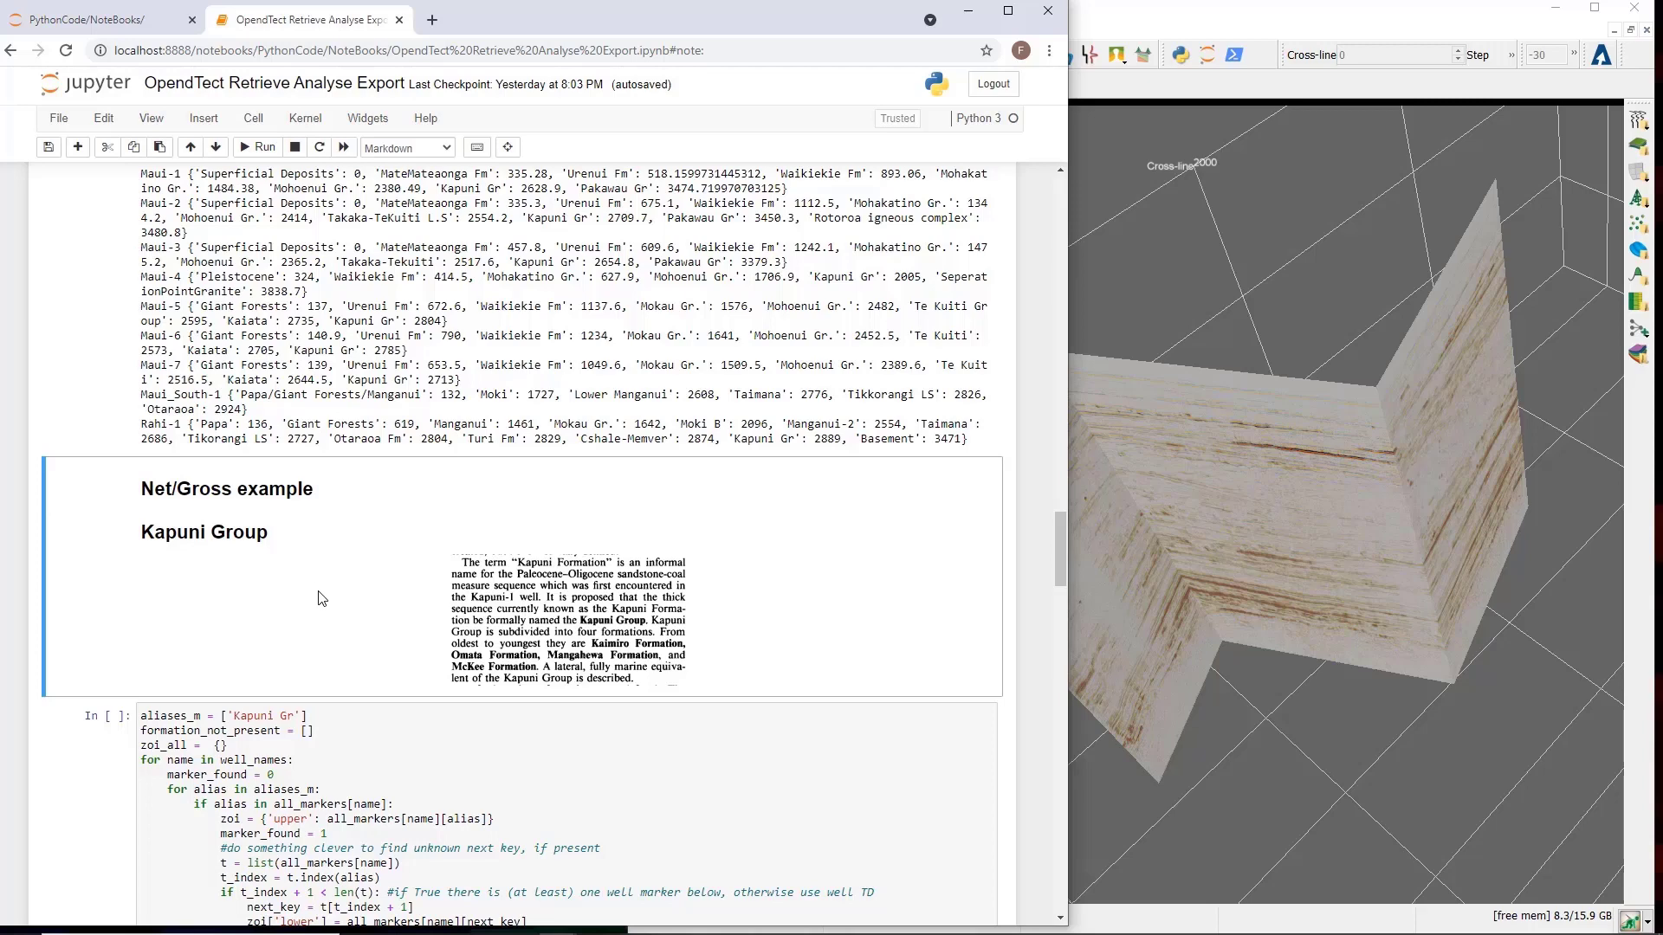
scroll("down", 3)
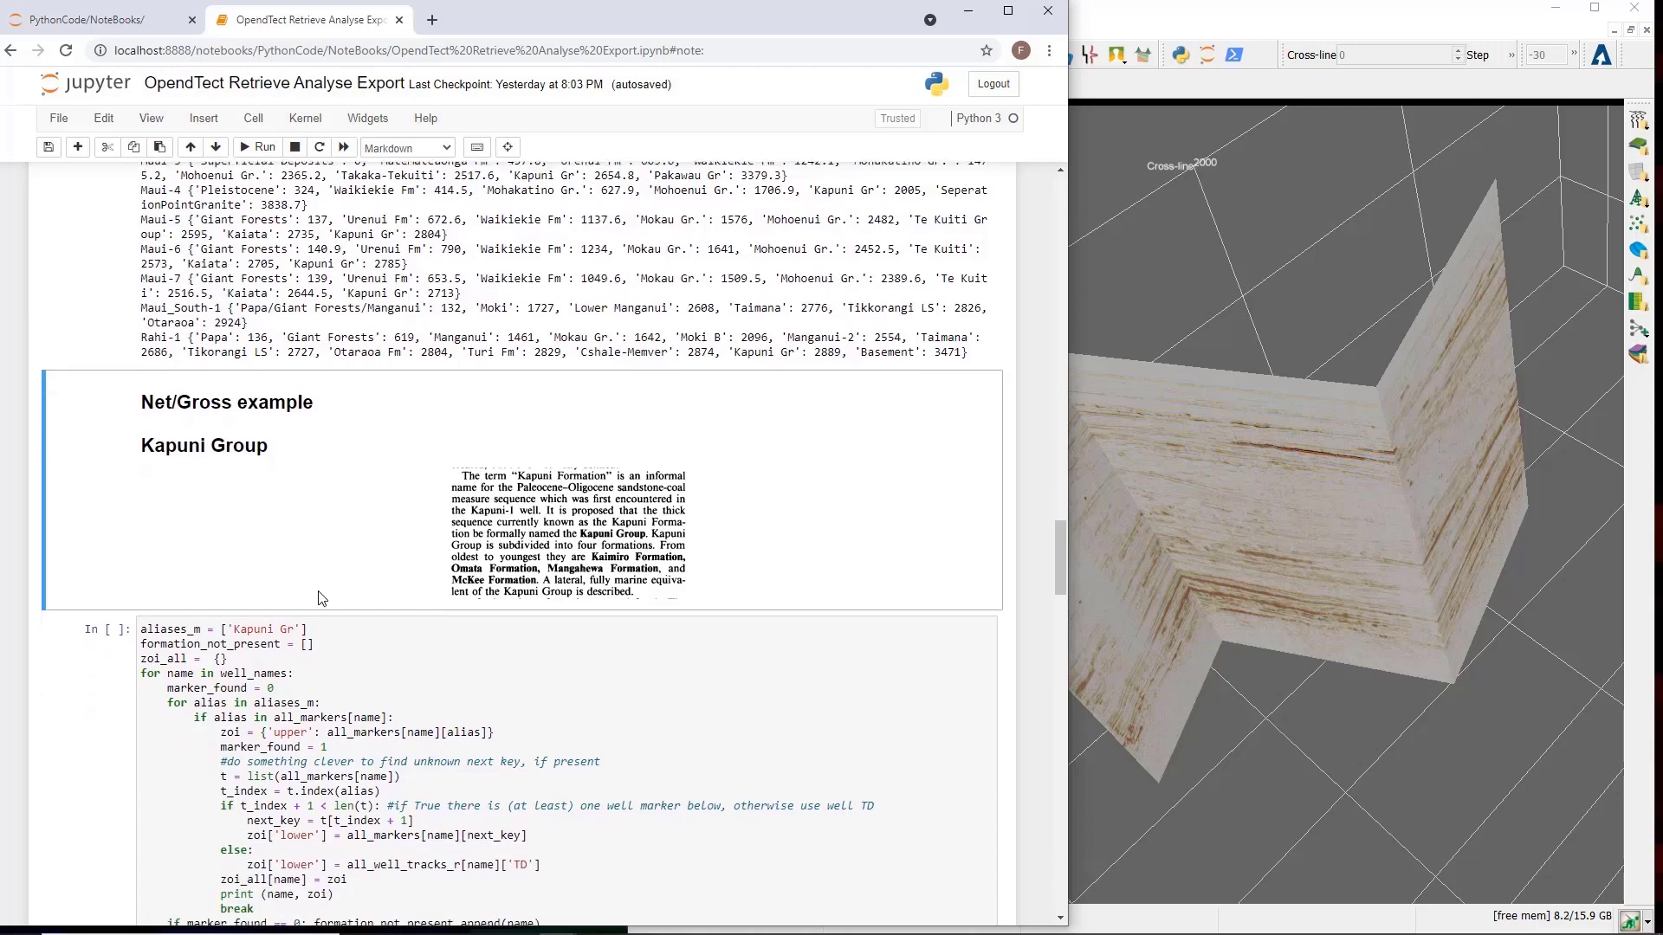
scroll("down", 3)
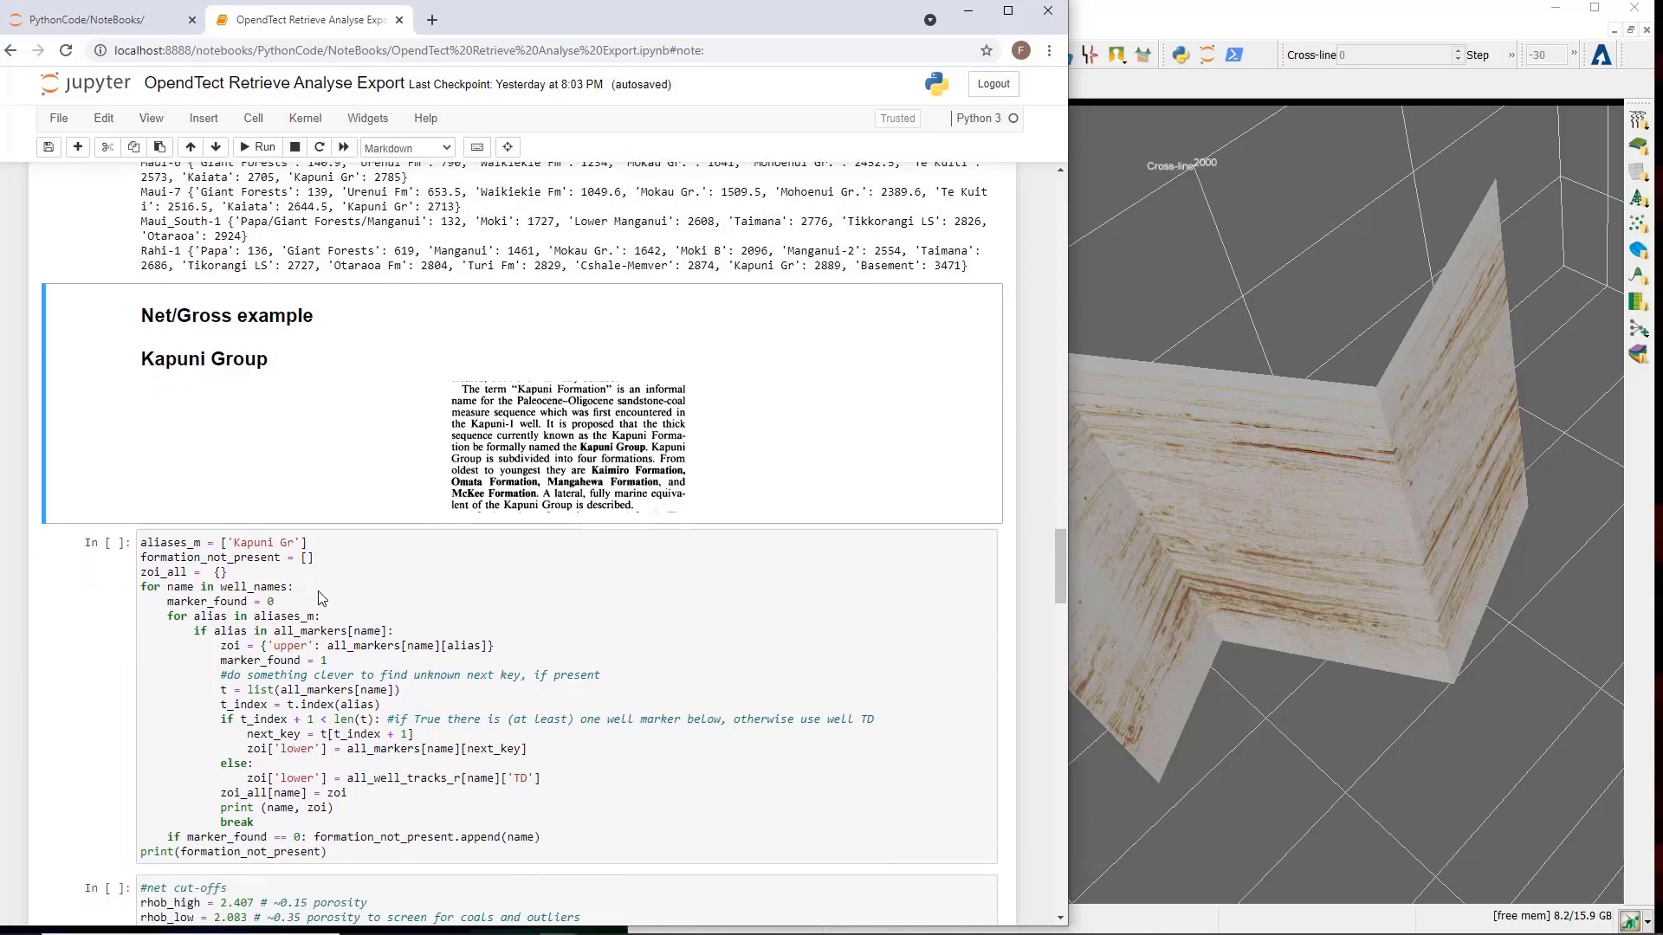
mouse_move(342, 648)
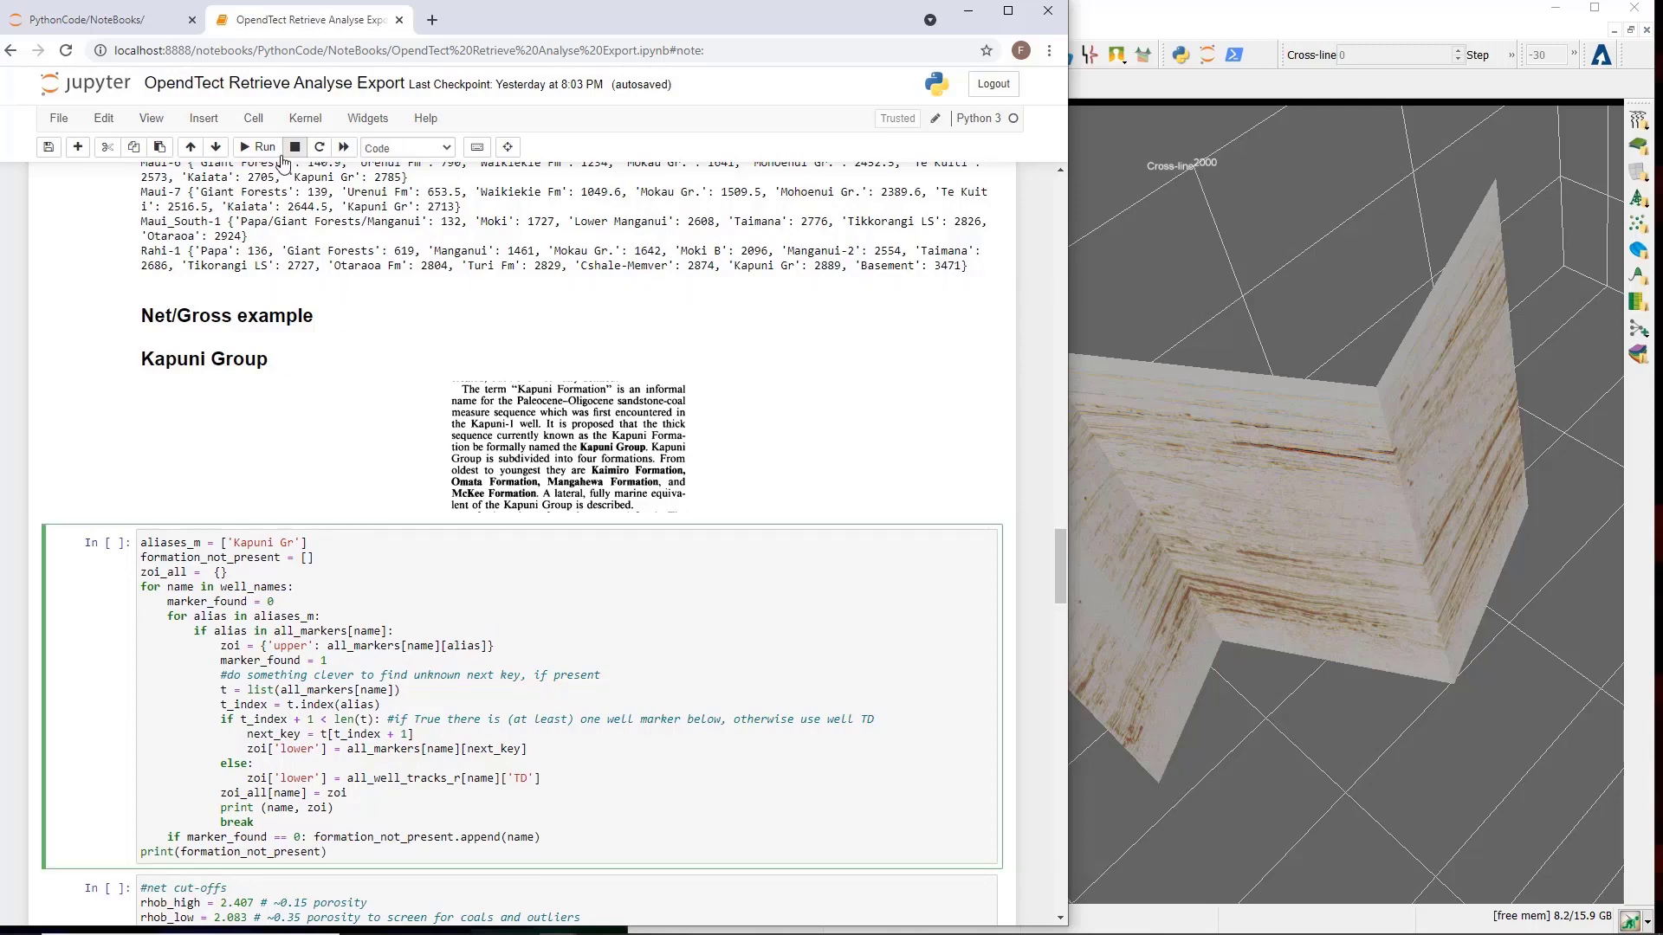
Extract each well's Kapuni Group interval and compute gross, net and N/G per well.
left_click(260, 146)
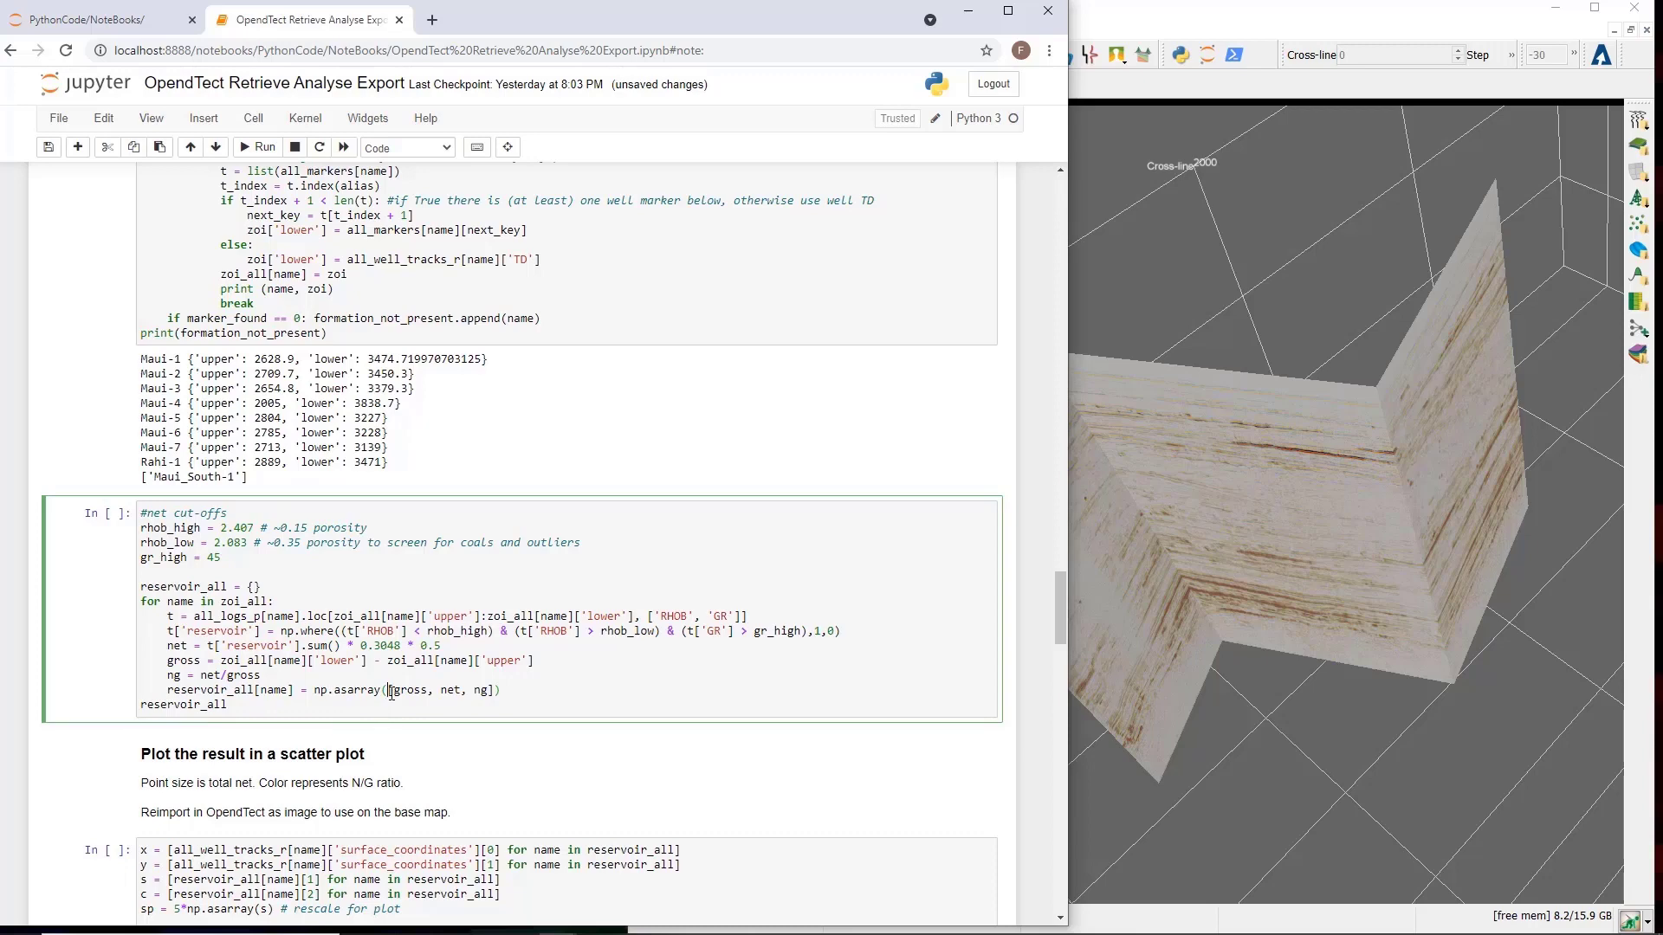
left_click(259, 146)
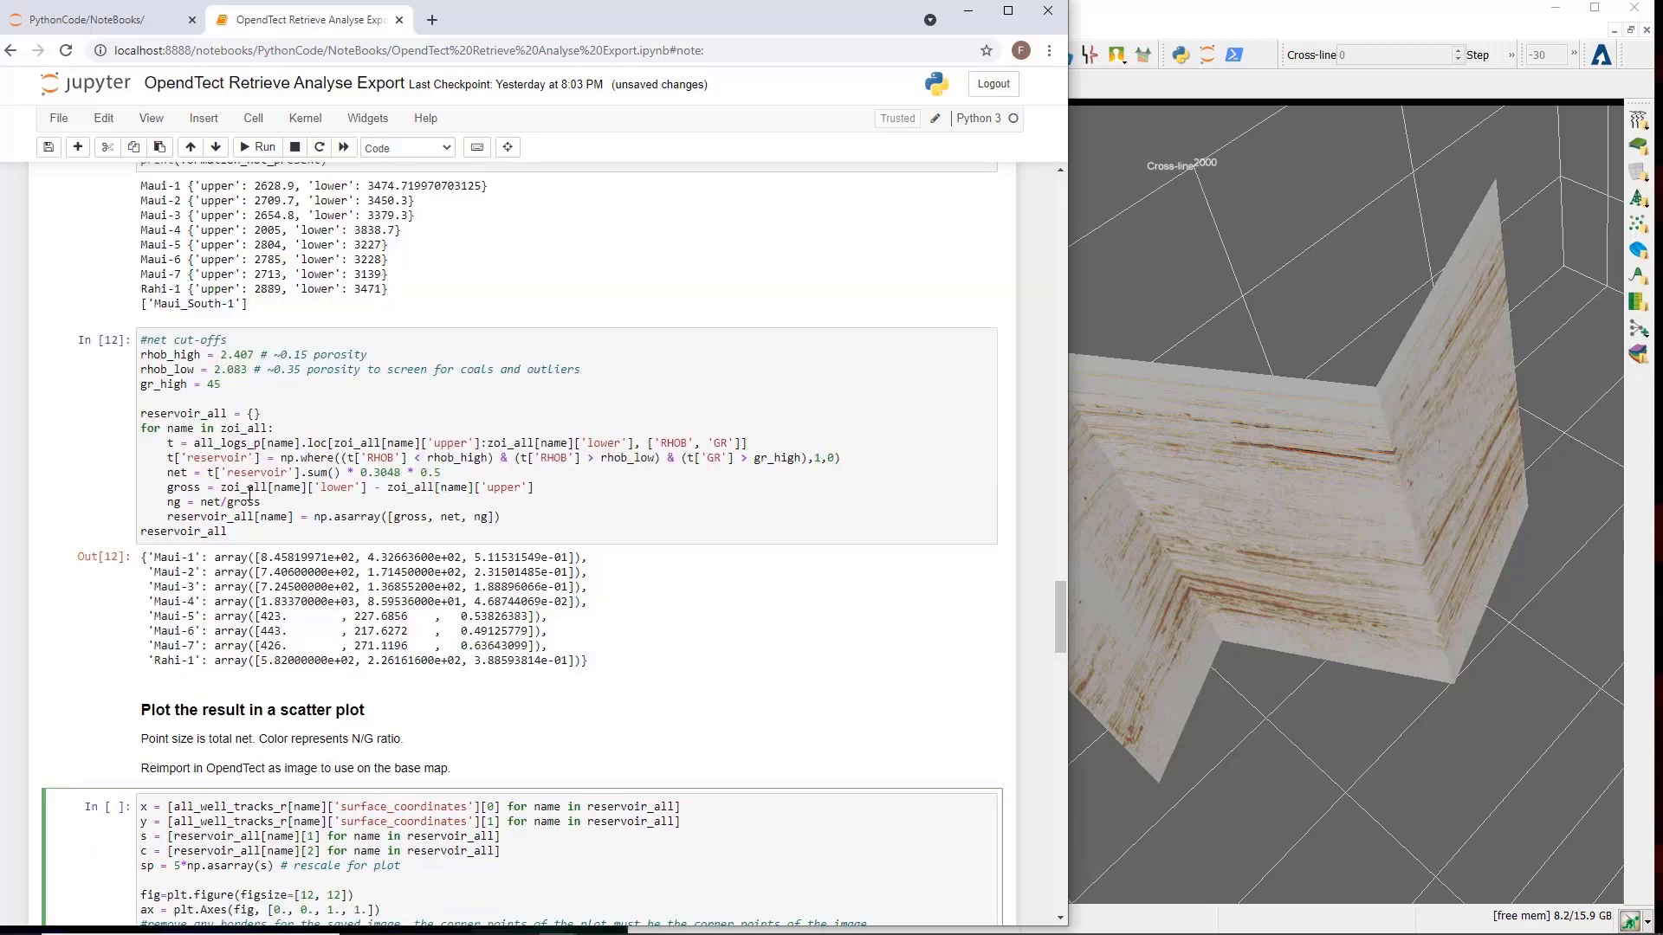
scroll("down", 3)
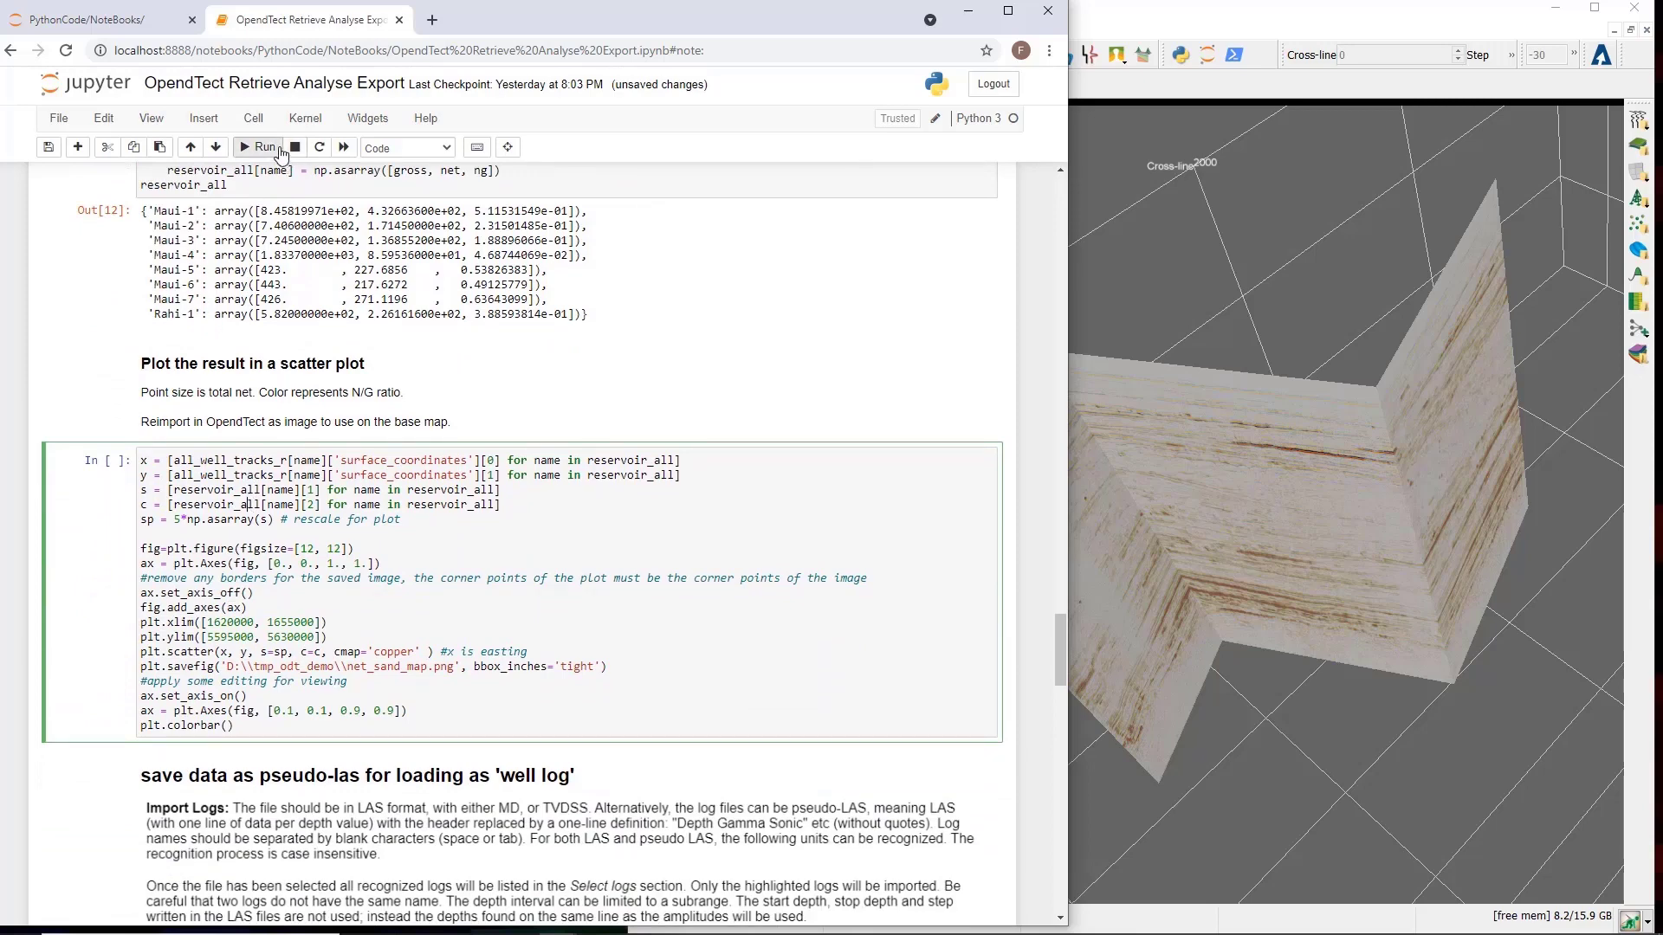
left_click(260, 147)
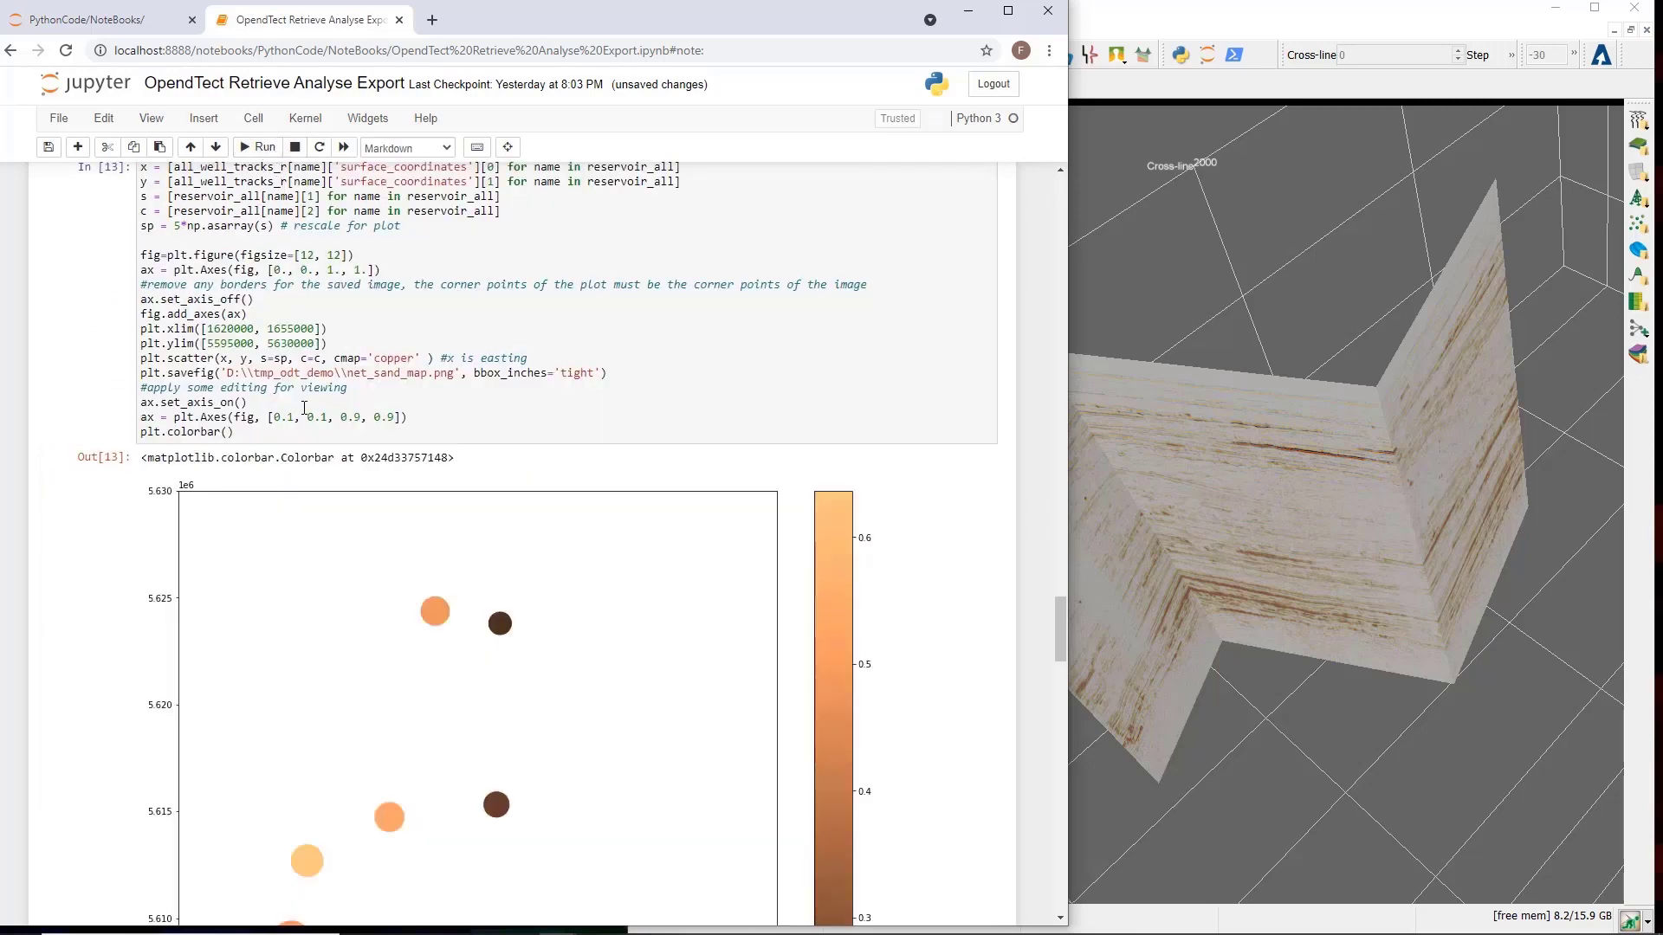
scroll("down", 3)
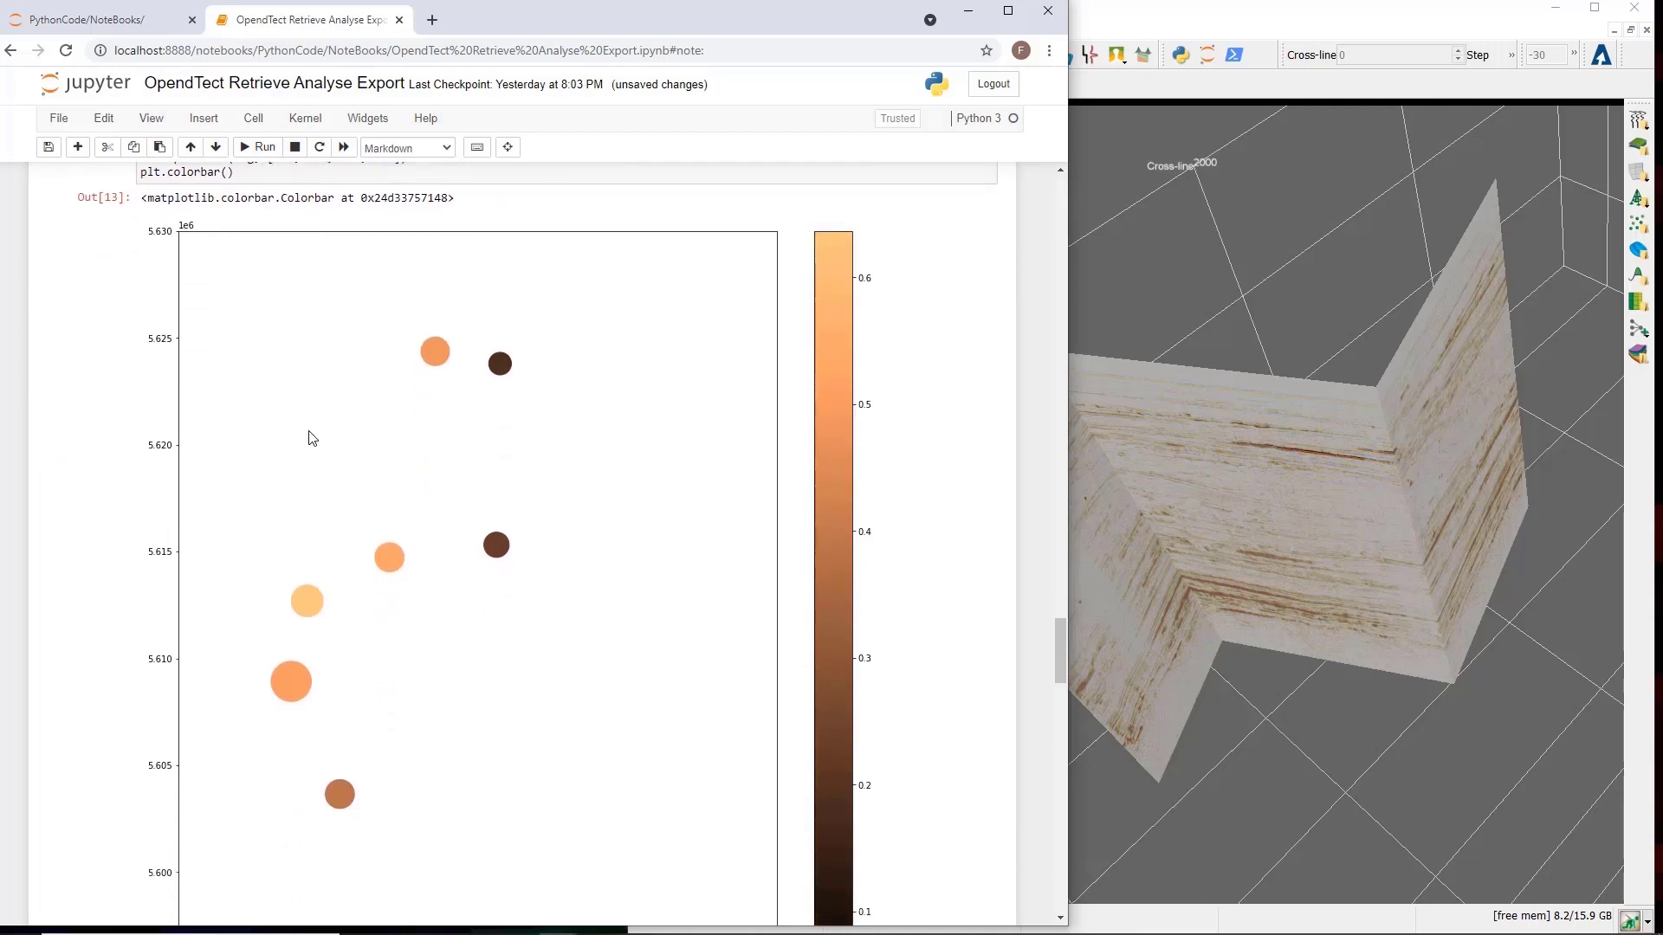
mouse_move(337, 463)
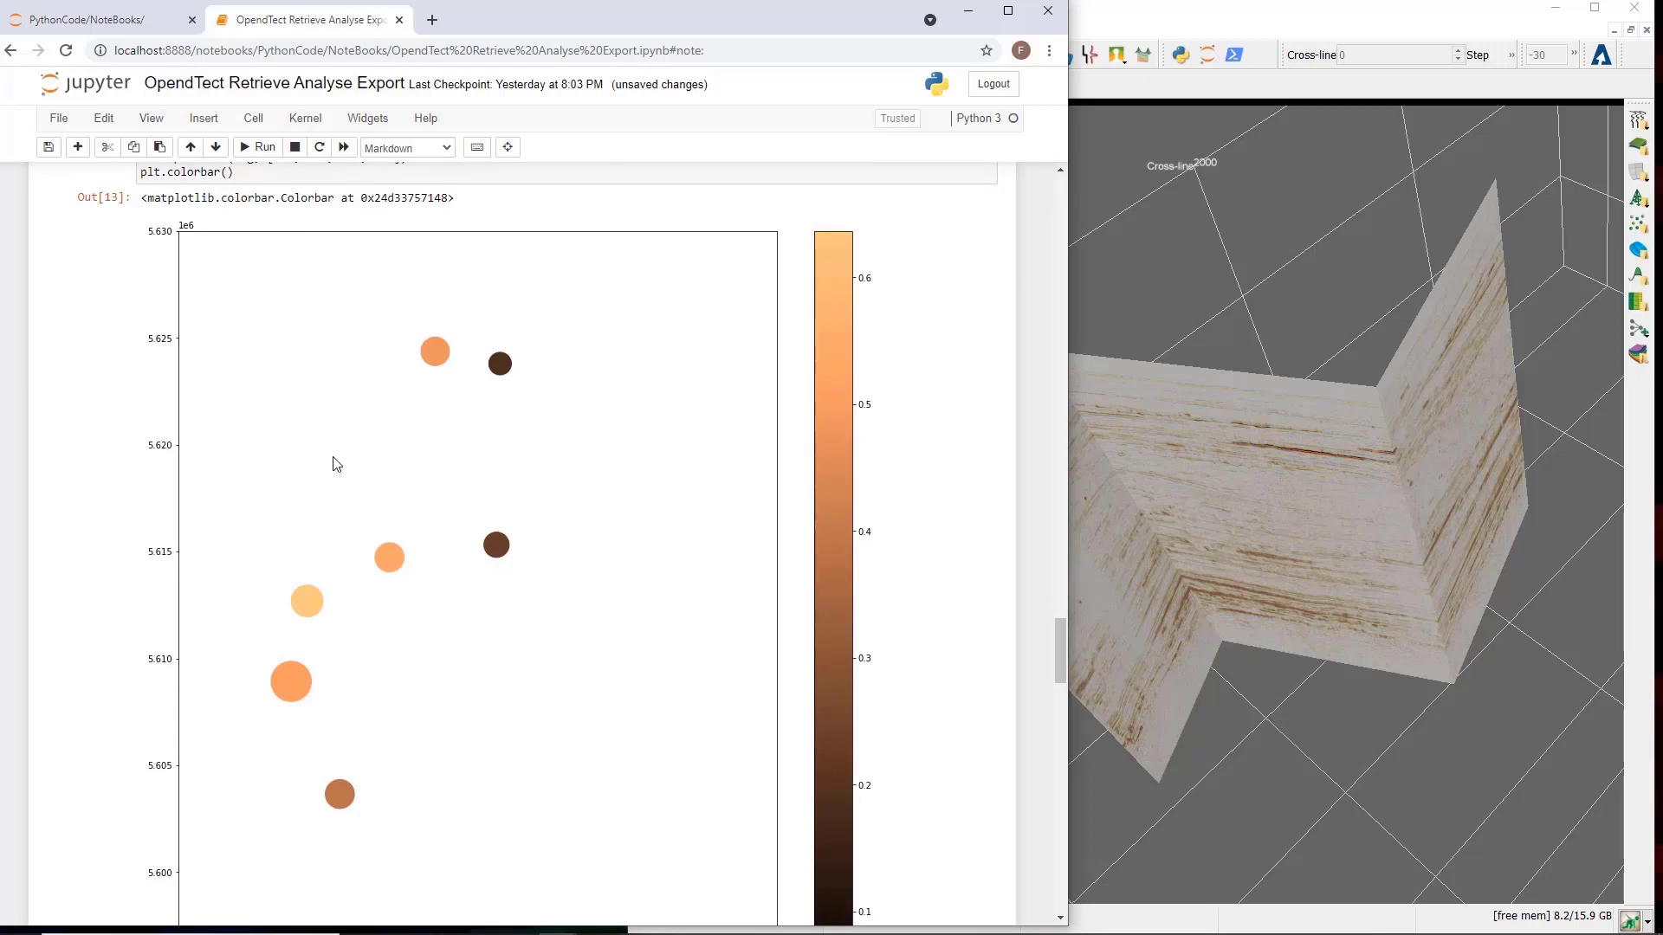
mouse_move(499, 360)
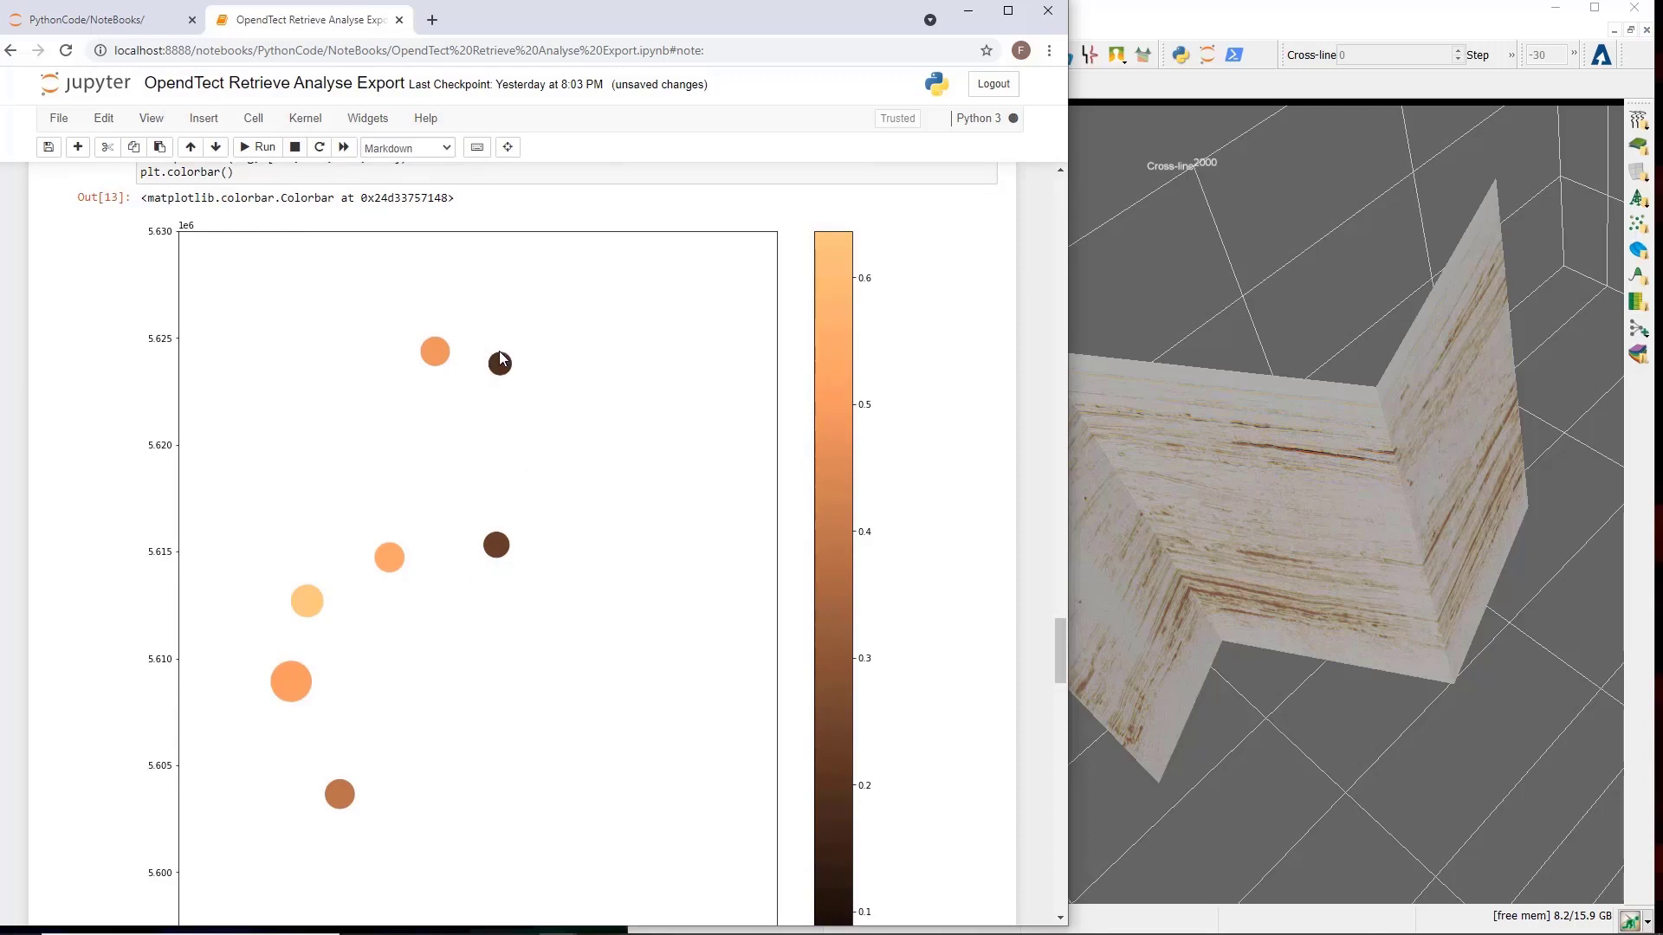
mouse_move(334, 704)
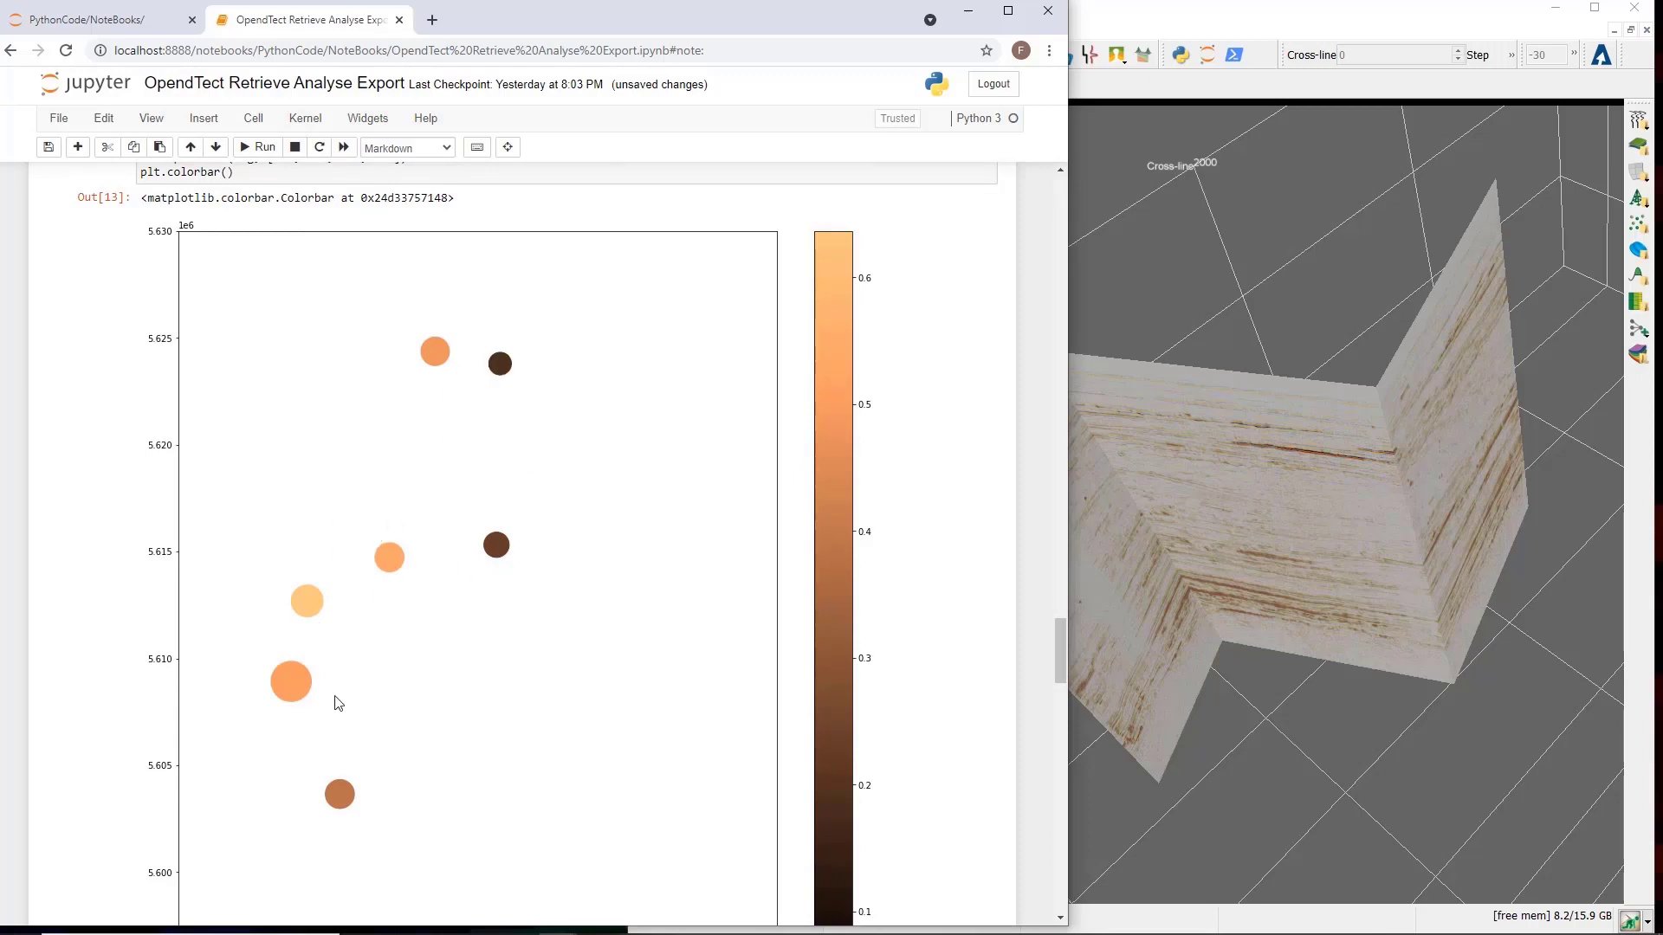
mouse_move(361, 683)
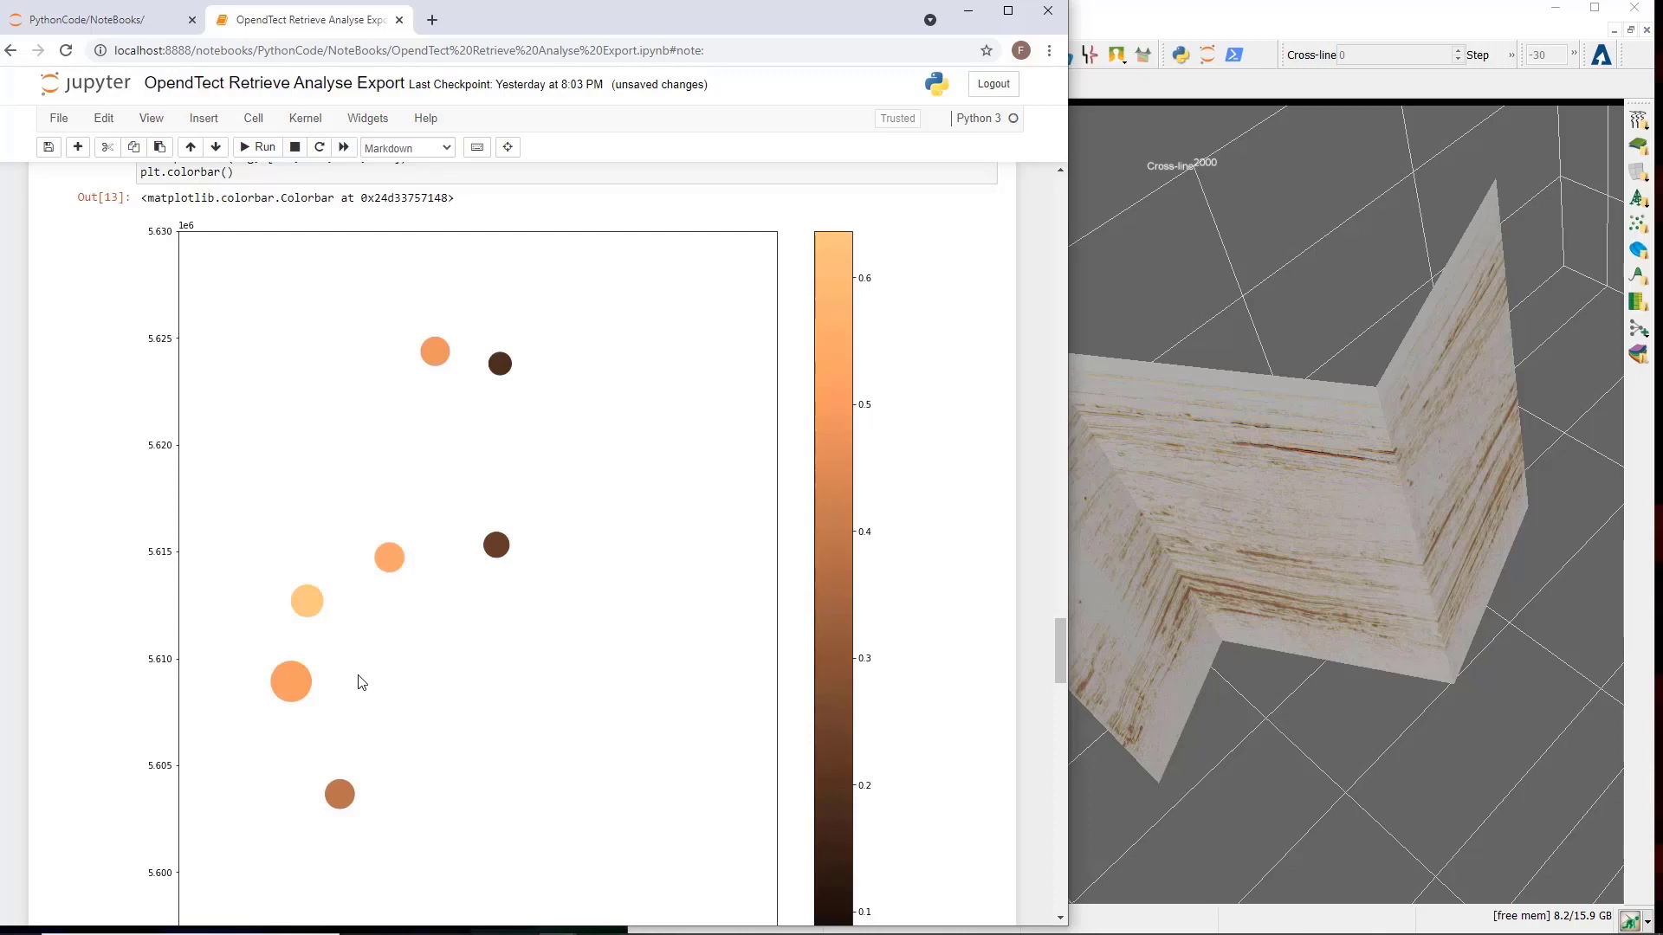
scroll("down", 3)
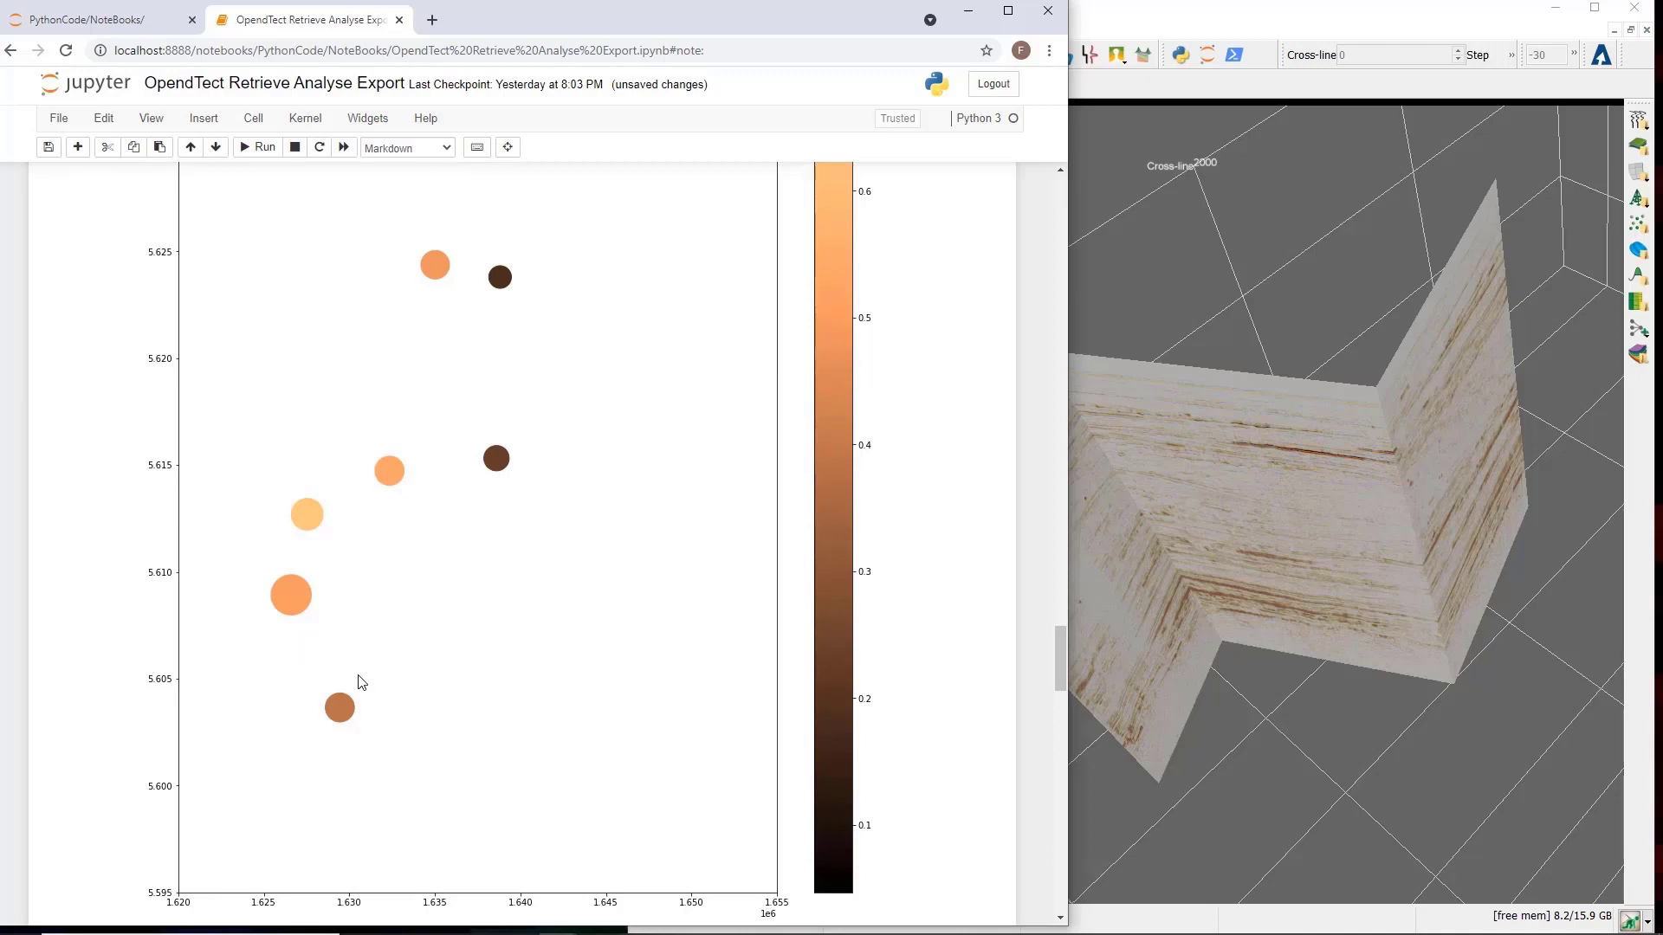
mouse_move(378, 674)
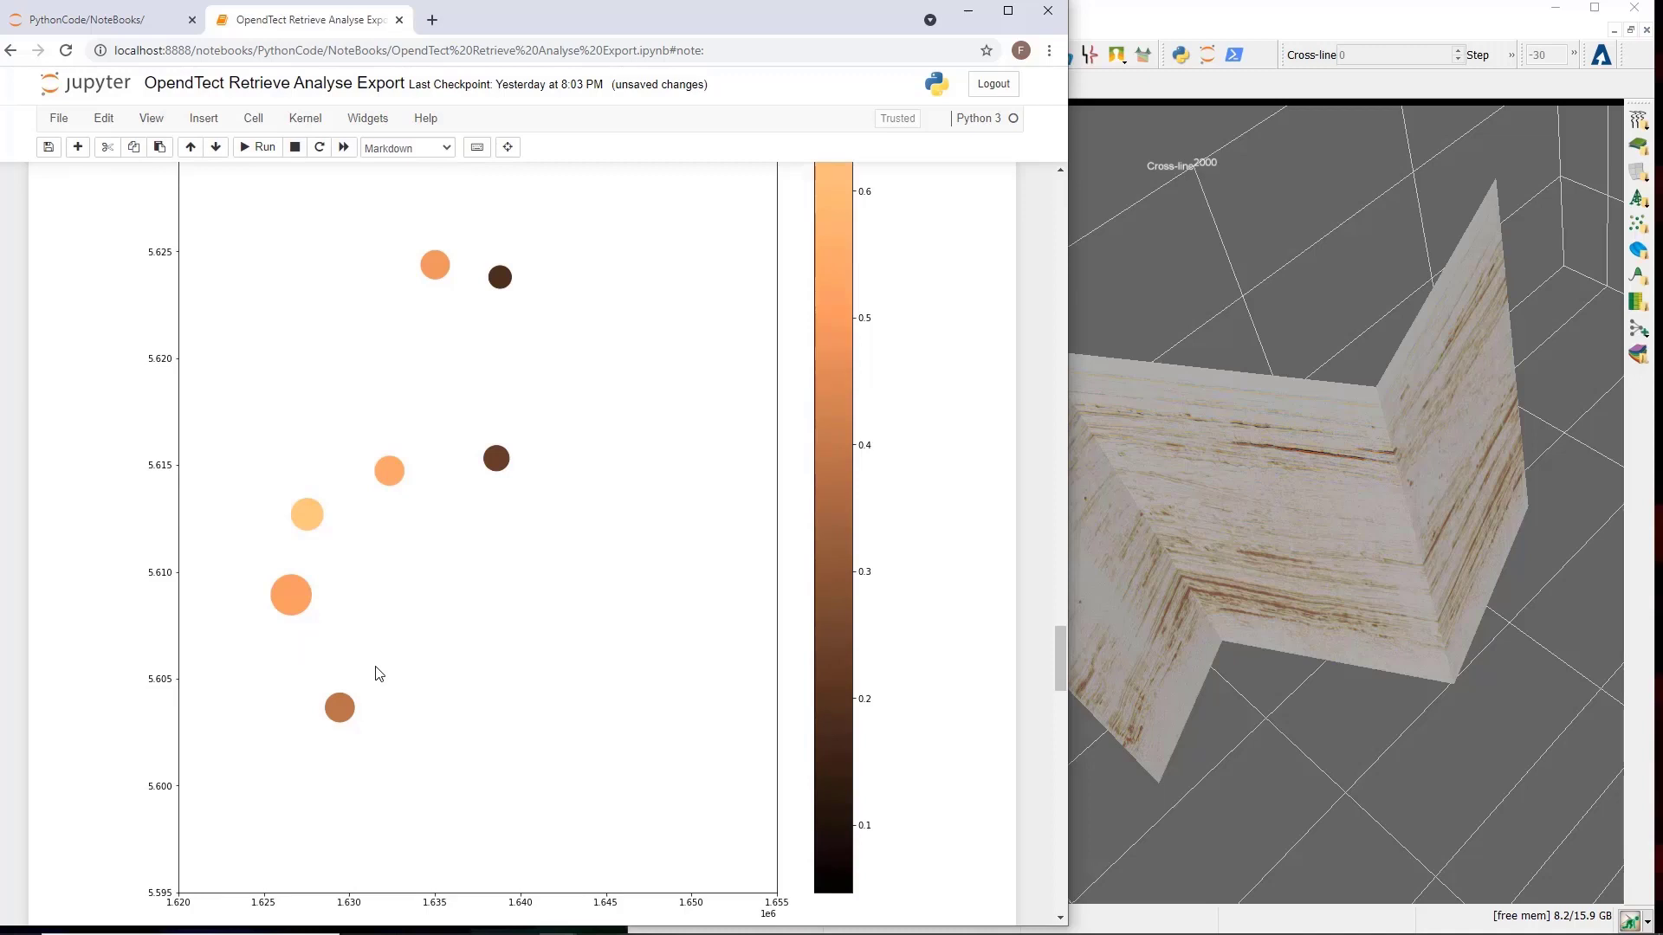
mouse_move(403, 676)
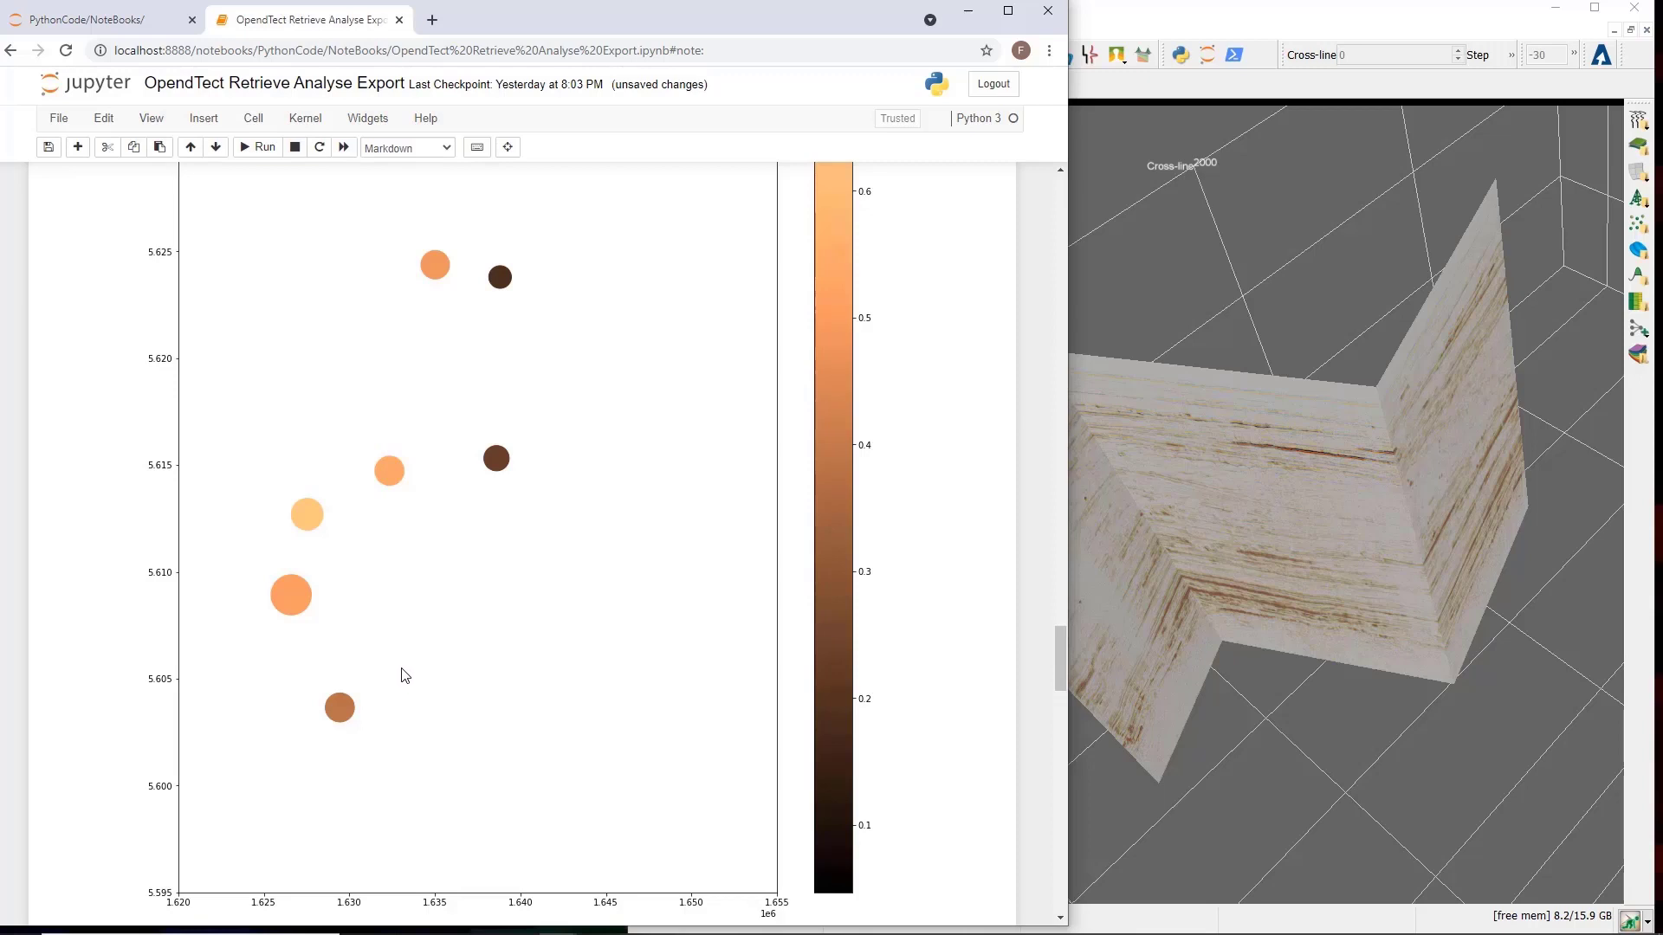
scroll("up", 3)
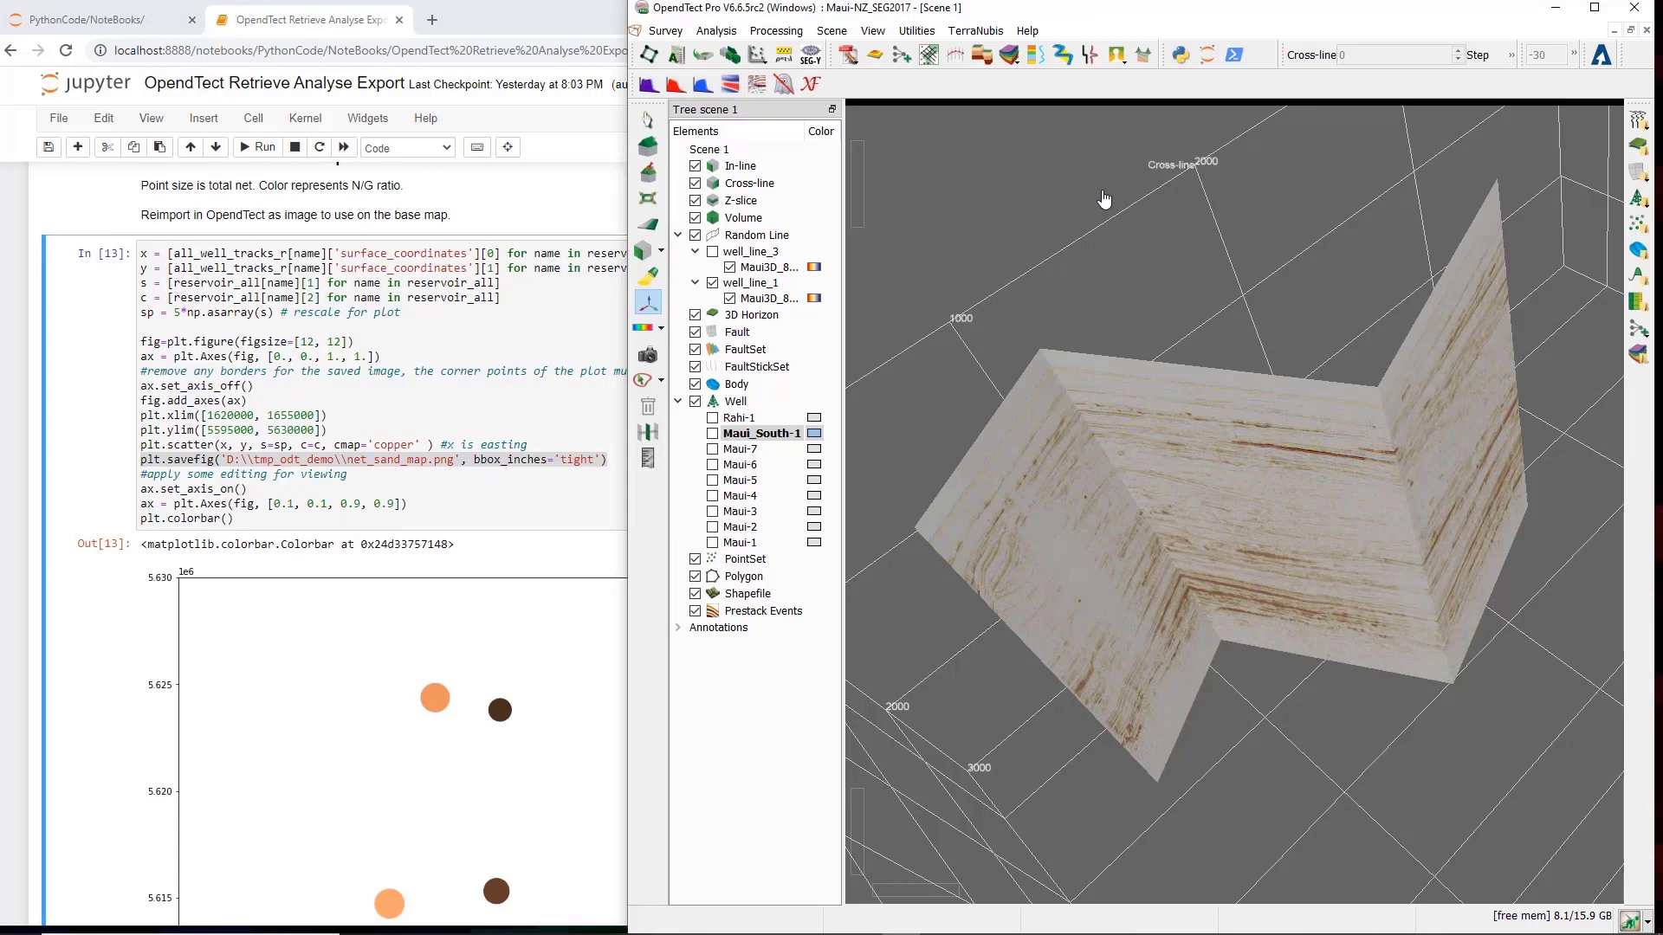
mouse_move(979, 143)
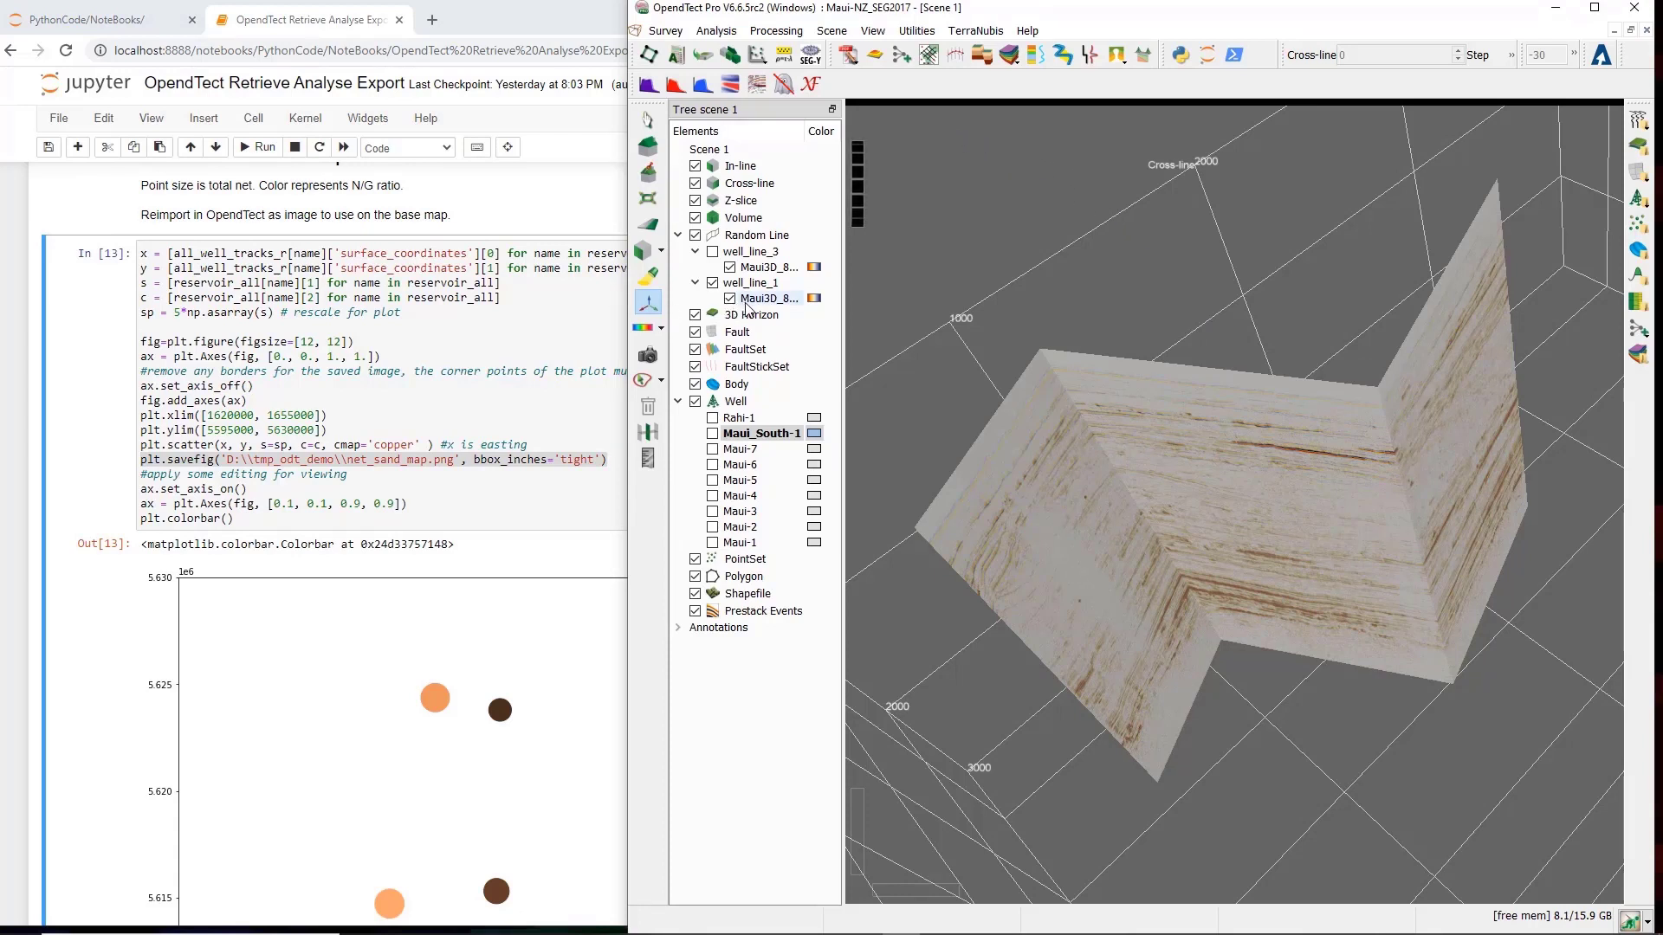
mouse_move(766, 298)
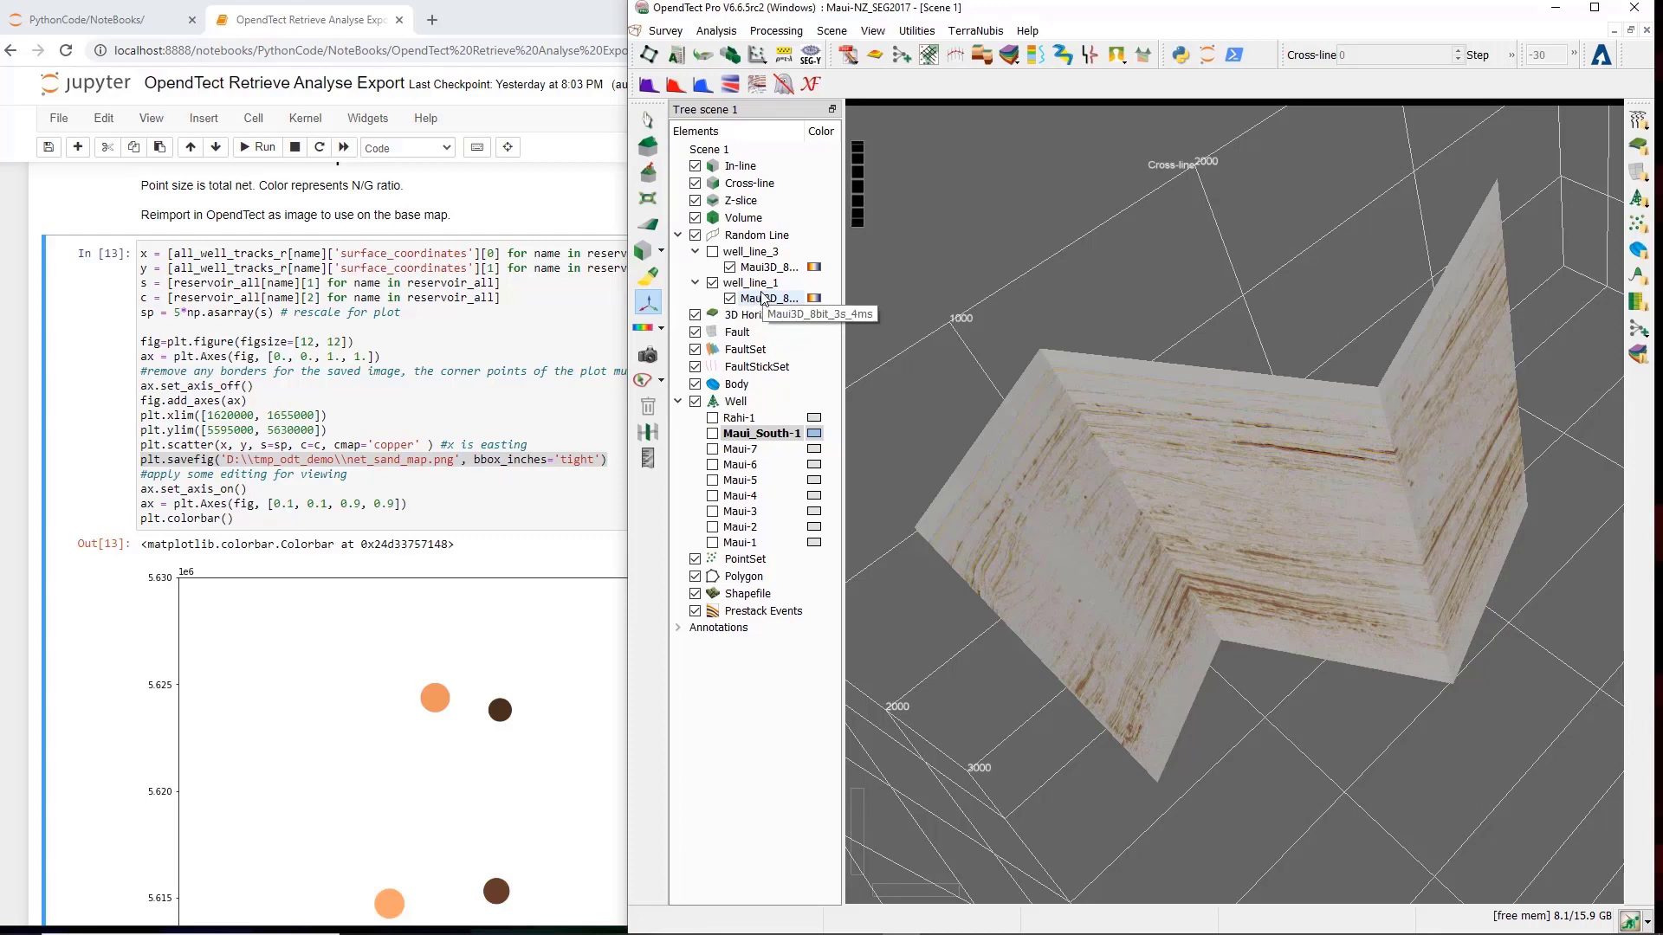
mouse_move(804, 274)
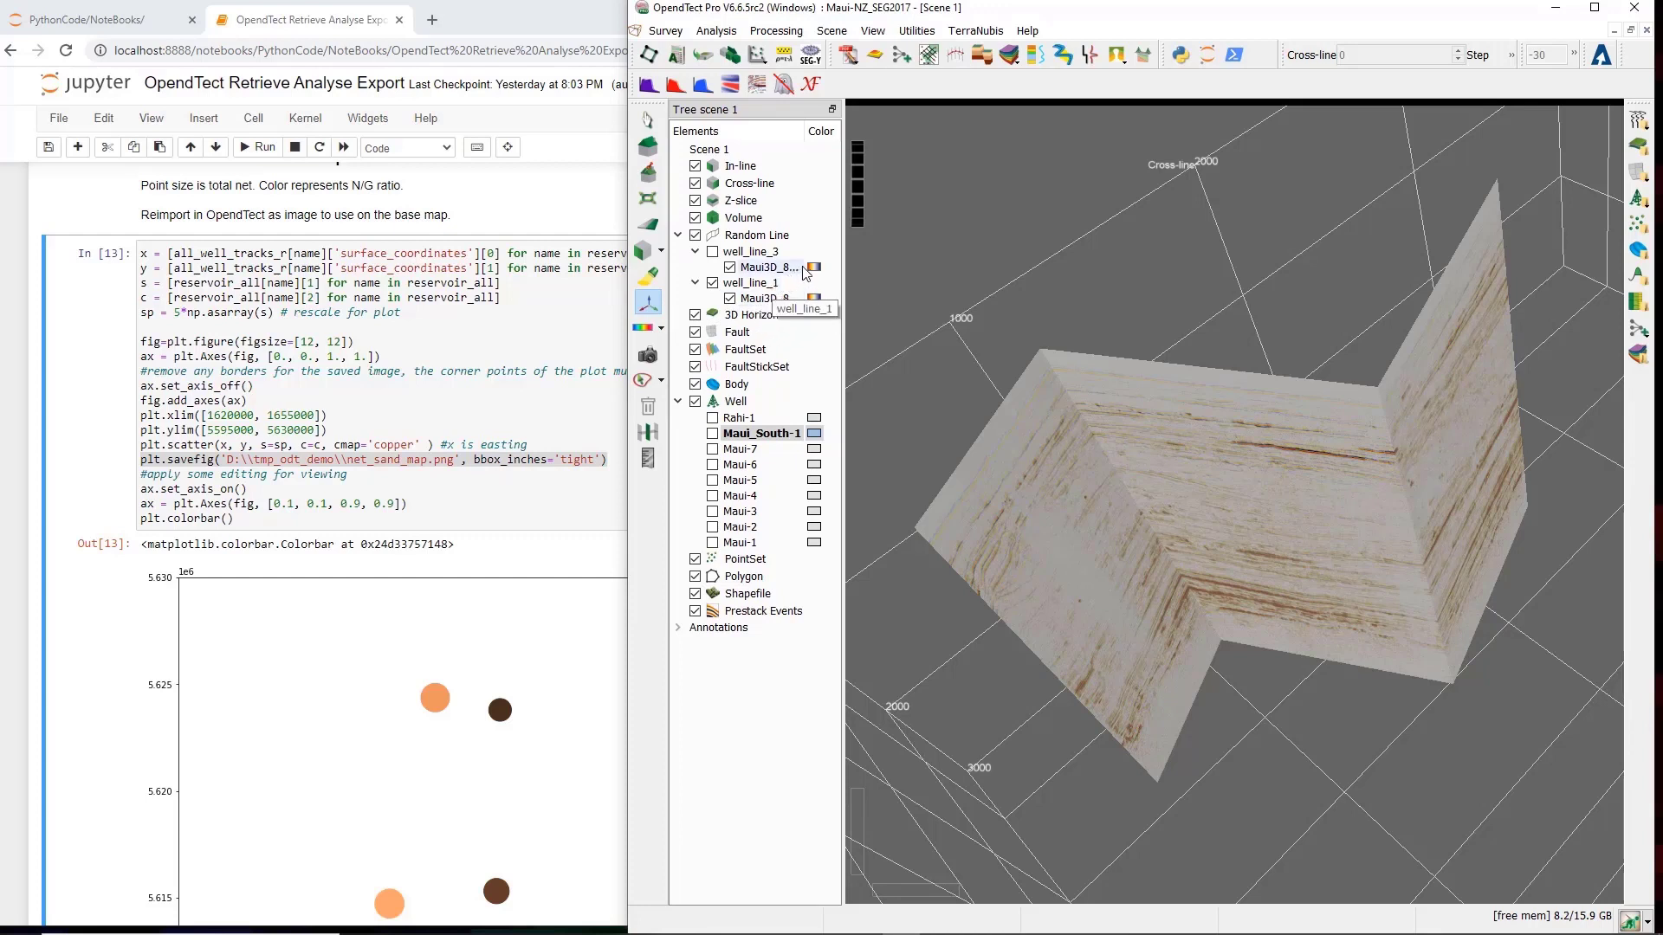
mouse_move(927, 54)
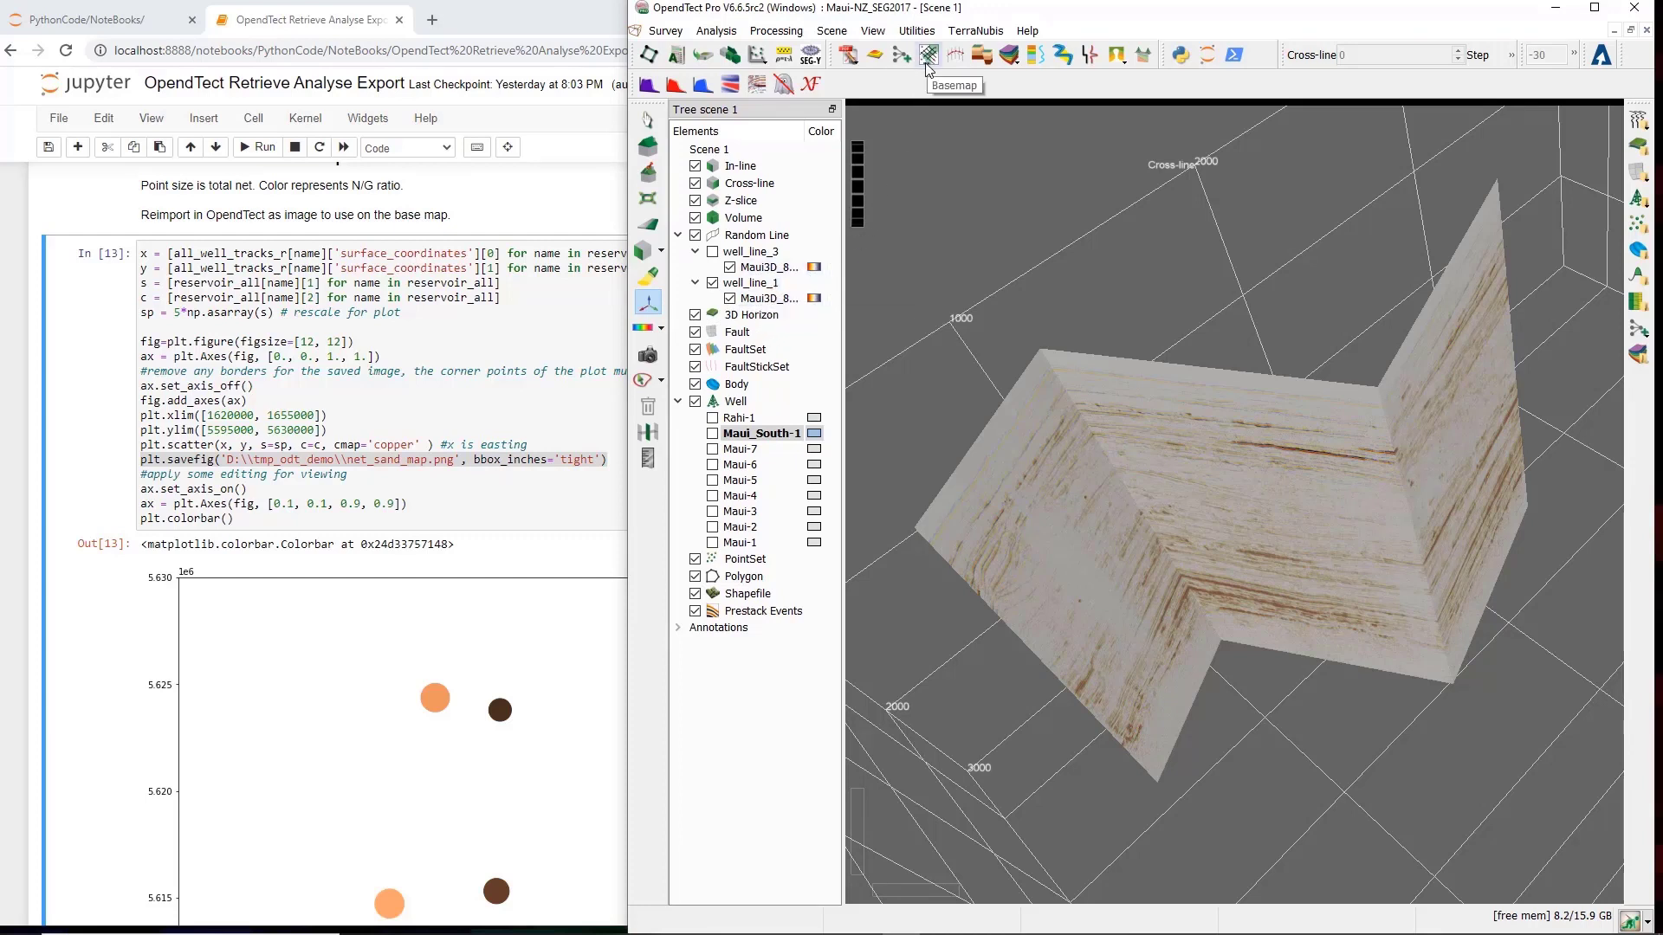
Open OpendTect's Basemap showing the survey outline, random lines and nine wells.
left_click(926, 55)
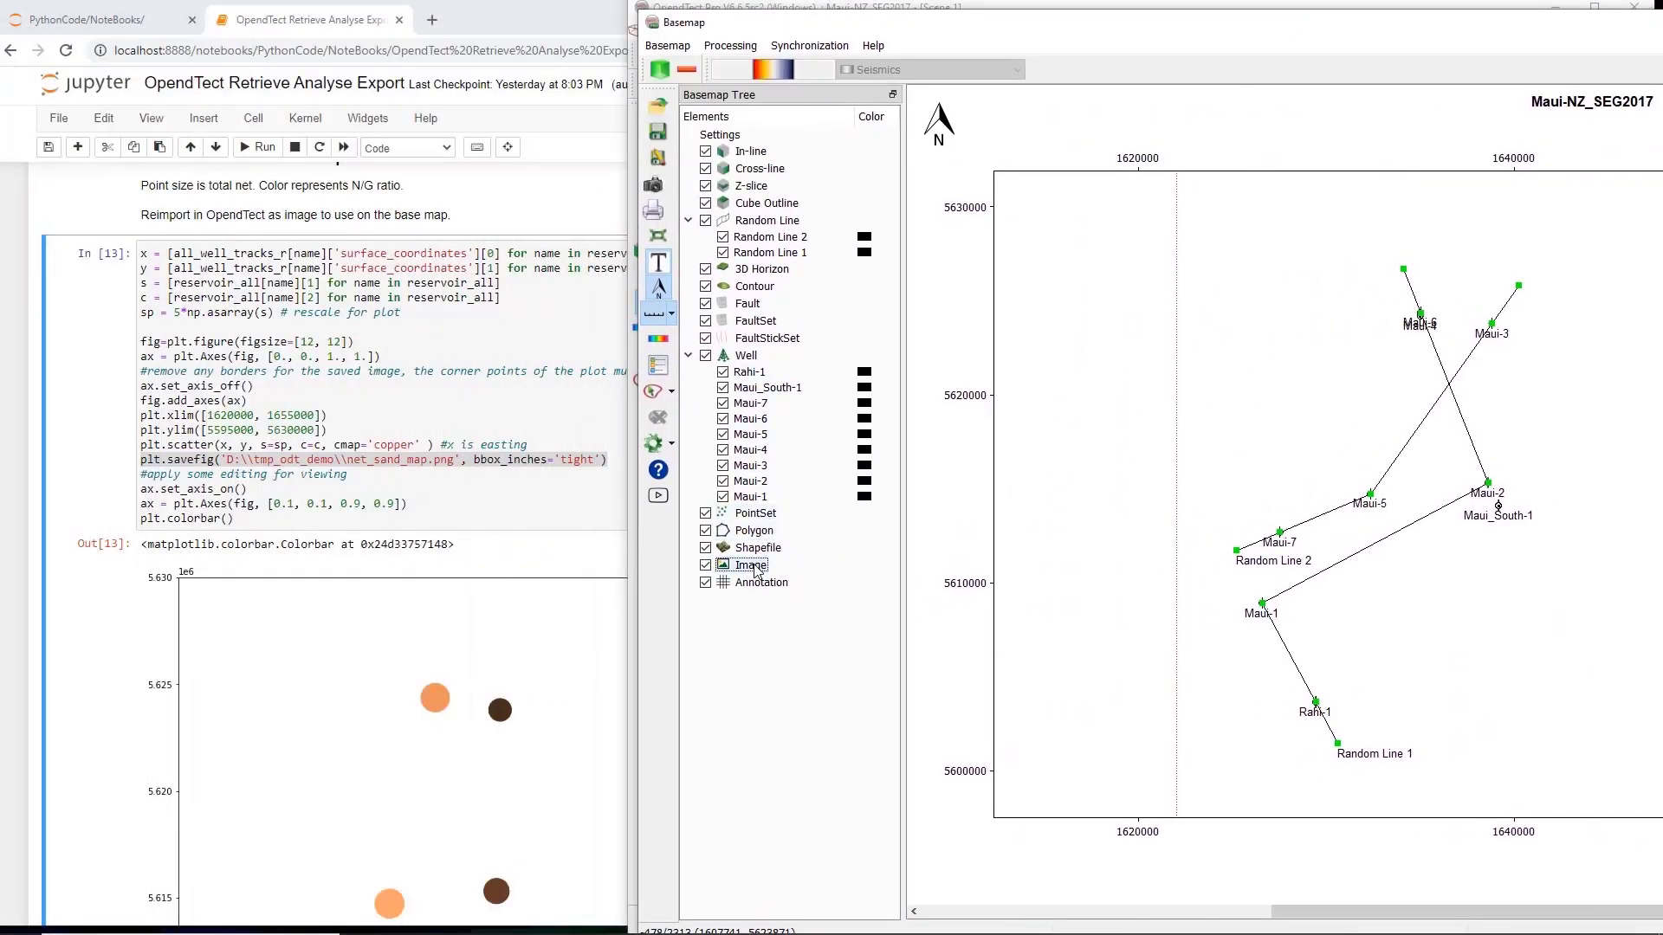
Add net_sand_map.png as a new basemap image, browsing with the PNG filter.
right_click(750, 565)
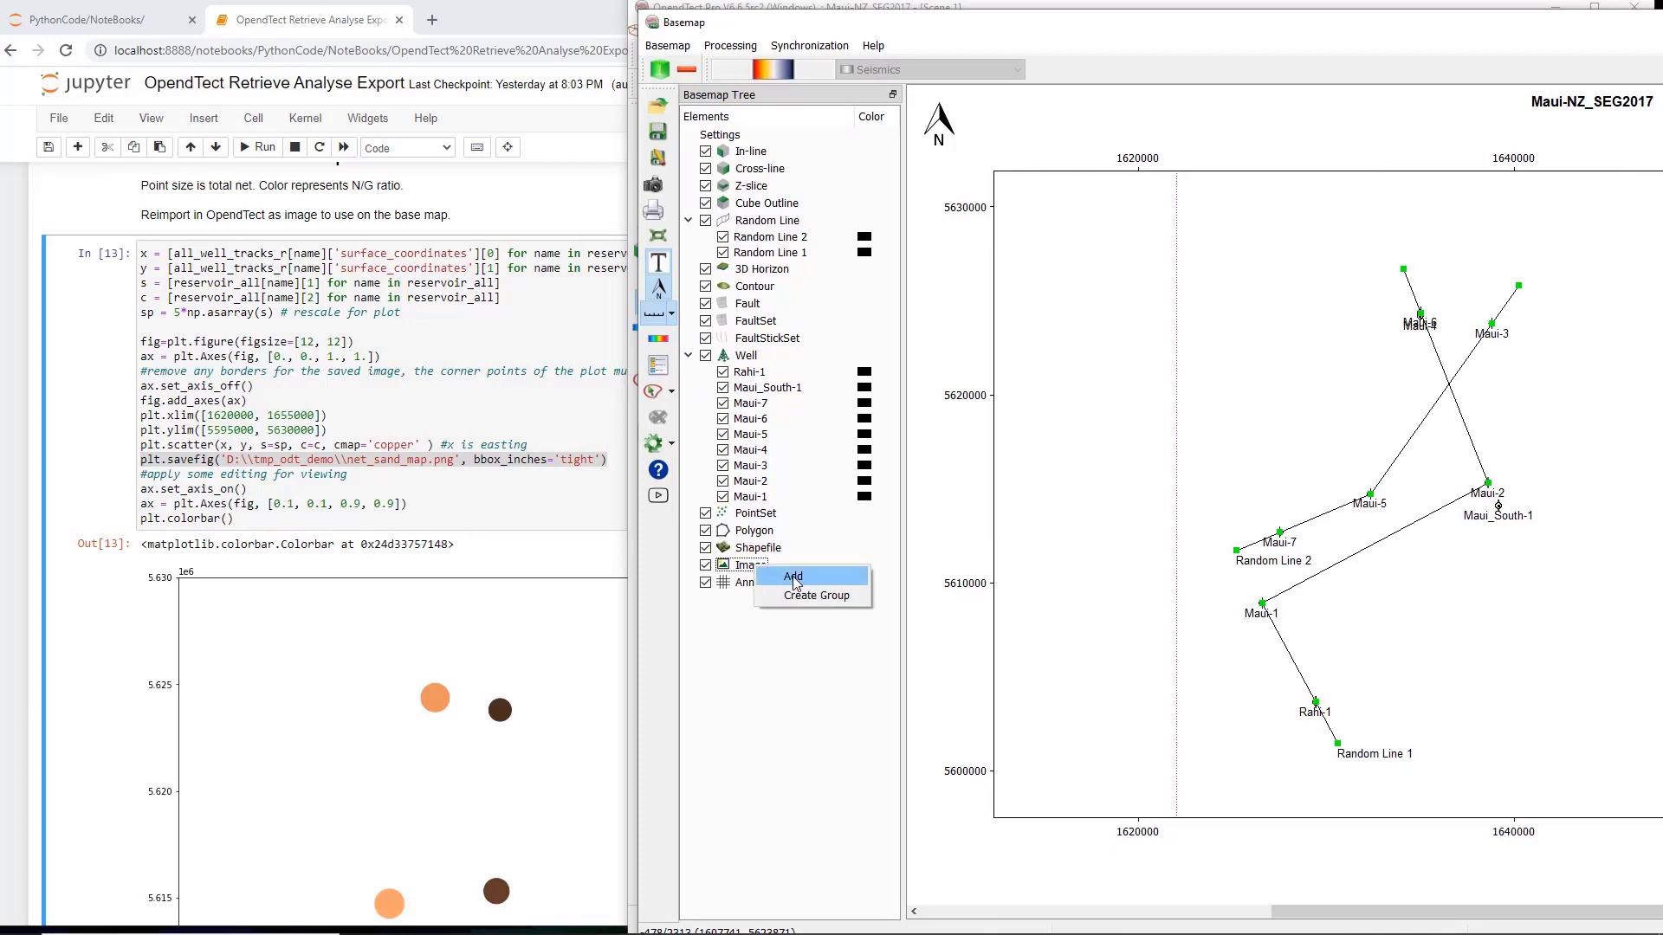
left_click(792, 576)
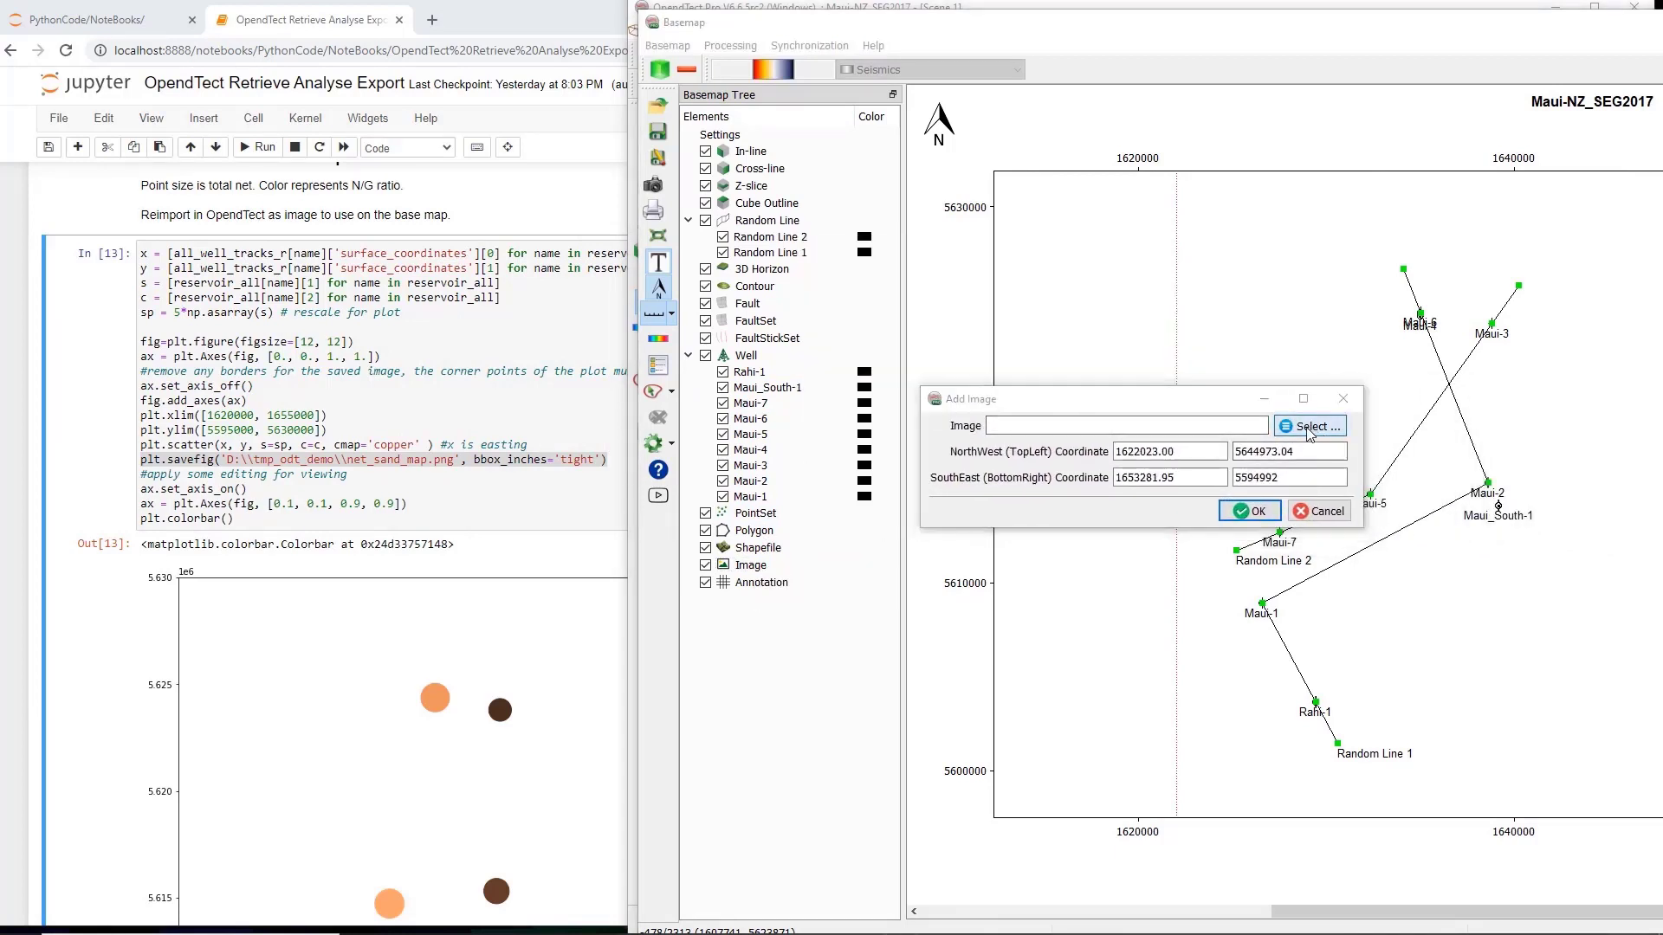
left_click(1310, 426)
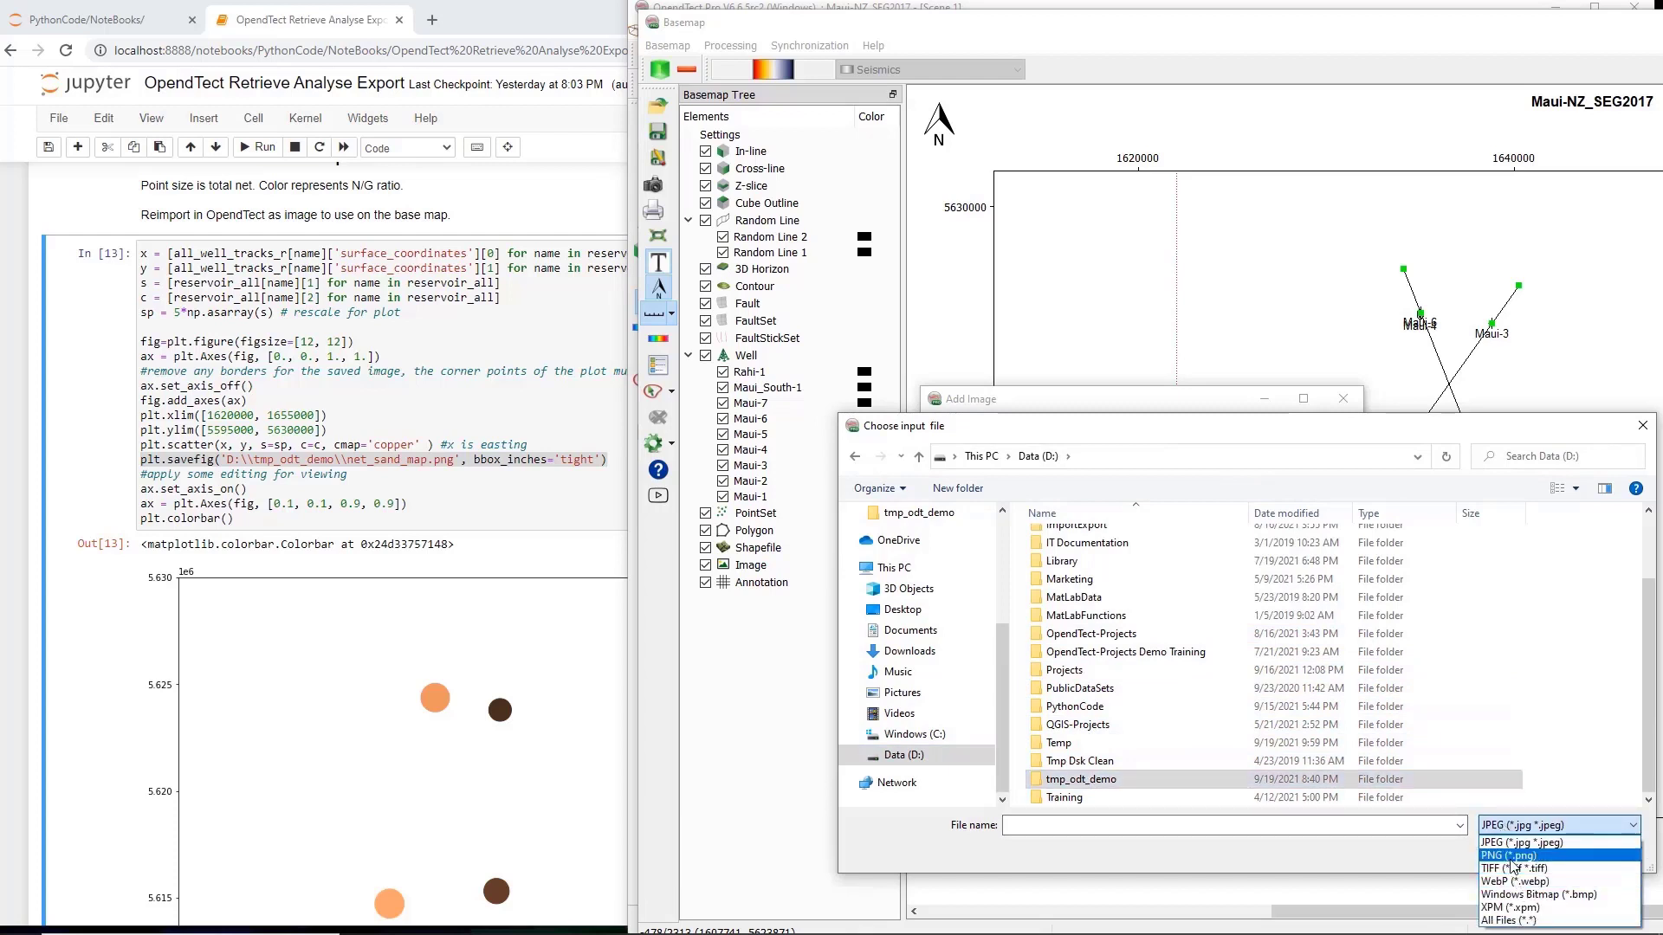
left_click(1511, 855)
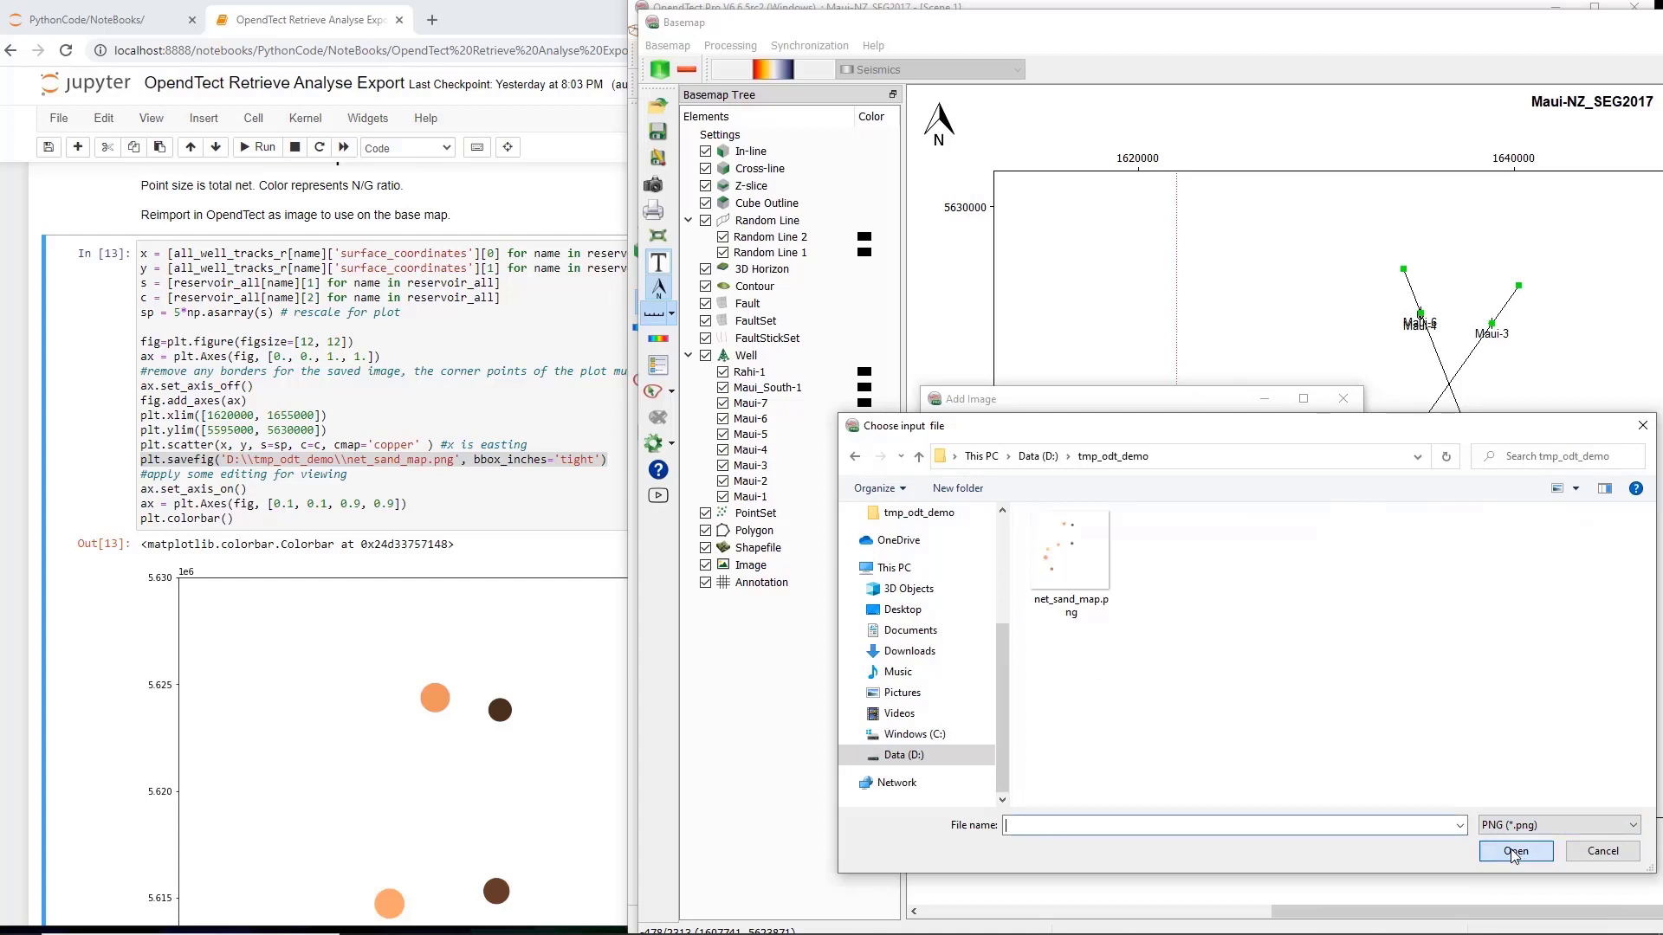
left_click(1069, 549)
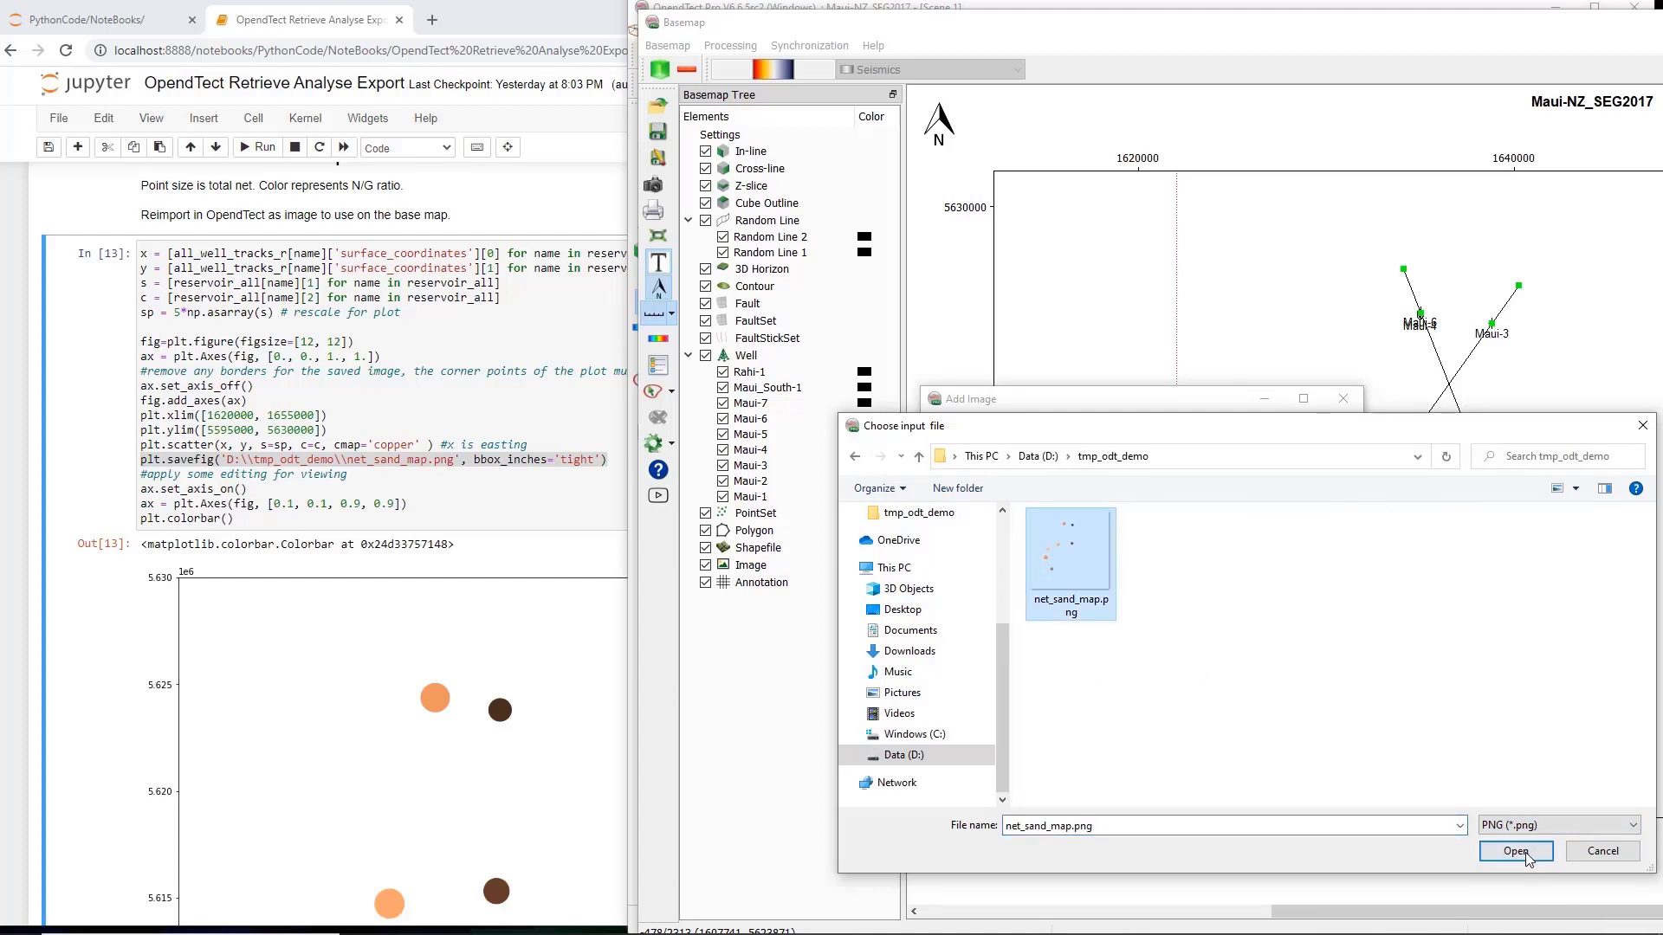
left_click(1513, 850)
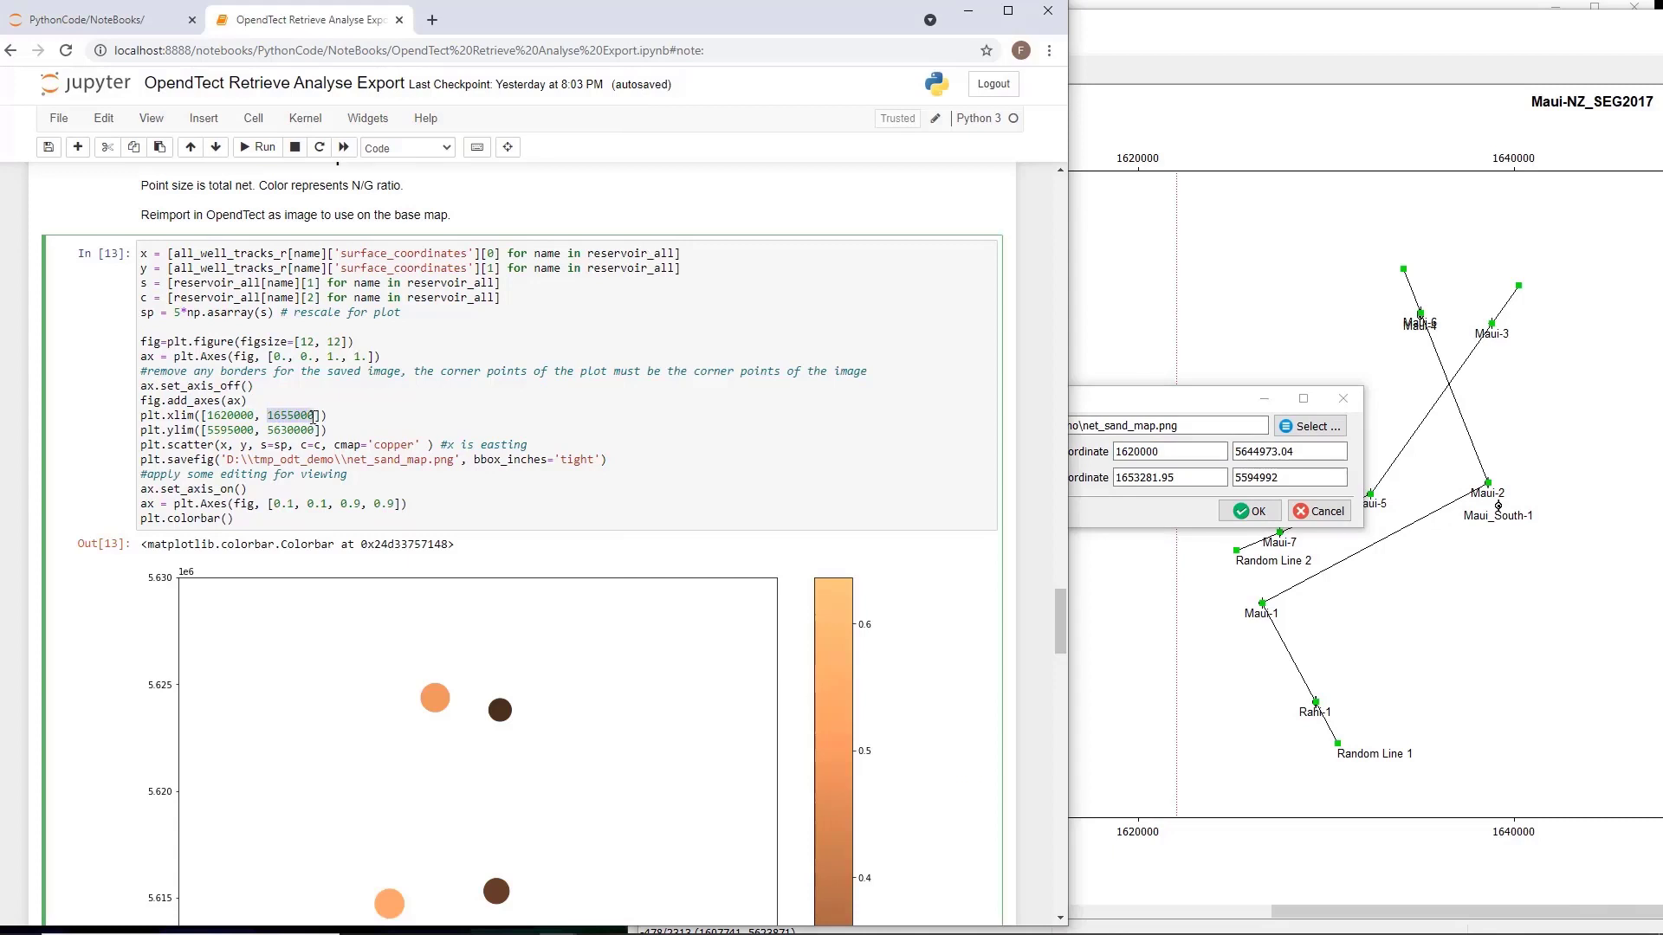
mouse_move(1072, 507)
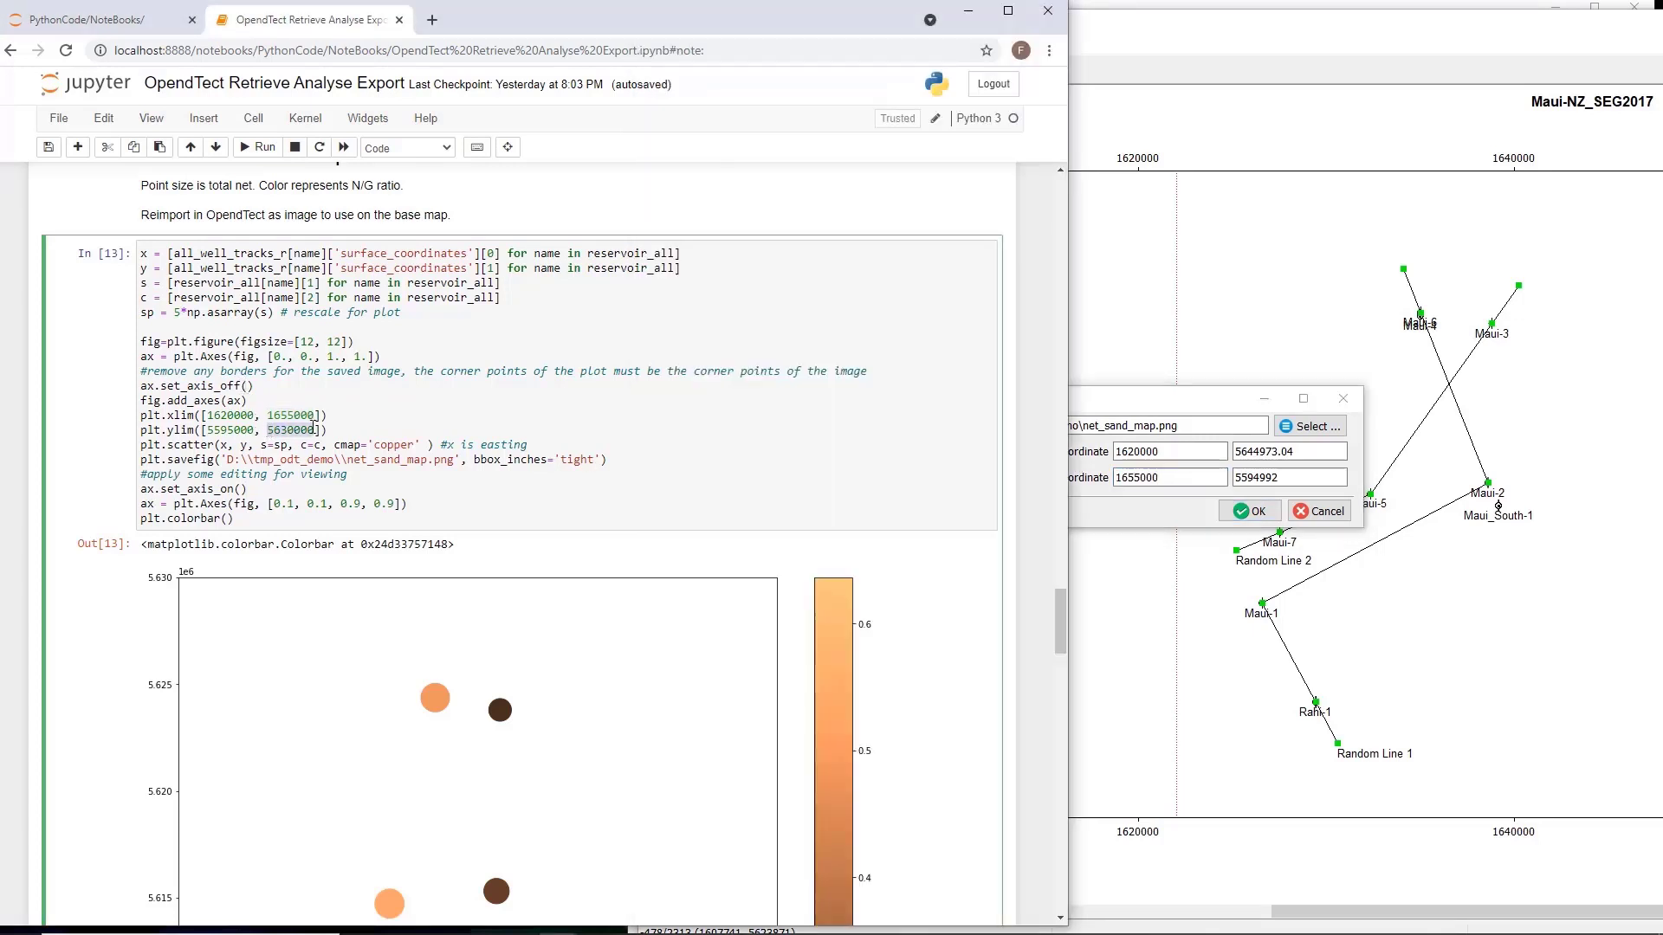
Set the image's southeast corner to 5595000 and place net_sand_map on the basemap.
left_click(1289, 450)
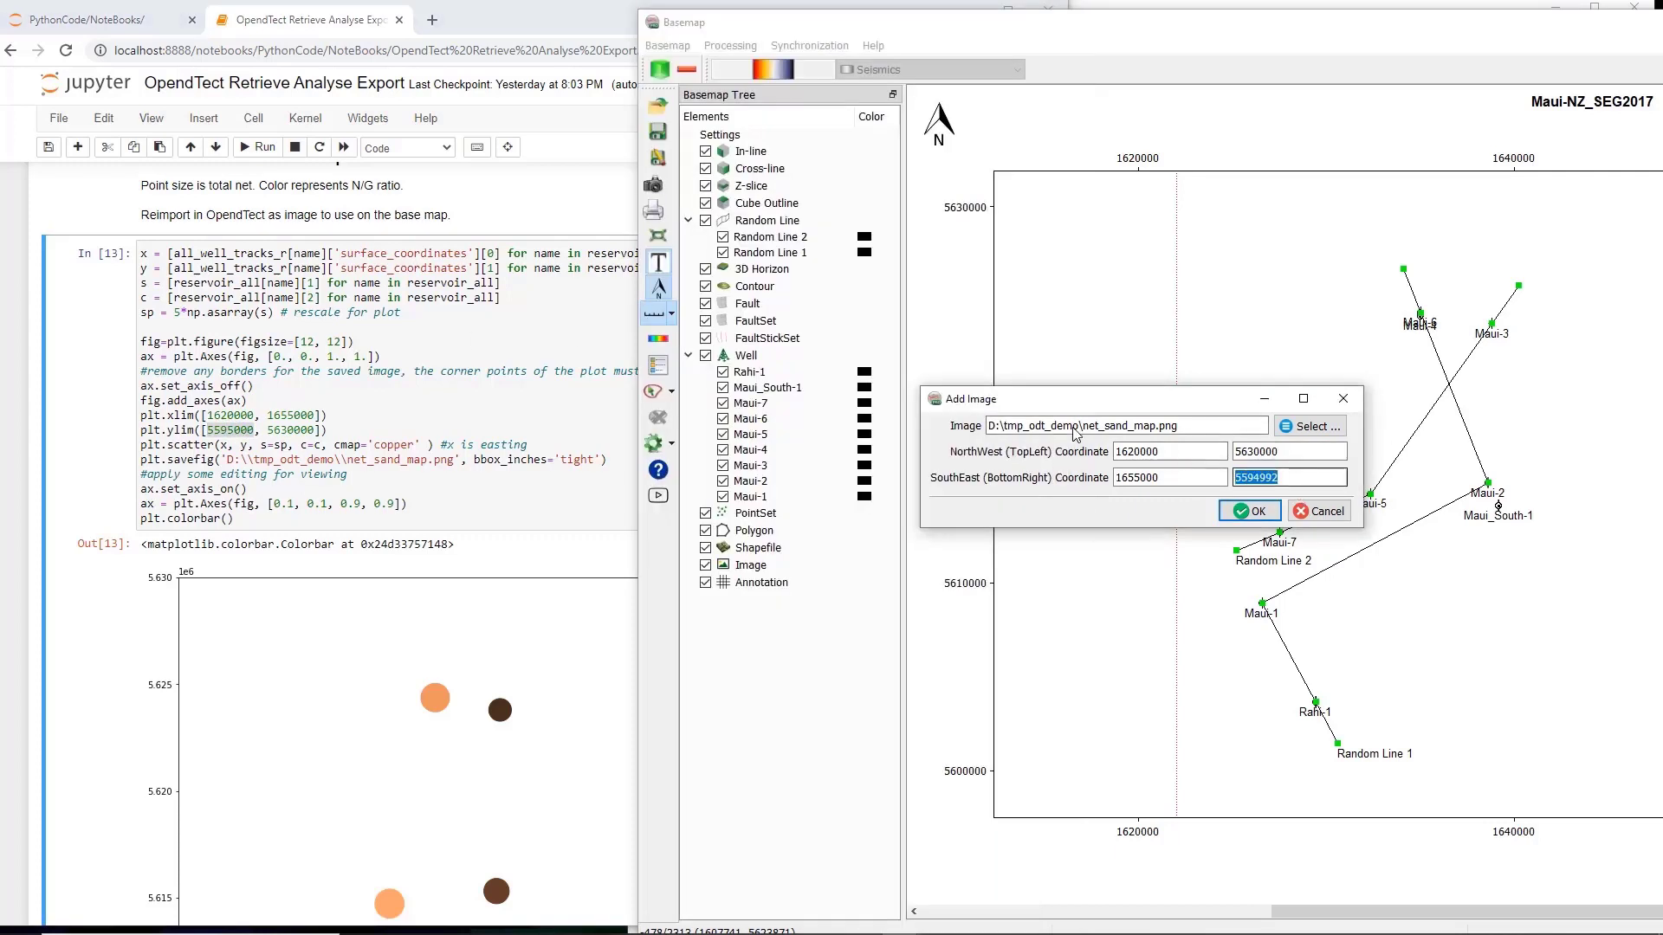
type("5595000")
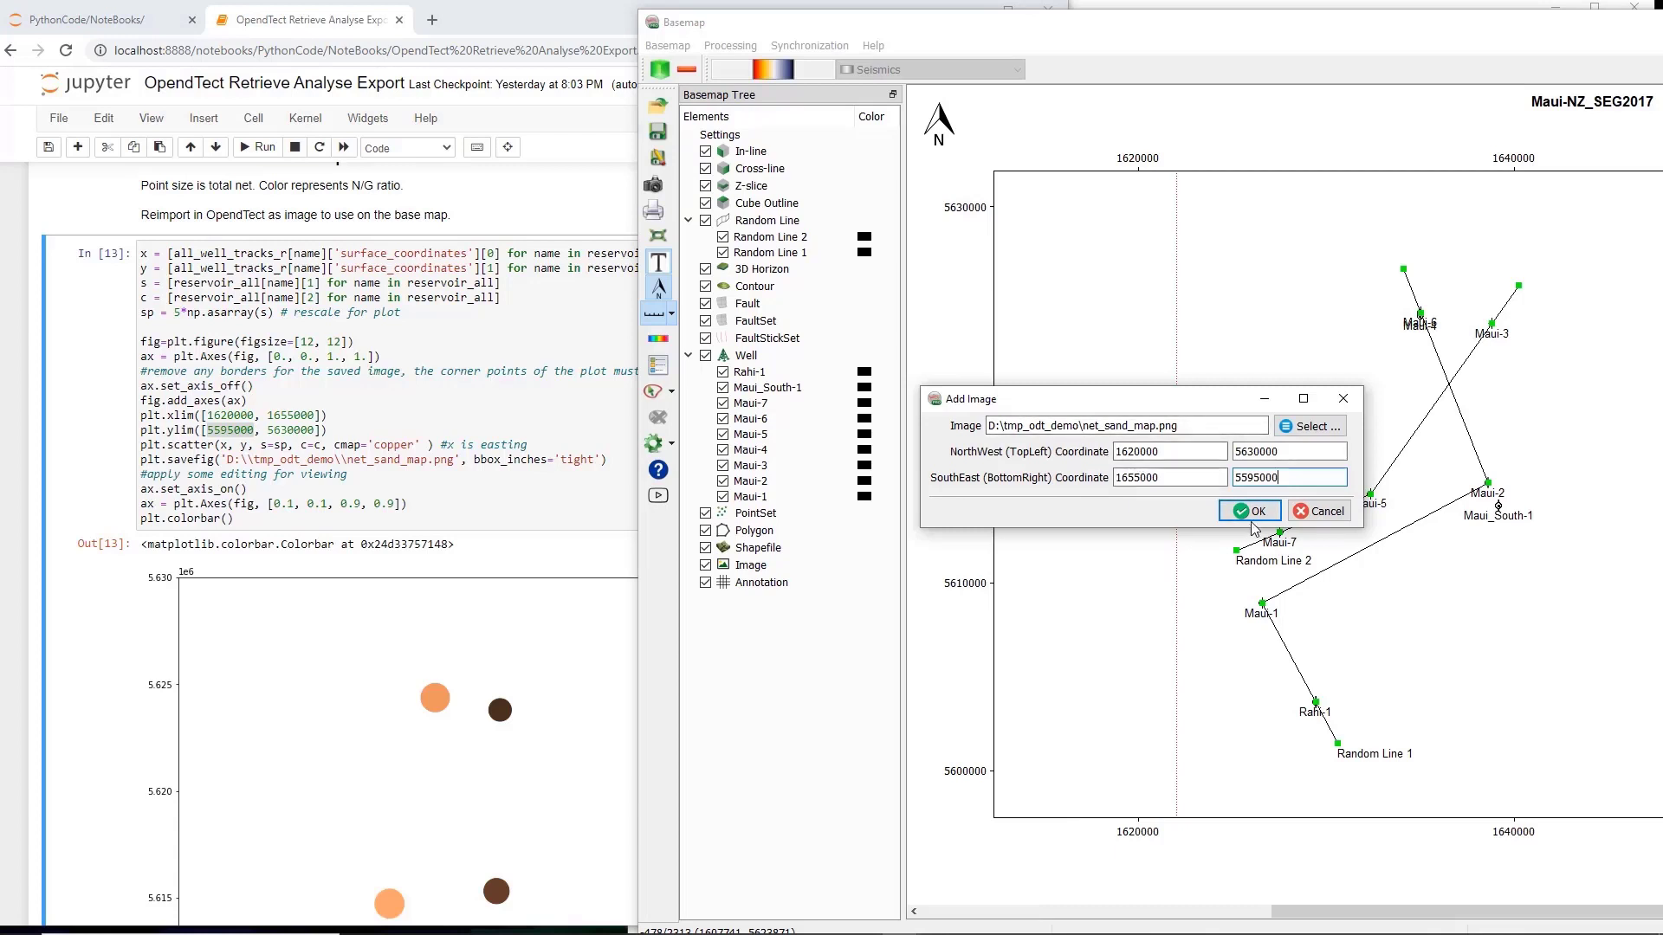
left_click(1249, 511)
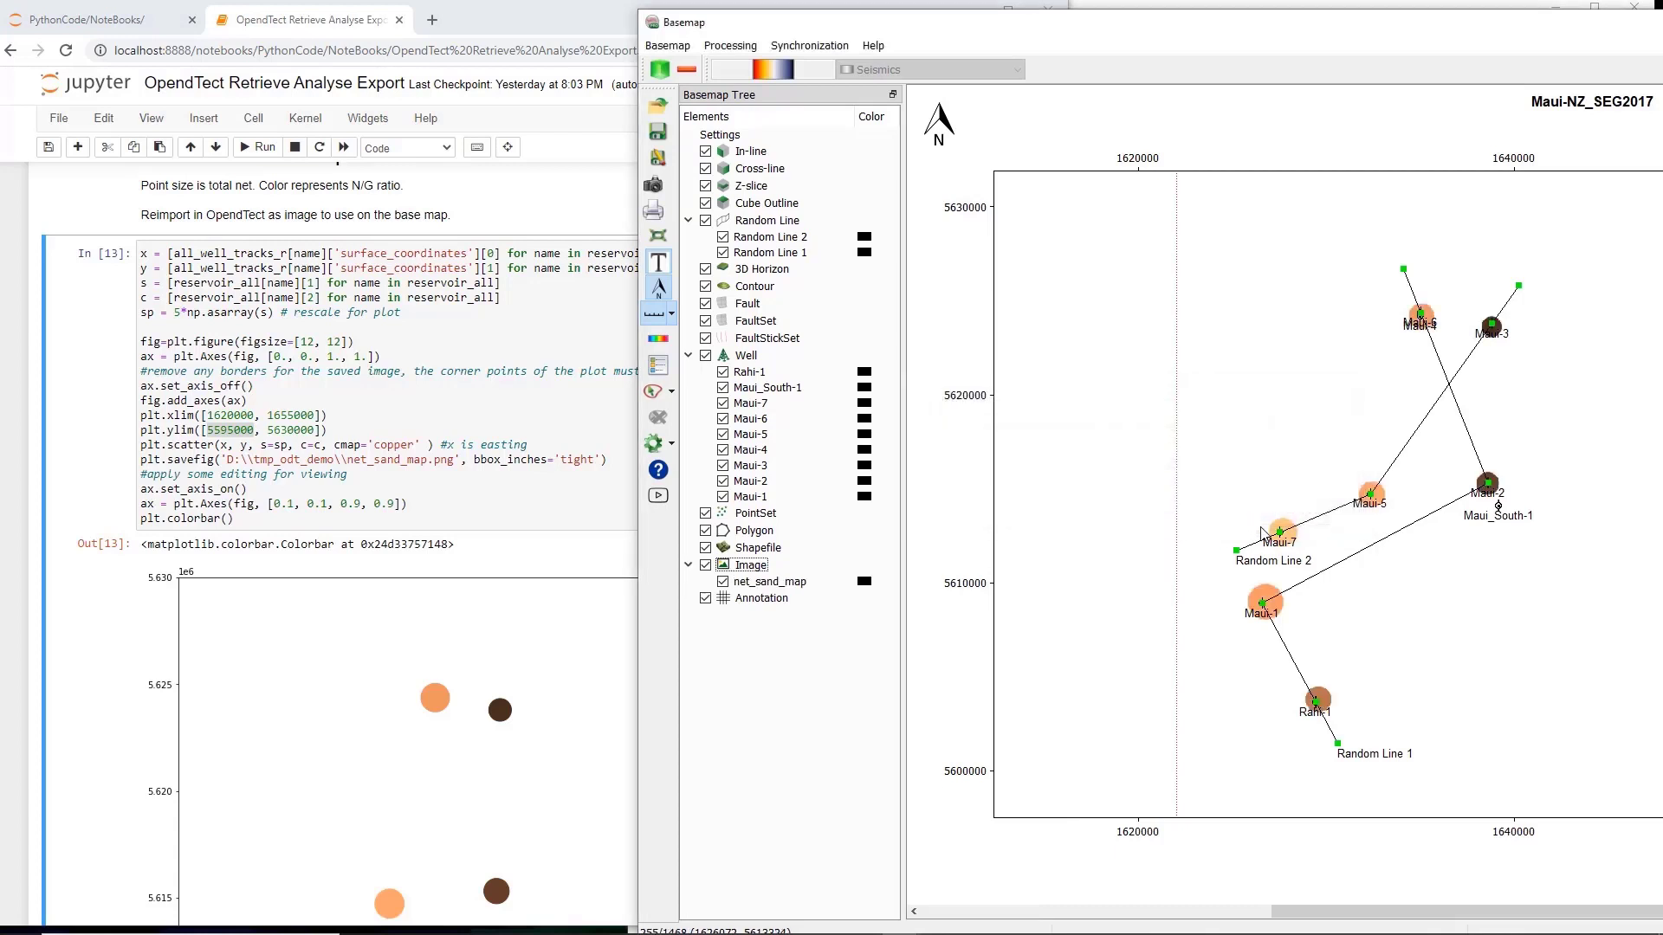
mouse_move(1422, 585)
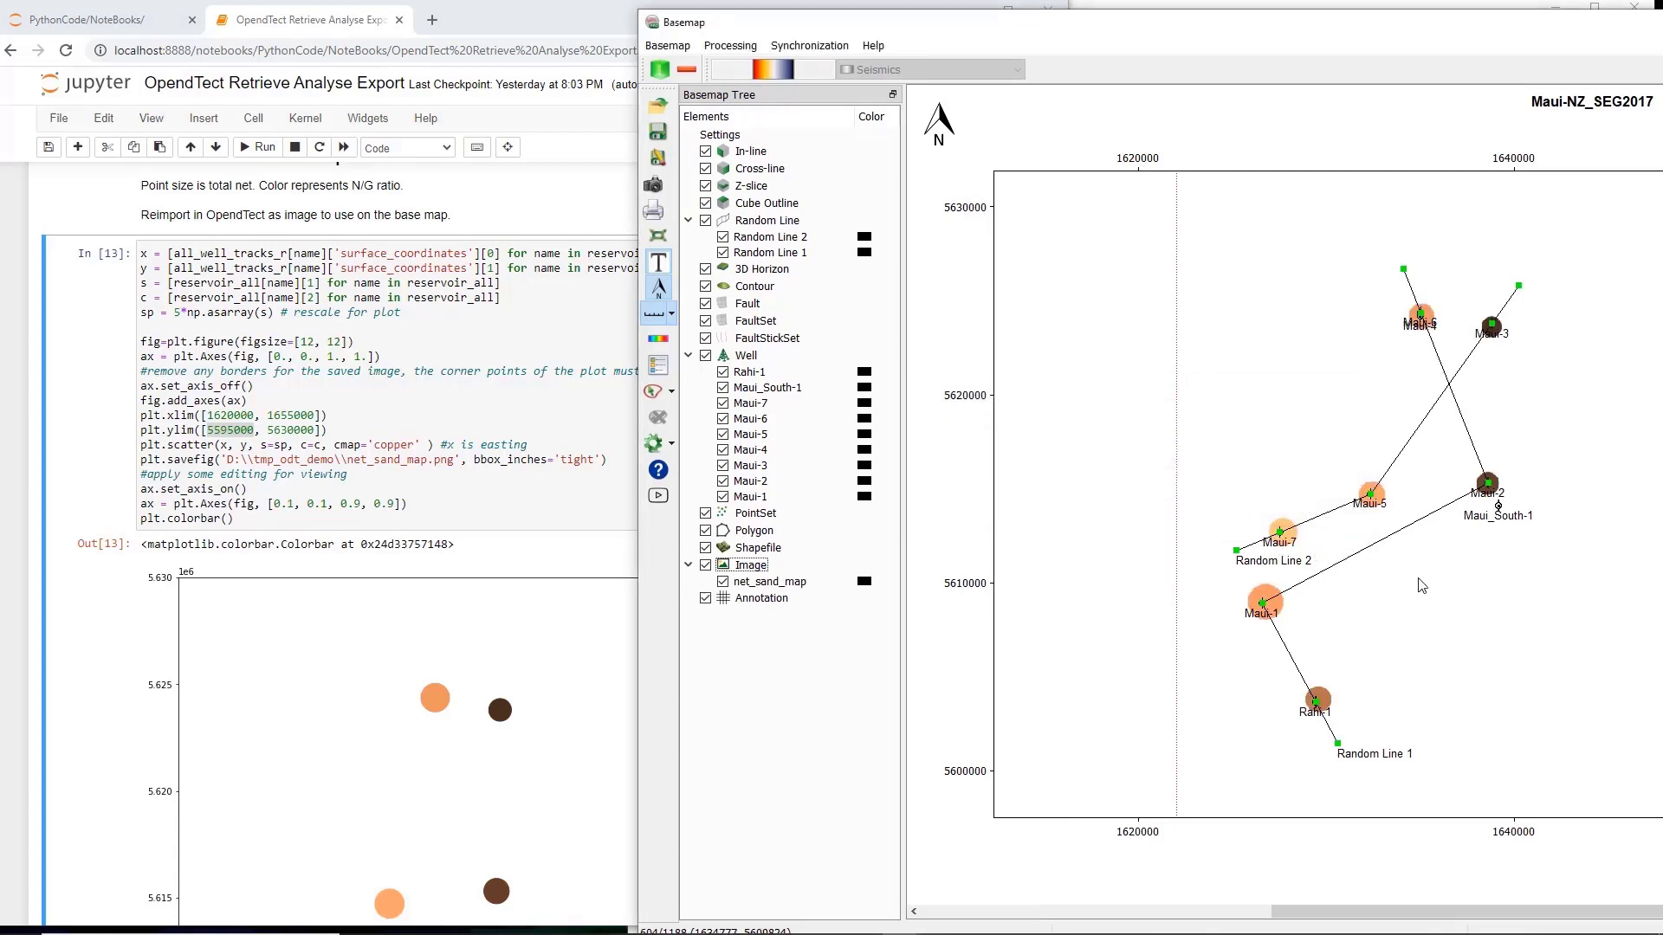
mouse_move(1407, 589)
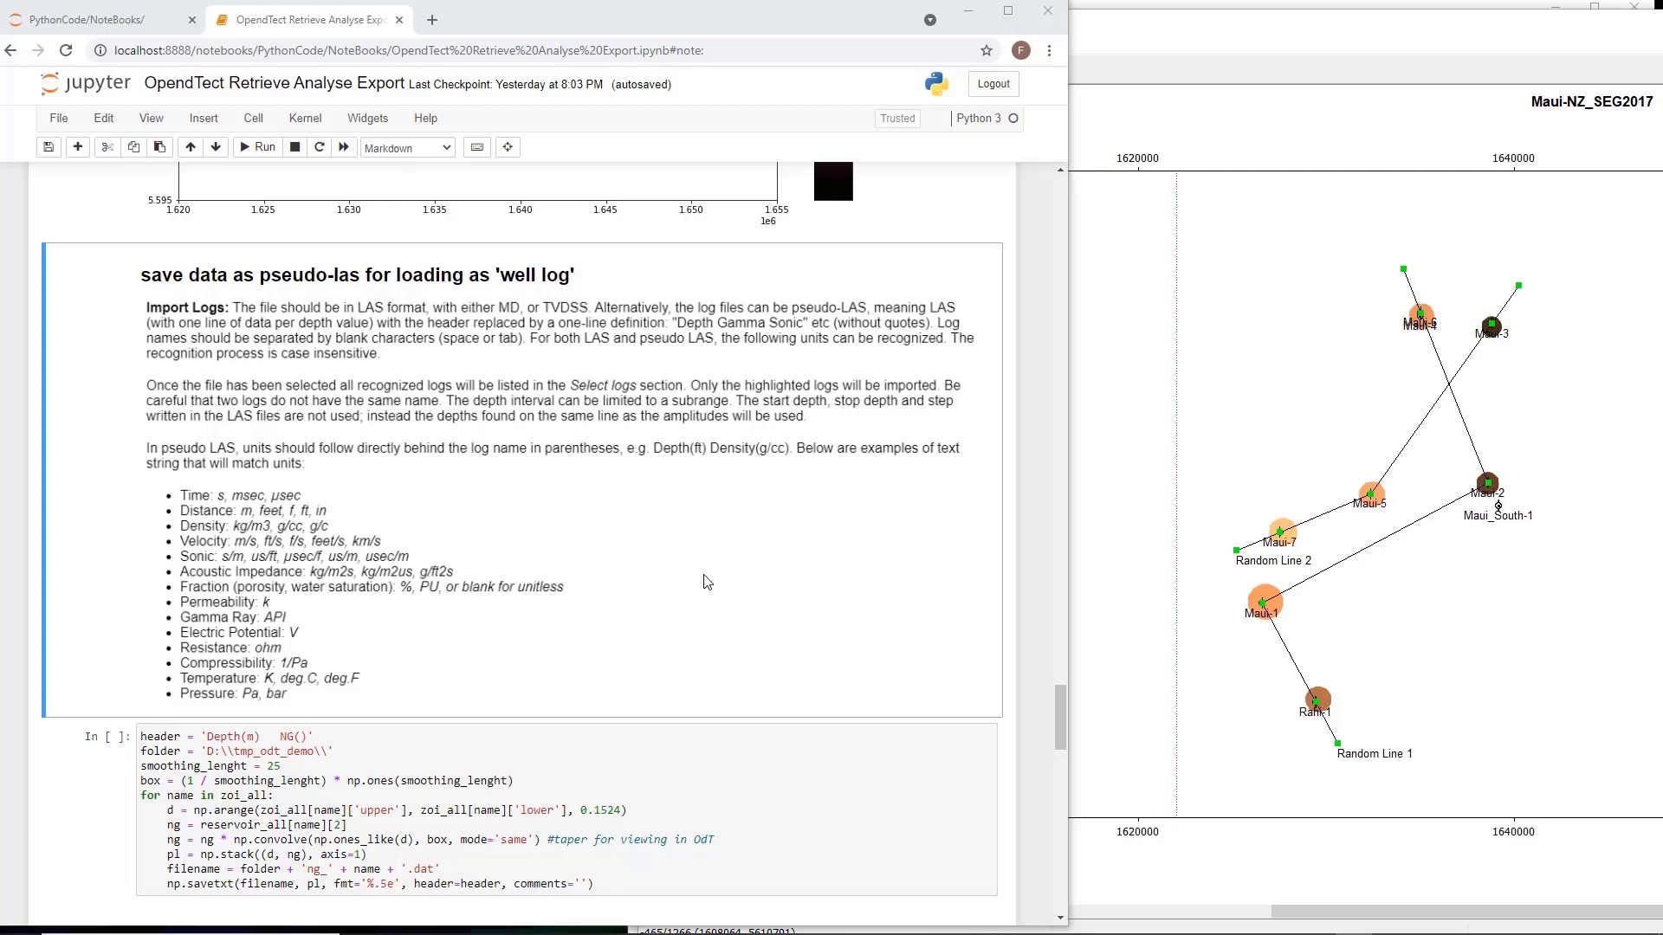
Scroll back to the np.savetxt net-to-gross .dat export cell in the notebook.
left_click(206, 737)
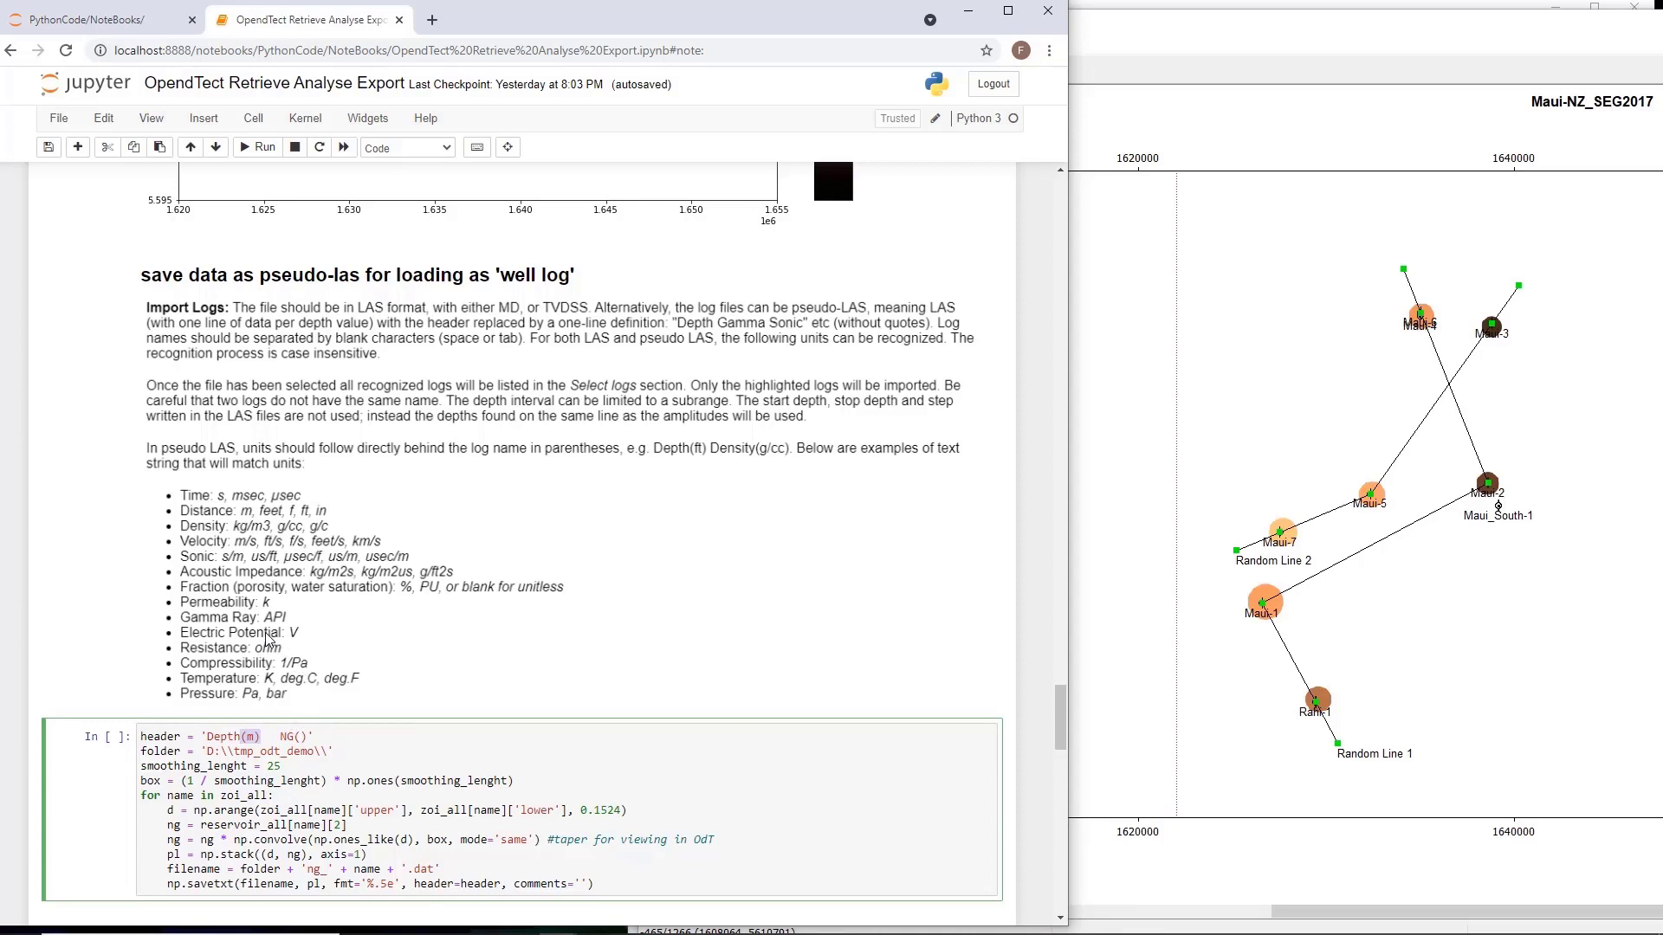
mouse_move(330, 403)
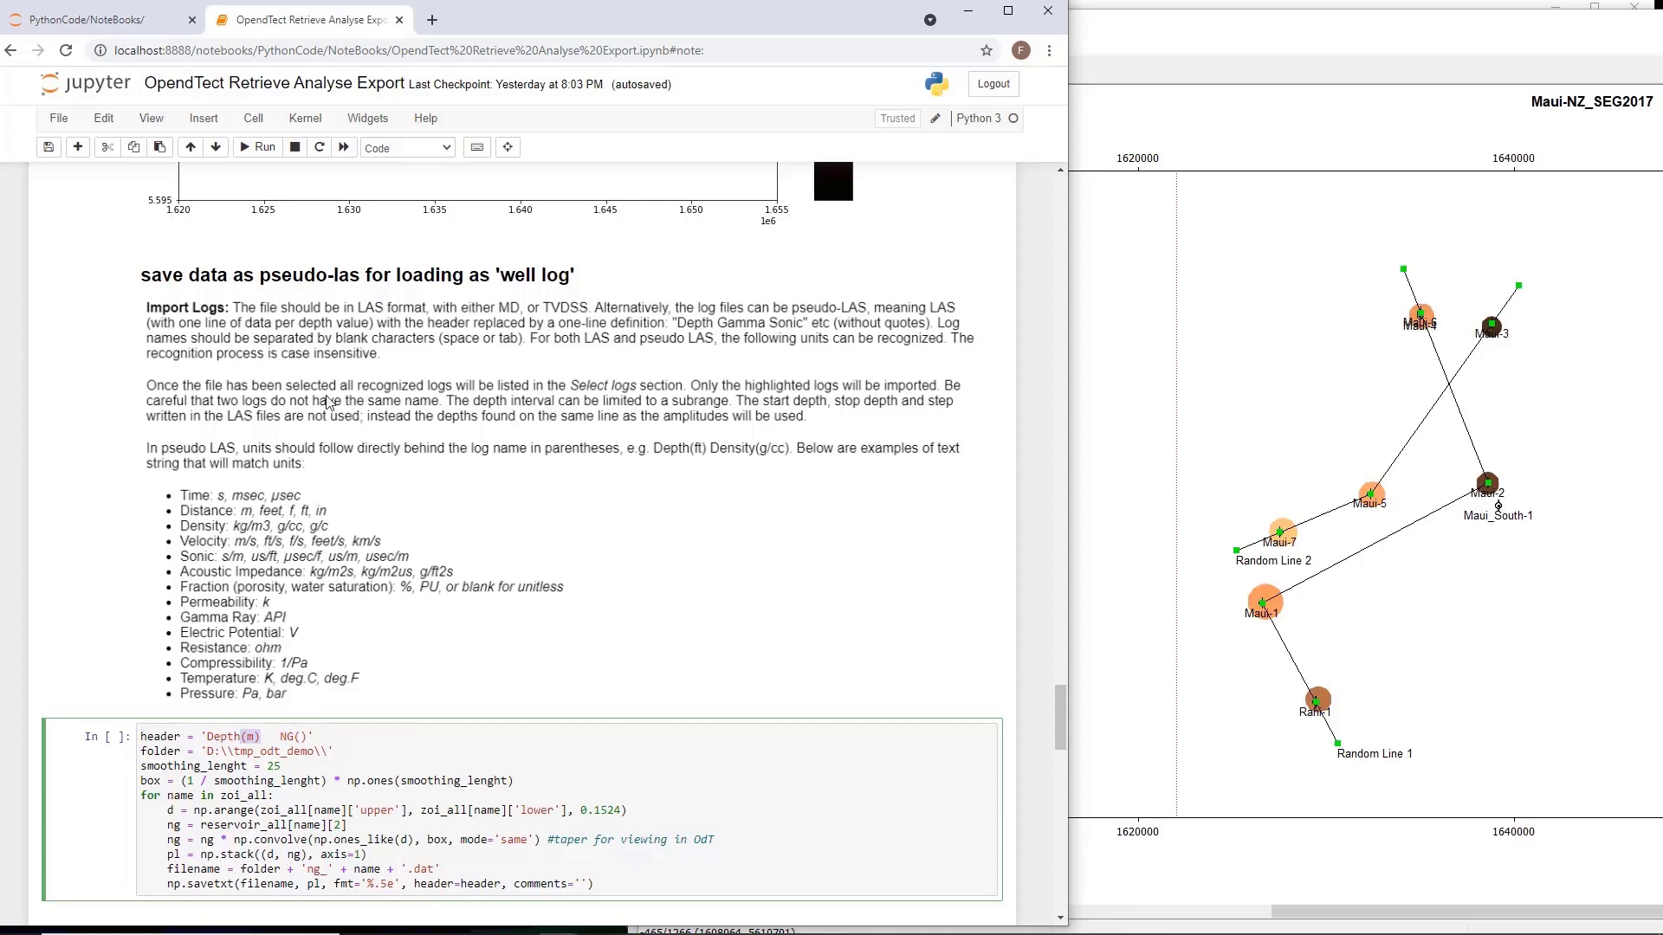
mouse_move(475, 496)
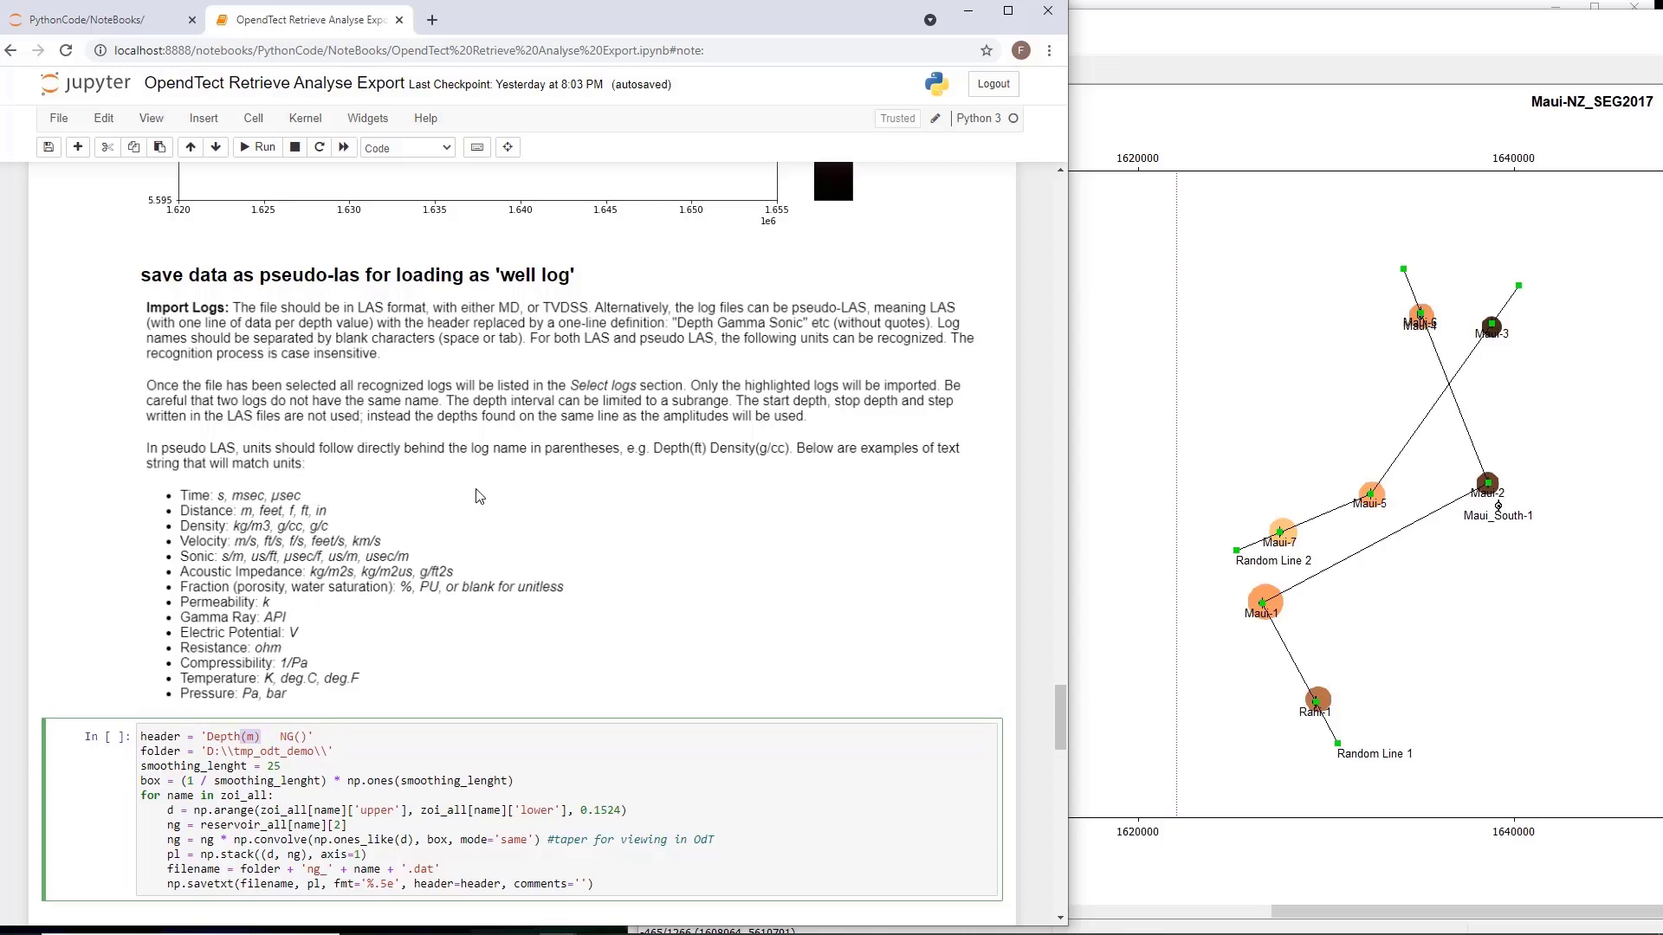
scroll("down", 3)
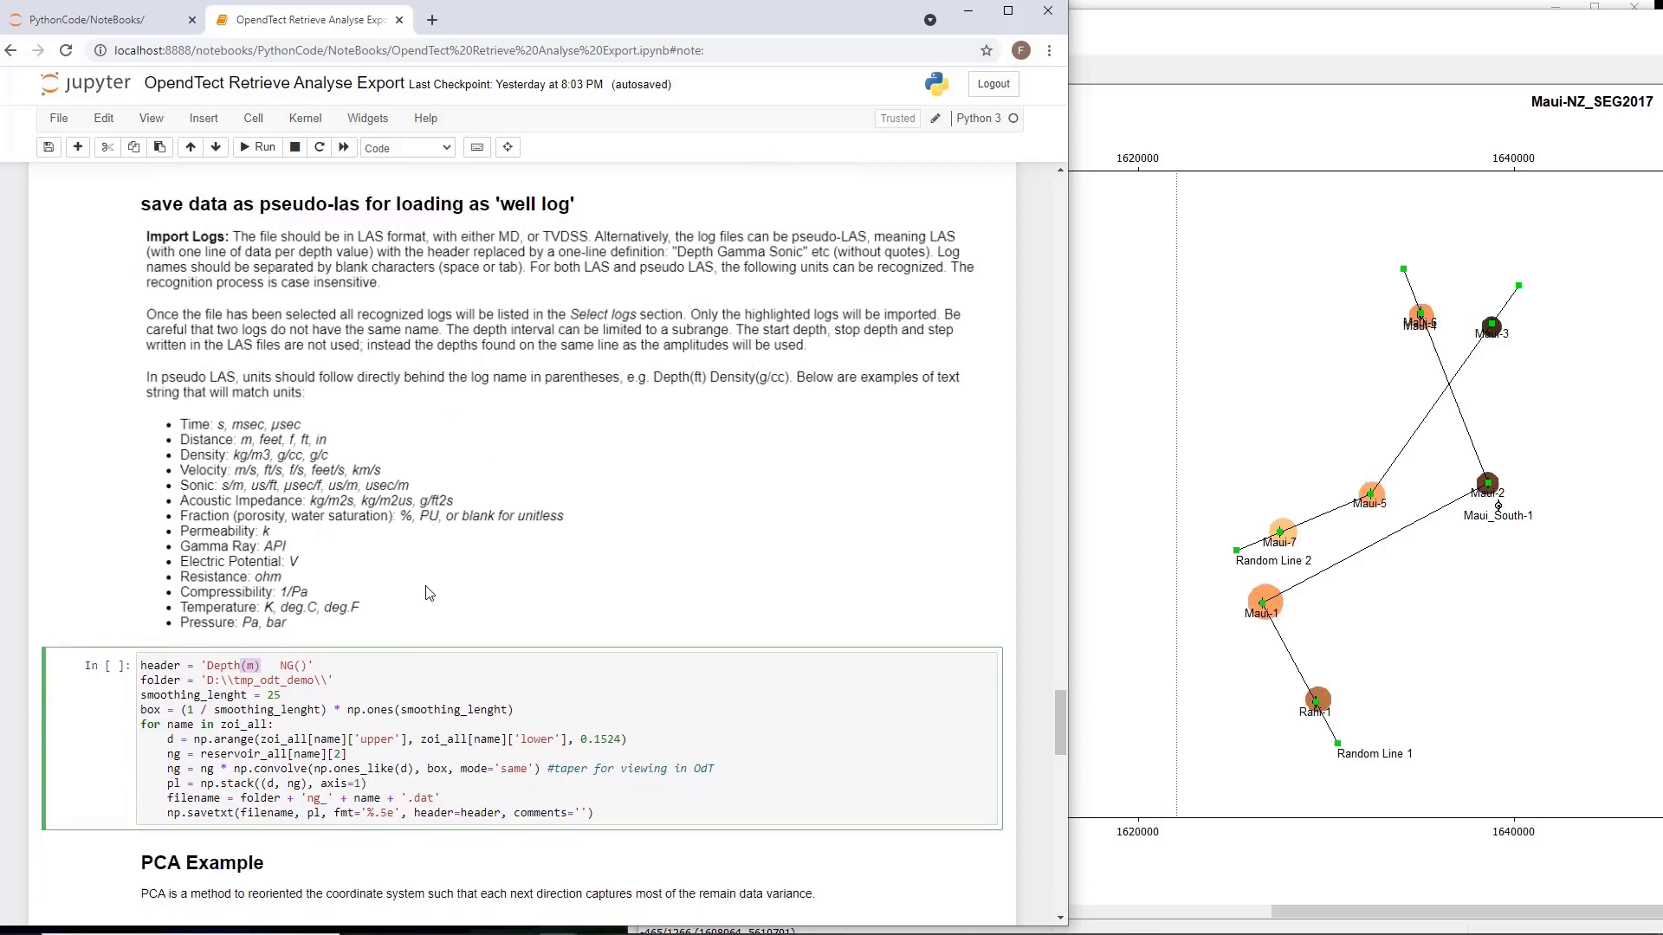
scroll("down", 3)
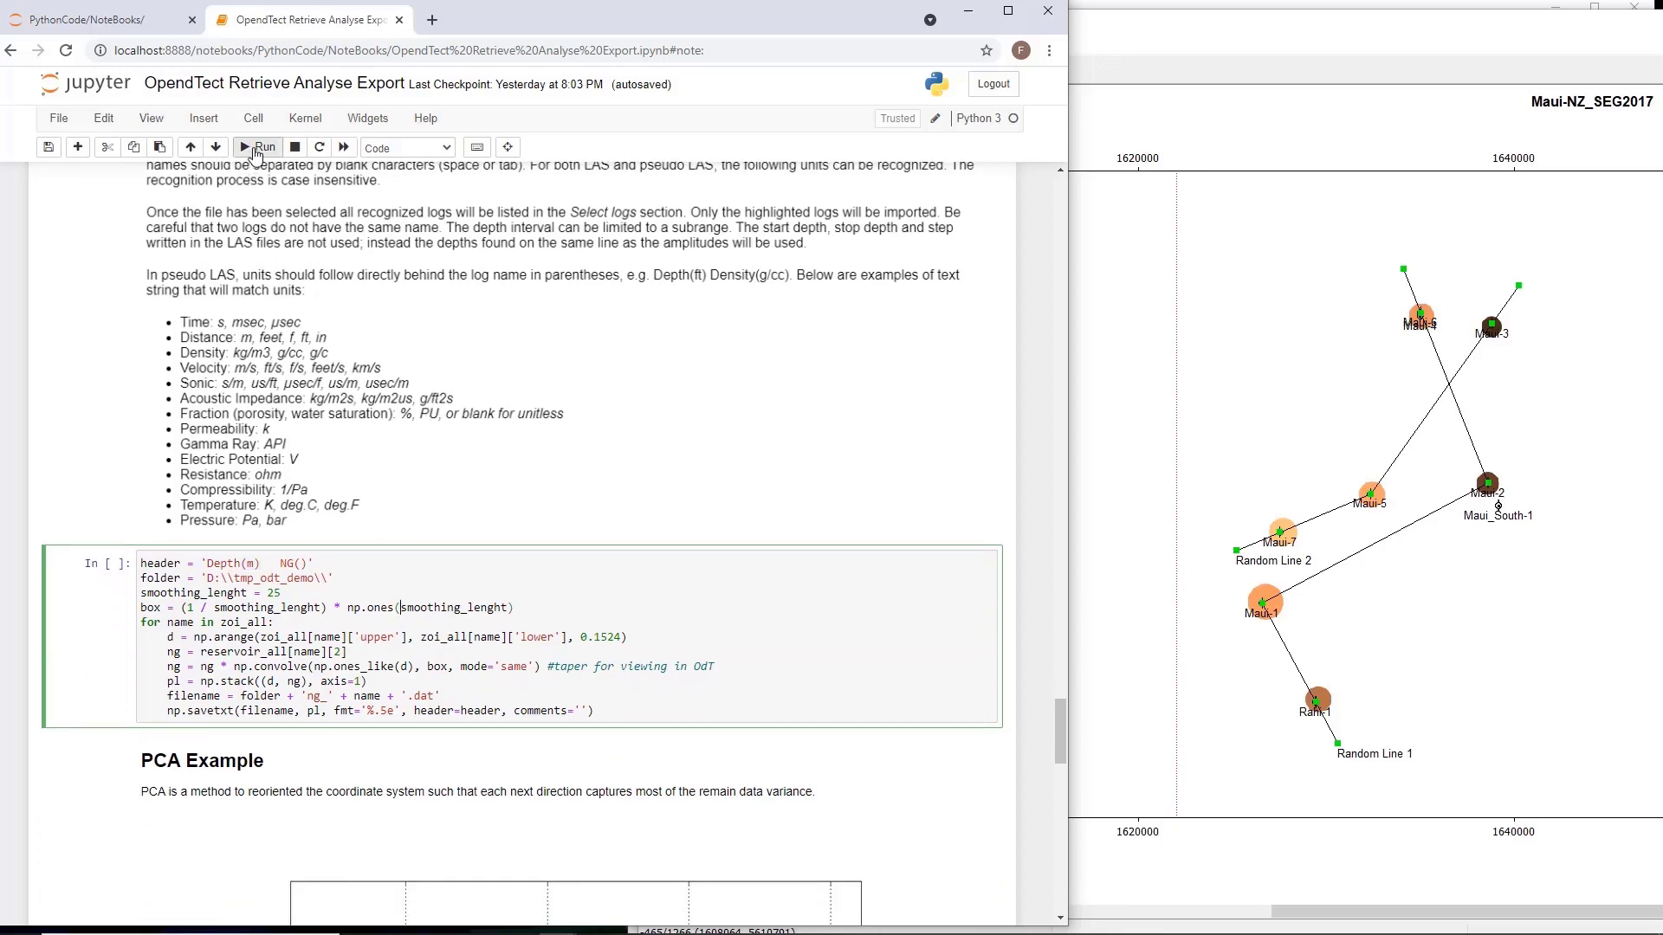
left_click(260, 146)
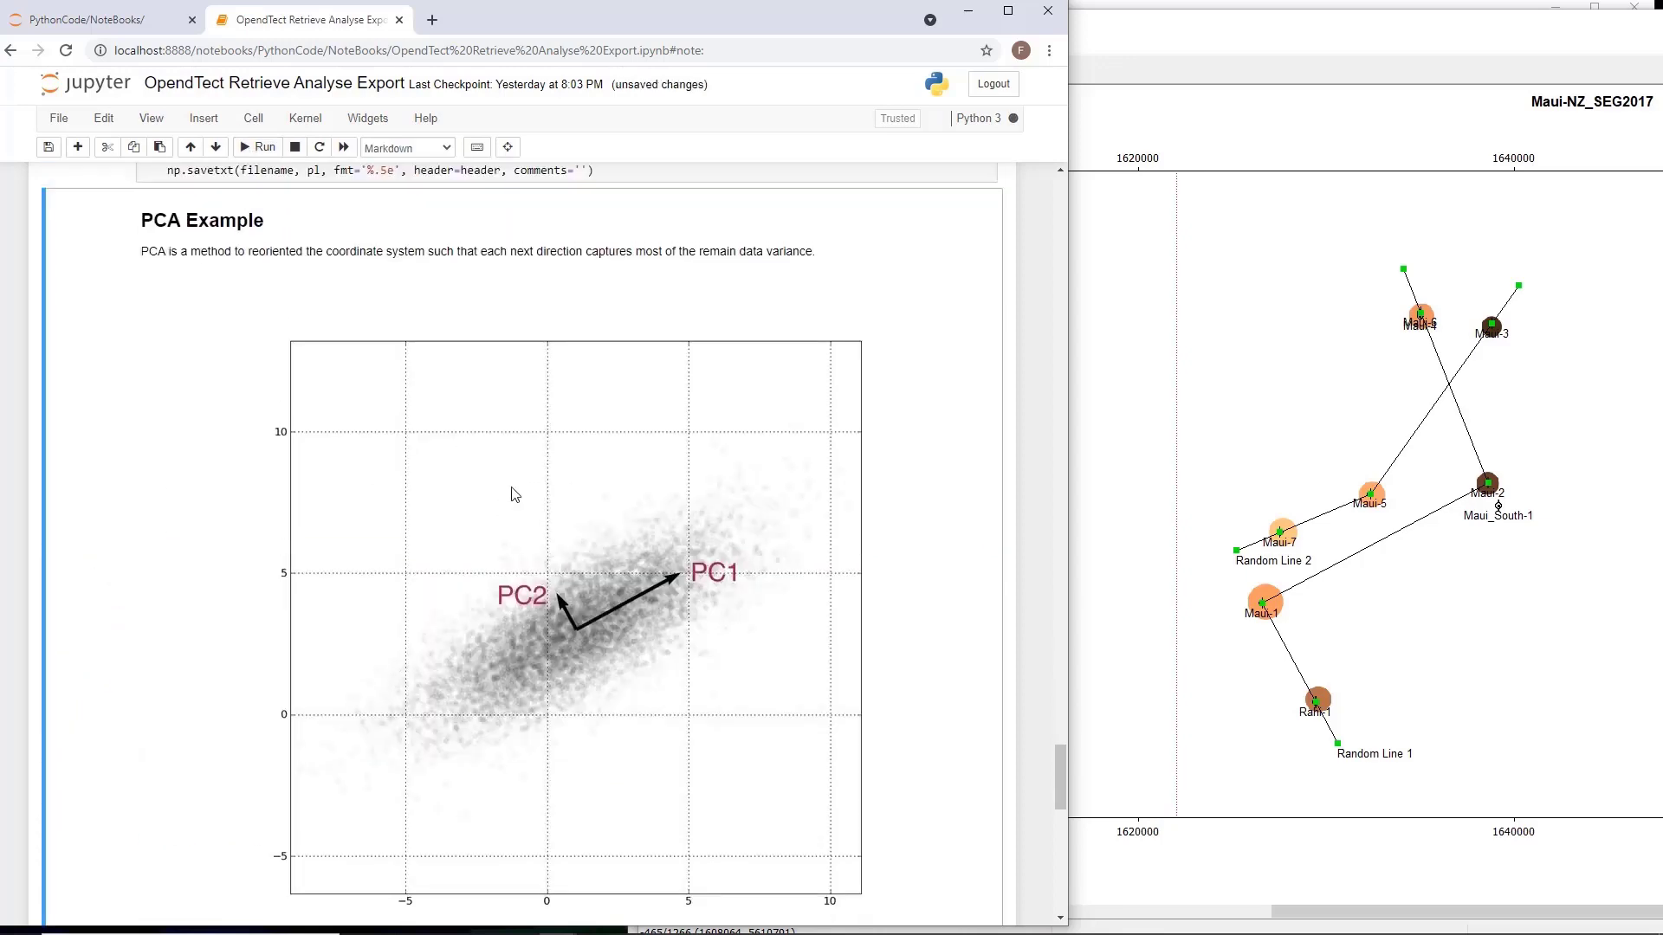
scroll("up", 3)
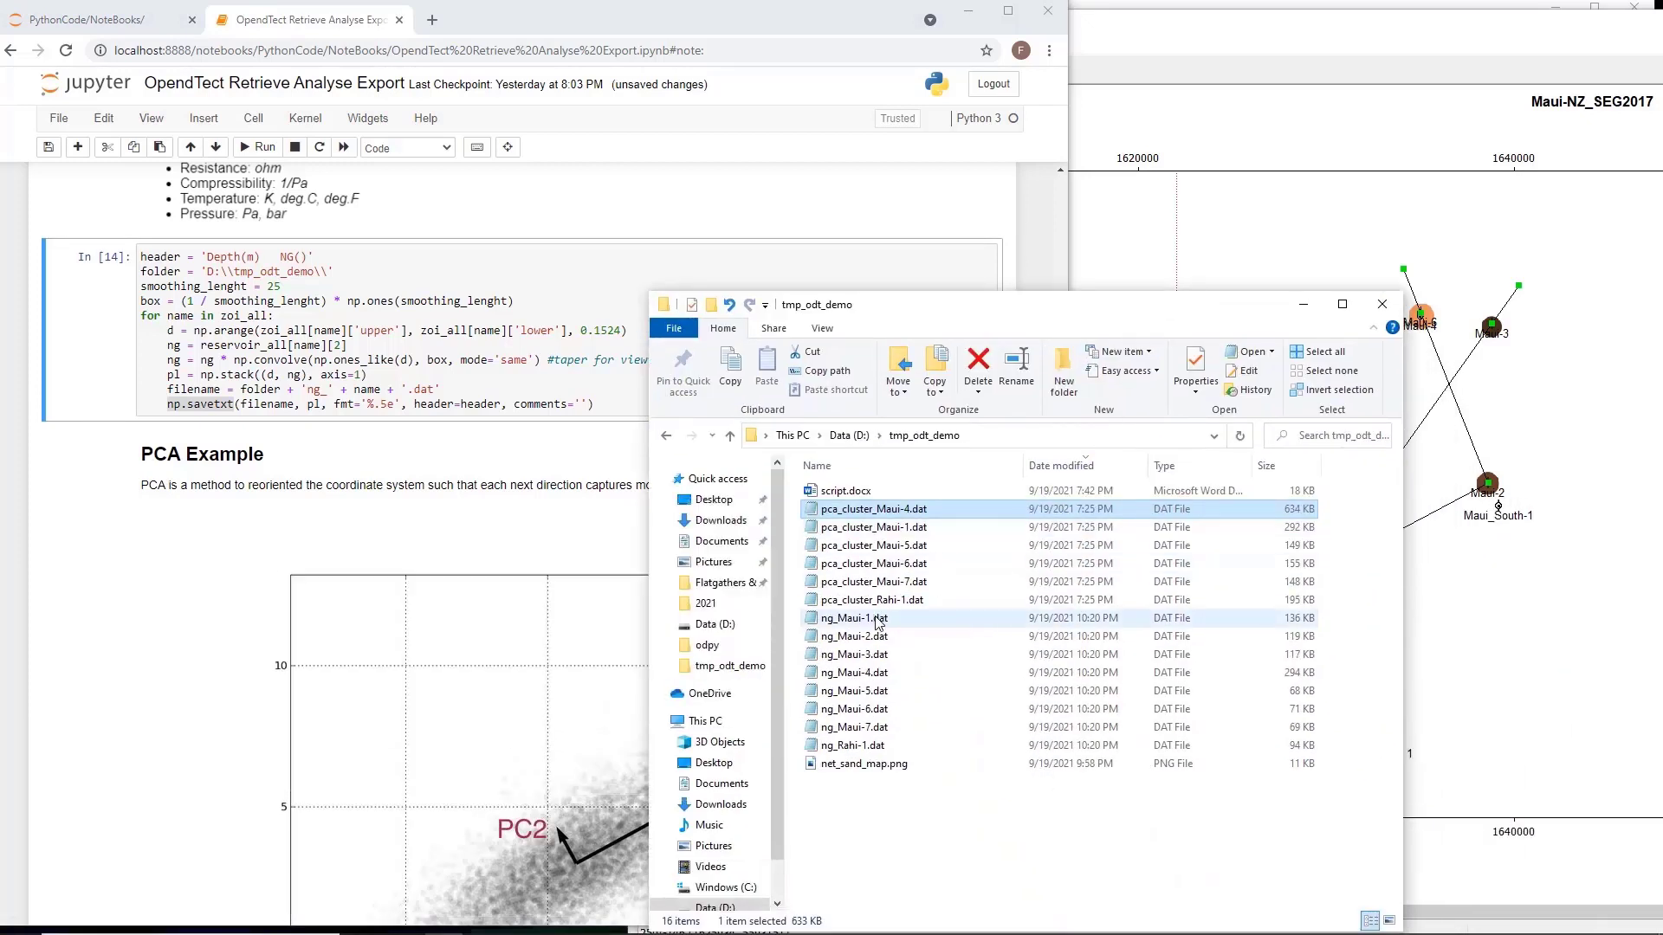
Open ng_Maui-1.dat in Notepad, check its Depth(m) NG() header, then close it.
left_click(852, 619)
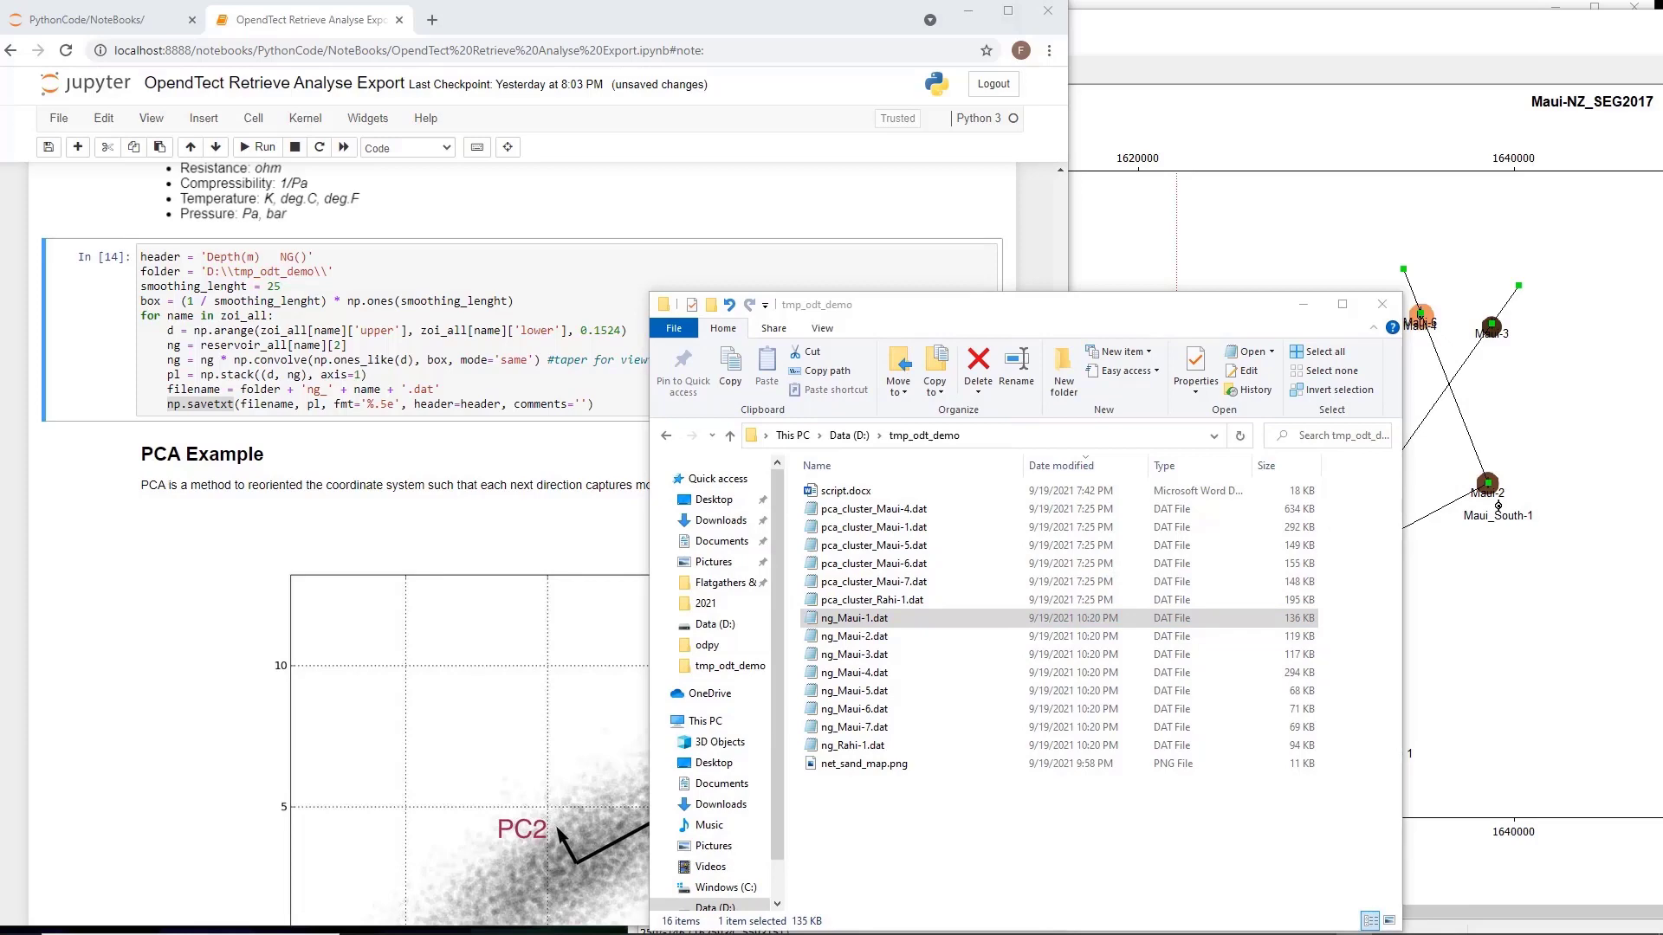
double_click(853, 618)
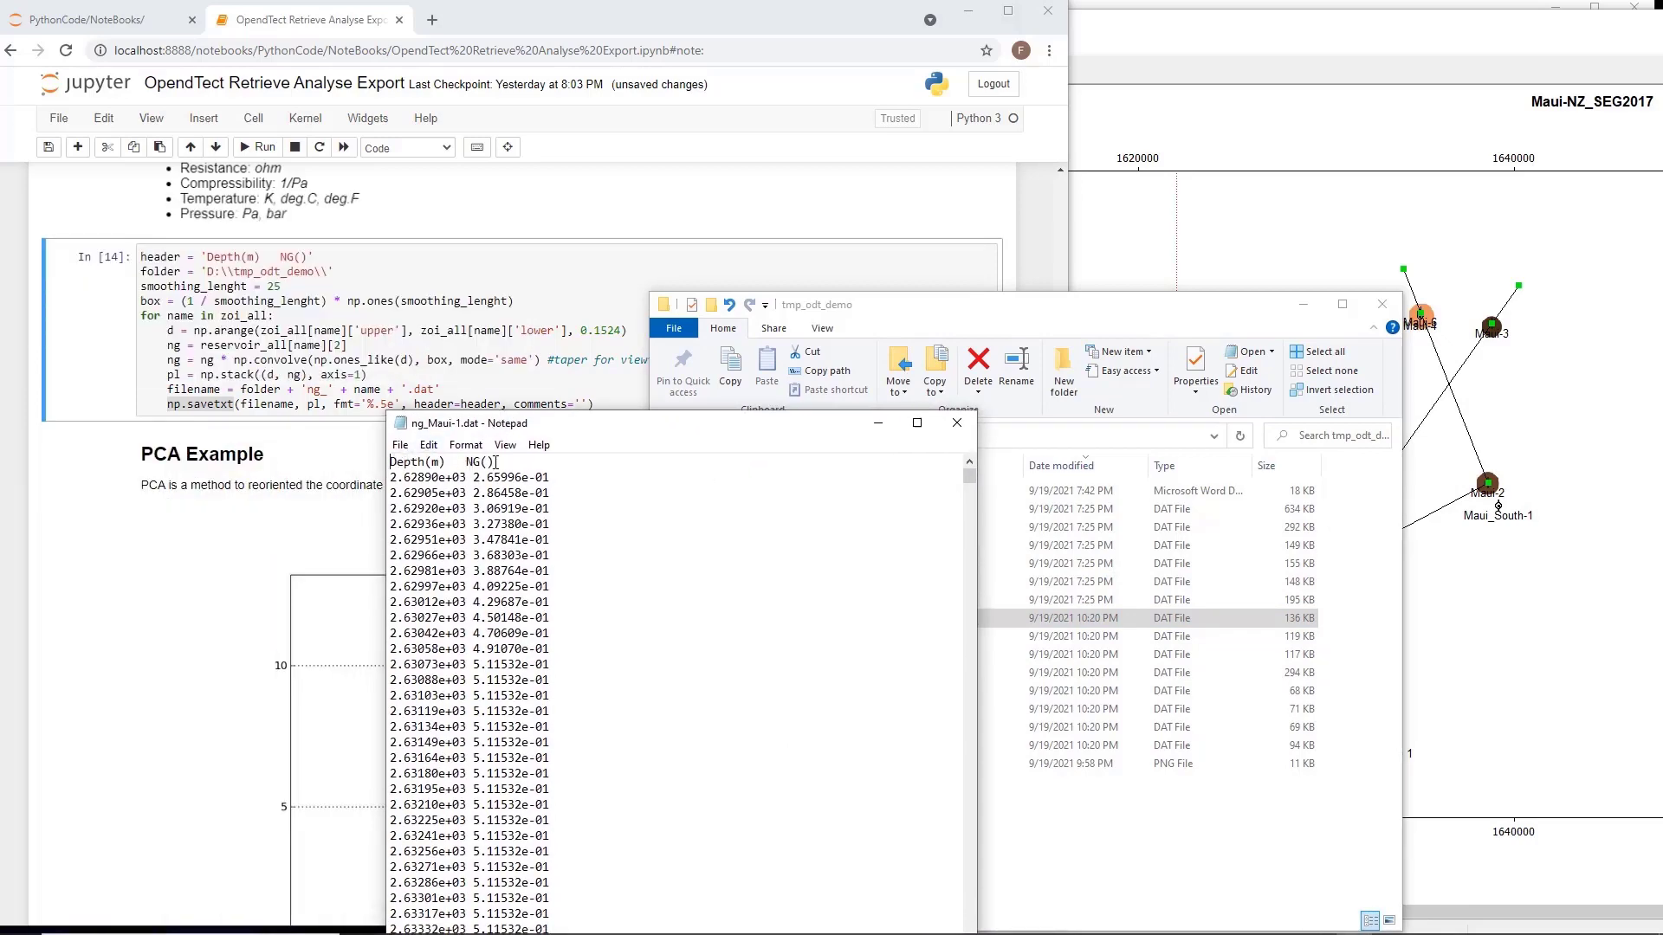
double_click(417, 461)
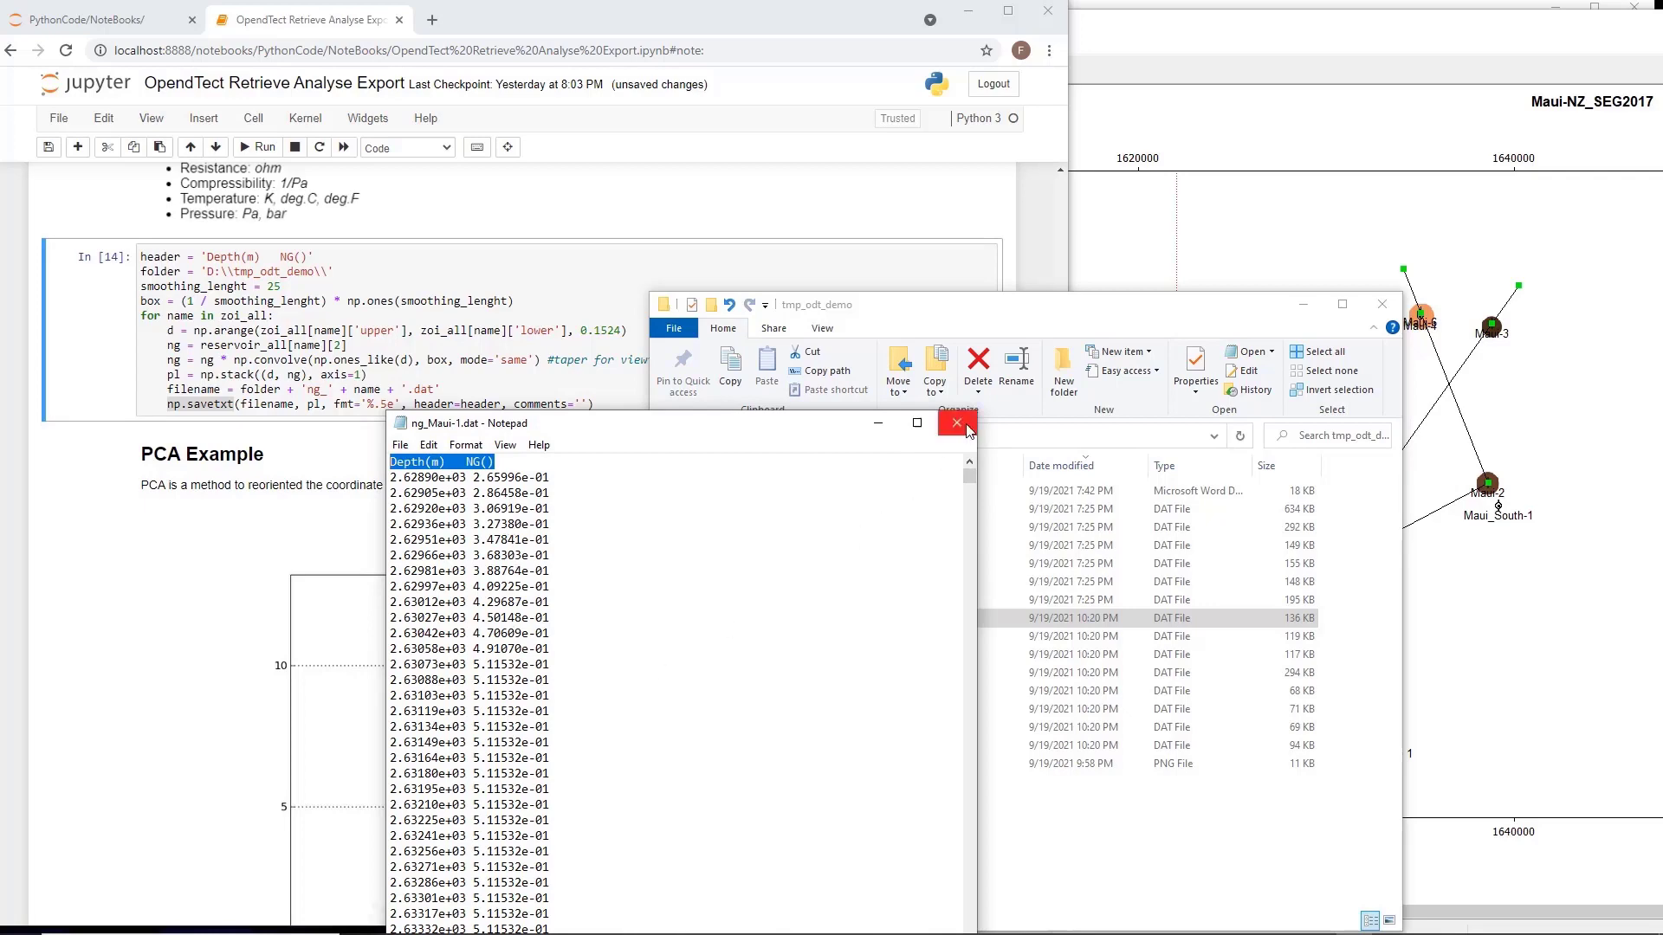
left_click(954, 421)
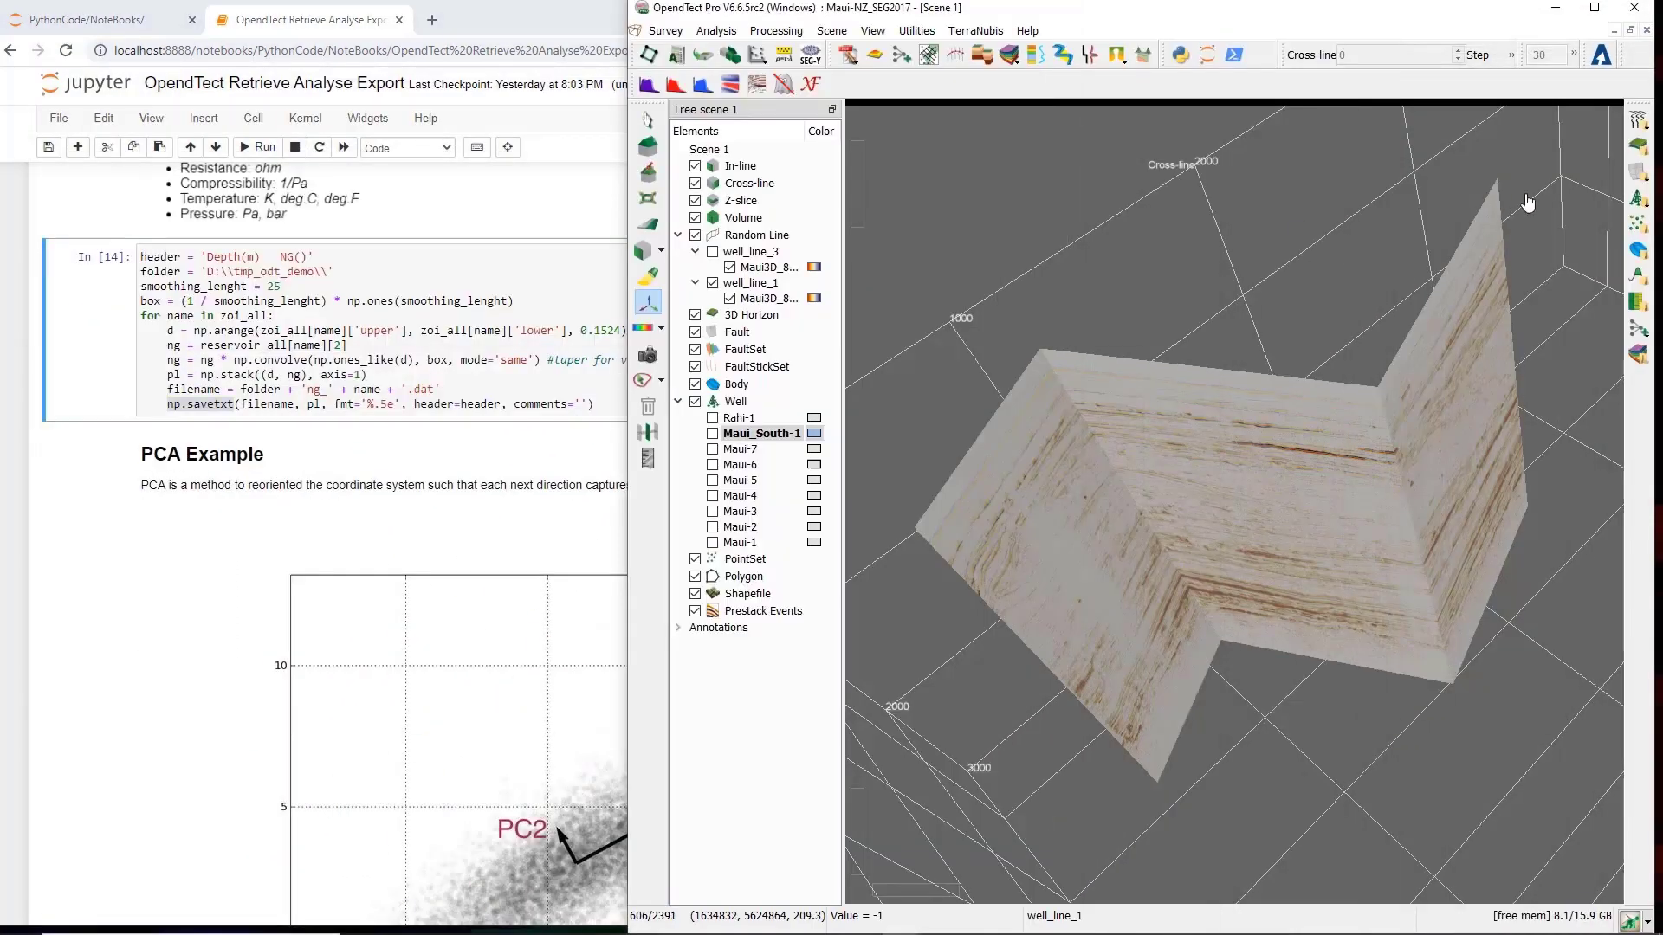
Import the NG log from D:\tmp_odt_demo\ng_Maui-1.dat into well Maui-1 via Manage Wells.
left_click(1637, 199)
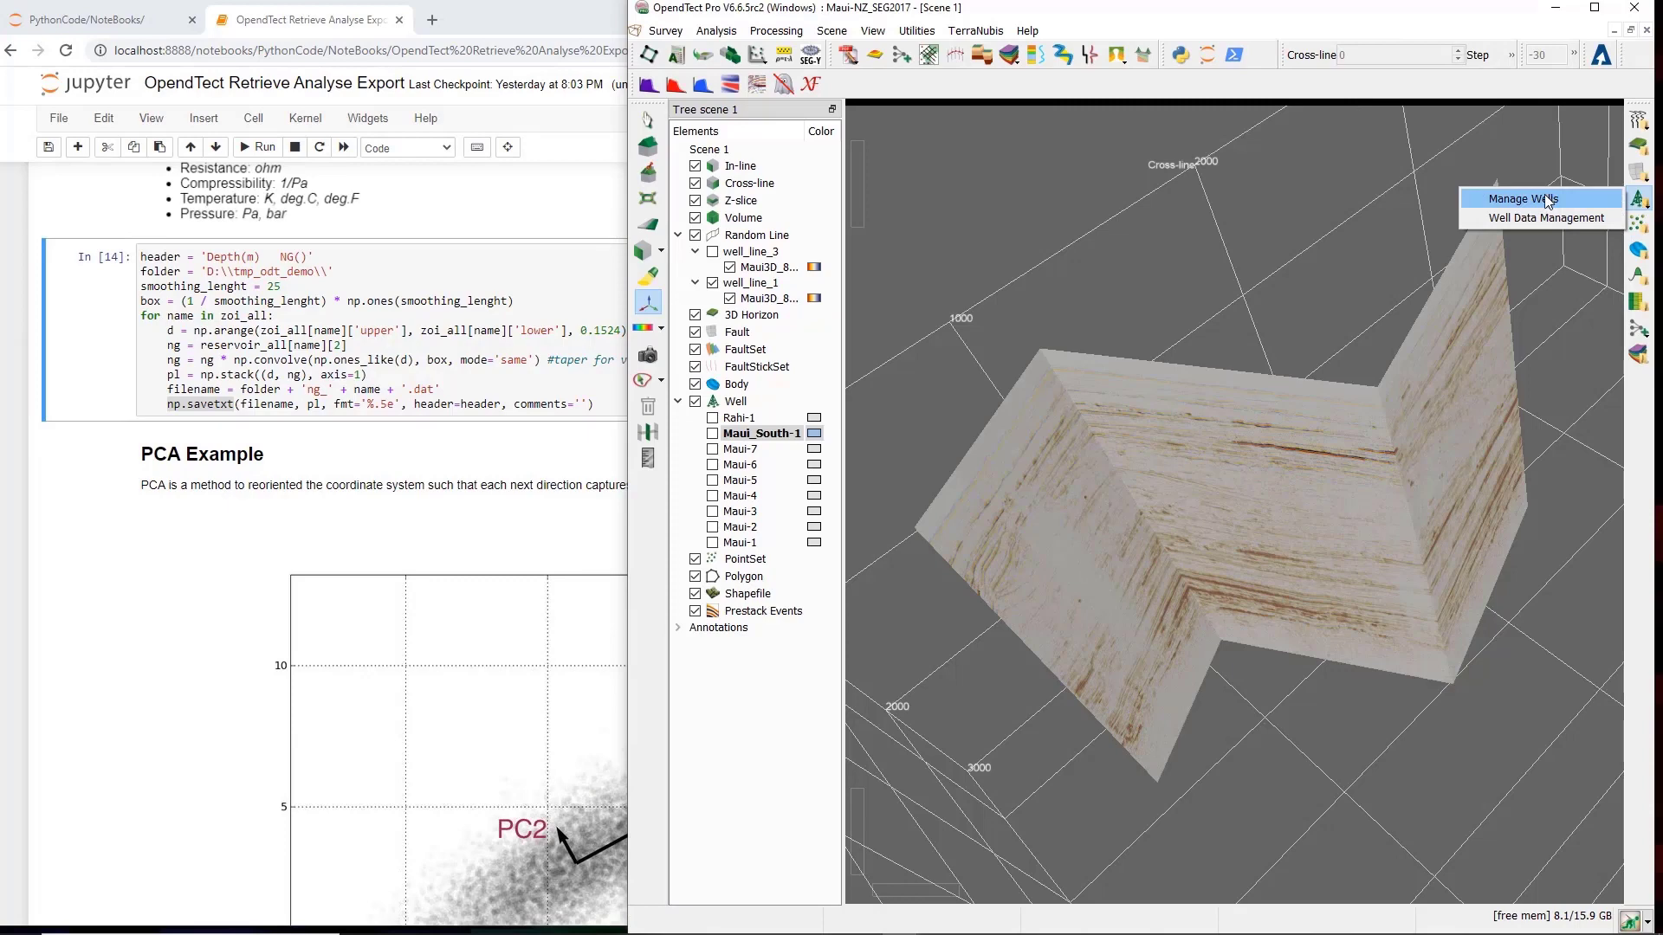
left_click(1535, 198)
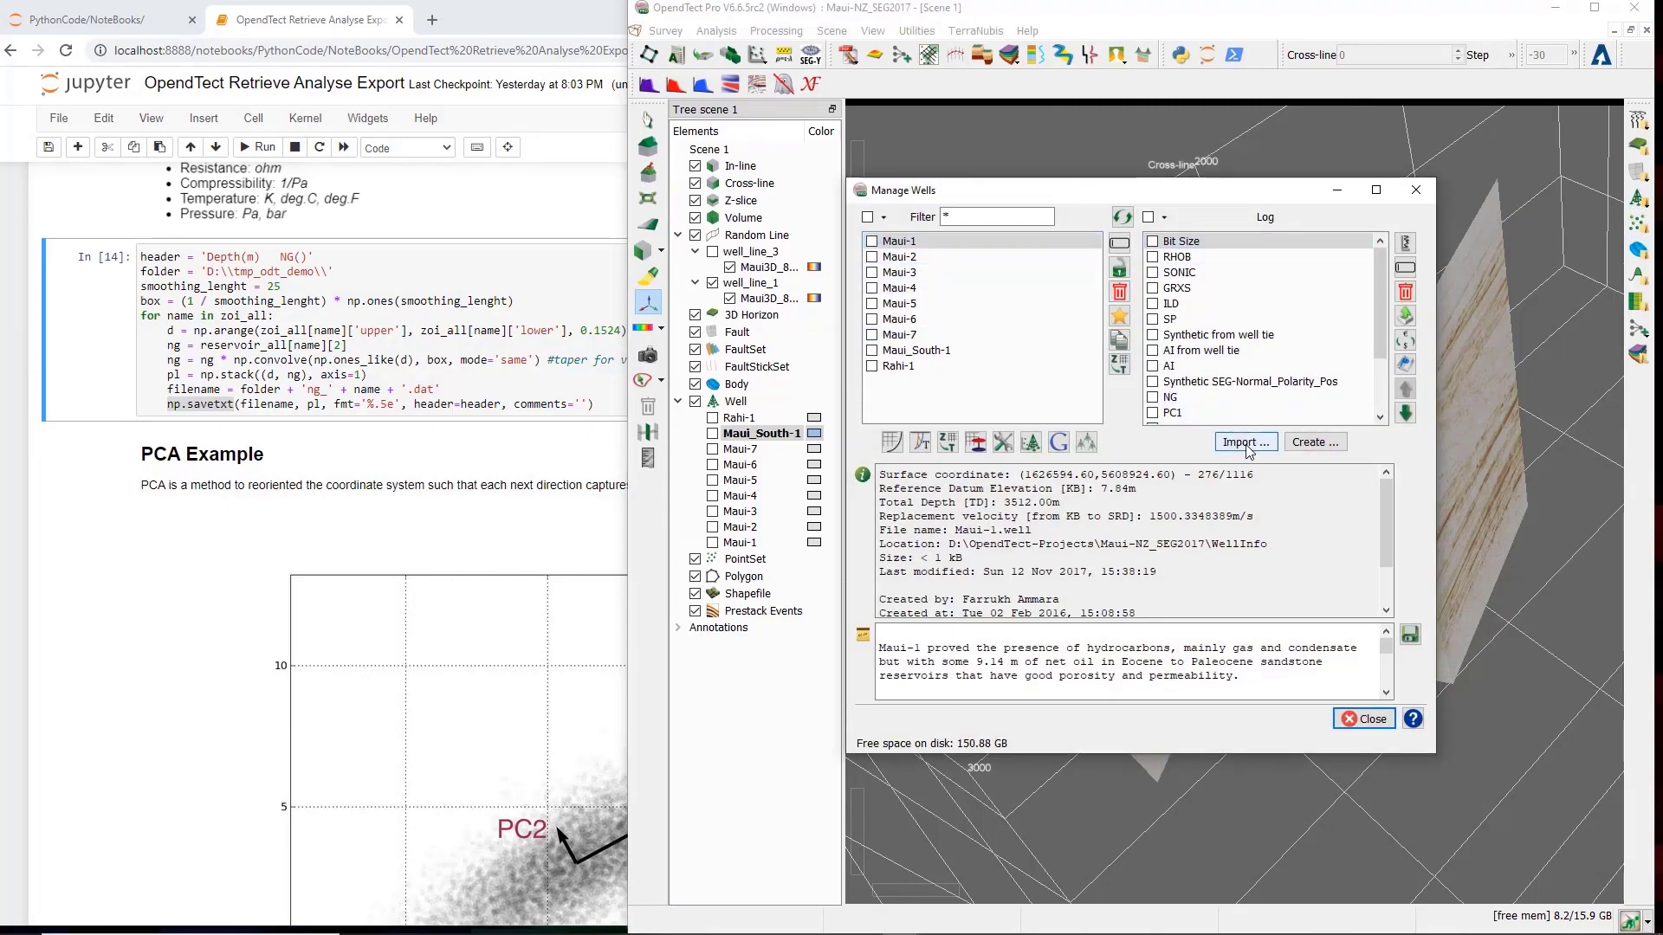
left_click(1243, 443)
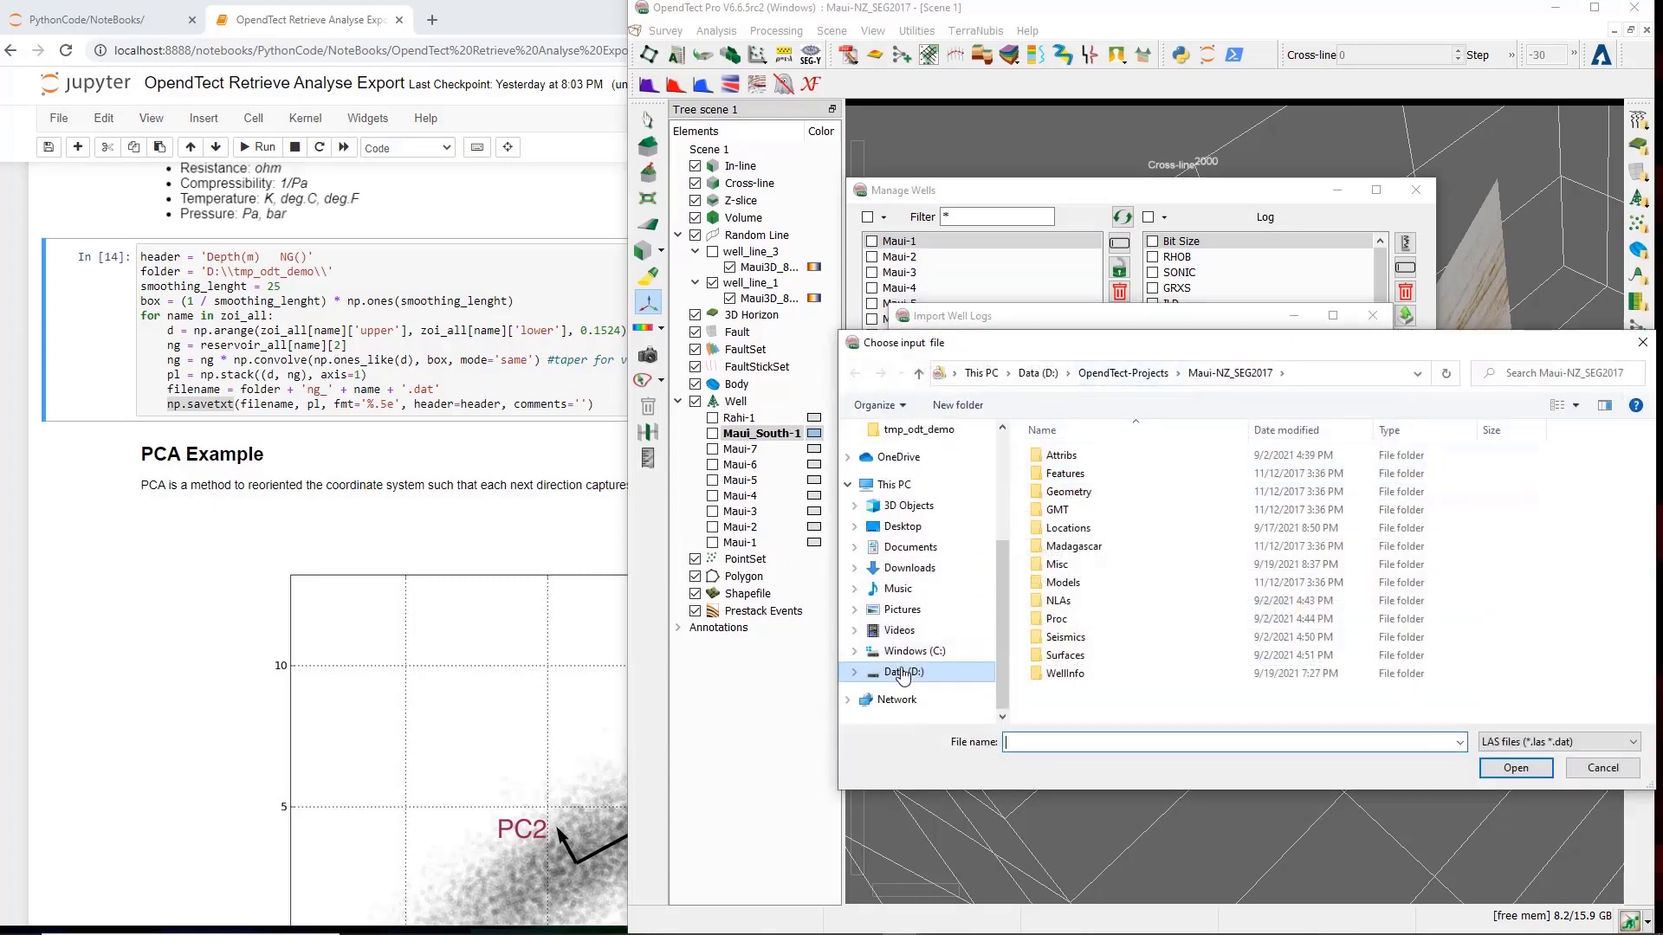
left_click(901, 672)
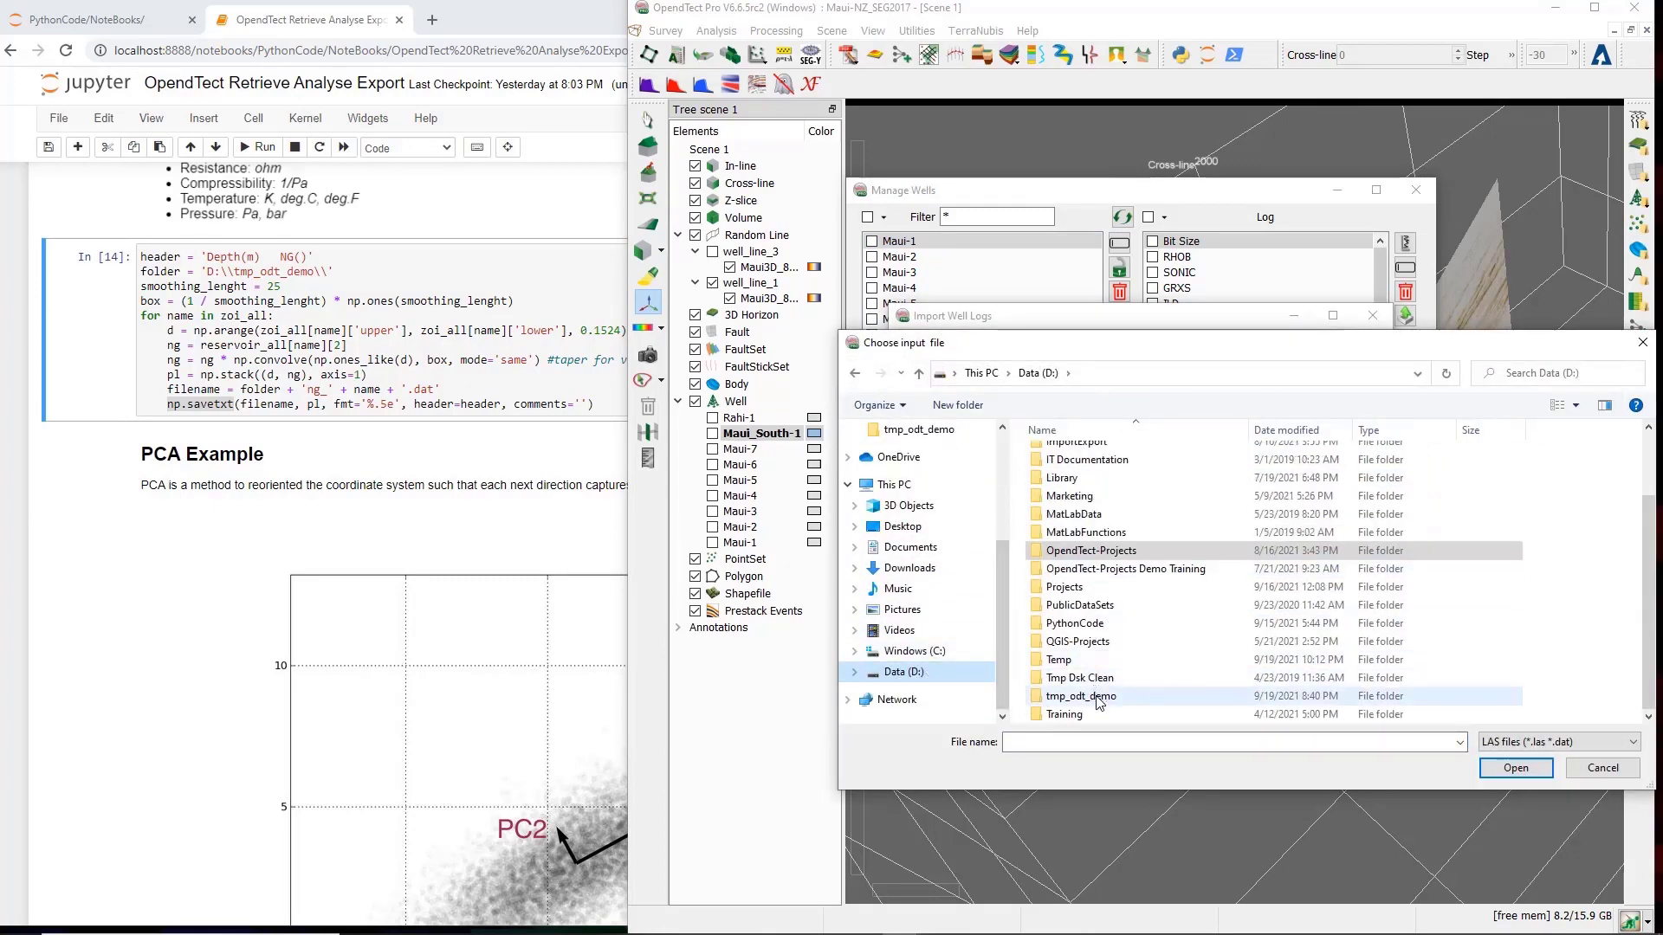
double_click(1081, 696)
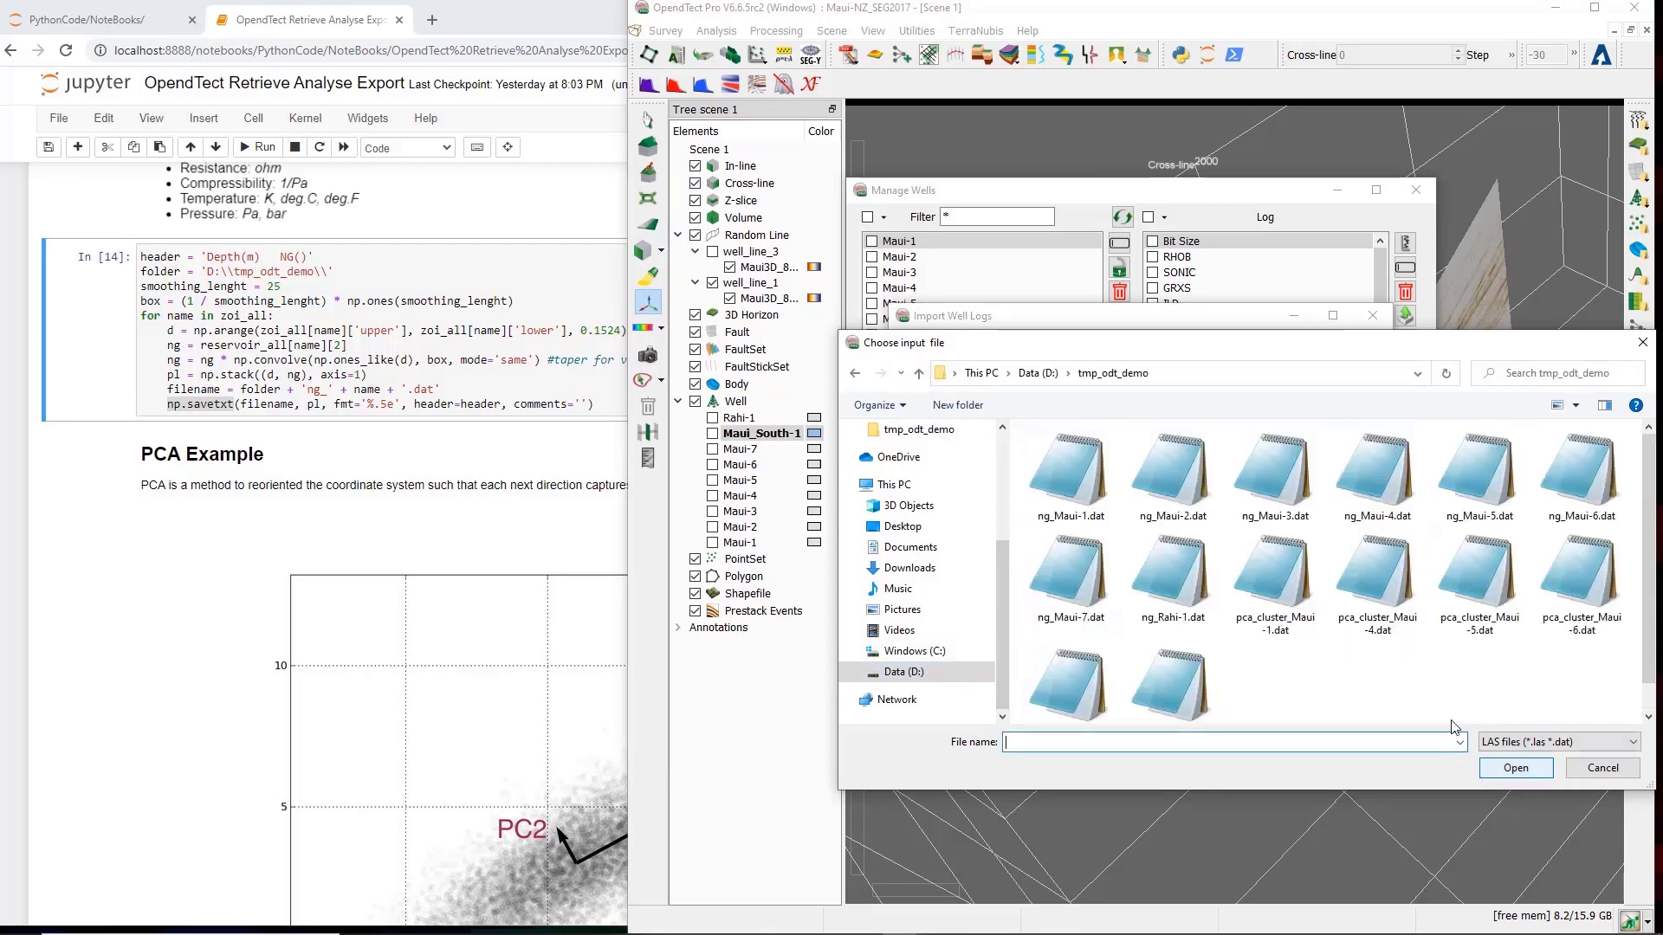
left_click(1069, 474)
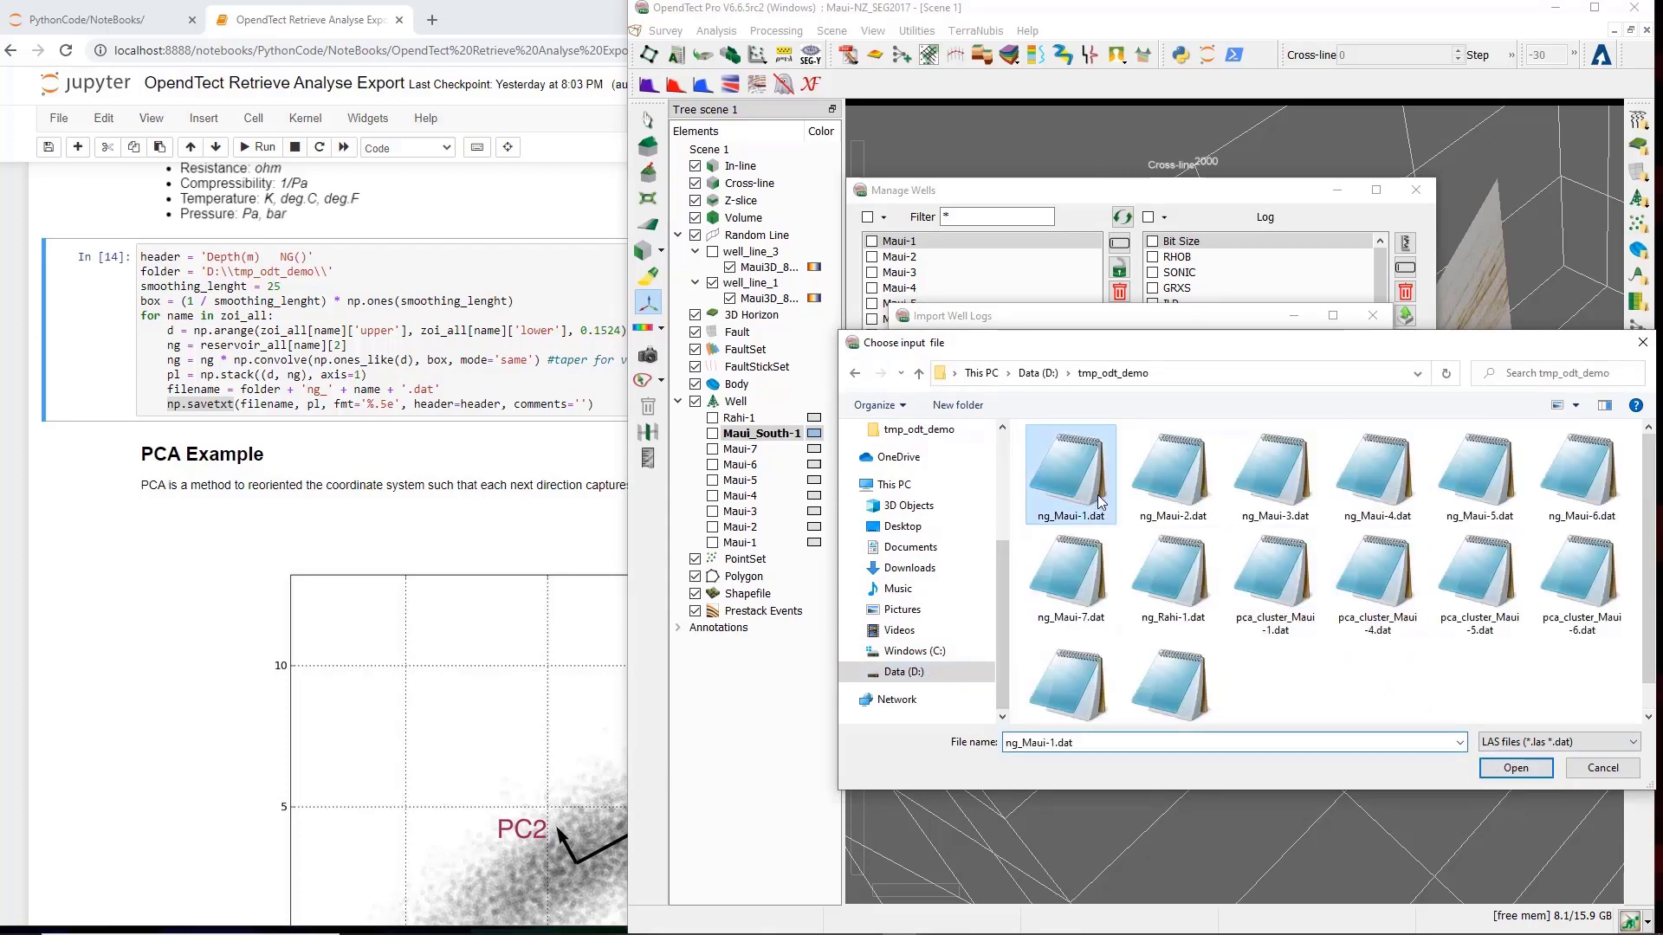
left_click(1515, 768)
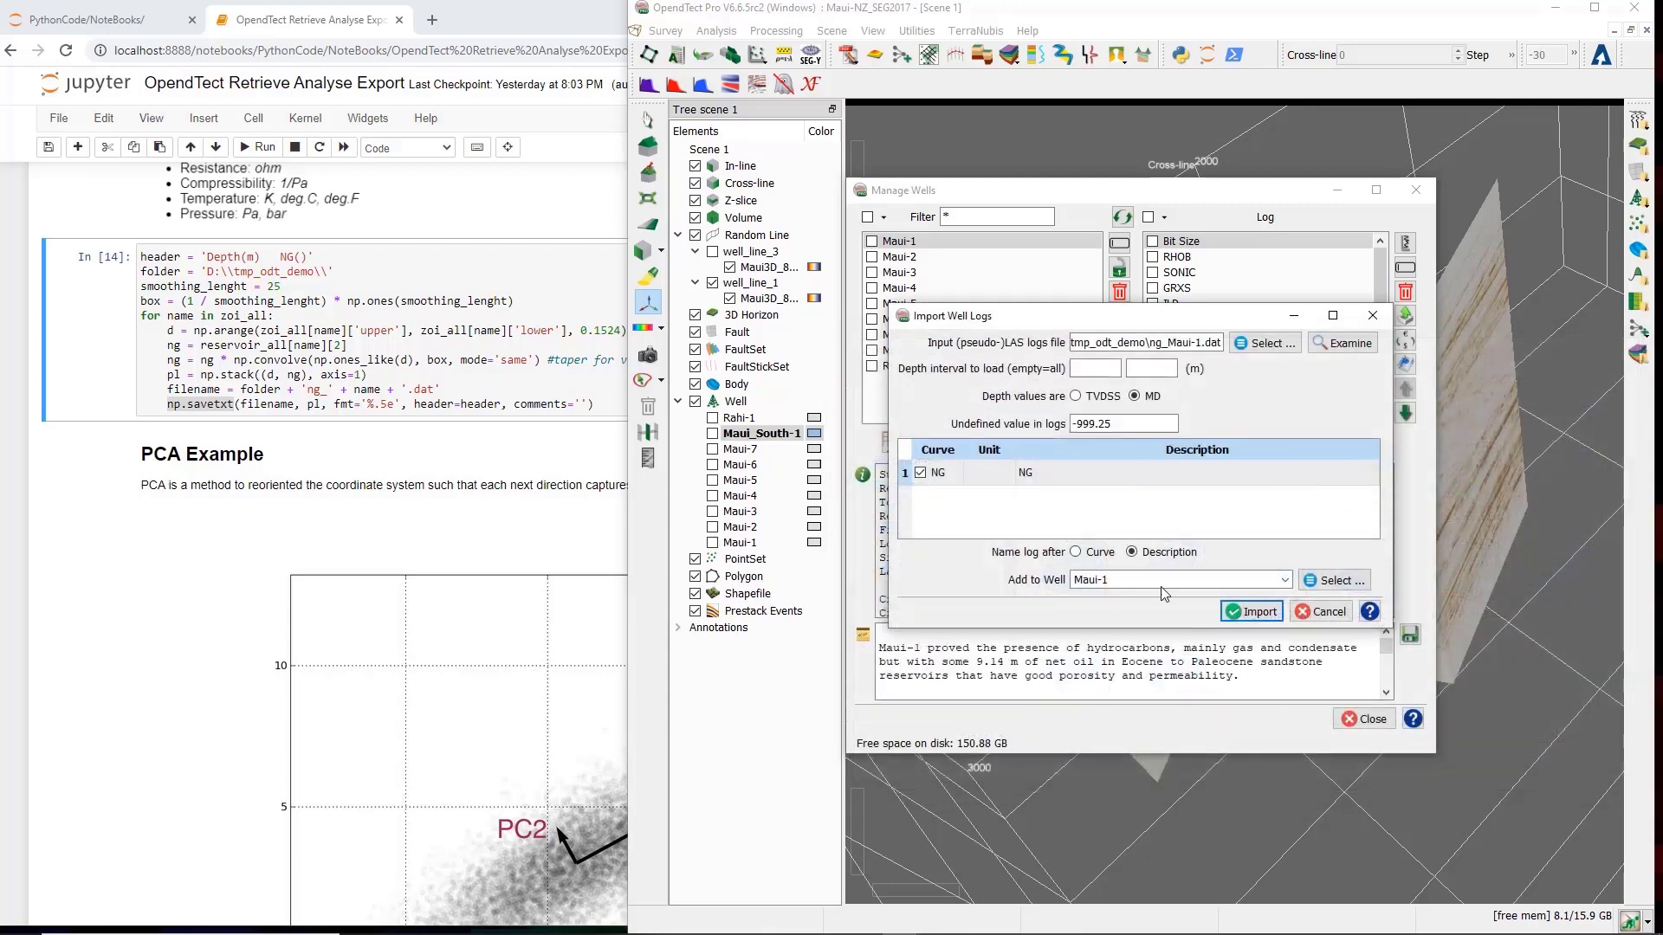
mouse_move(1050, 501)
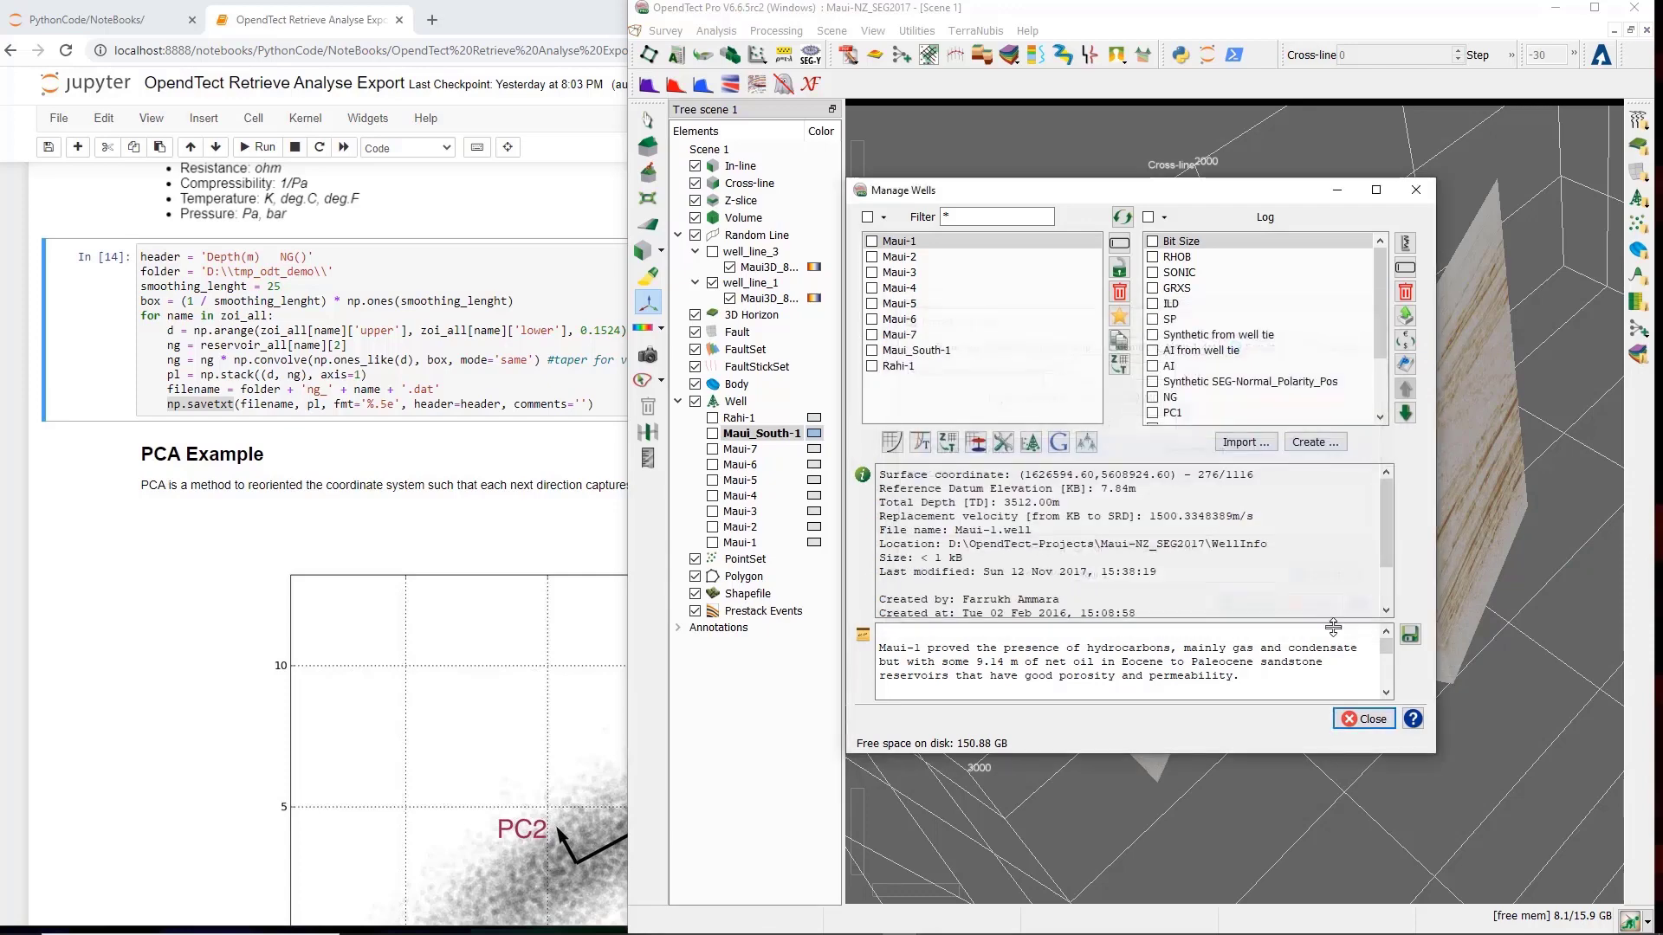
left_click(1364, 719)
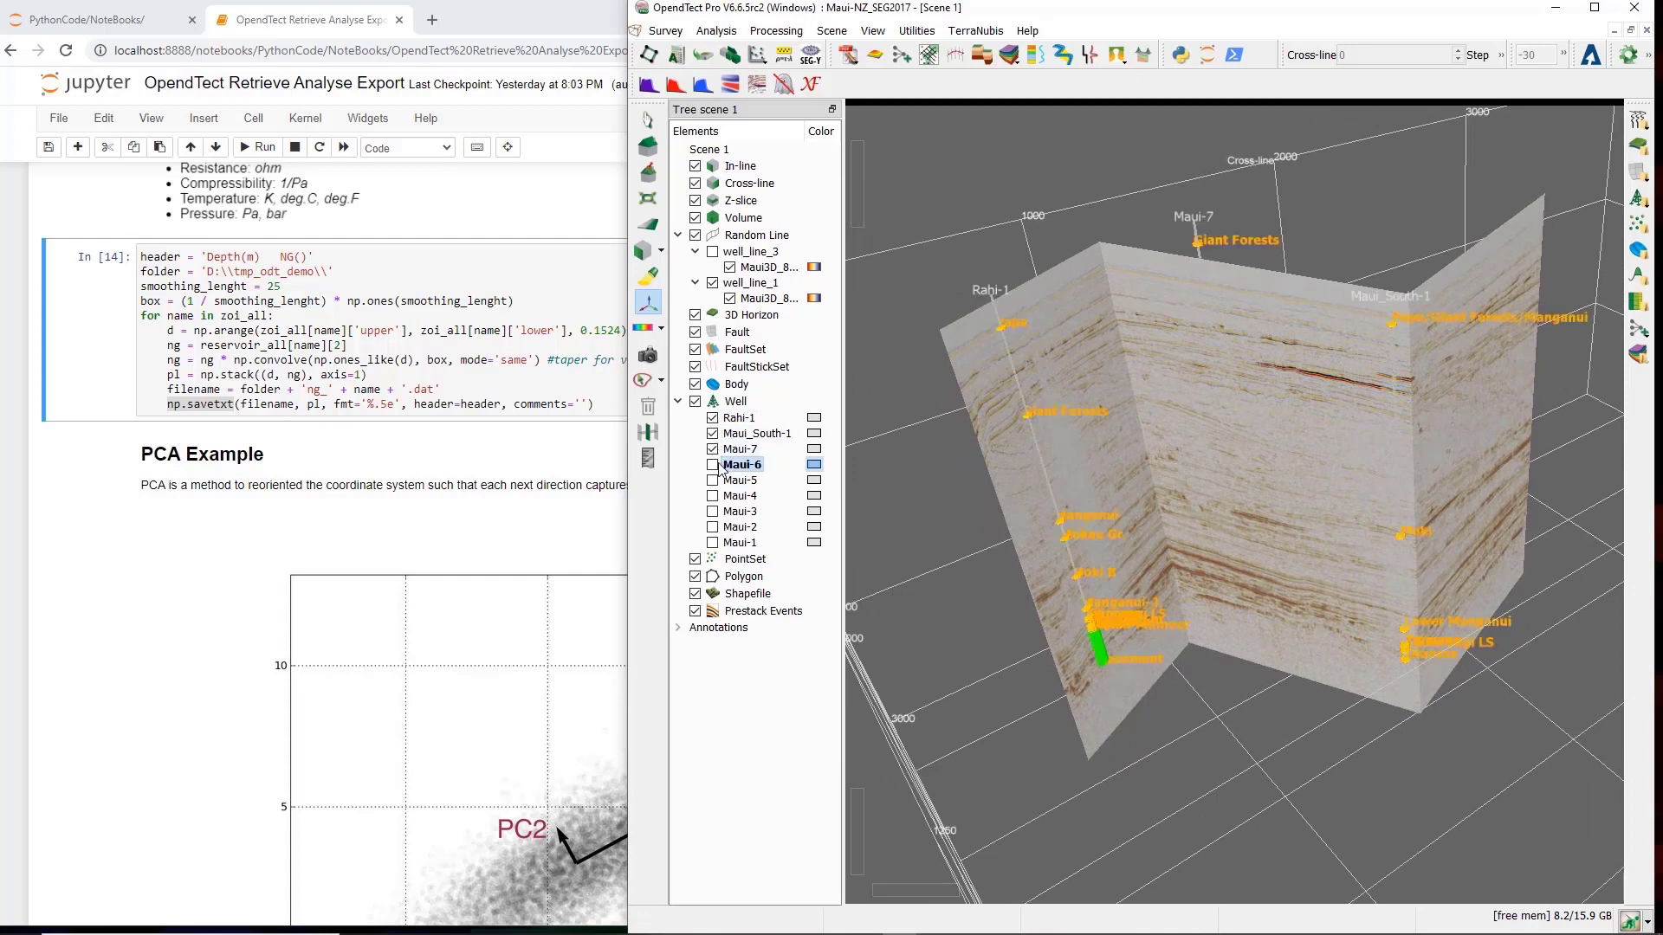
Show wells Maui-6, Maui-5 and the remaining wells in the 3D scene.
left_click(713, 464)
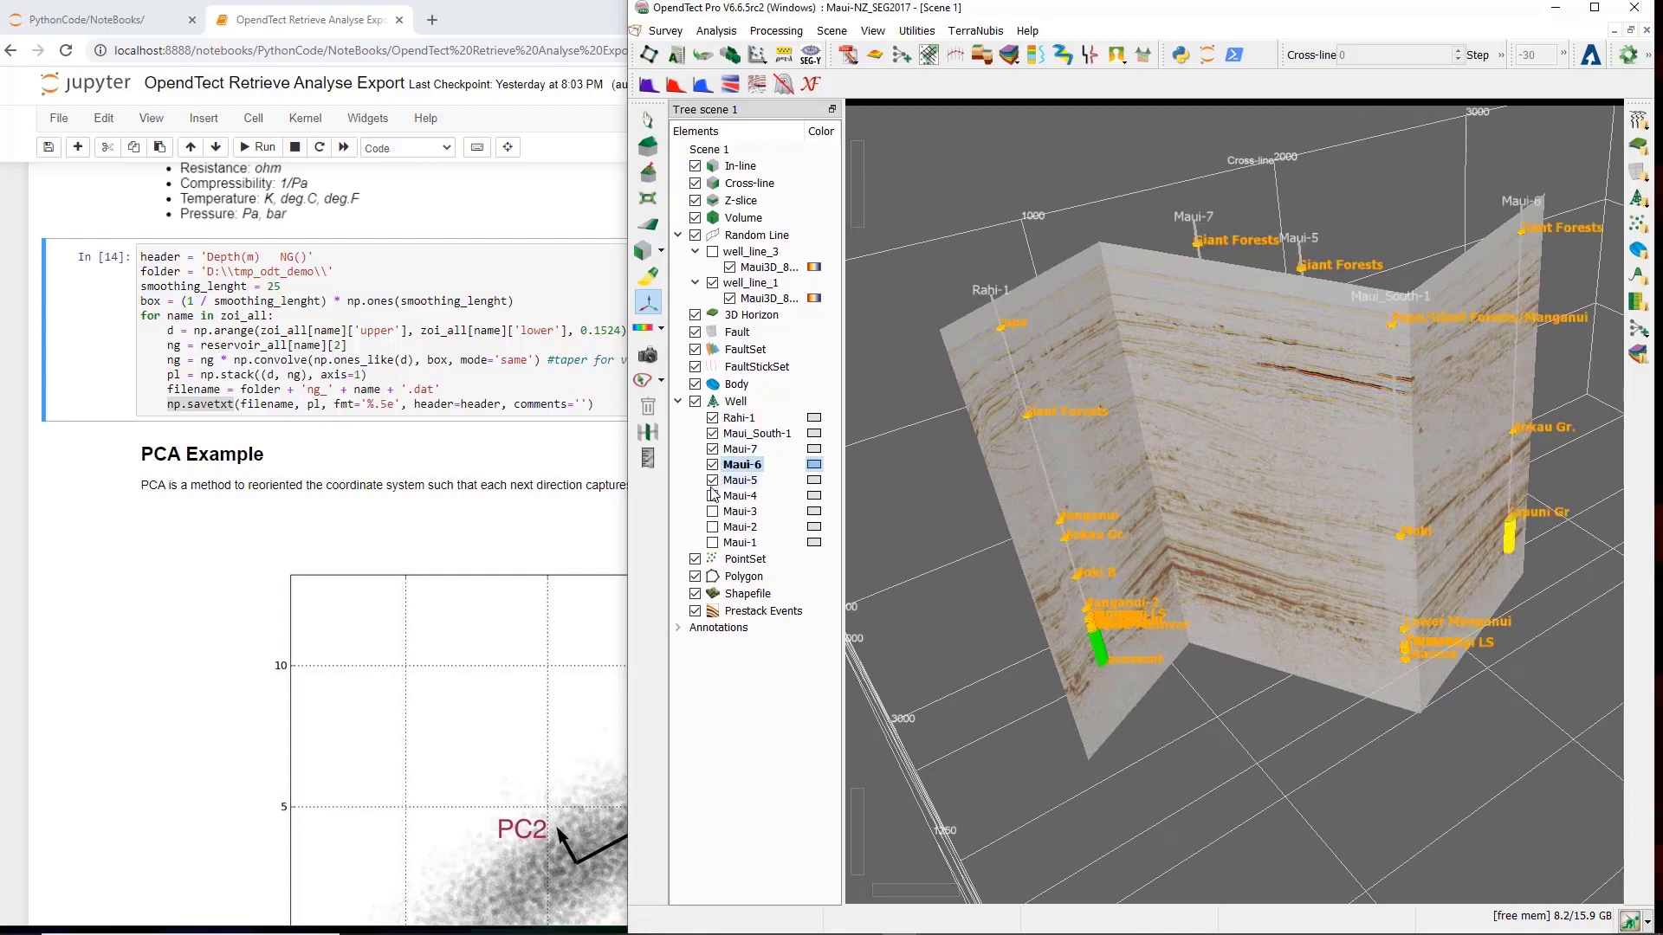
left_click(742, 496)
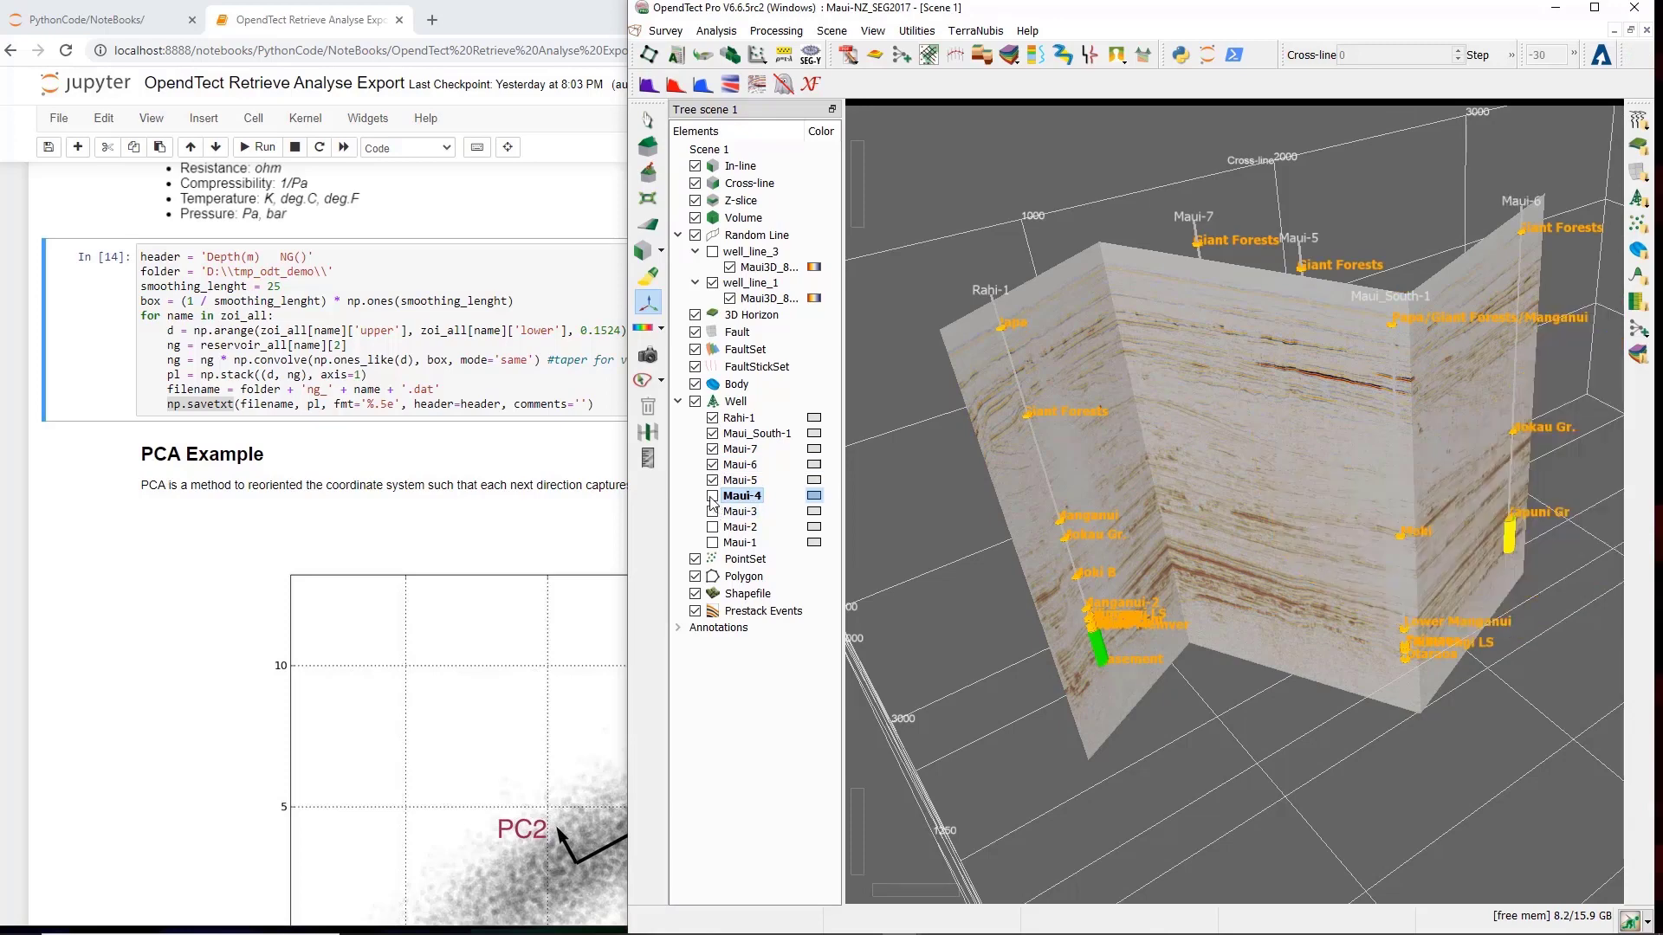
left_click(710, 528)
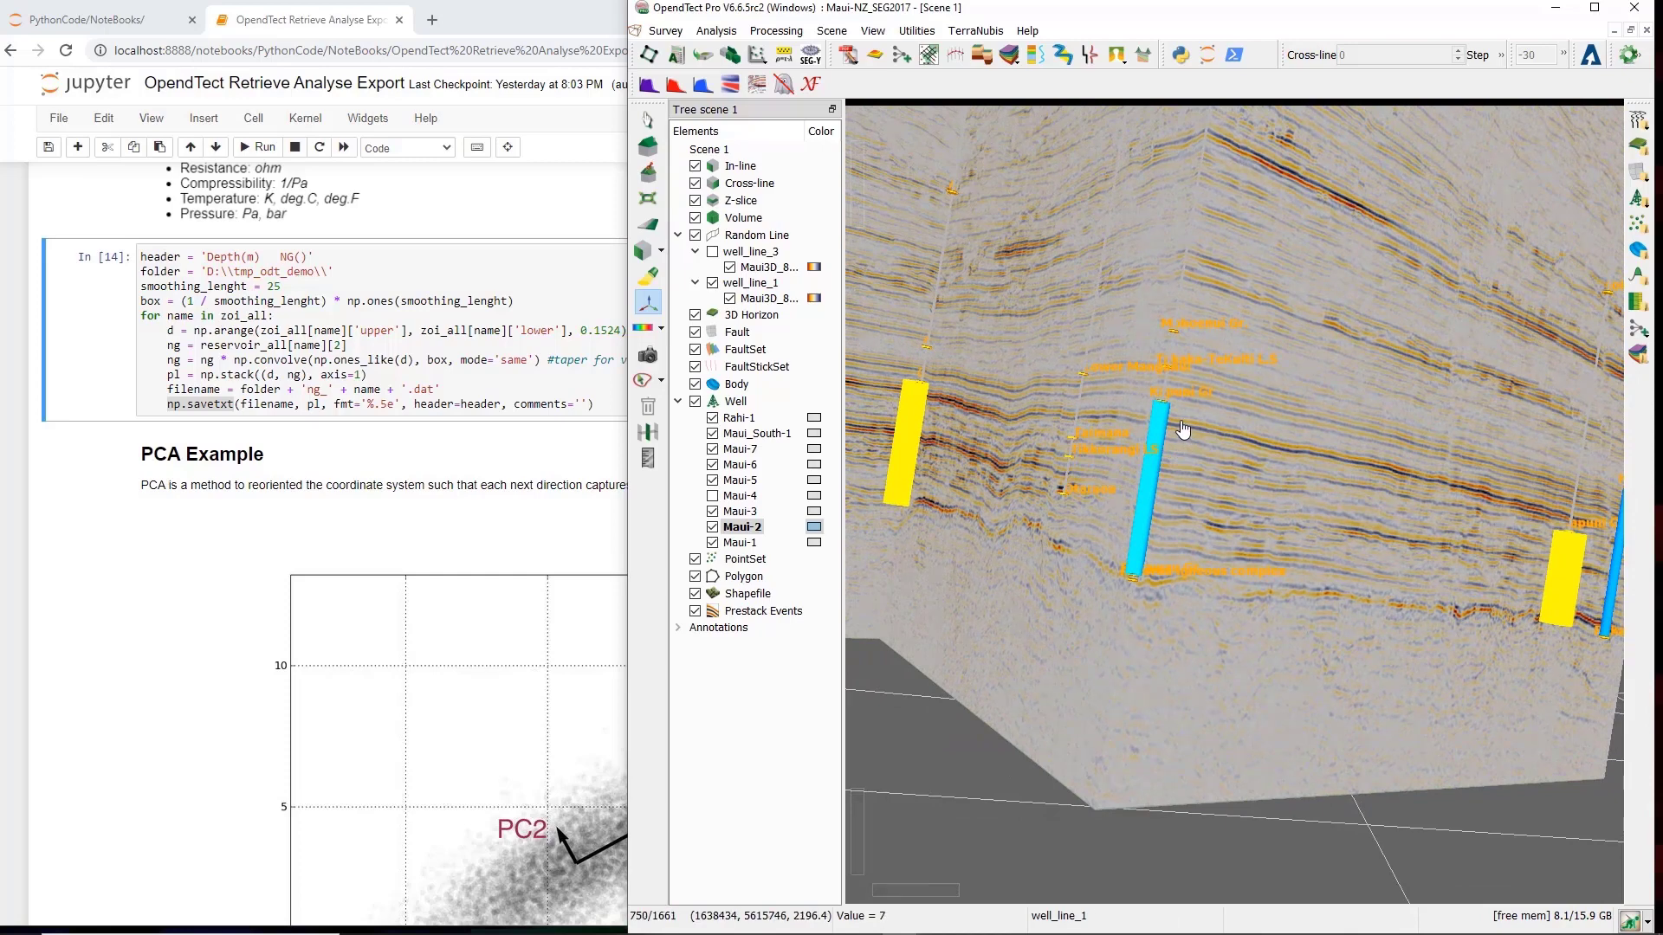
mouse_move(1157, 538)
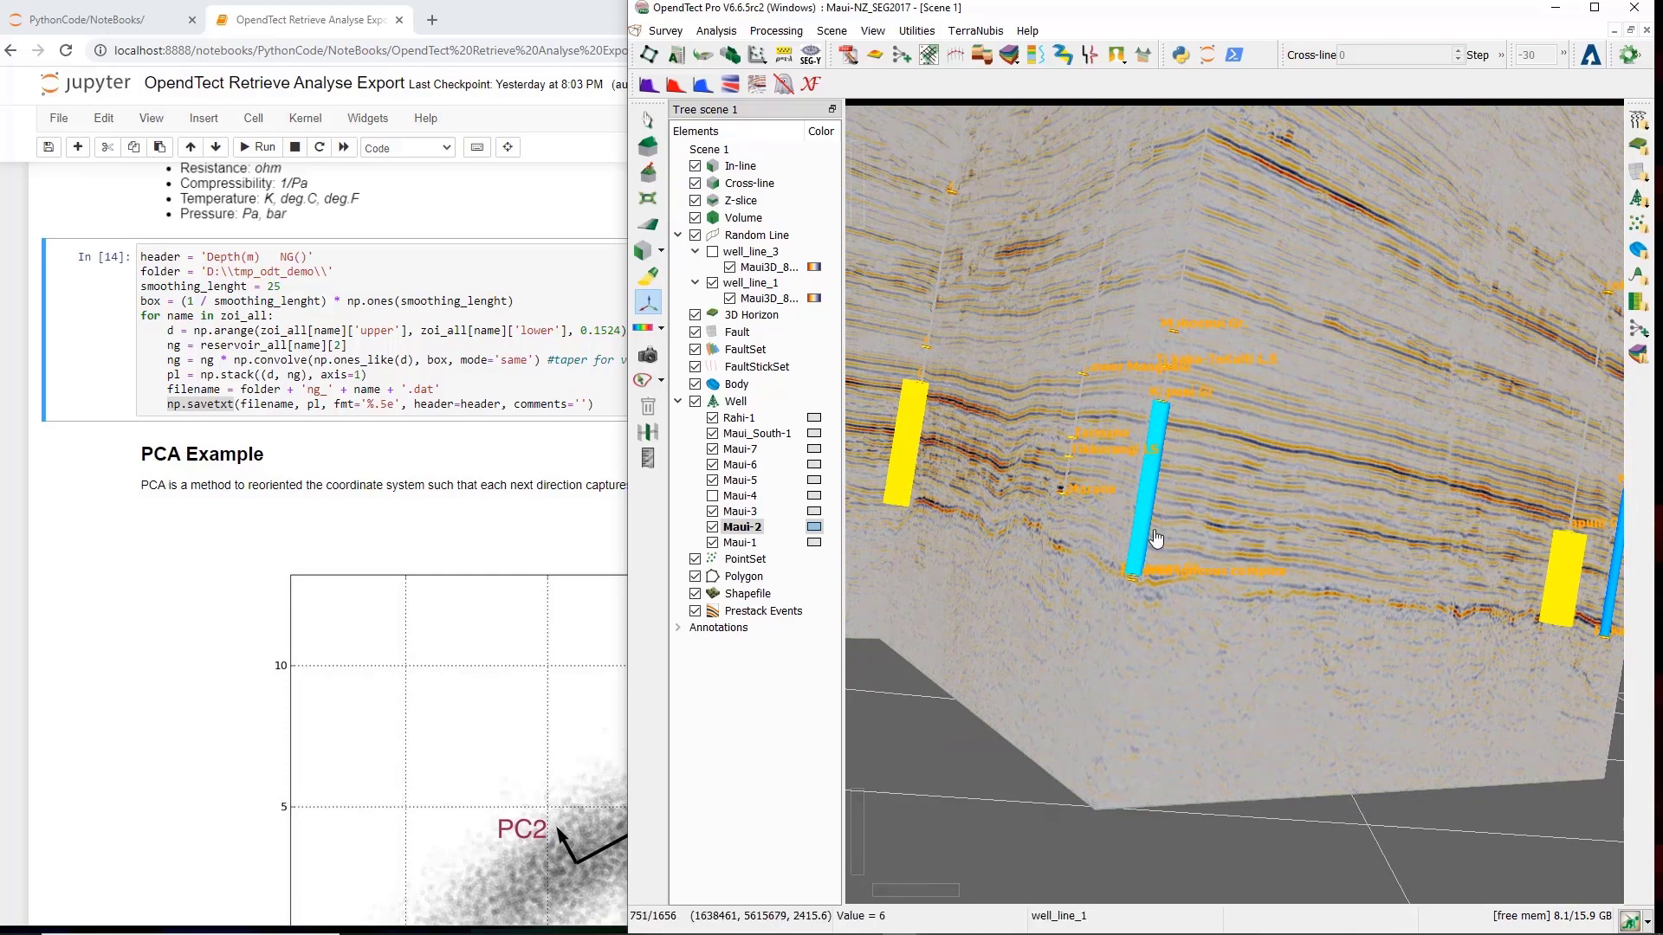
mouse_move(1174, 528)
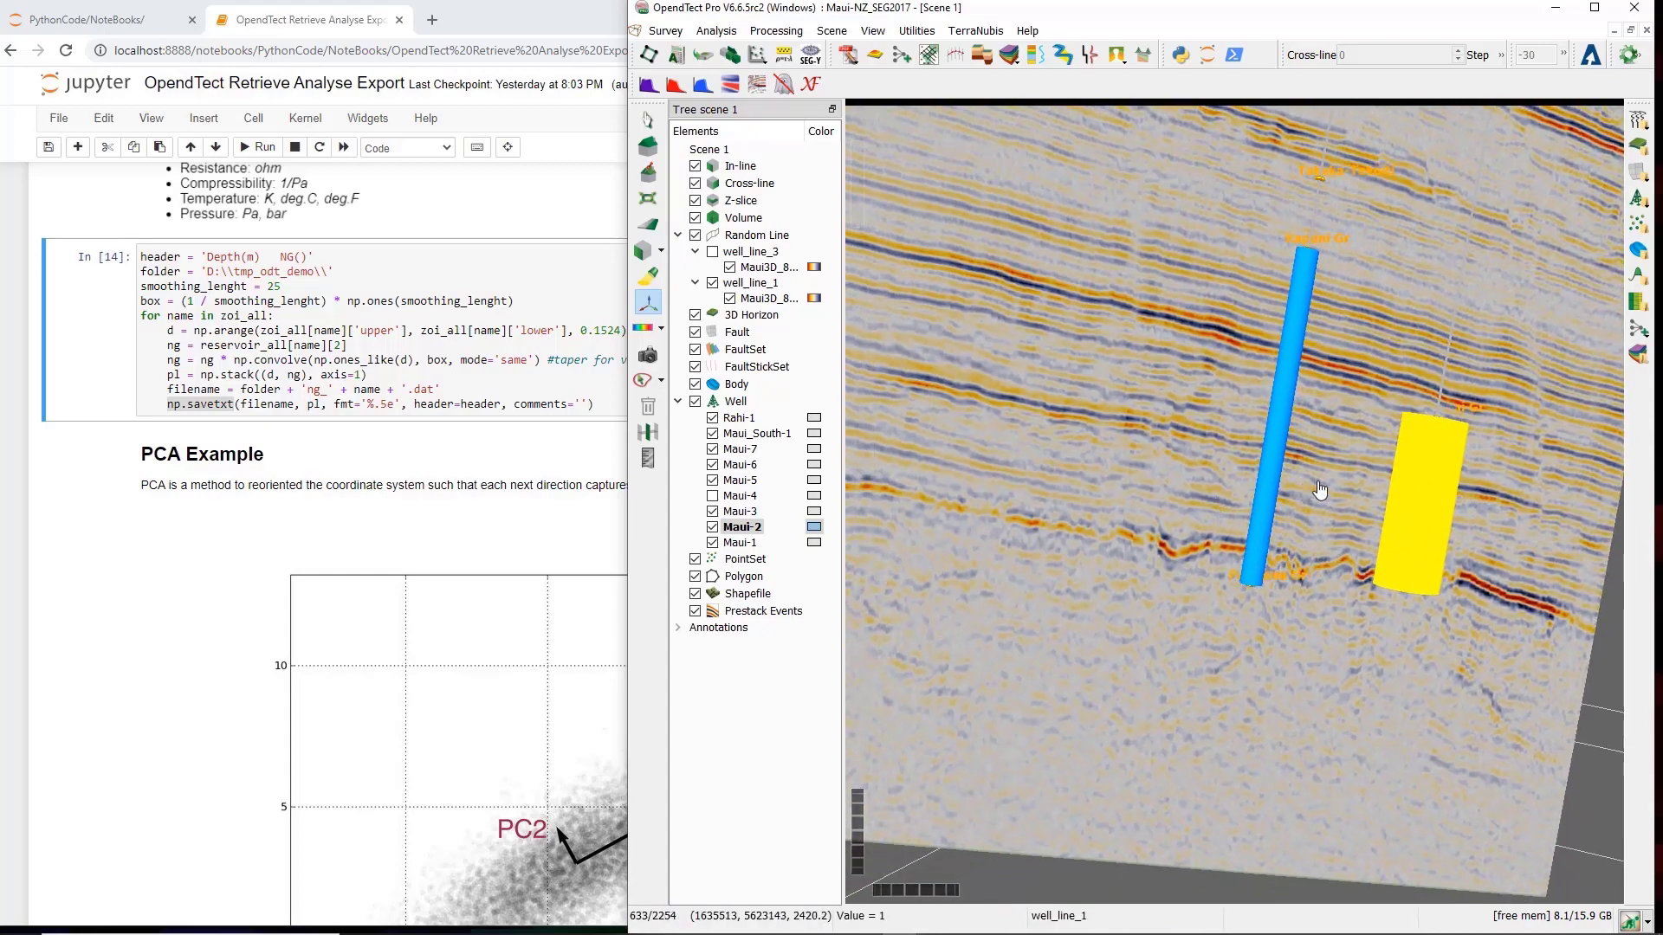
mouse_move(1509, 480)
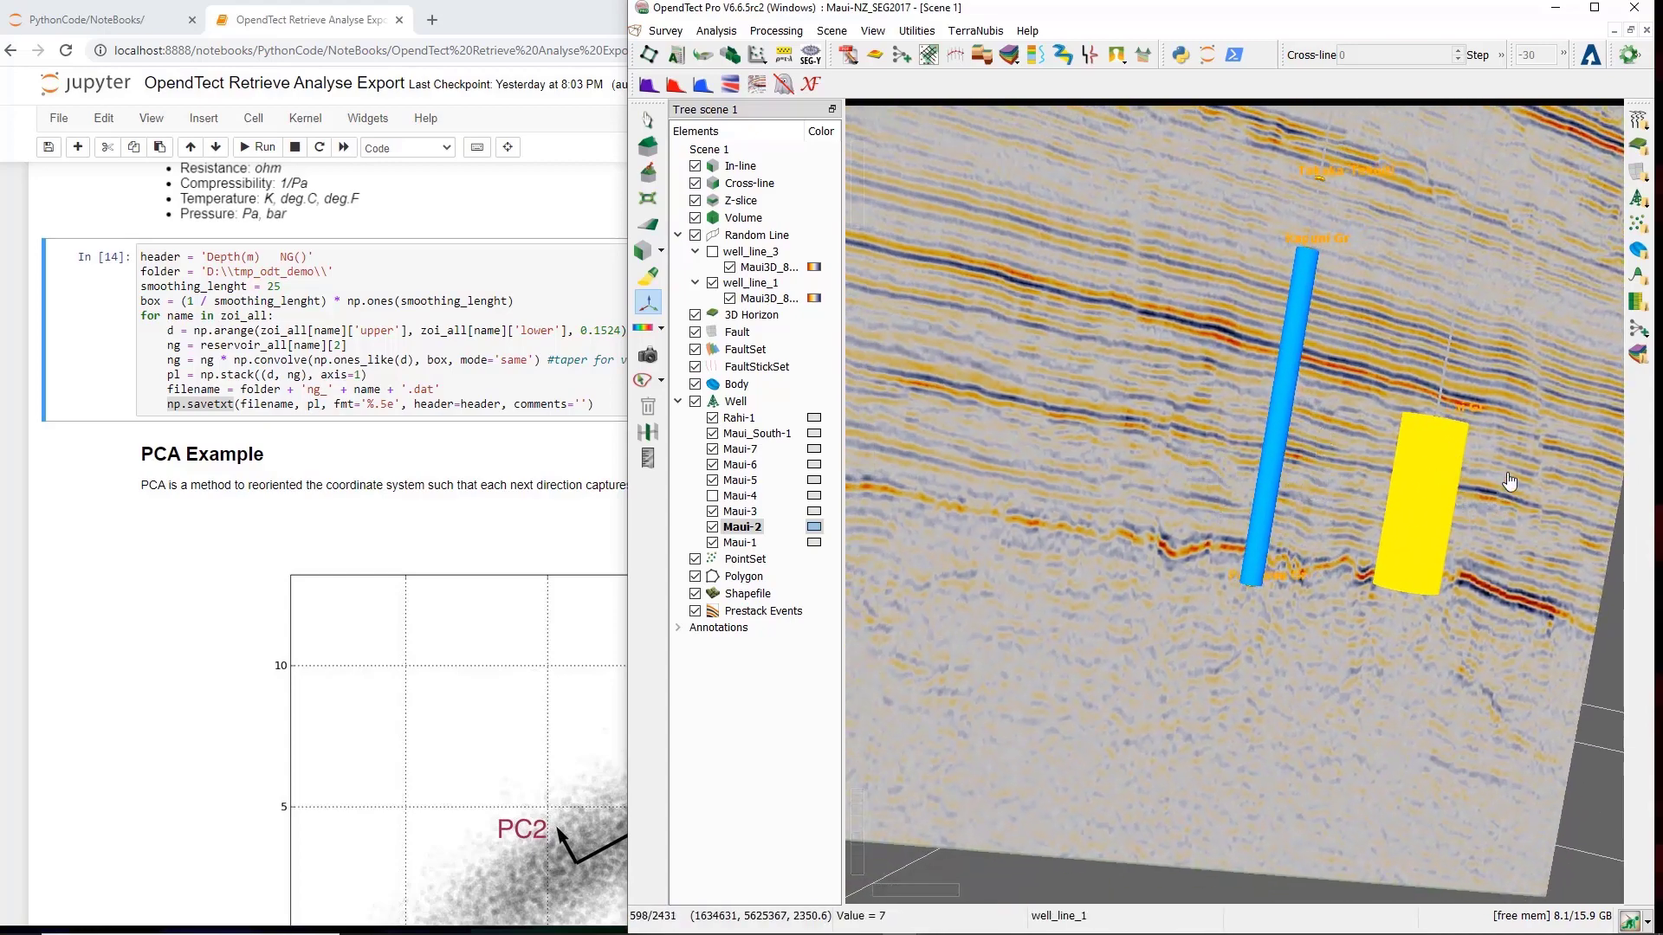
mouse_move(1435, 496)
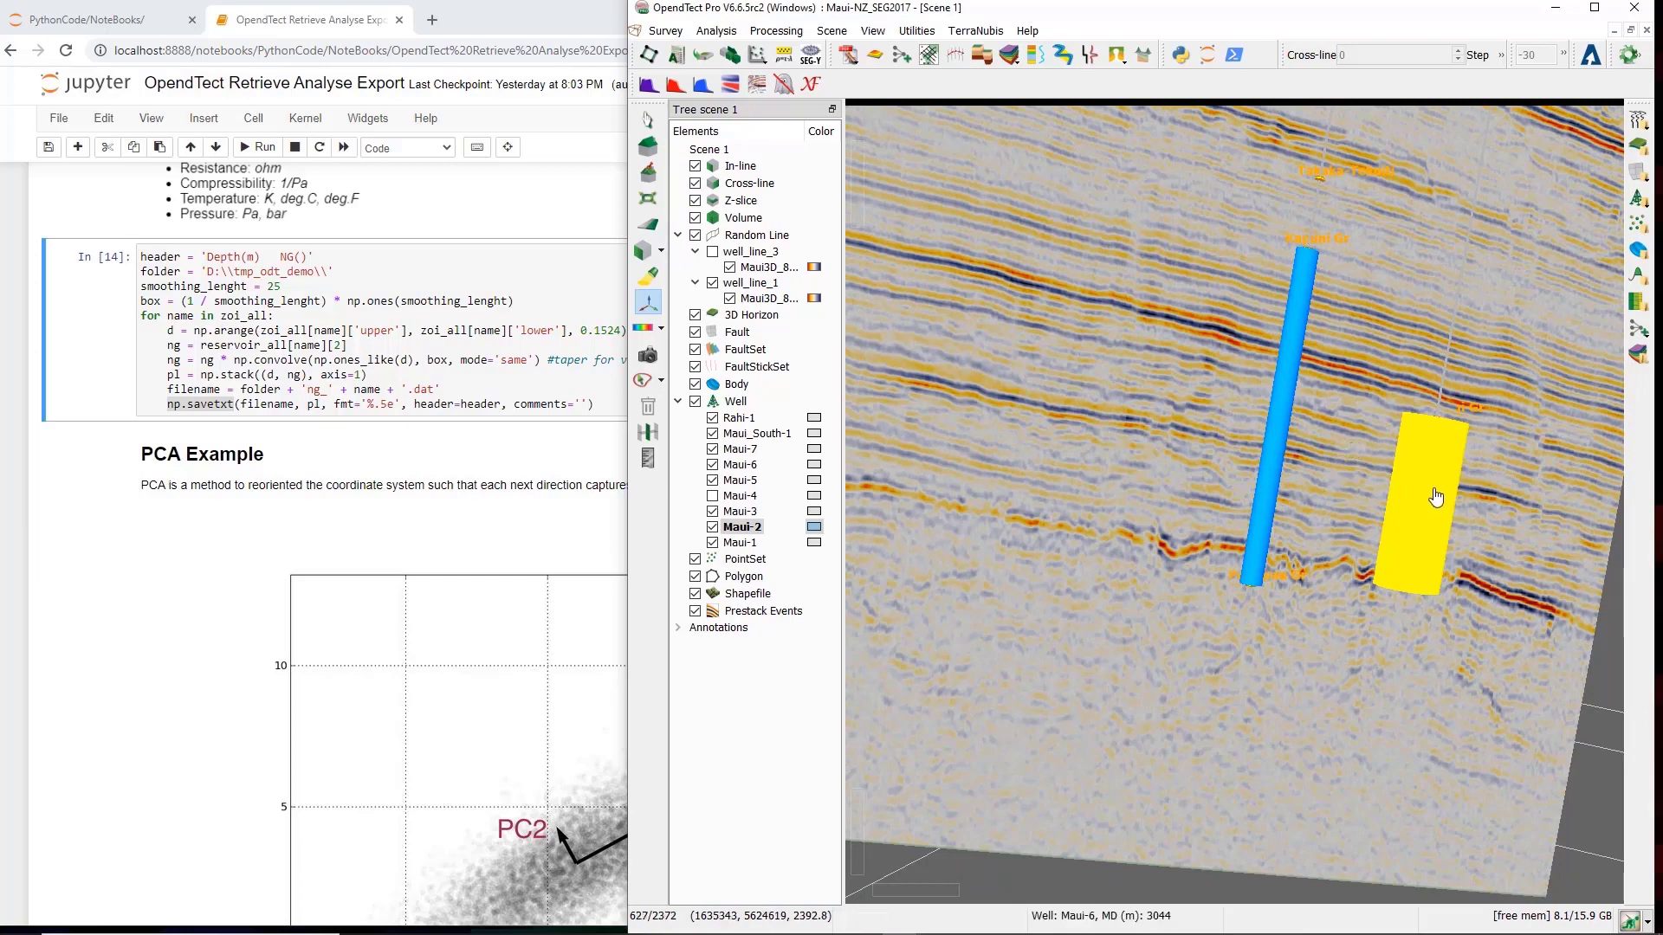
mouse_move(1074, 415)
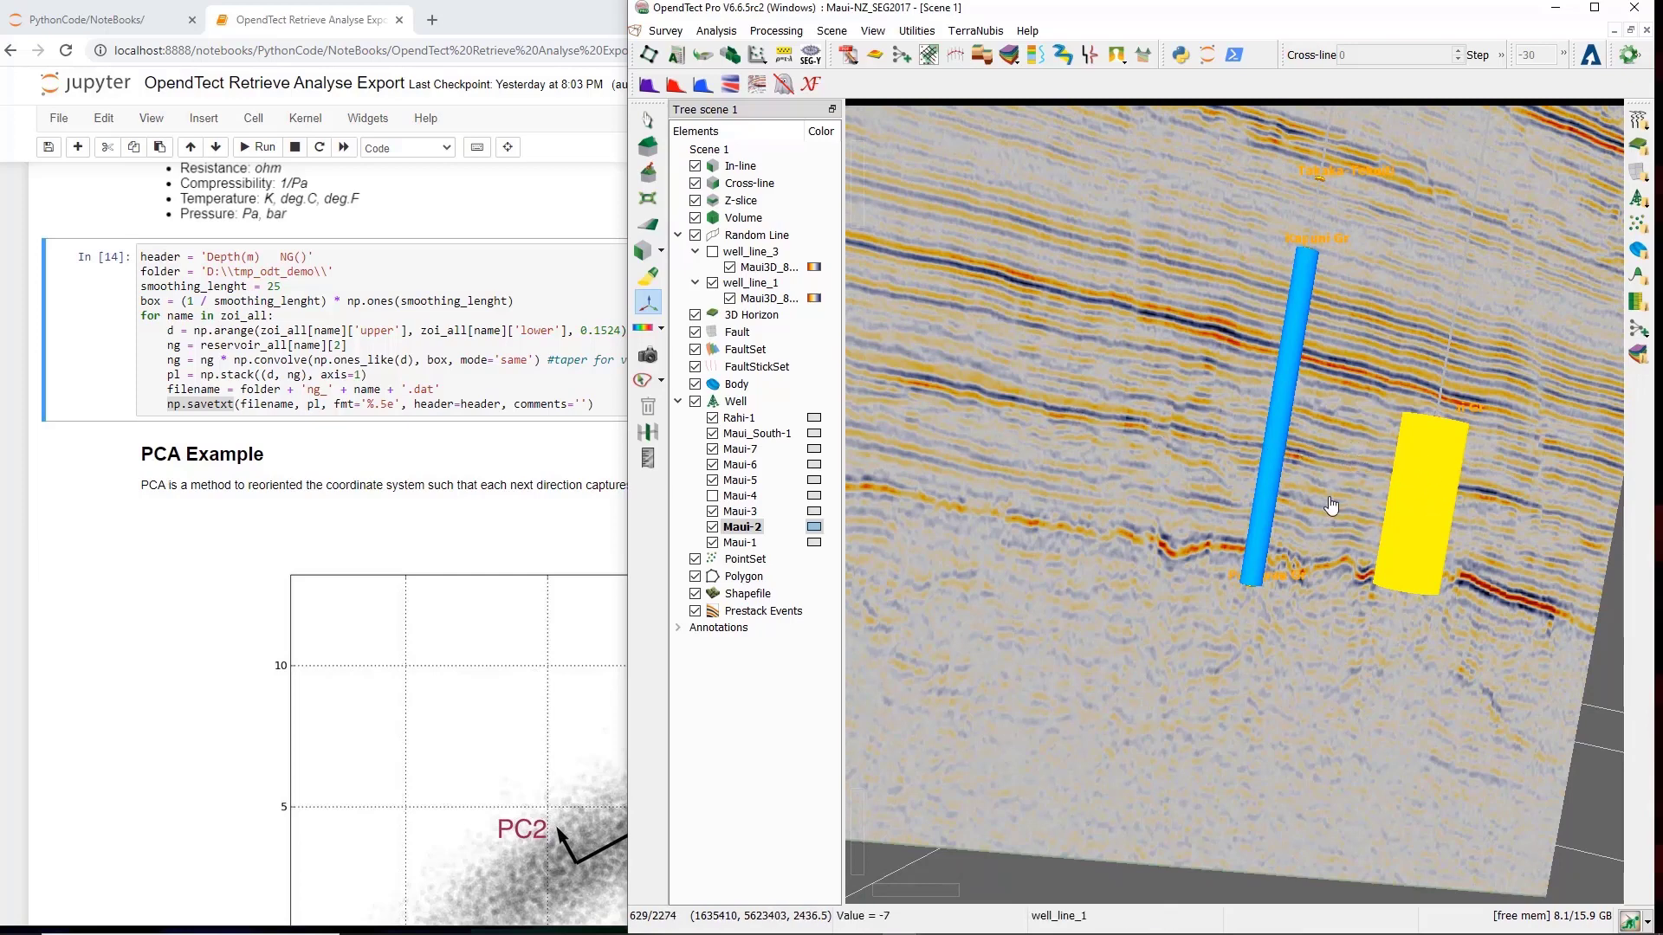
mouse_move(1072, 476)
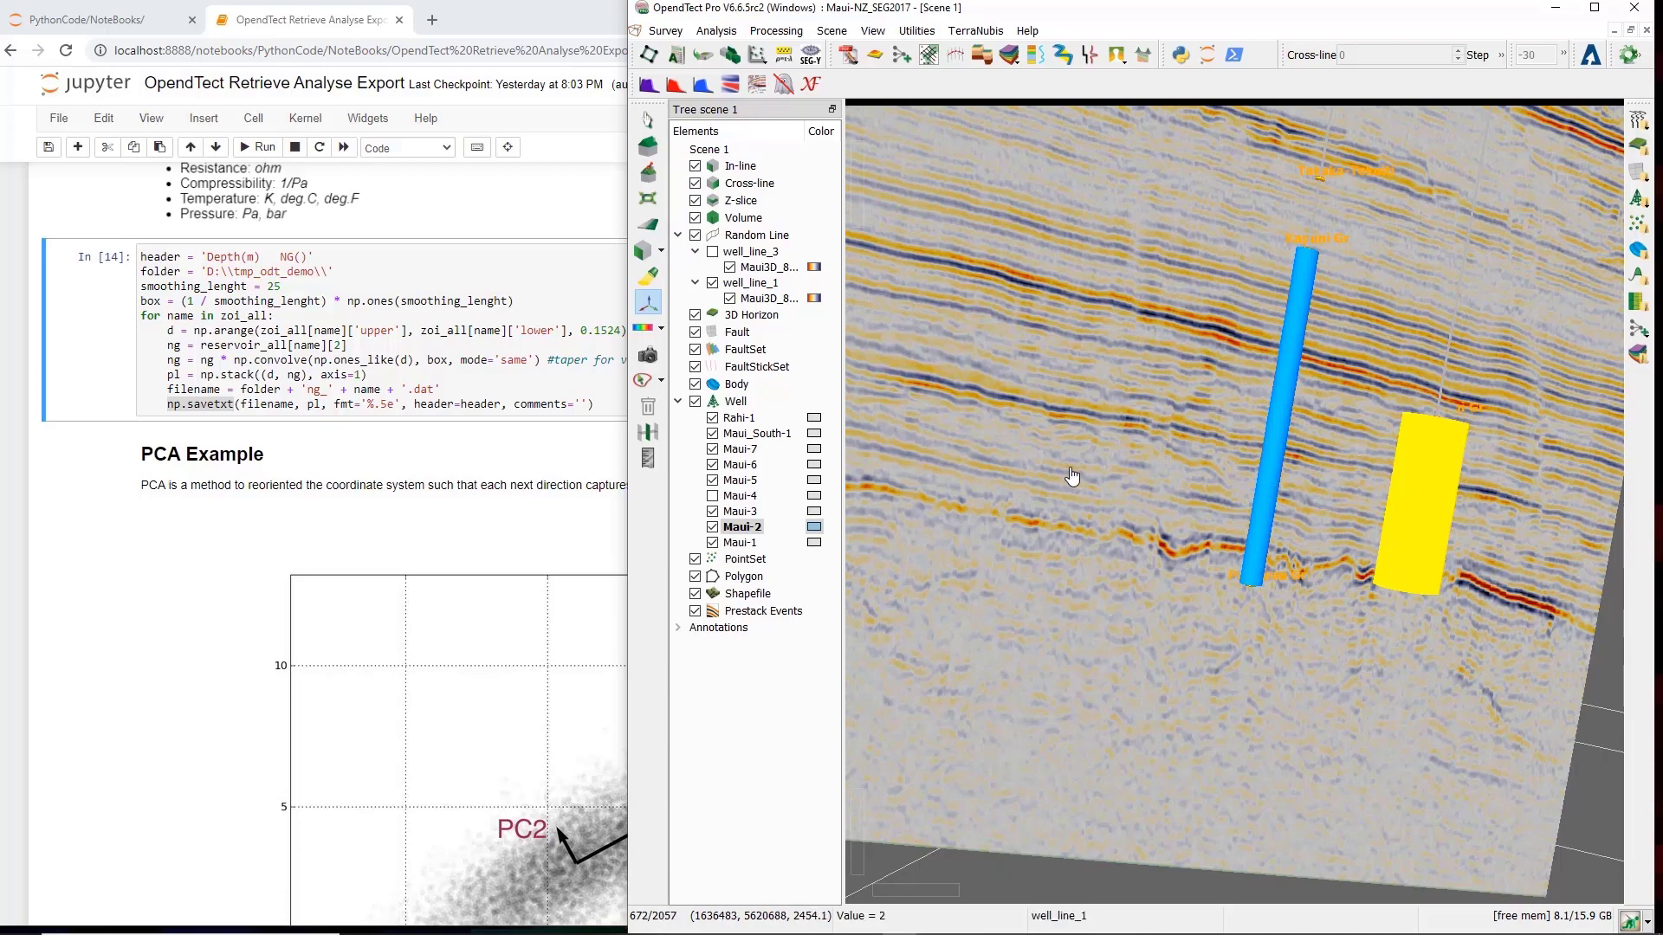
mouse_move(1068, 533)
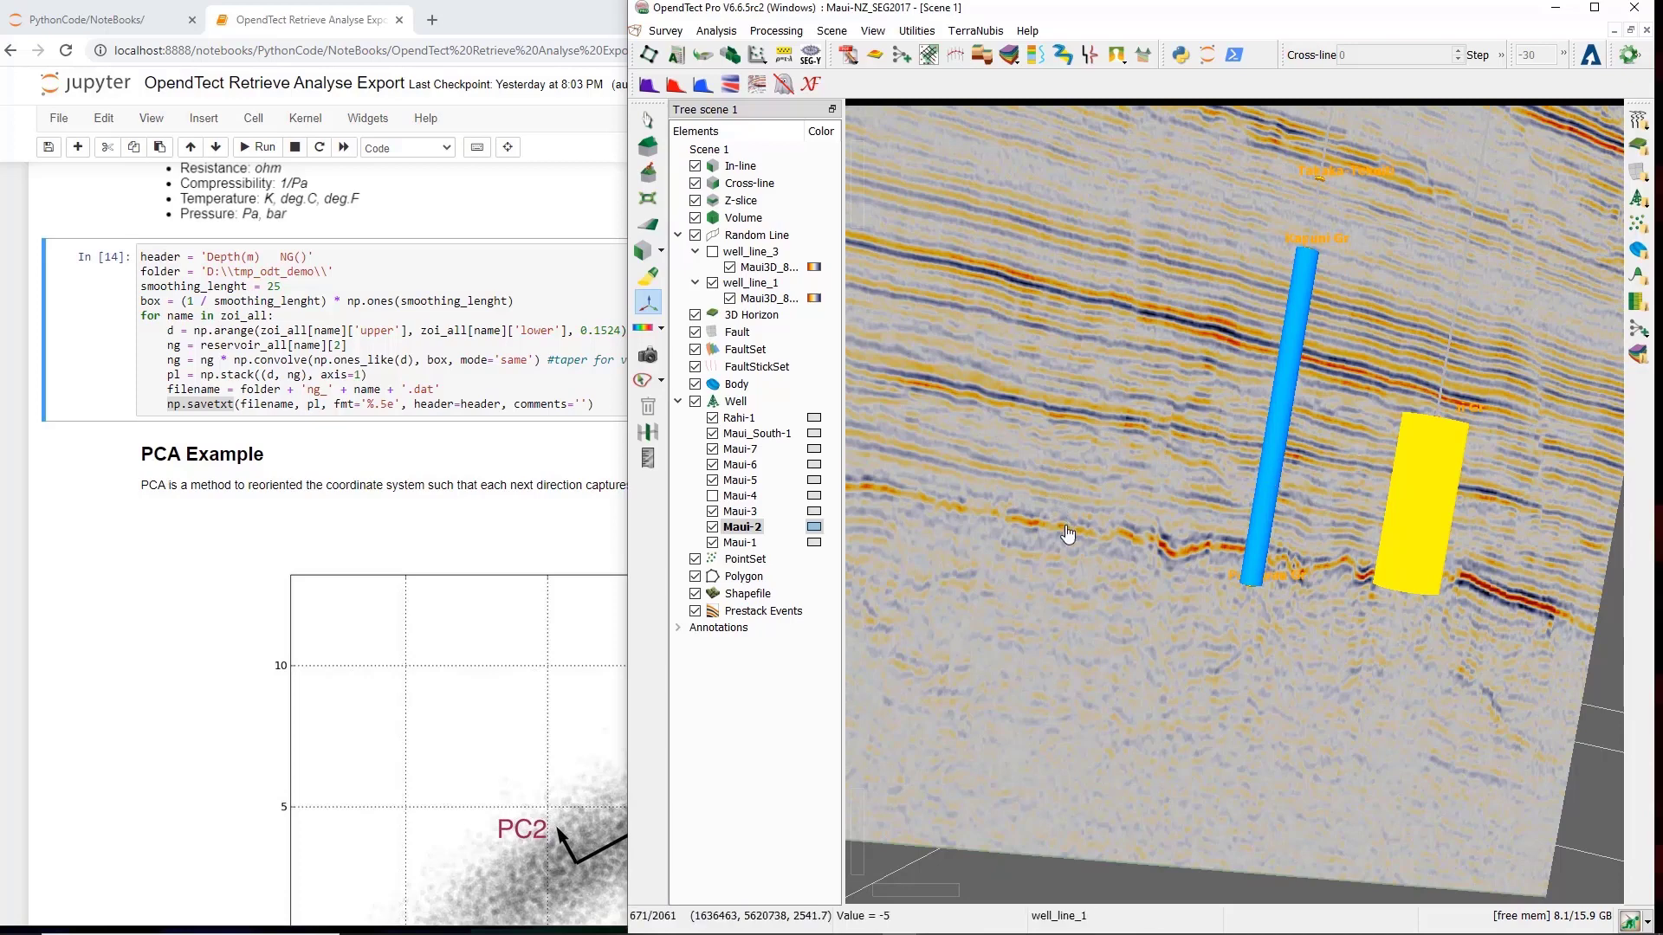
mouse_move(1039, 559)
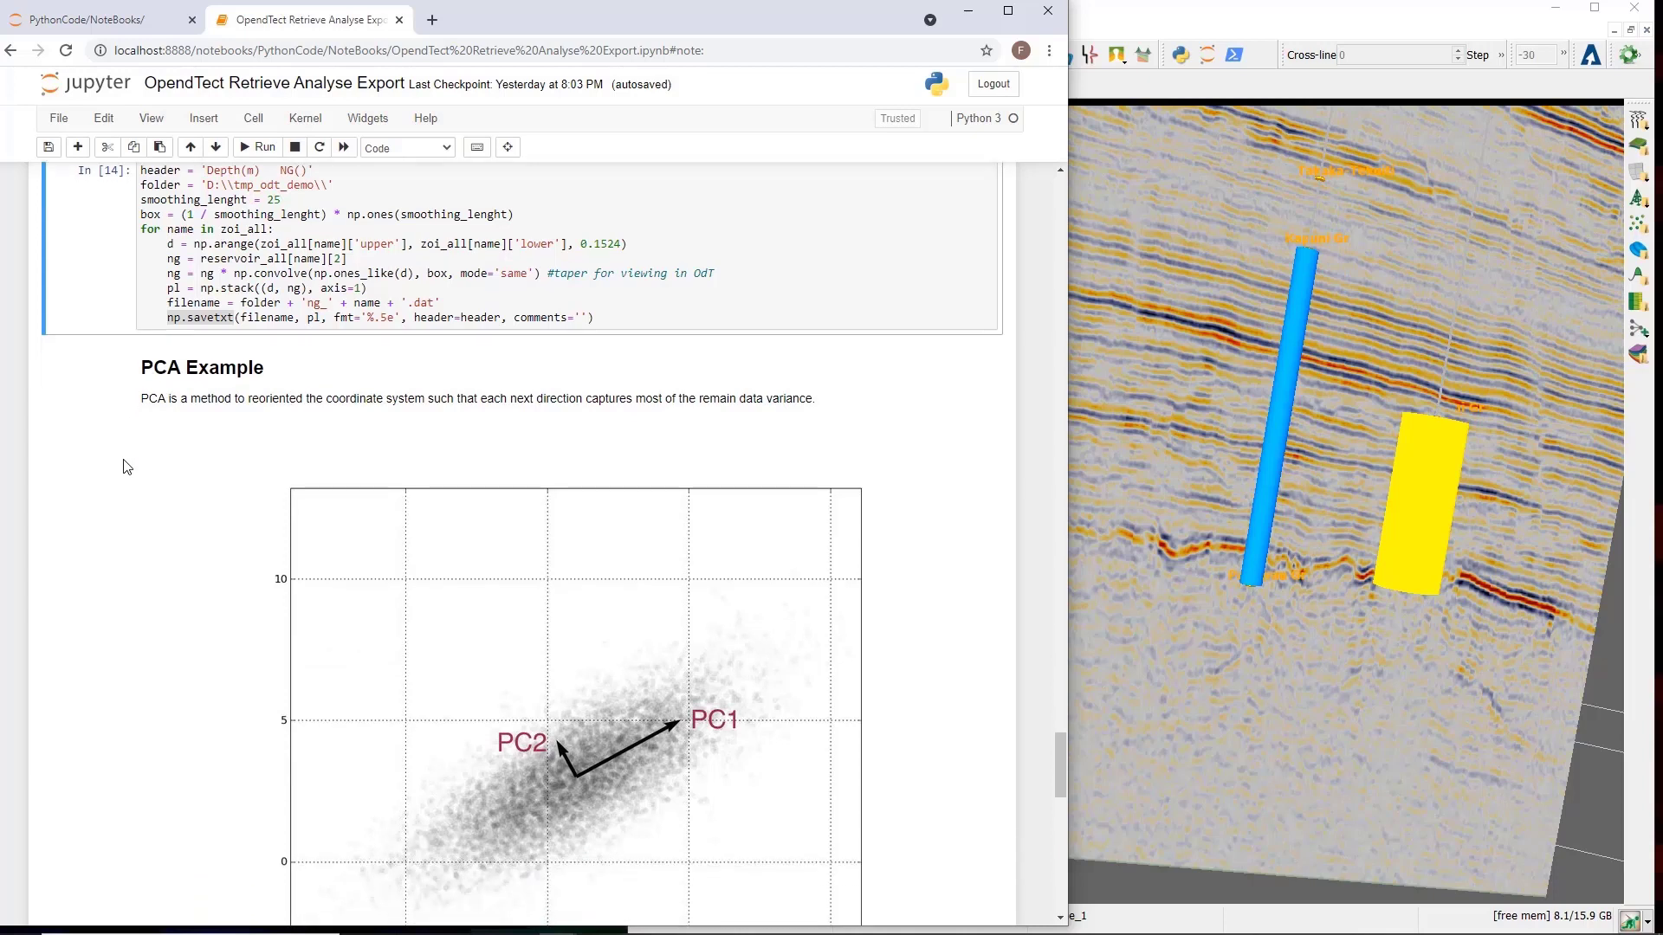
Scroll the notebook down to the include_key/exclude_key well-selection cell.
scroll("down", 3)
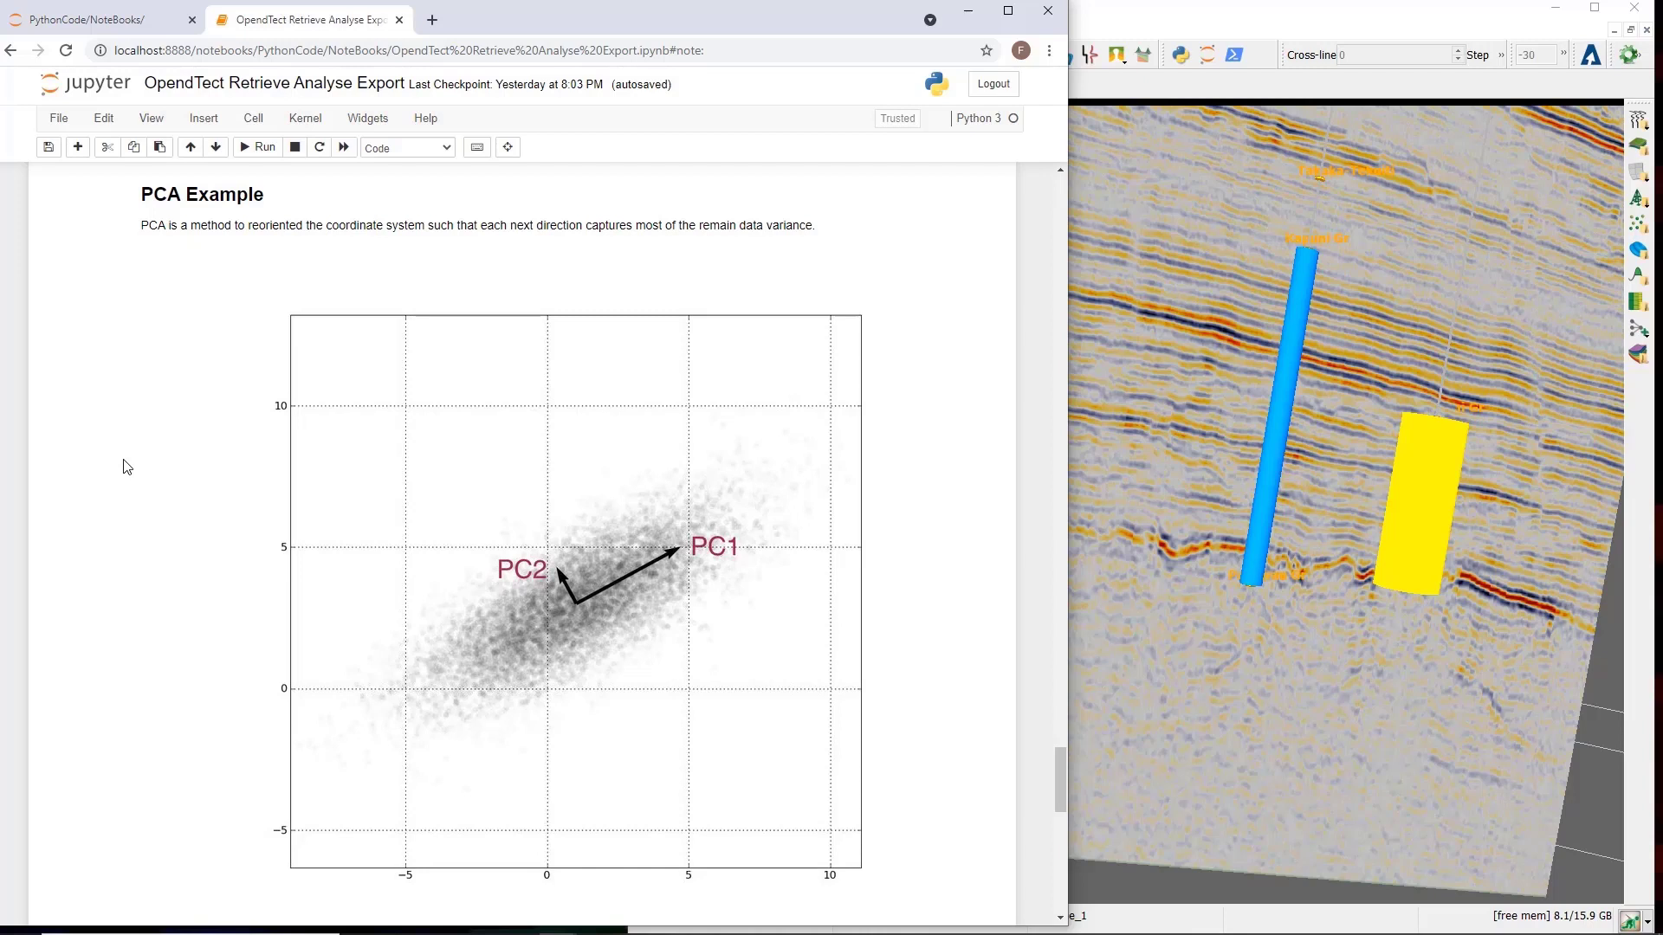
mouse_move(135, 469)
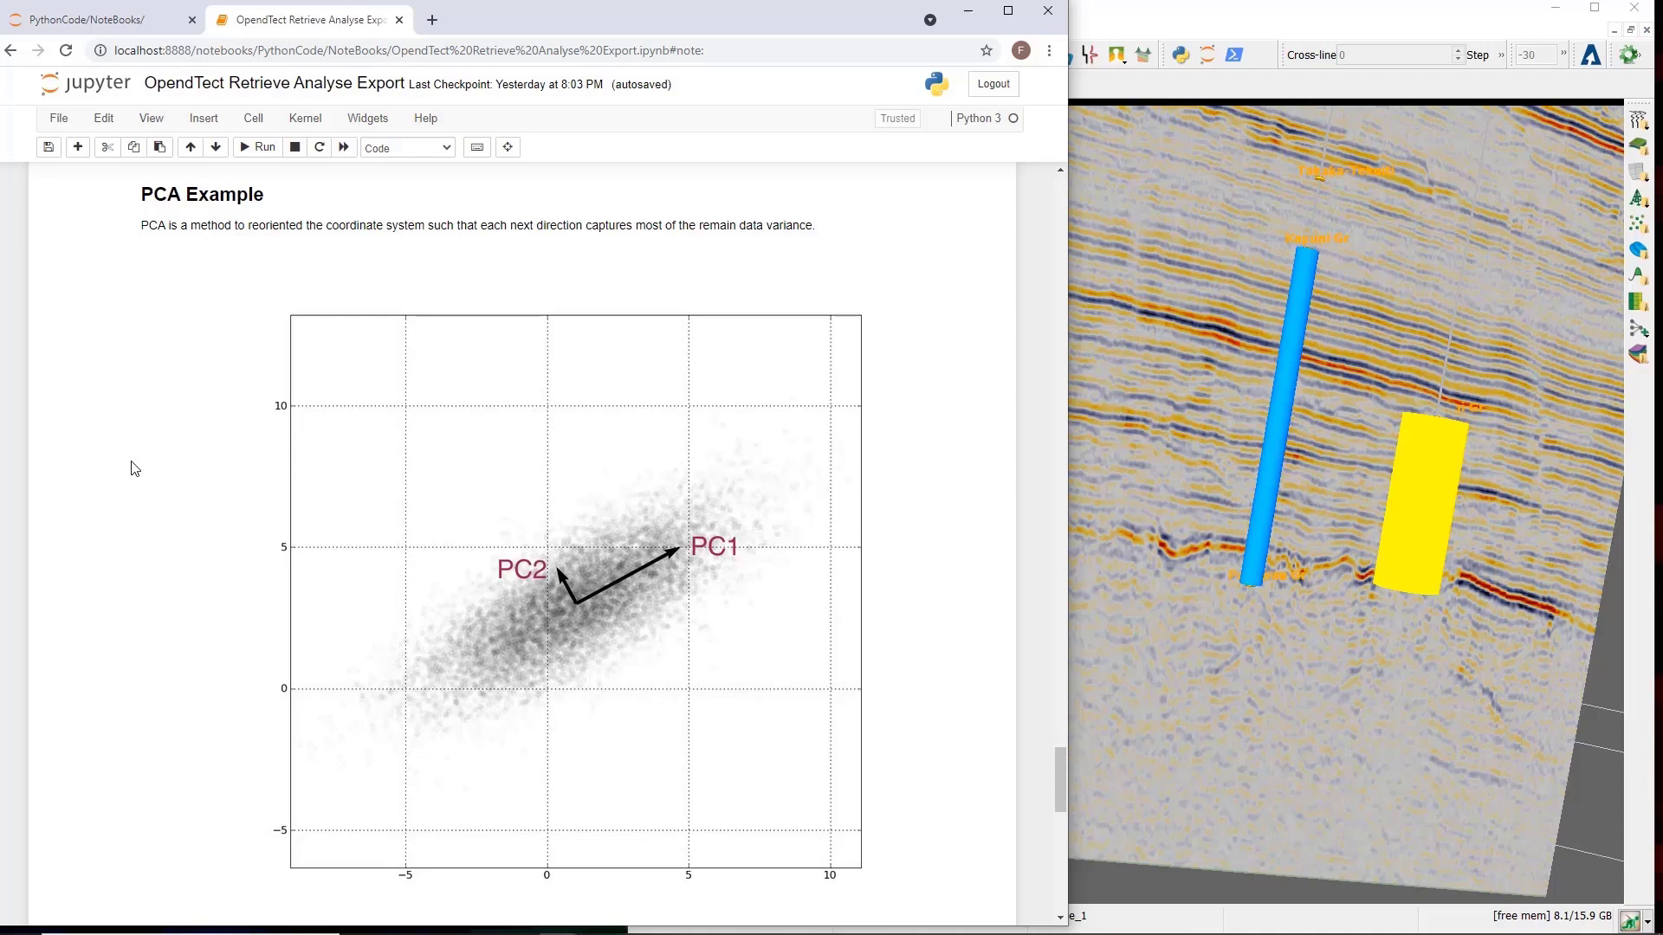
mouse_move(297, 519)
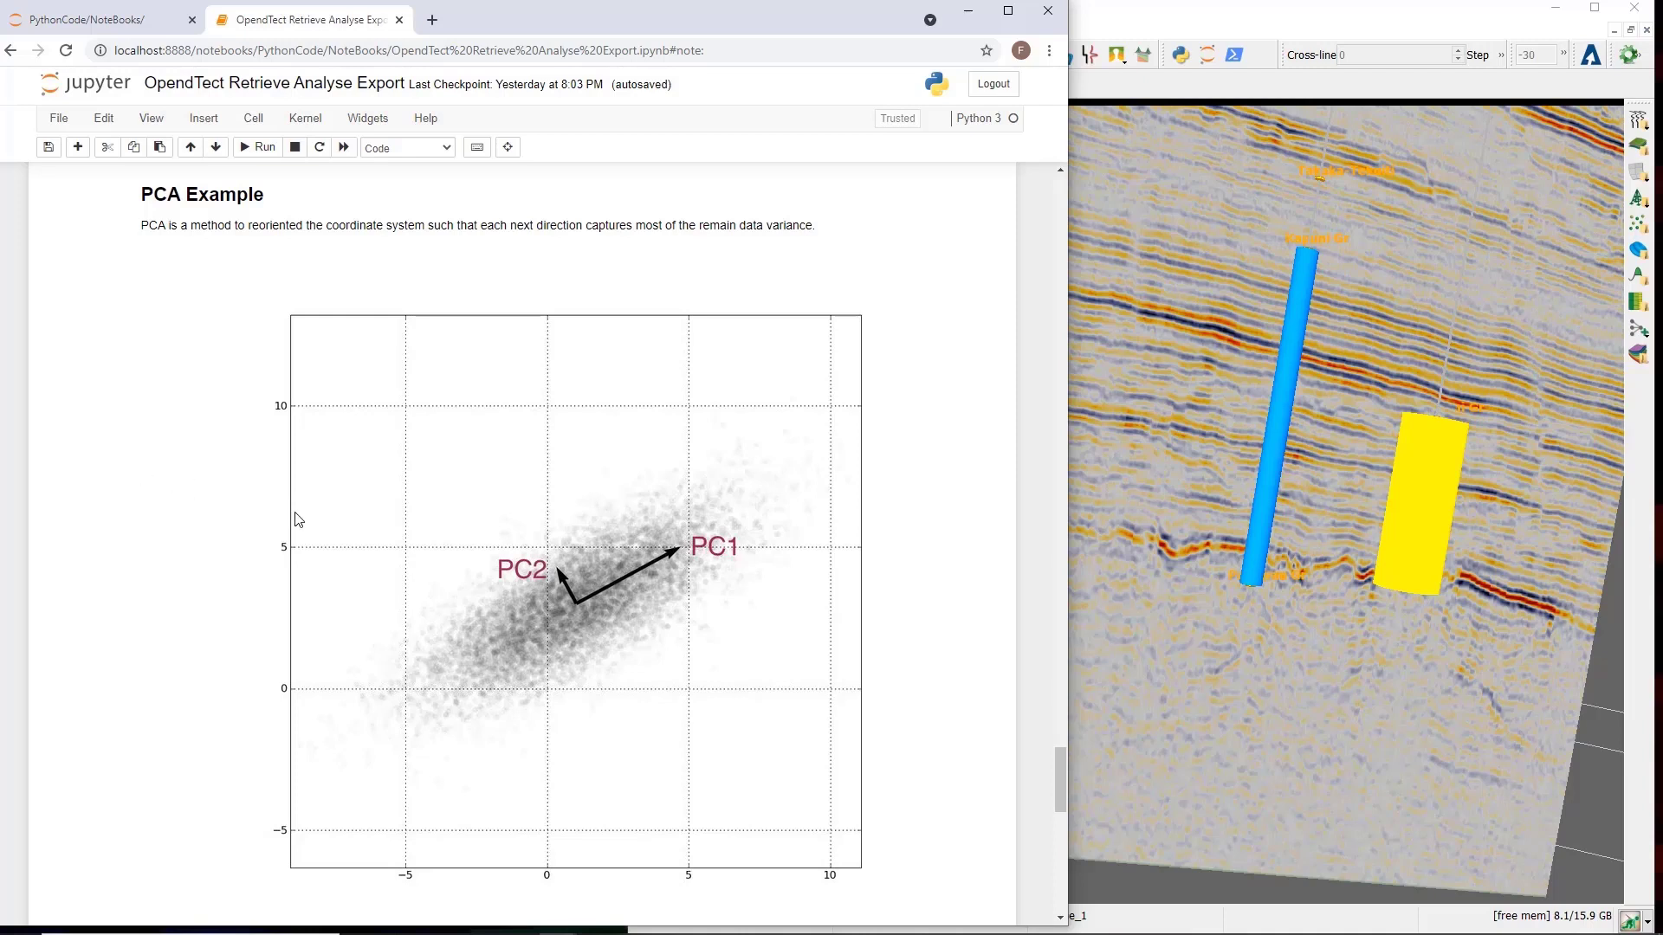
scroll("down", 3)
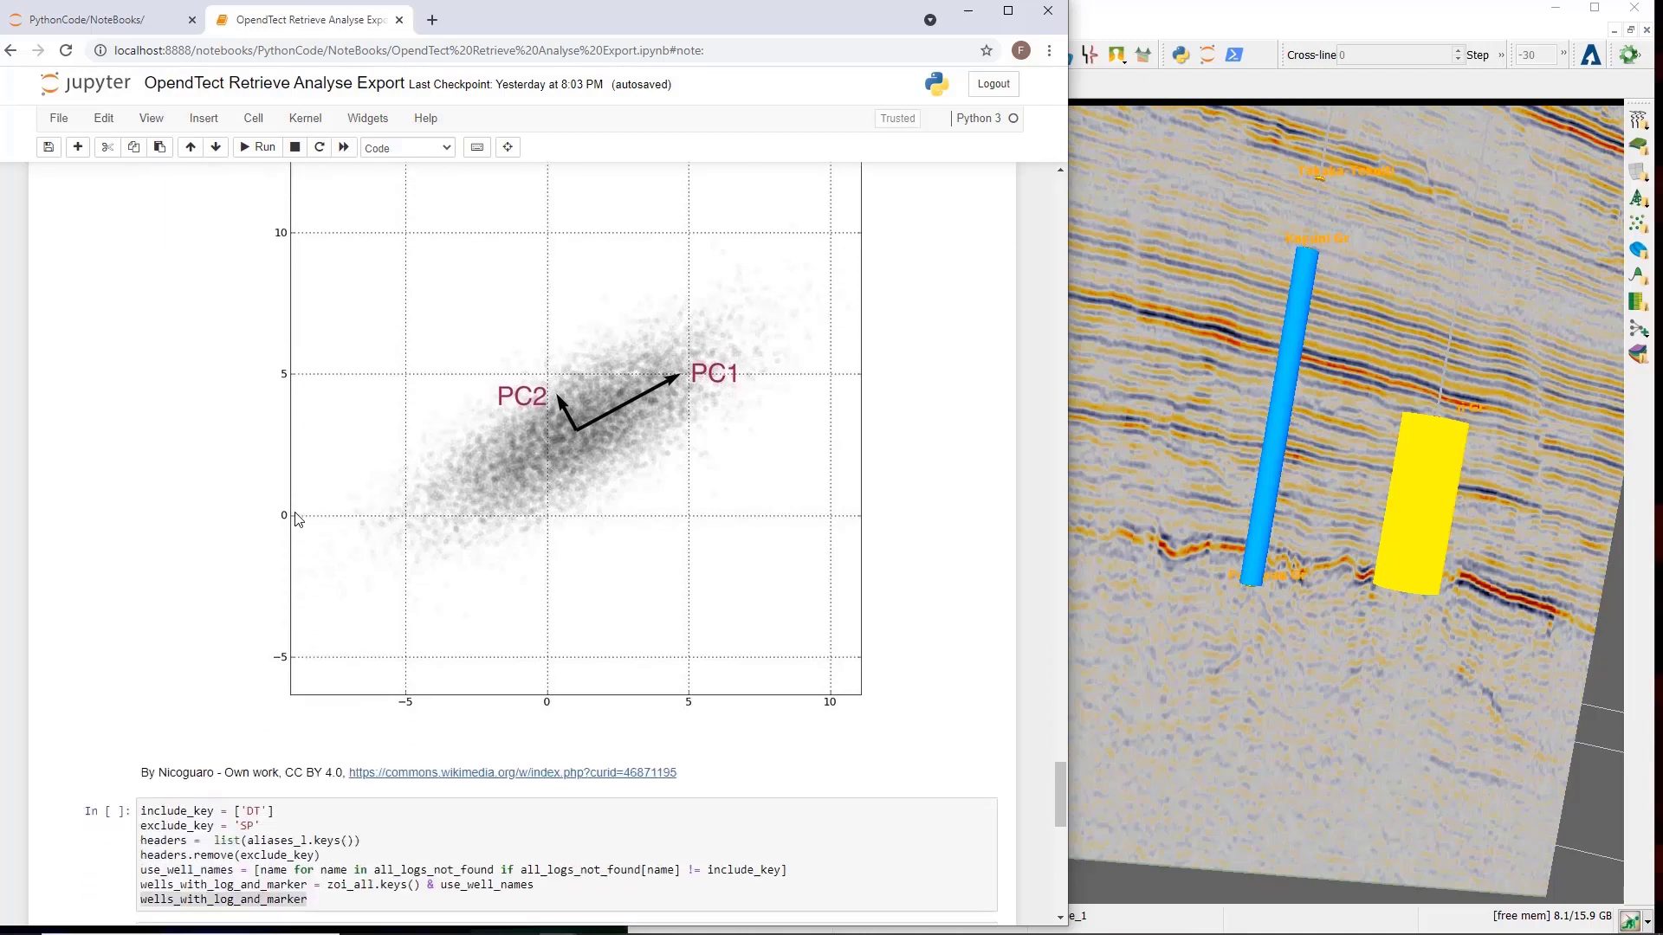
scroll("down", 3)
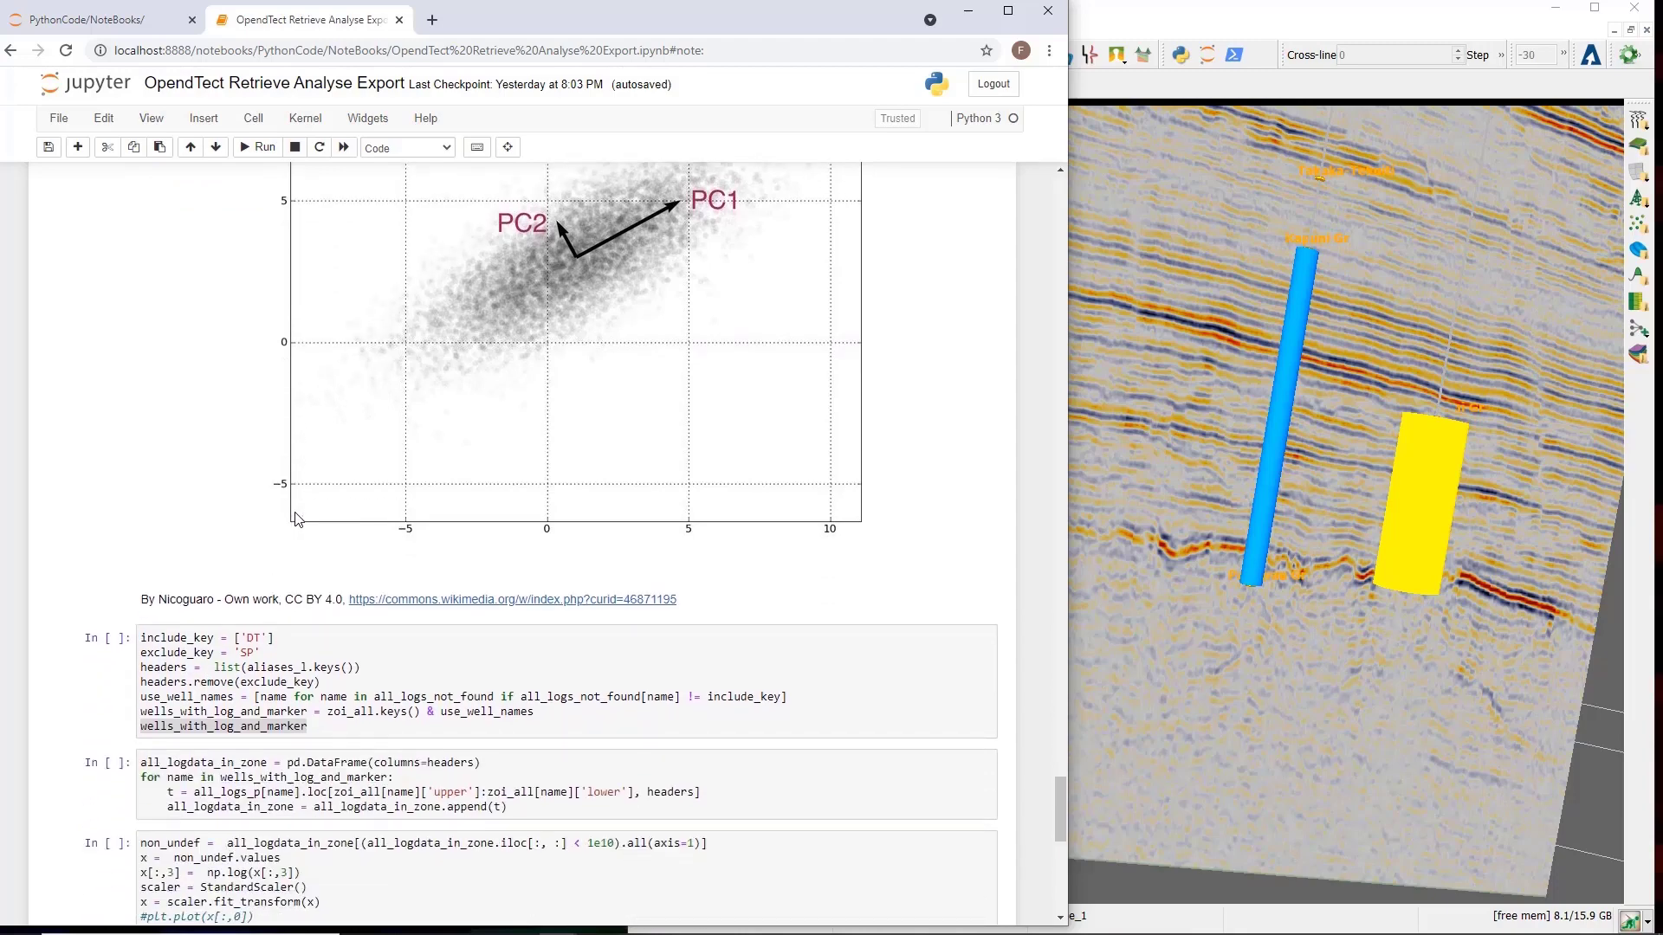
scroll("down", 3)
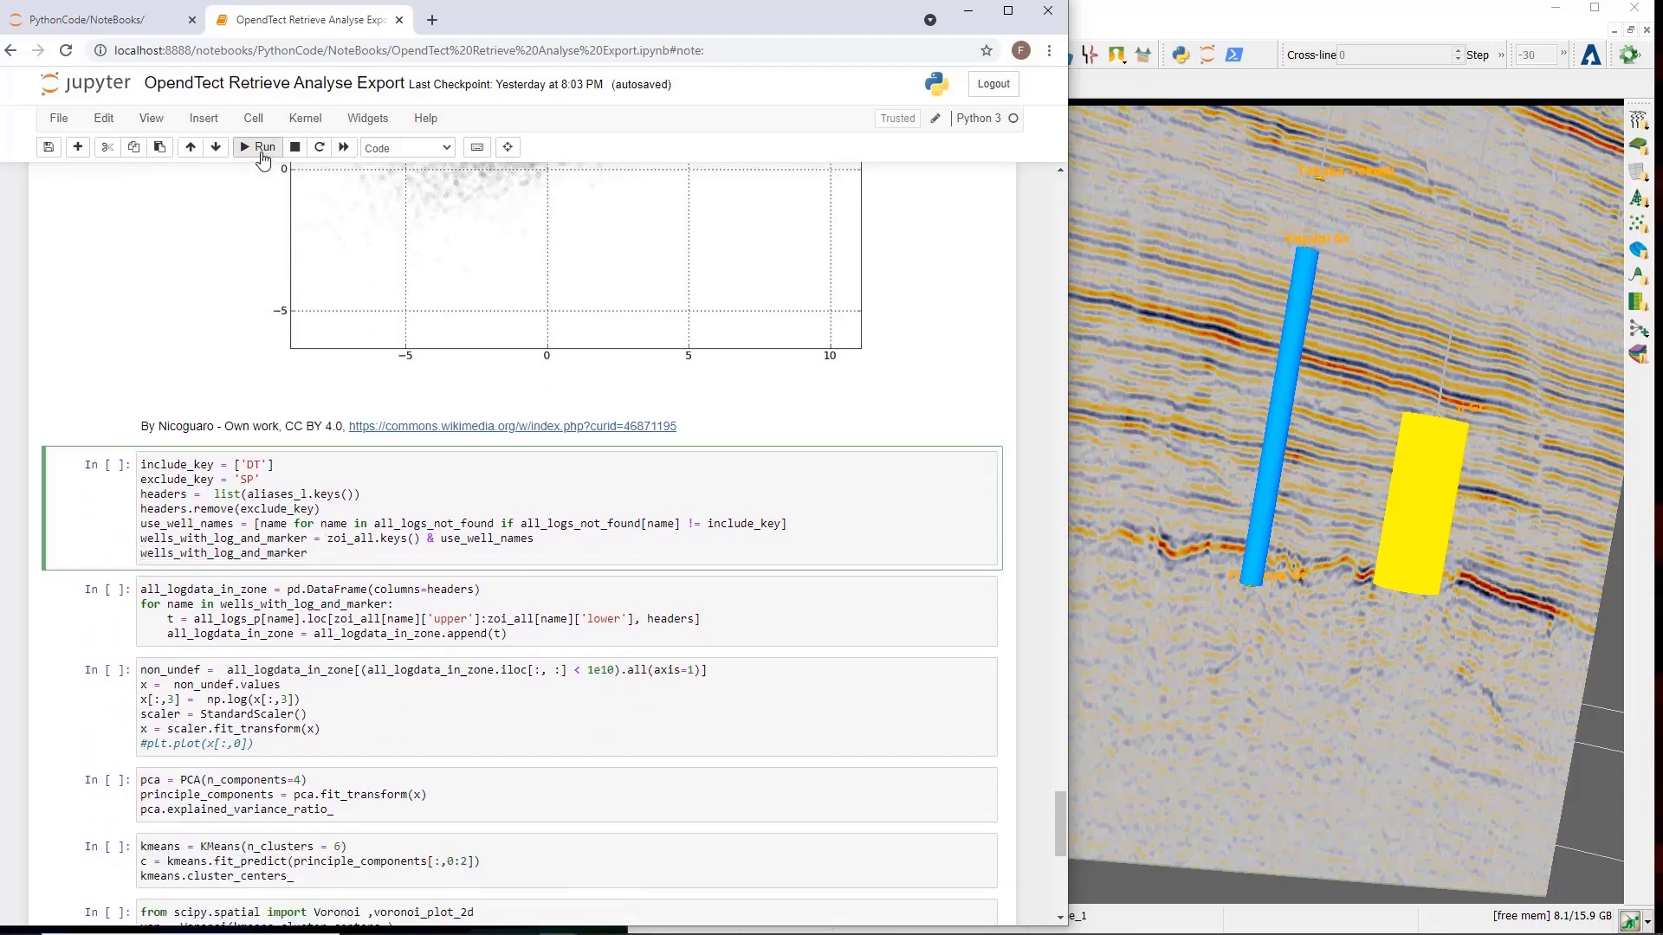
mouse_move(262, 157)
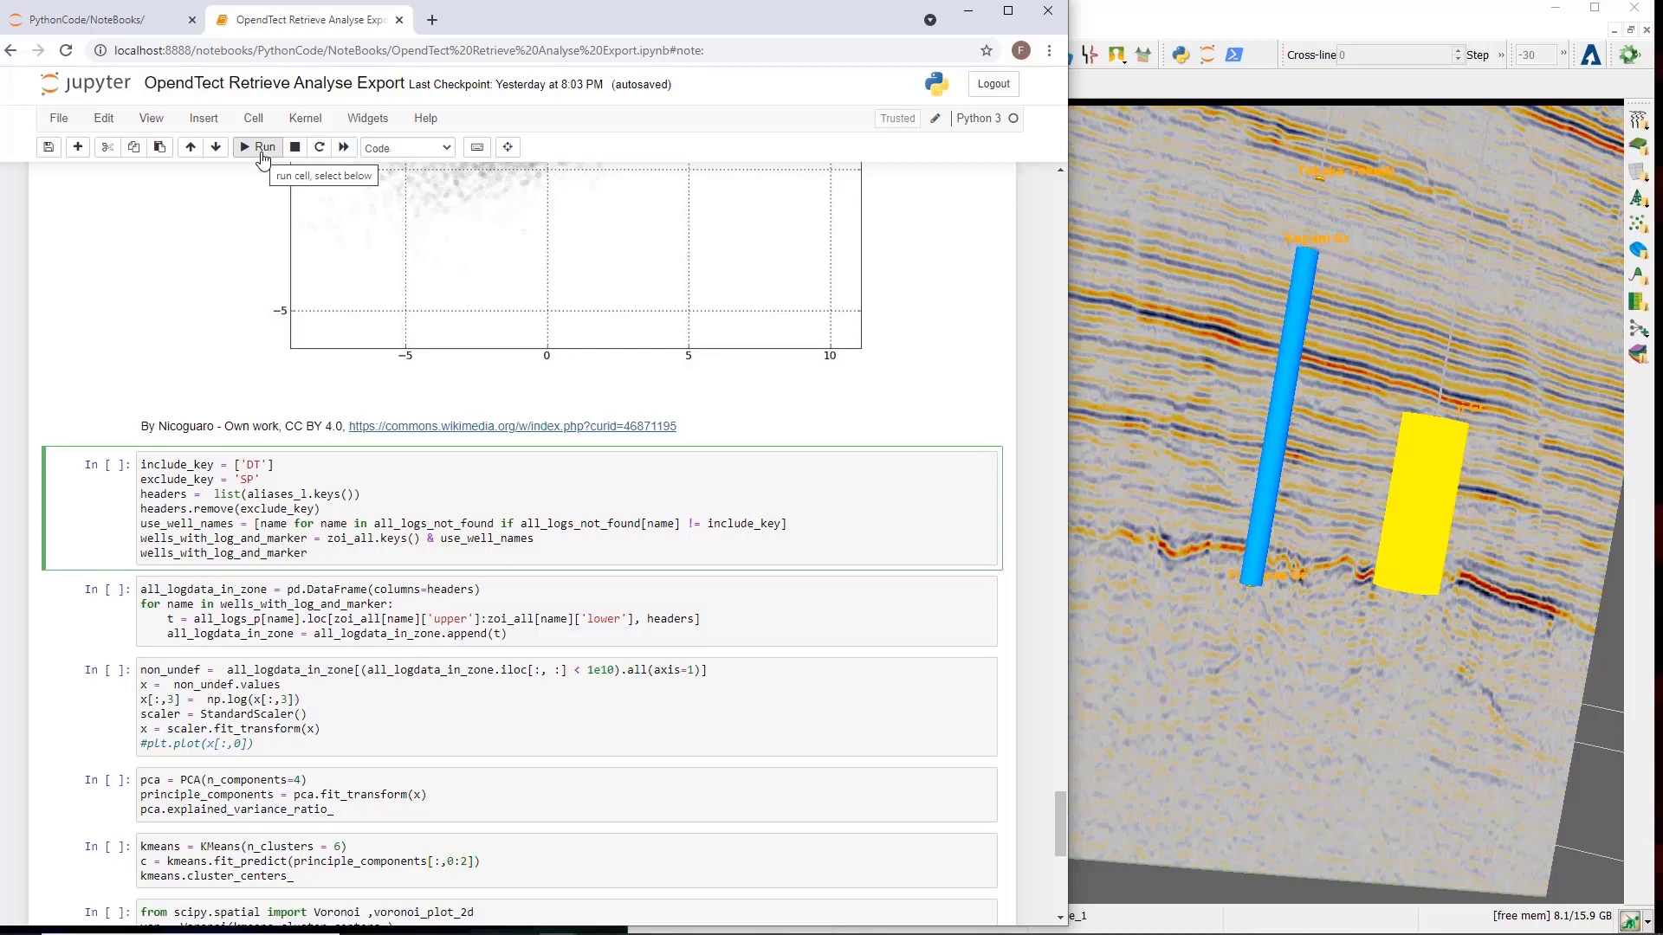
Run the DT-well selection, zone data gathering and log-transform StandardScaler cells.
left_click(259, 147)
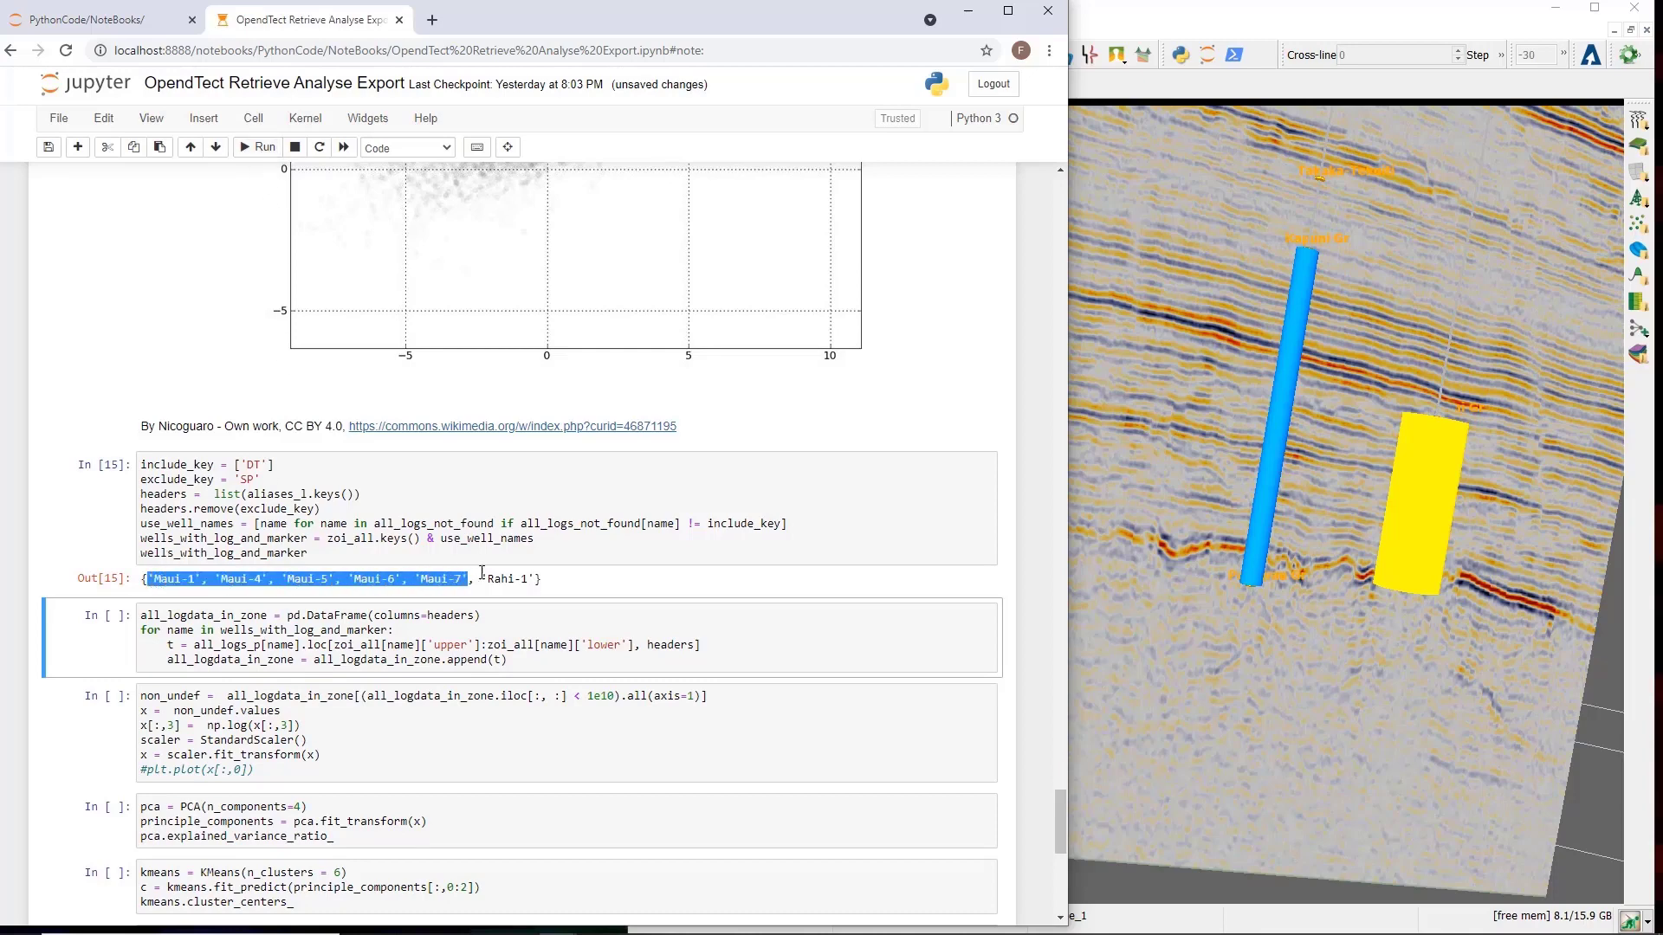
left_click(488, 645)
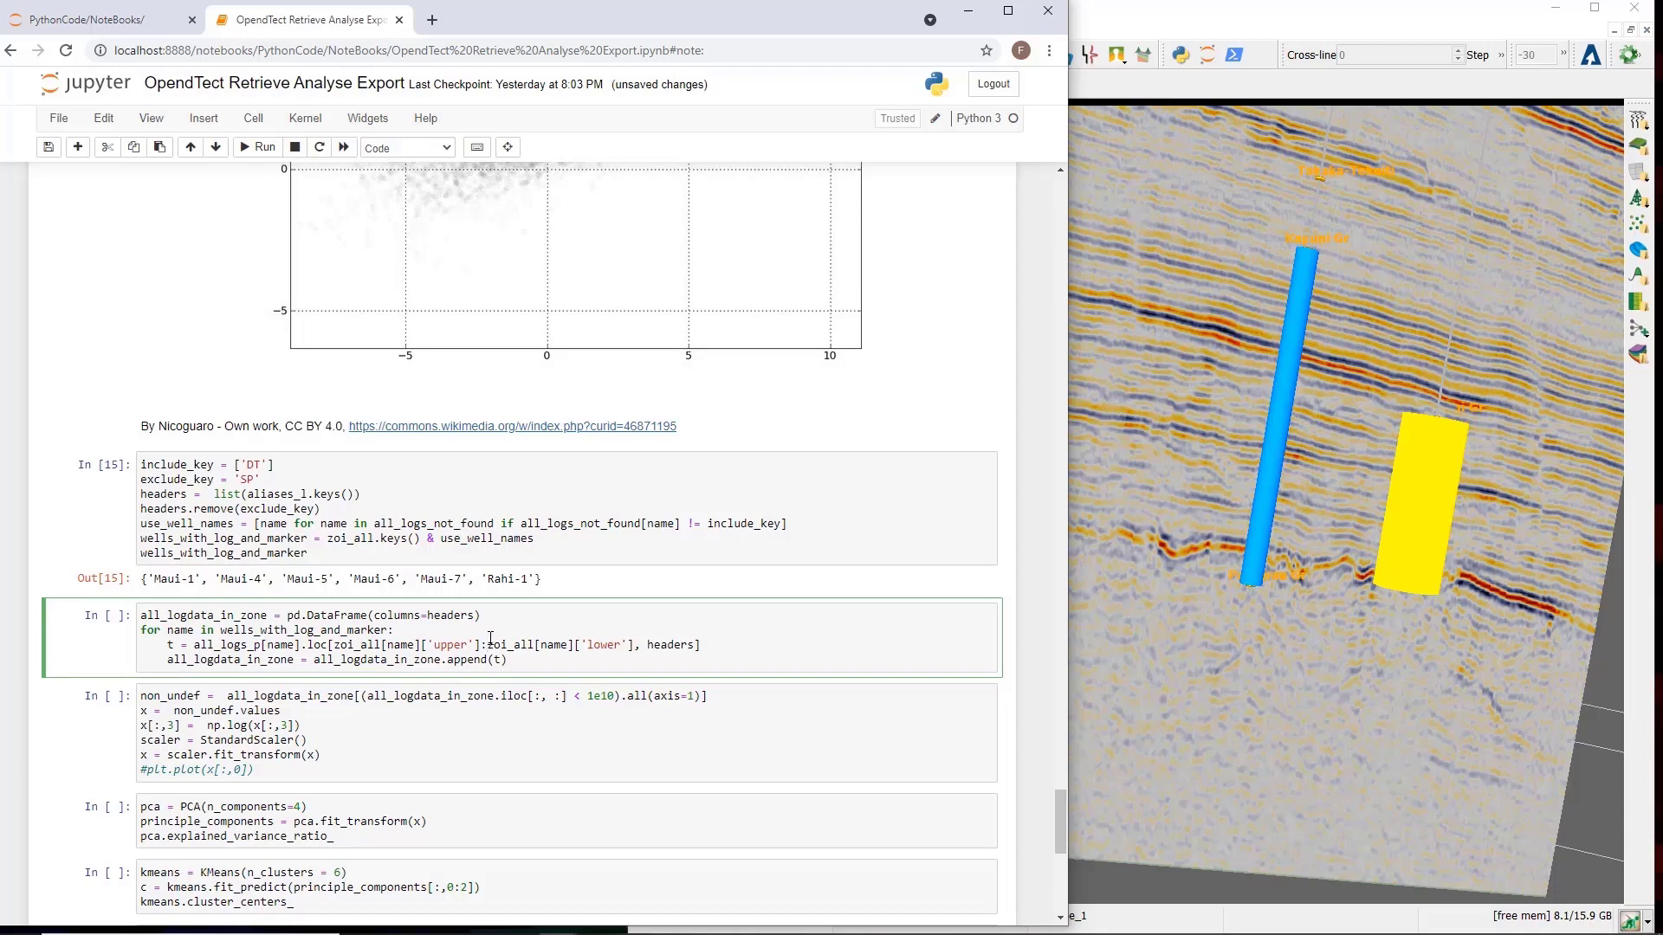
mouse_move(461, 499)
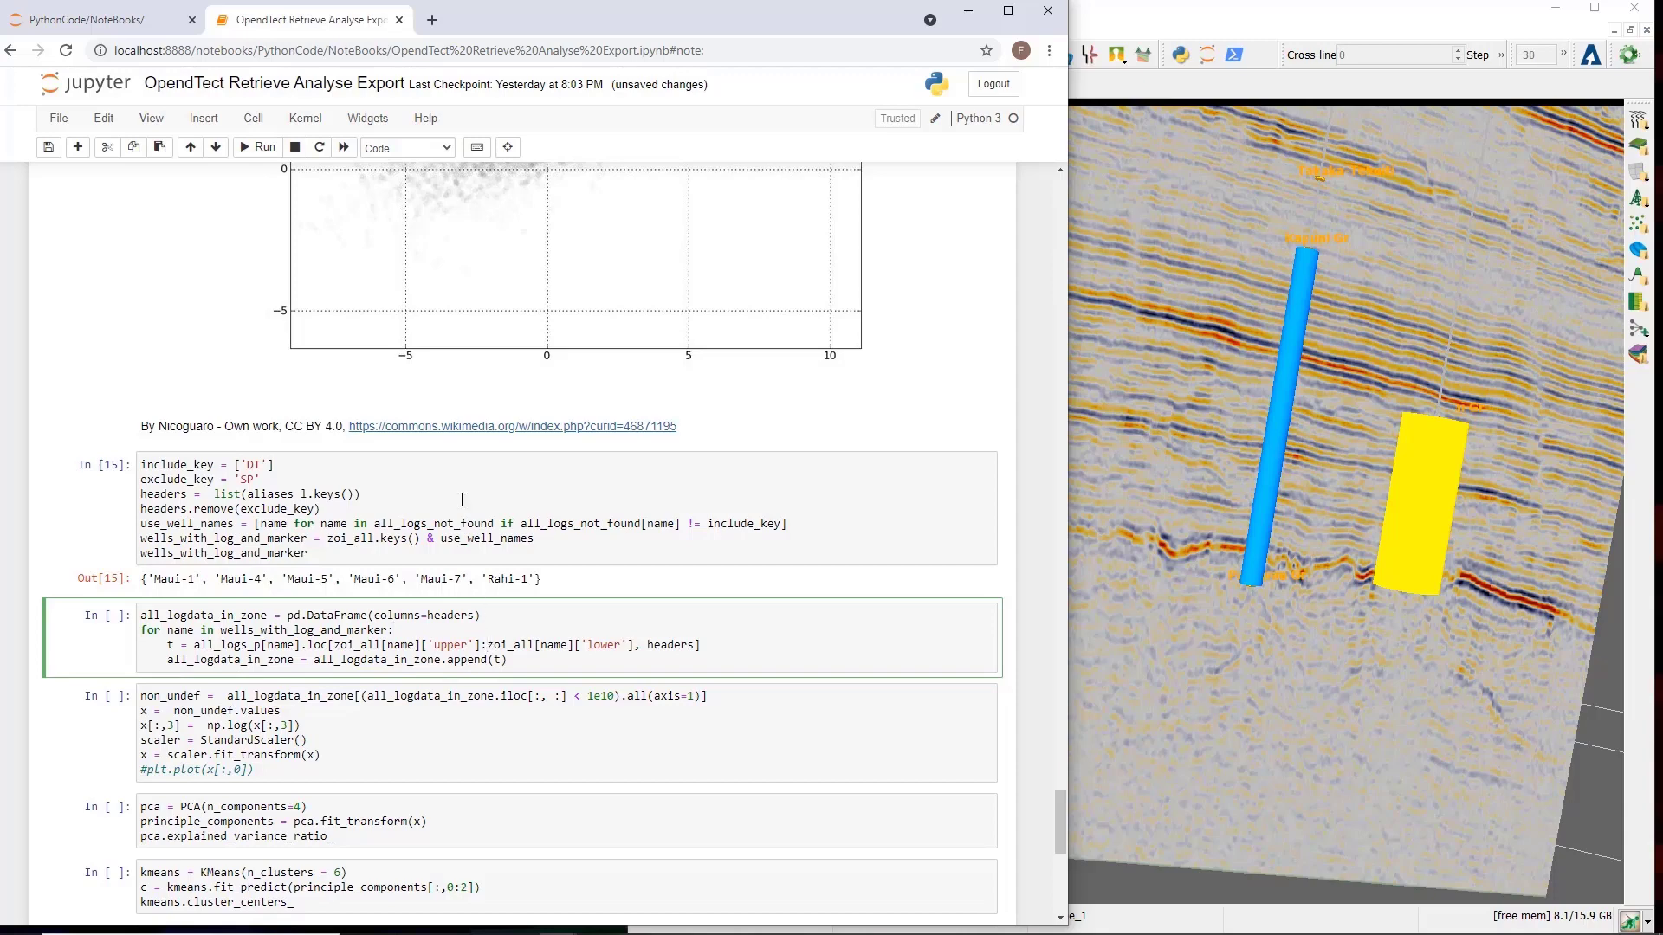
mouse_move(263, 146)
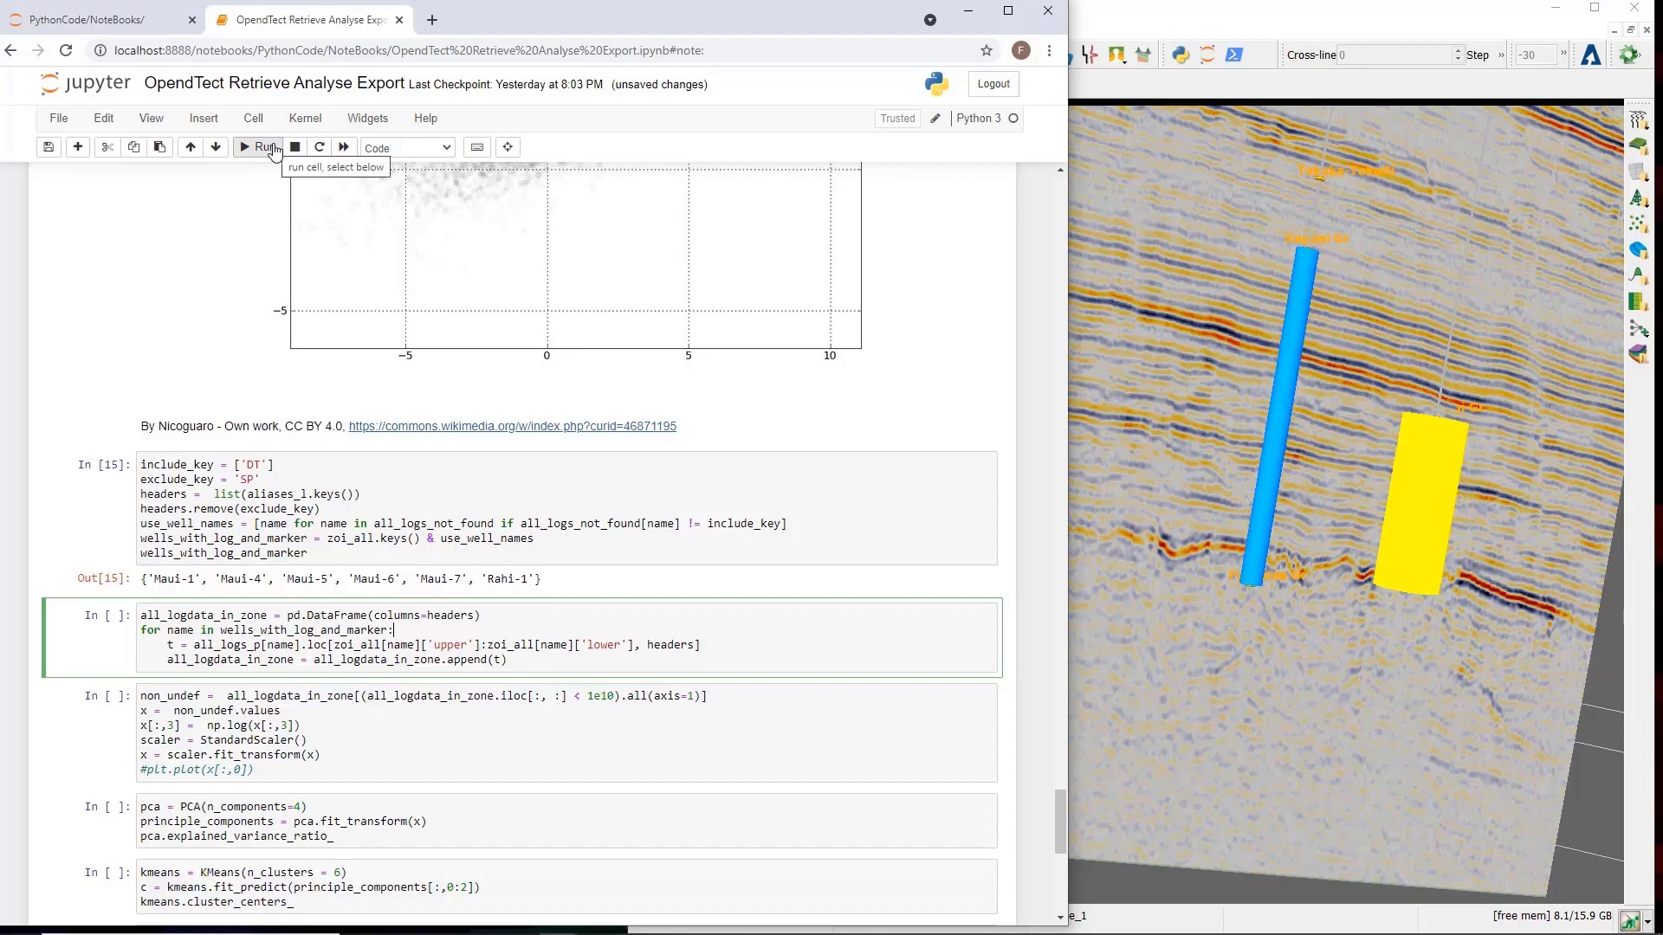
left_click(261, 147)
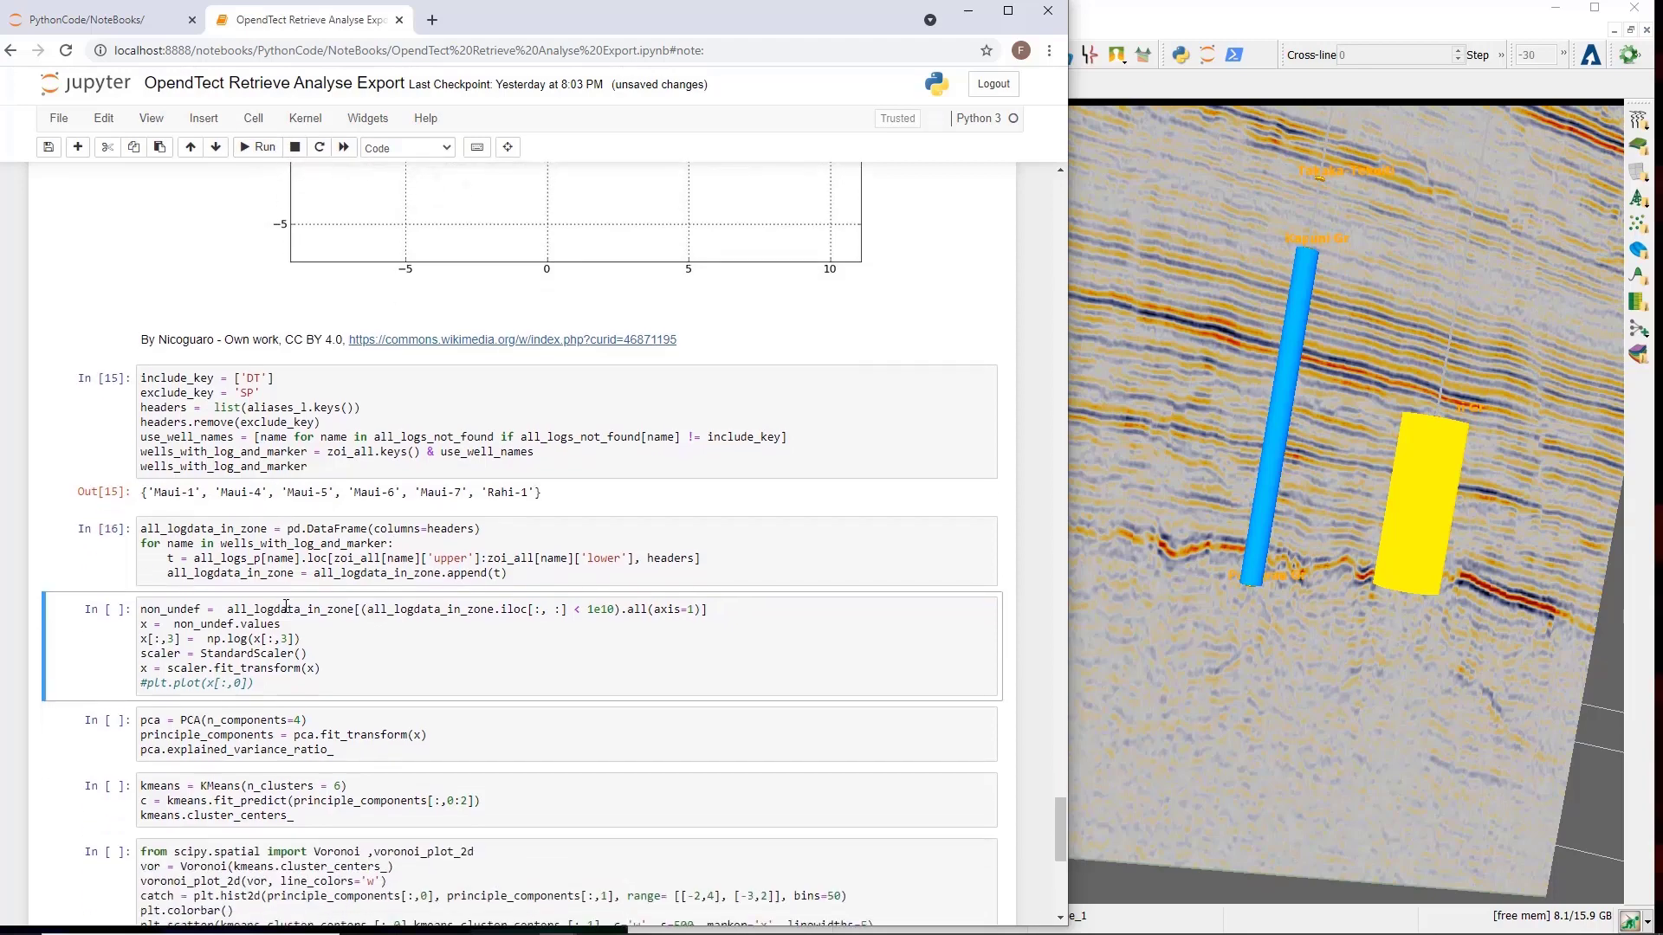
left_click(270, 639)
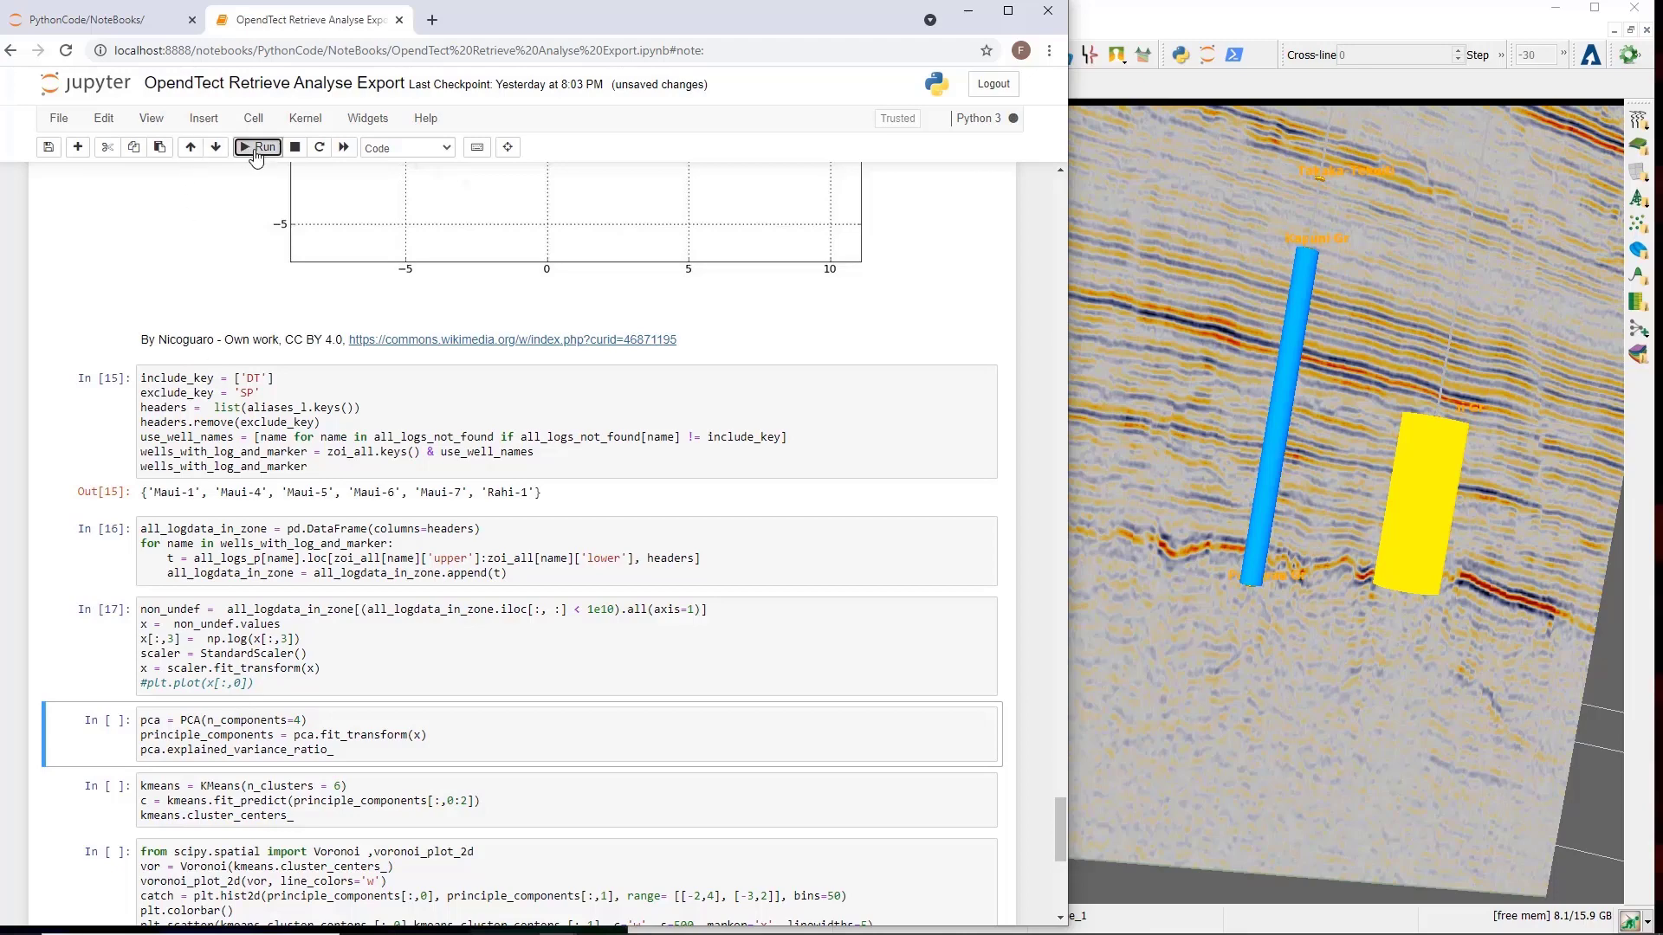
Run the PCA, six-cluster KMeans and Voronoi plot cells, then scroll through the plot.
left_click(259, 147)
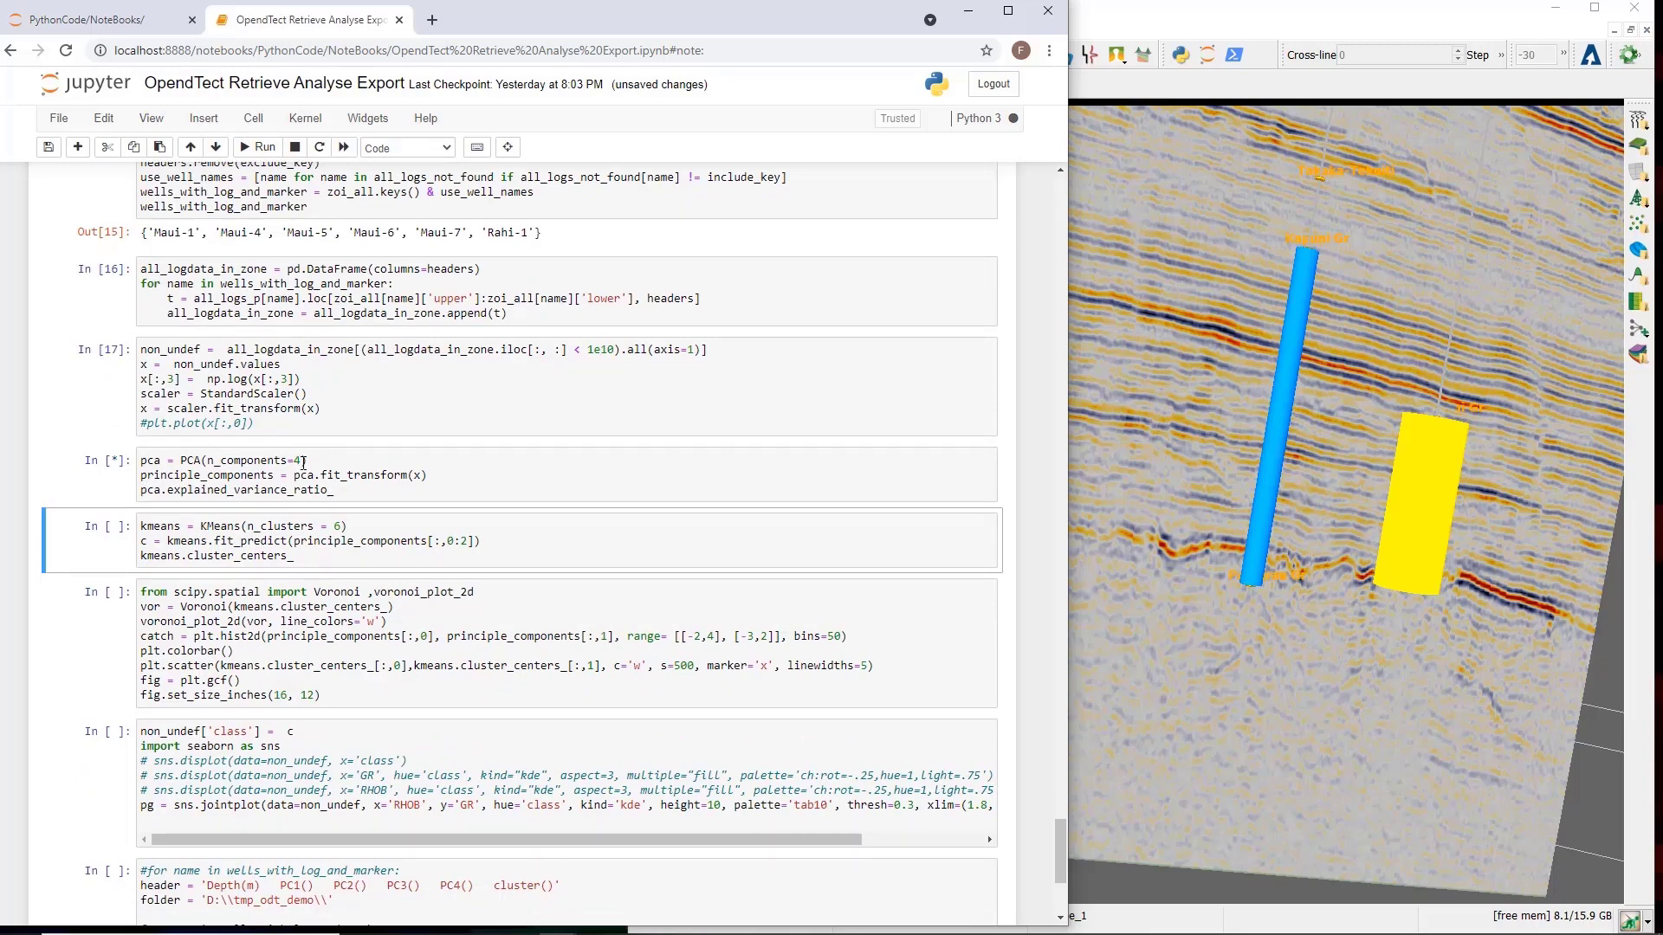
left_click(261, 146)
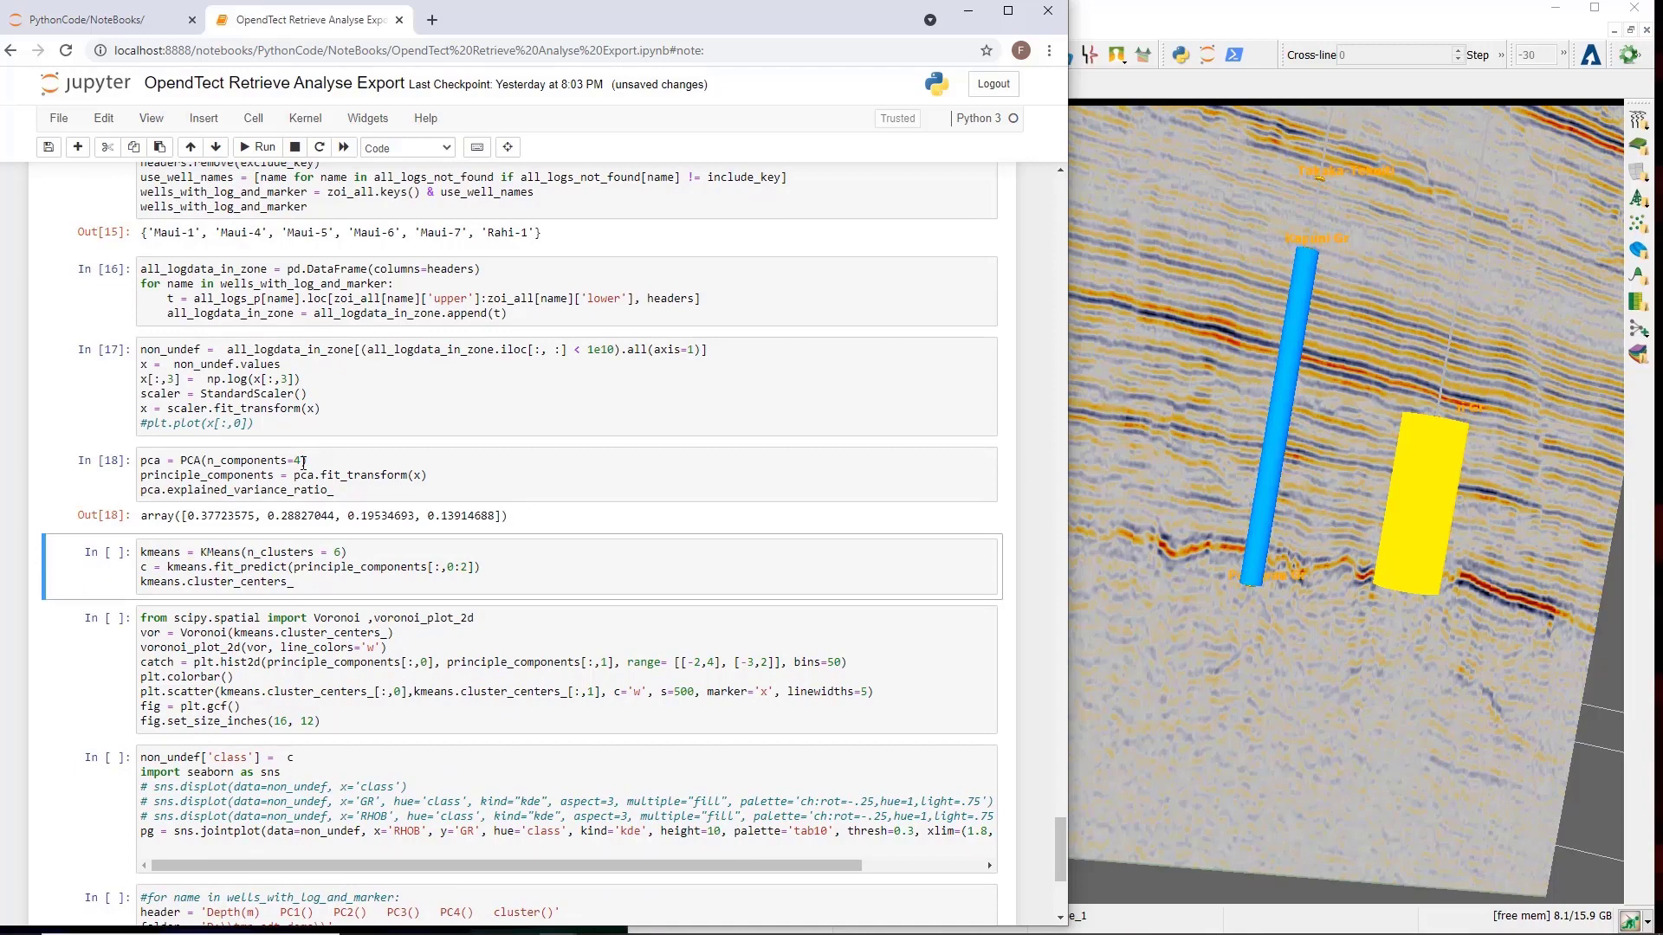
scroll("up", 3)
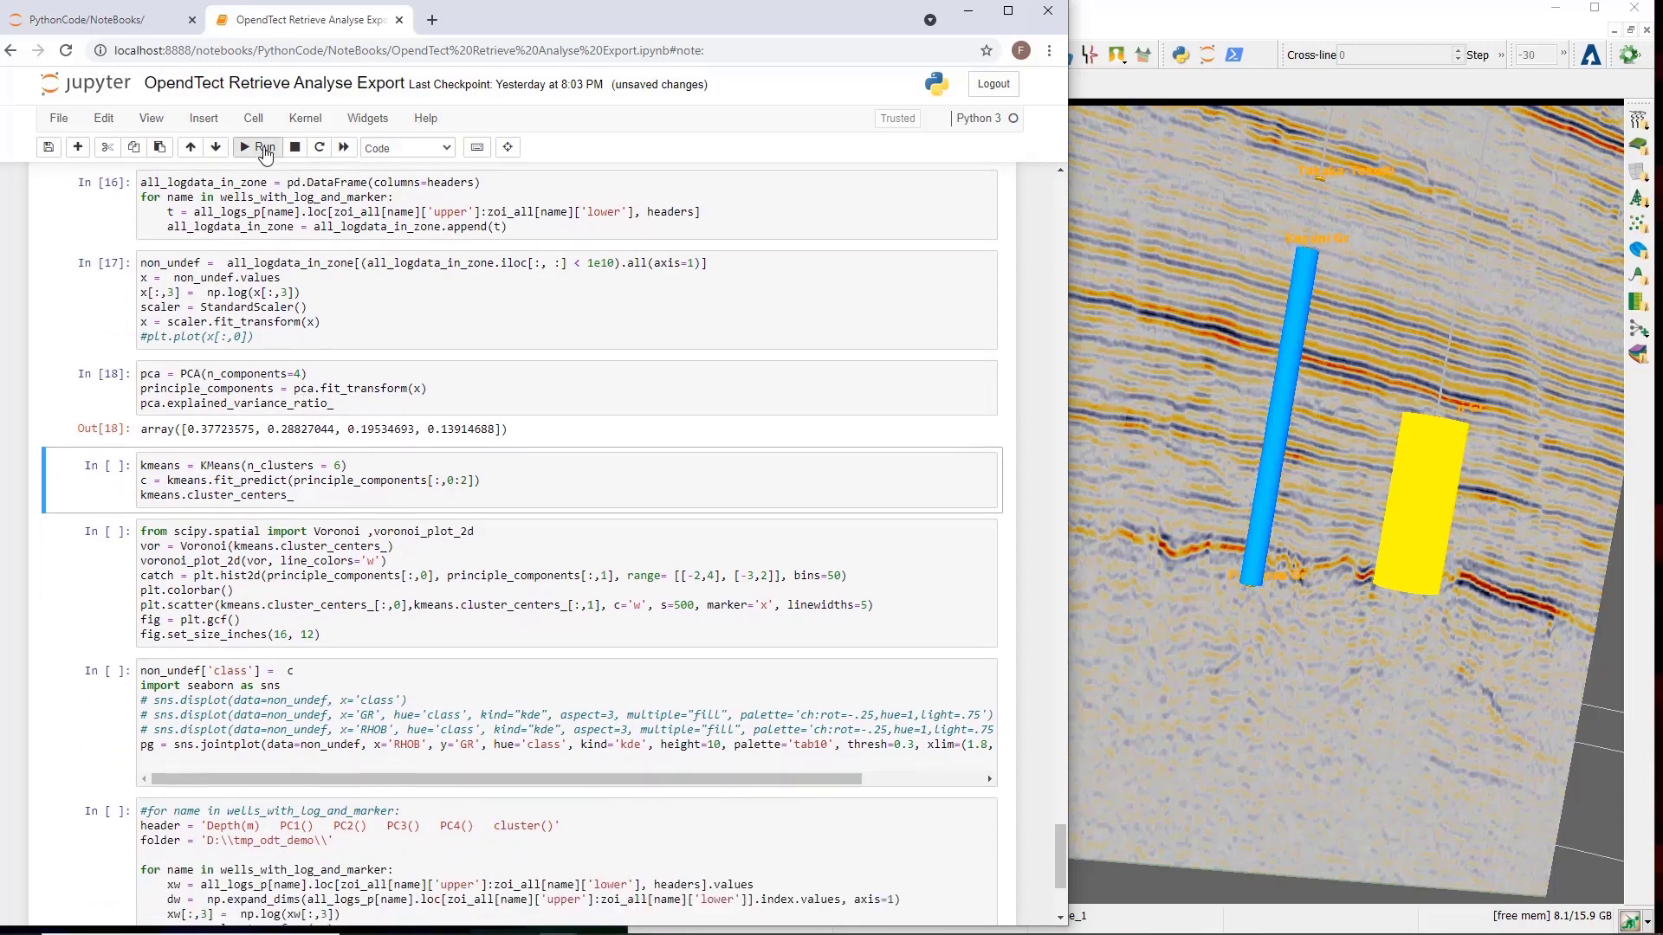
left_click(260, 147)
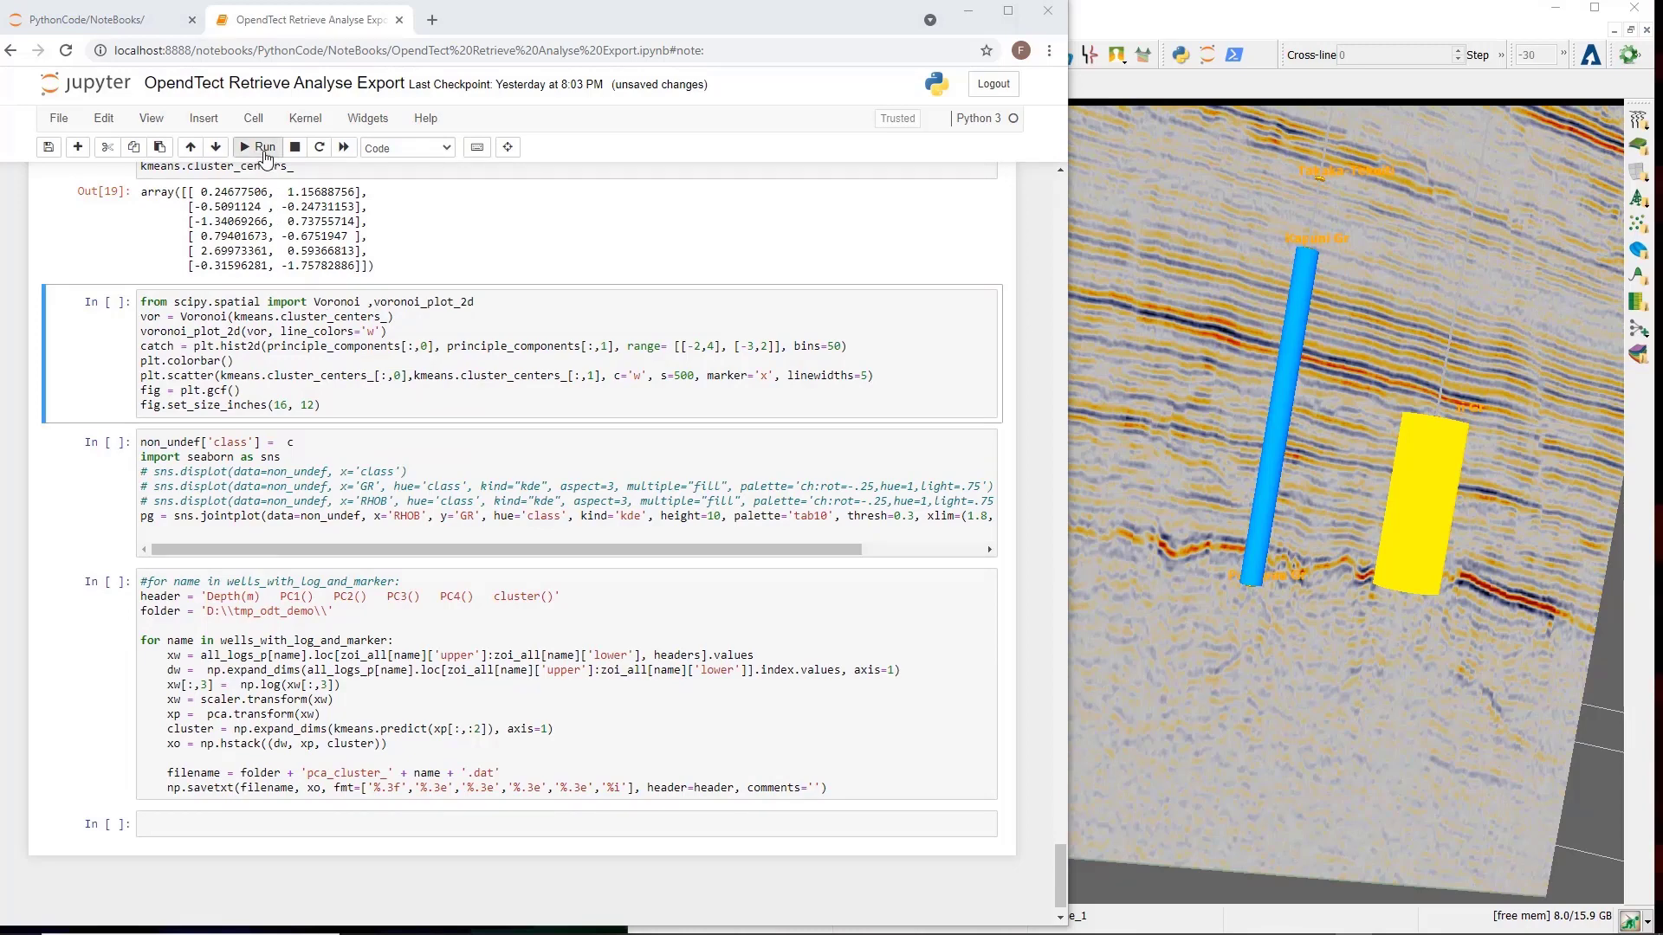
left_click(262, 146)
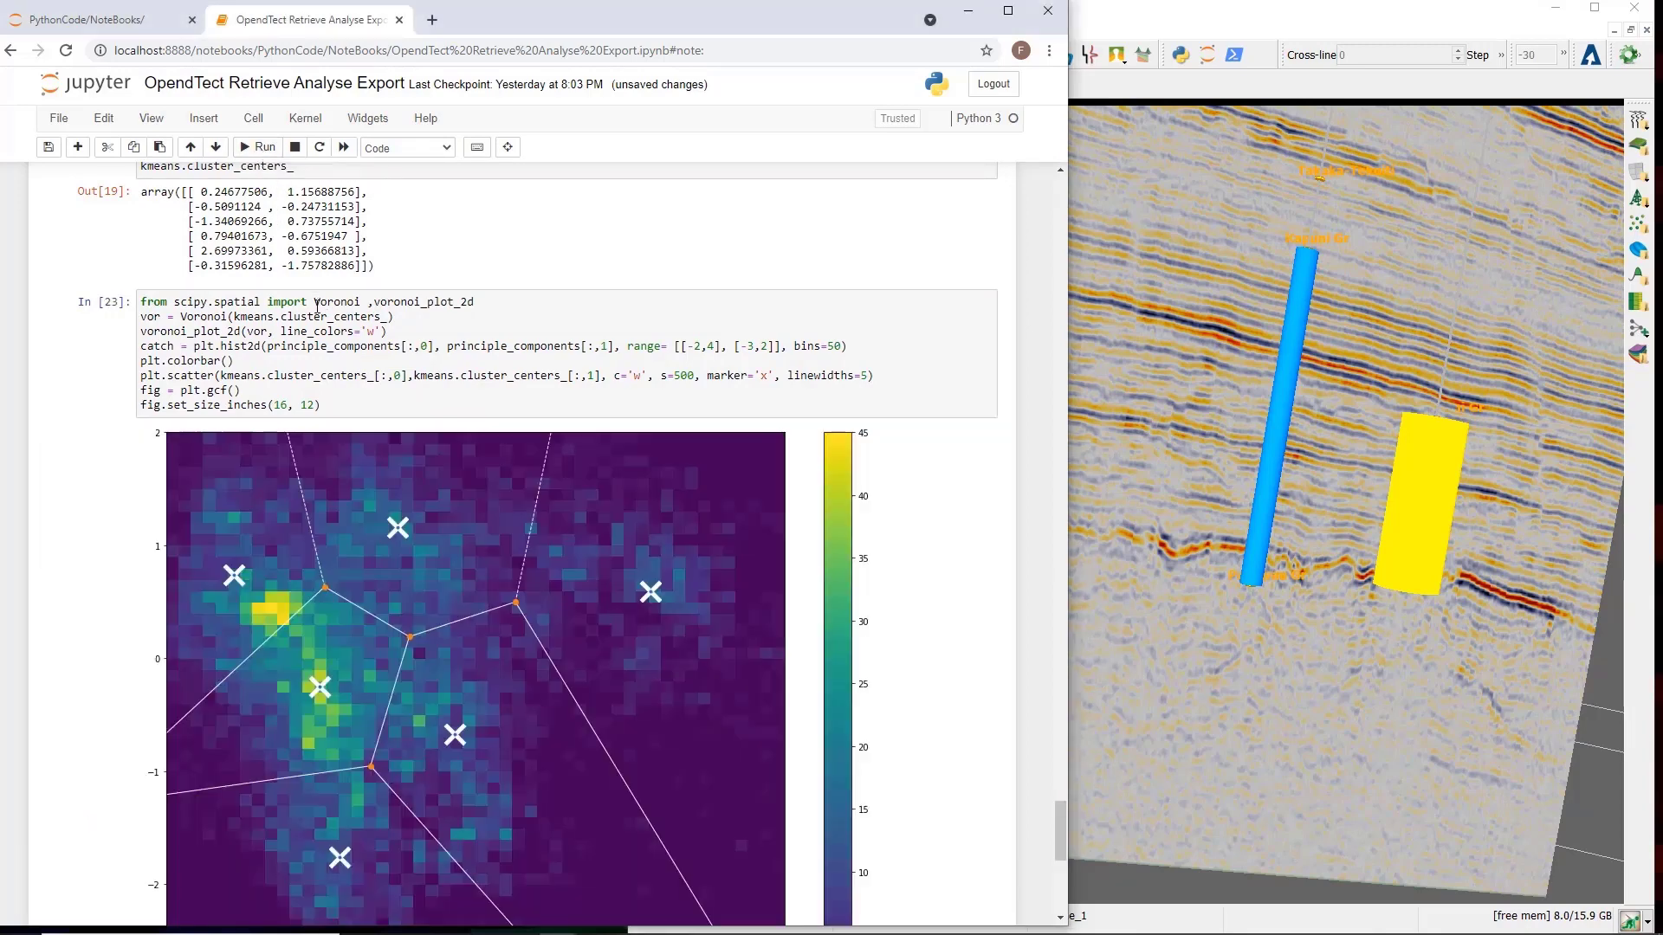
scroll("down", 3)
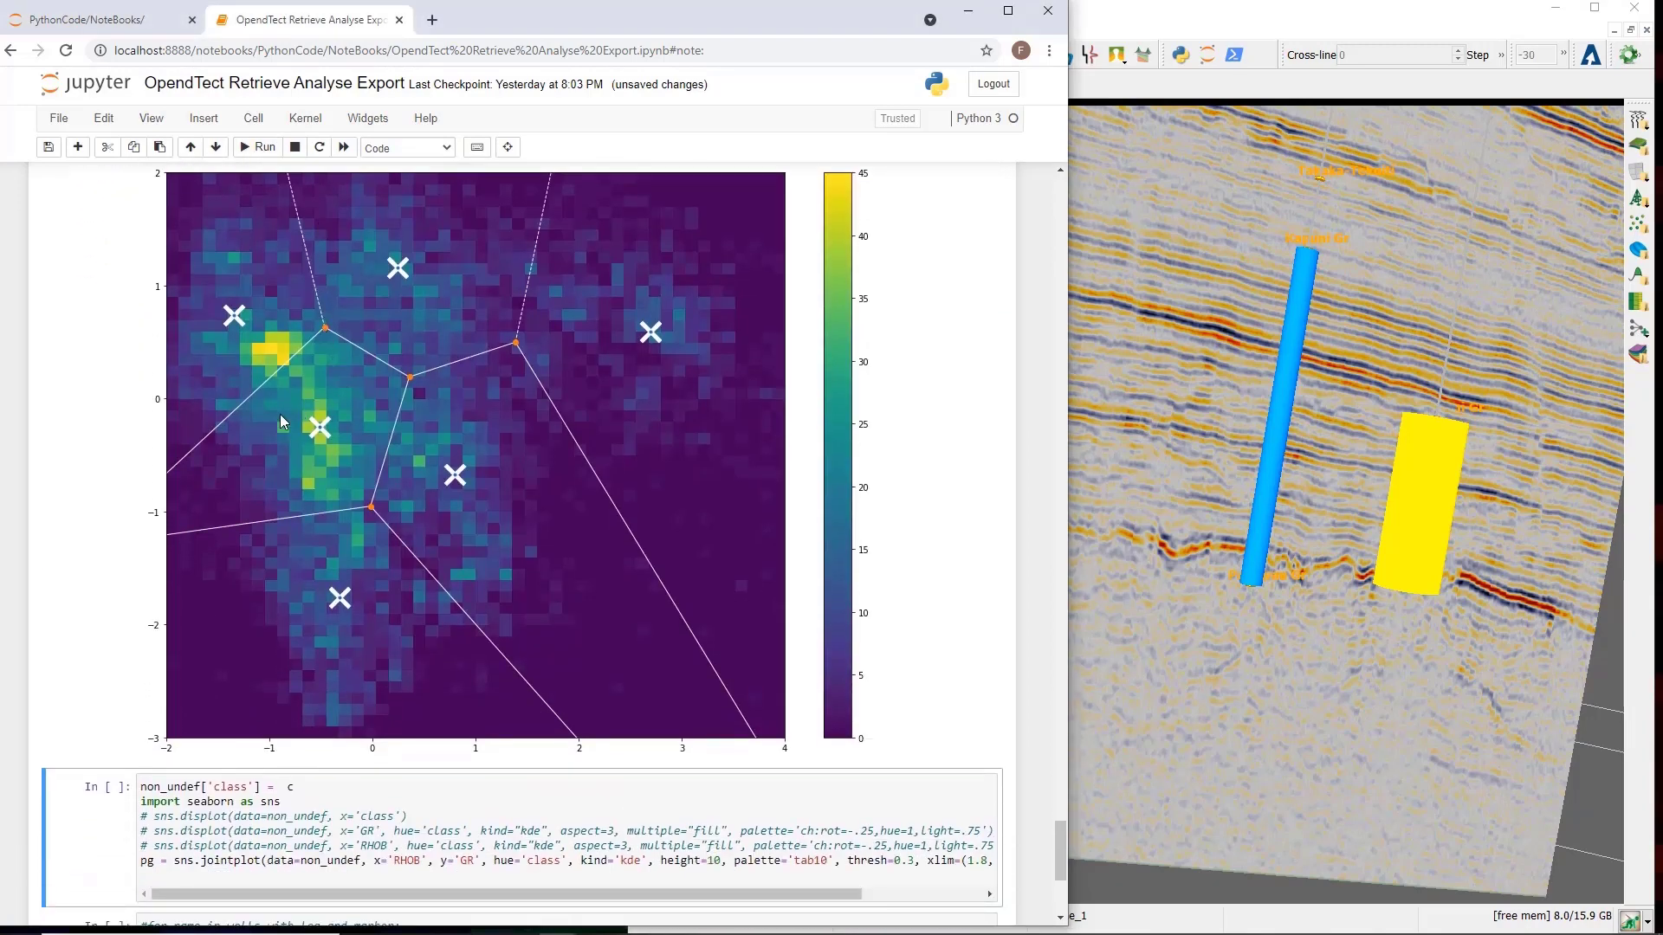
mouse_move(533, 771)
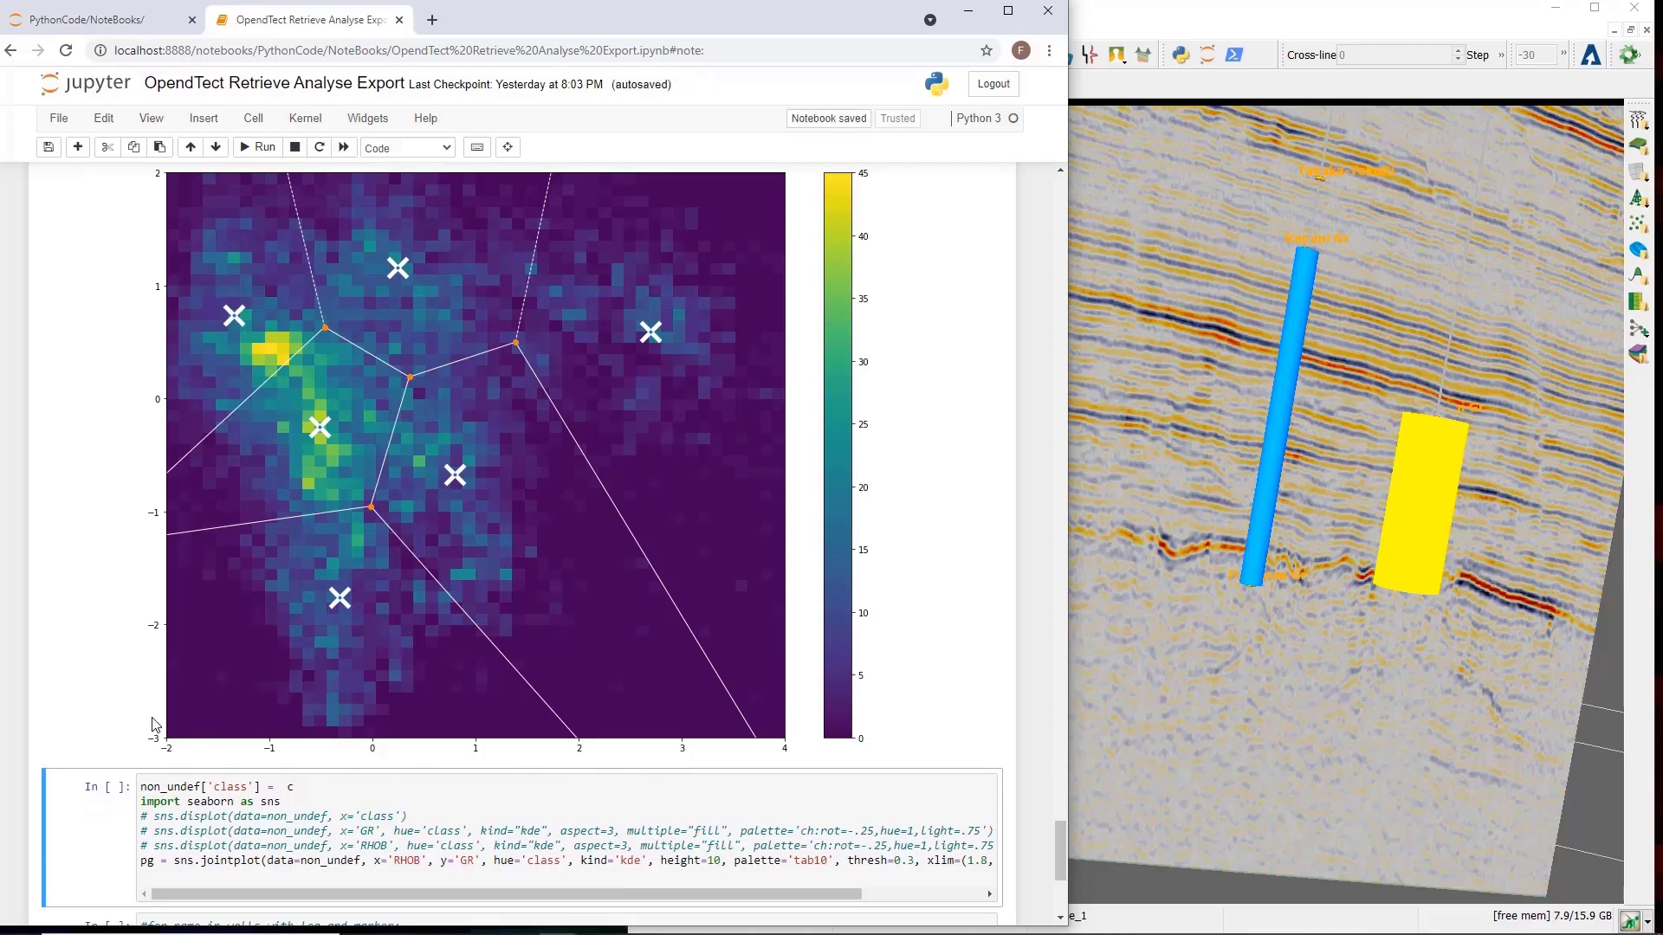
mouse_move(165, 353)
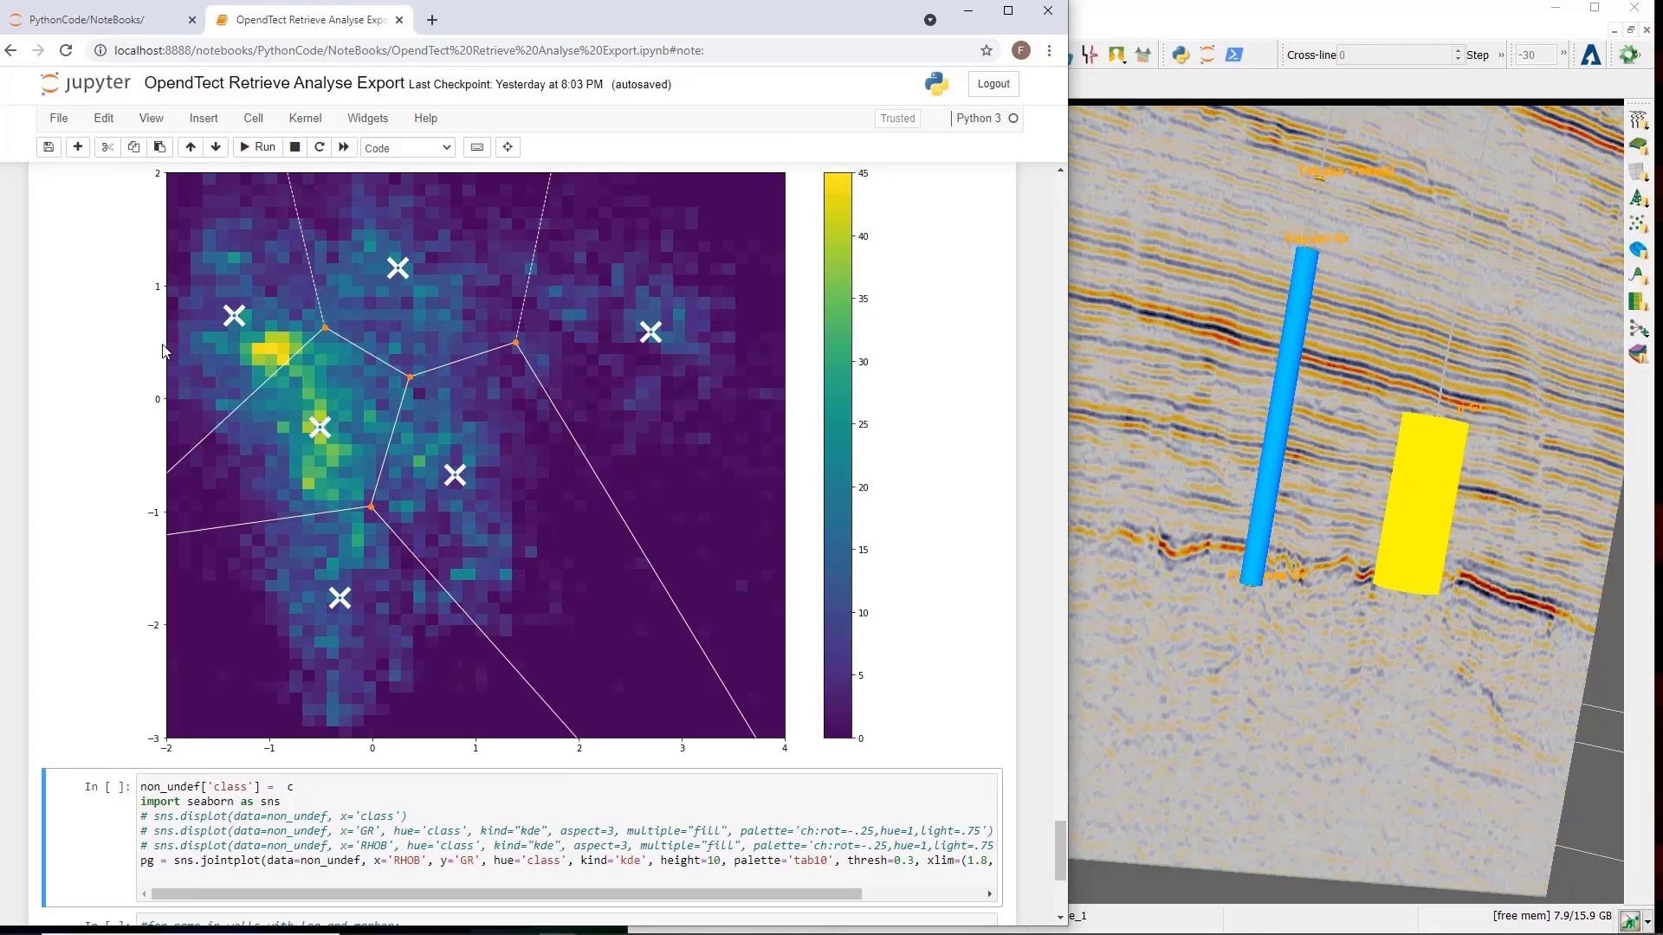
mouse_move(350, 448)
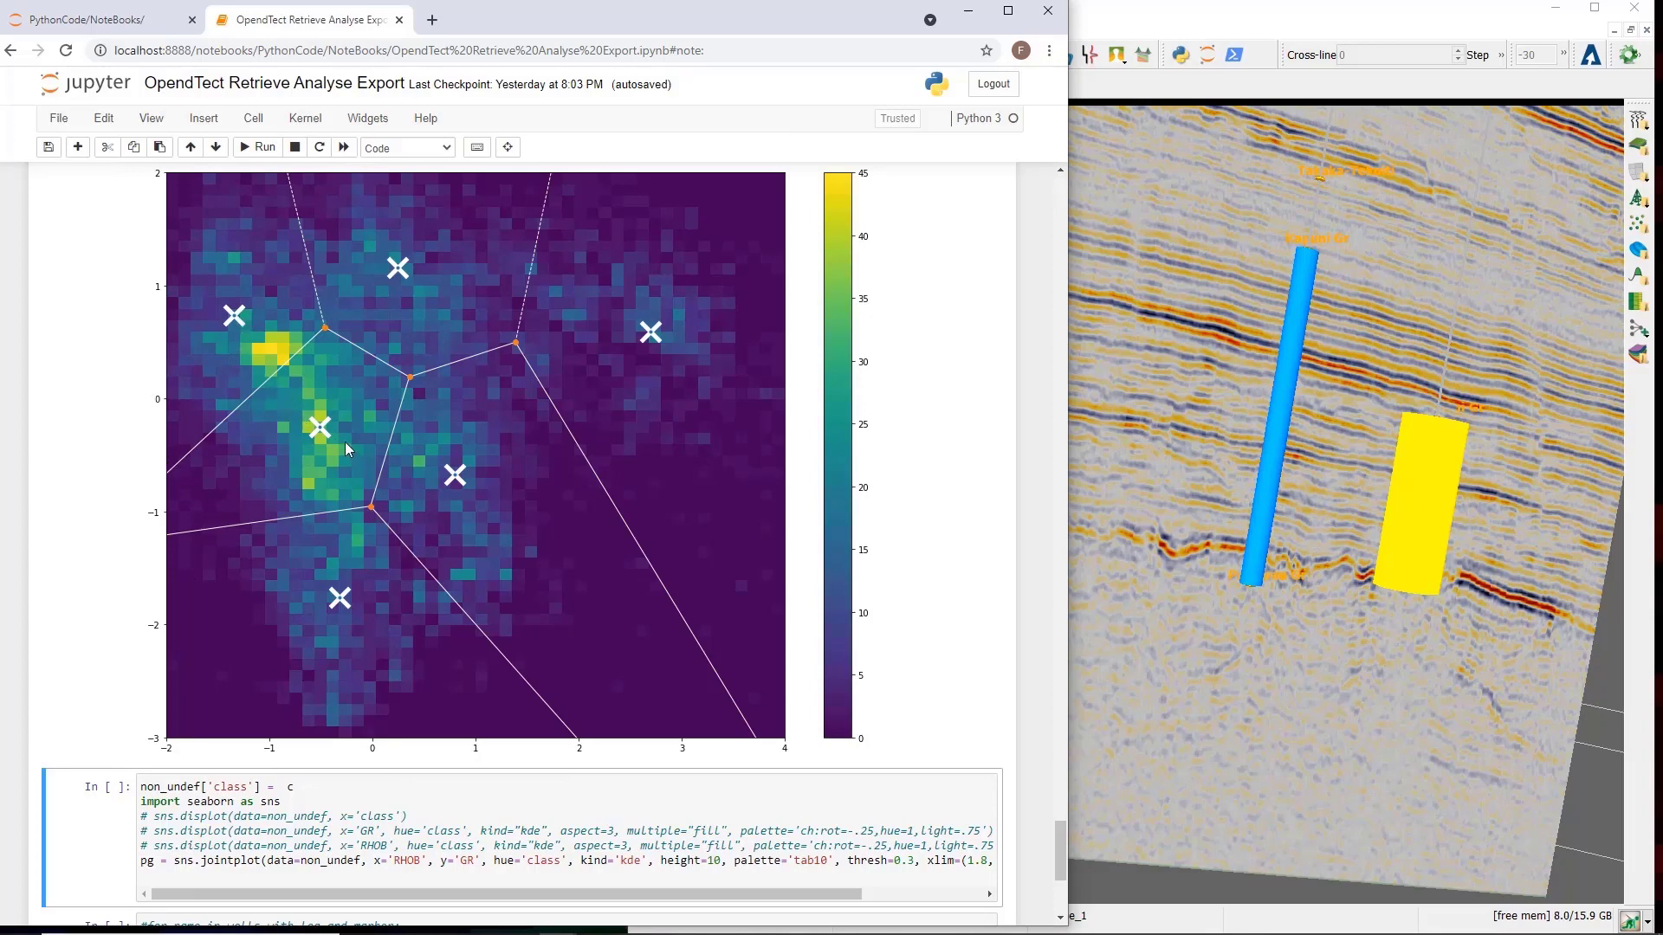
mouse_move(652, 323)
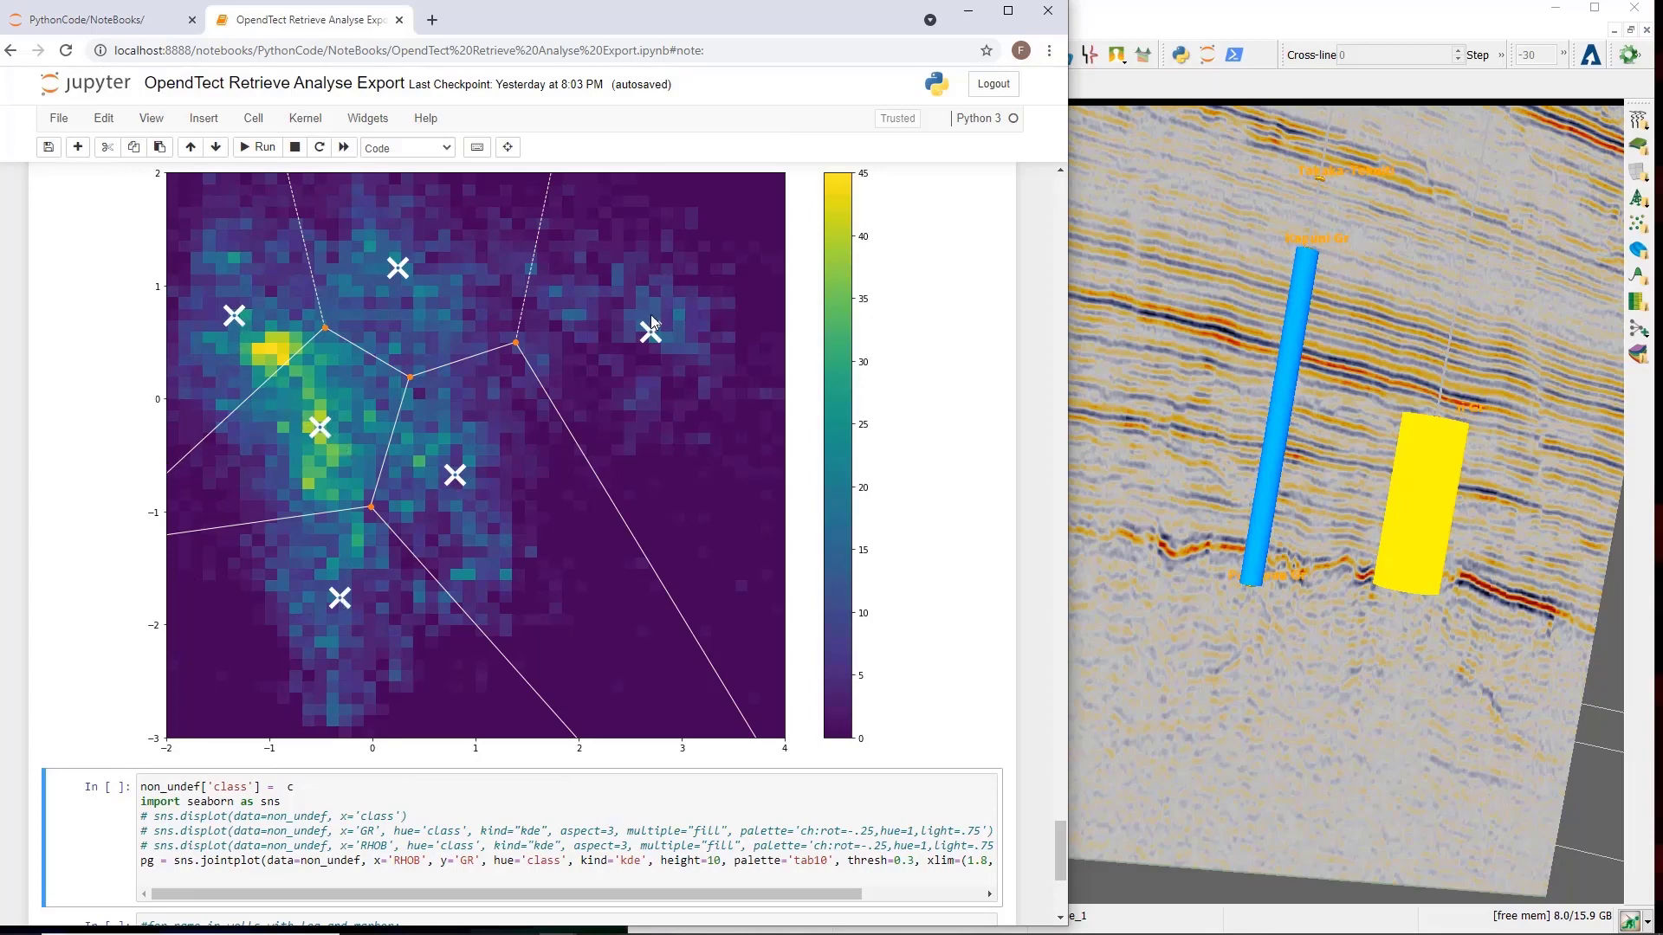
mouse_move(350, 512)
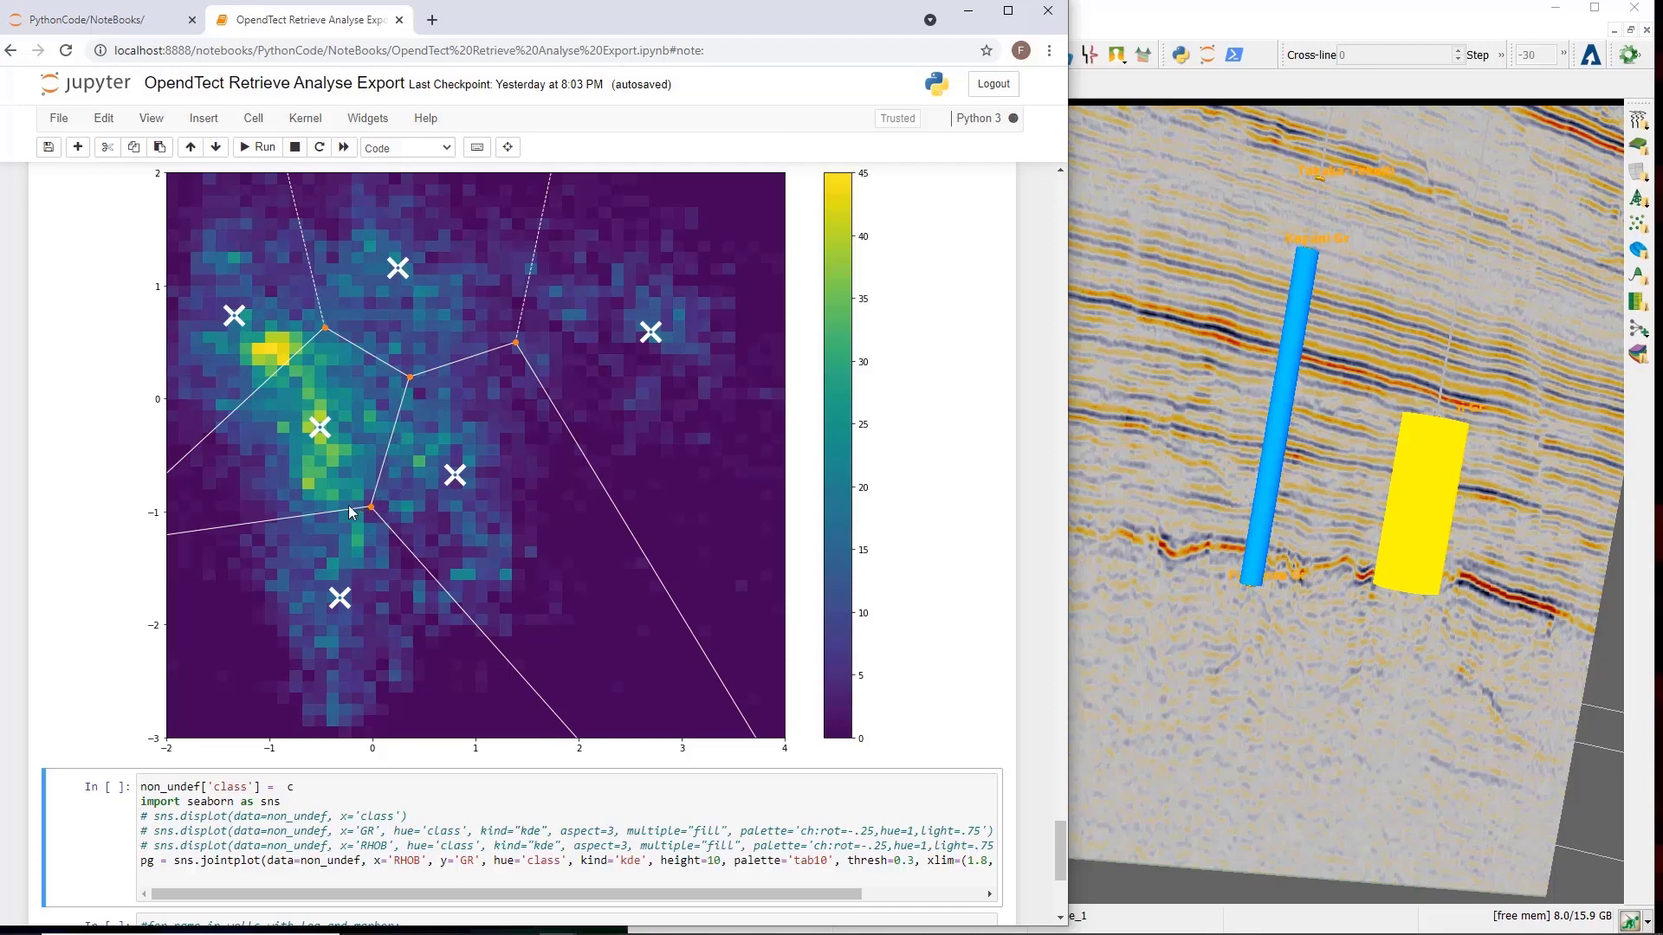
mouse_move(445, 603)
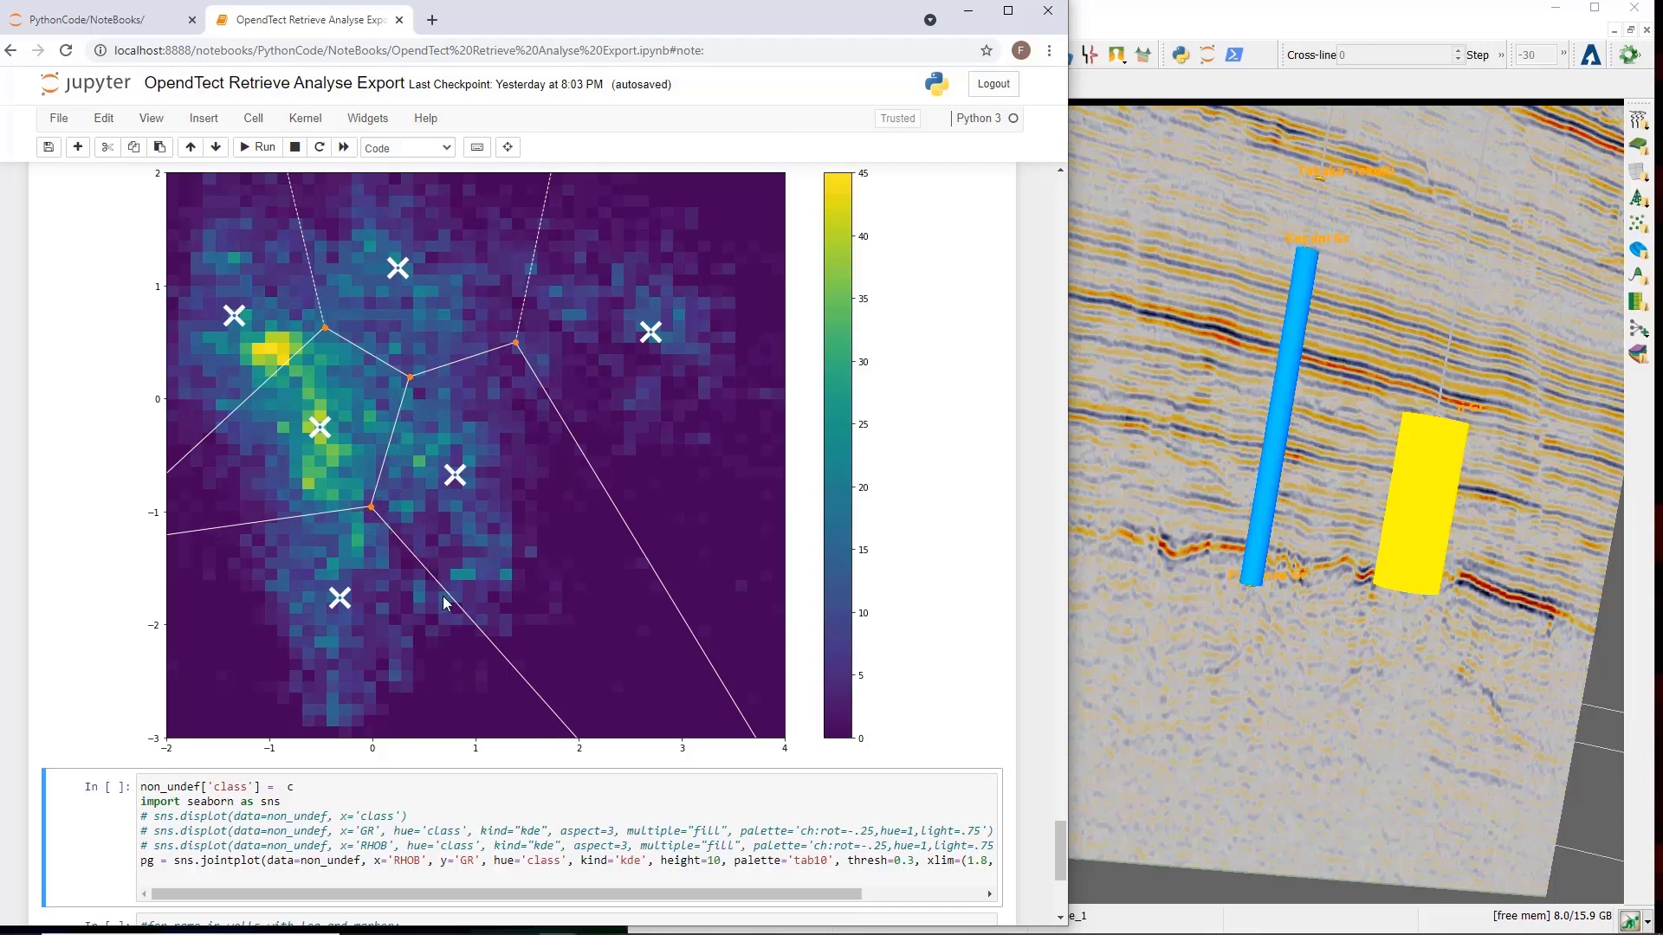
scroll("down", 3)
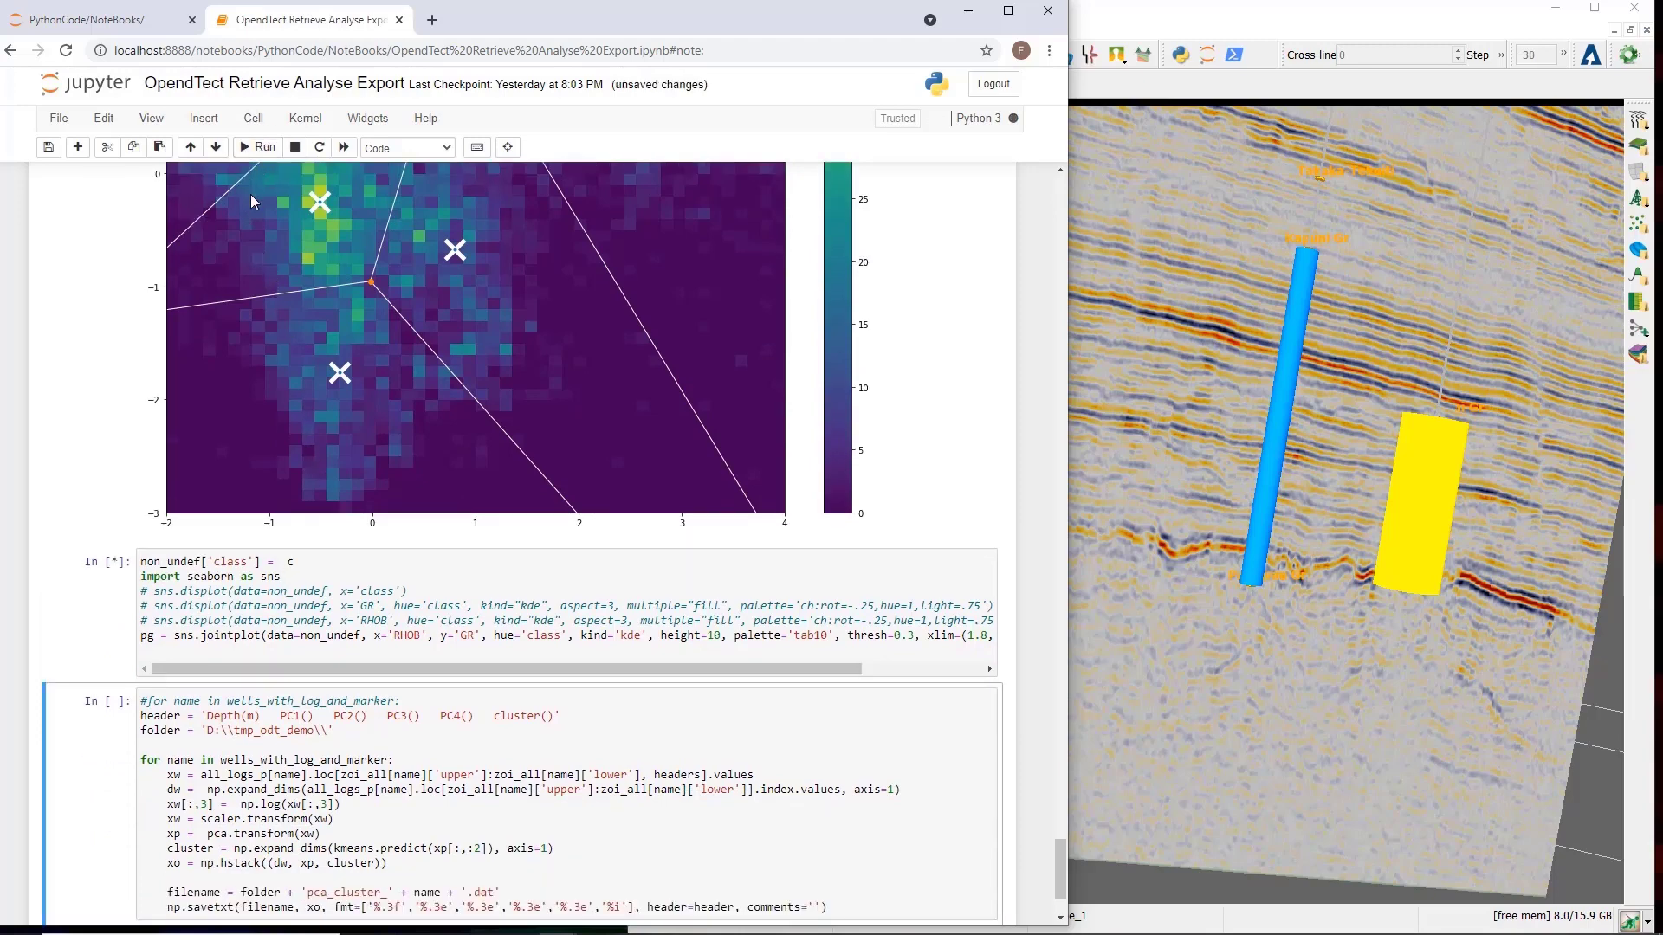
scroll("down", 3)
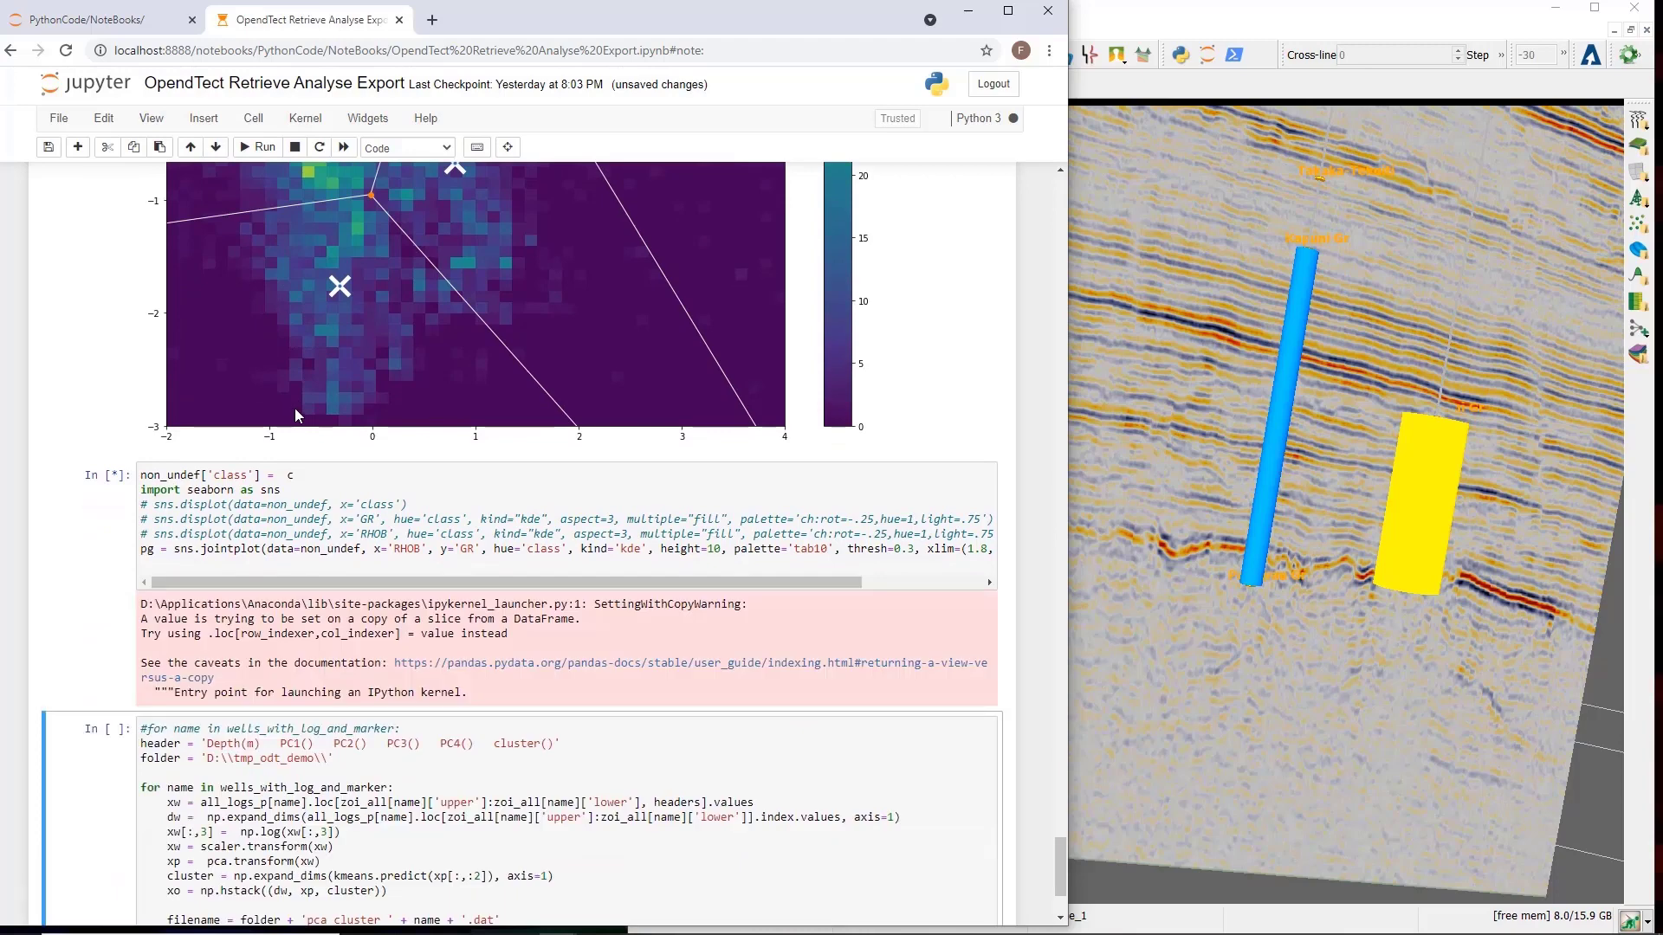
scroll("down", 3)
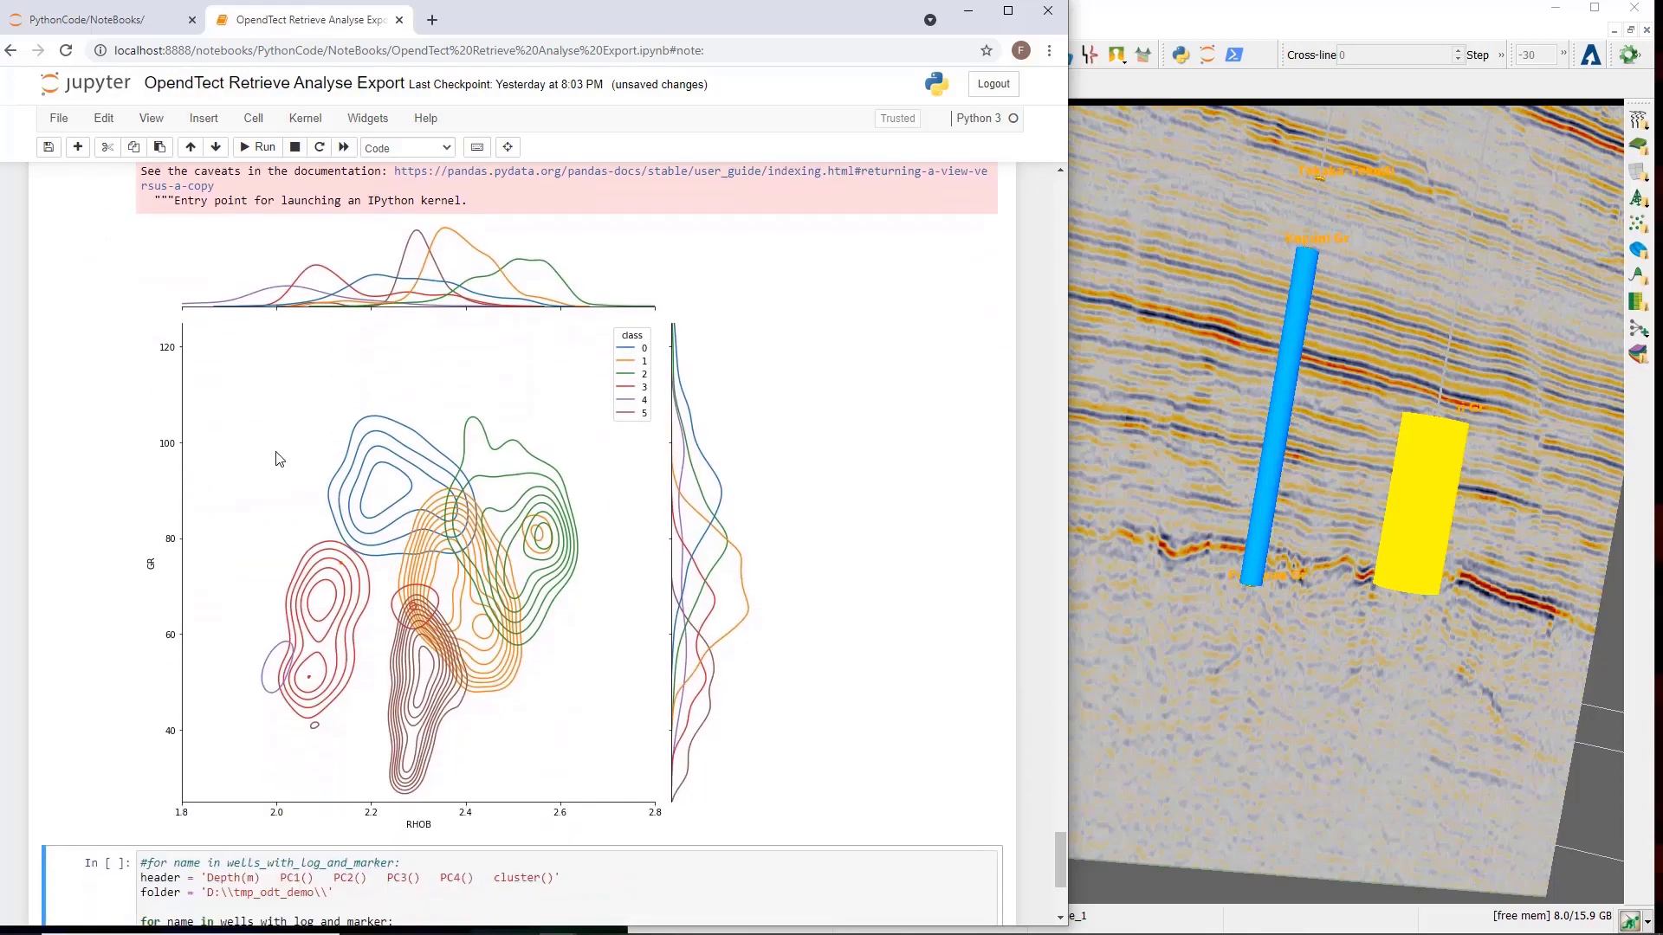
scroll("down", 3)
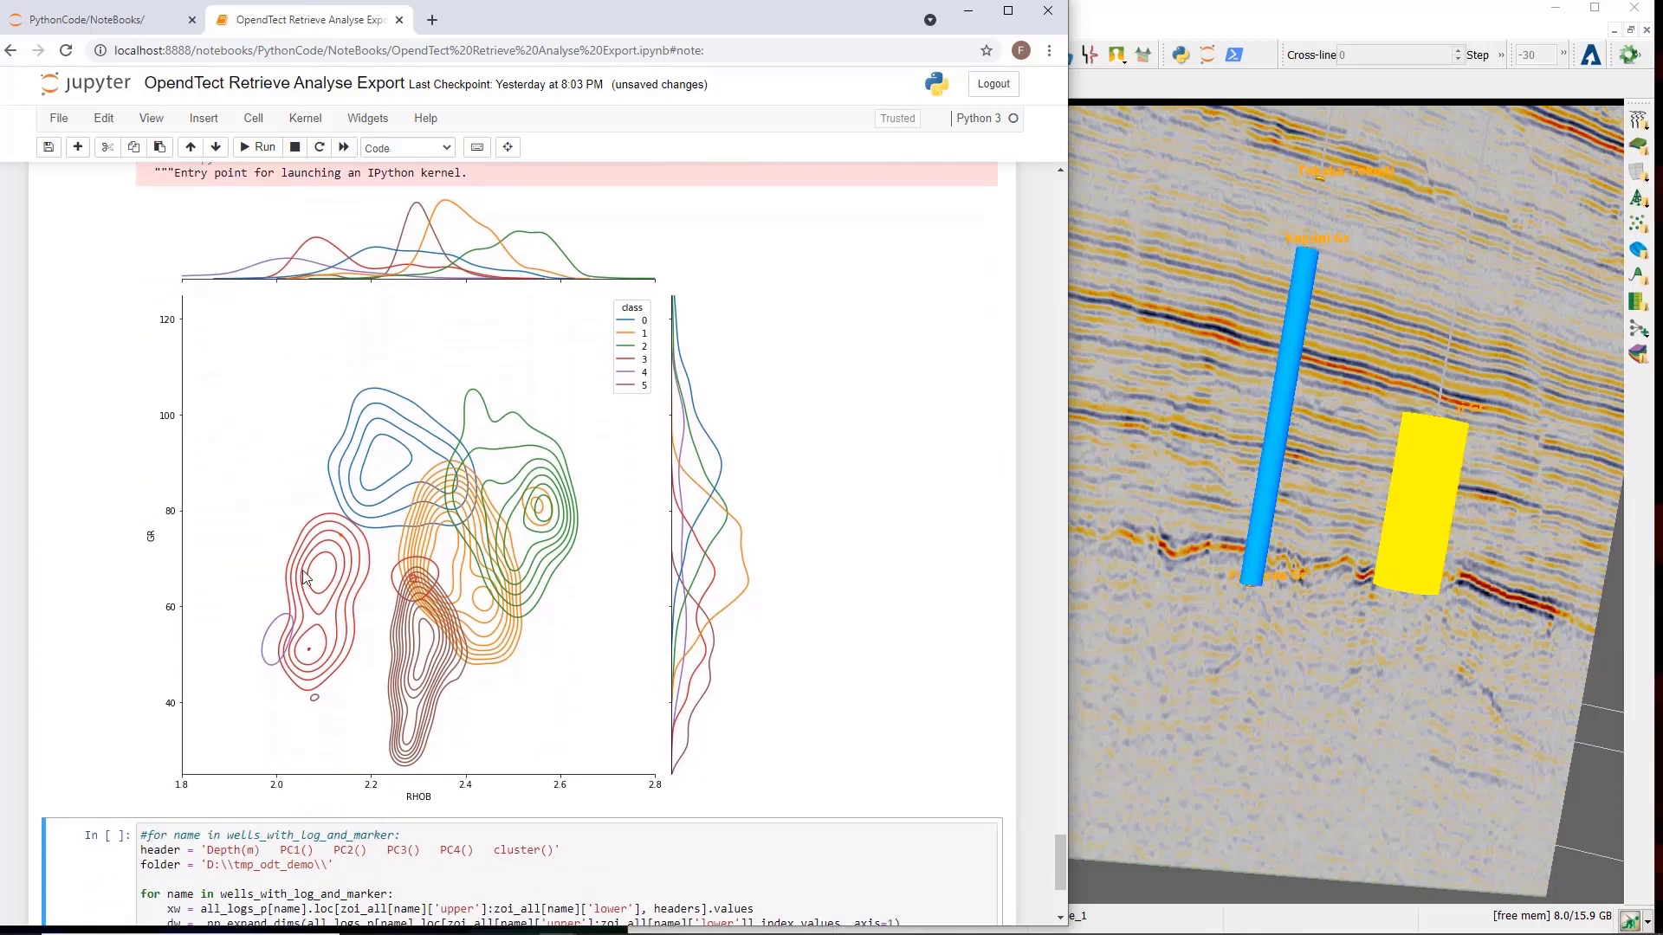
mouse_move(572, 198)
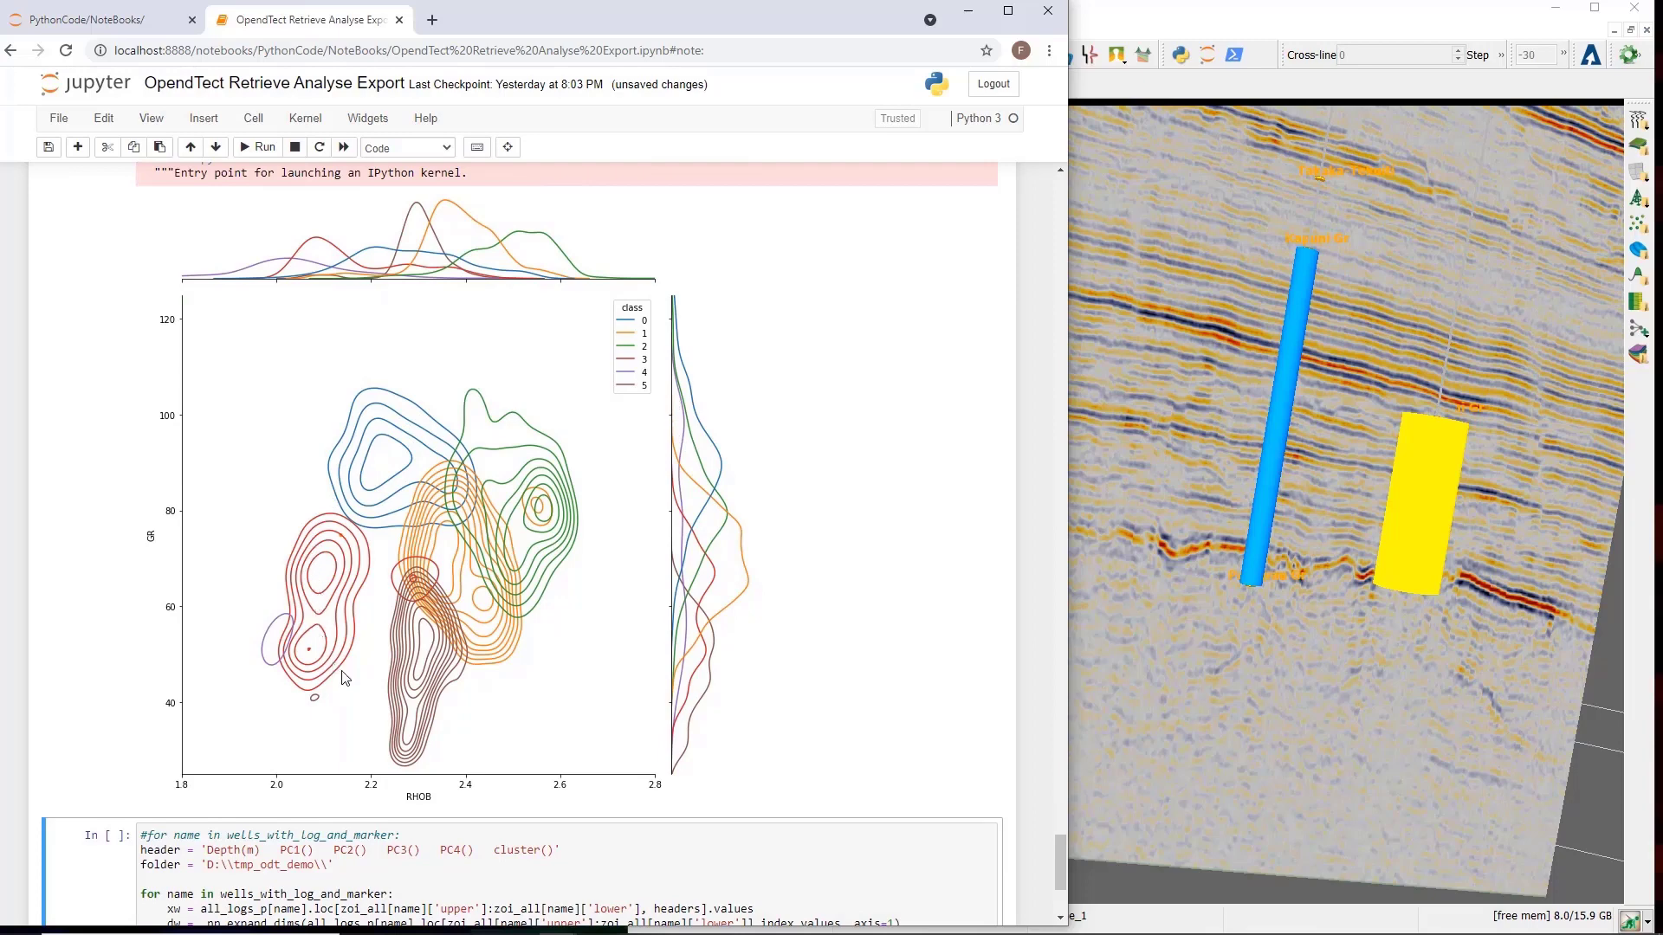
mouse_move(535, 486)
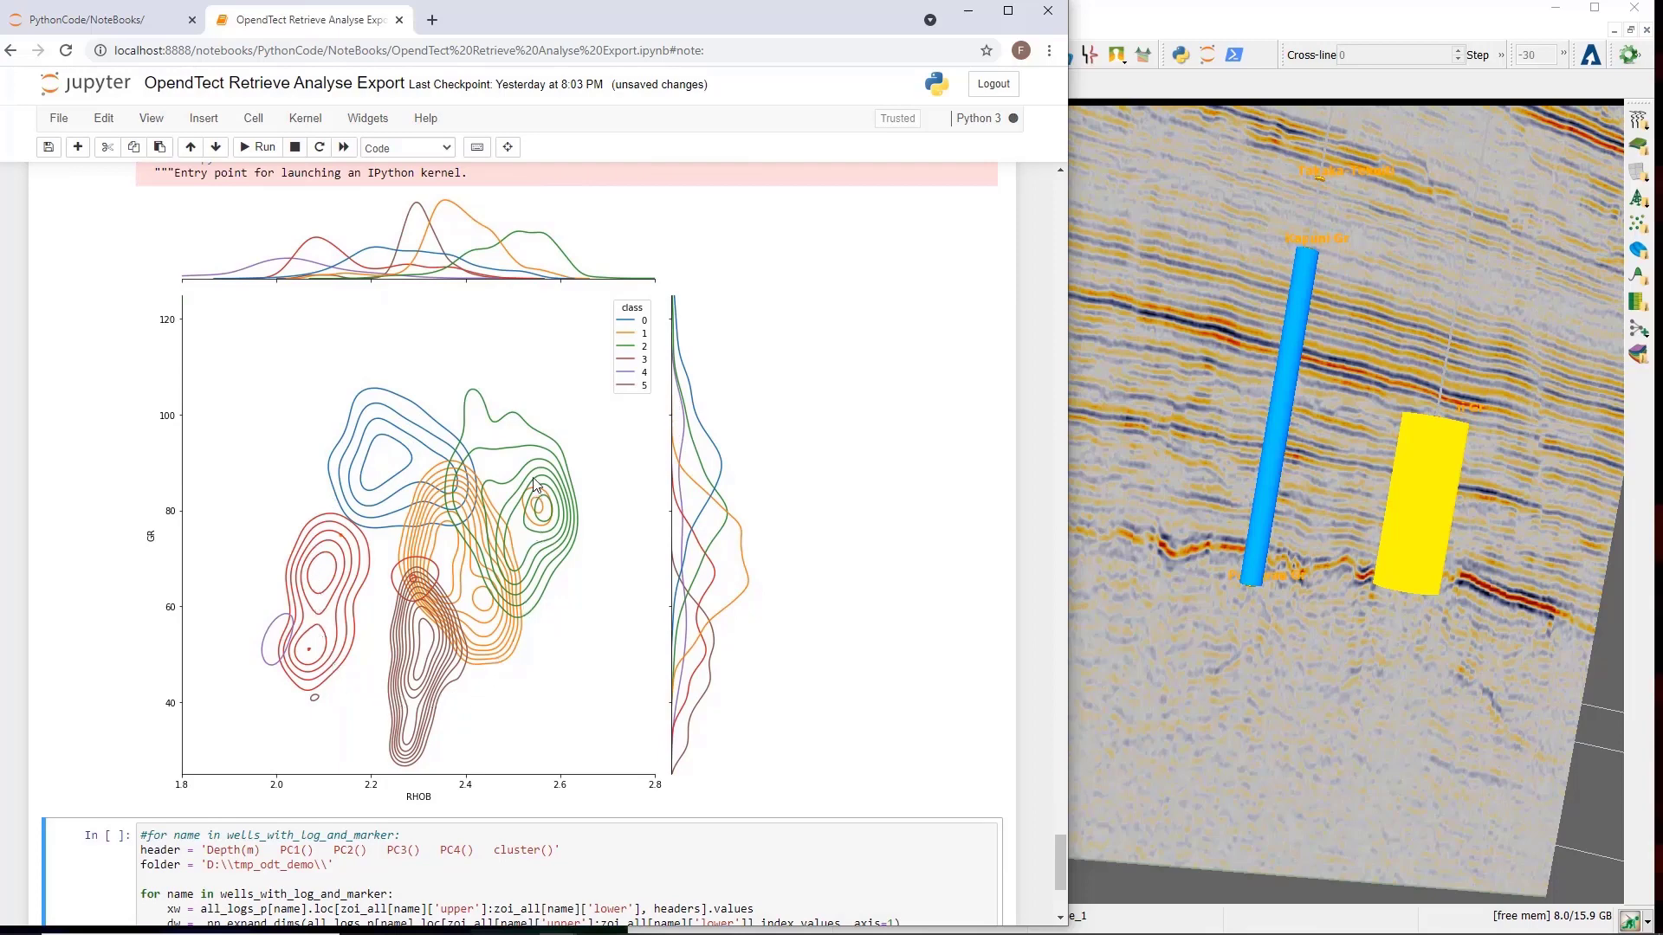
mouse_move(535, 516)
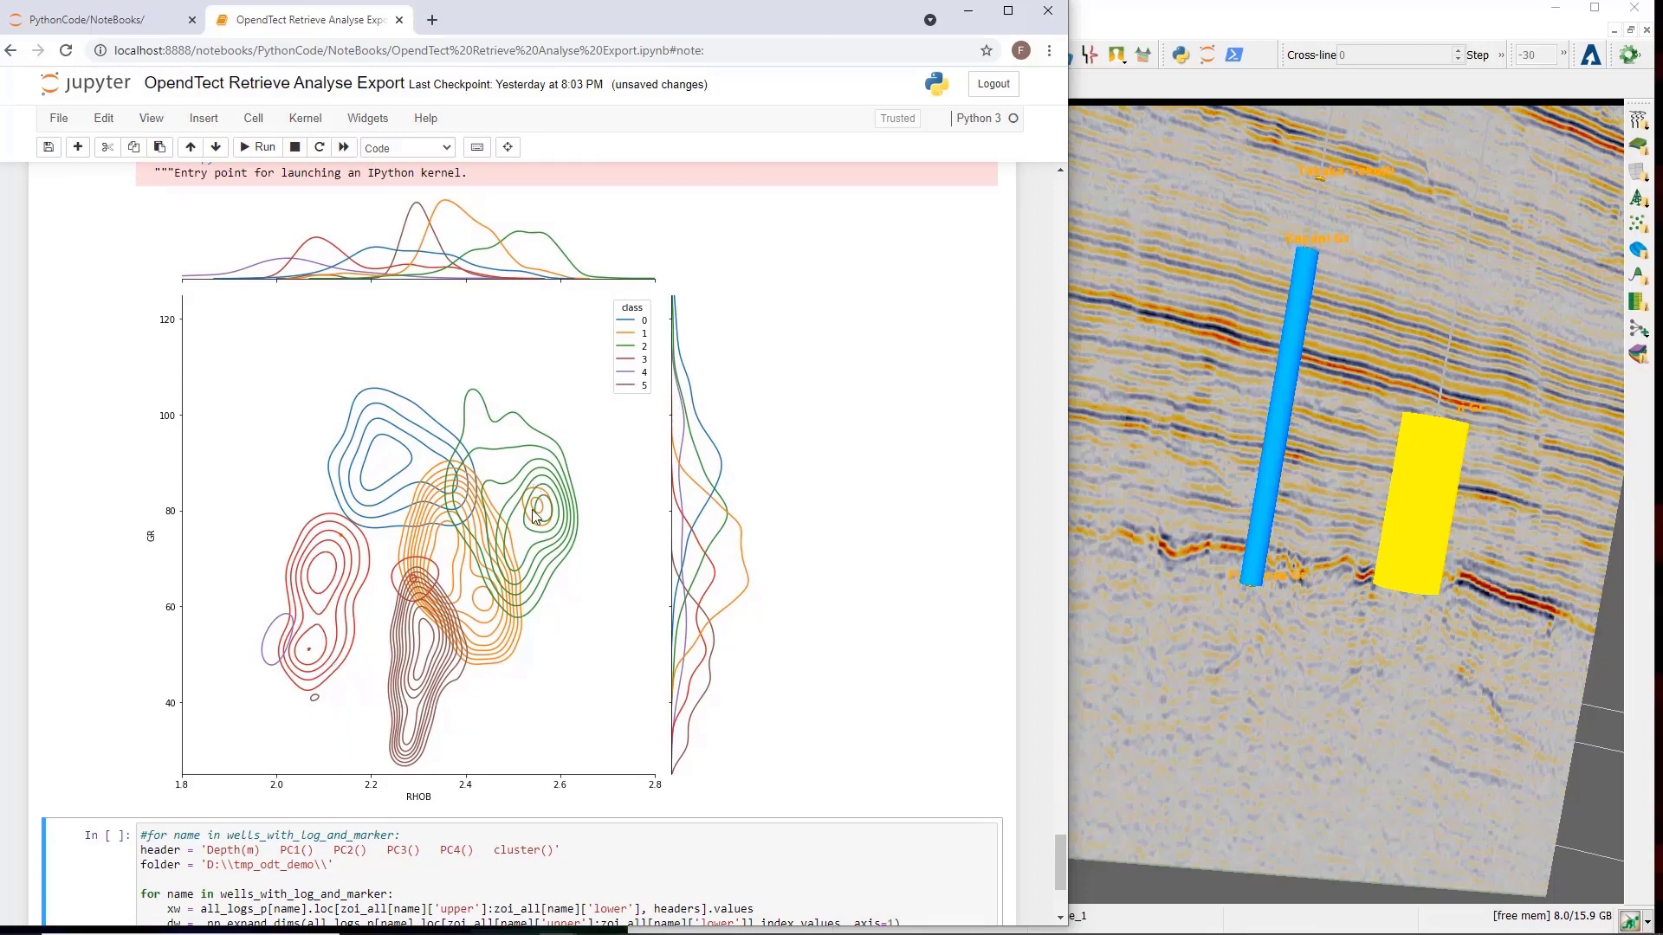
mouse_move(491, 802)
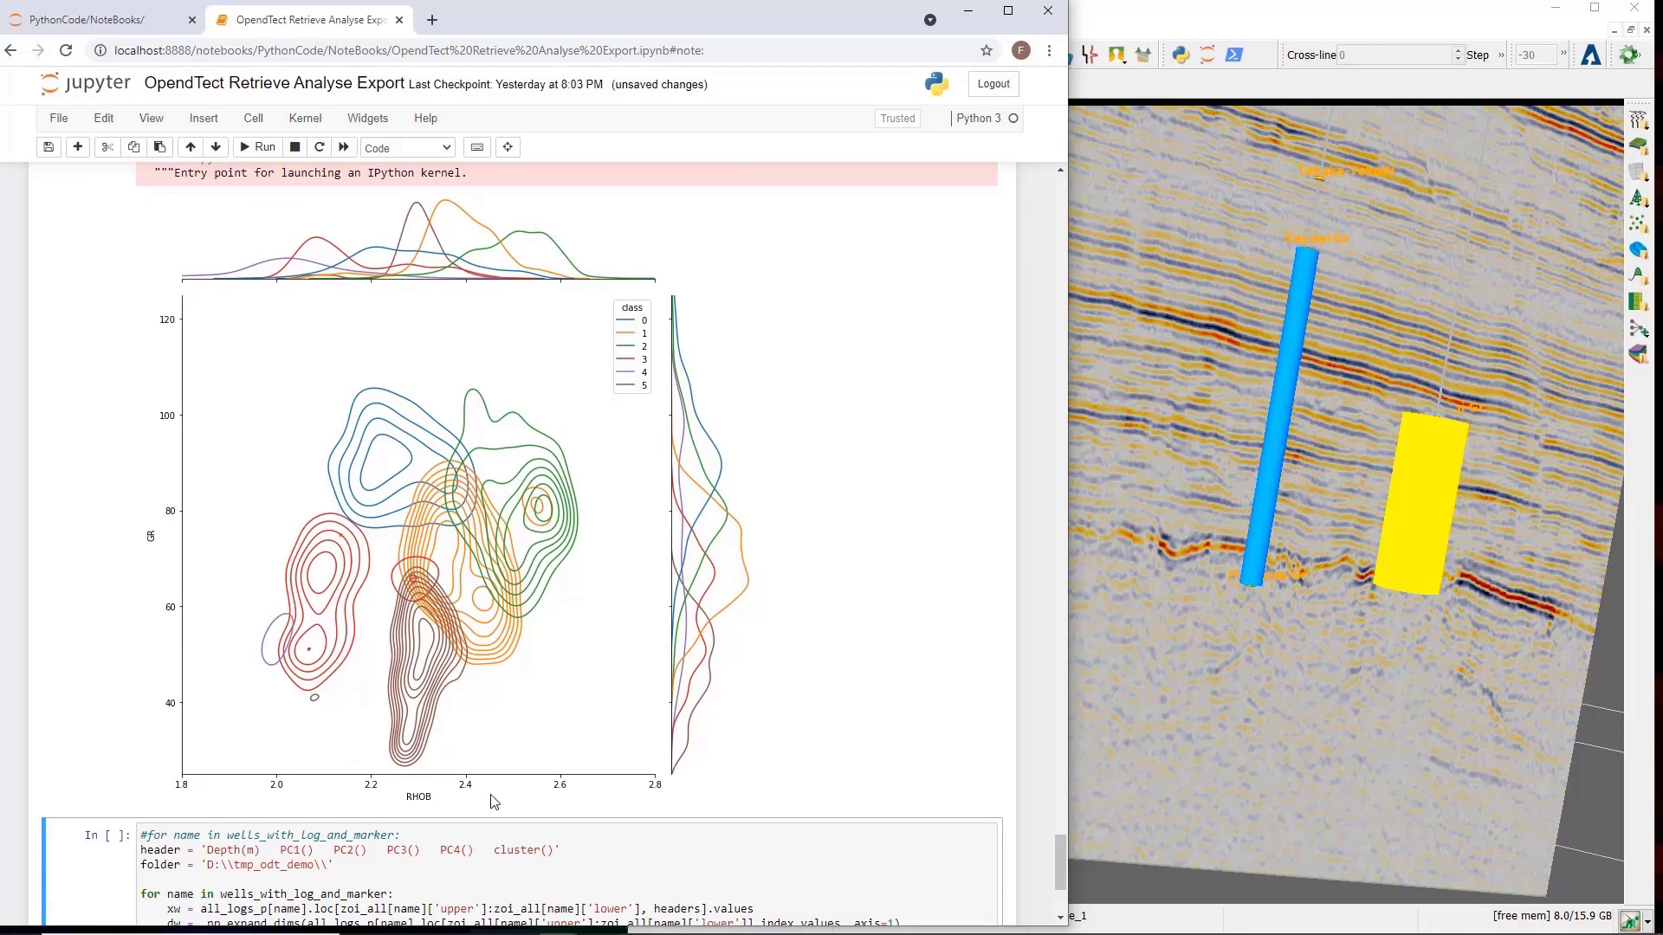
mouse_move(158, 402)
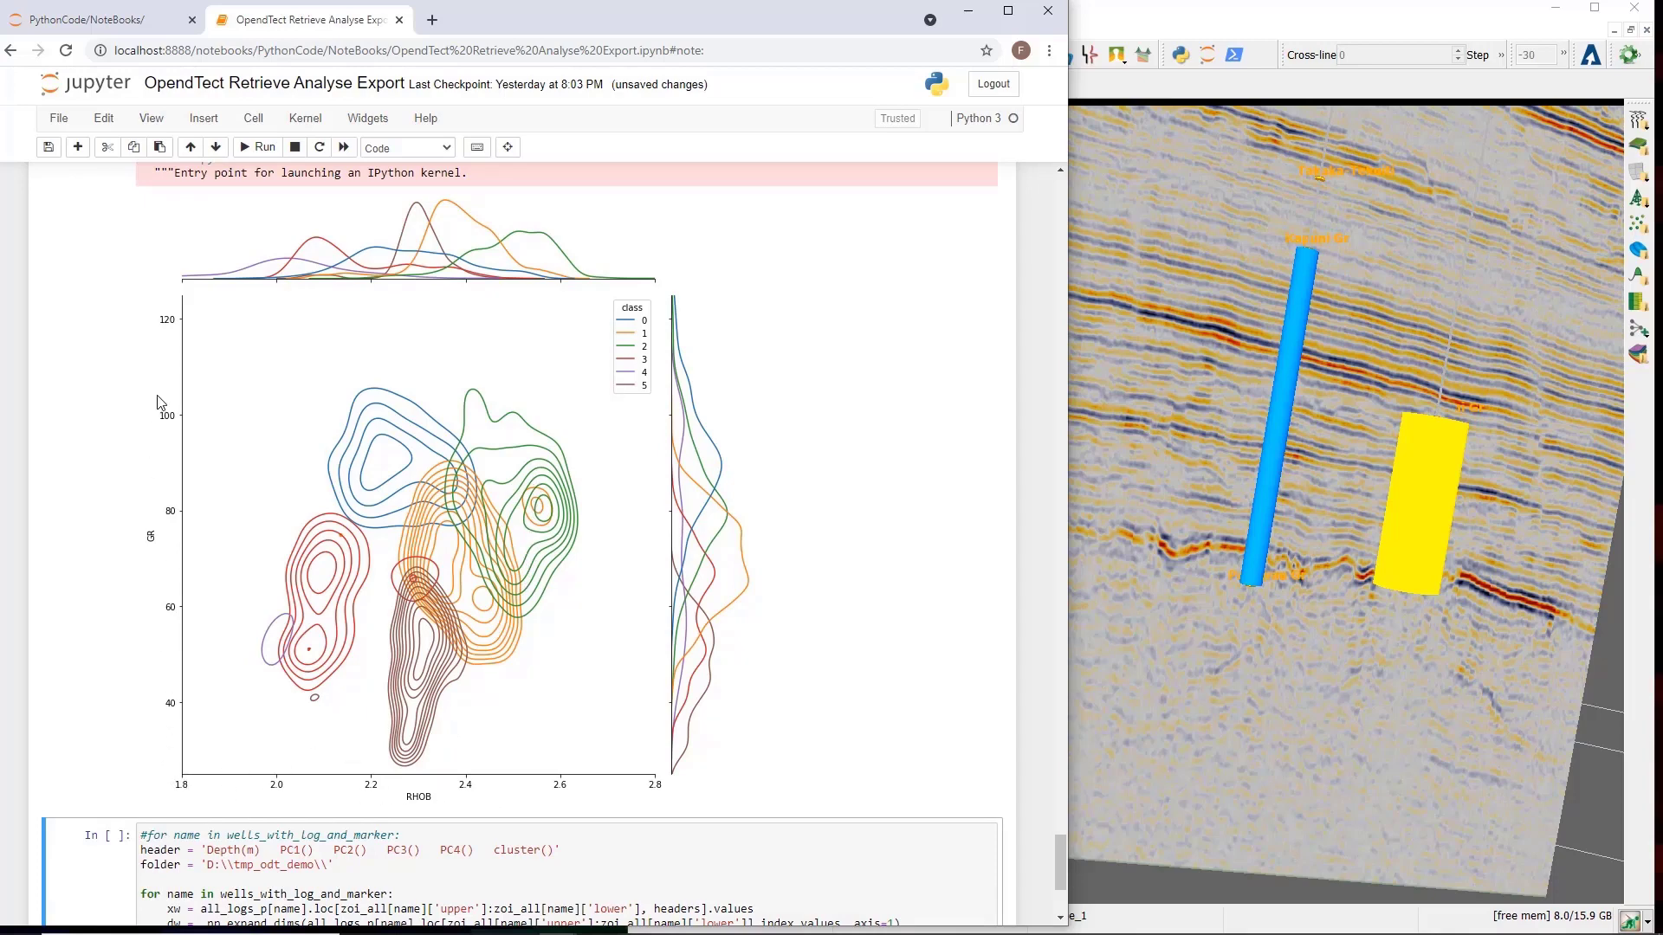
mouse_move(449, 637)
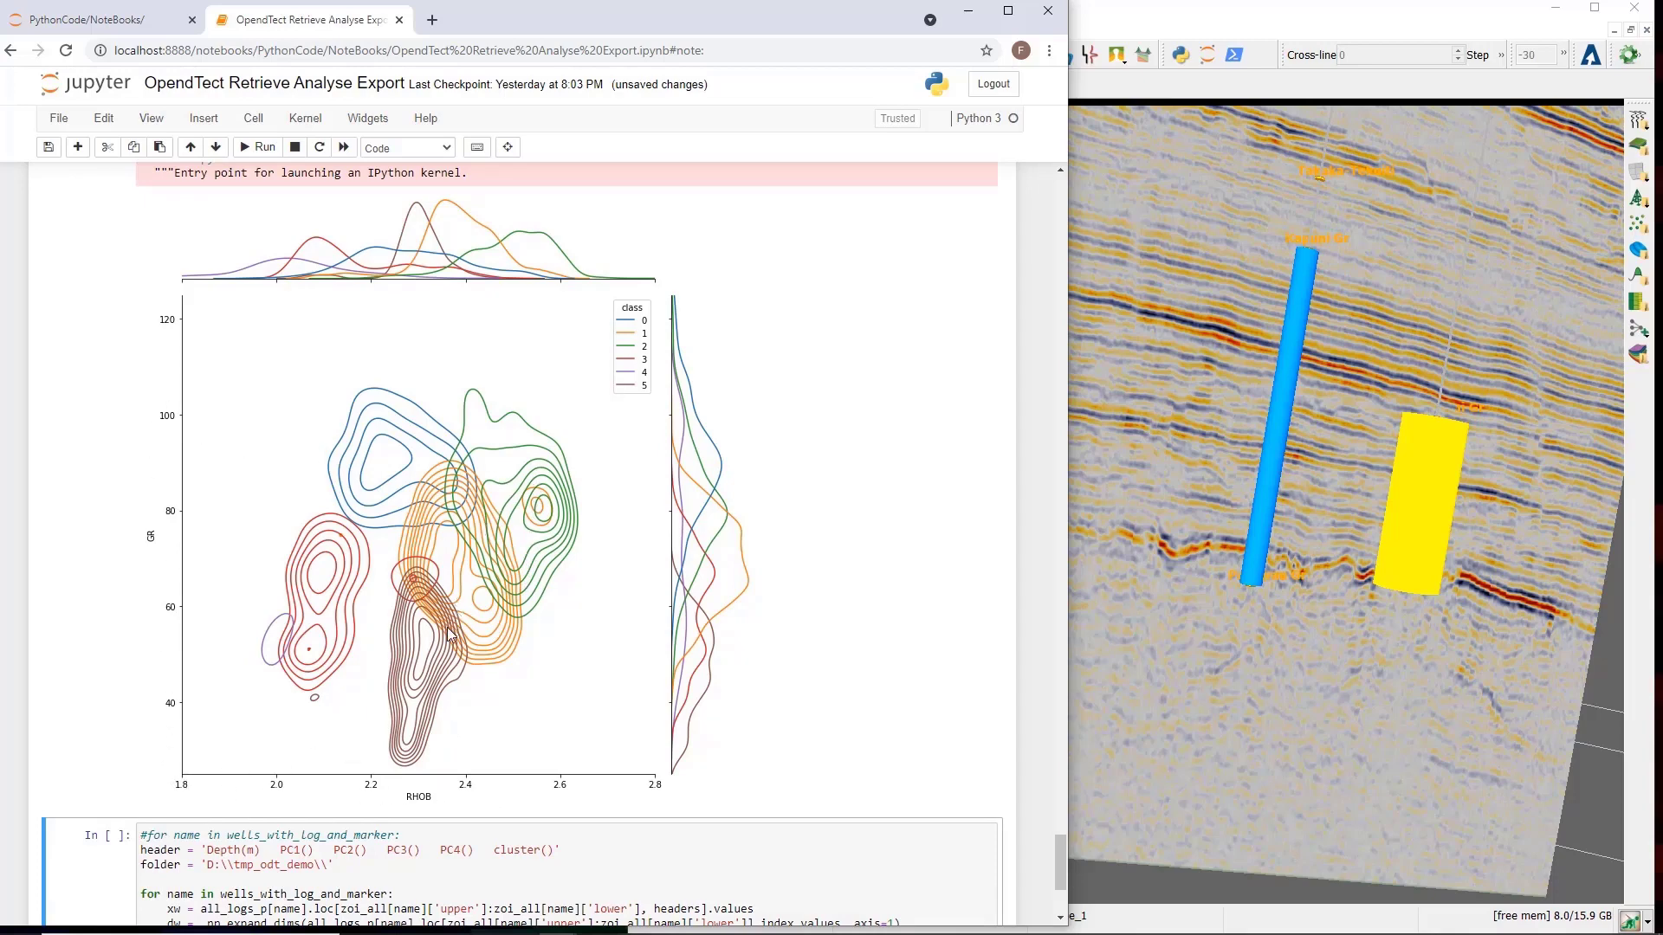
mouse_move(435, 649)
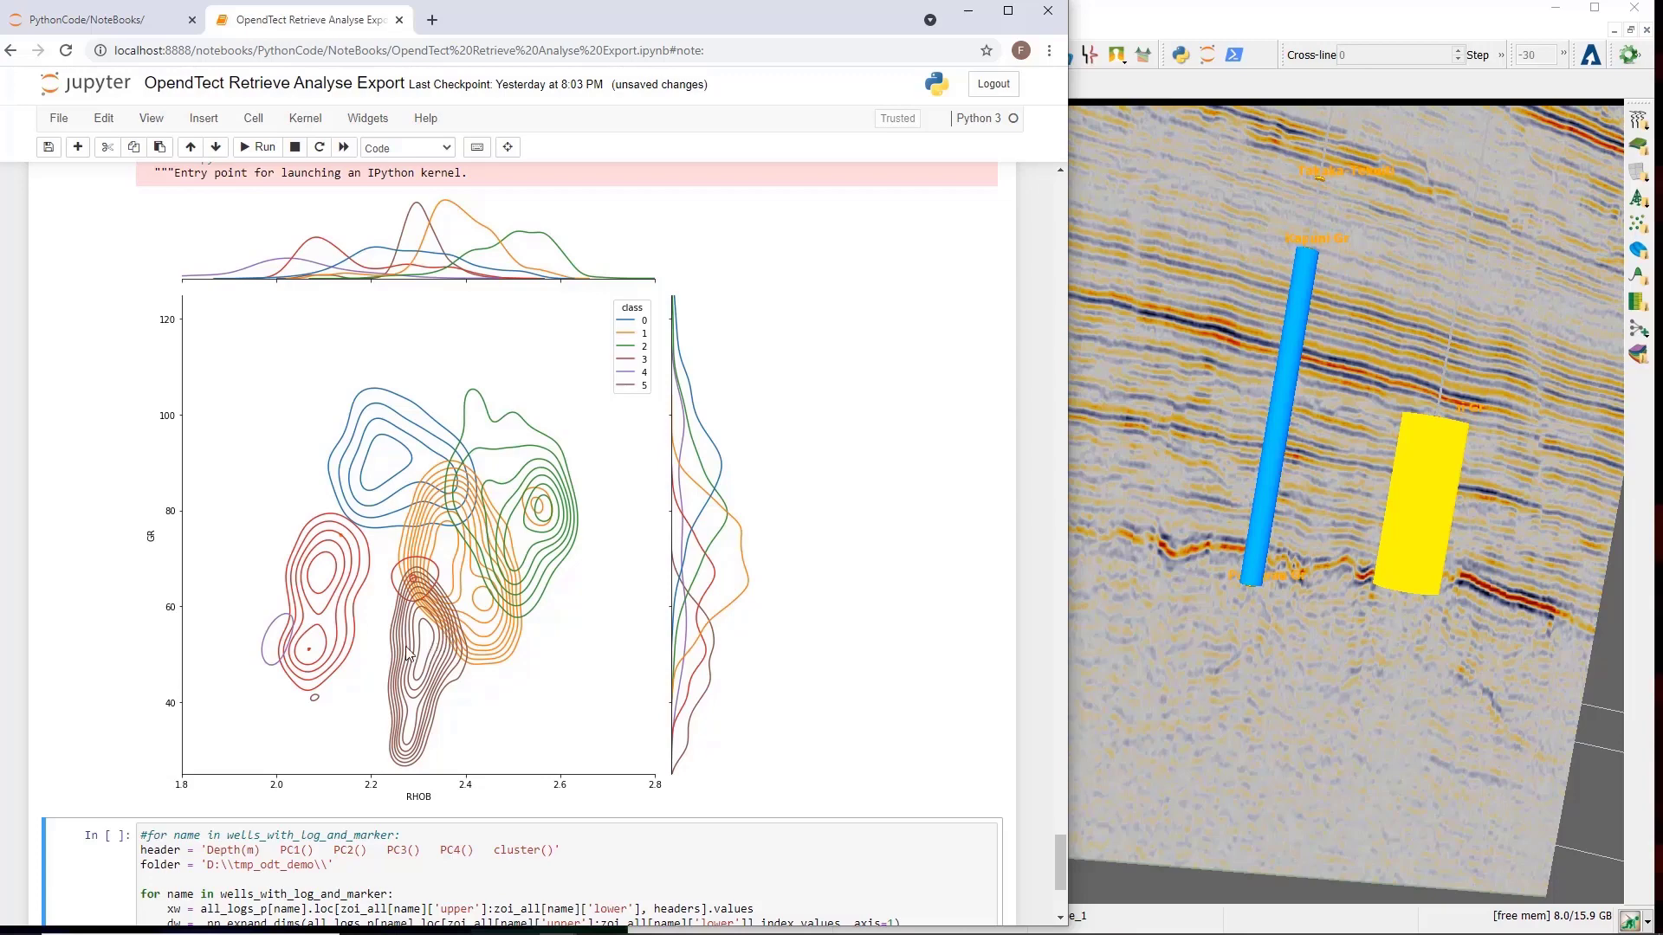
mouse_move(236, 666)
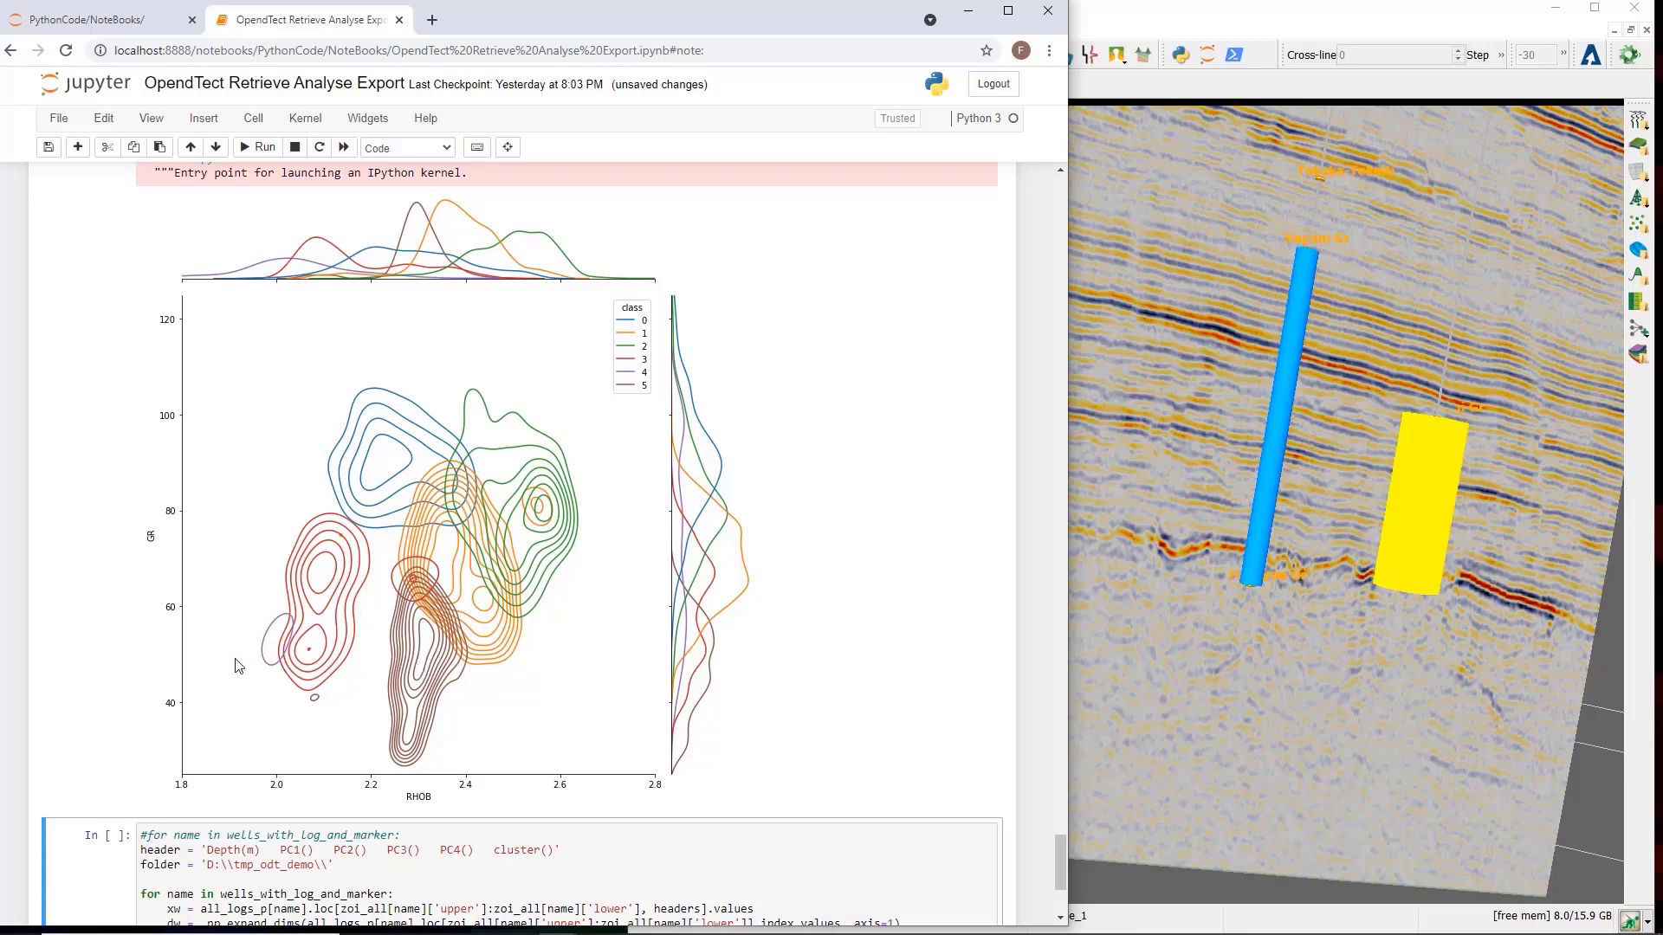
mouse_move(407, 714)
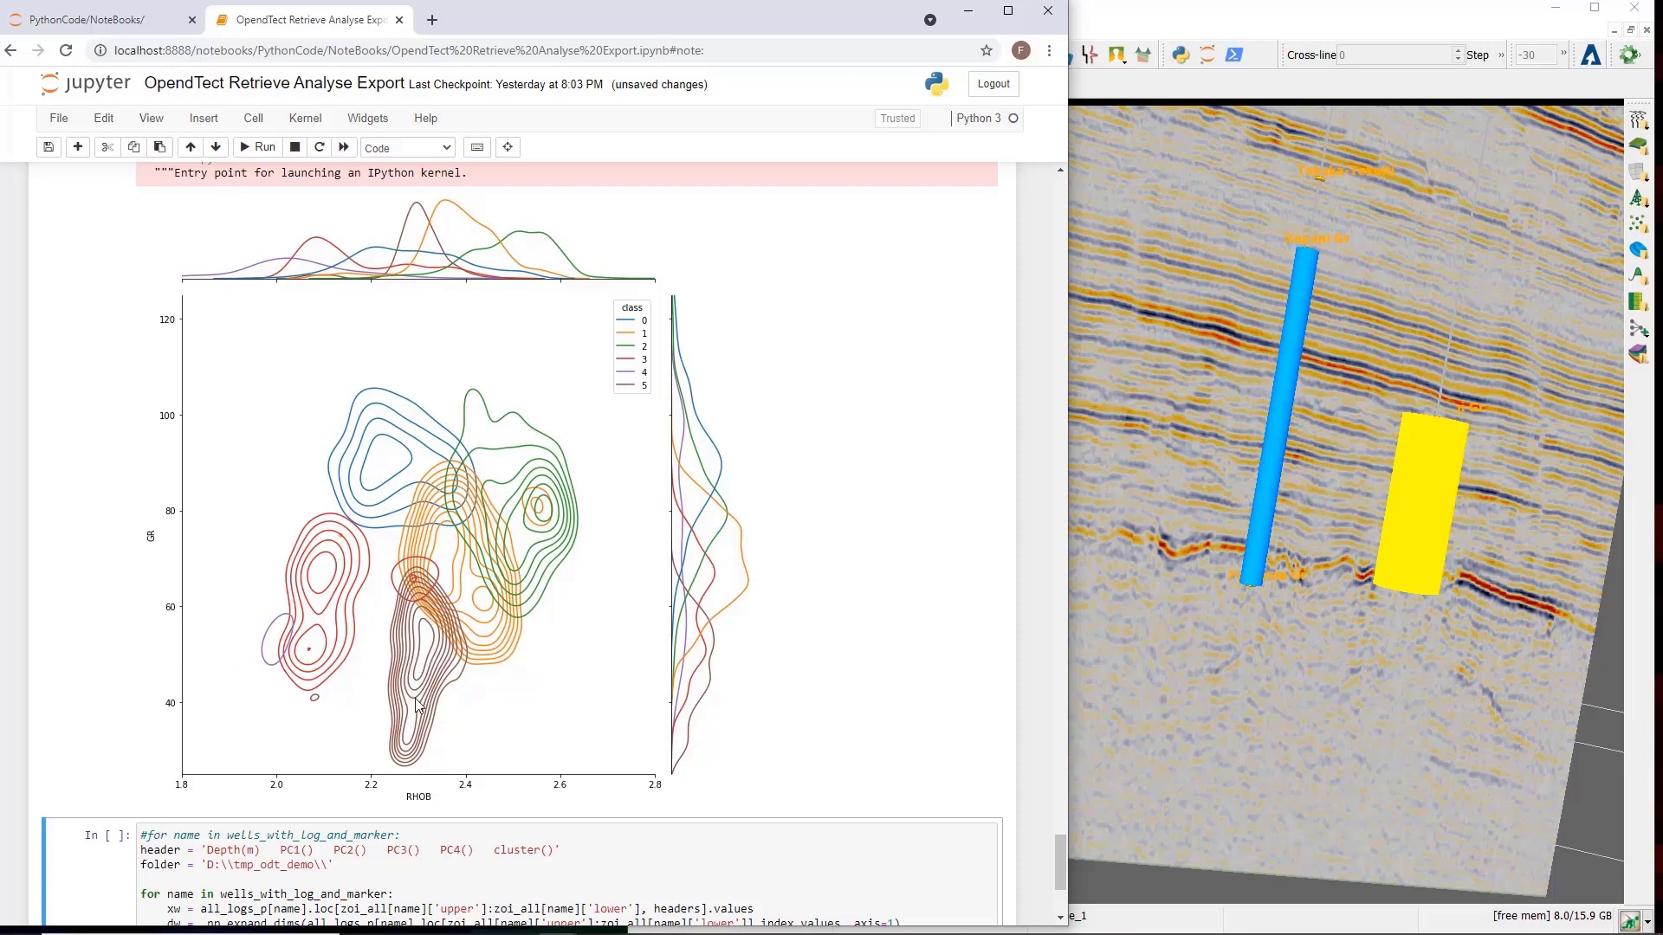
mouse_move(408, 700)
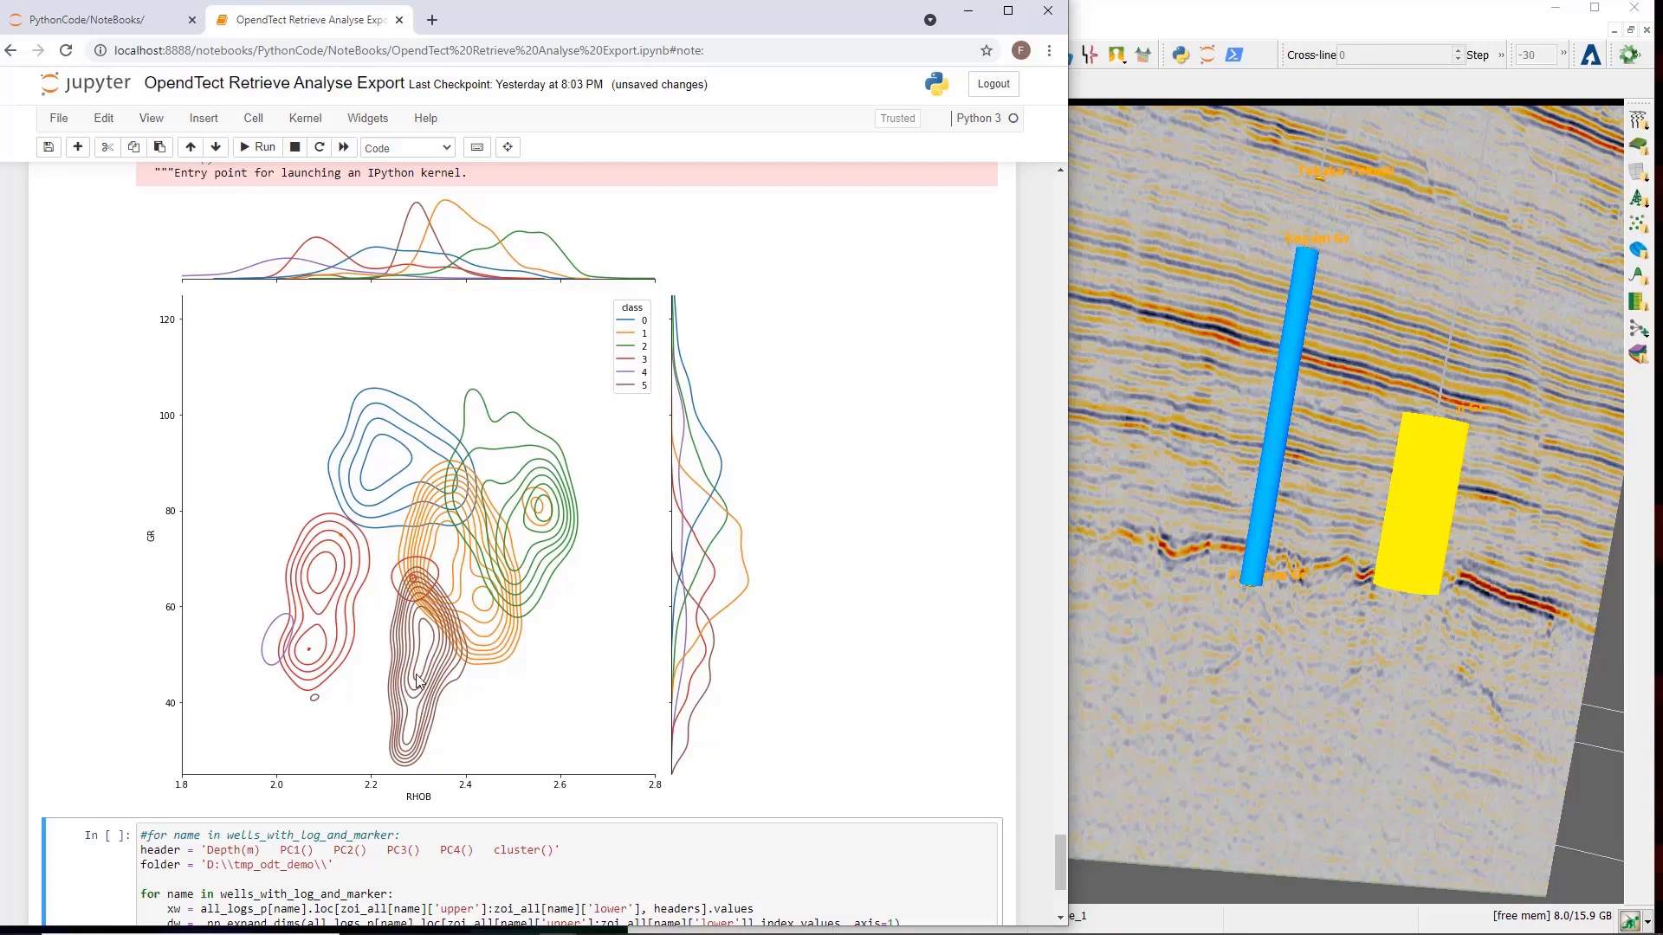
scroll("down", 3)
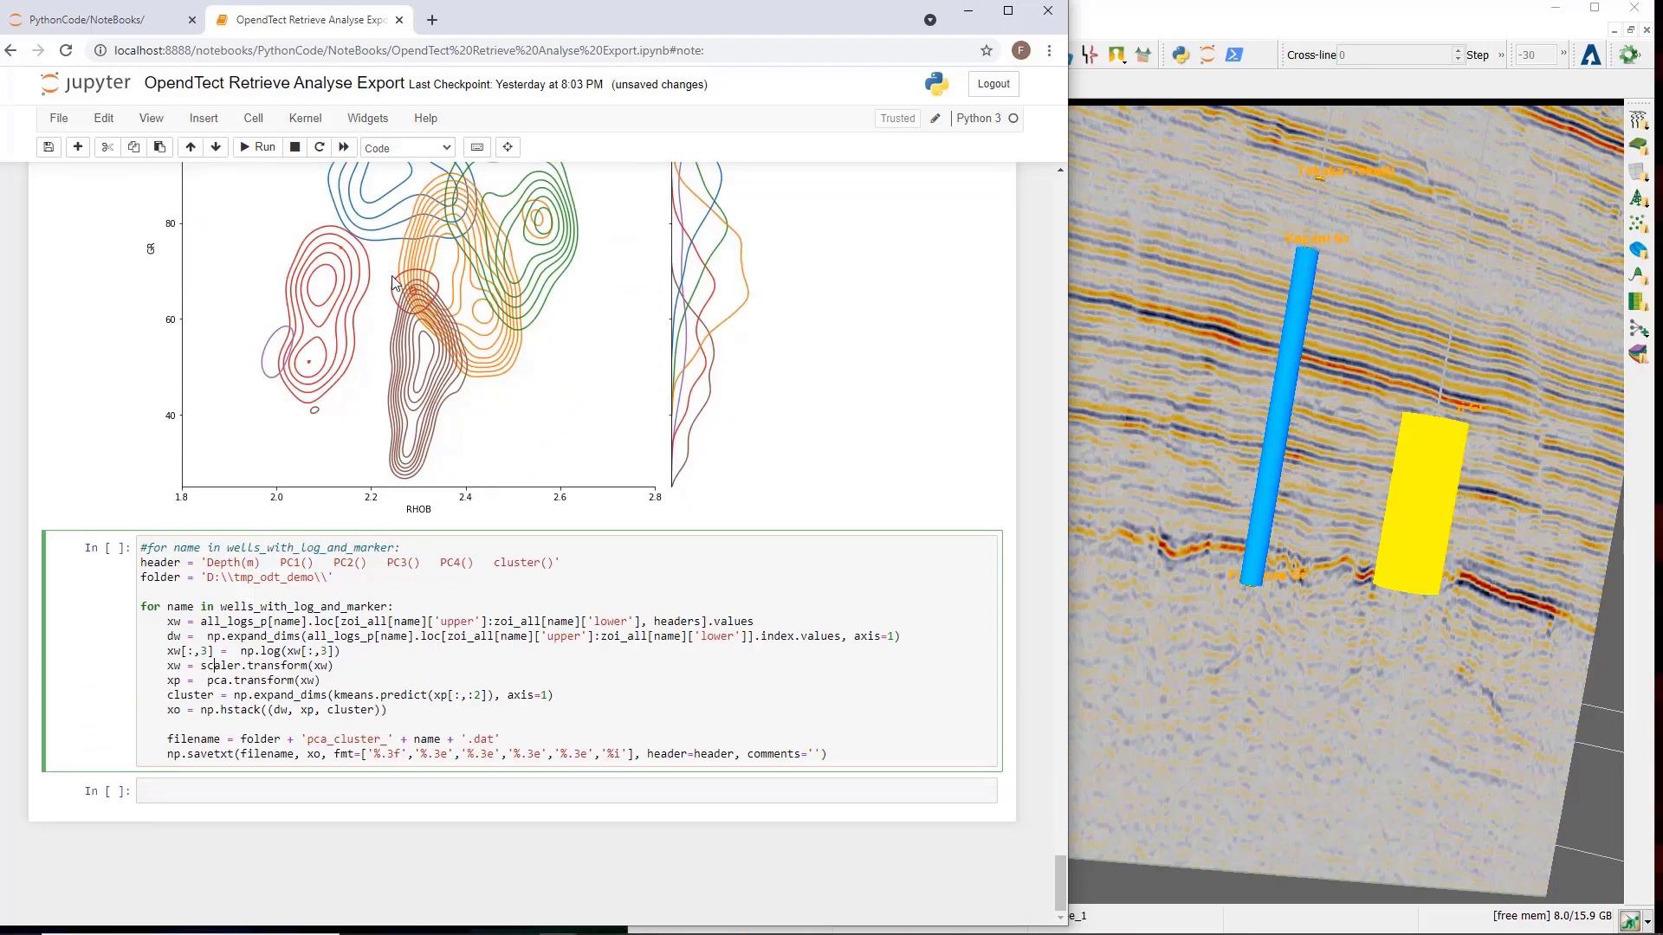
mouse_move(298, 533)
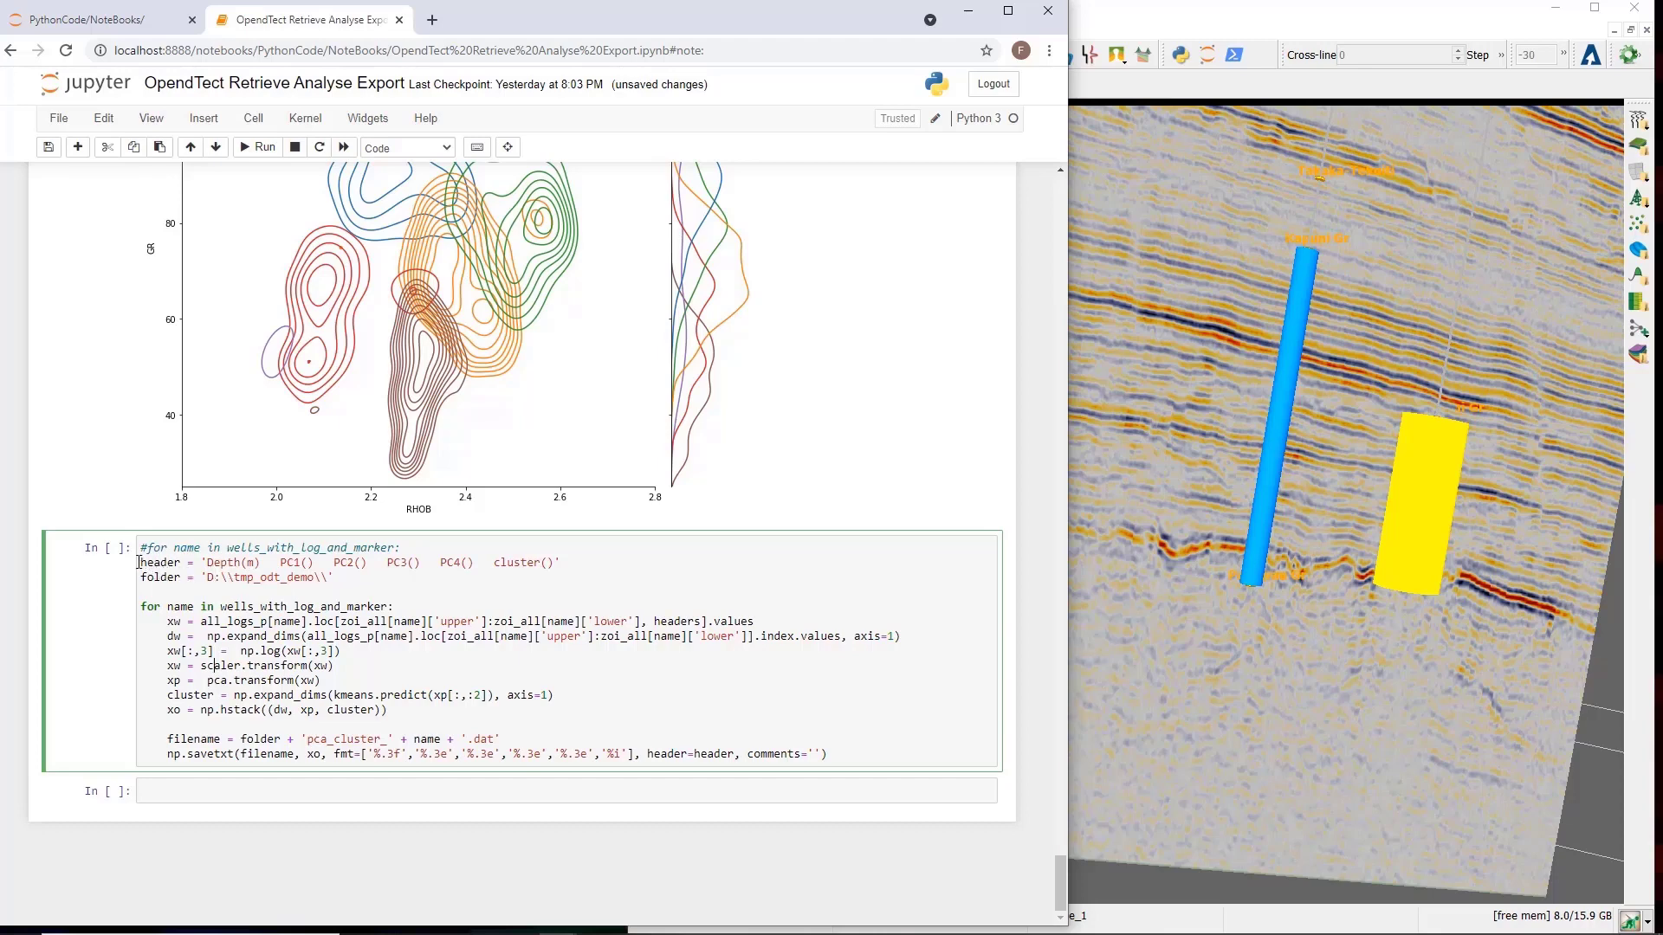
Walk through the export loop's scaling, PCA transform, cluster prediction and saved output array.
key("ctrl+s")
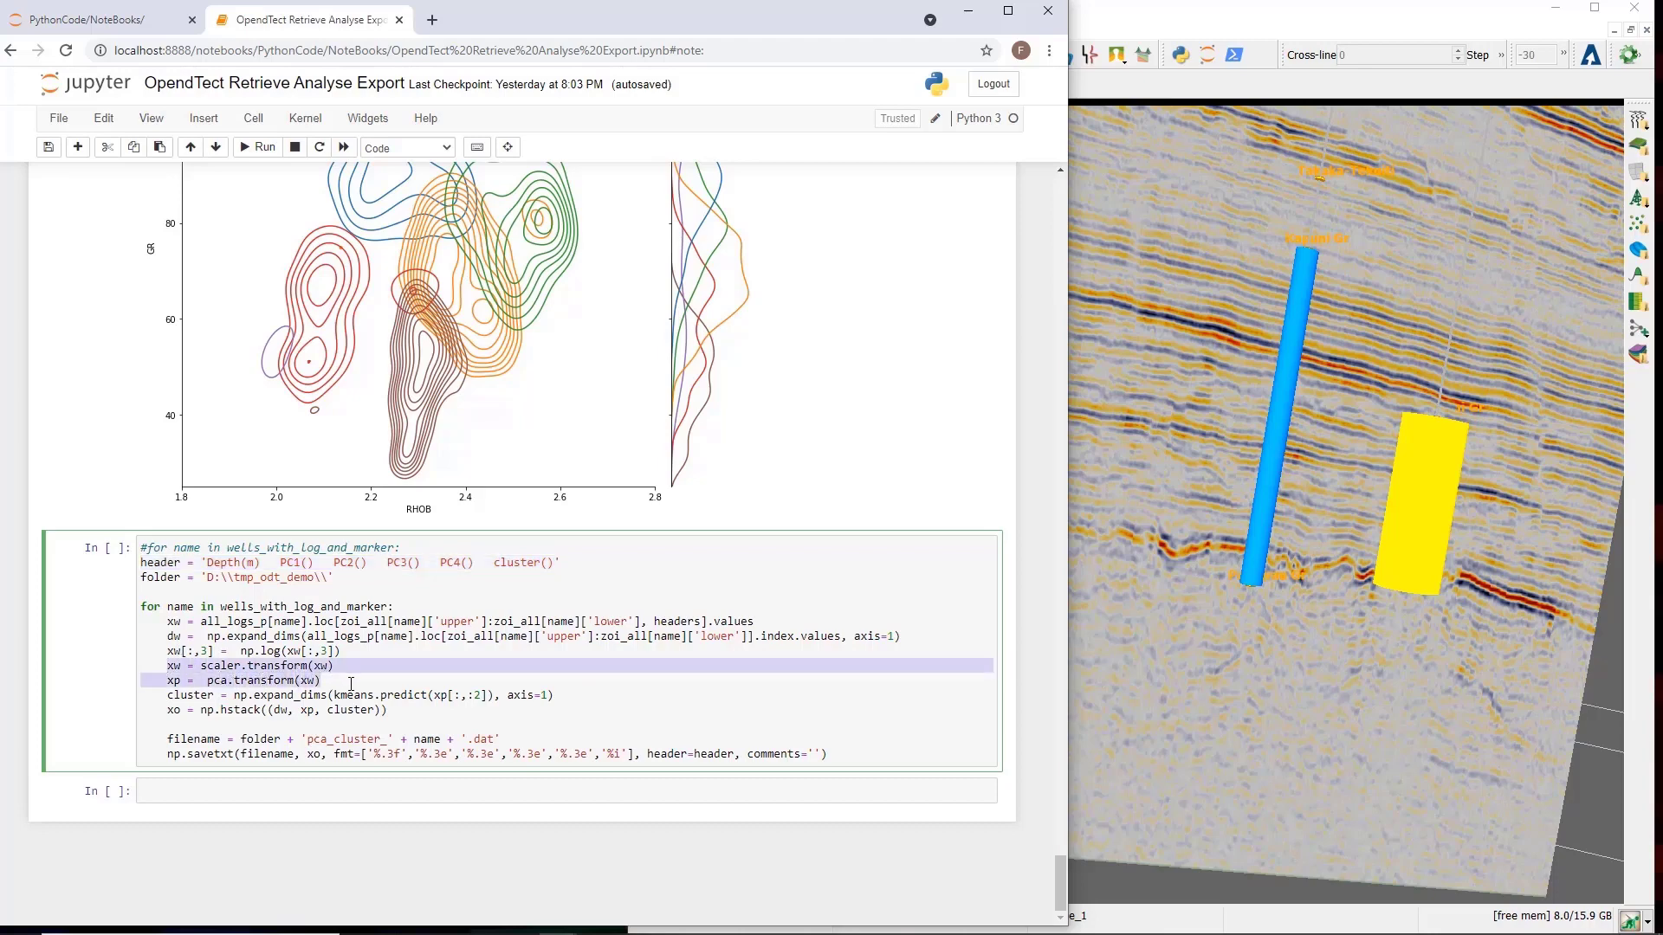
left_click(430, 695)
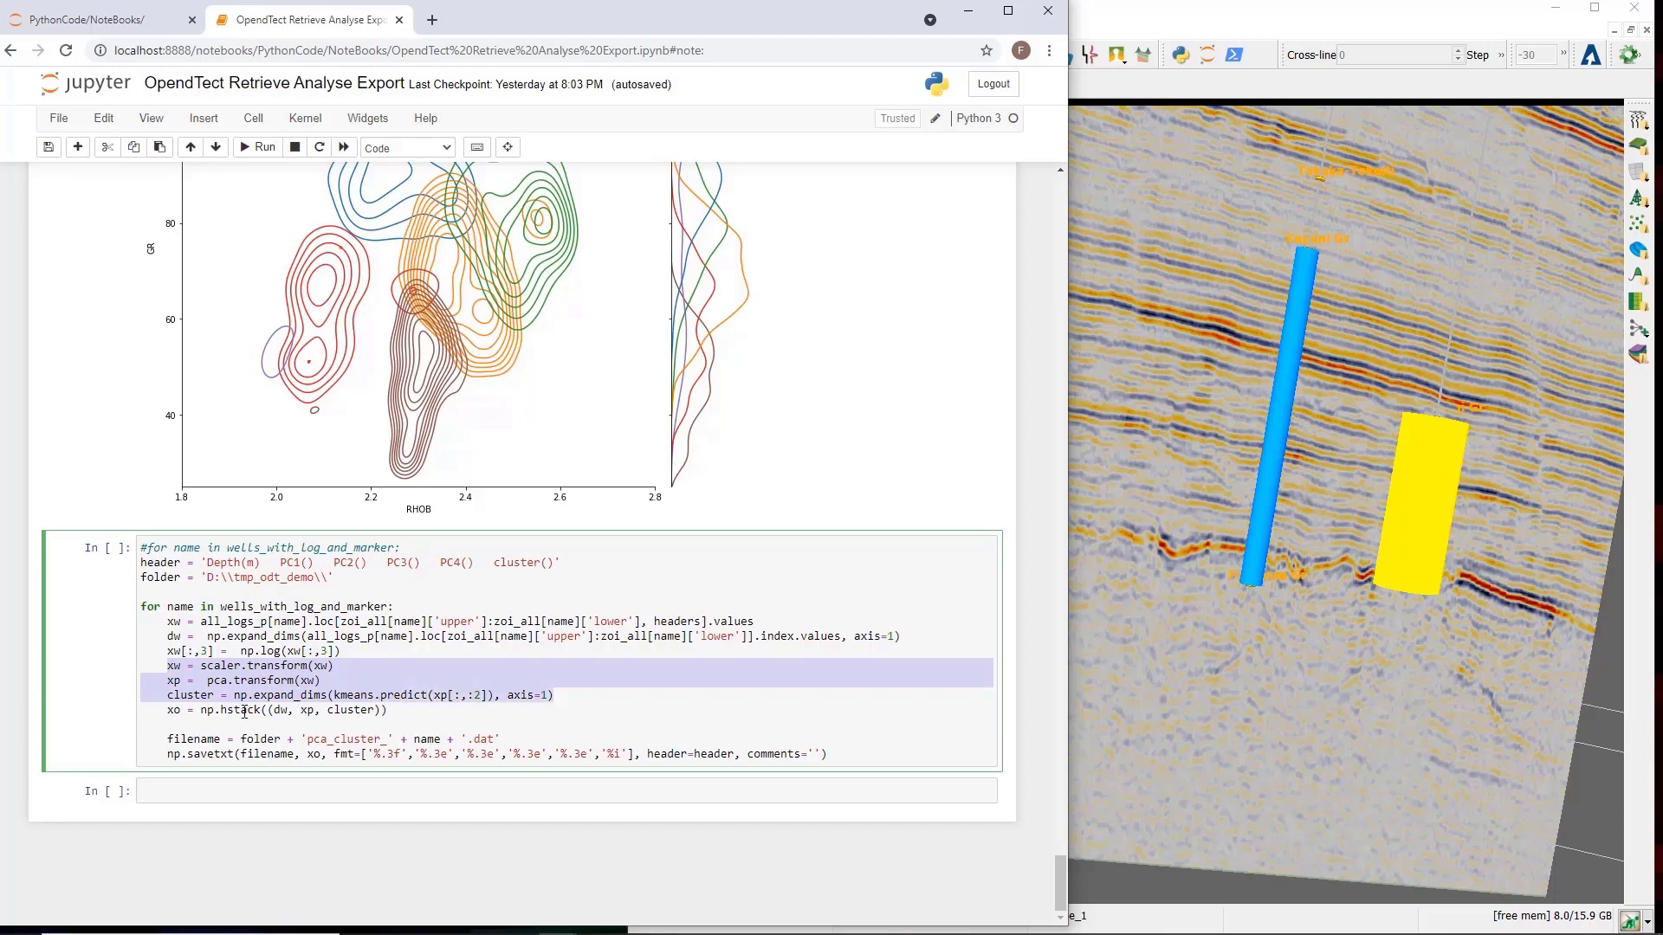
left_click(246, 710)
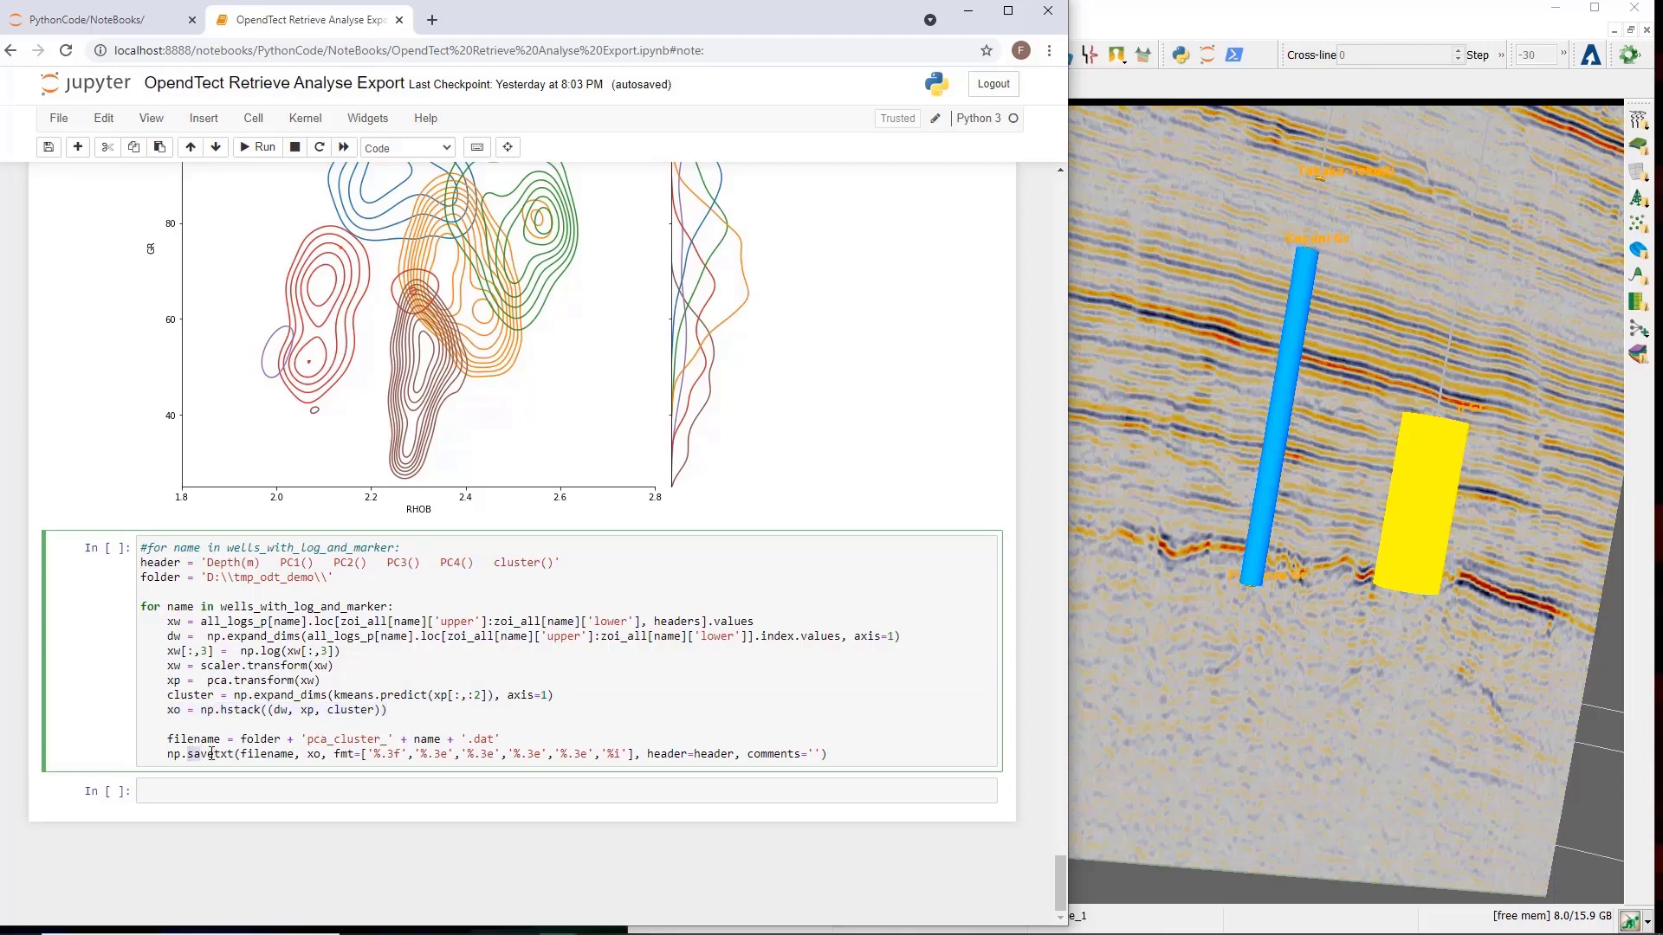
mouse_move(211, 784)
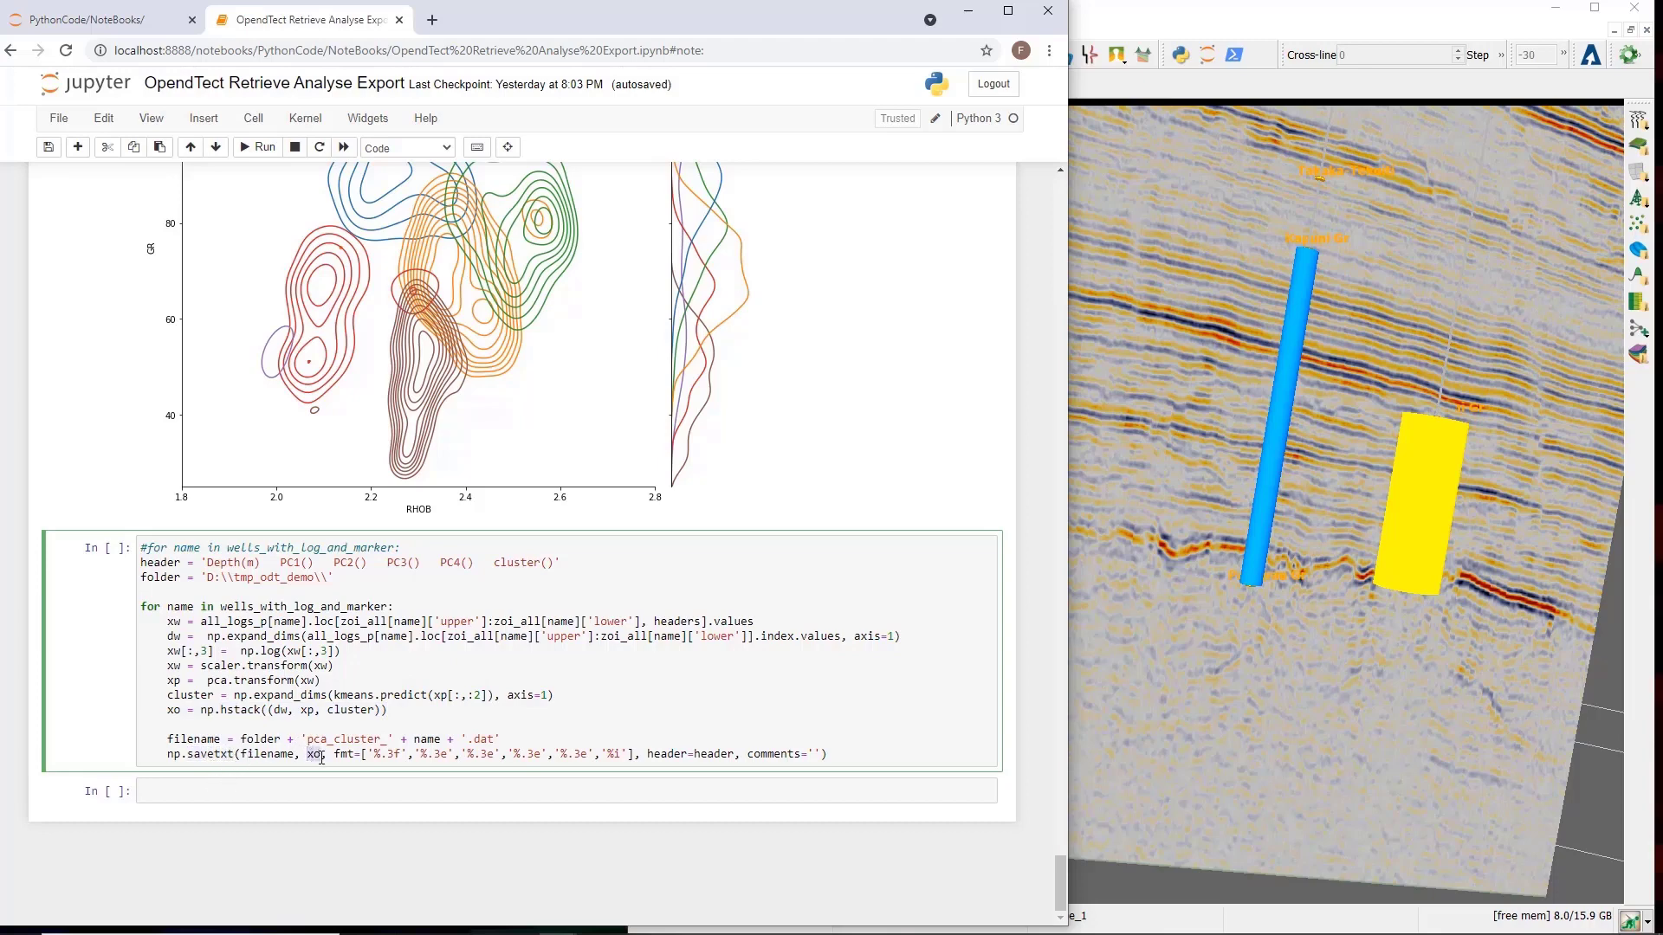
double_click(666, 755)
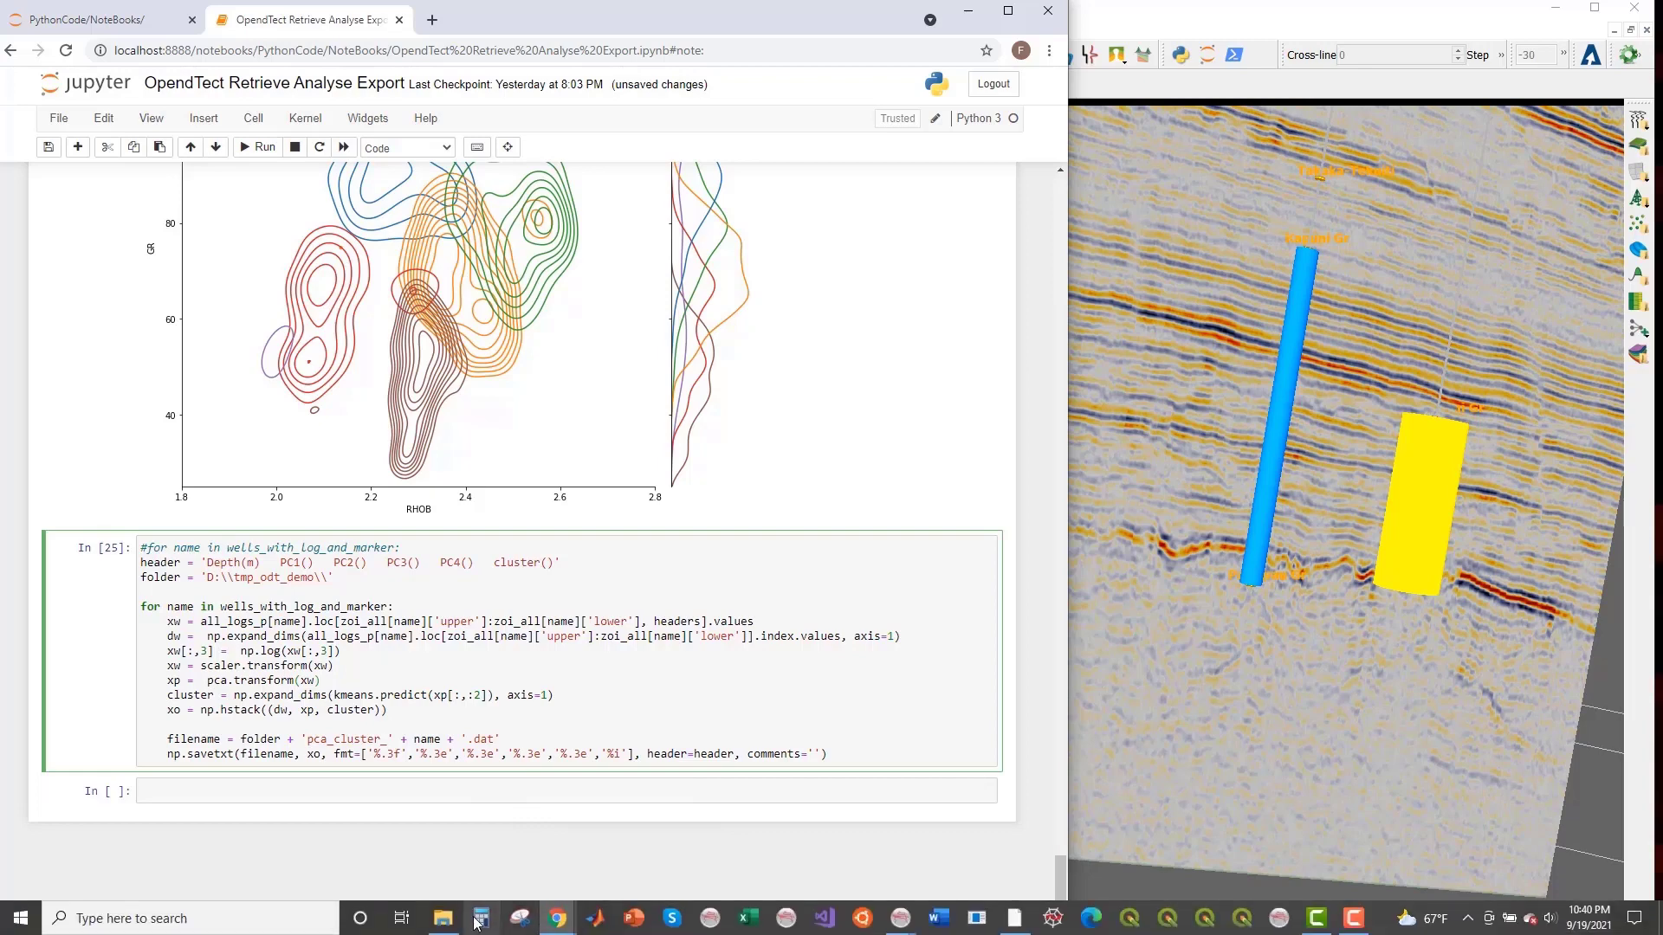
Open pca_cluster_Maui-4.dat from D:\tmp_odt_demo in Notepad and highlight its cluster column.
left_click(444, 918)
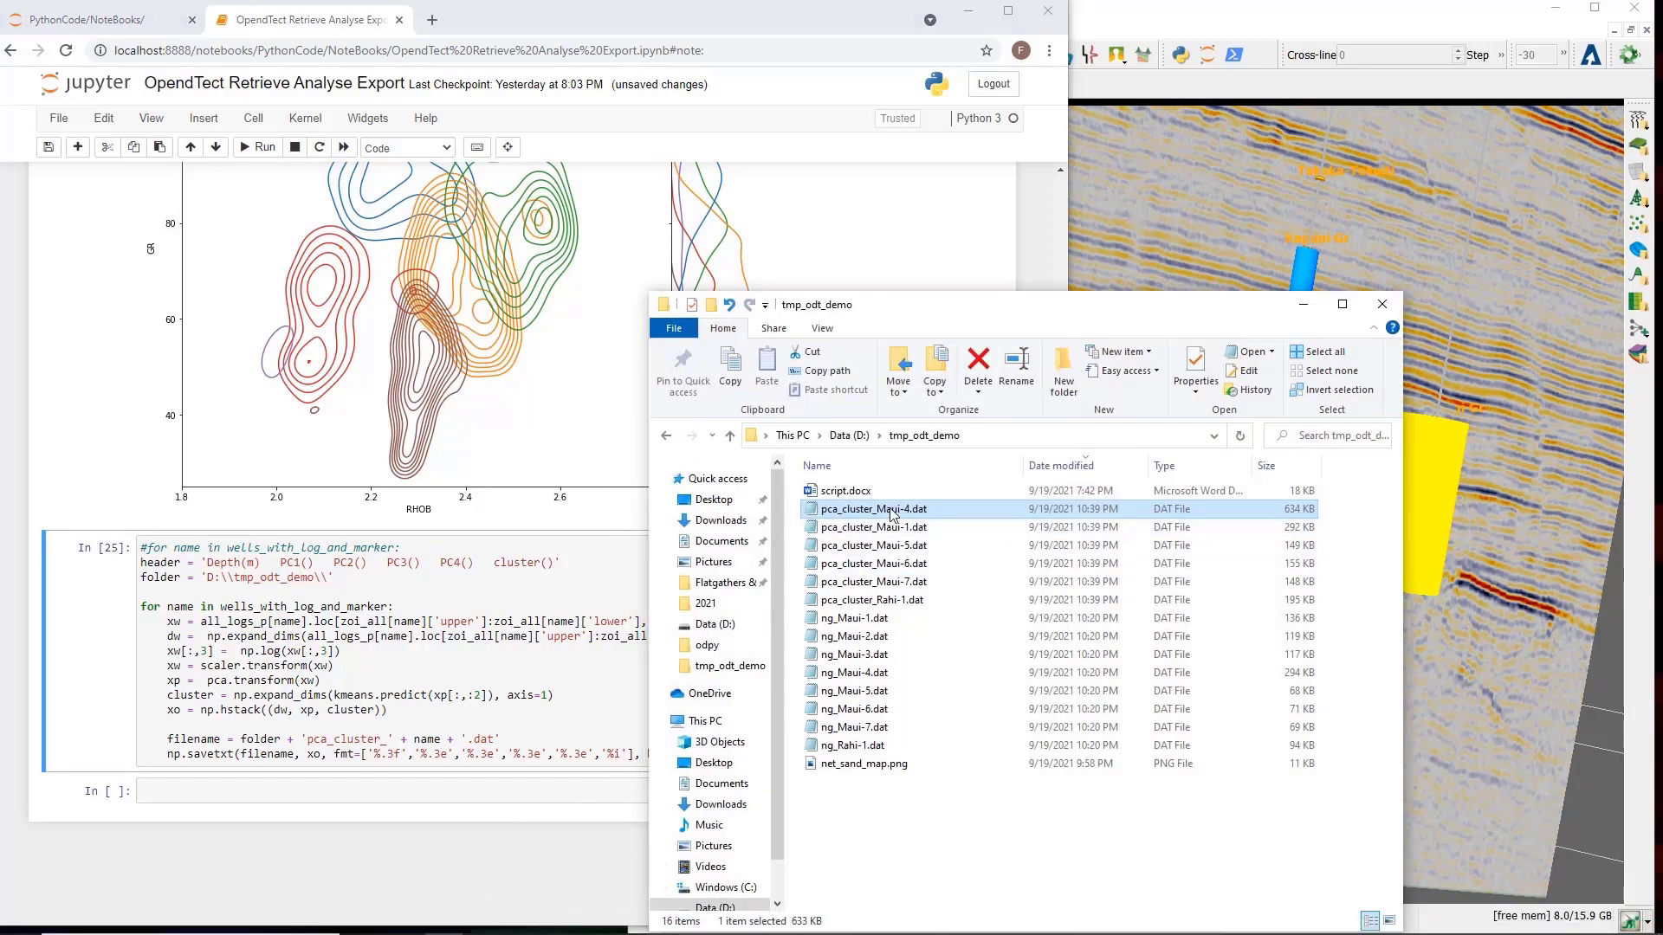
double_click(874, 509)
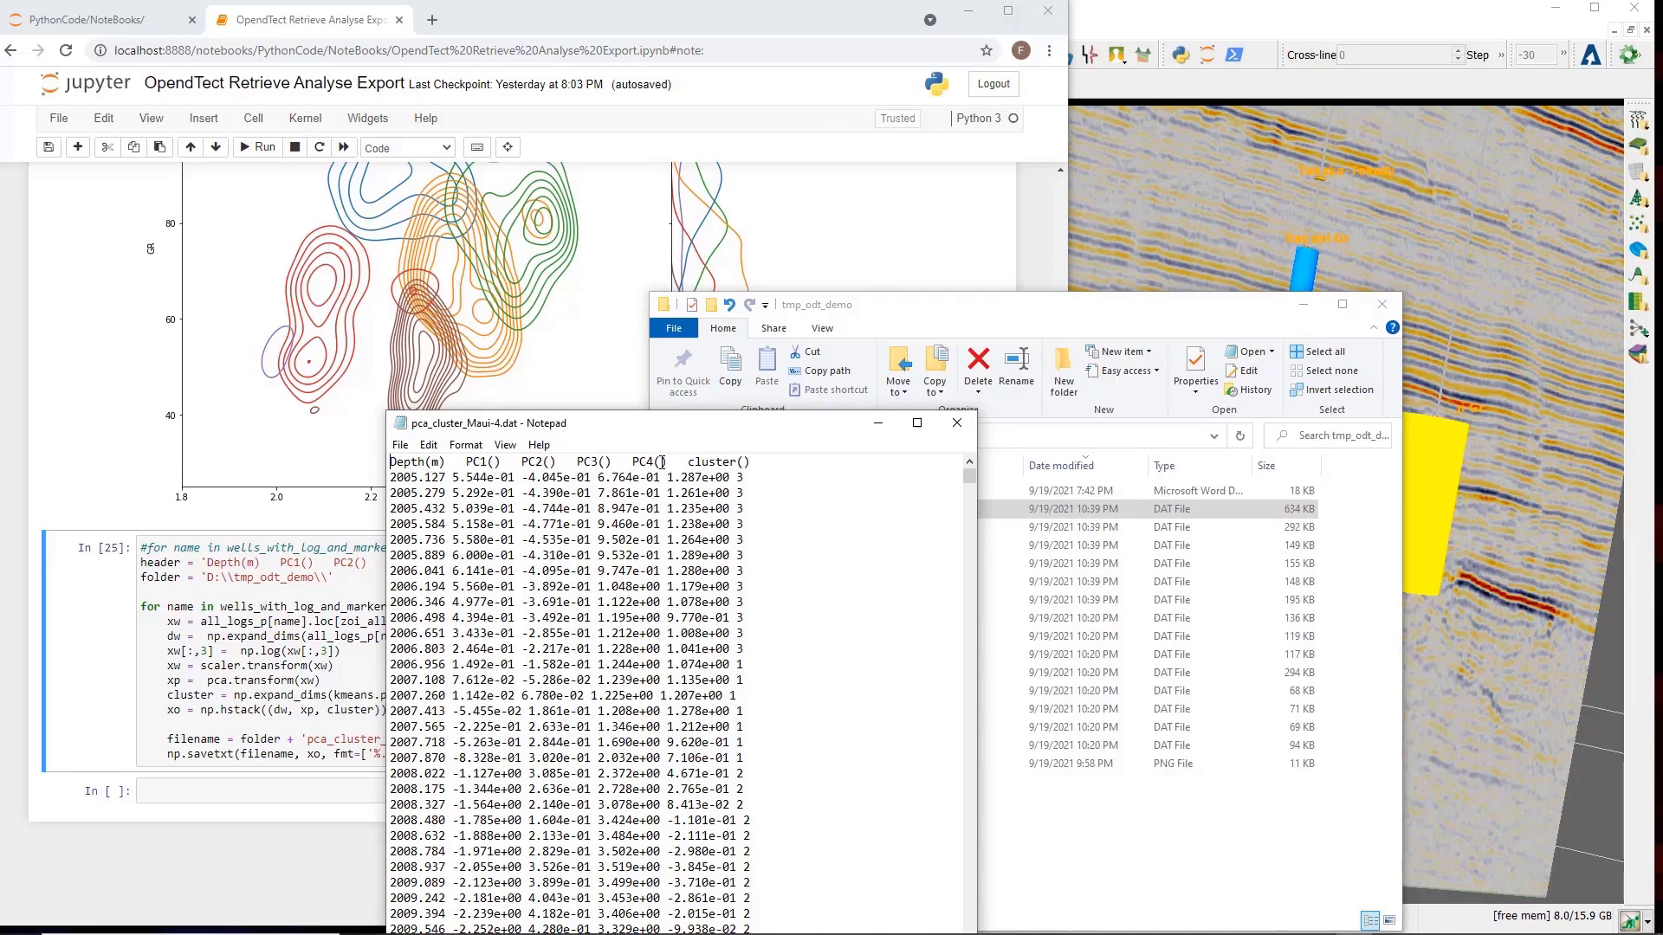
double_click(718, 462)
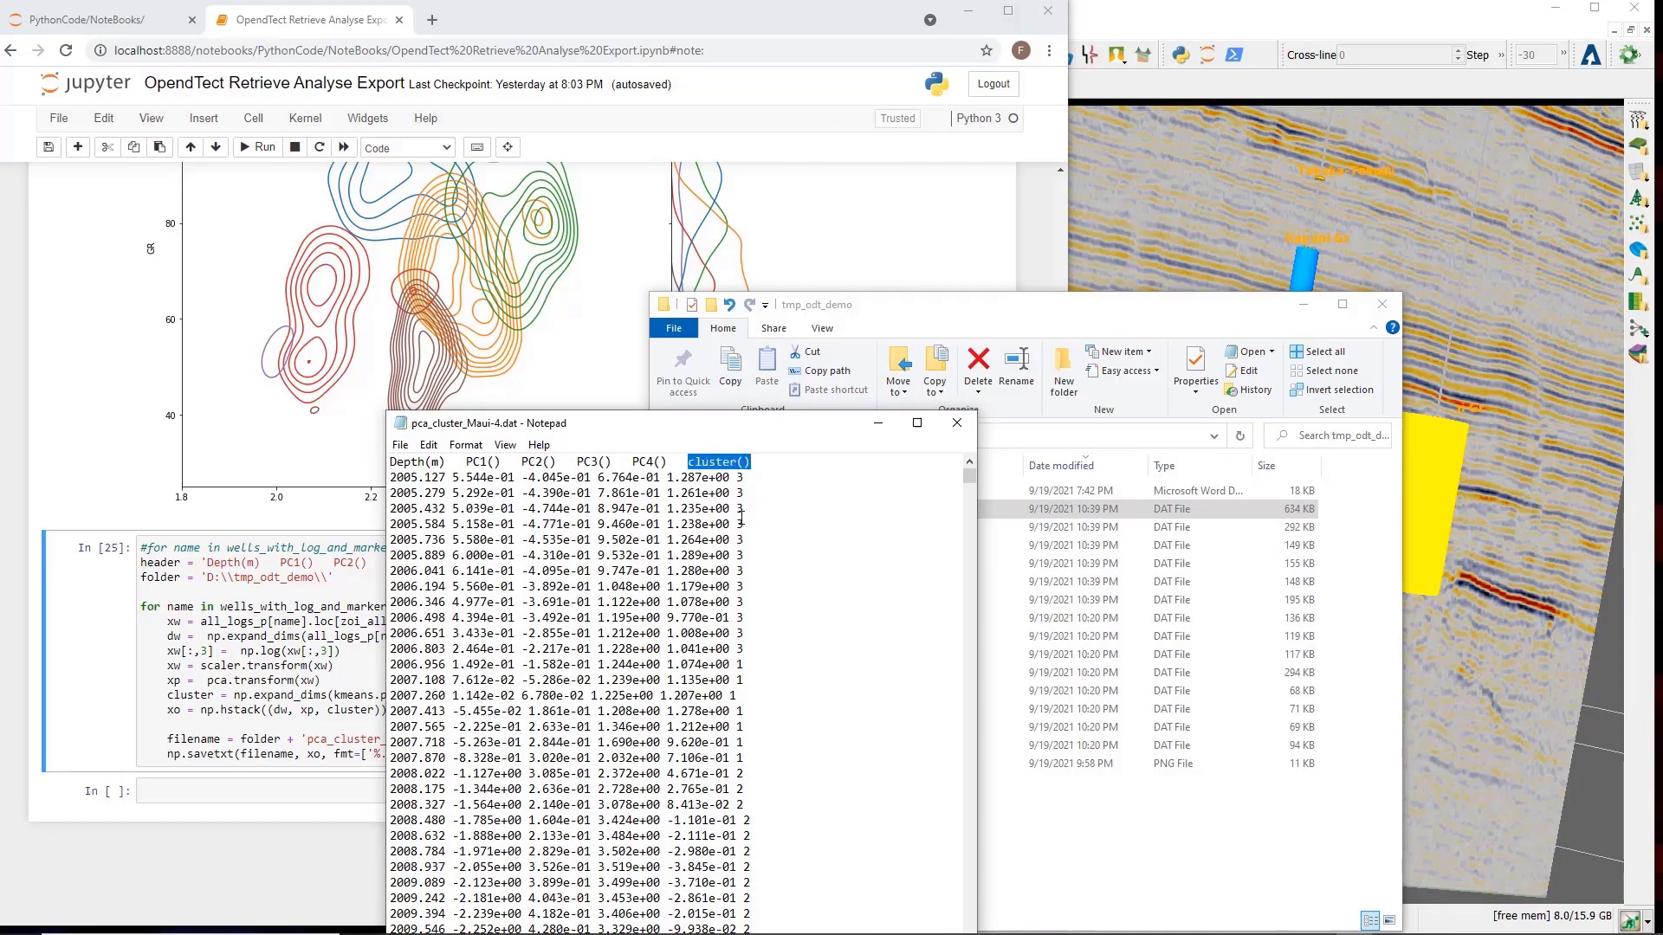
mouse_move(899, 460)
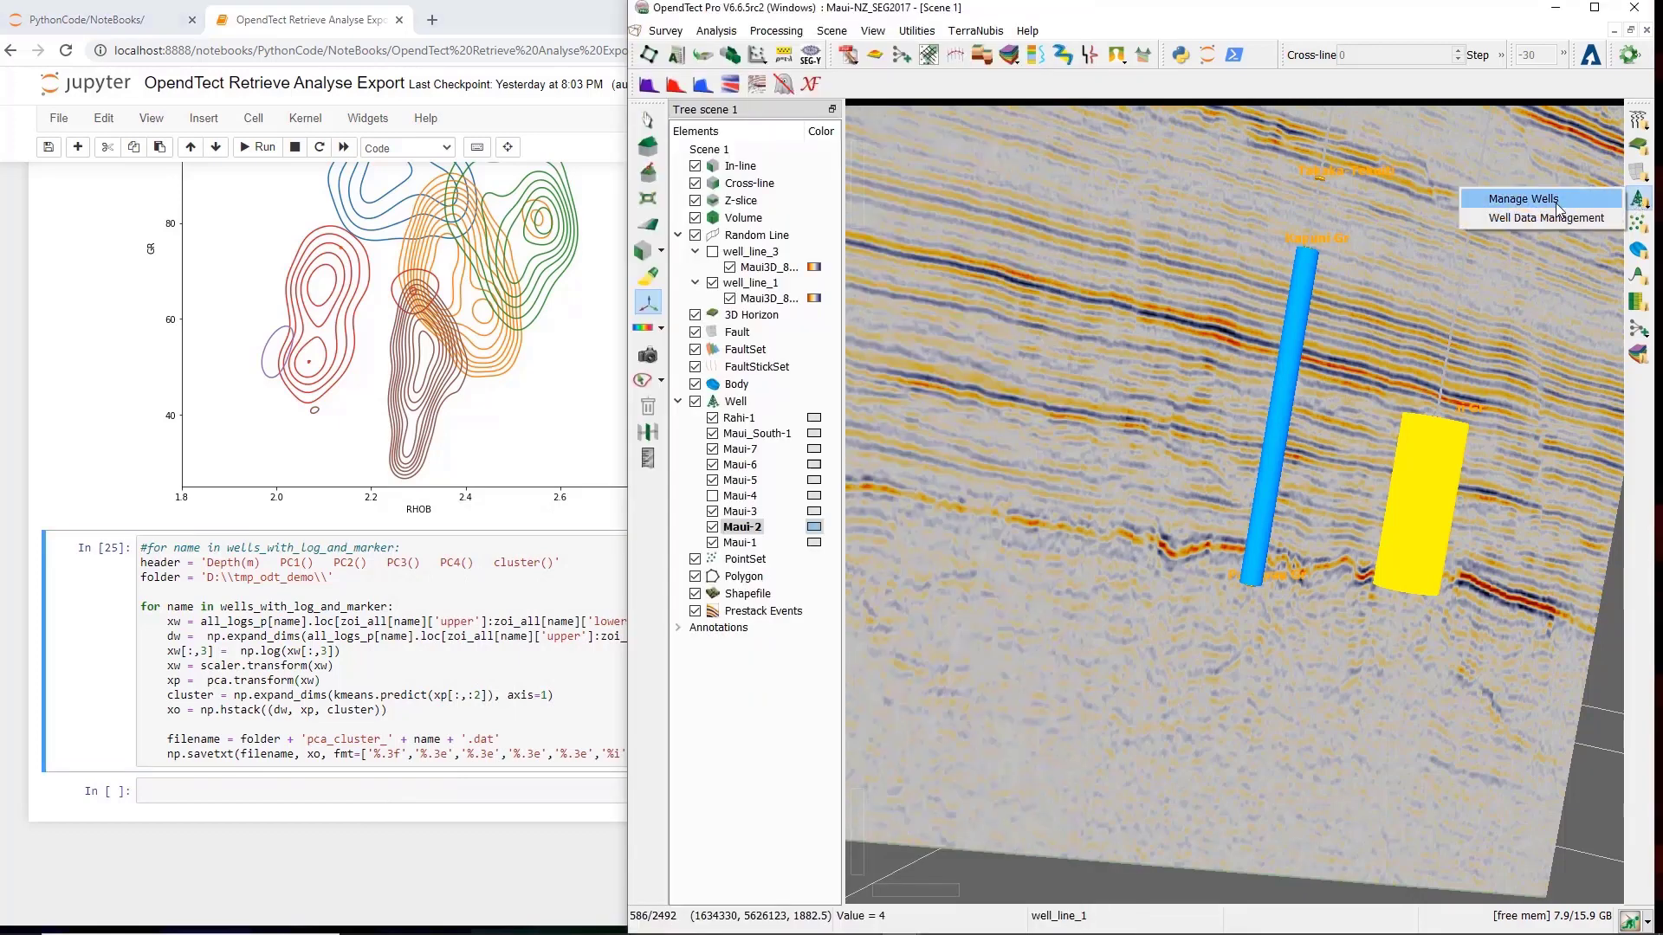
In Manage Wells, select Maui-4 and start a log import.
left_click(1540, 198)
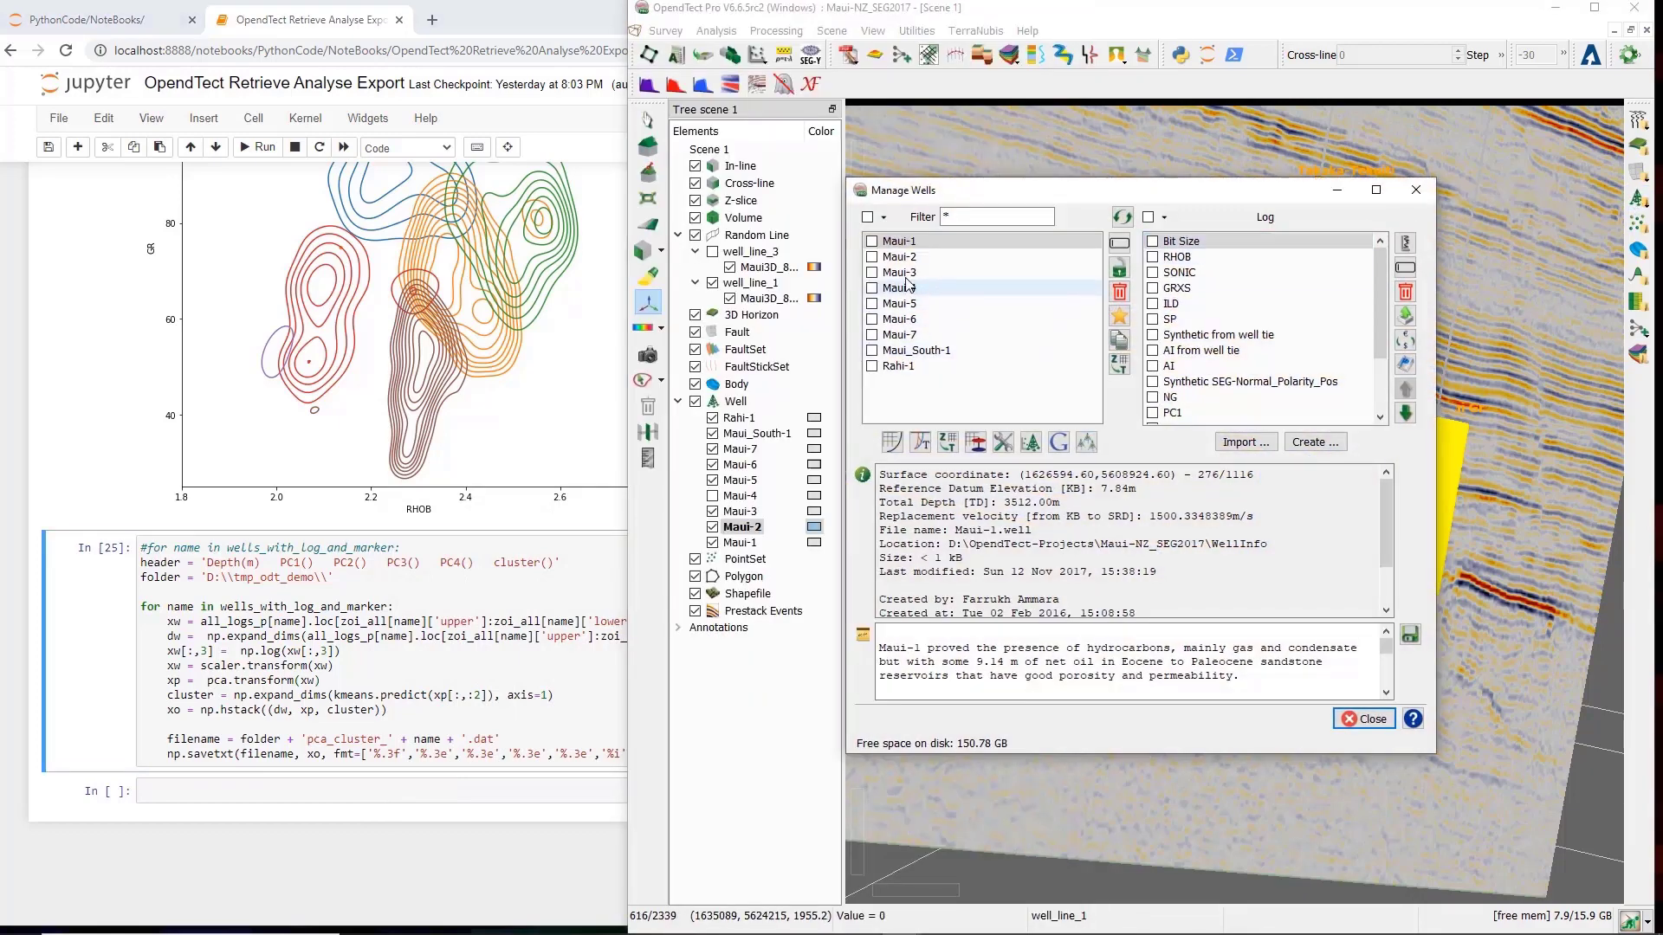
left_click(899, 288)
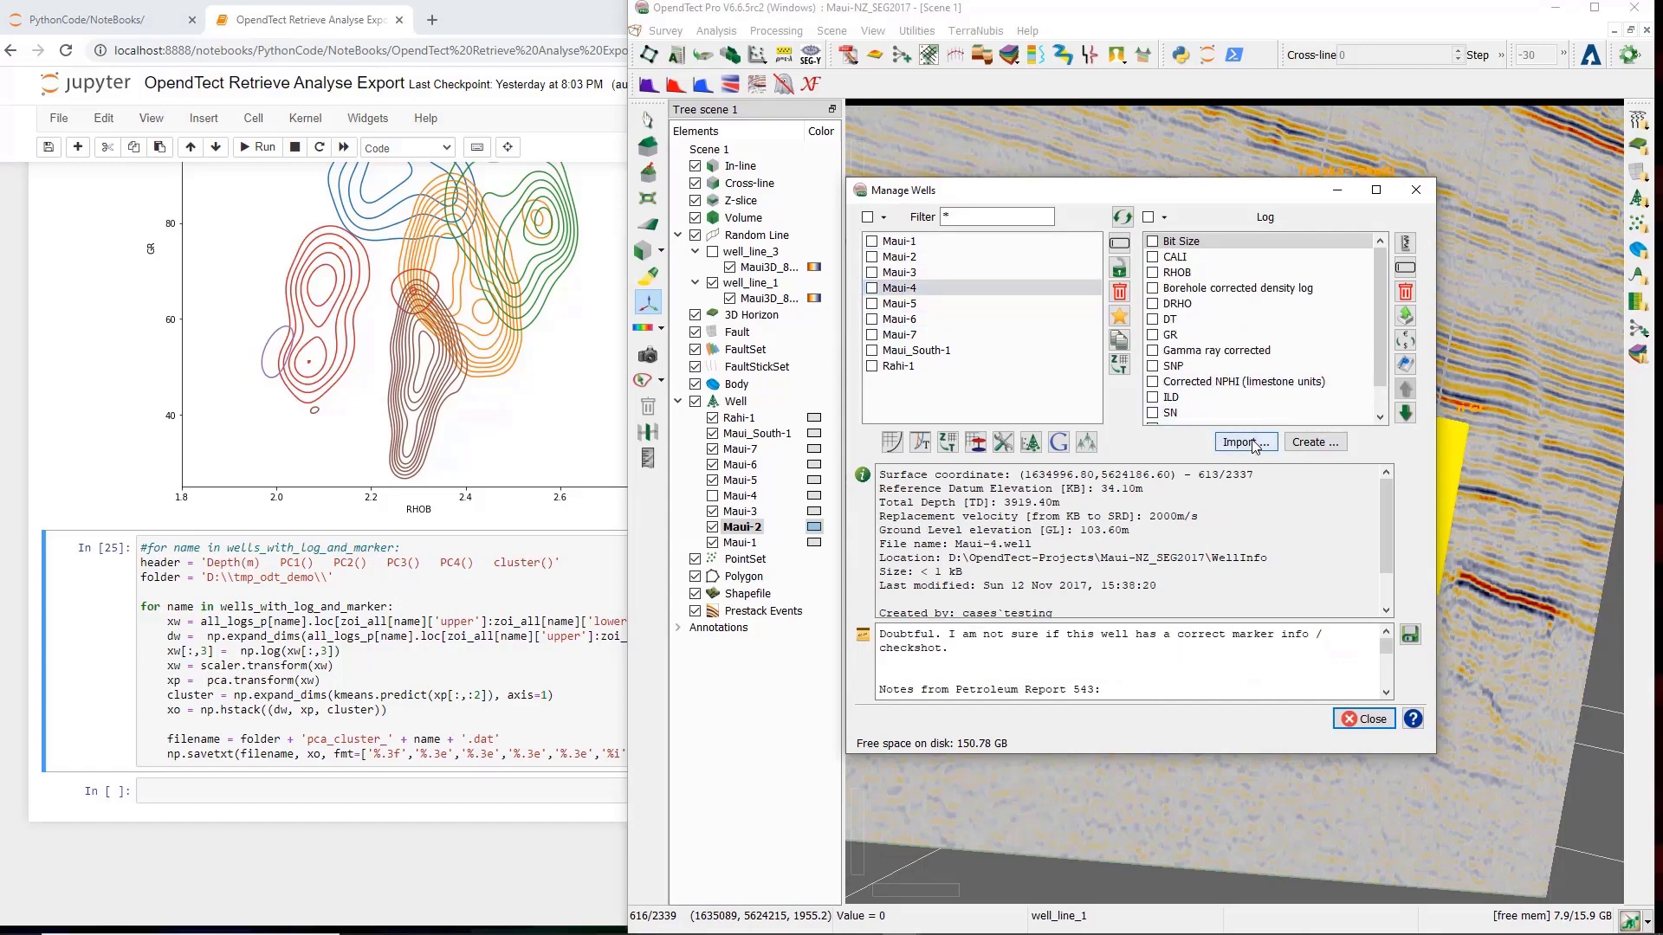
left_click(1243, 442)
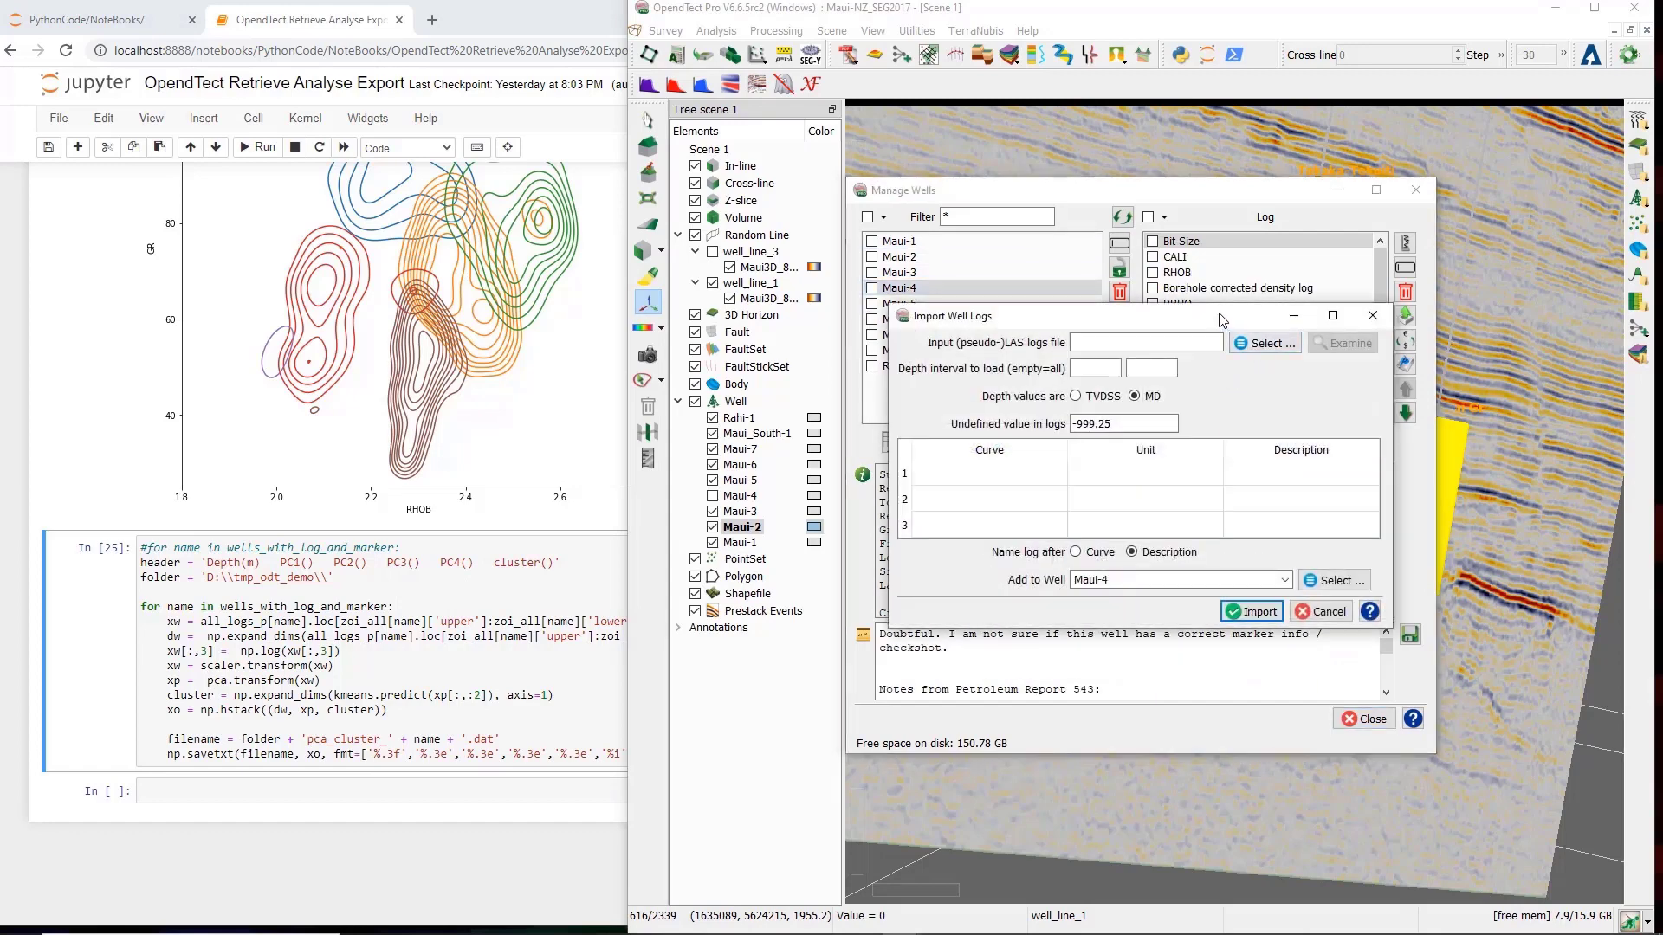
left_click(1263, 342)
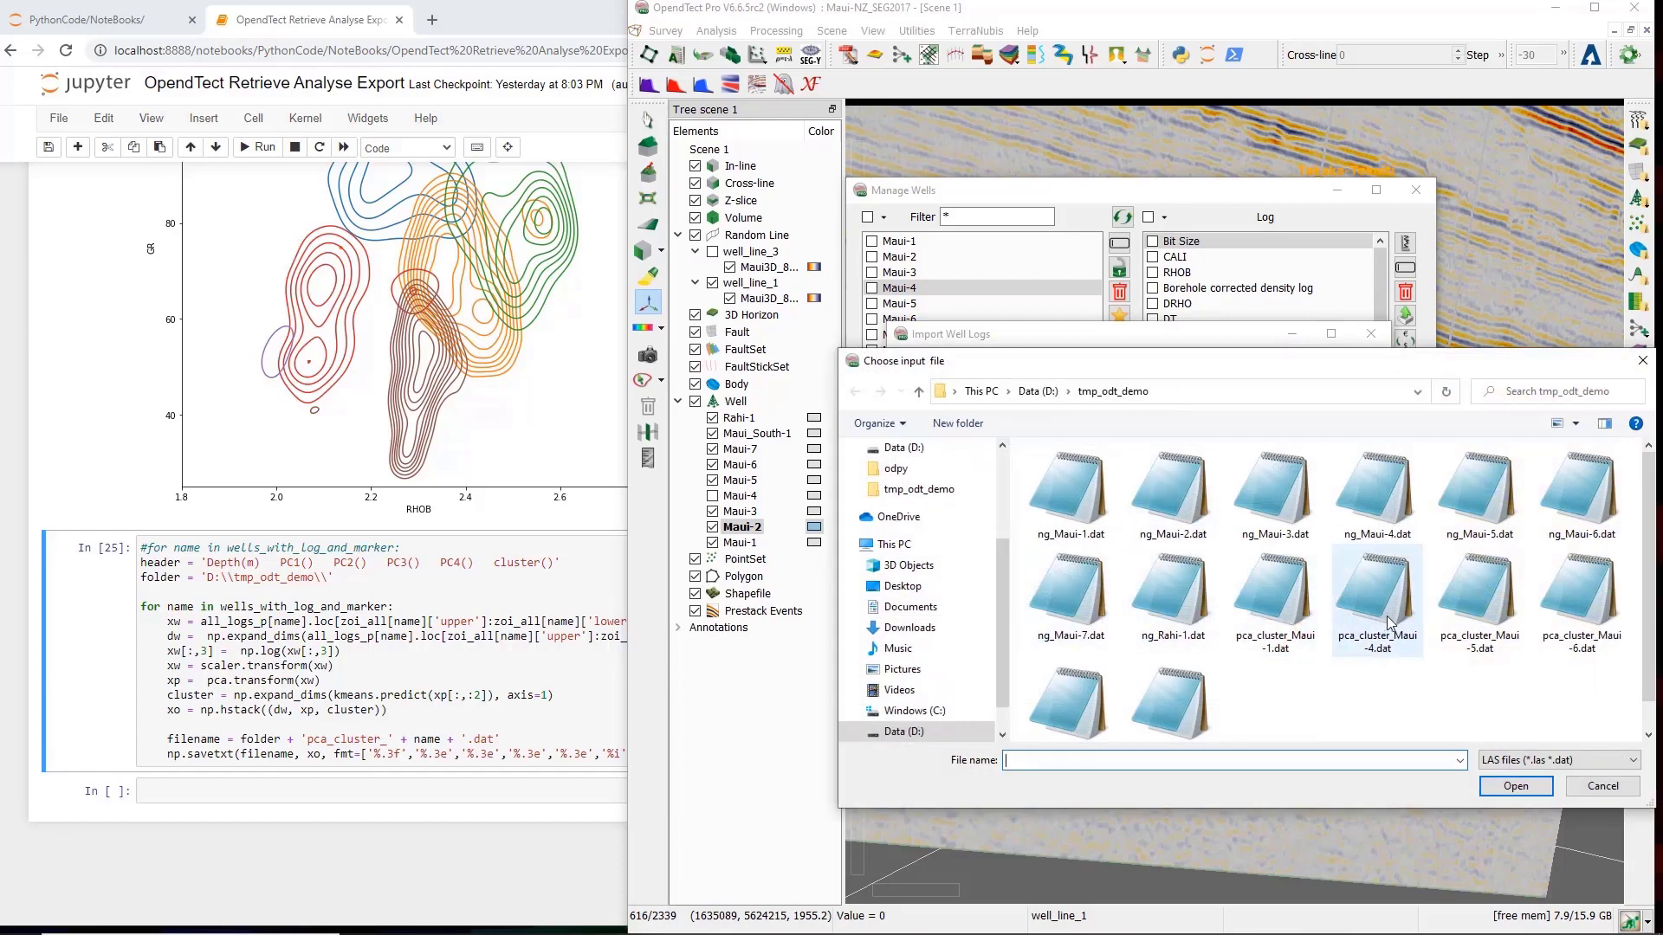
Import PC1–PC4 and cluster logs from pca_cluster_Maui-4.dat into Maui-4.
left_click(1376, 595)
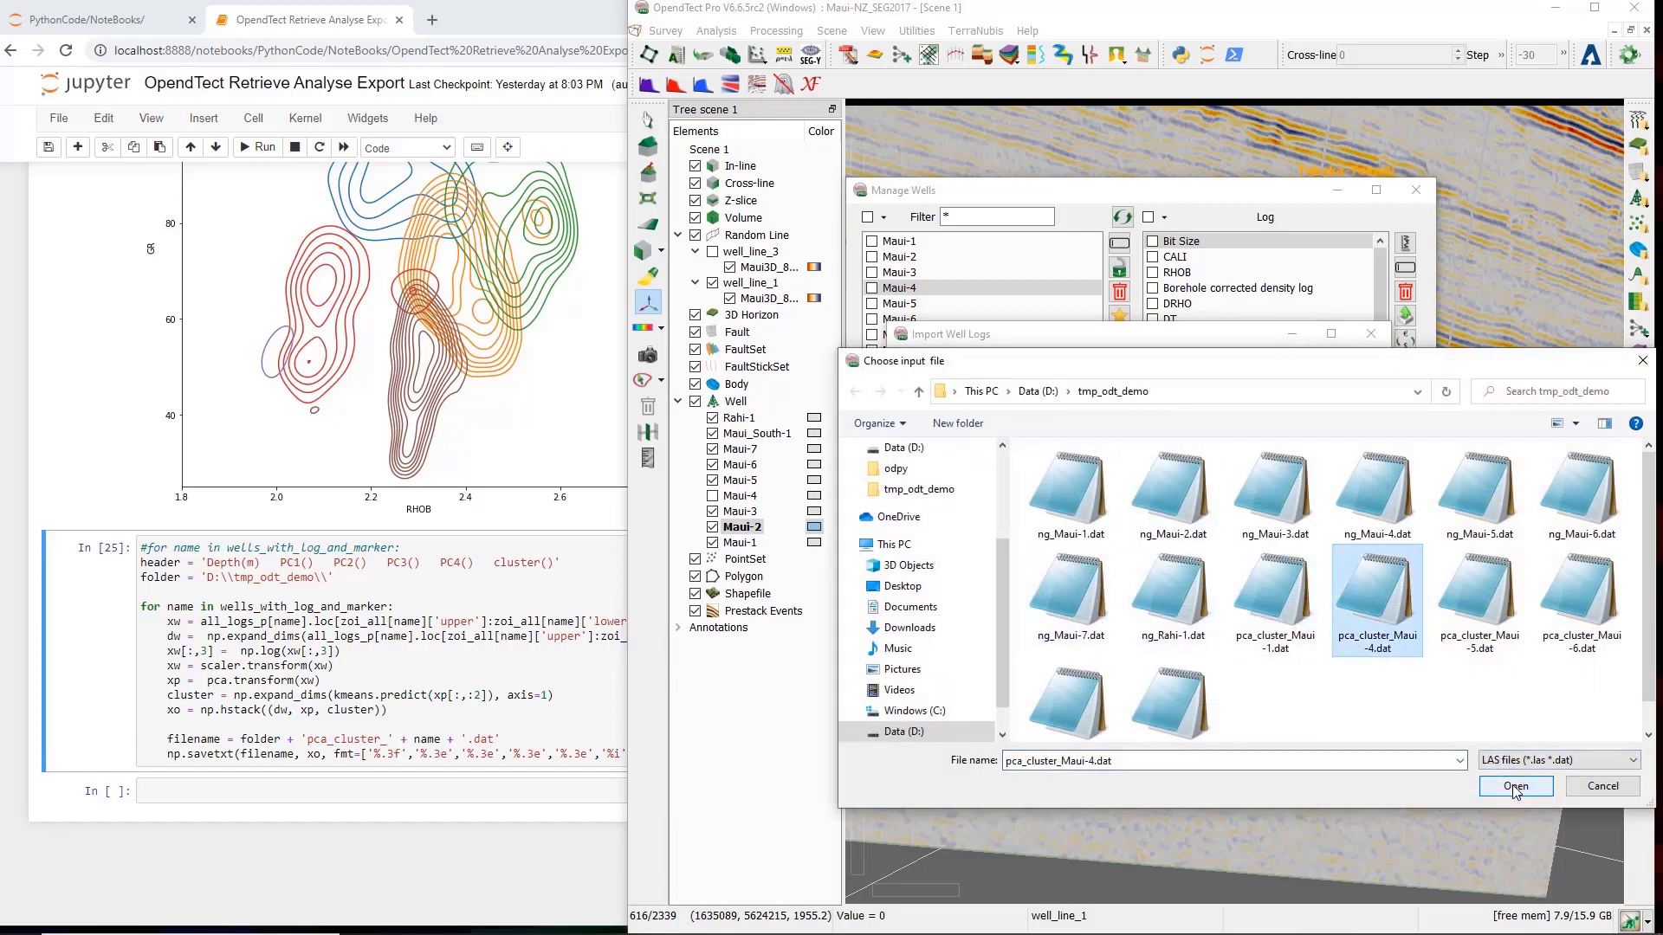
left_click(1515, 786)
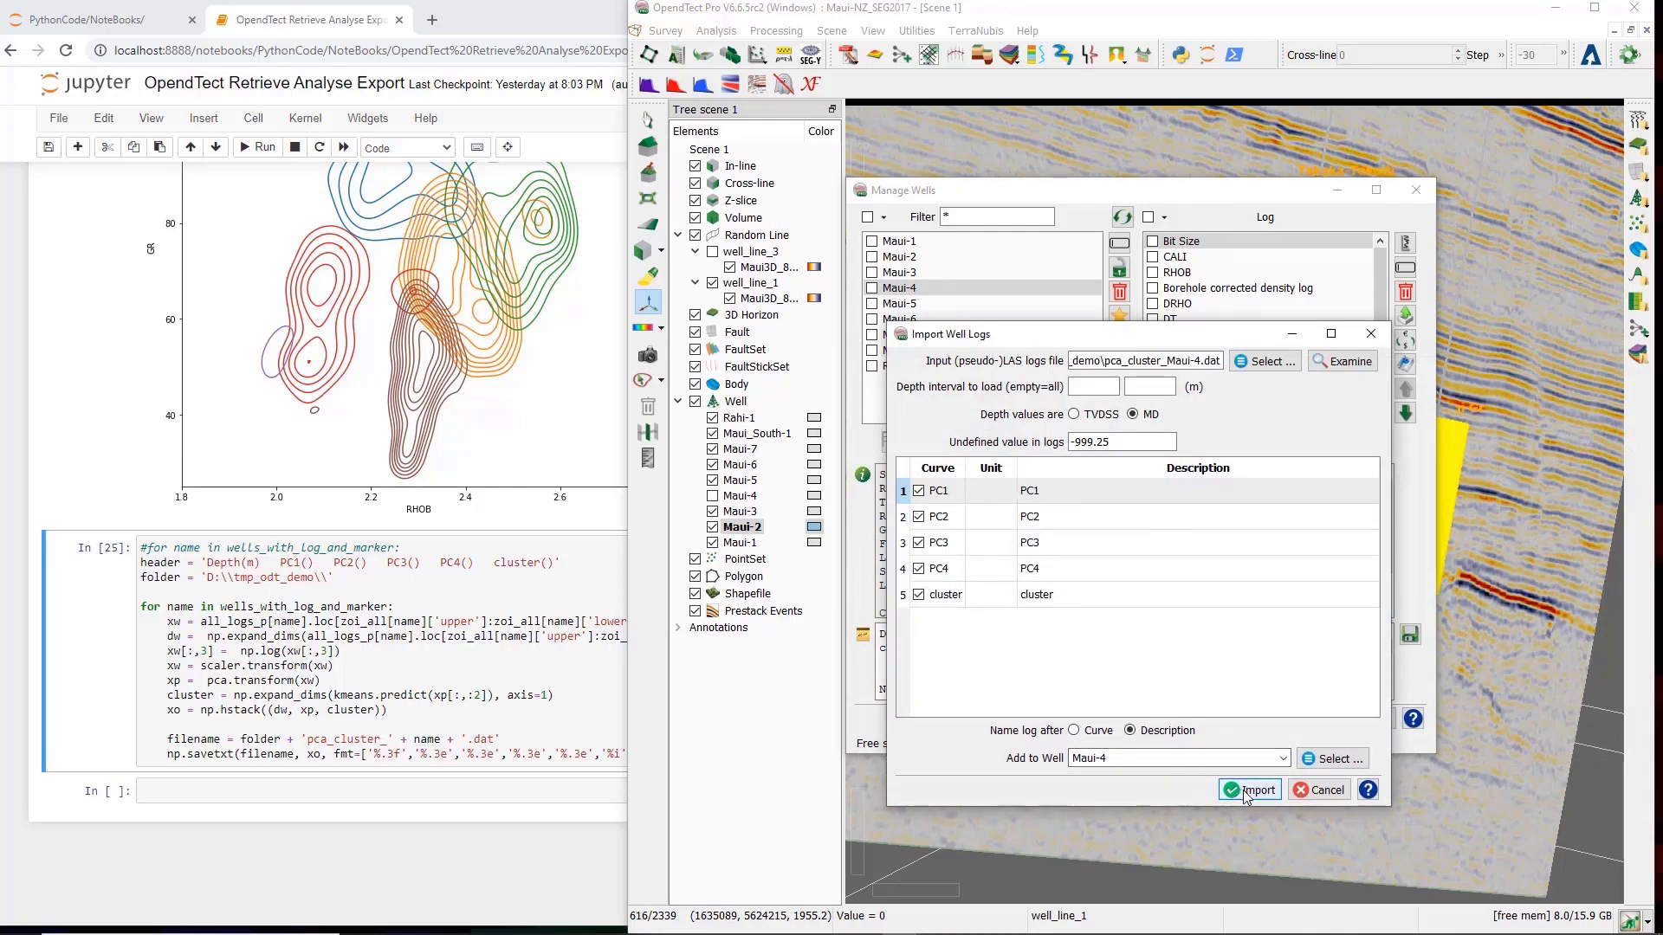
left_click(1249, 789)
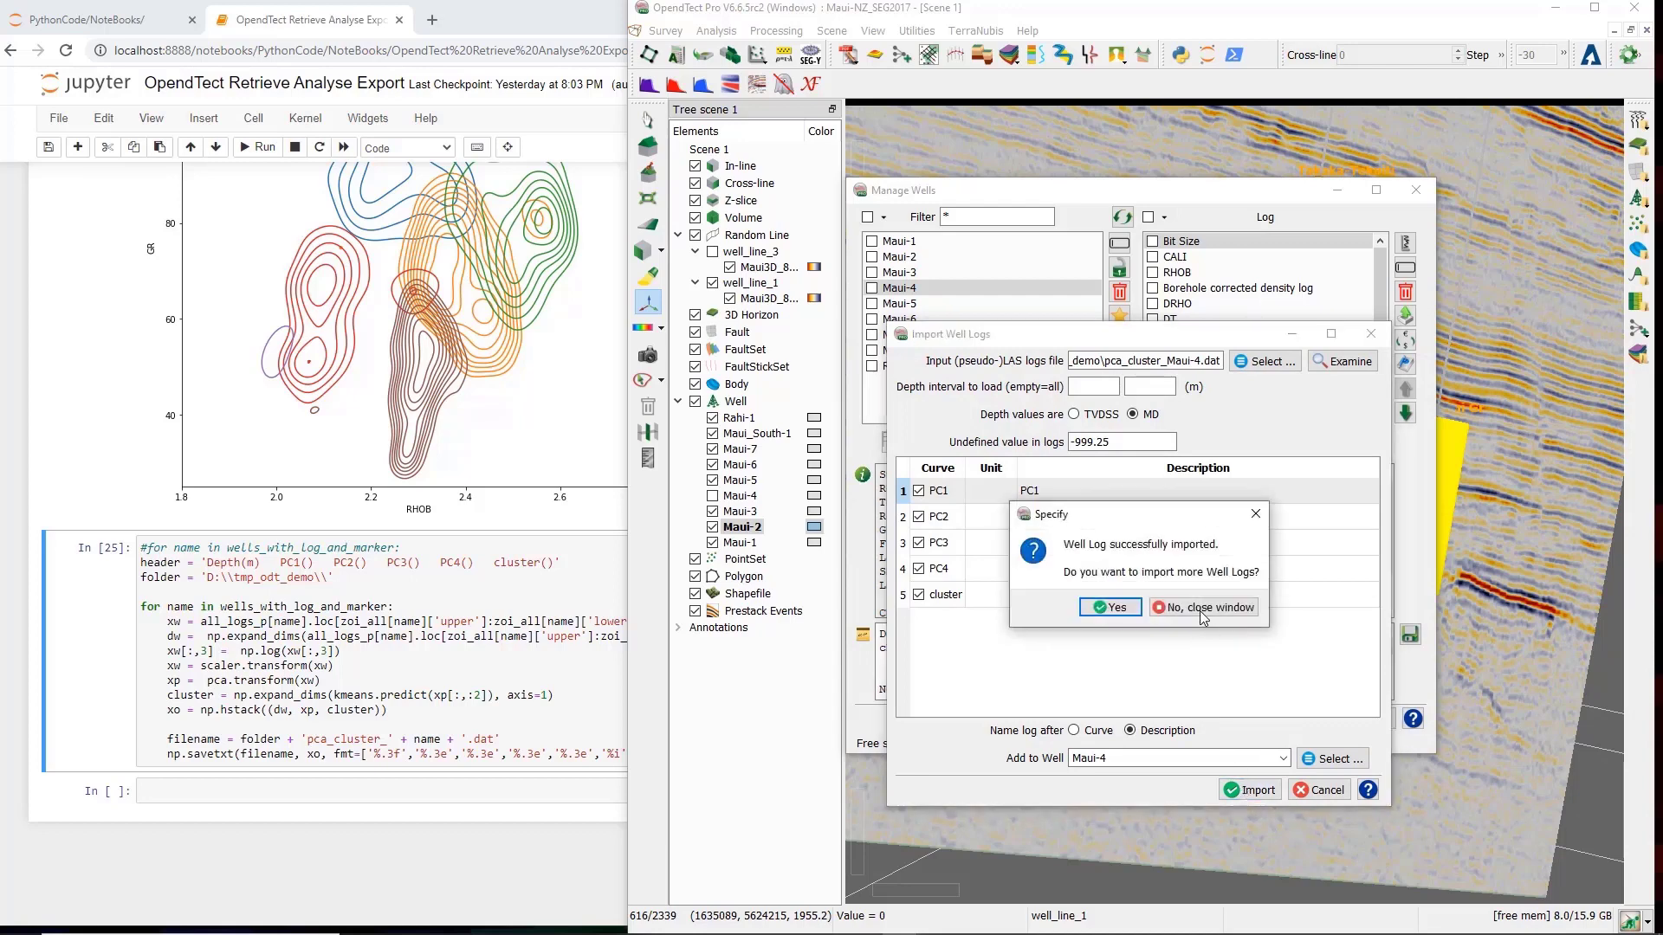
left_click(1204, 606)
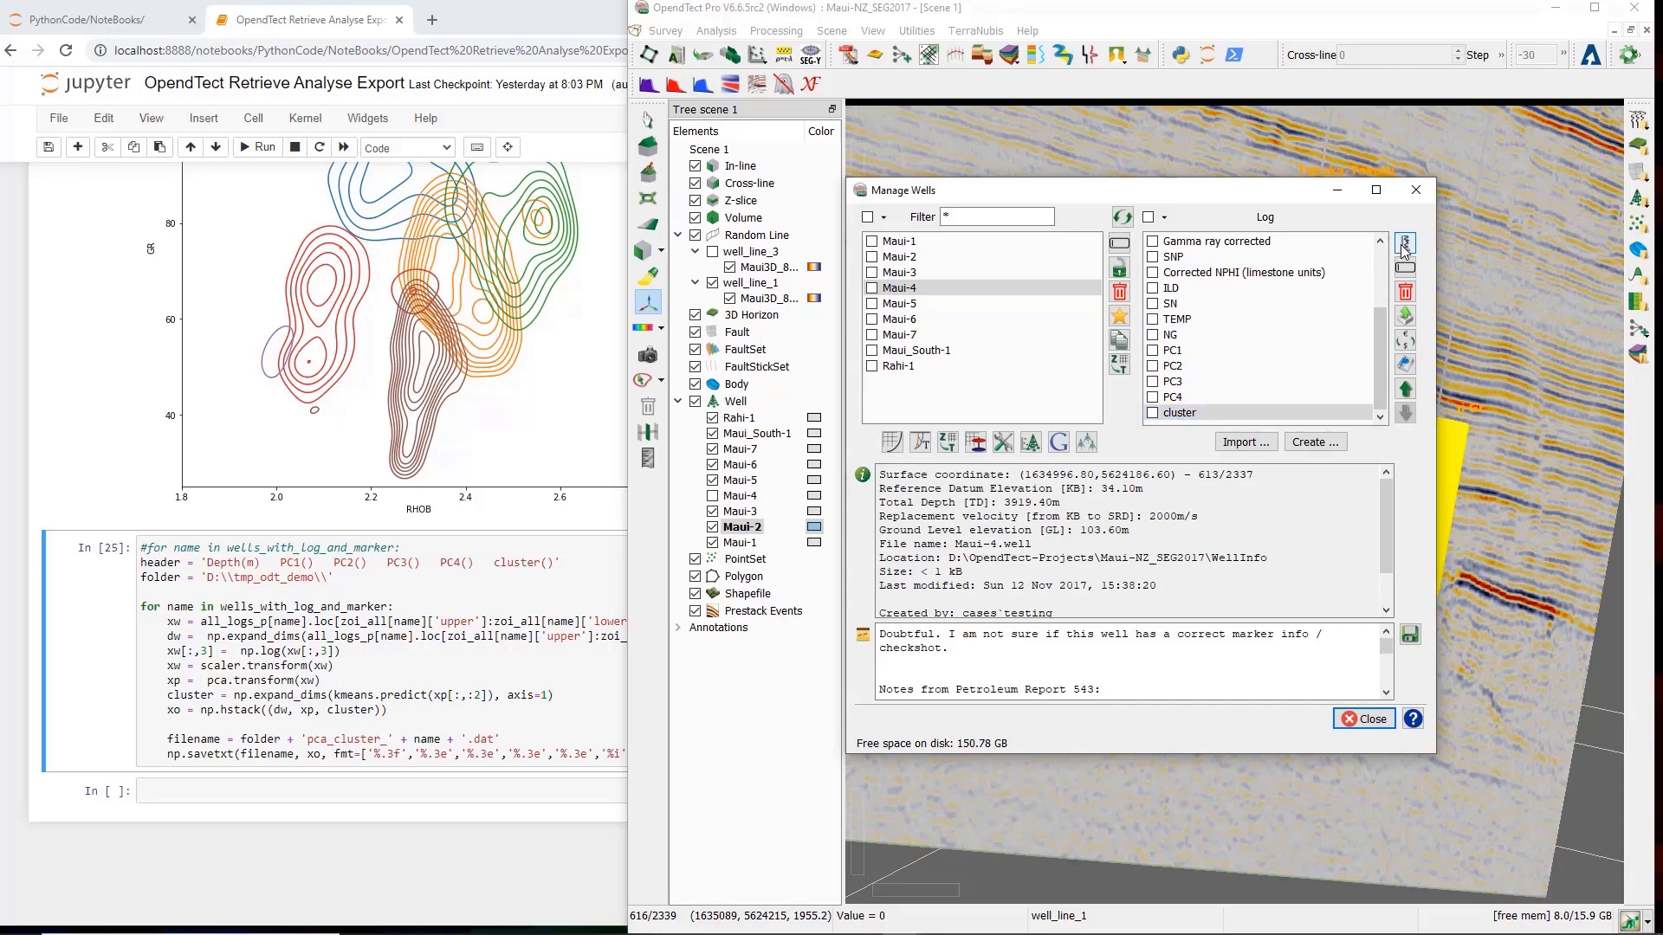
left_click(1405, 244)
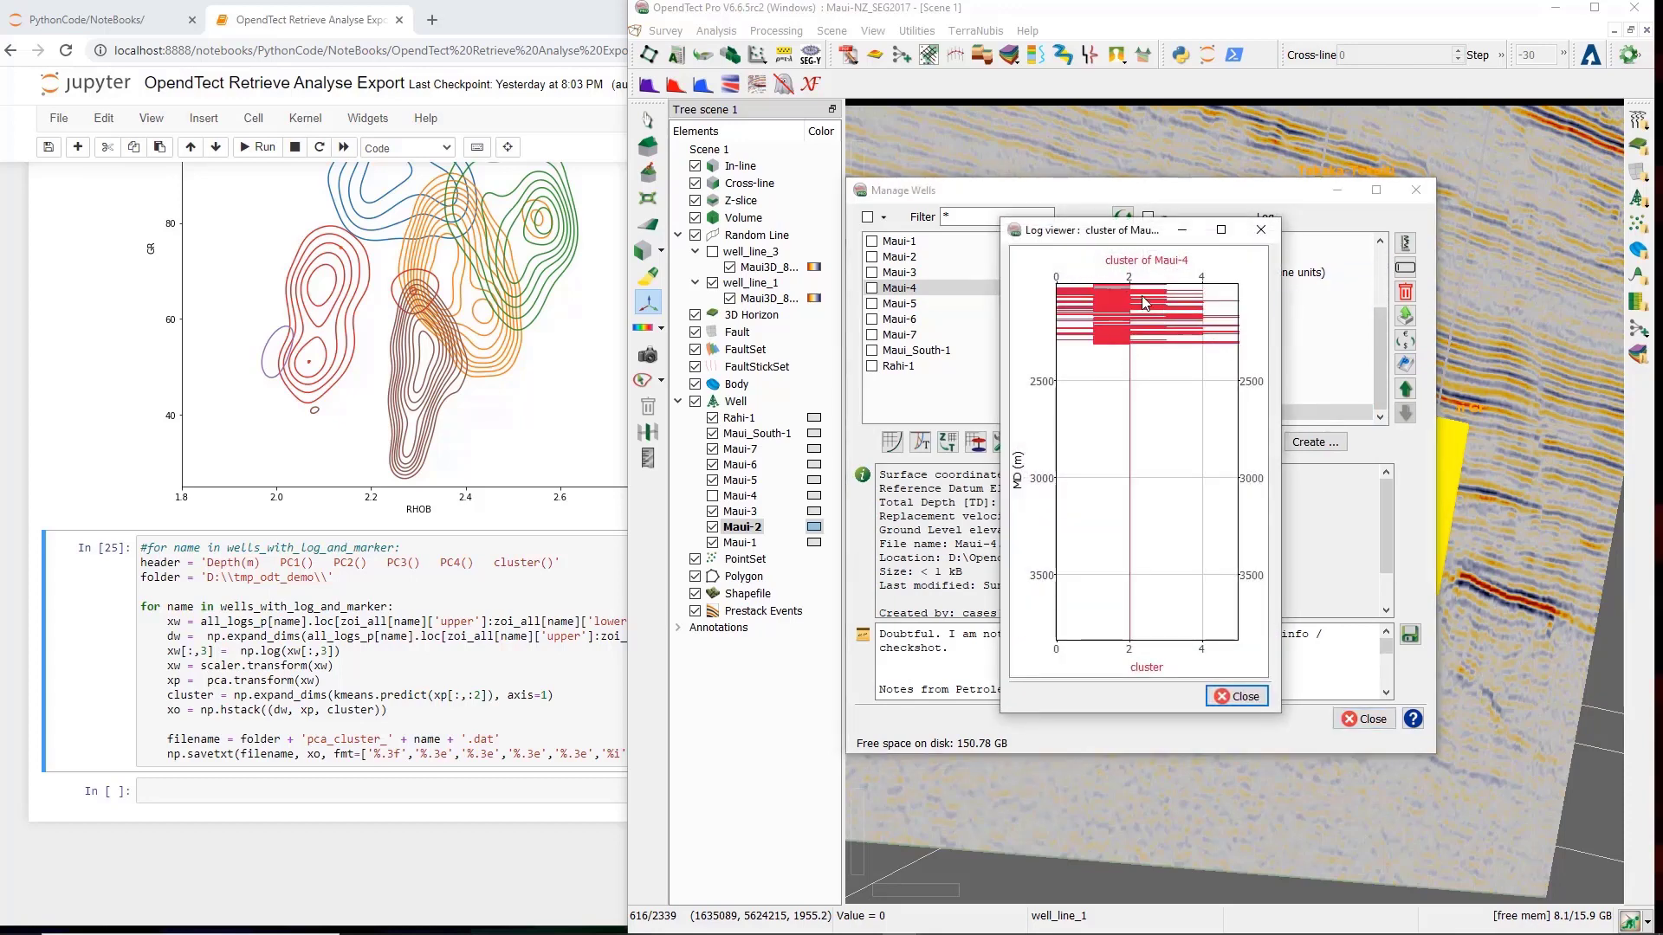
mouse_move(1156, 297)
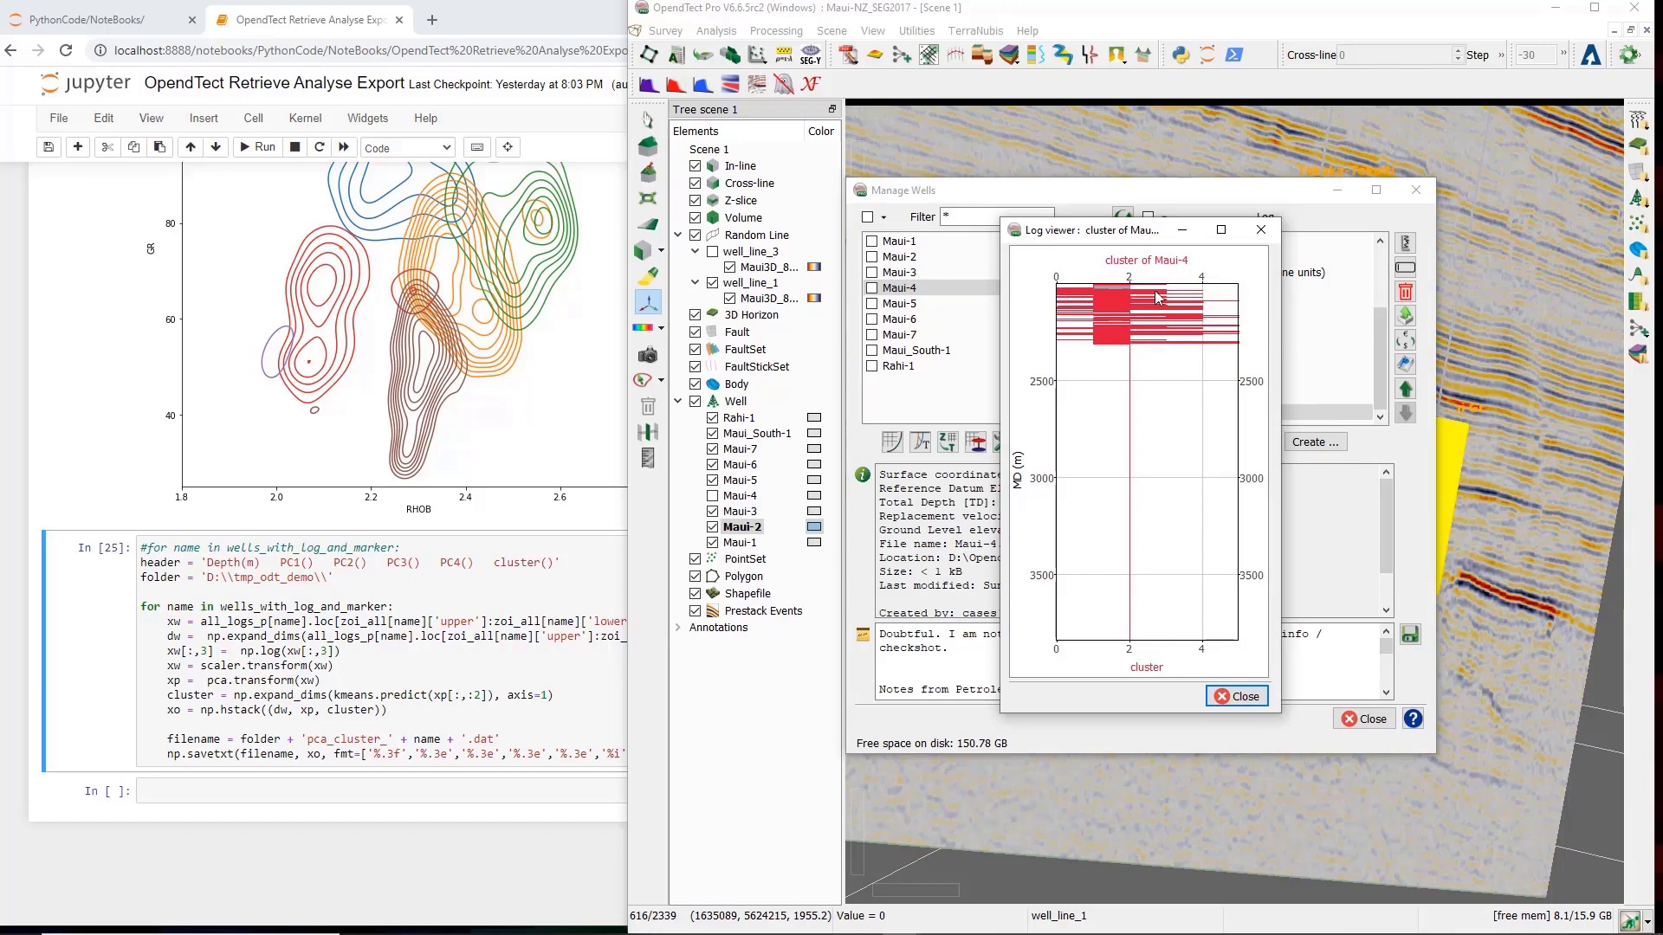
mouse_move(1149, 576)
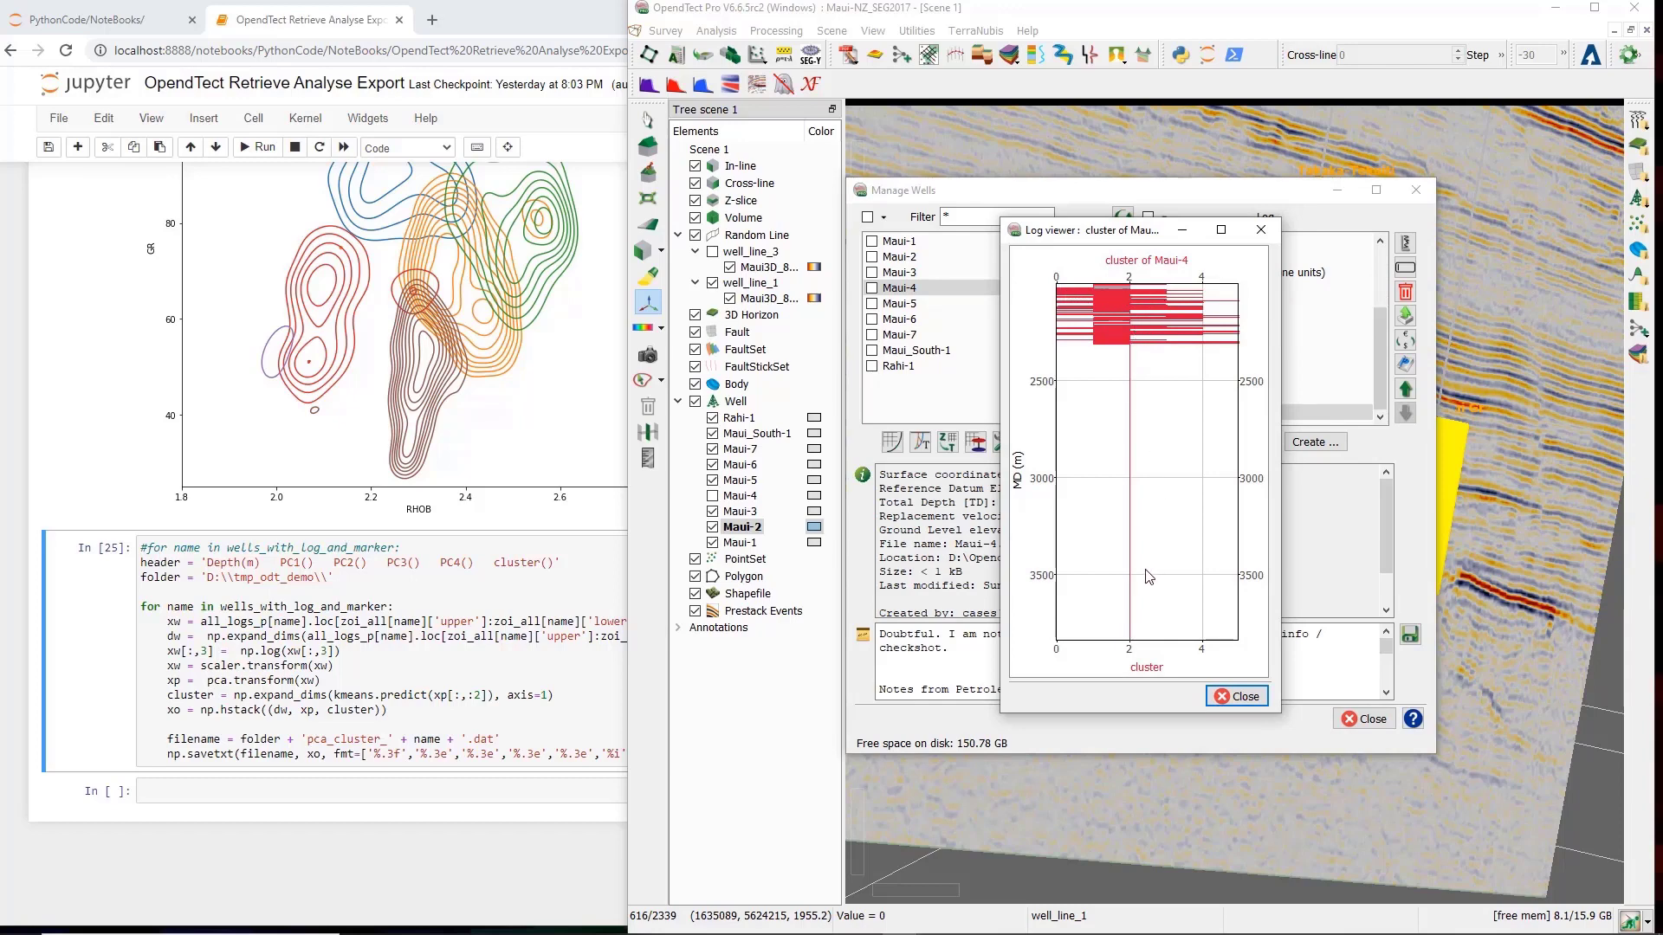
mouse_move(1140, 667)
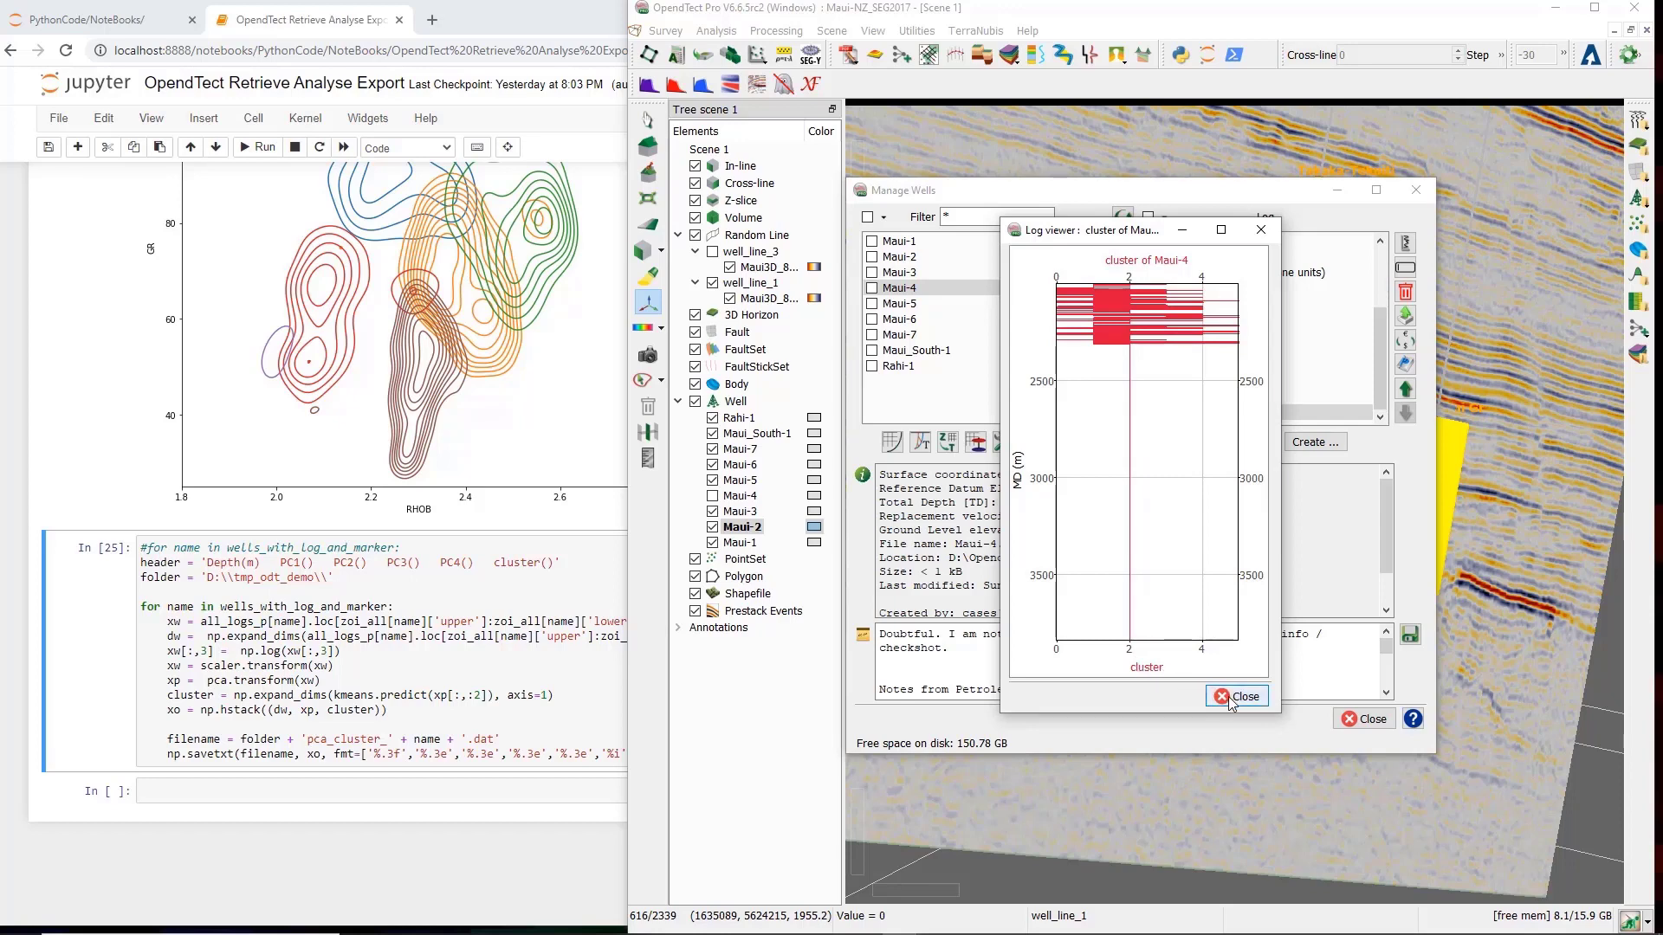
left_click(1237, 696)
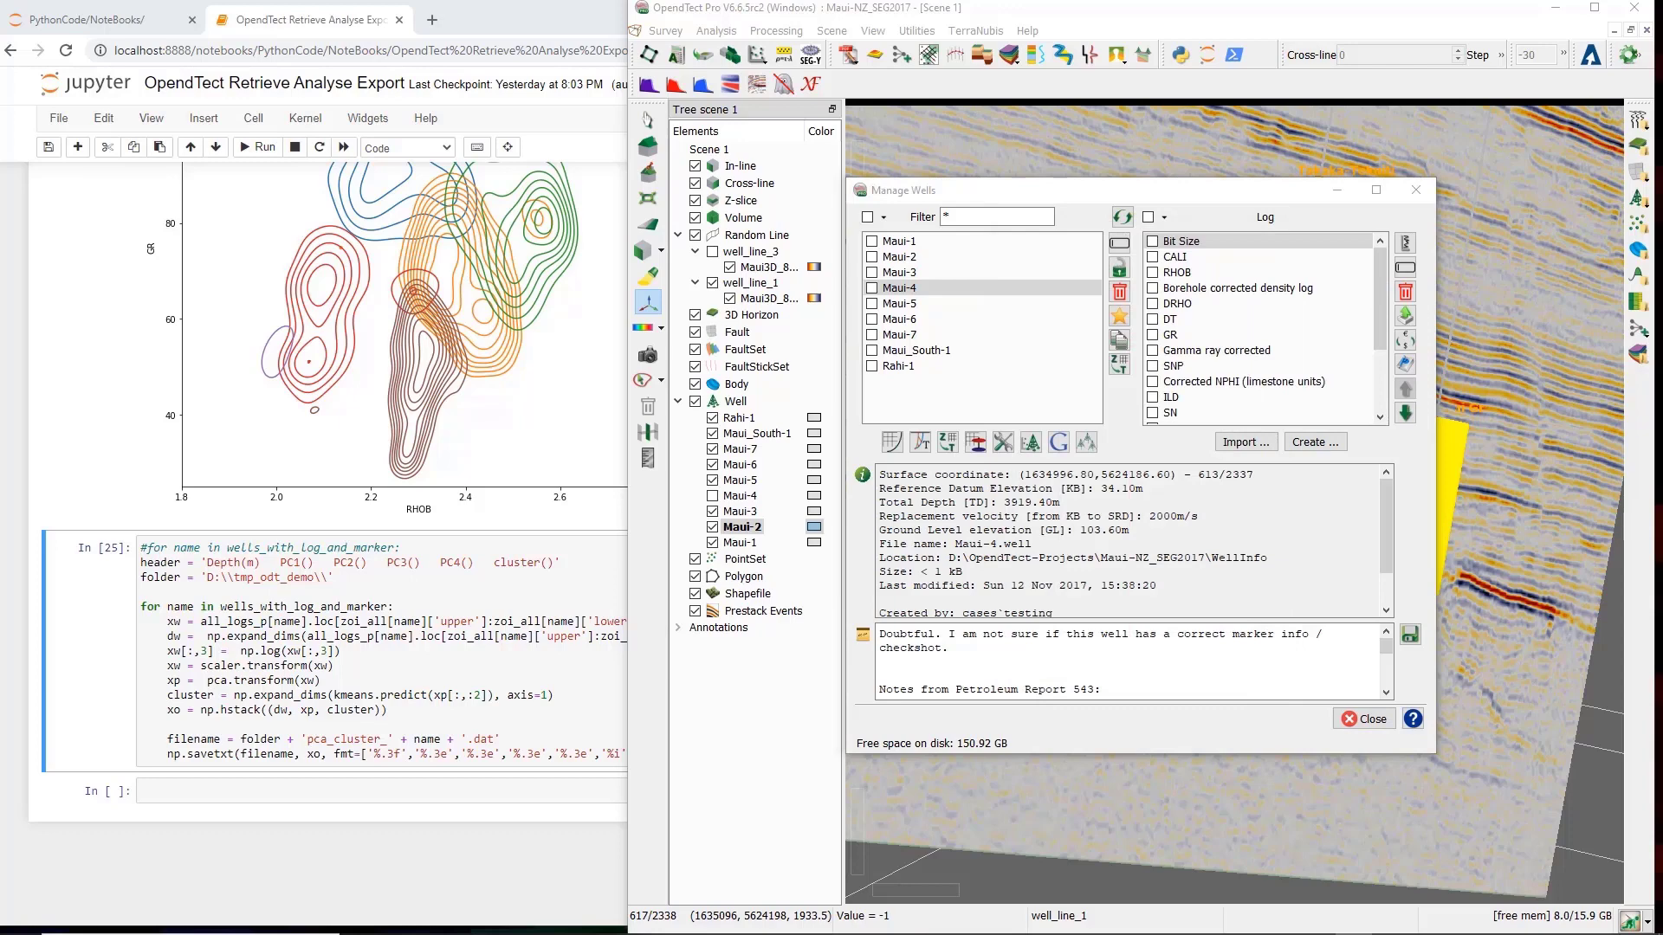